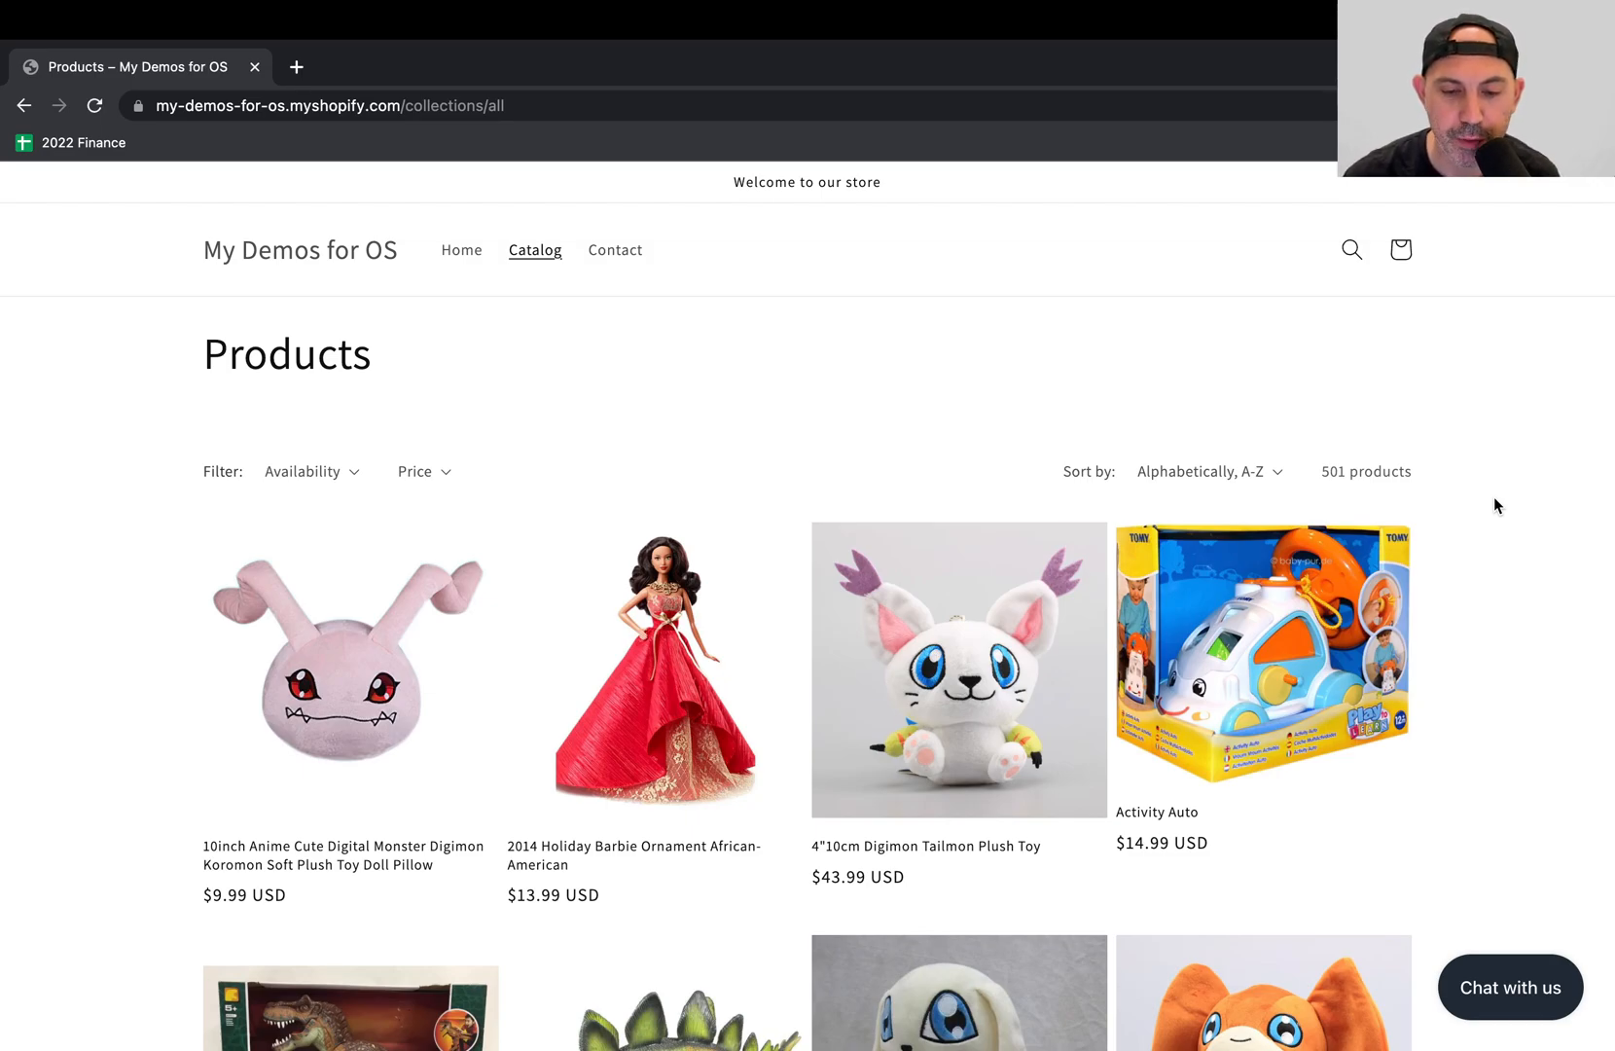
{"action": "mouse_move", "coordinate": [1043, 400]}
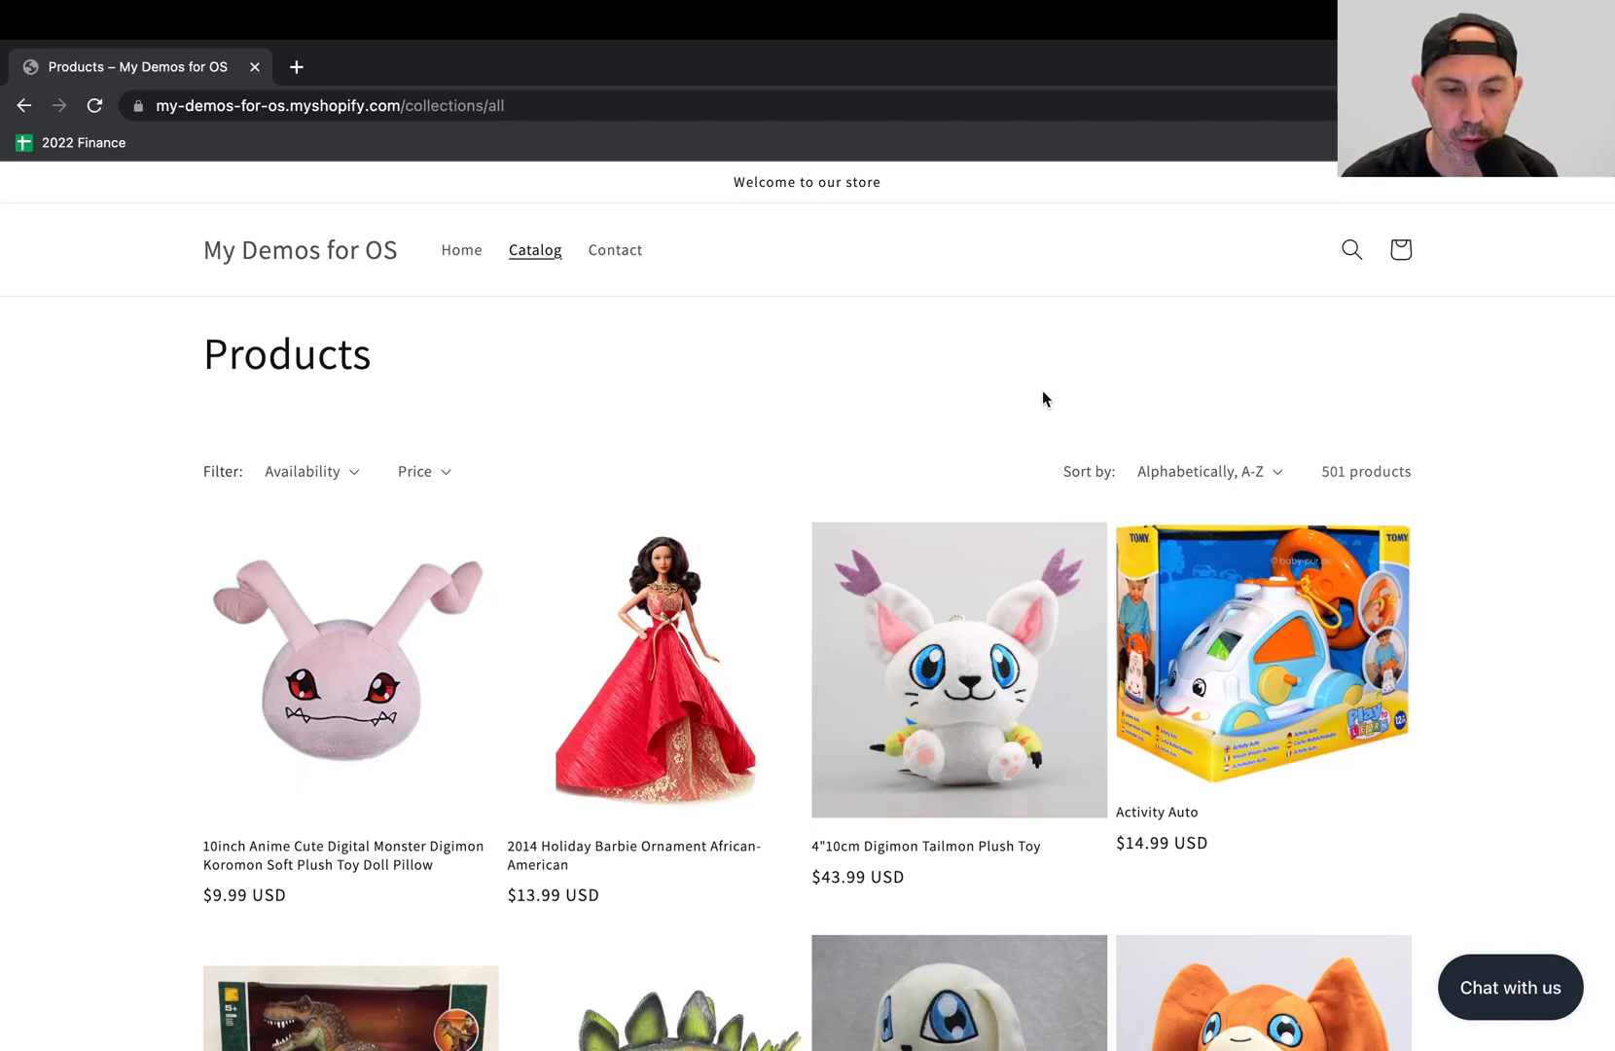
{"action": "mouse_move", "coordinate": [1263, 638]}
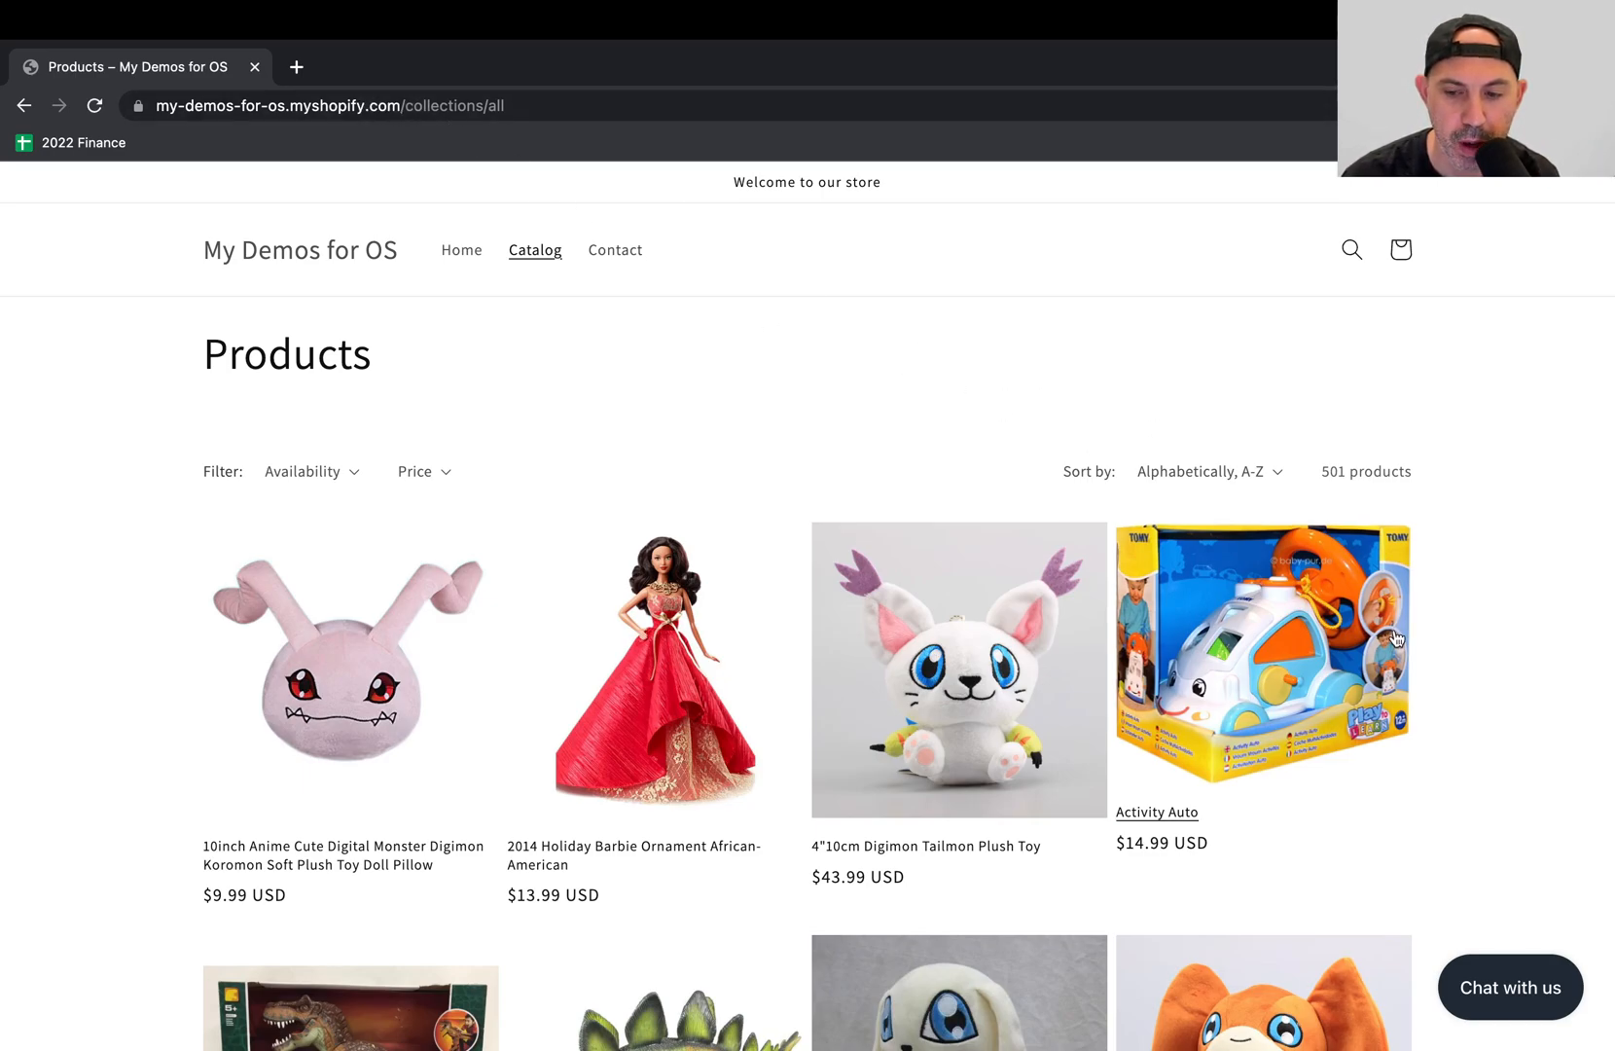
- Ask 'do you ship to canada?' in the storefront chat and start the chat as Jay Smith
{"action": "left_click", "coordinate": [1509, 987]}
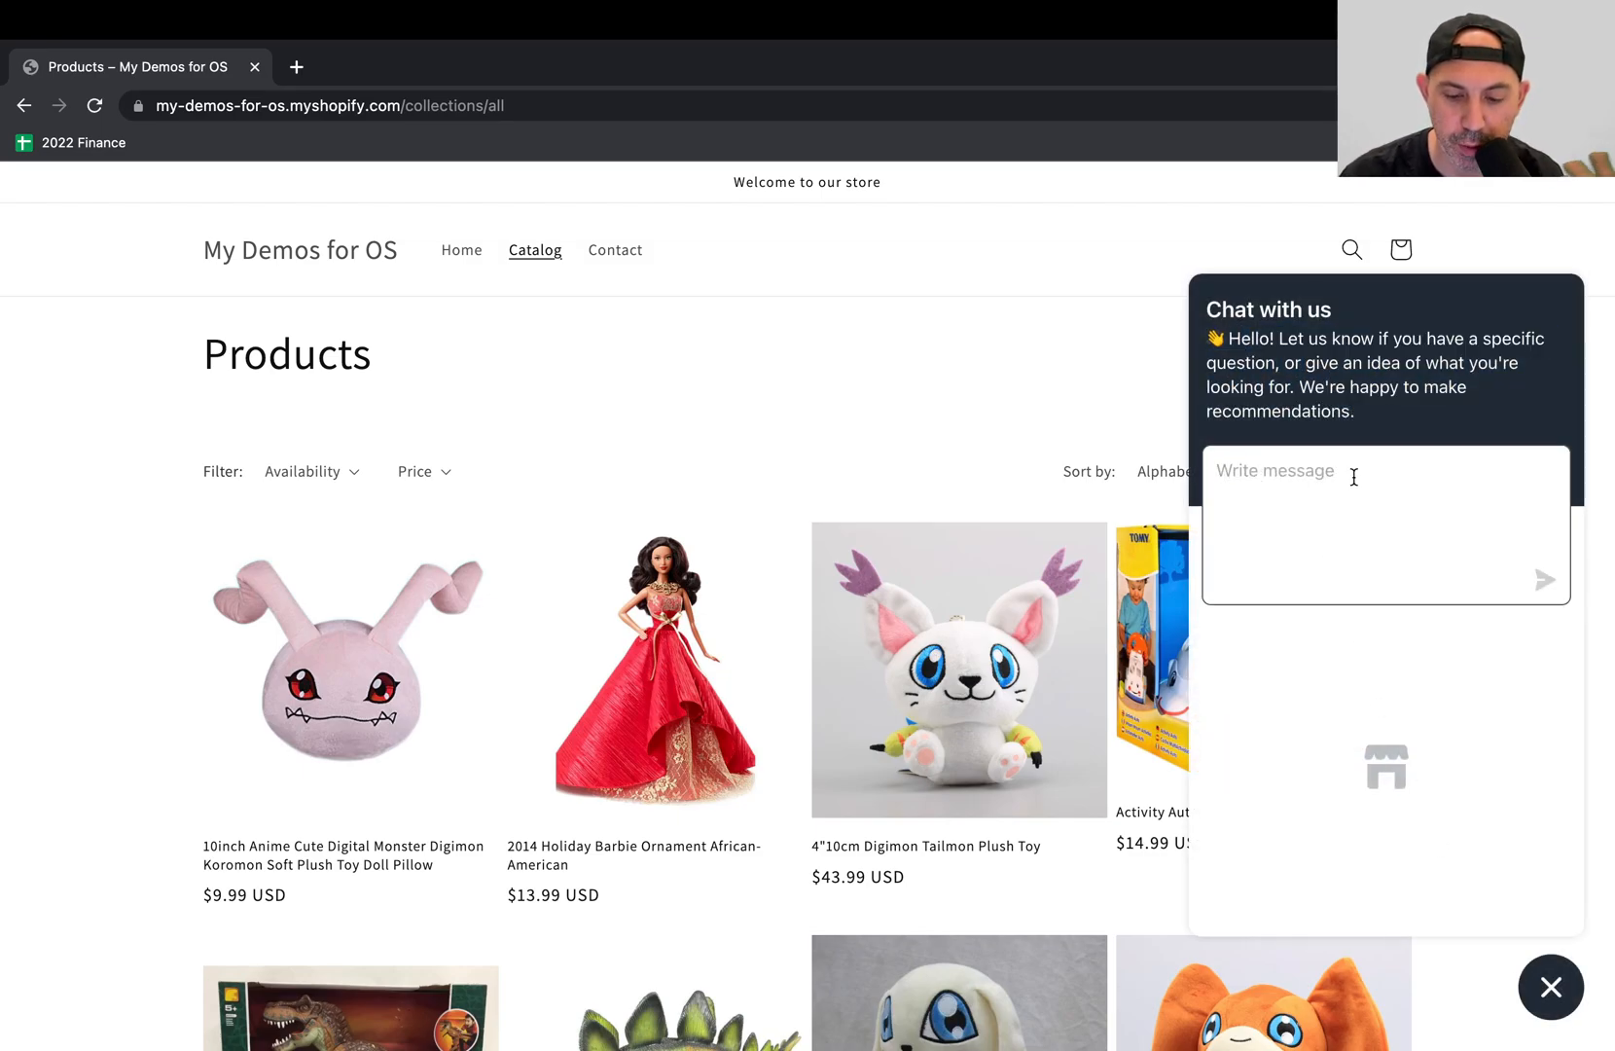
{"action": "type", "text": "do you"}
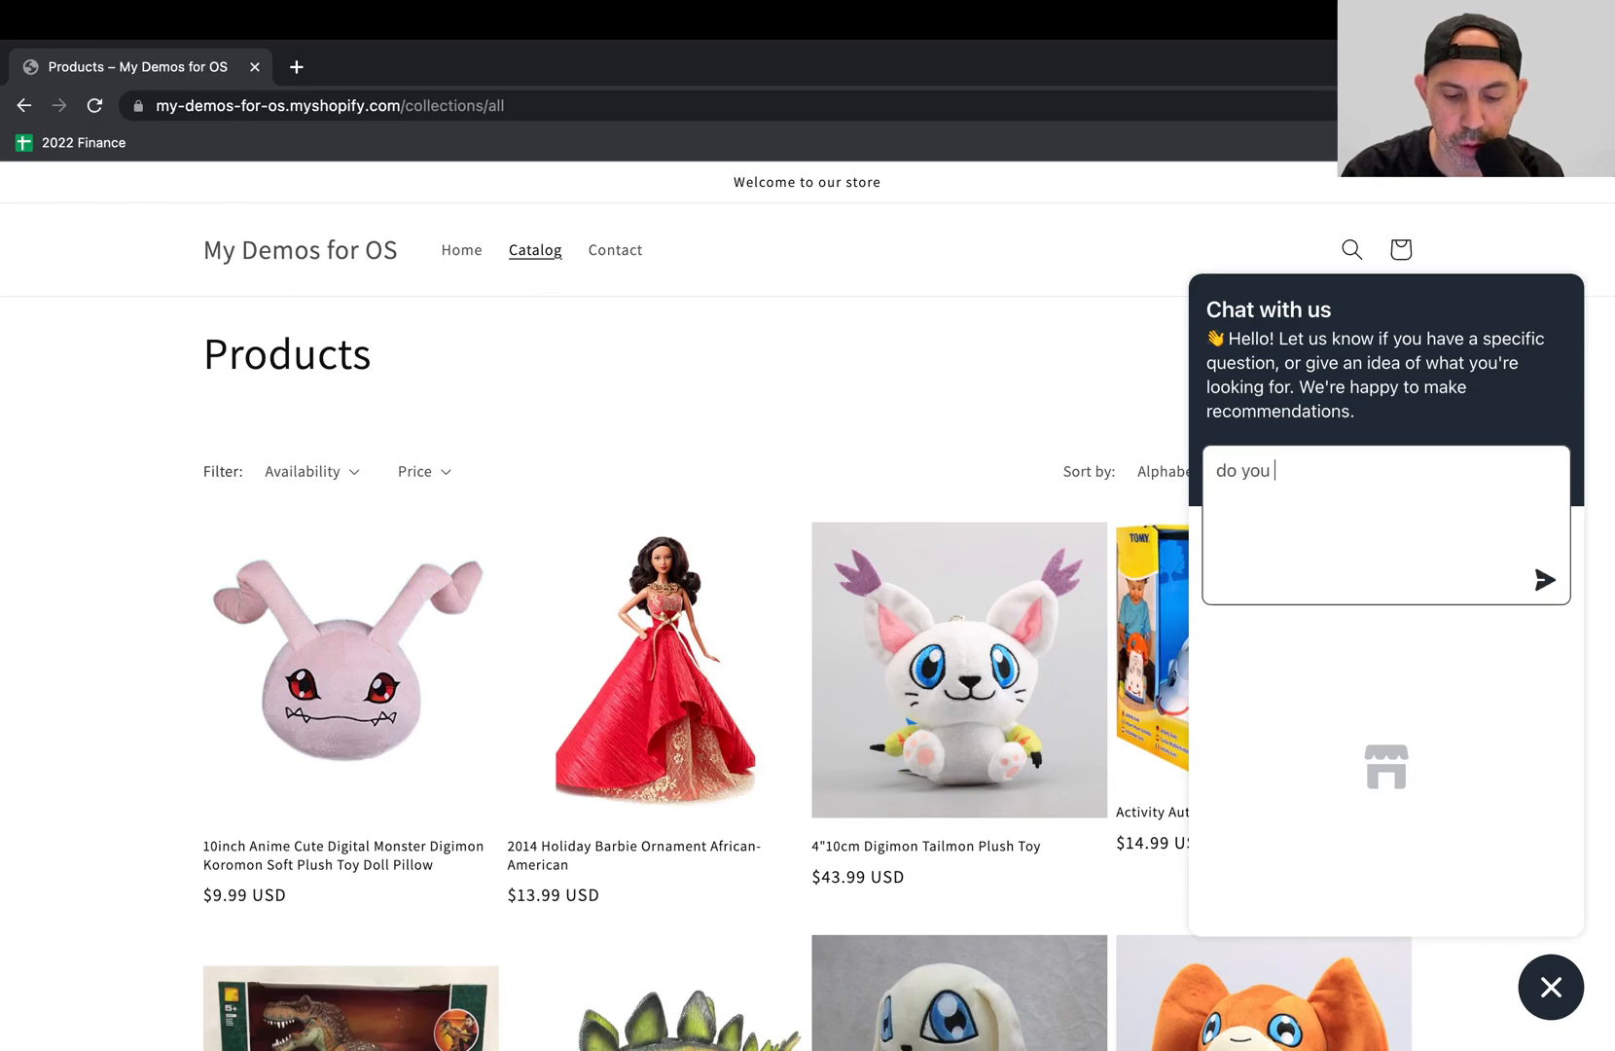
{"action": "type", "text": "ship to canada?"}
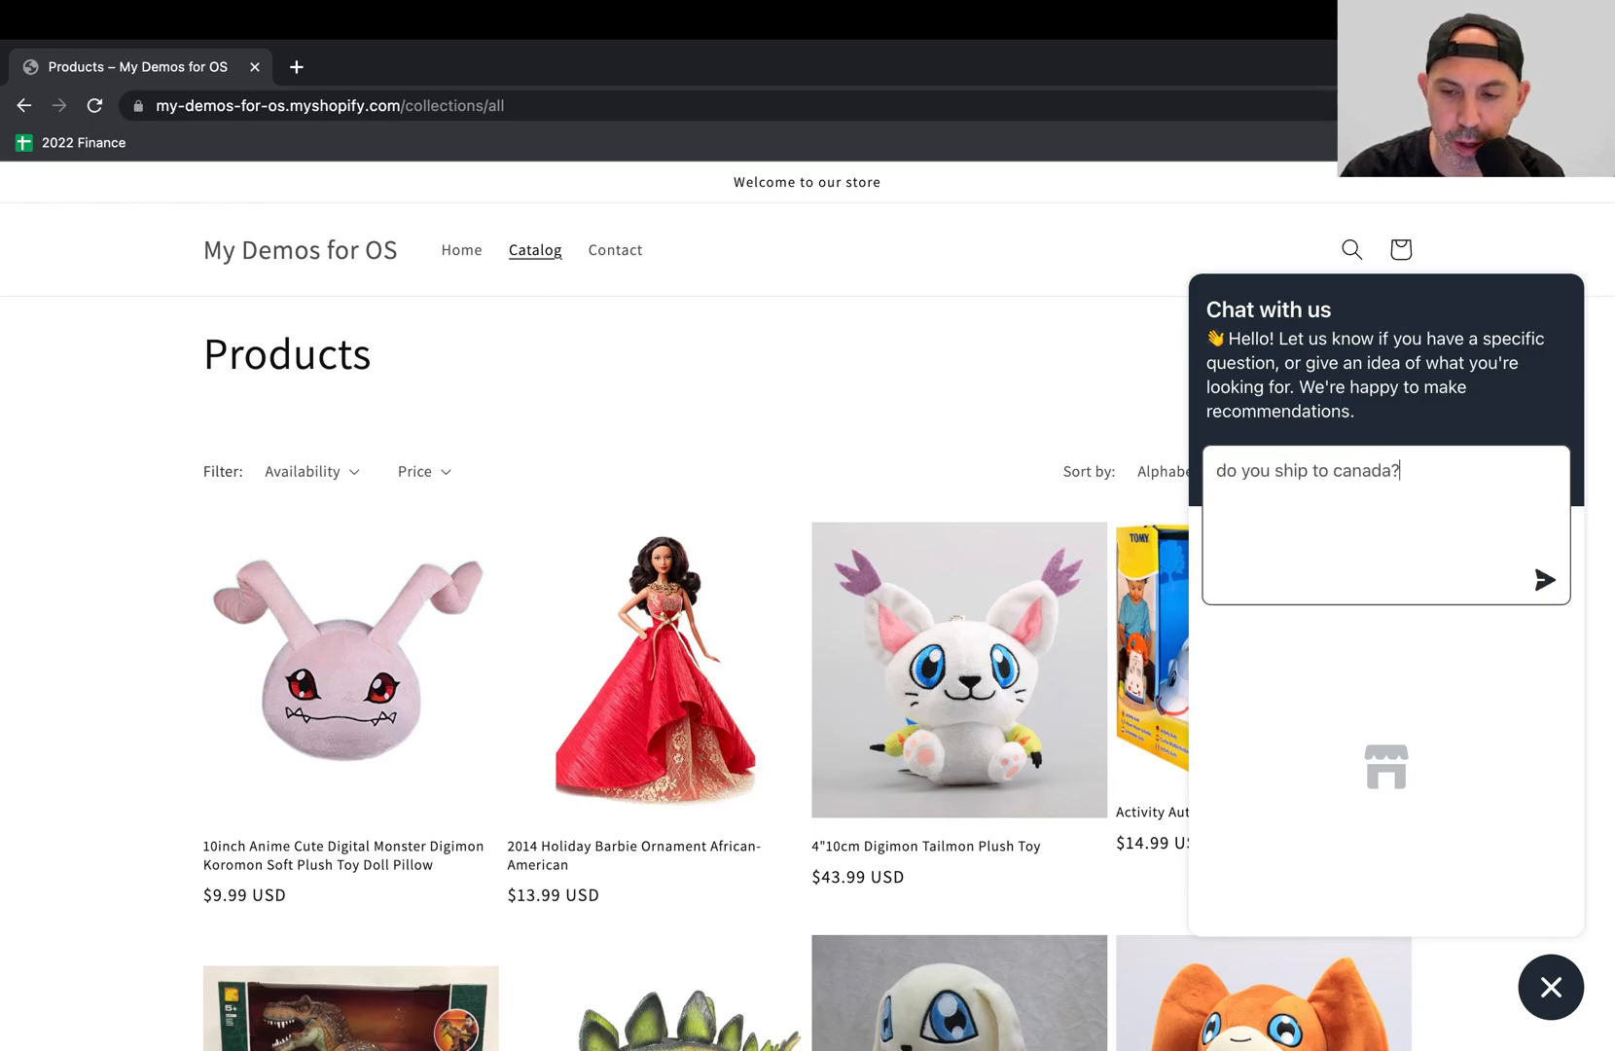
{"action": "left_click", "coordinate": [1543, 579]}
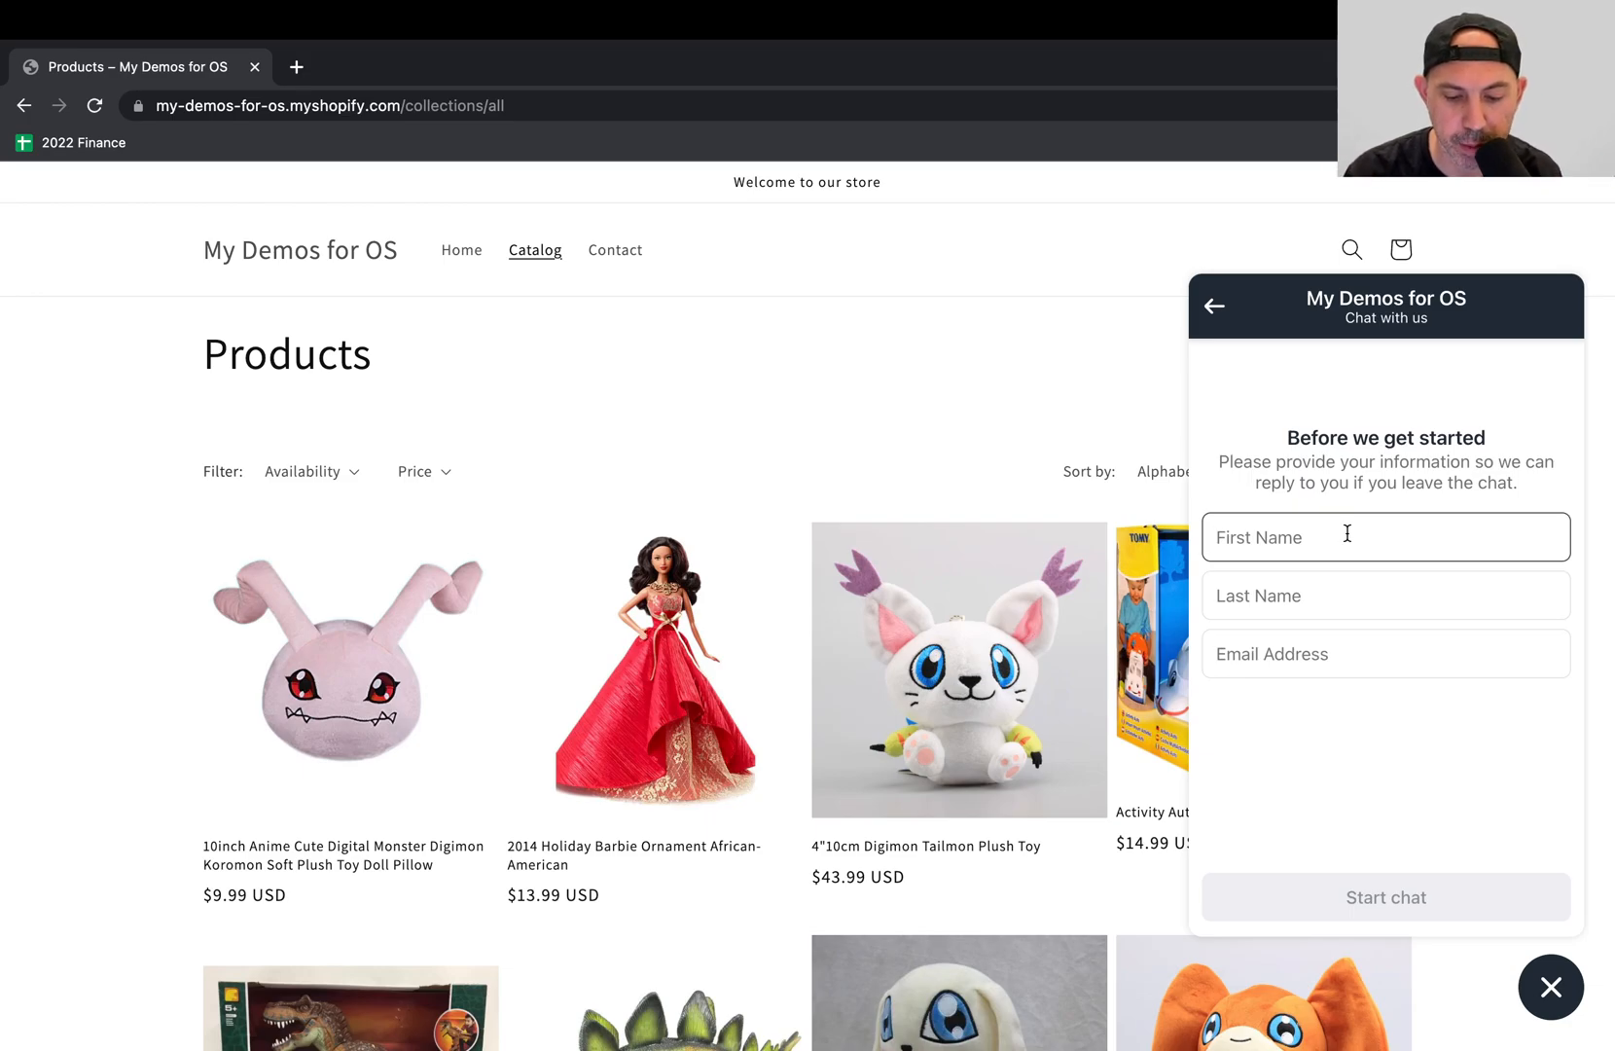
{"action": "type", "text": "smith"}
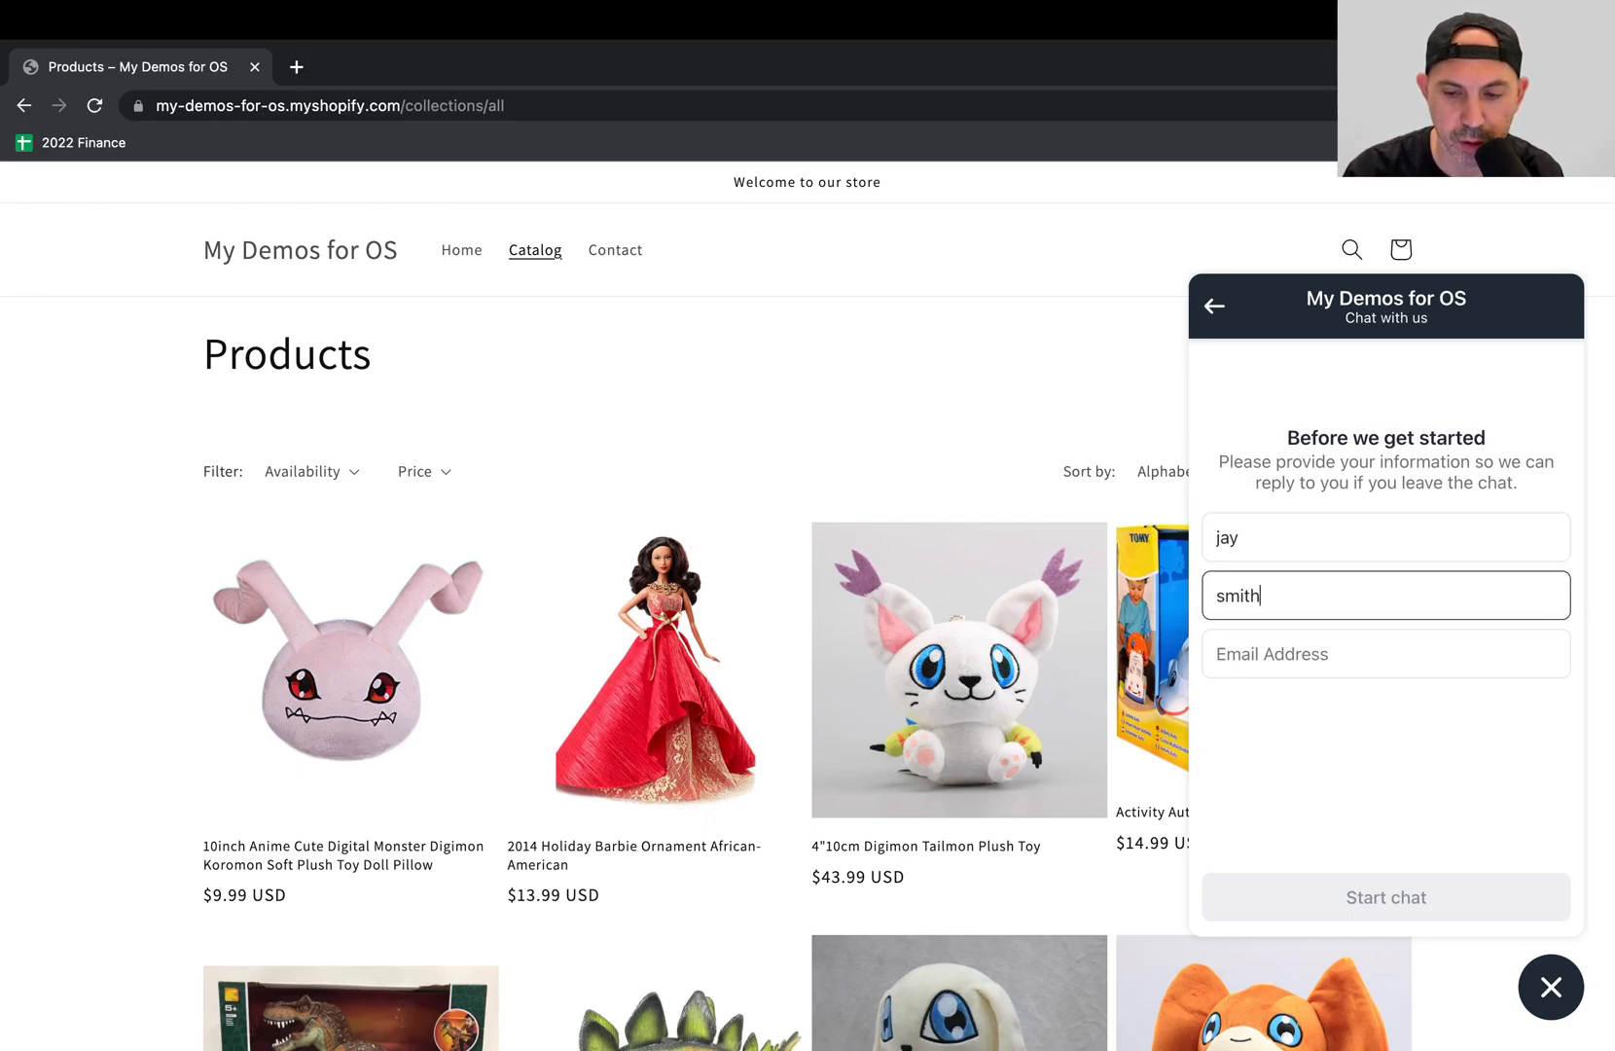
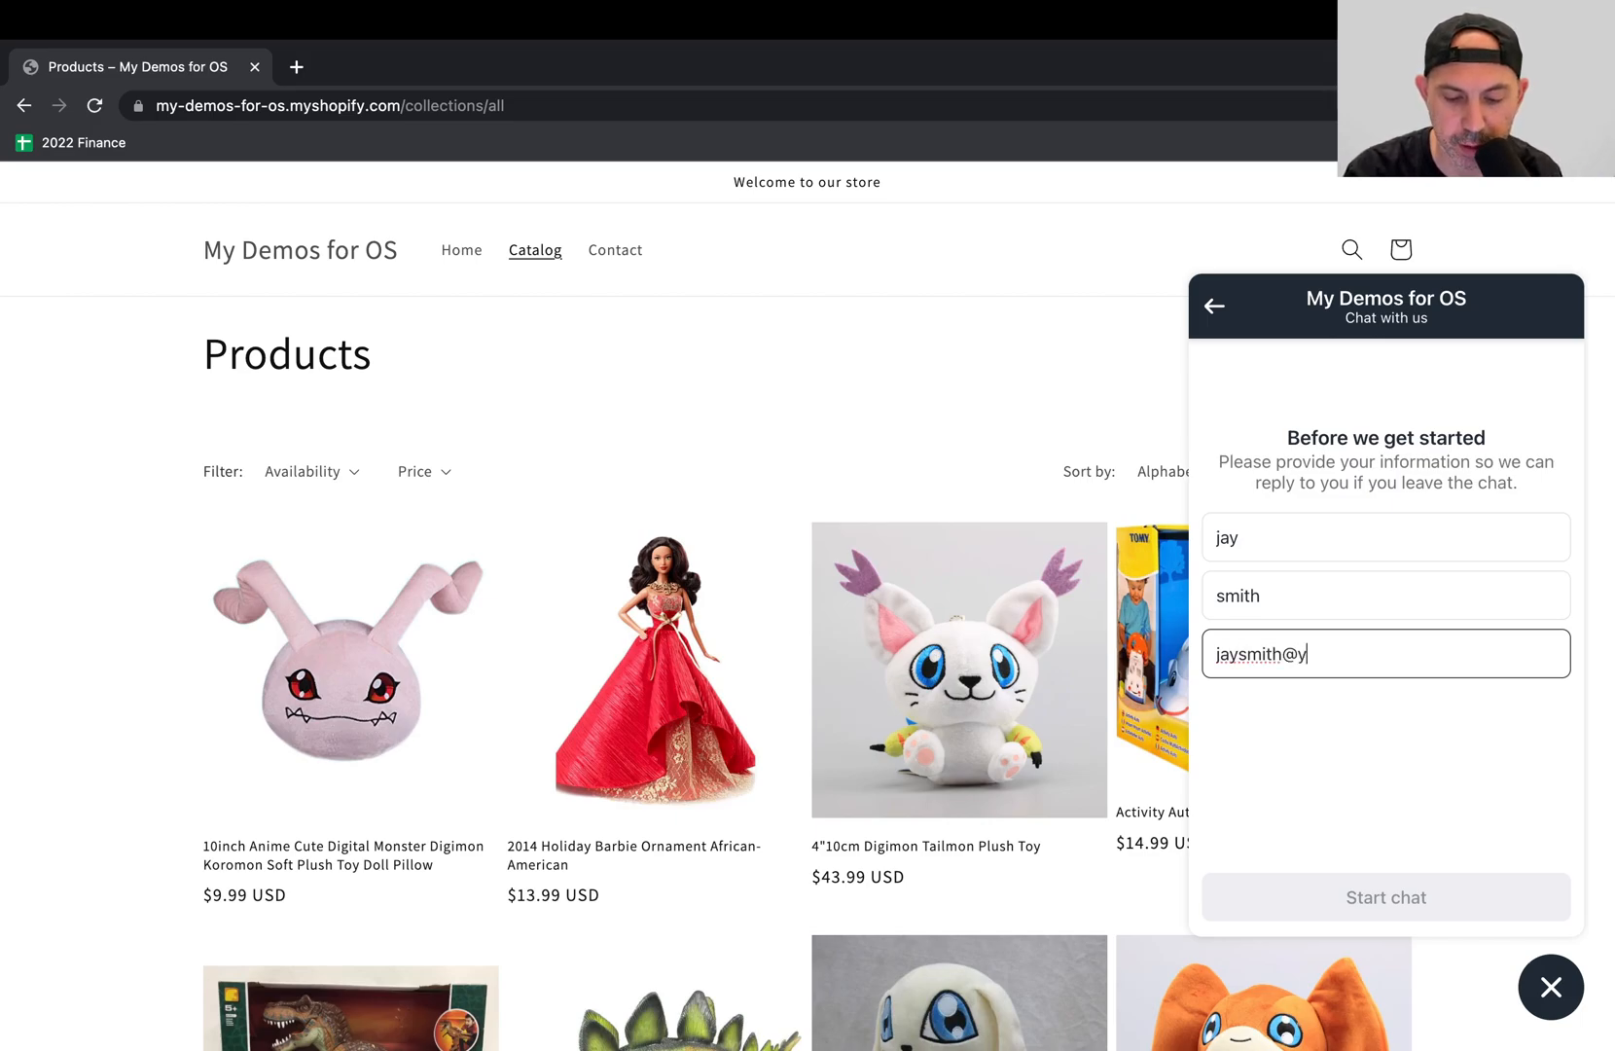
{"action": "left_click", "coordinate": [1385, 896]}
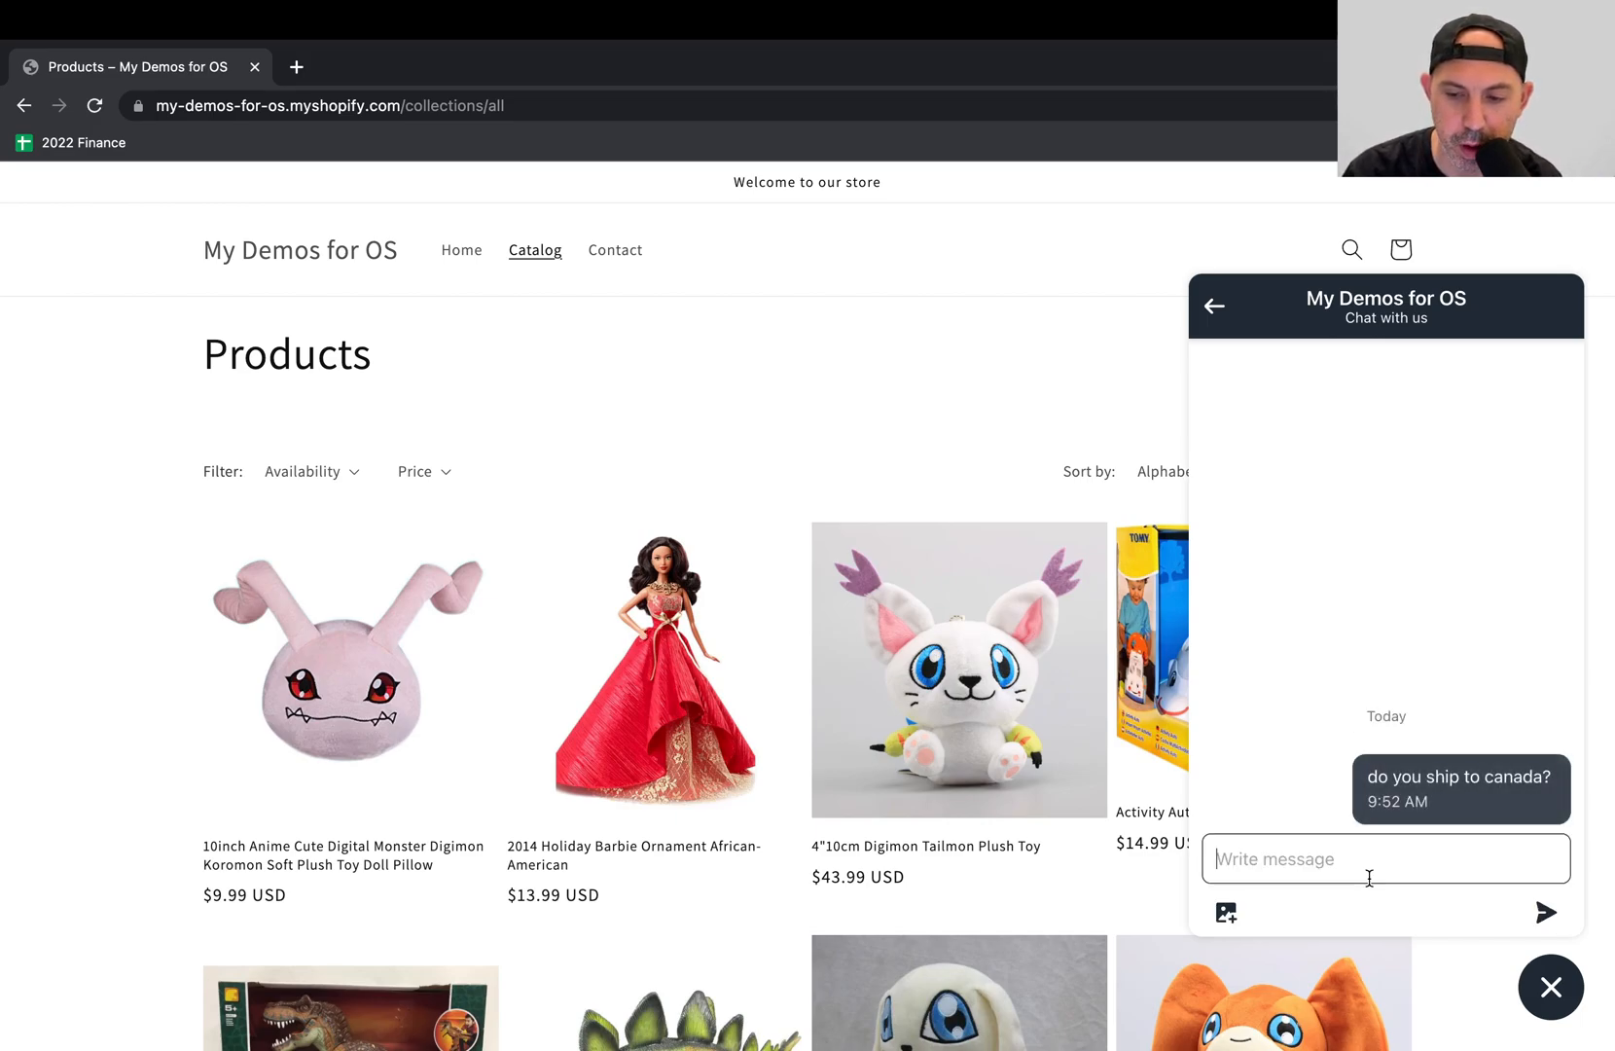
{"action": "mouse_move", "coordinate": [1458, 801]}
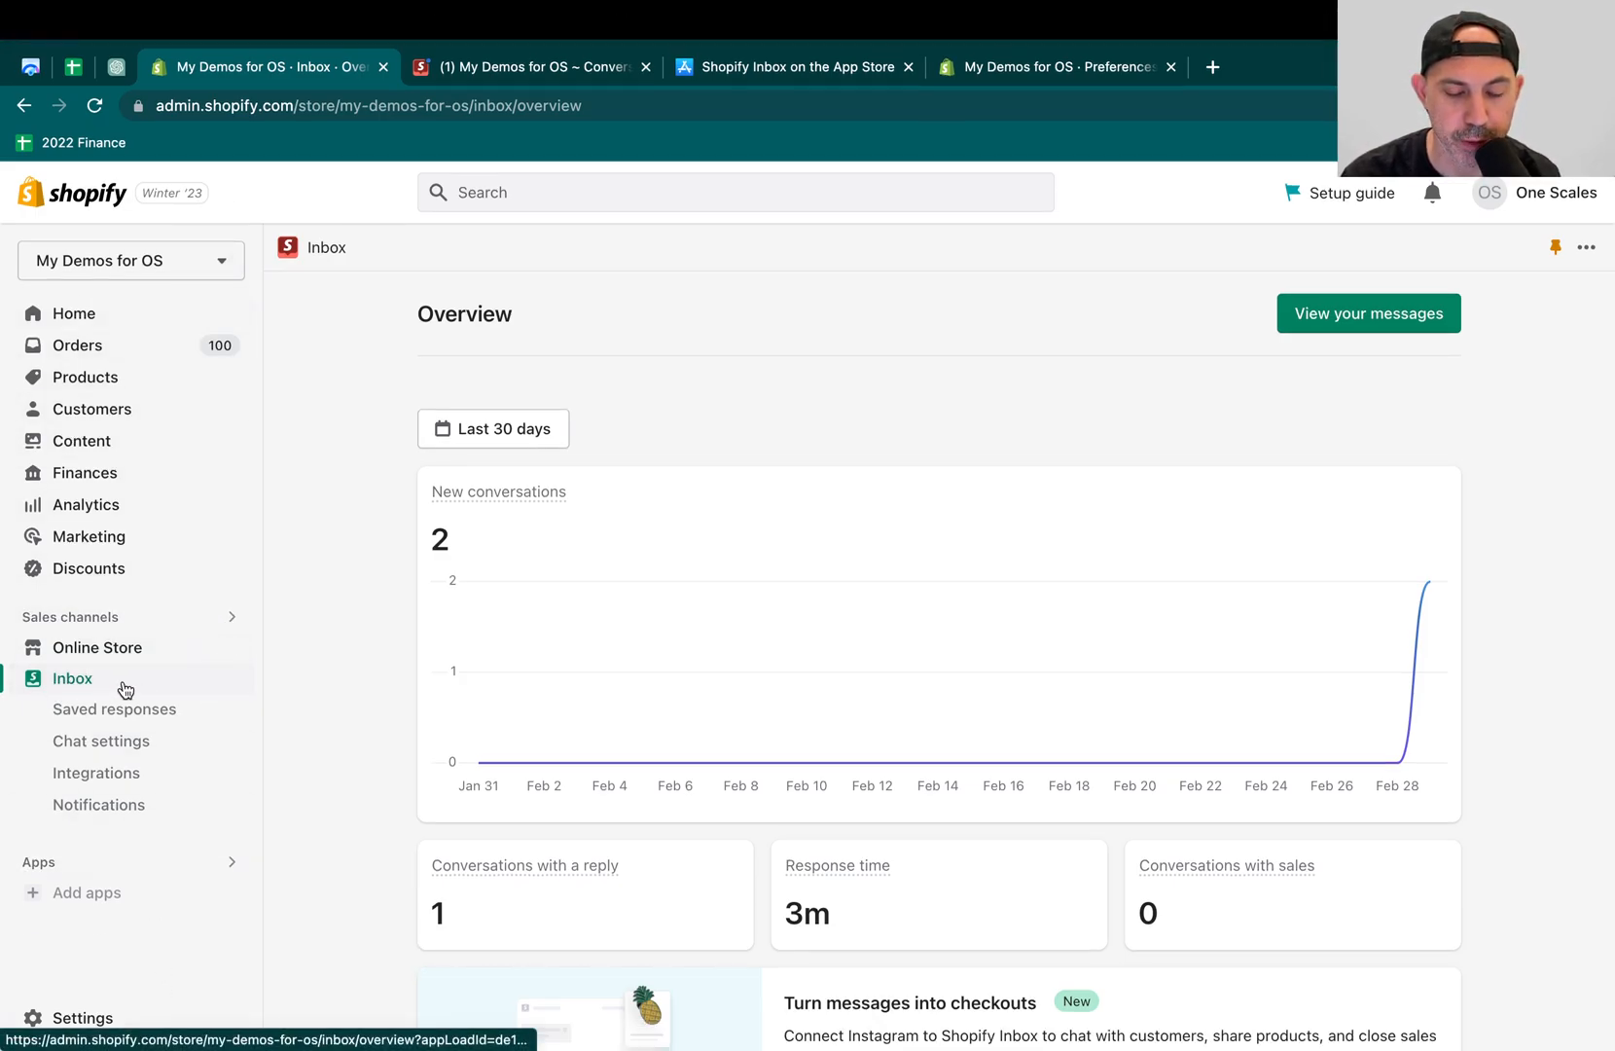
{"action": "mouse_move", "coordinate": [115, 863]}
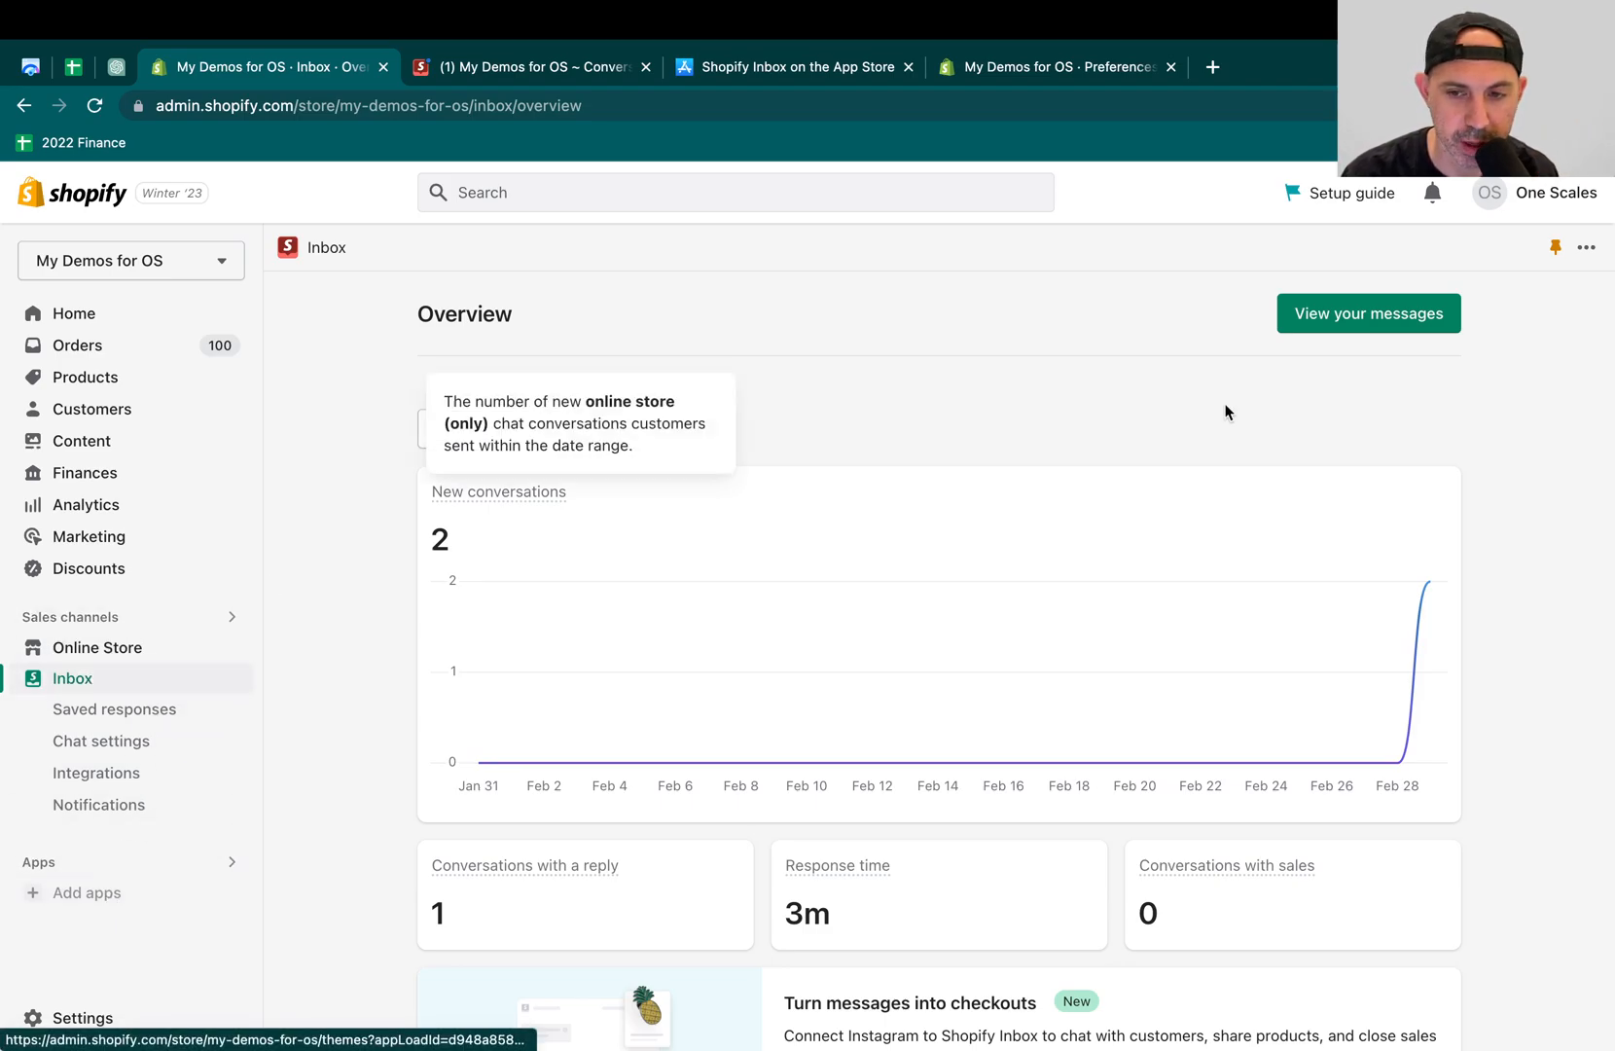
{"action": "left_click", "coordinate": [524, 66]}
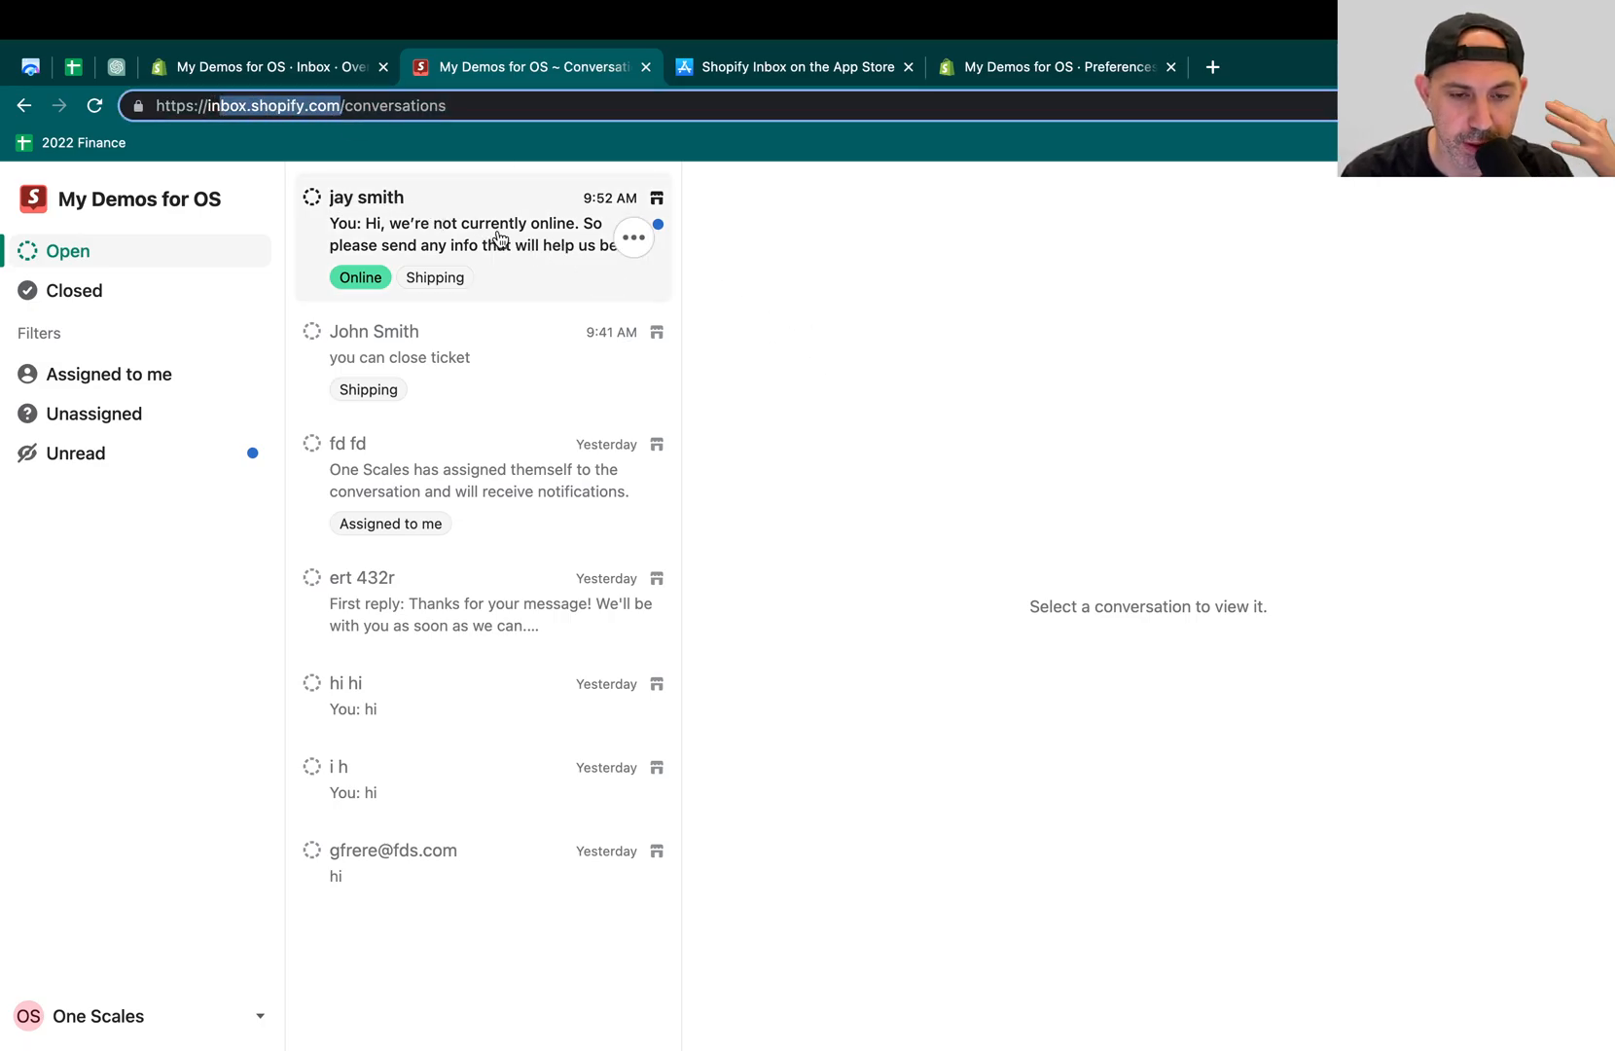
{"action": "left_click", "coordinate": [463, 222]}
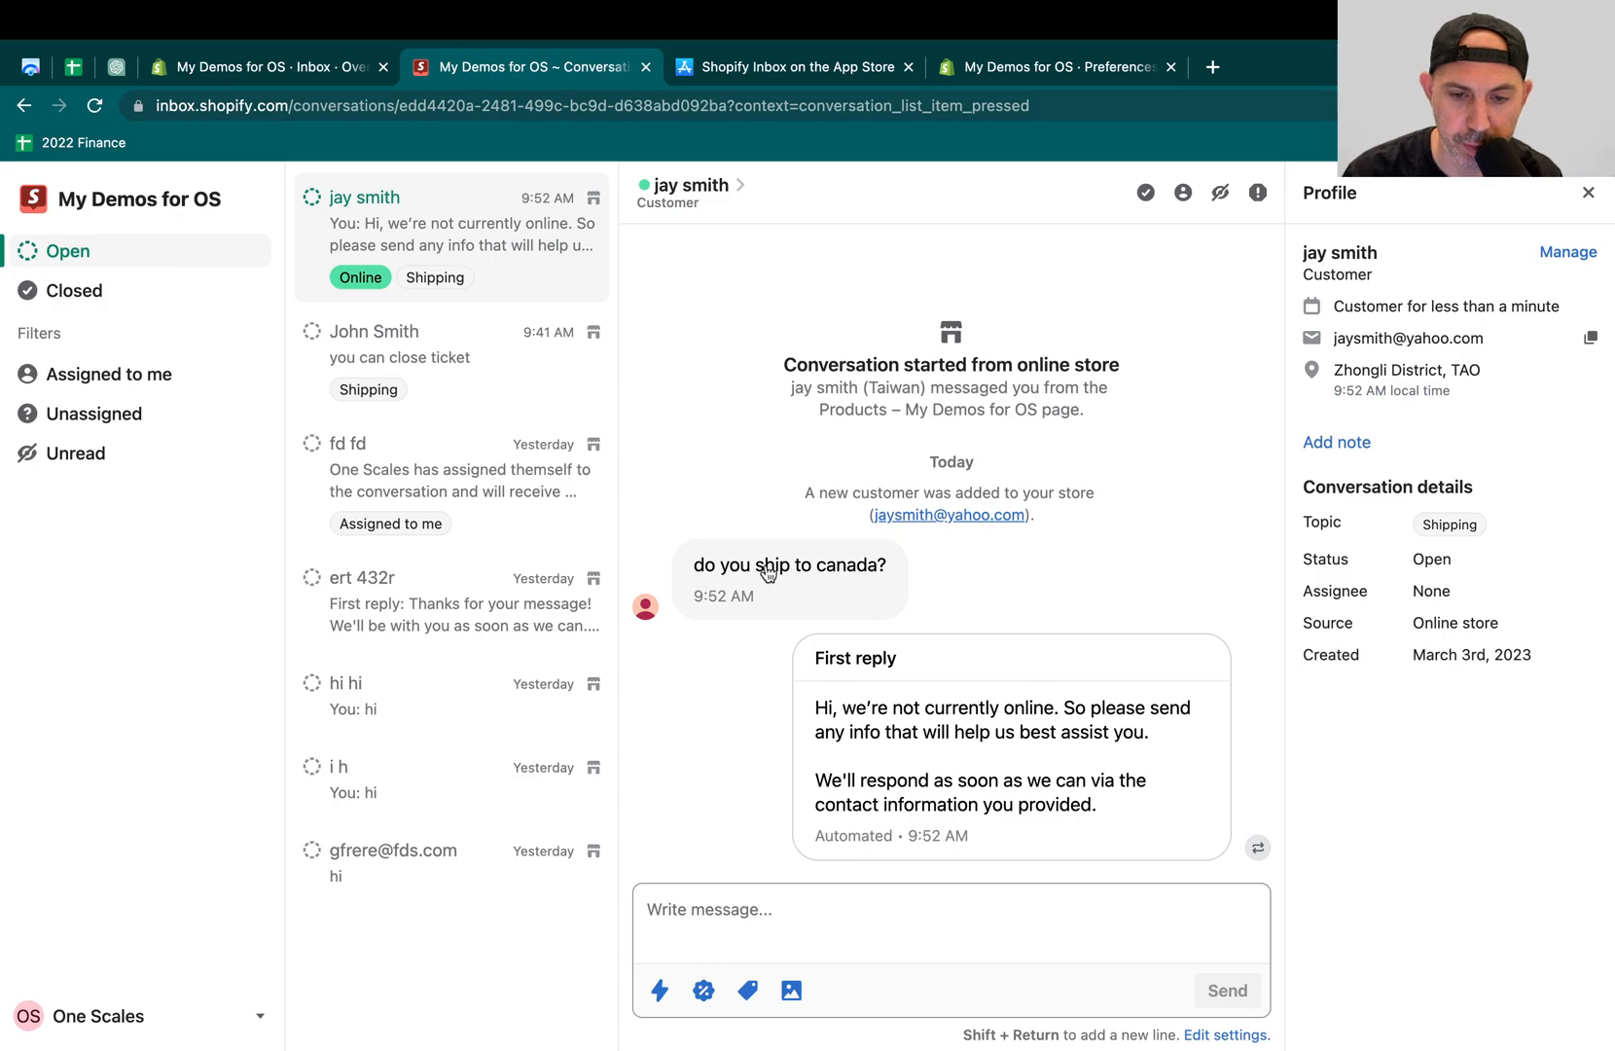
{"action": "type", "text": "hi jay"}
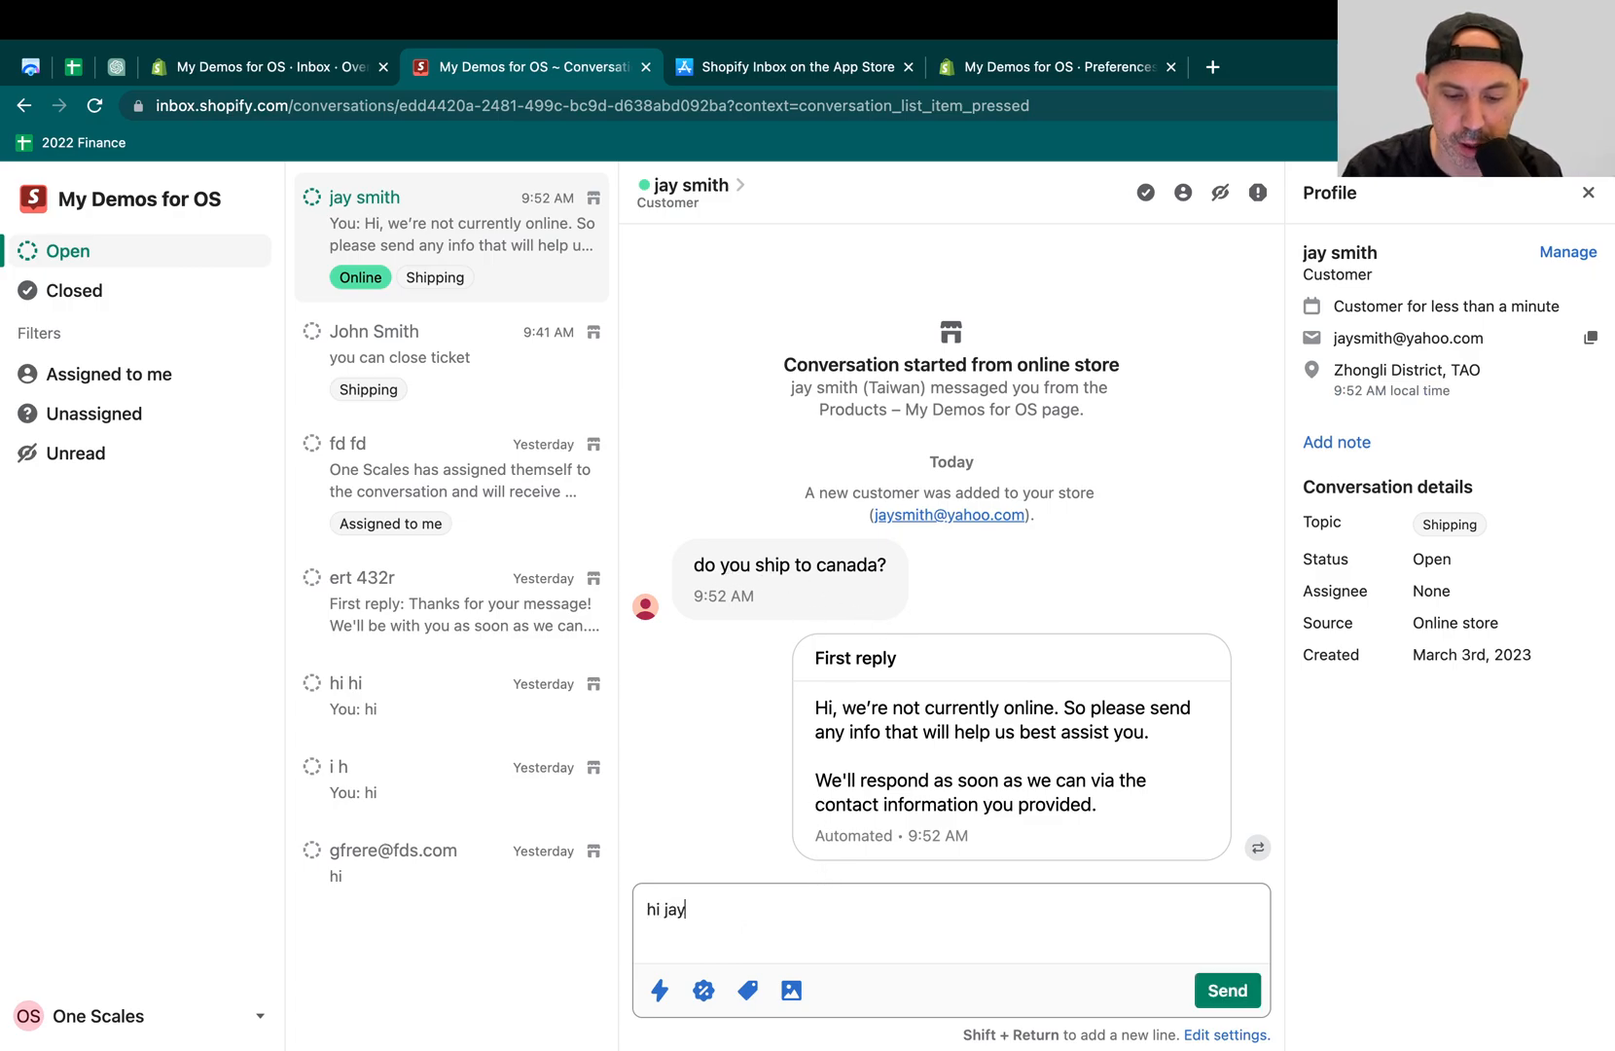
{"action": "type", "text": ". yes we do"}
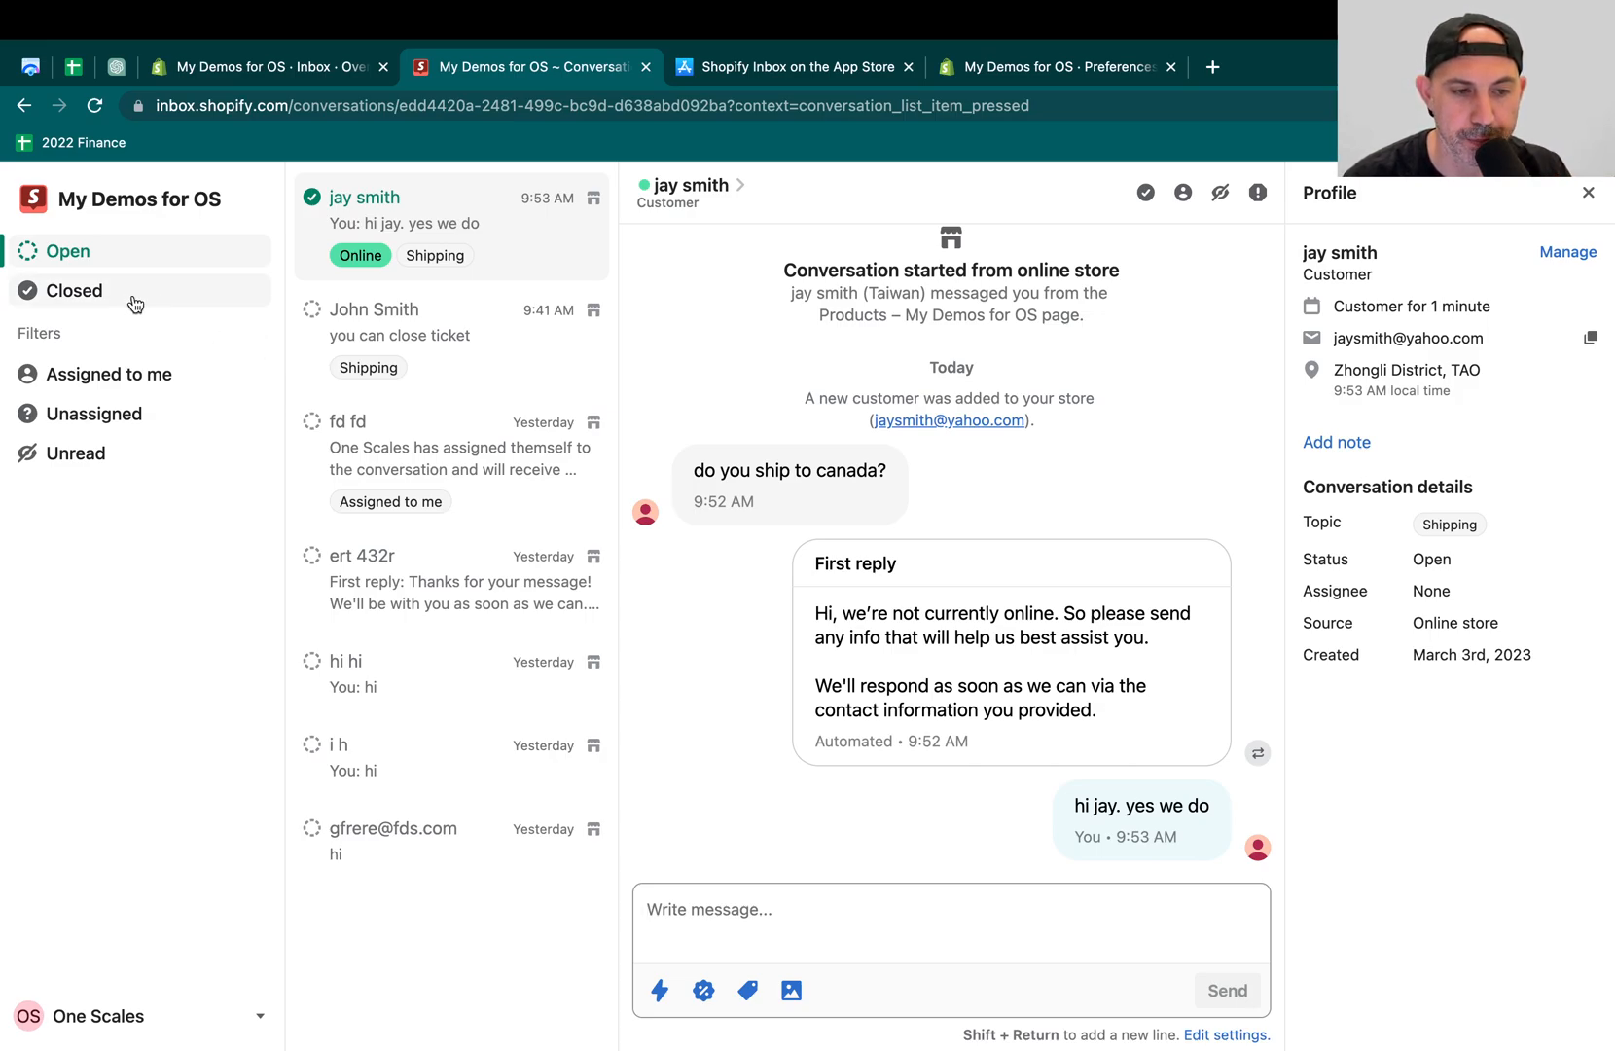
{"action": "mouse_move", "coordinate": [492, 205]}
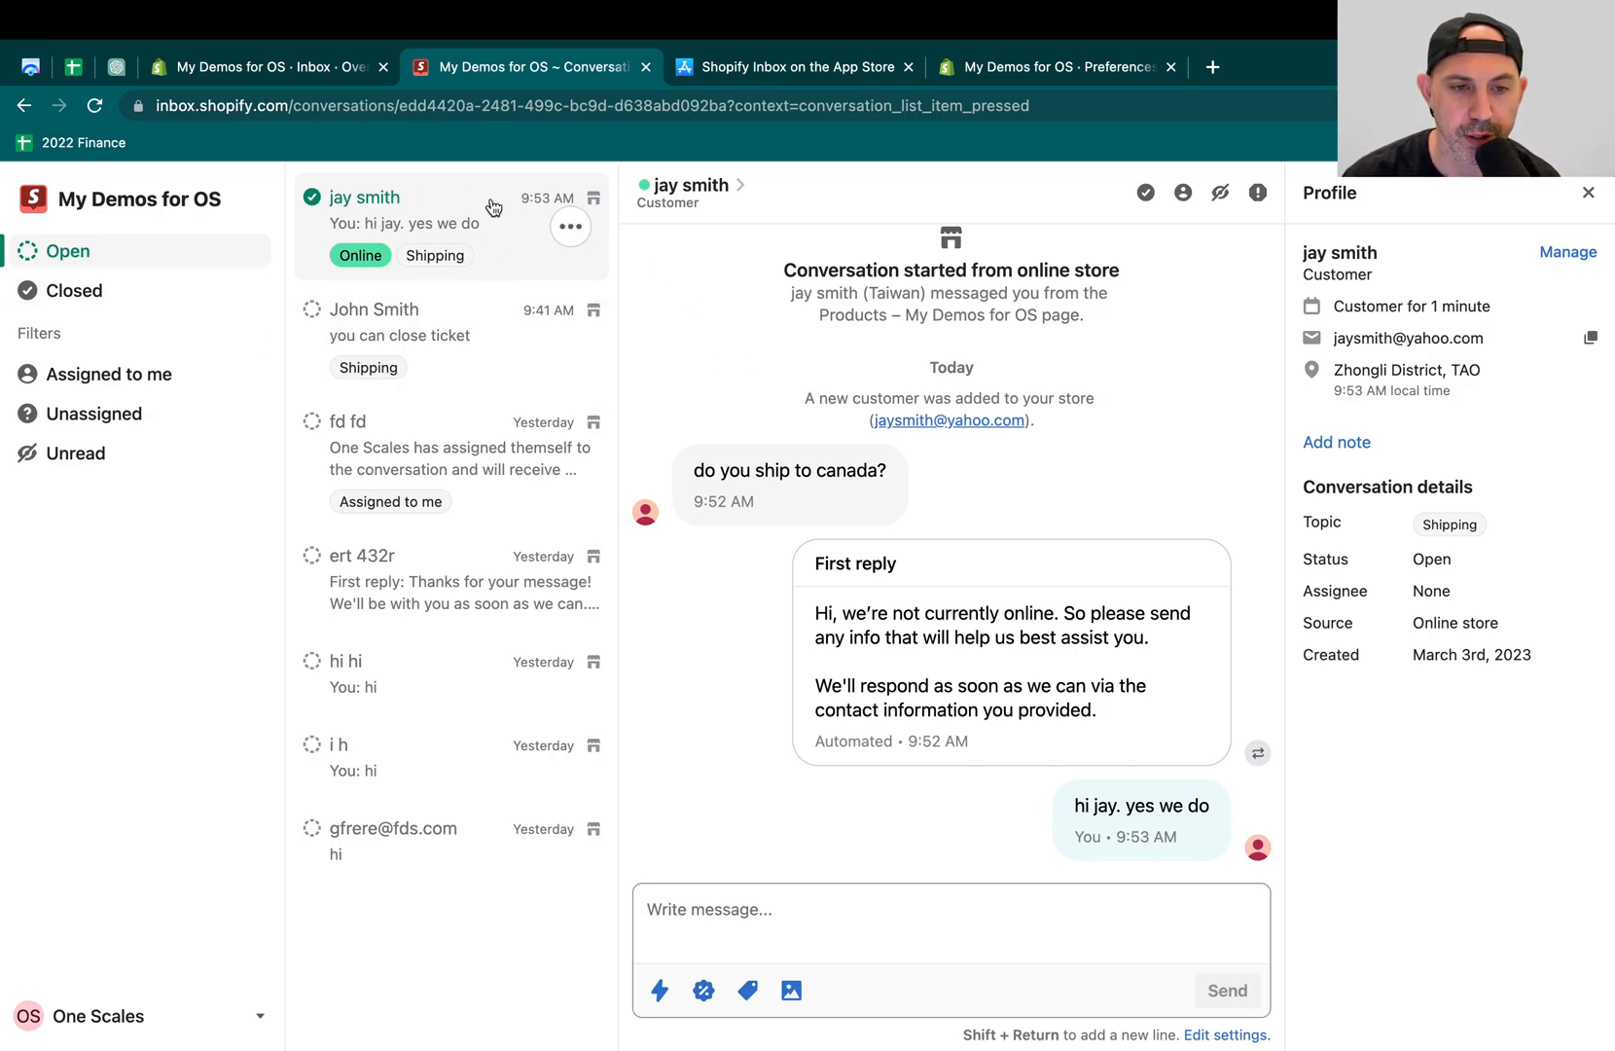
{"action": "mouse_move", "coordinate": [966, 564]}
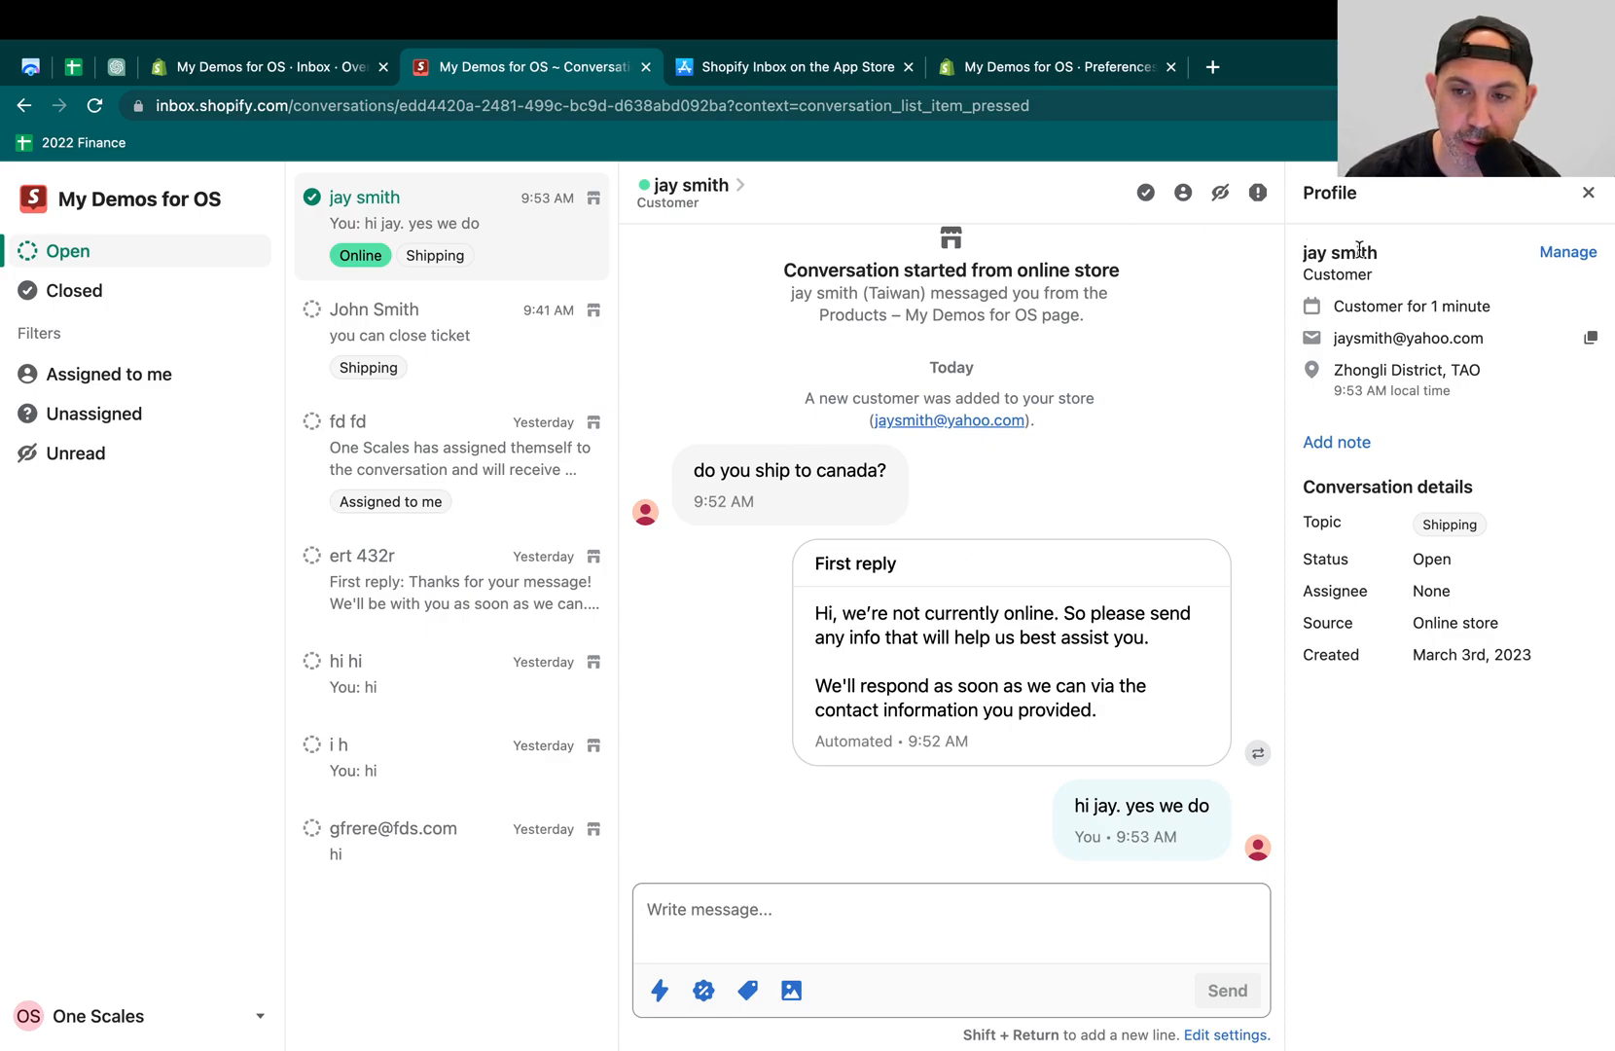
{"action": "double_click", "coordinate": [1407, 338]}
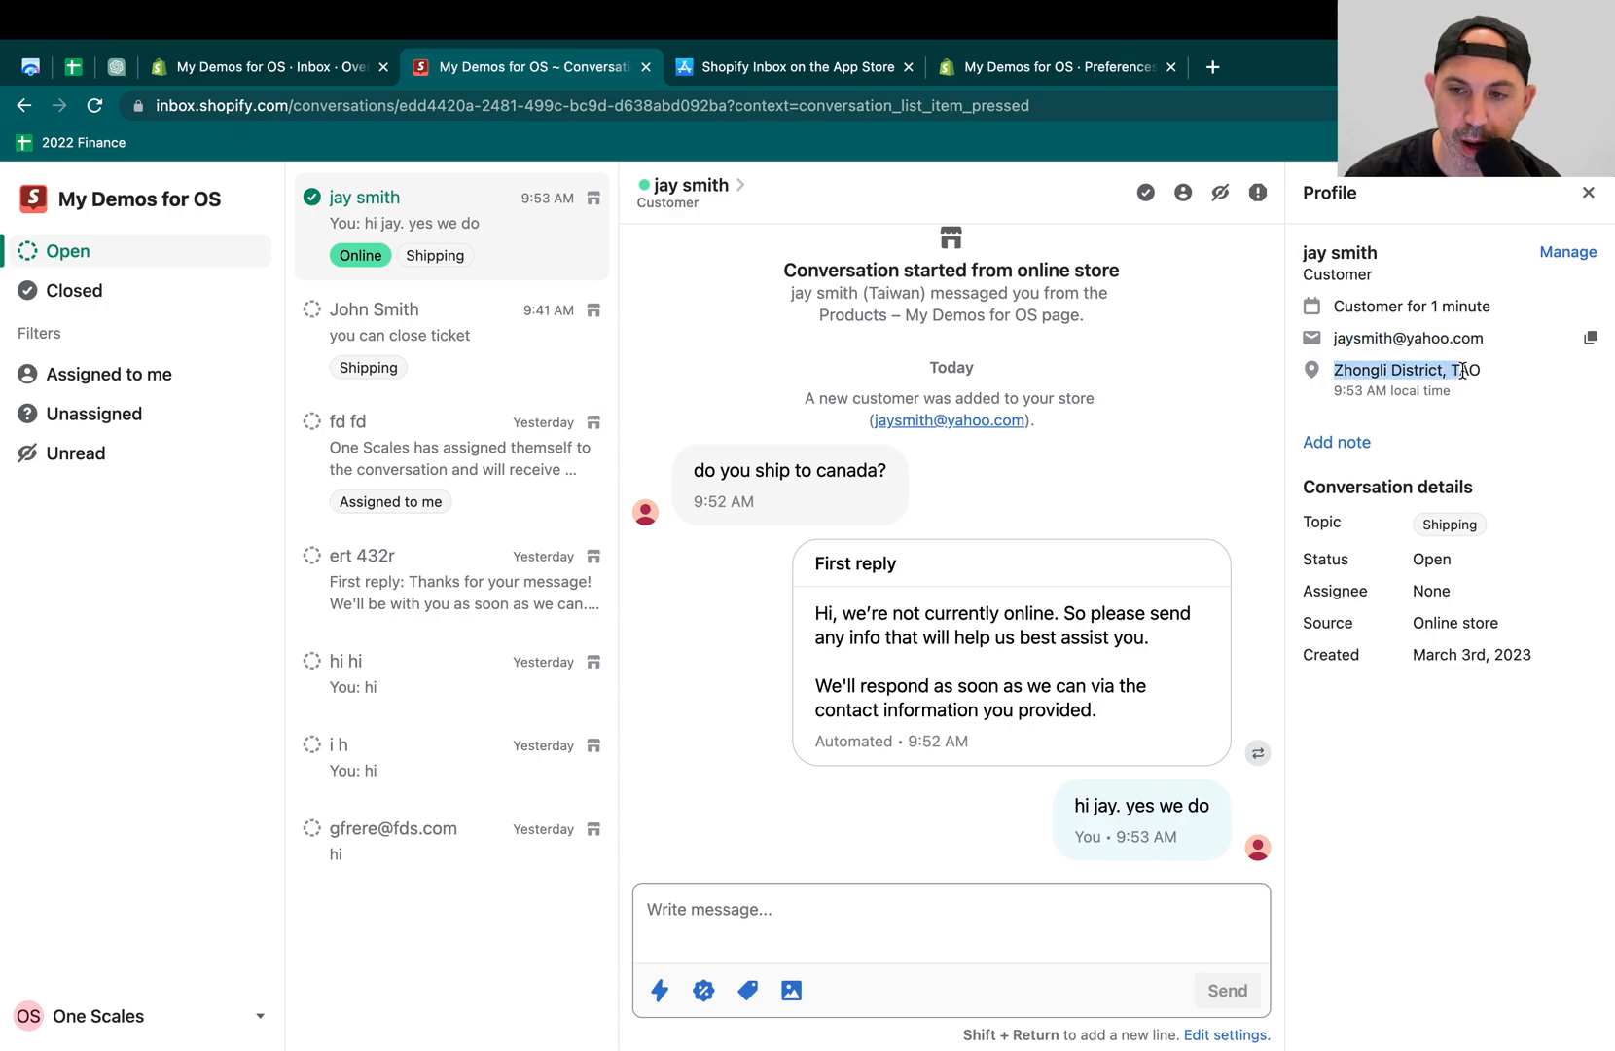
{"action": "mouse_move", "coordinate": [1556, 252]}
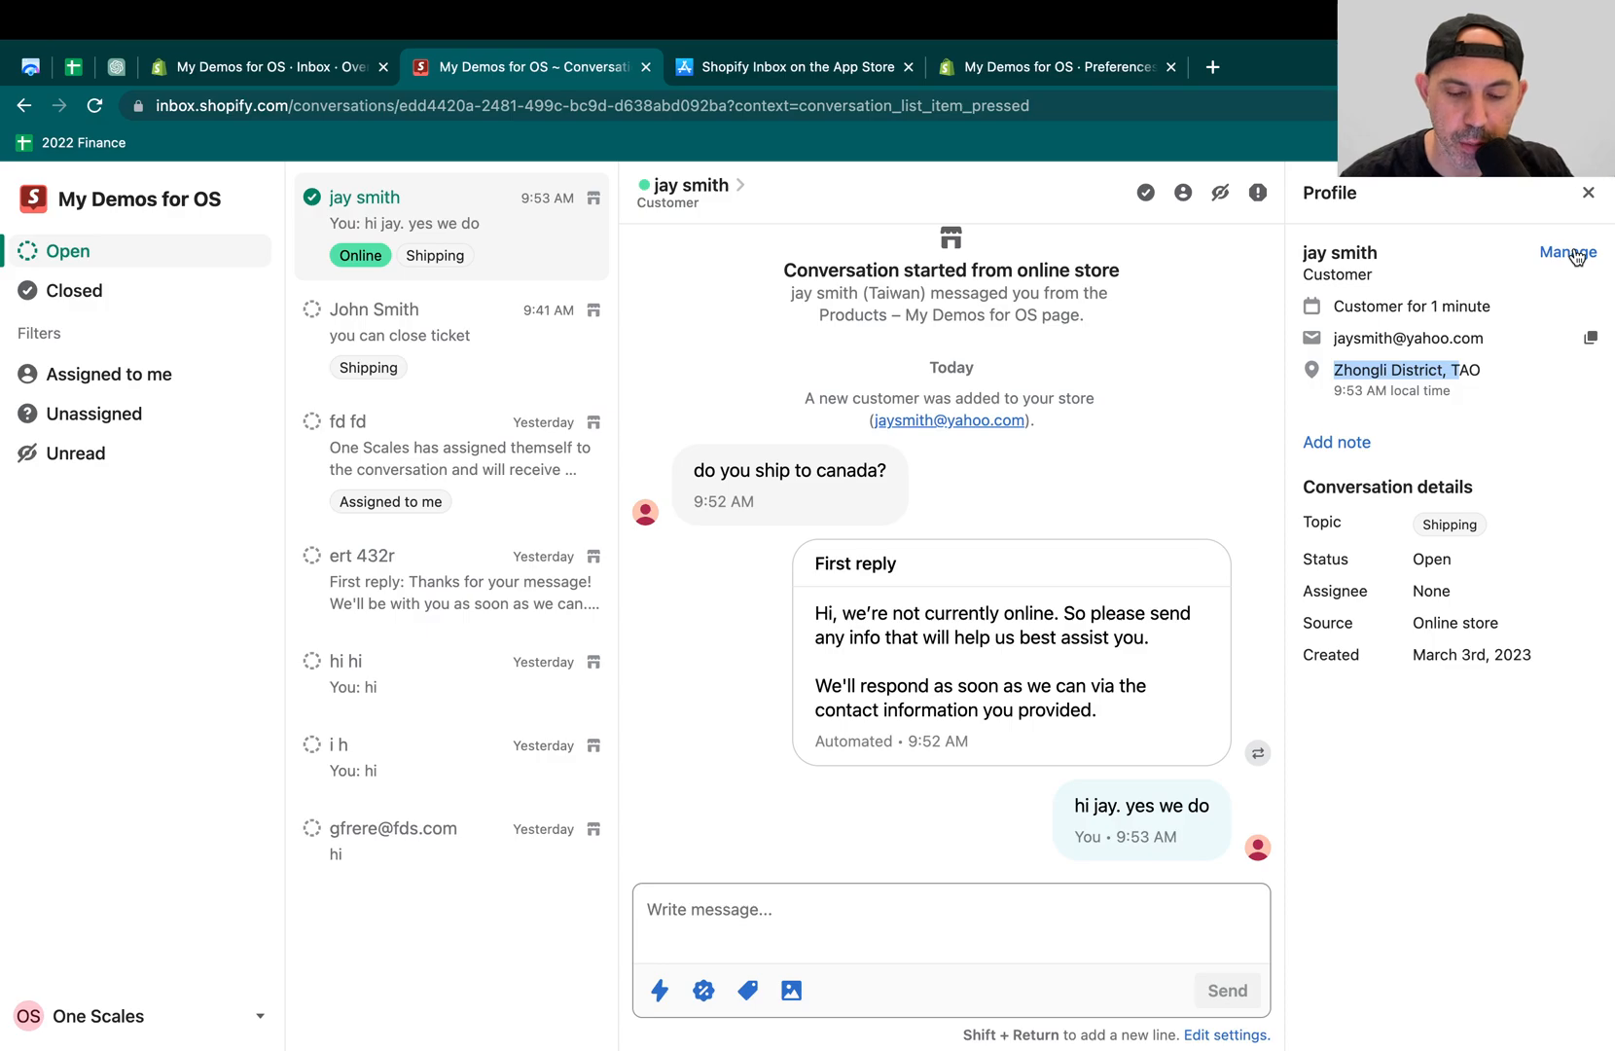
{"action": "left_click", "coordinate": [264, 66]}
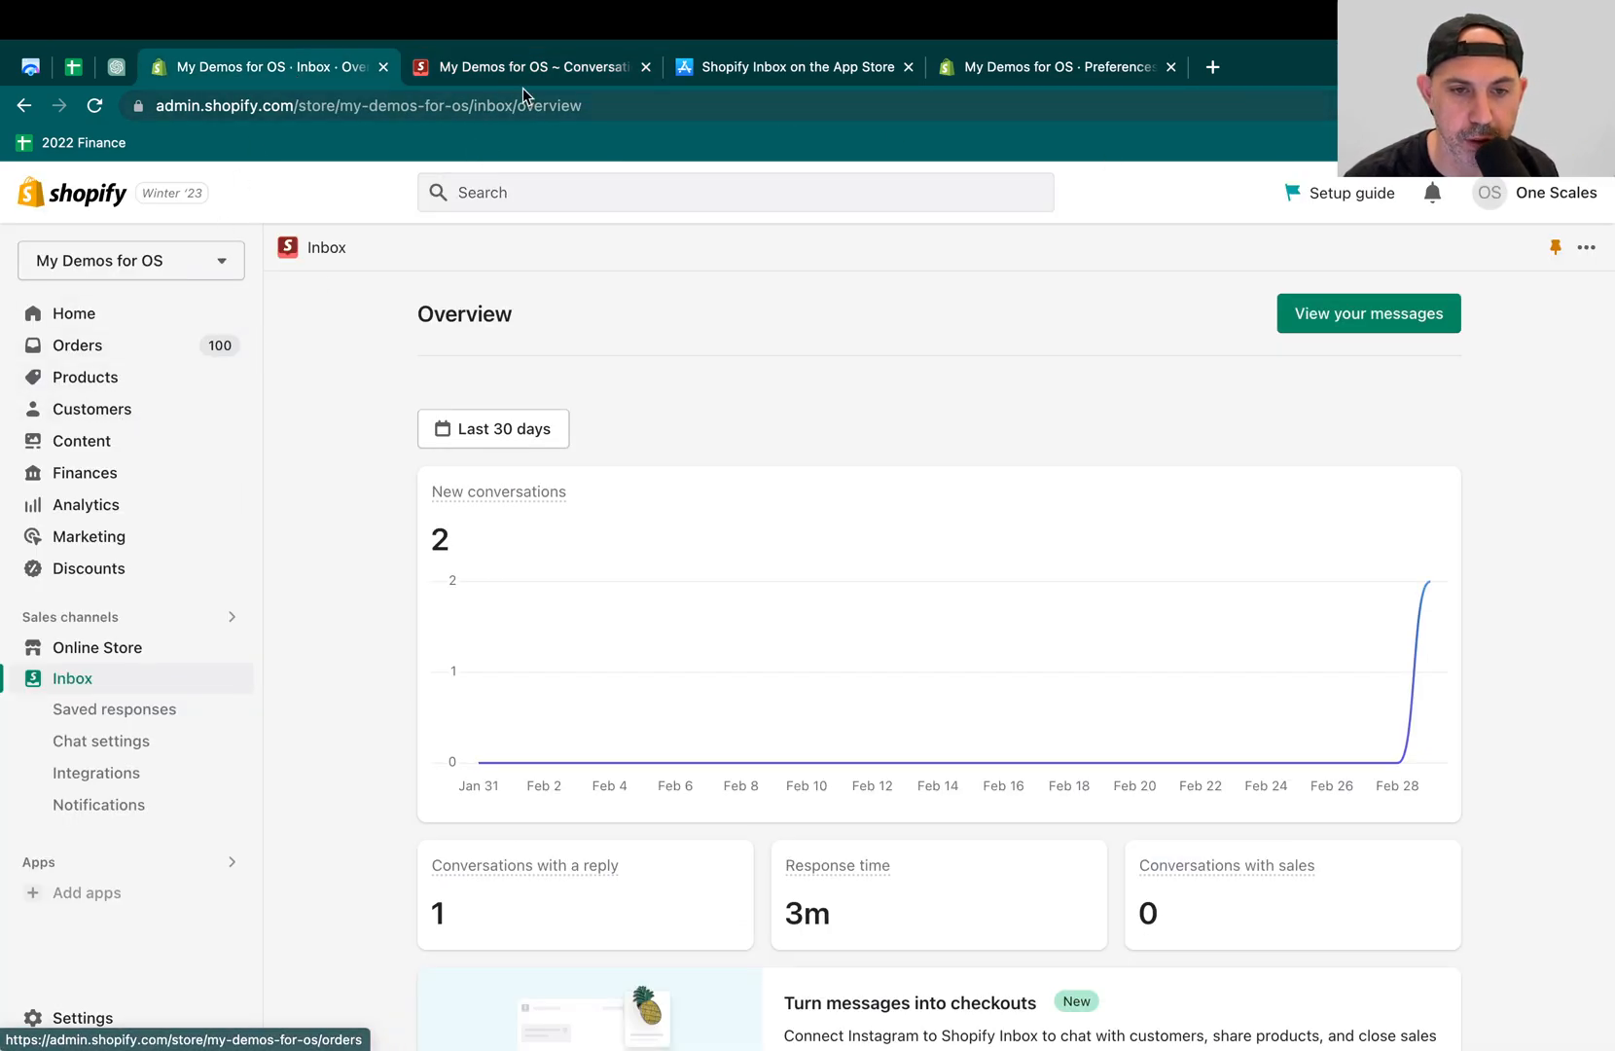
{"action": "mouse_move", "coordinate": [536, 66]}
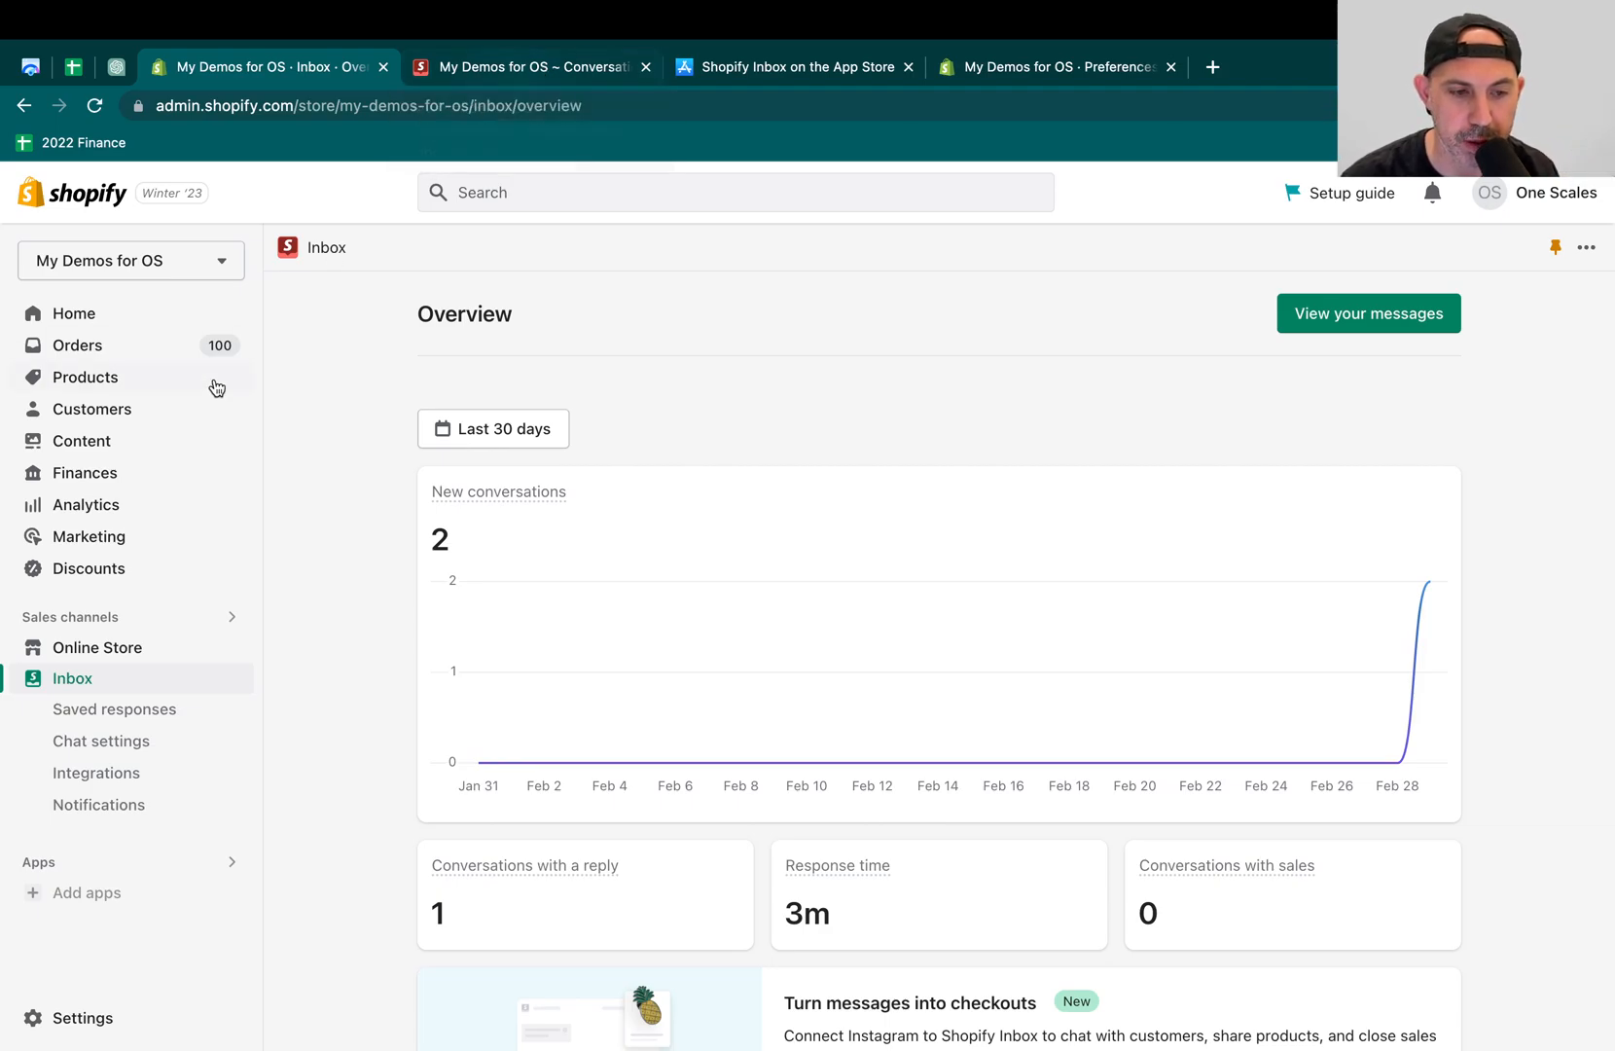
{"action": "left_click", "coordinate": [523, 66]}
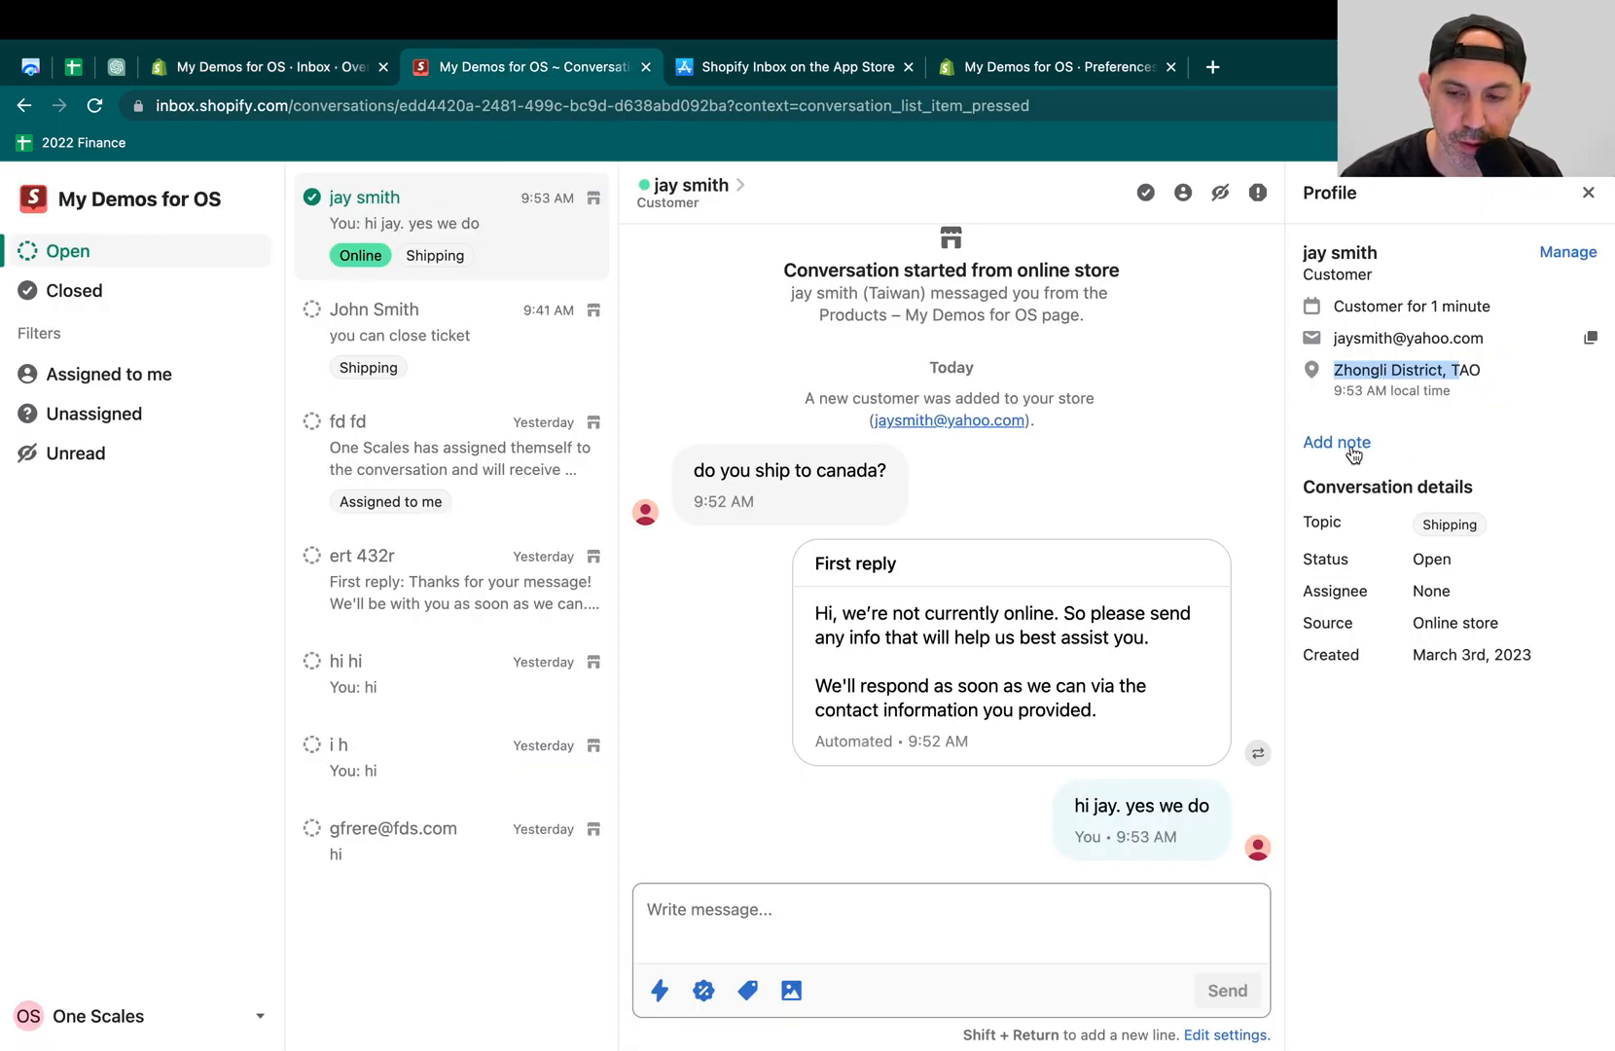
{"action": "mouse_move", "coordinate": [1389, 559]}
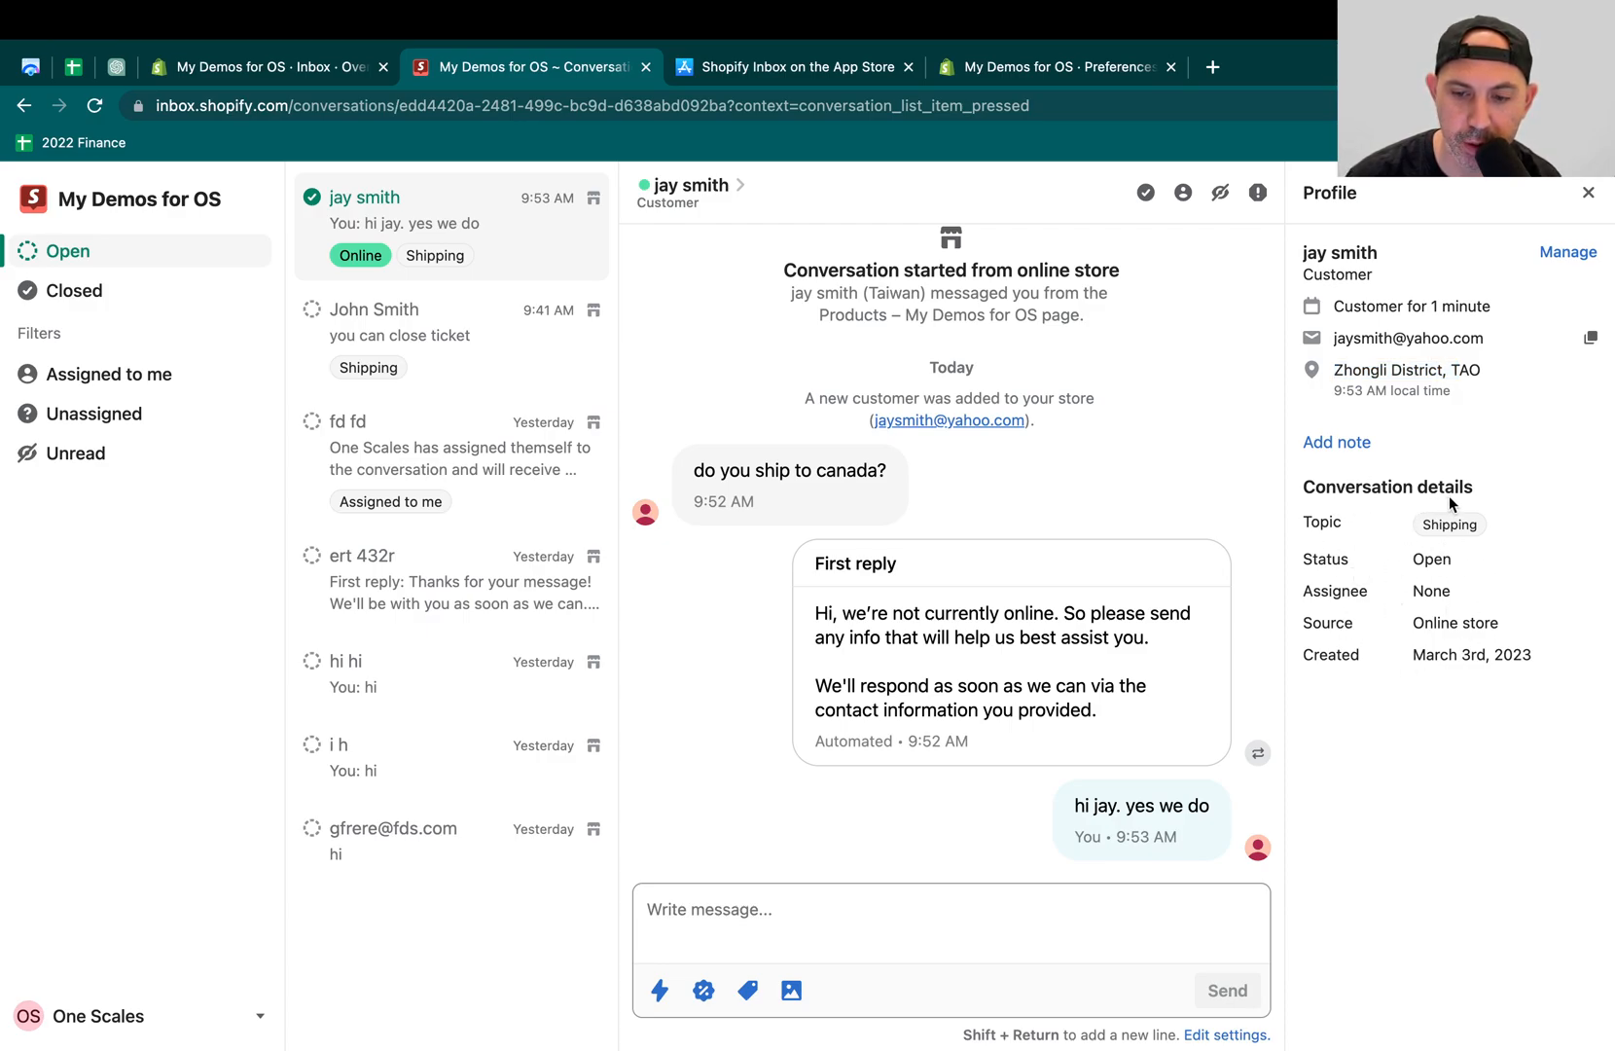
{"action": "mouse_move", "coordinate": [1082, 749]}
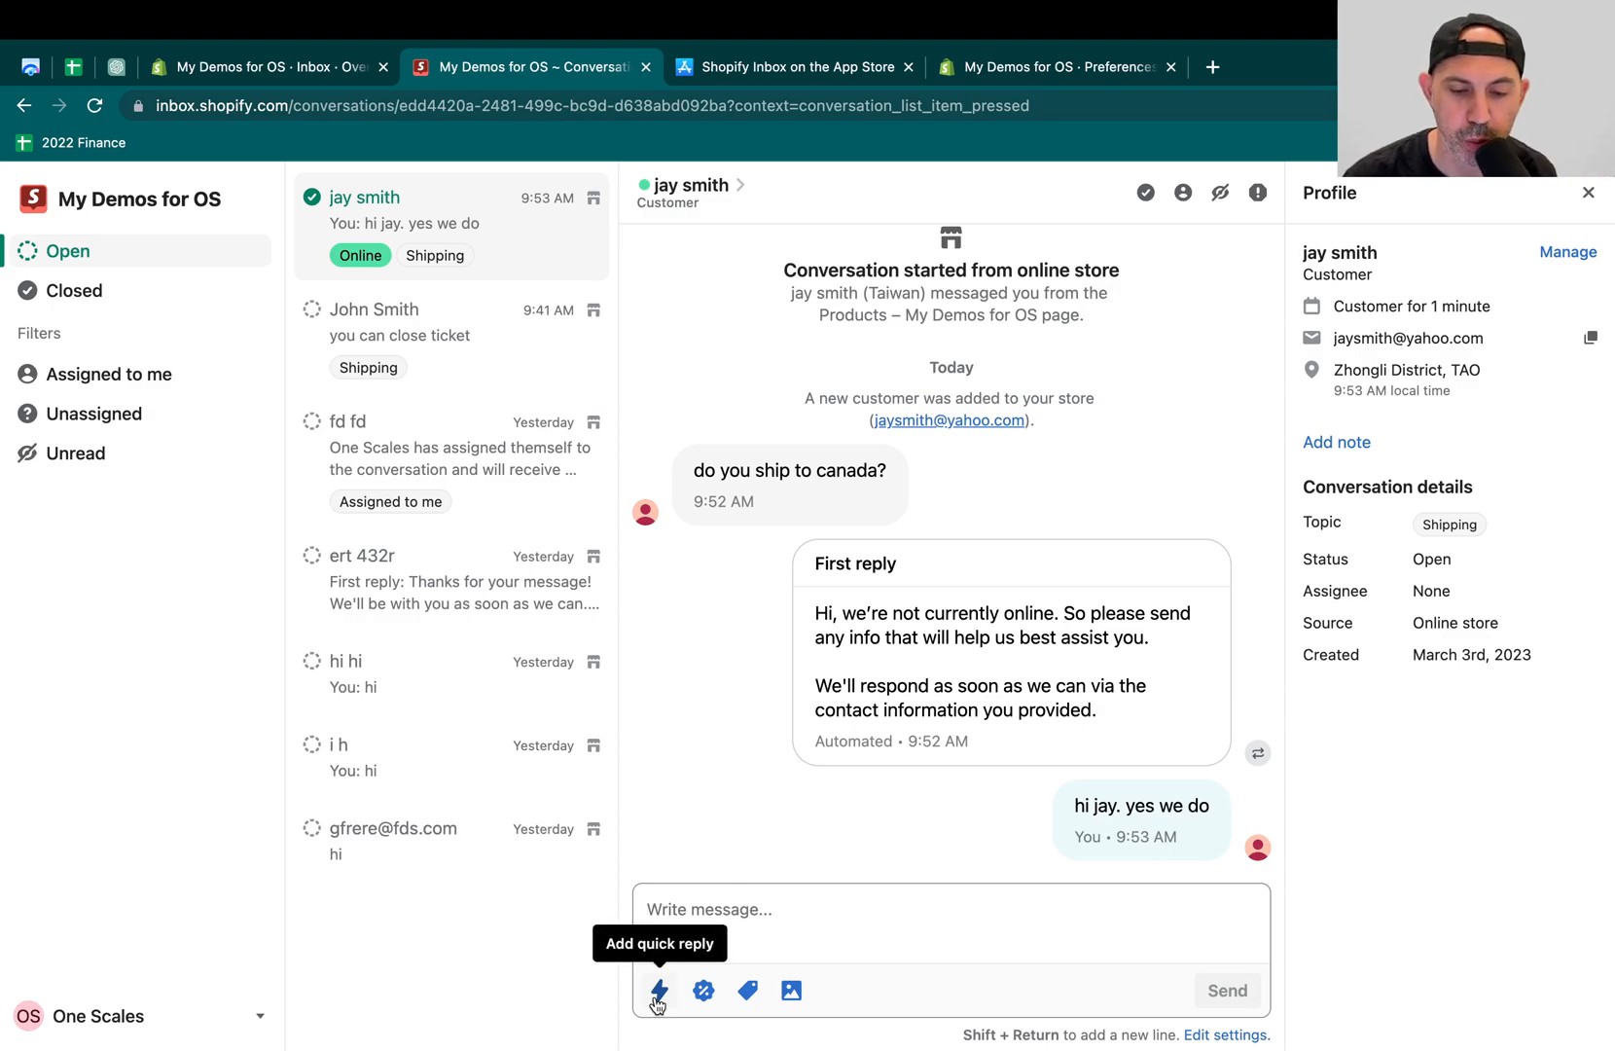
{"action": "left_click", "coordinate": [656, 990]}
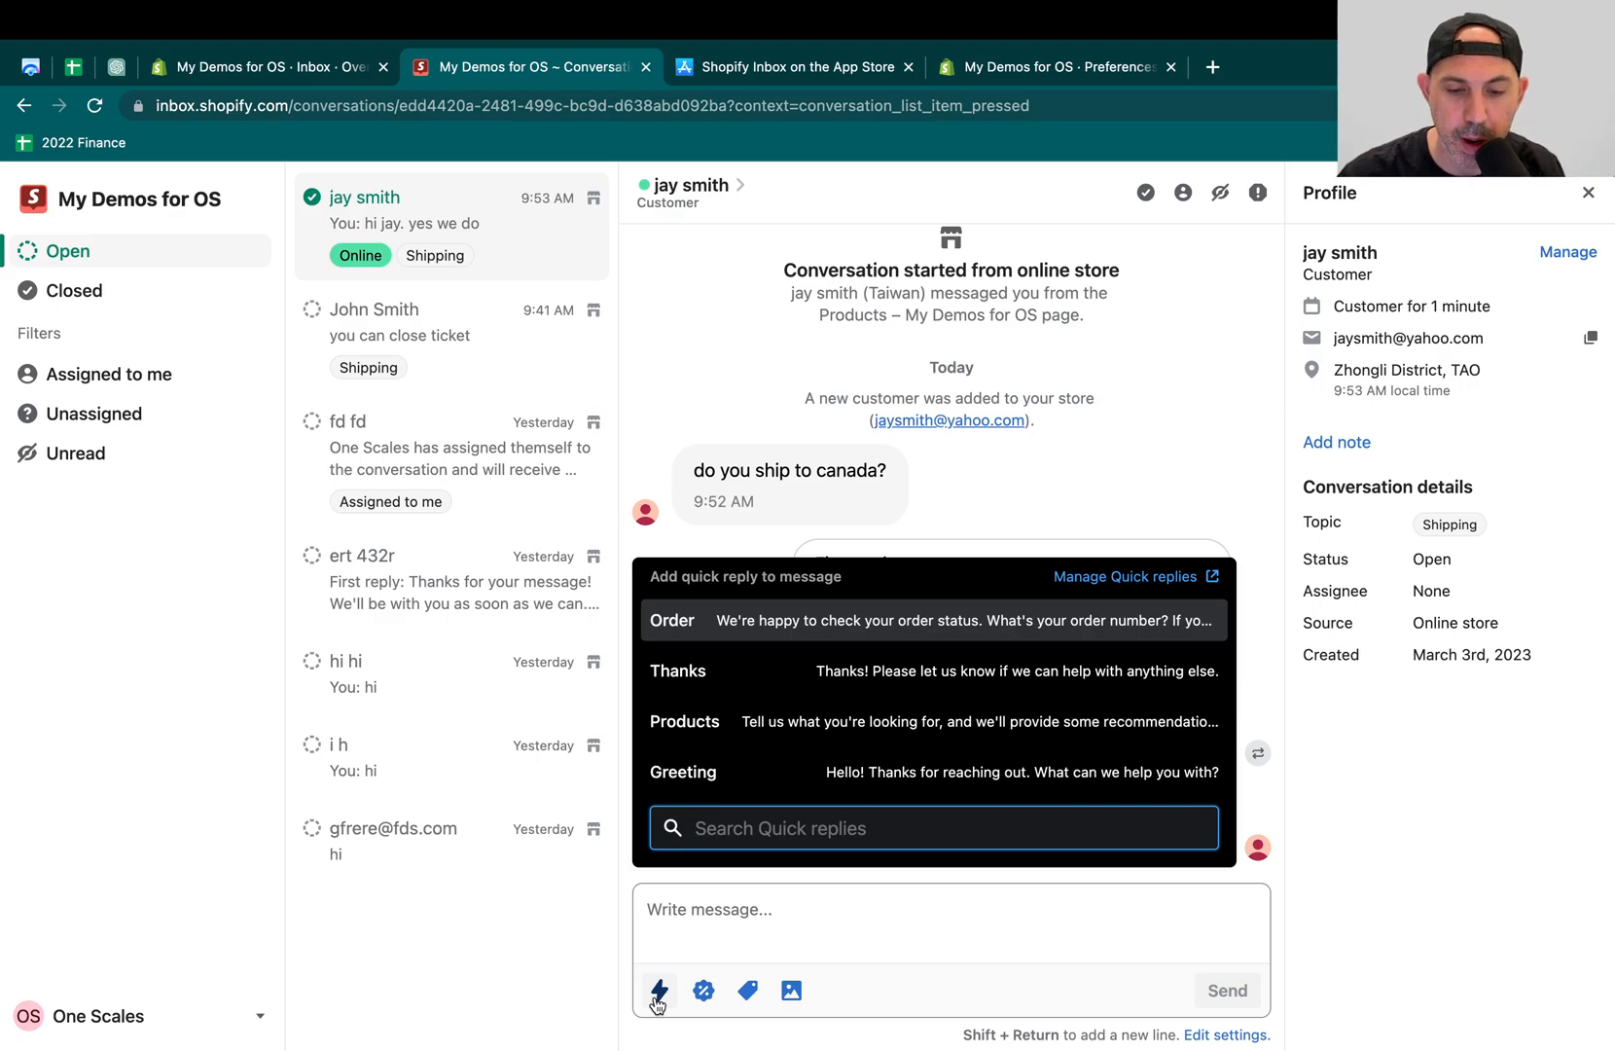
{"action": "mouse_move", "coordinate": [1144, 608]}
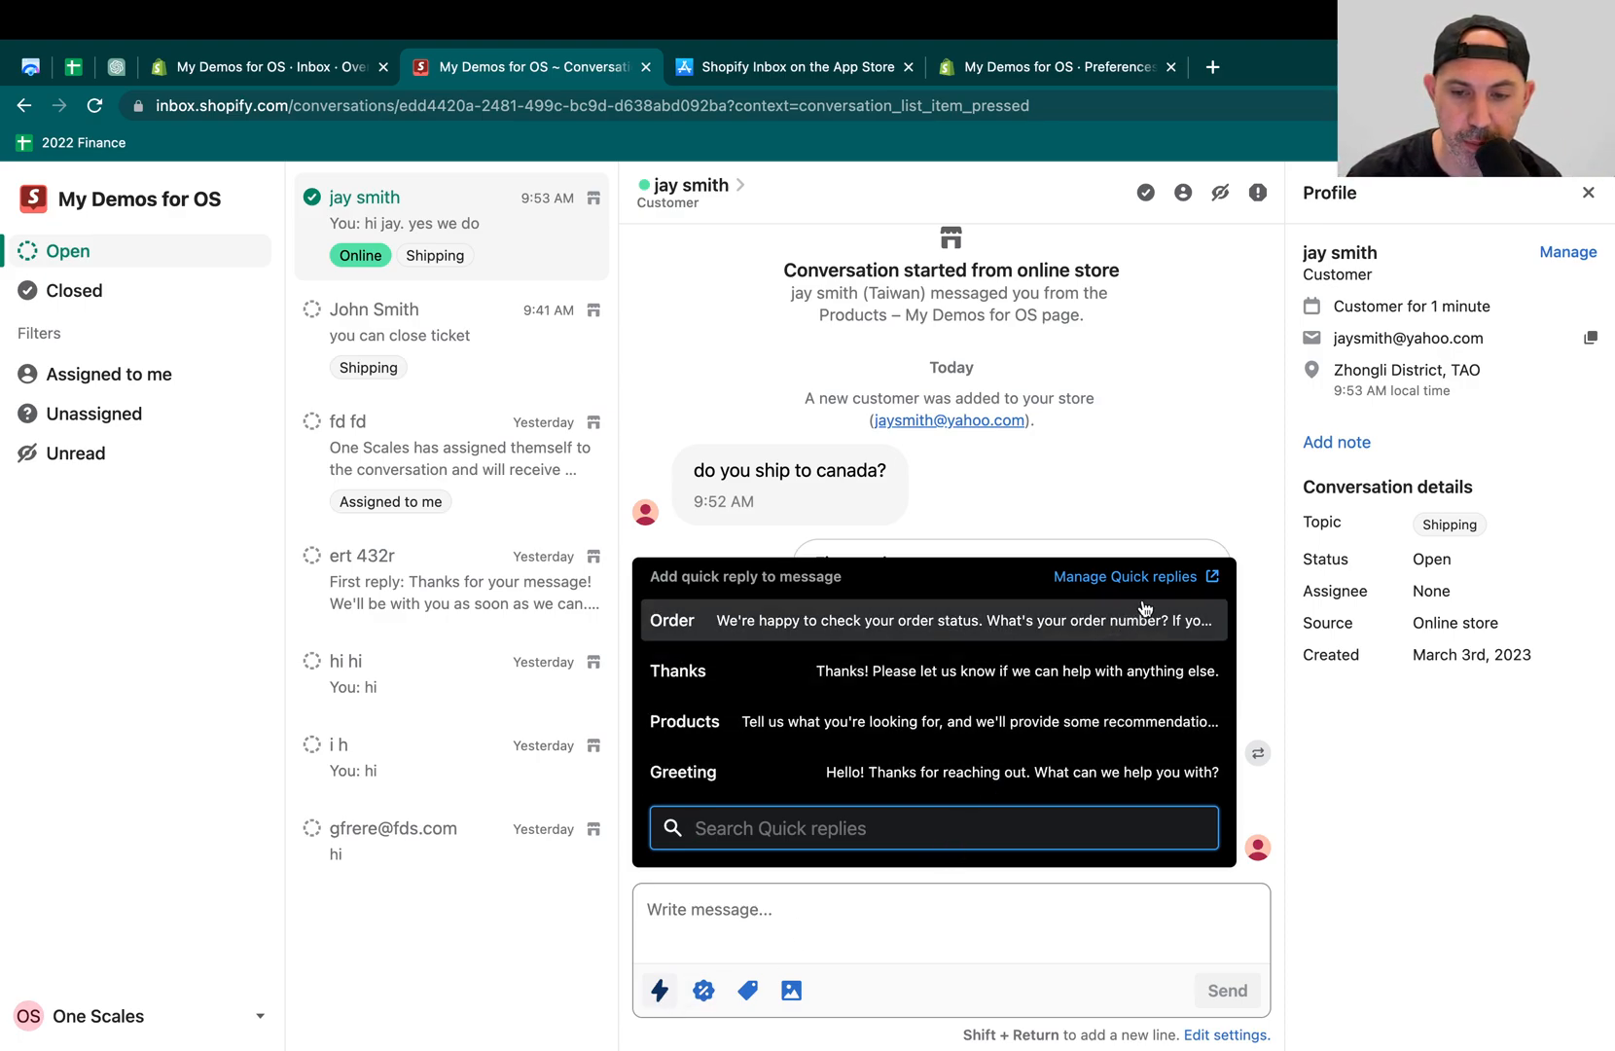
{"action": "mouse_move", "coordinate": [1035, 647]}
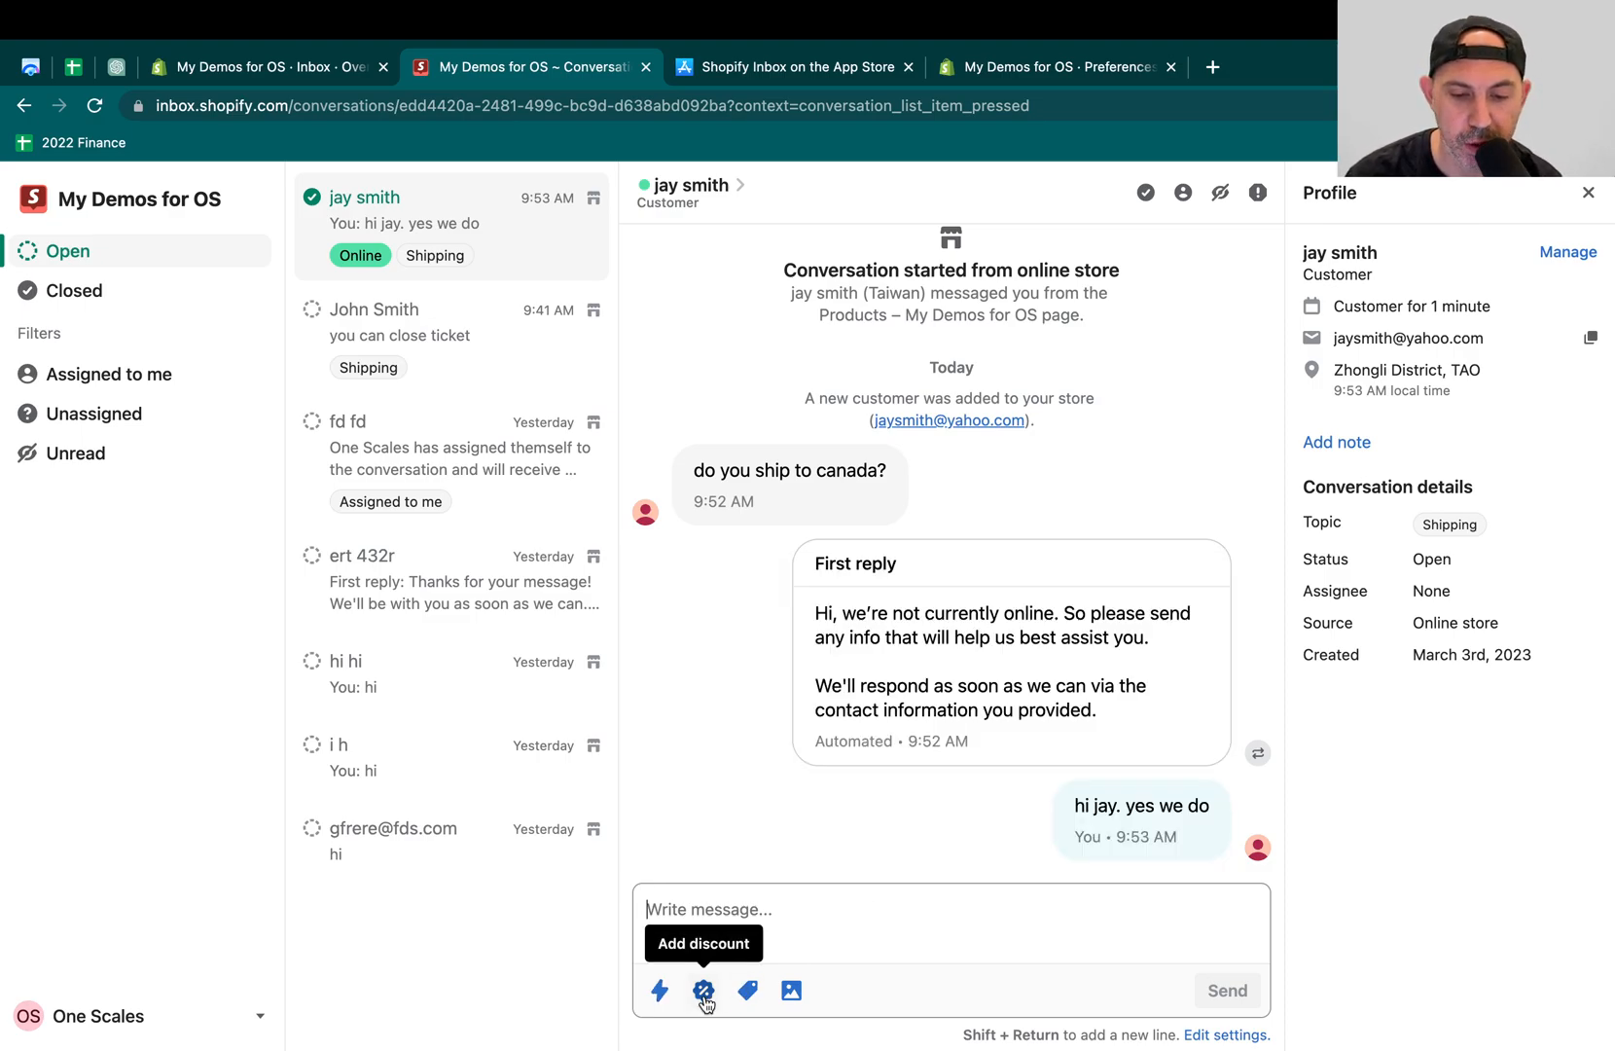
{"action": "left_click", "coordinate": [704, 991]}
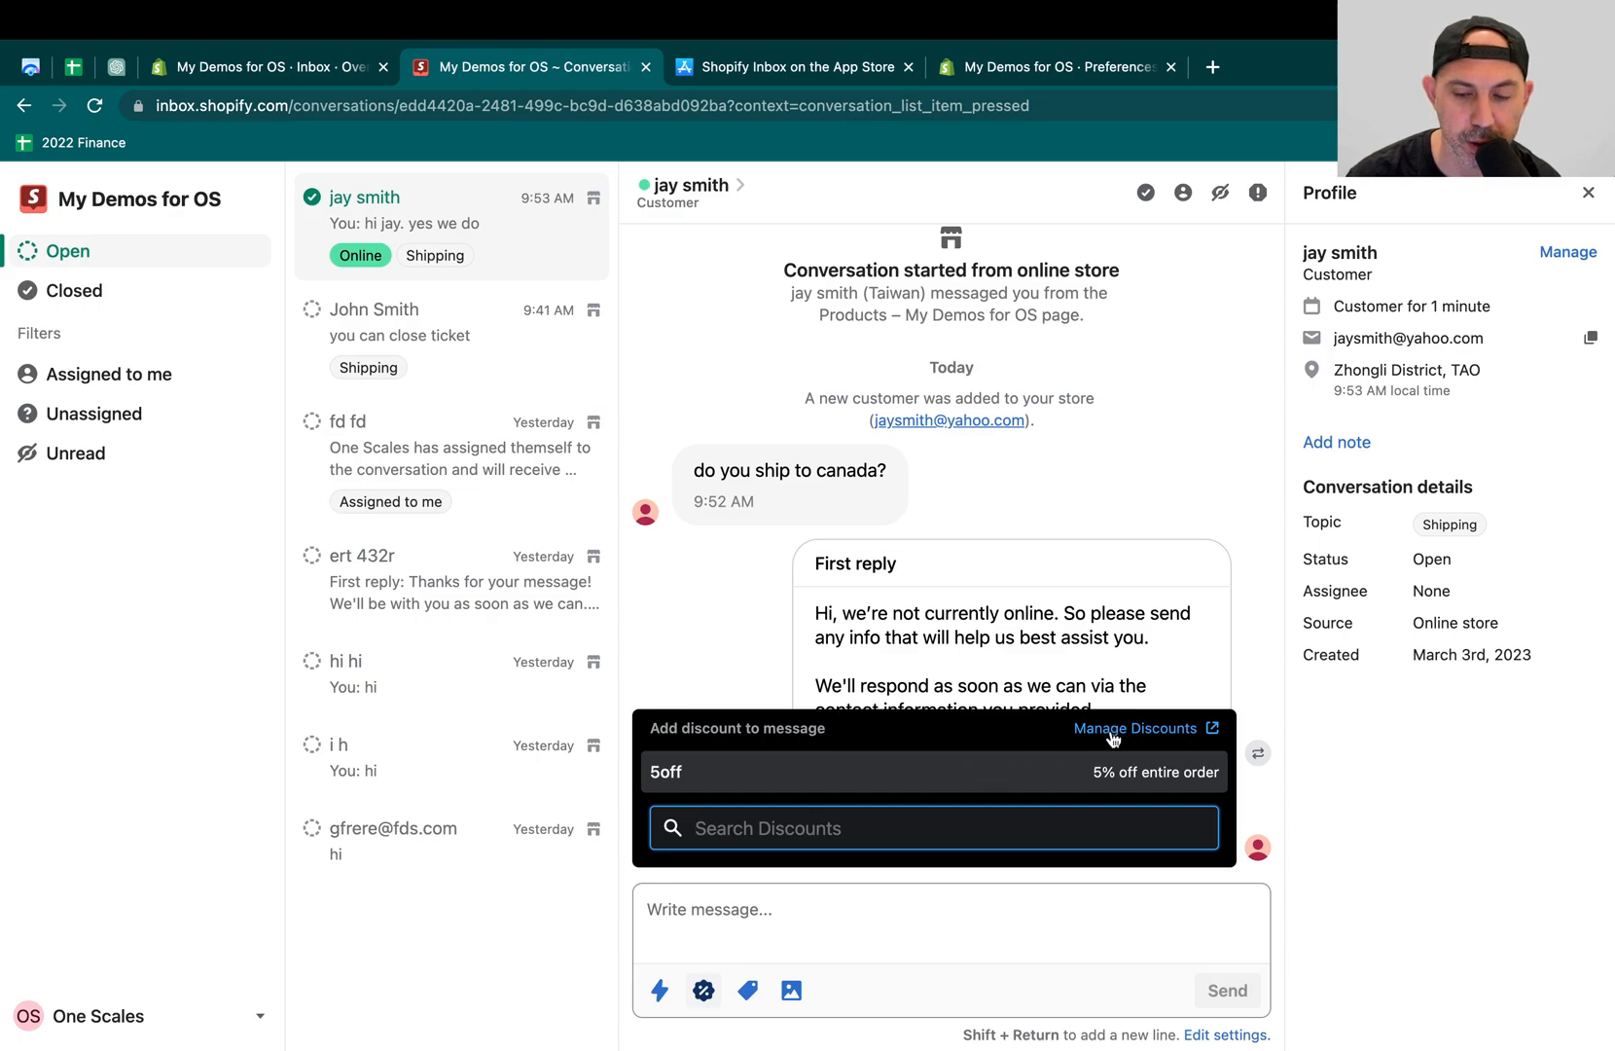
{"action": "mouse_move", "coordinate": [992, 775]}
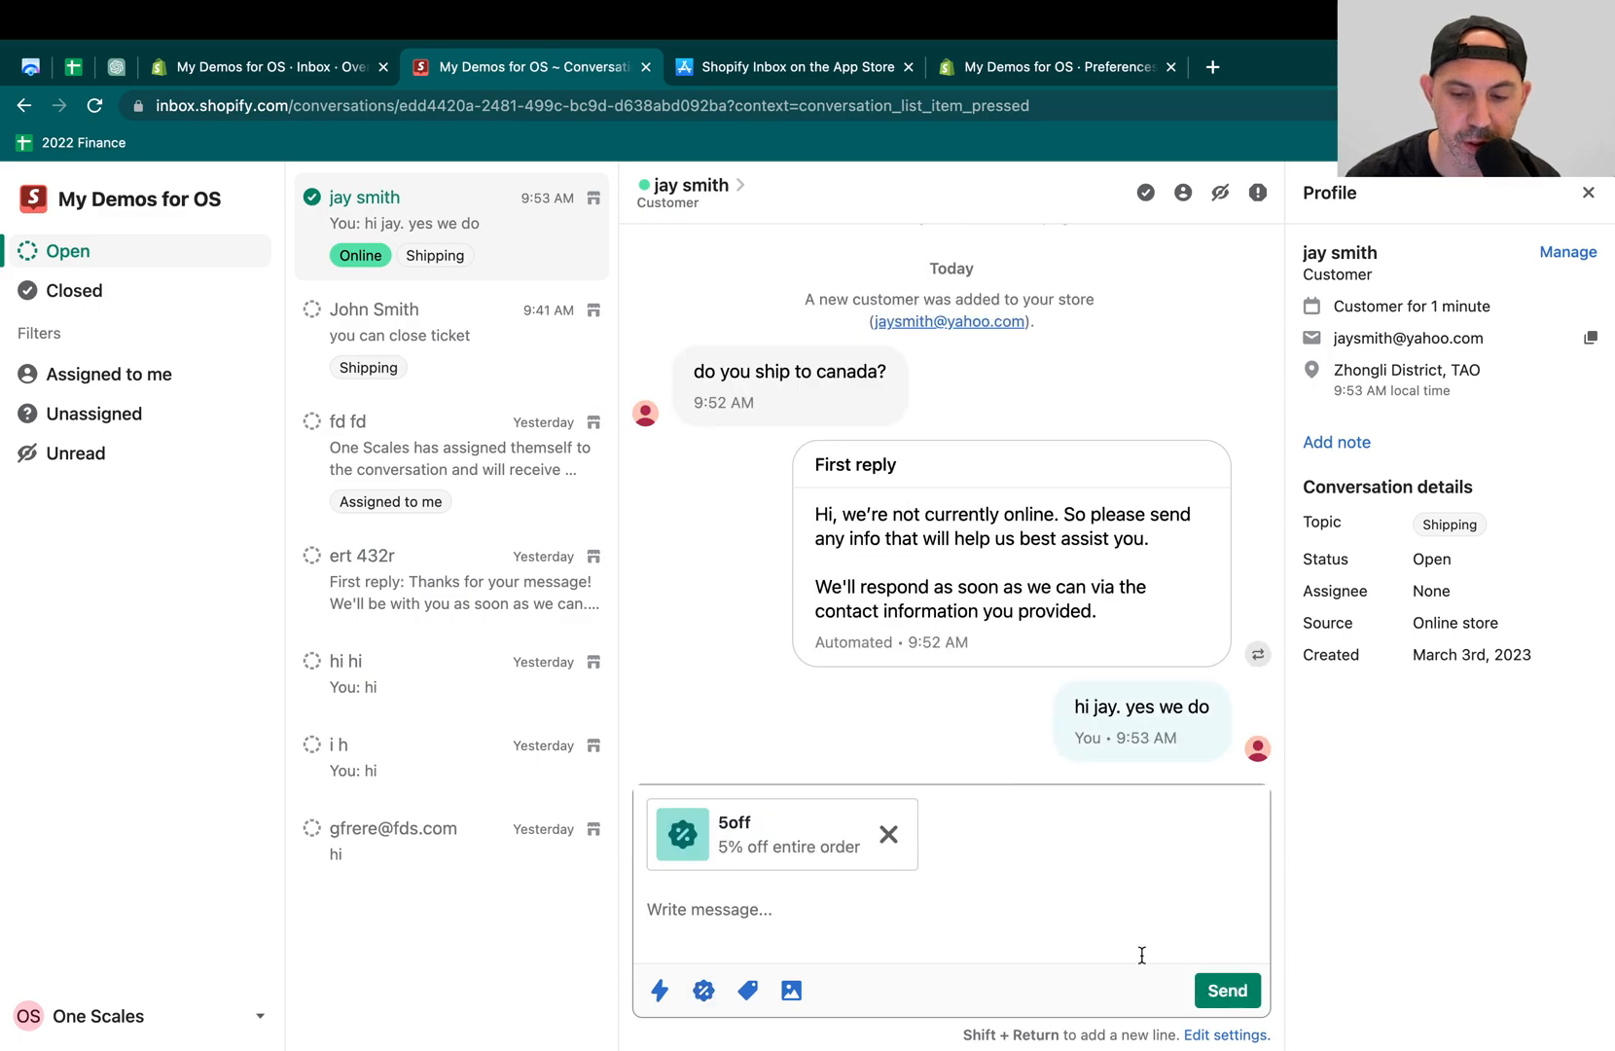
{"action": "left_click", "coordinate": [1226, 990]}
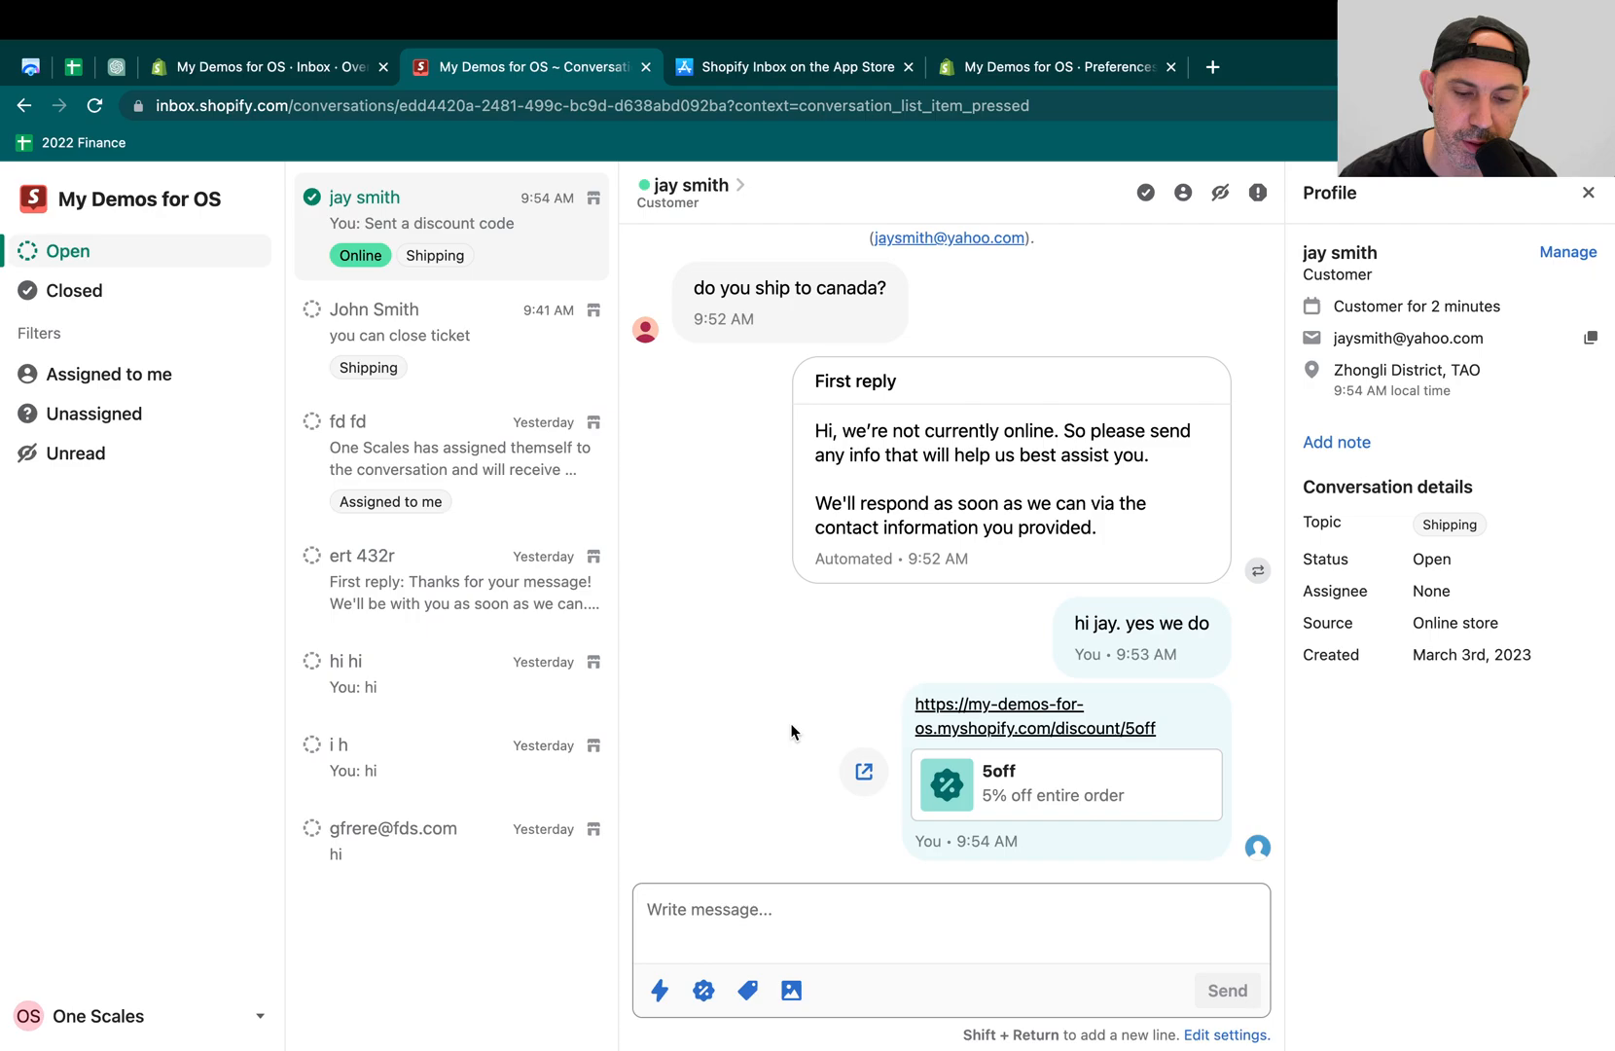
{"action": "left_click", "coordinate": [747, 991]}
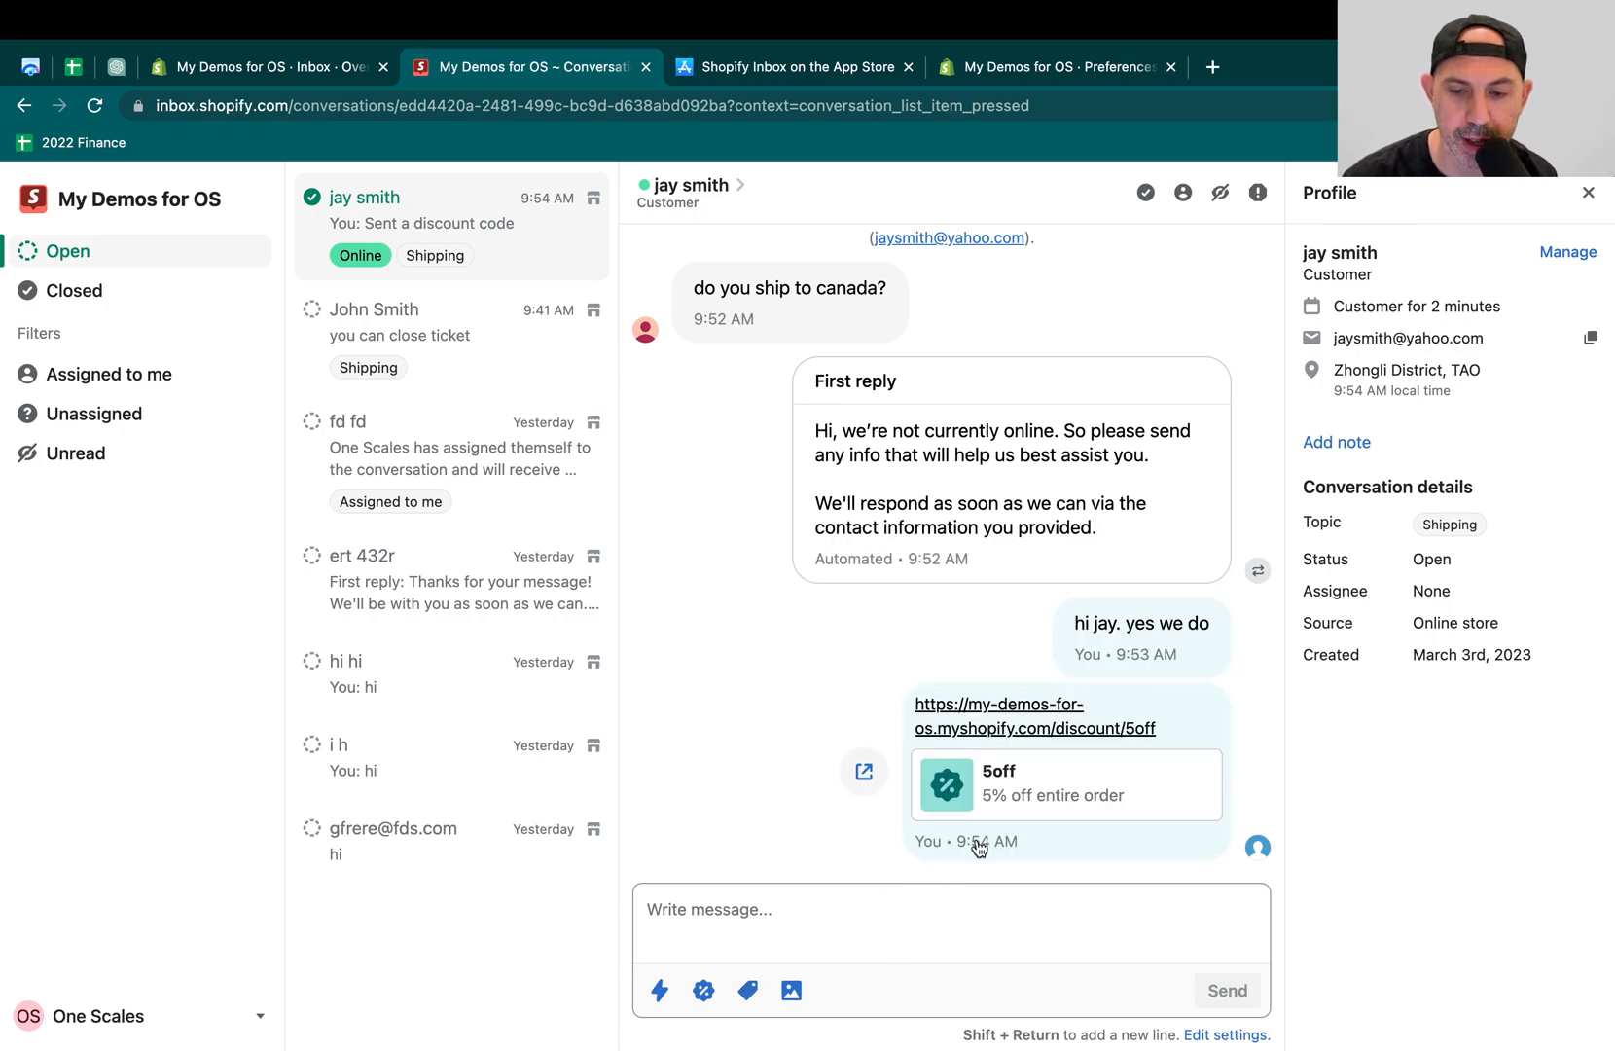
{"action": "mouse_move", "coordinate": [791, 991]}
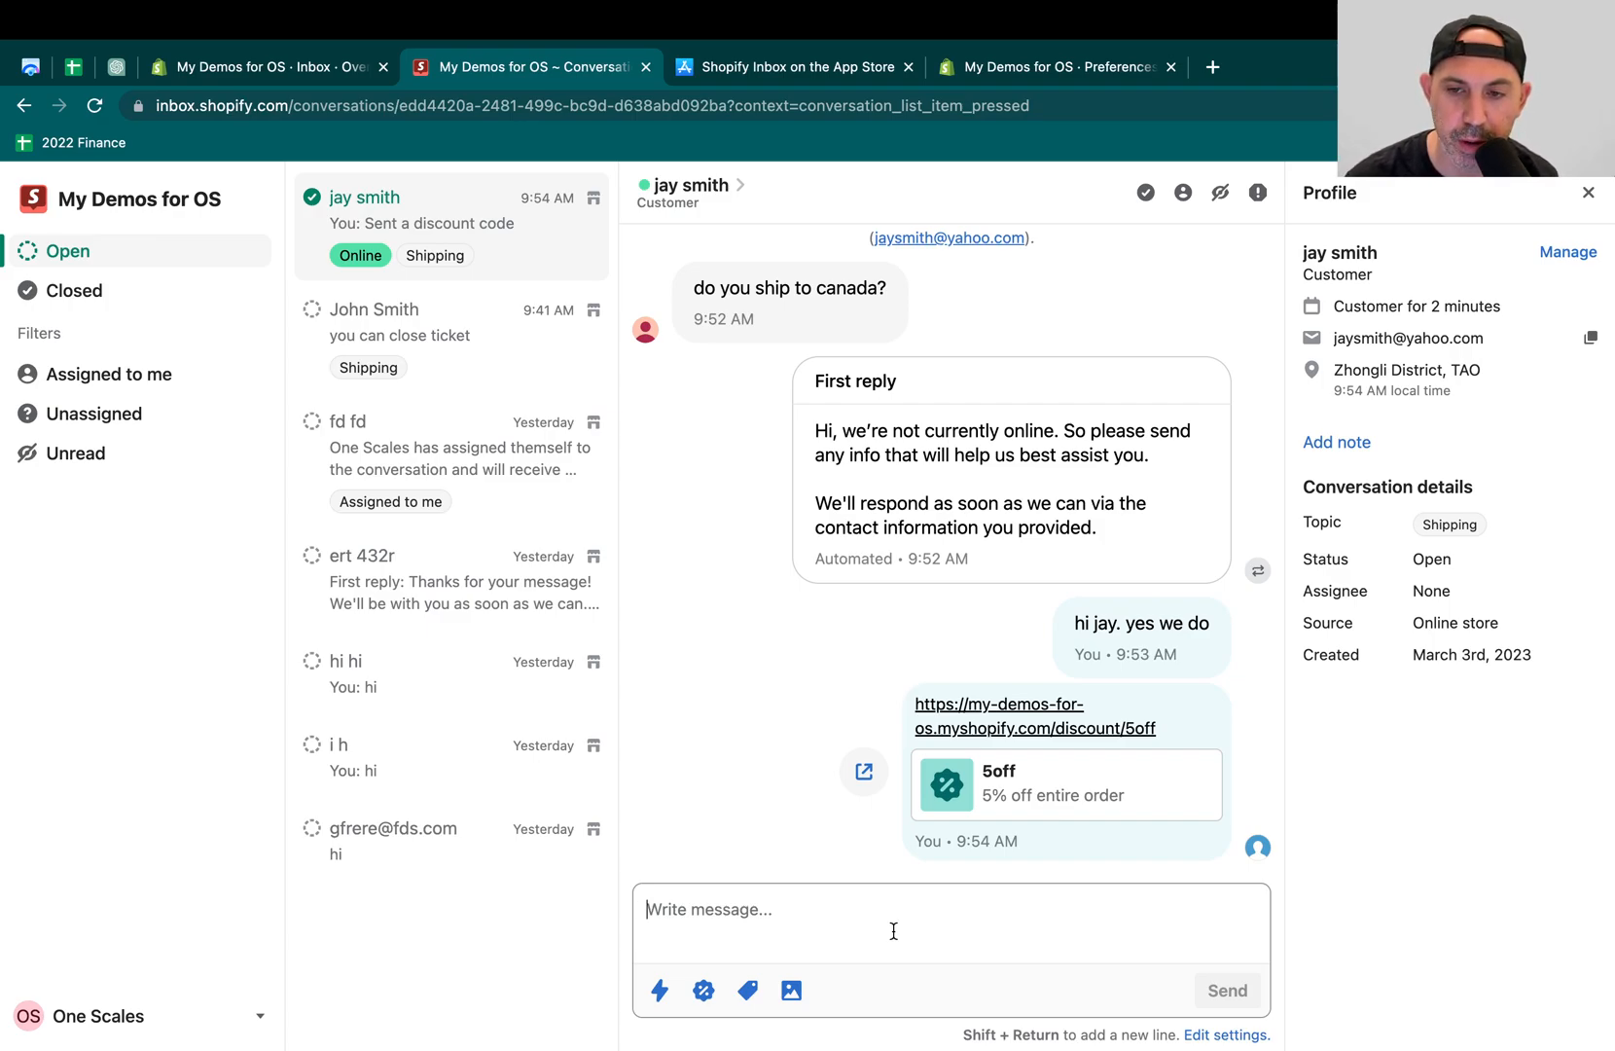
{"action": "mouse_move", "coordinate": [1144, 193]}
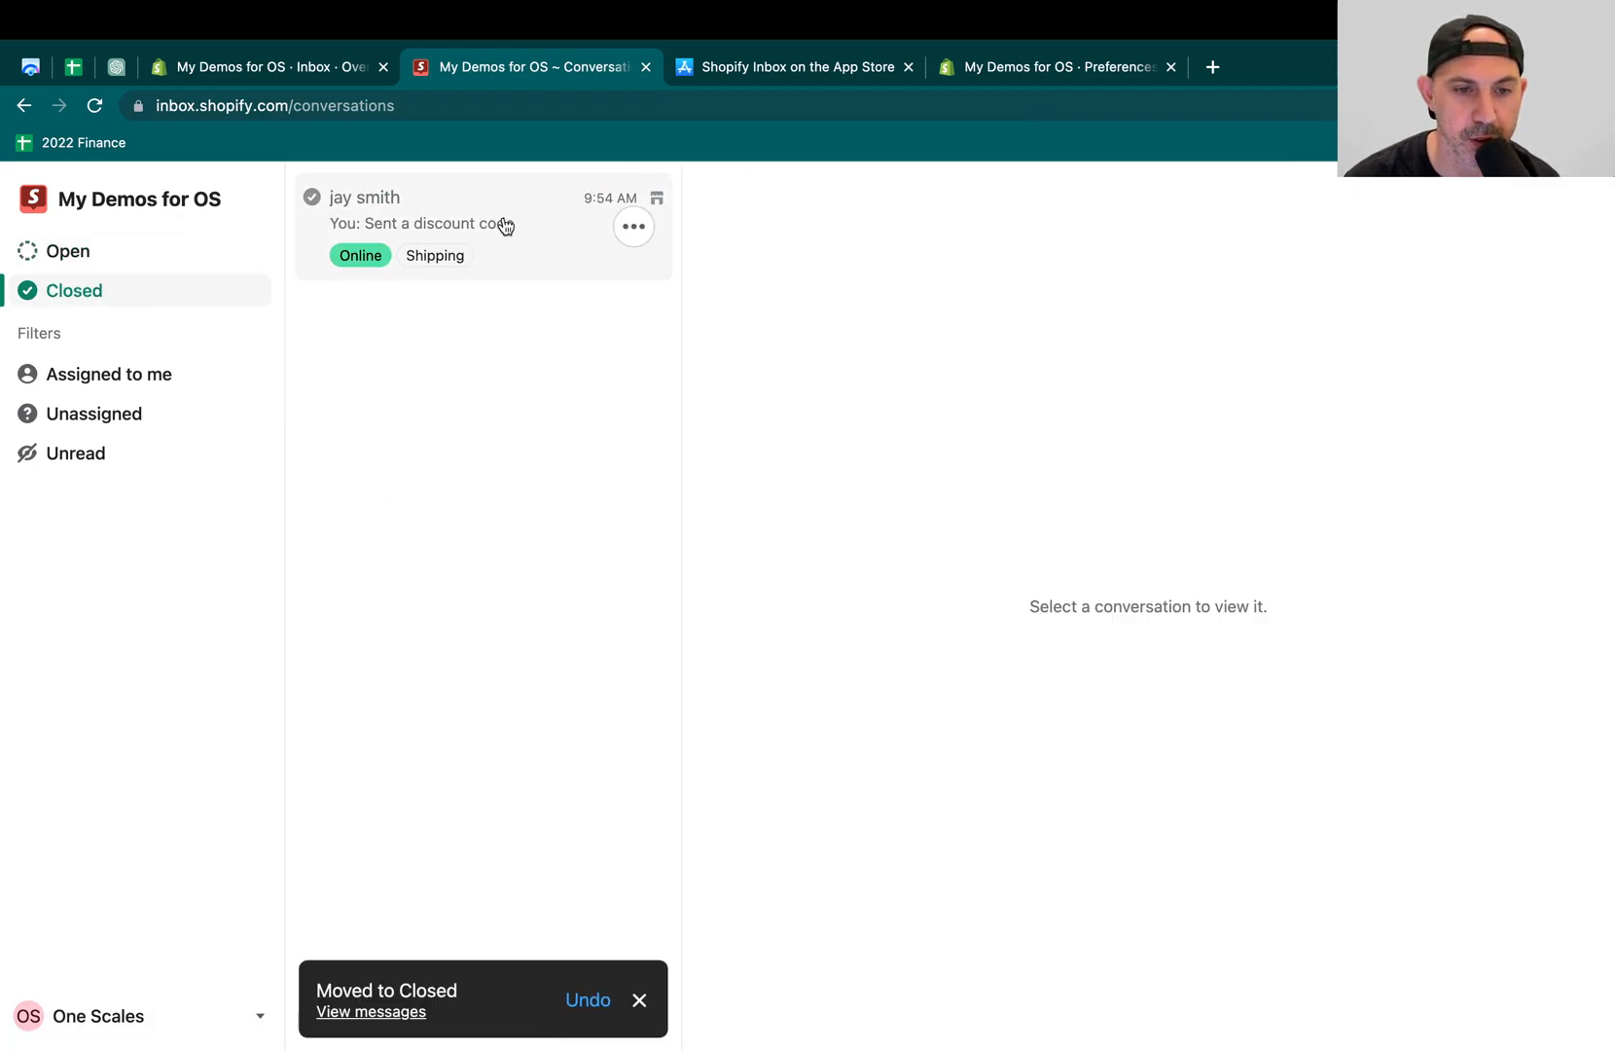
{"action": "left_click", "coordinate": [69, 250]}
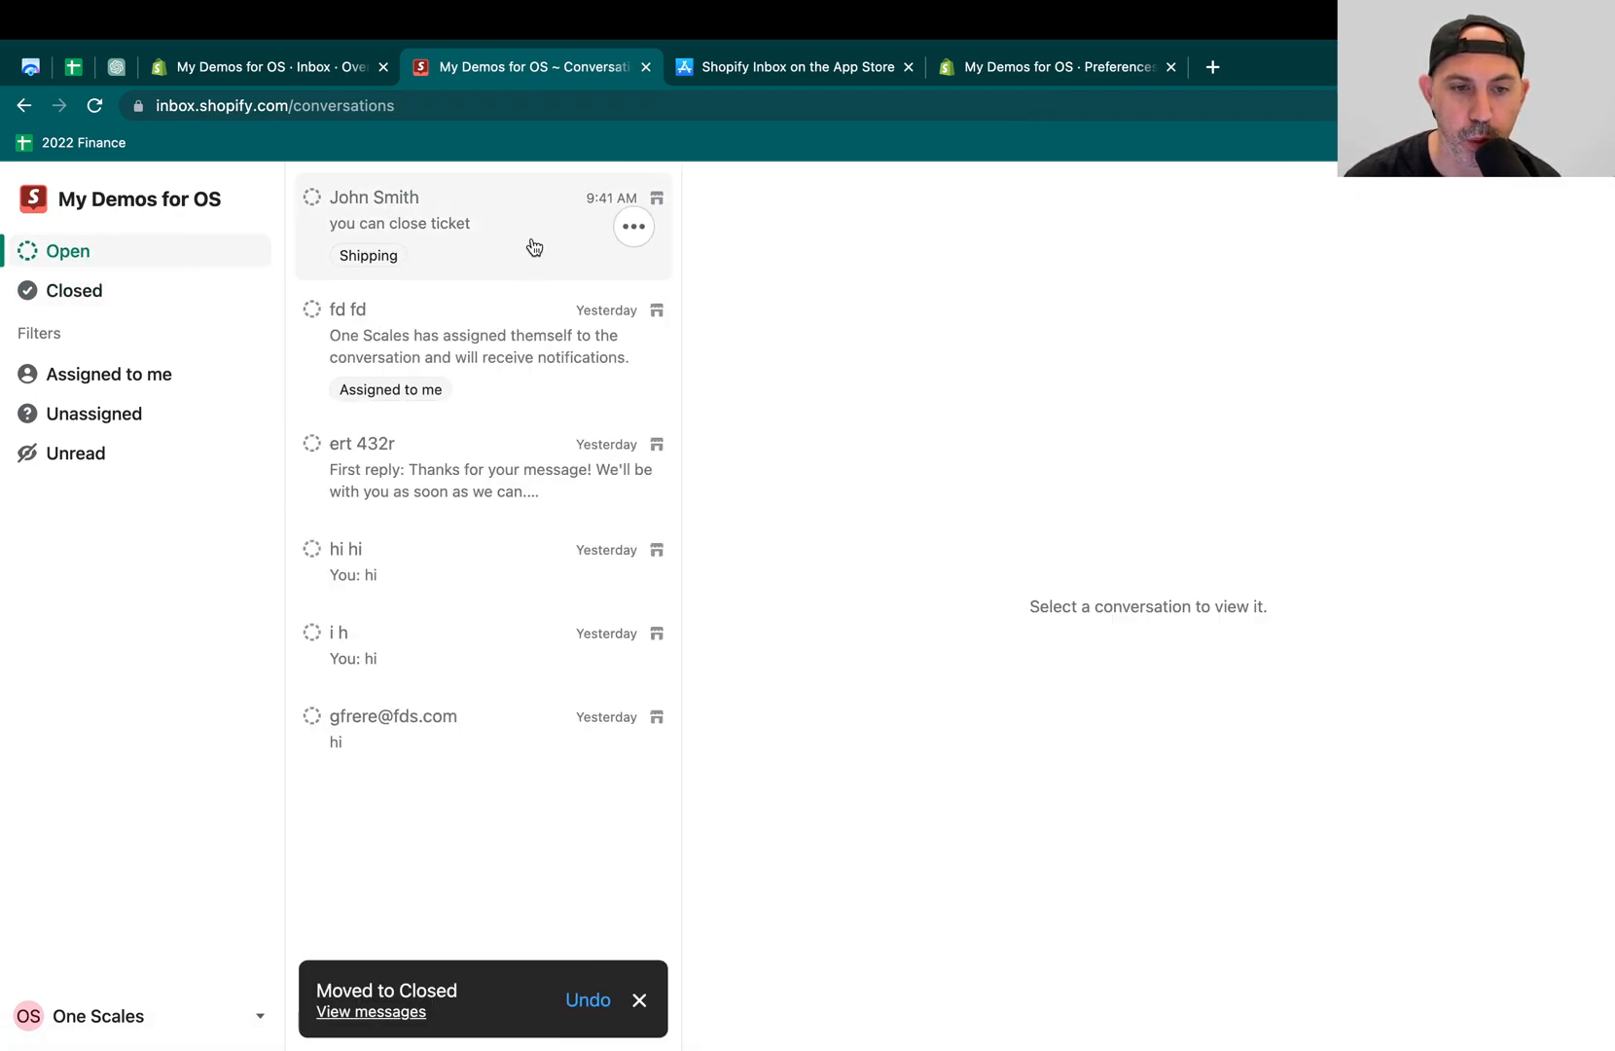
{"action": "left_click", "coordinate": [74, 291]}
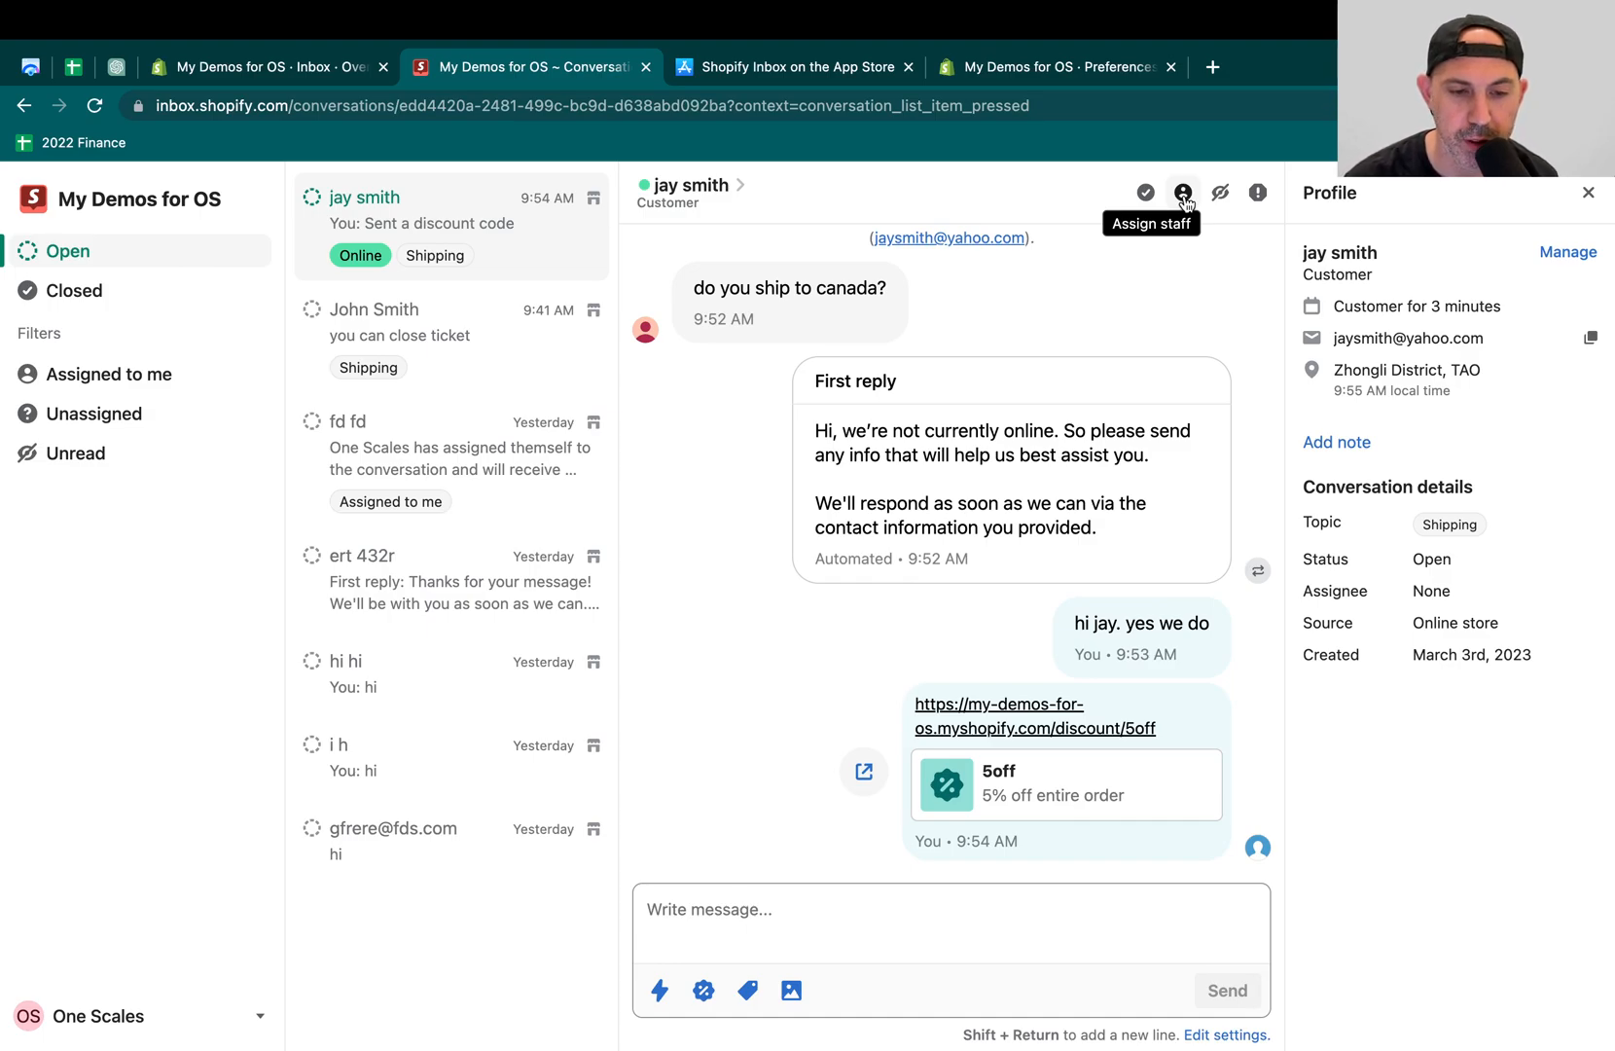
{"action": "left_click", "coordinate": [1182, 193]}
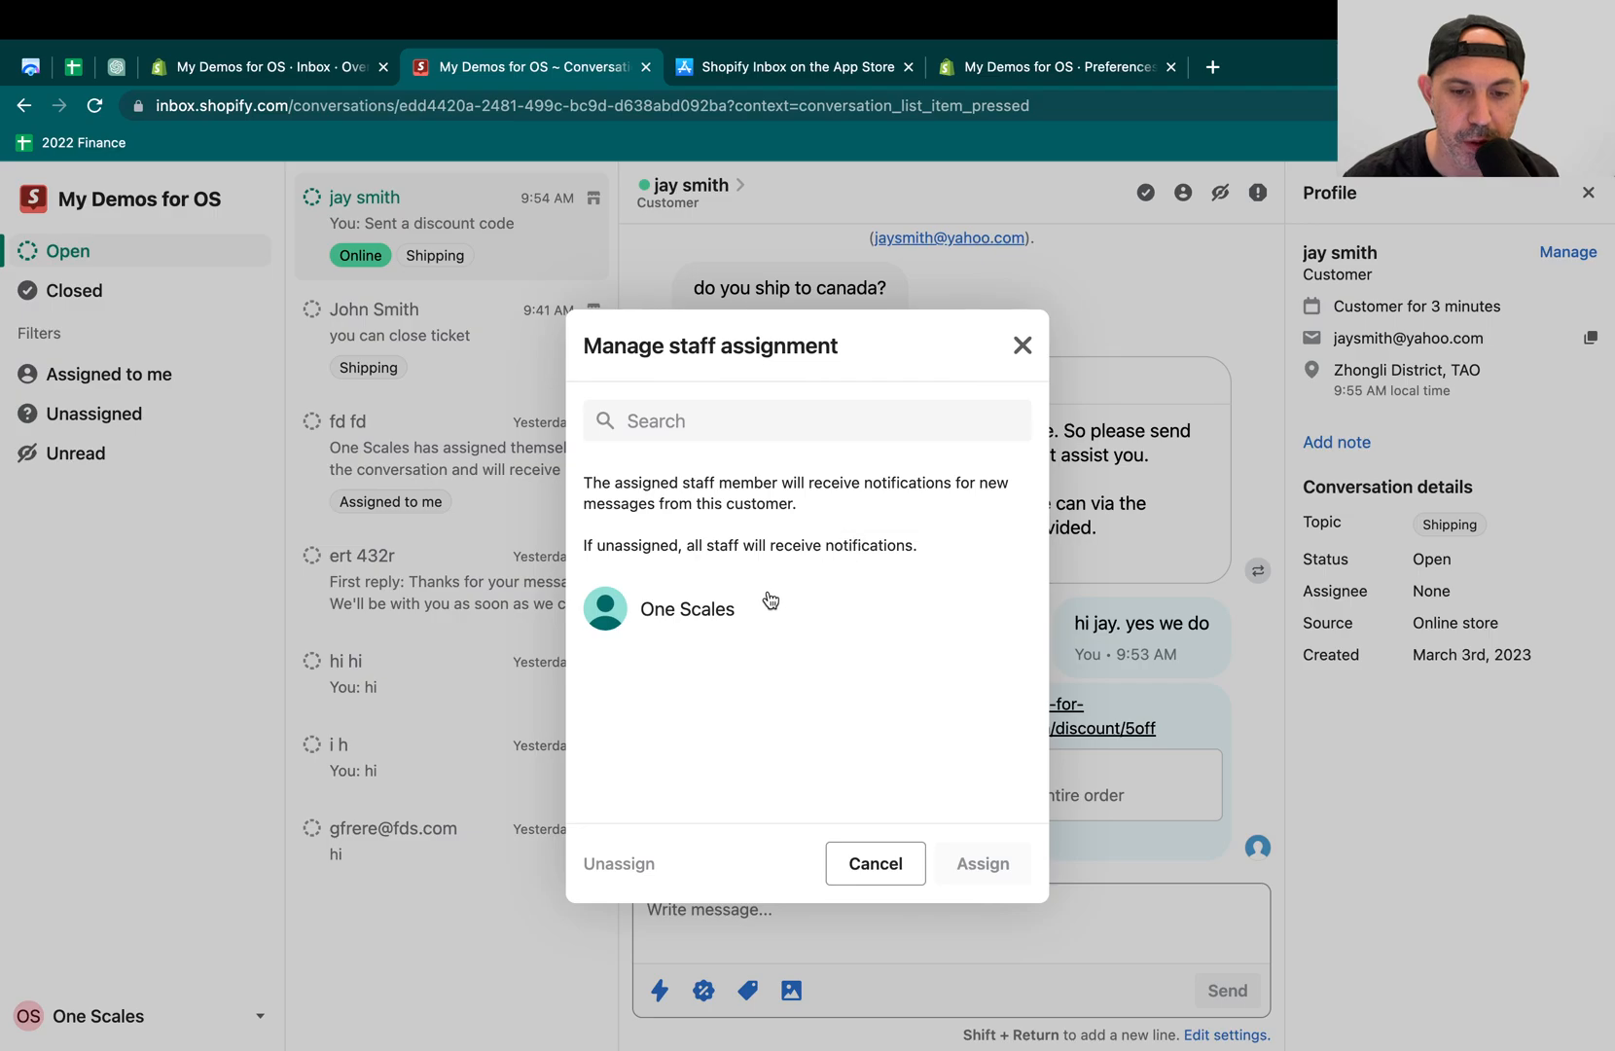
{"action": "mouse_move", "coordinate": [689, 881]}
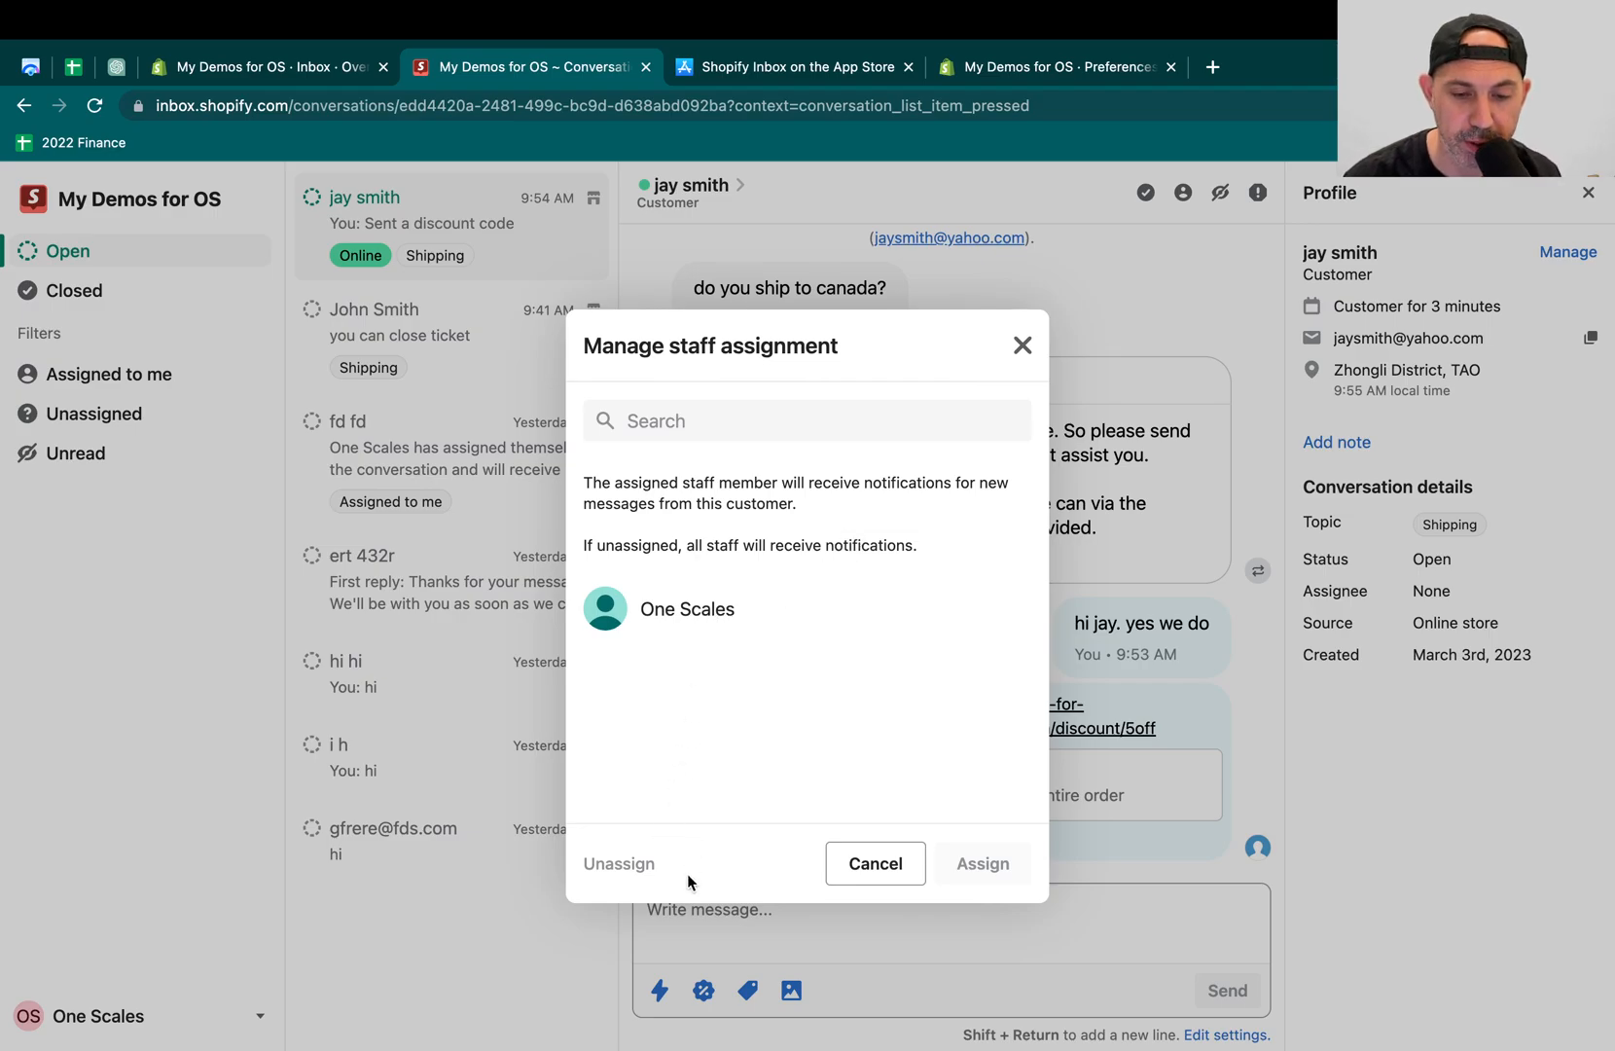
{"action": "mouse_move", "coordinate": [708, 723]}
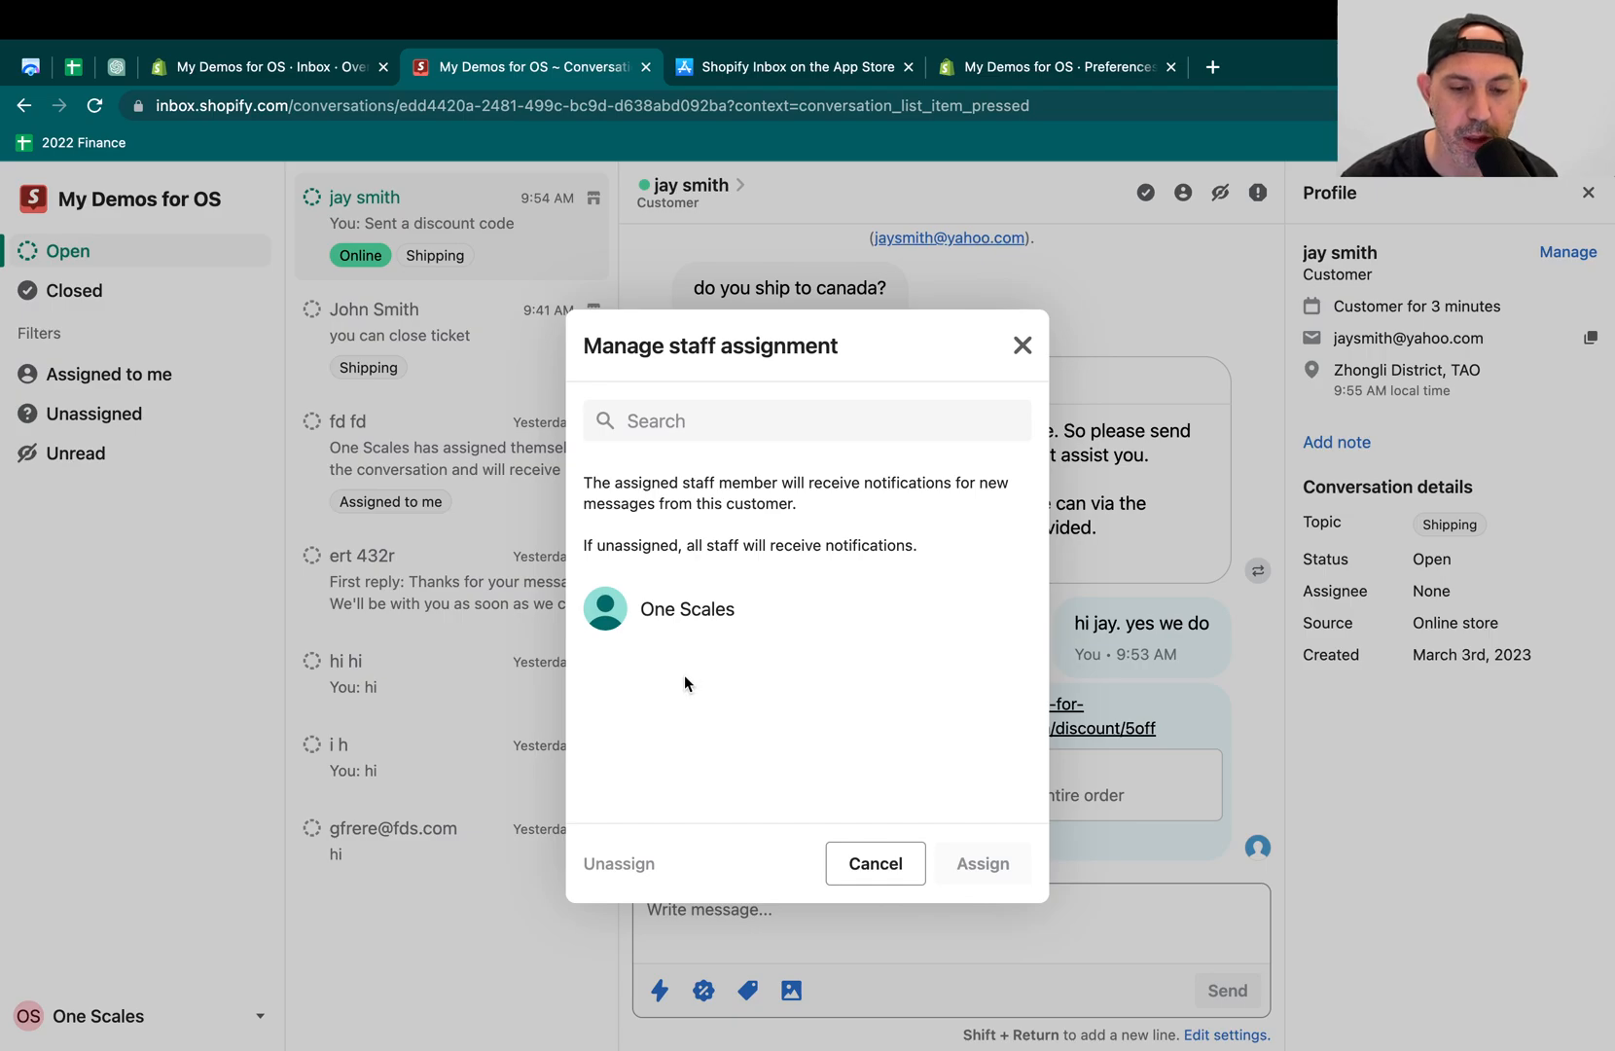
{"action": "left_click", "coordinate": [1022, 345]}
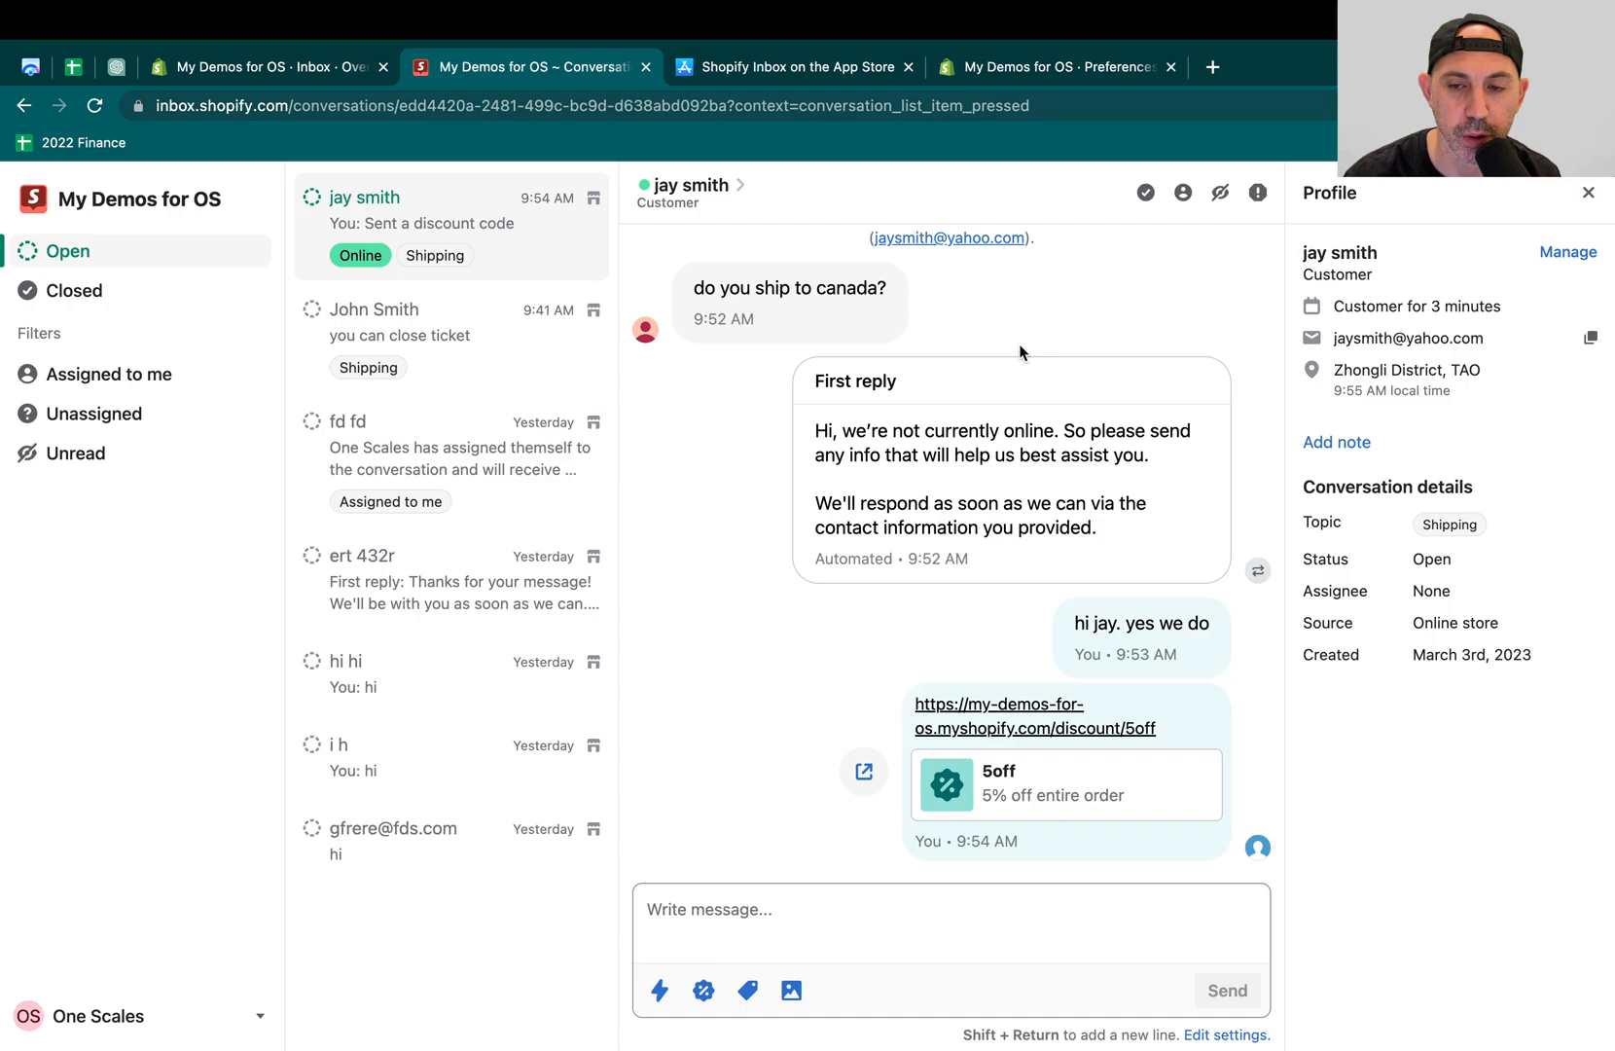
{"action": "mouse_move", "coordinate": [1219, 193]}
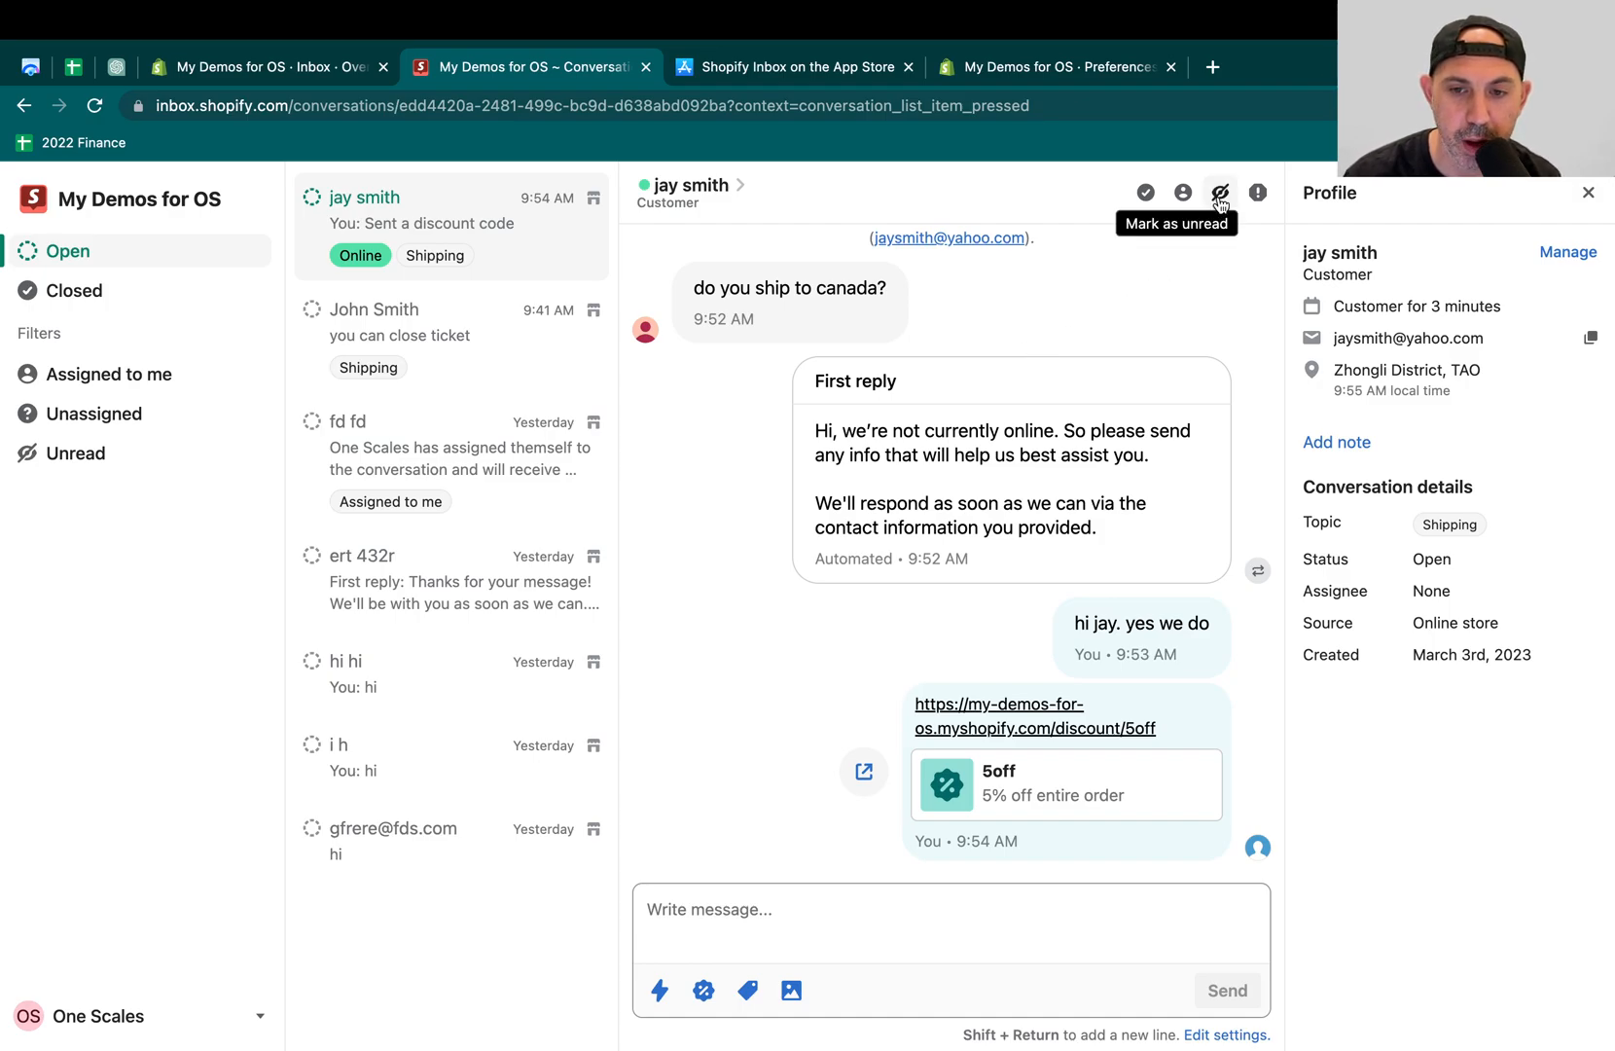
{"action": "left_click", "coordinate": [1222, 193]}
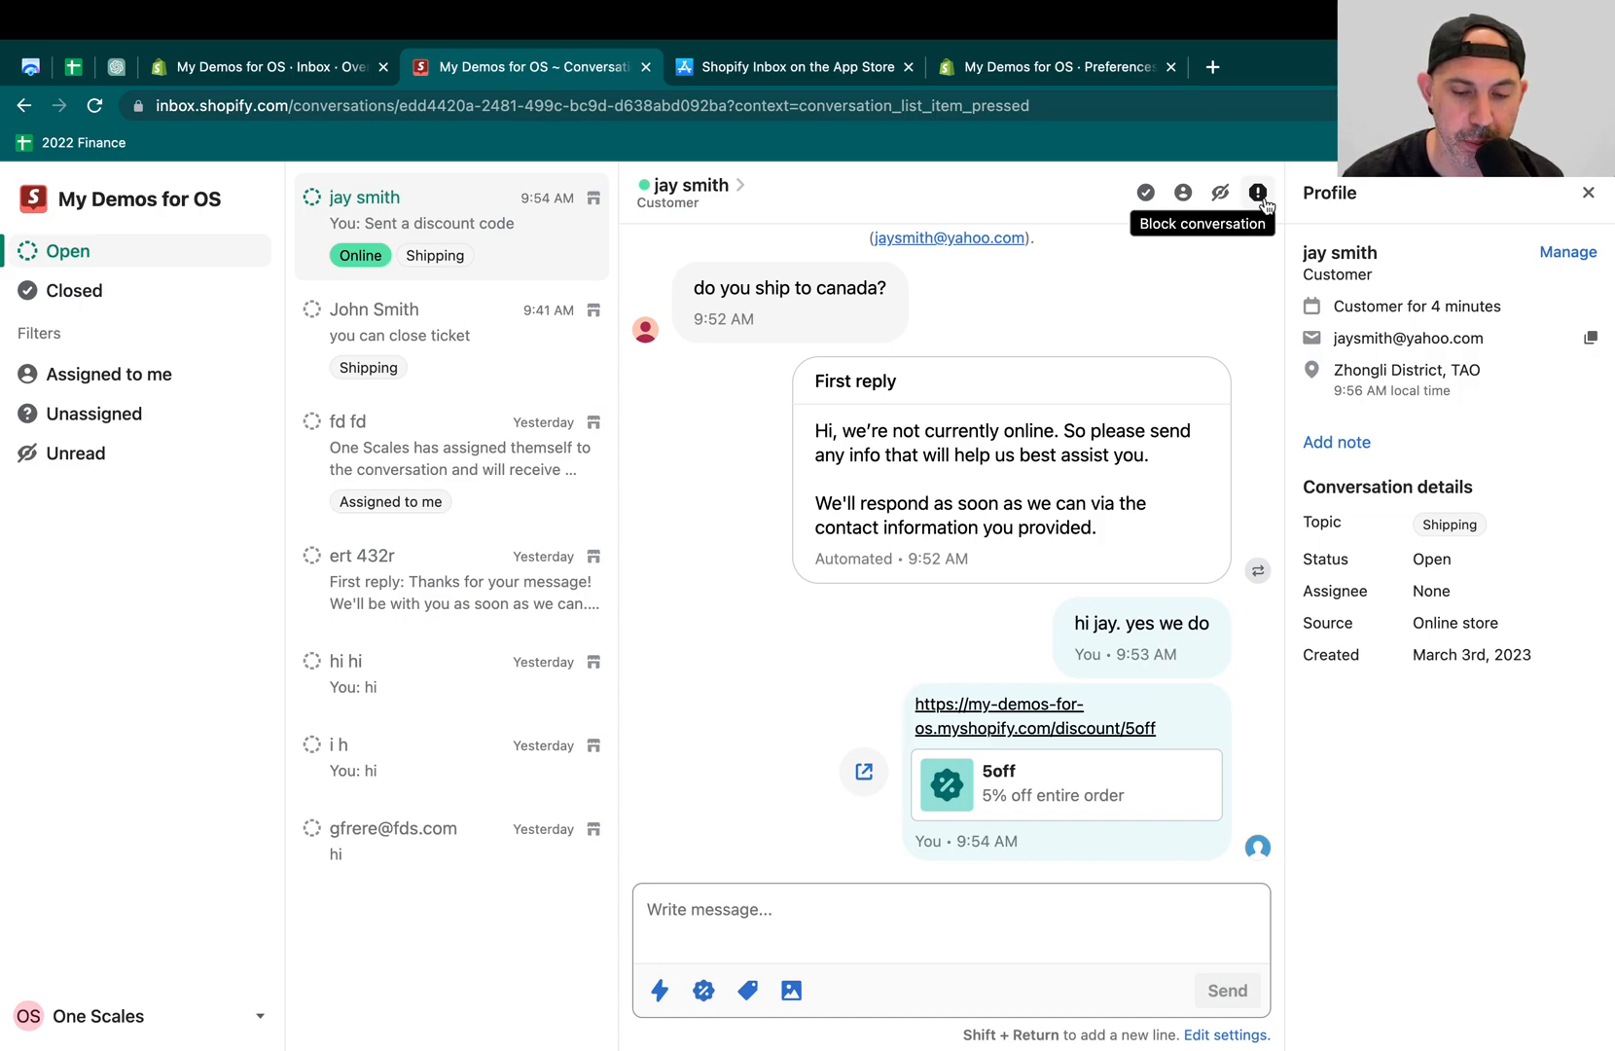
{"action": "mouse_move", "coordinate": [1073, 382]}
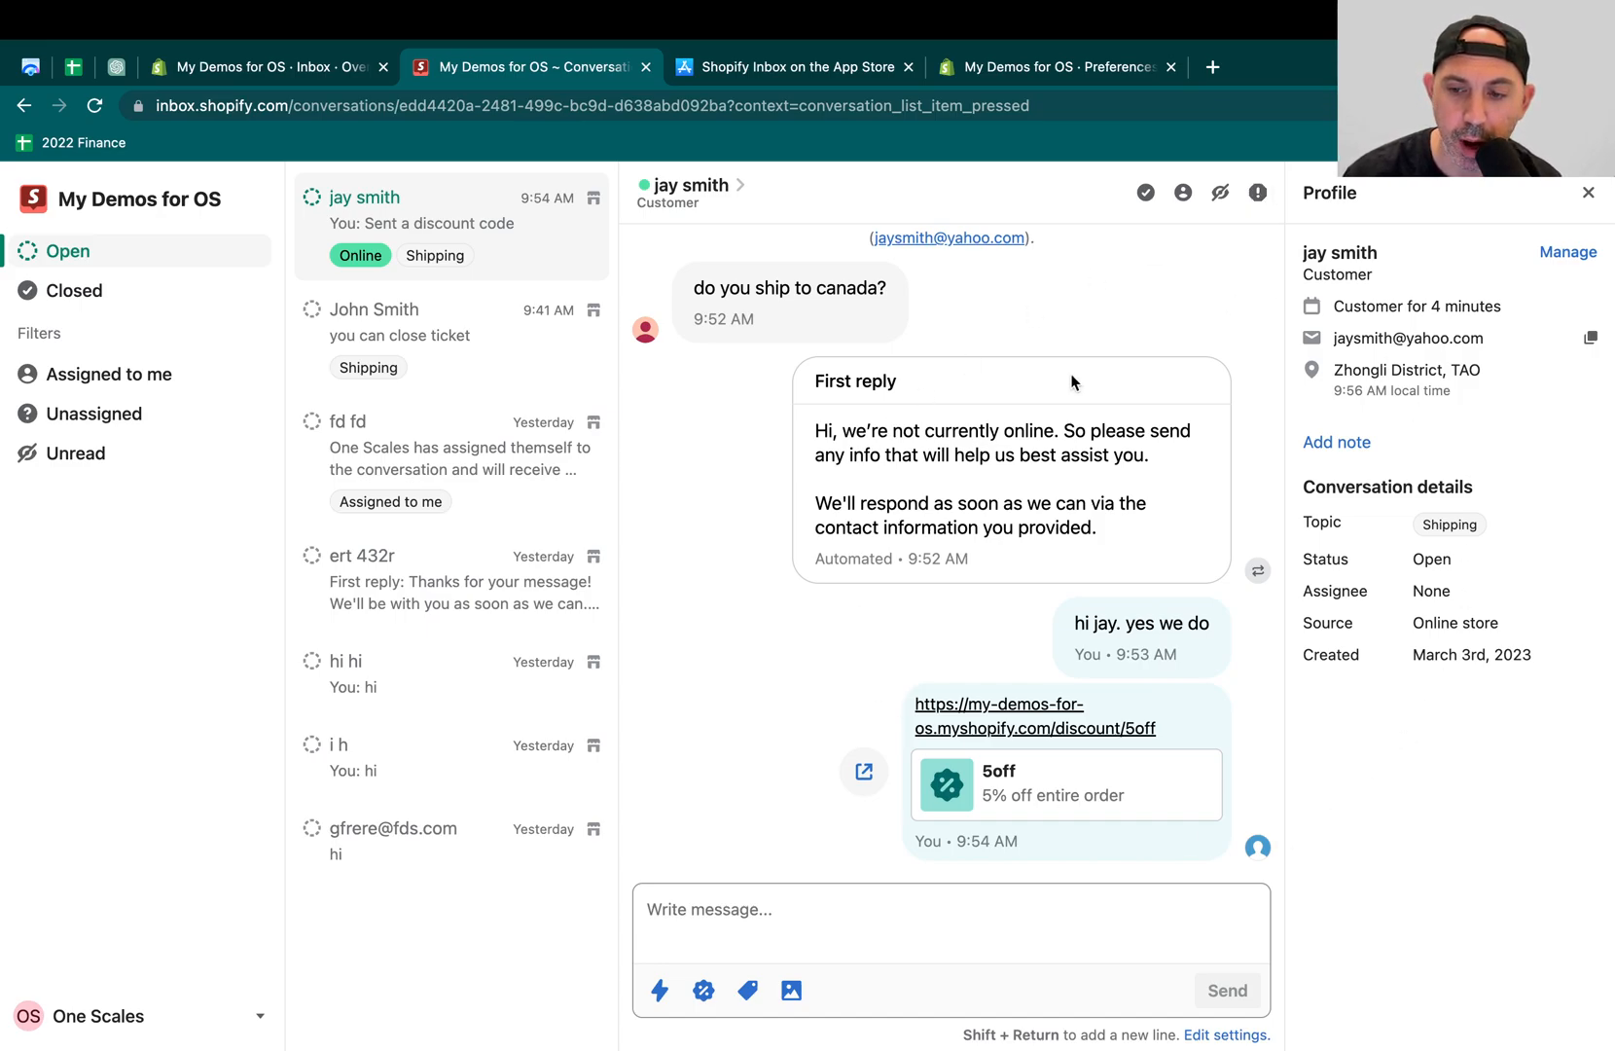
{"action": "mouse_move", "coordinate": [1059, 641]}
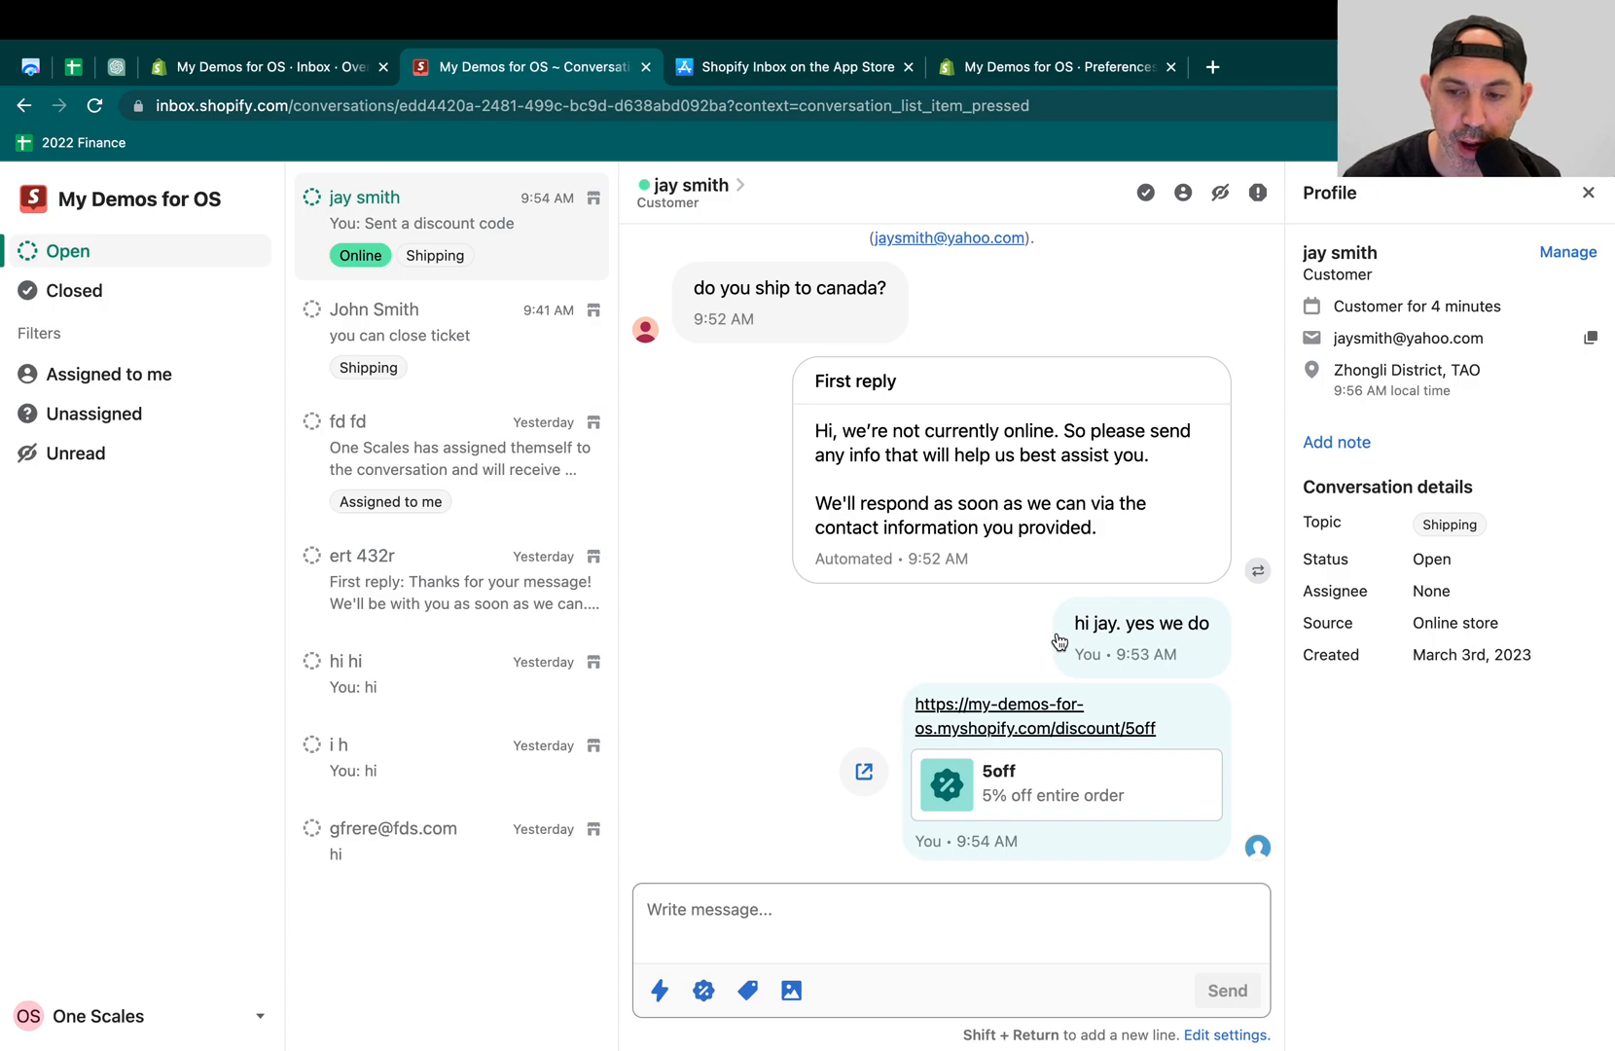
{"action": "mouse_move", "coordinate": [1432, 644]}
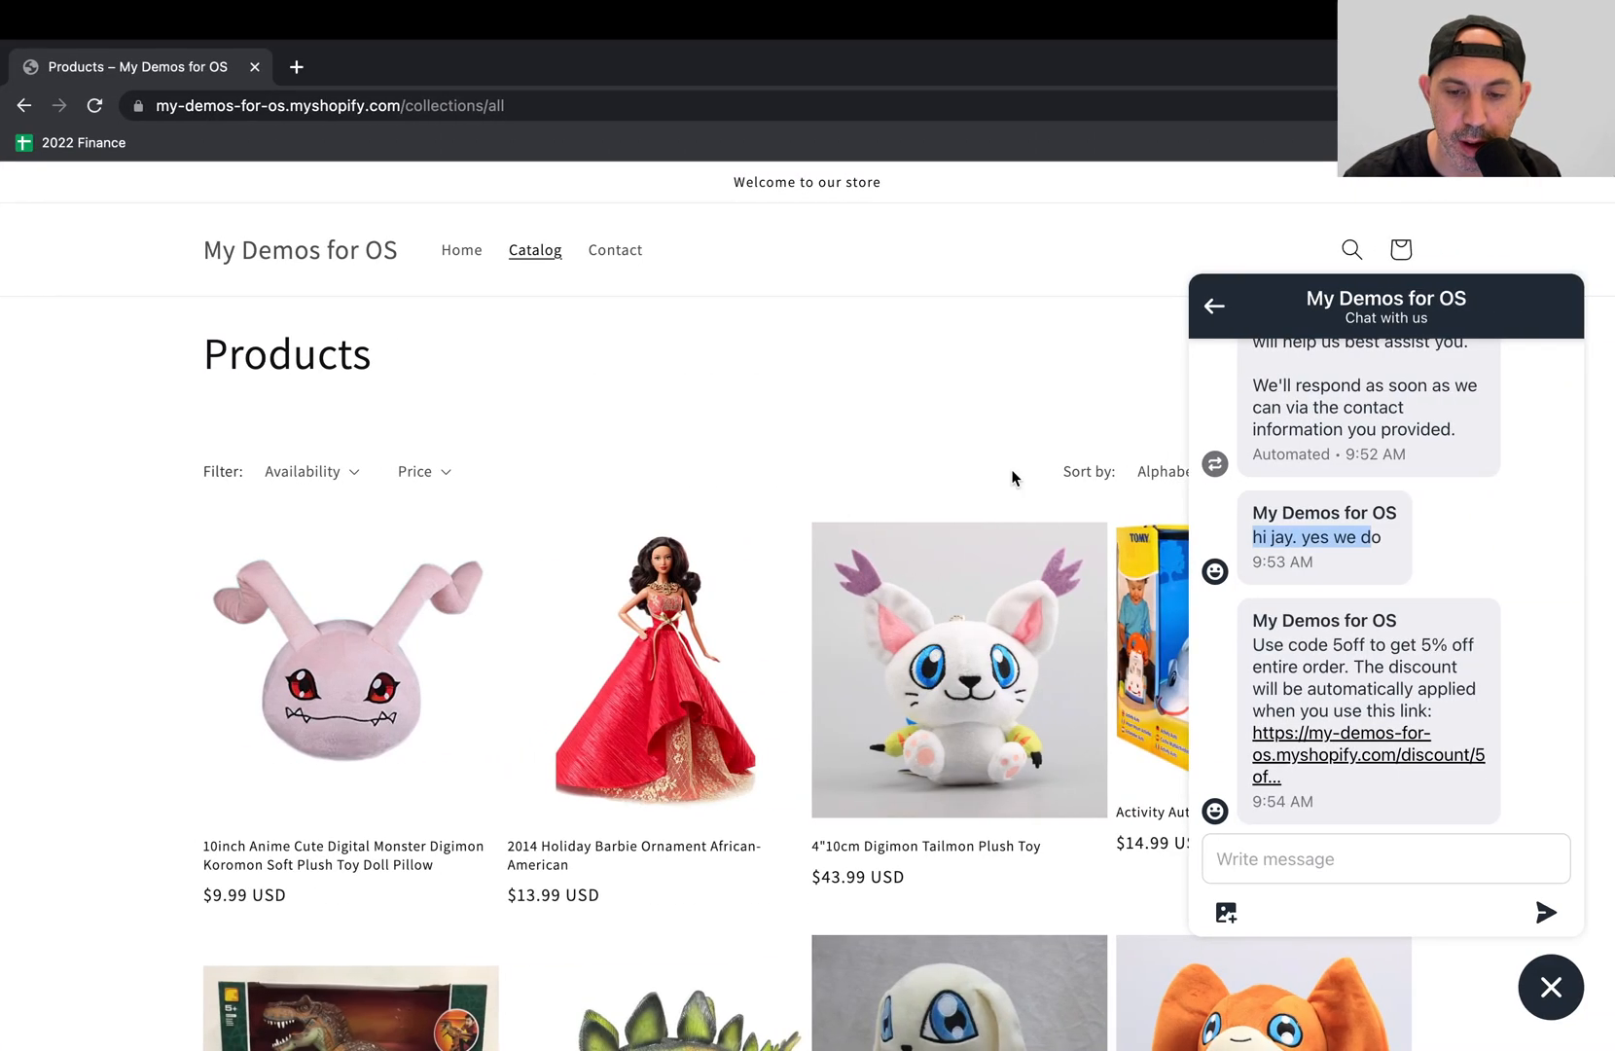
- Add the Digimon Tailmon plush toy to the cart and see the $43.99 cart in Inbox
{"action": "left_click", "coordinate": [1215, 305]}
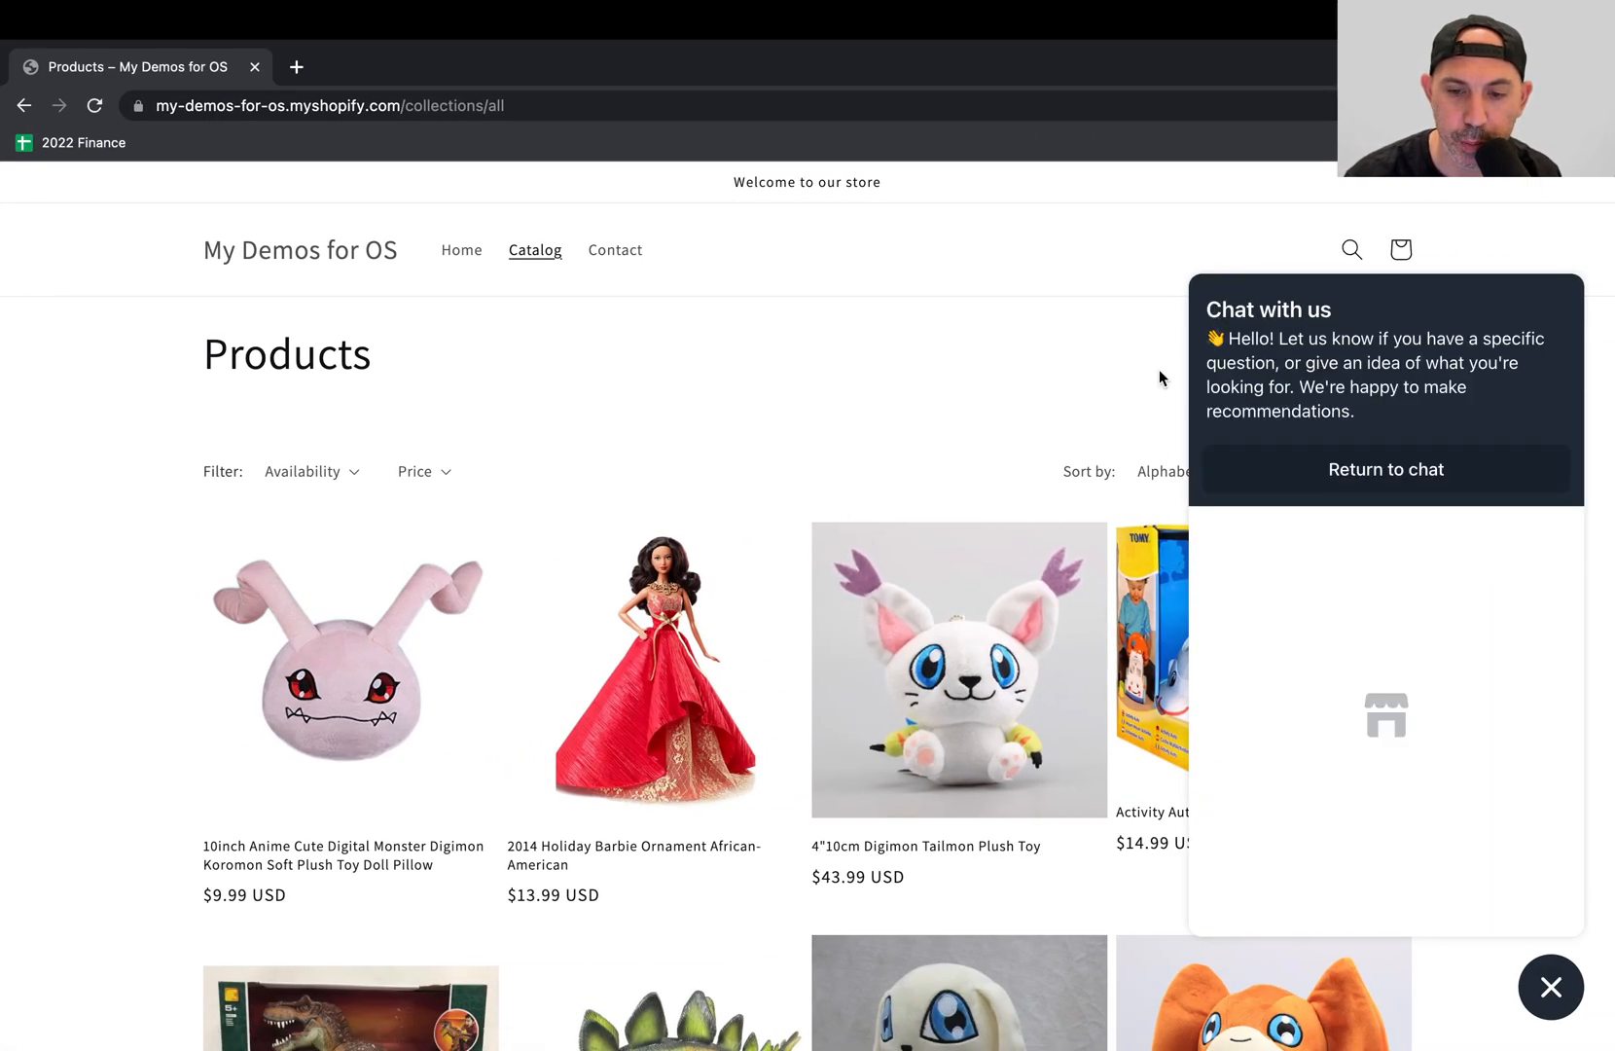
{"action": "left_click", "coordinate": [957, 669]}
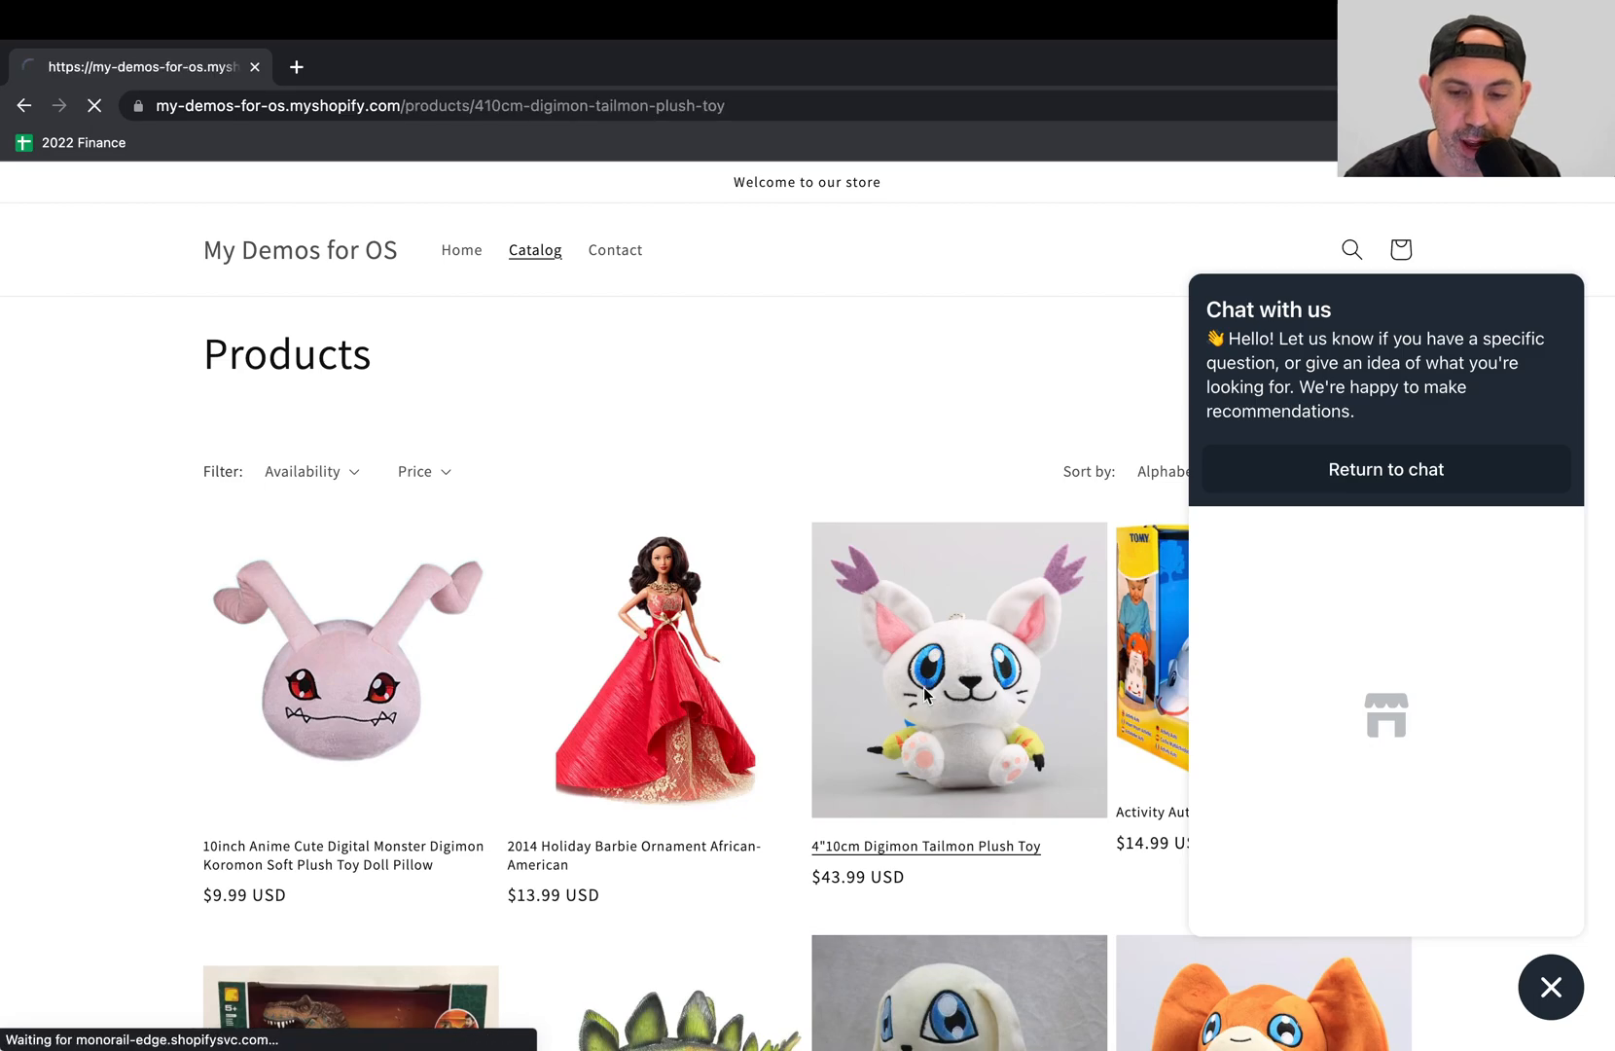
{"action": "left_click", "coordinate": [924, 846]}
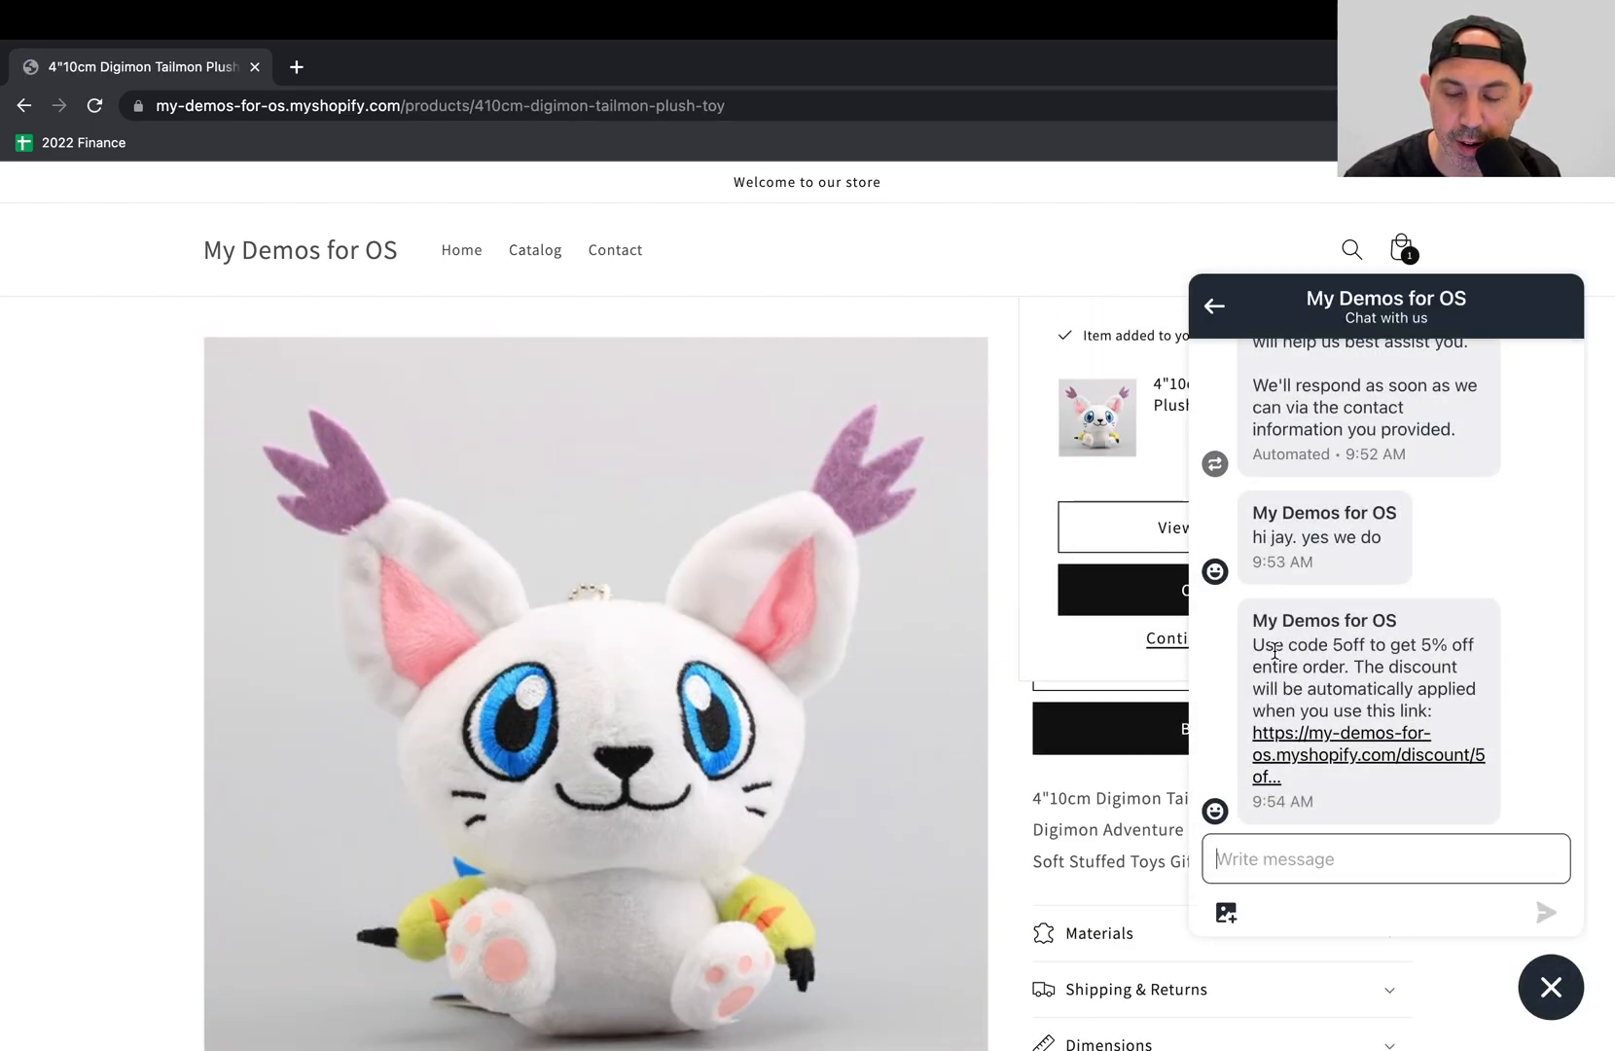
{"action": "left_click", "coordinate": [526, 66]}
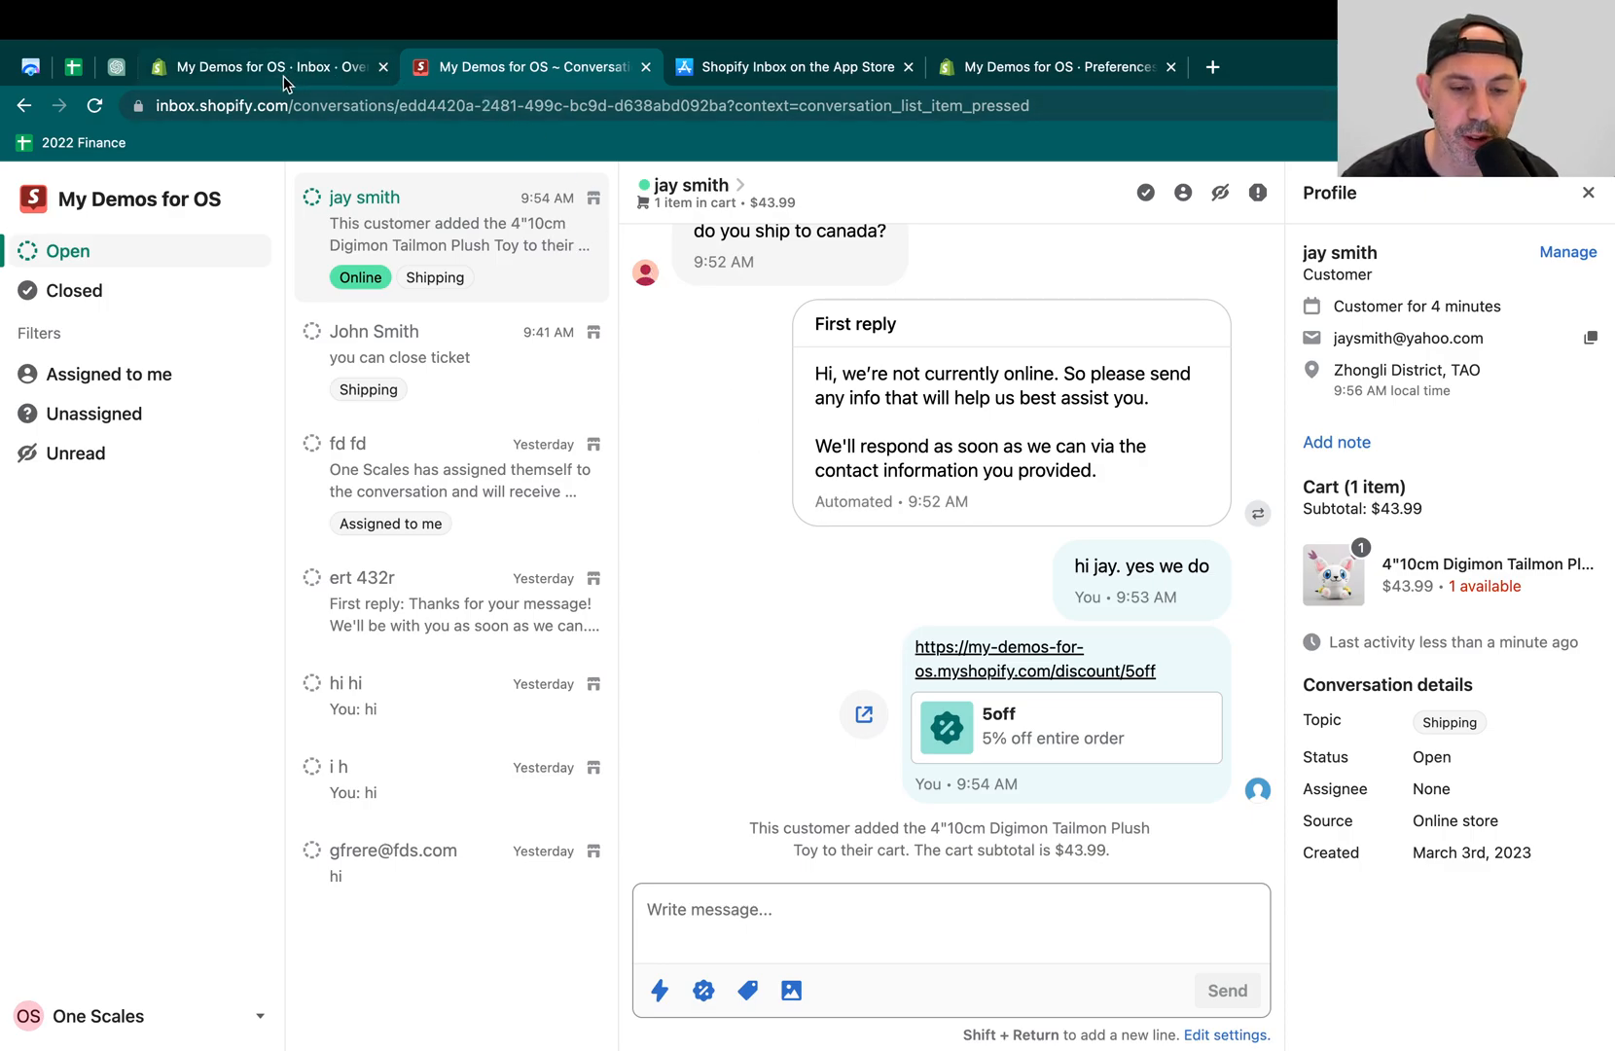
- Review the Inbox overview stats and the First reply, Instant answers and Quick replies sections
{"action": "left_click", "coordinate": [263, 67]}
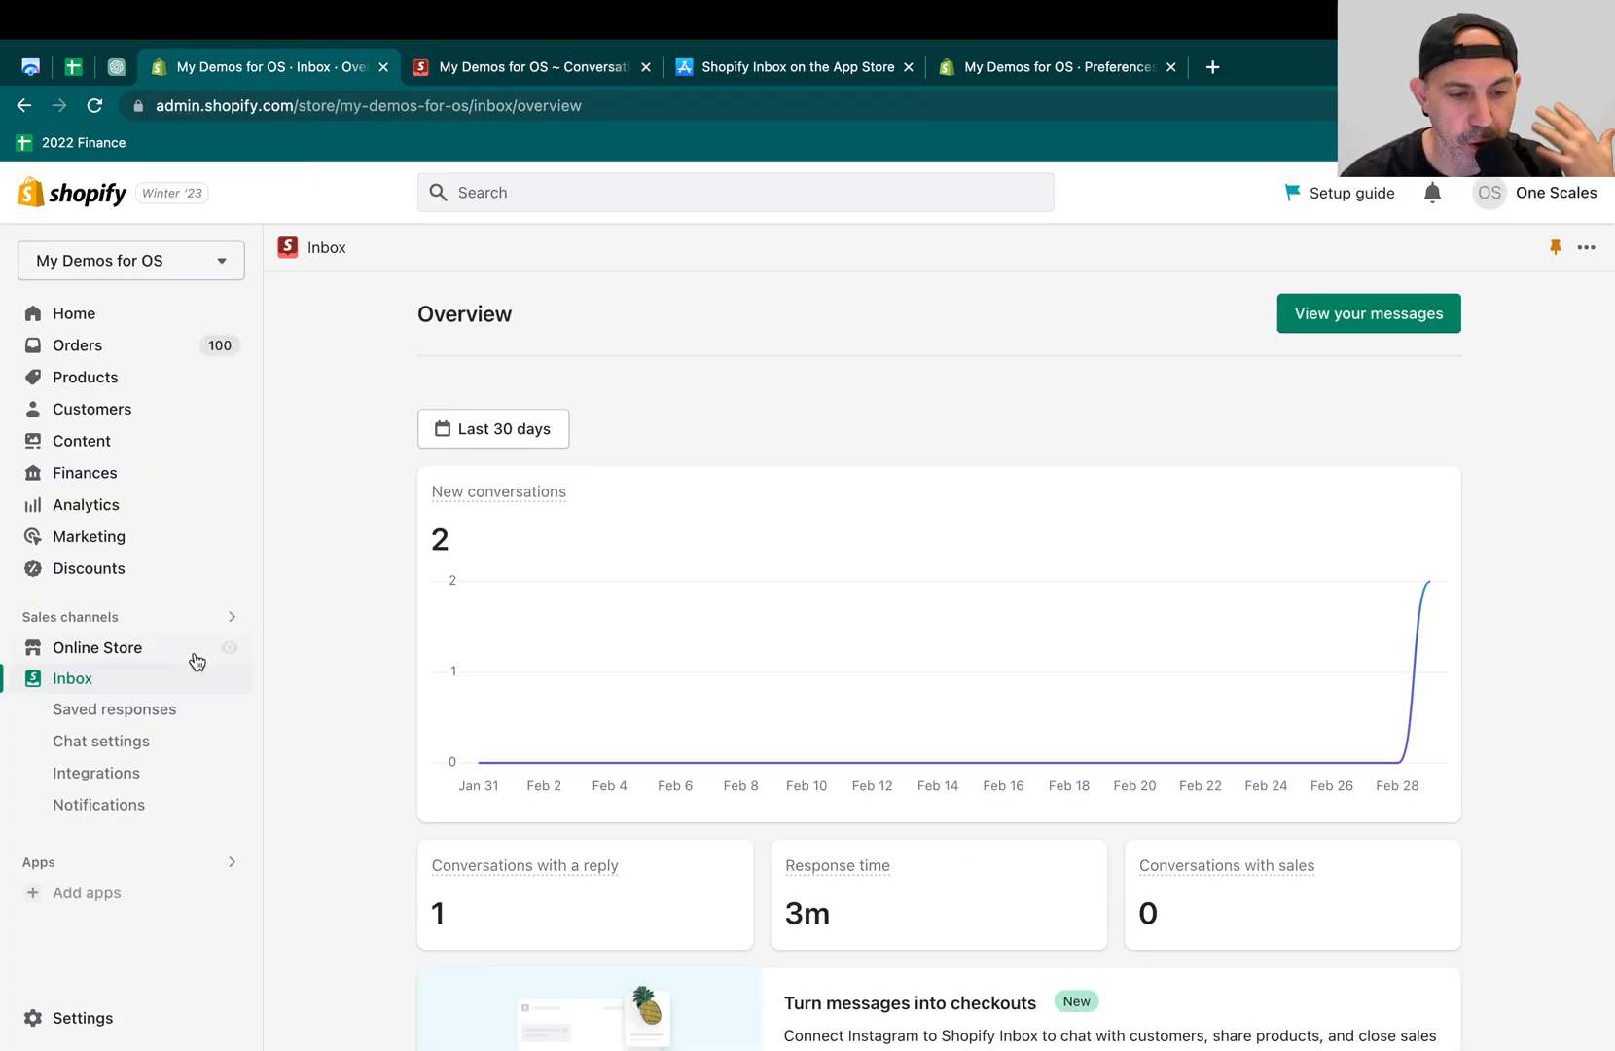
{"action": "mouse_move", "coordinate": [489, 666]}
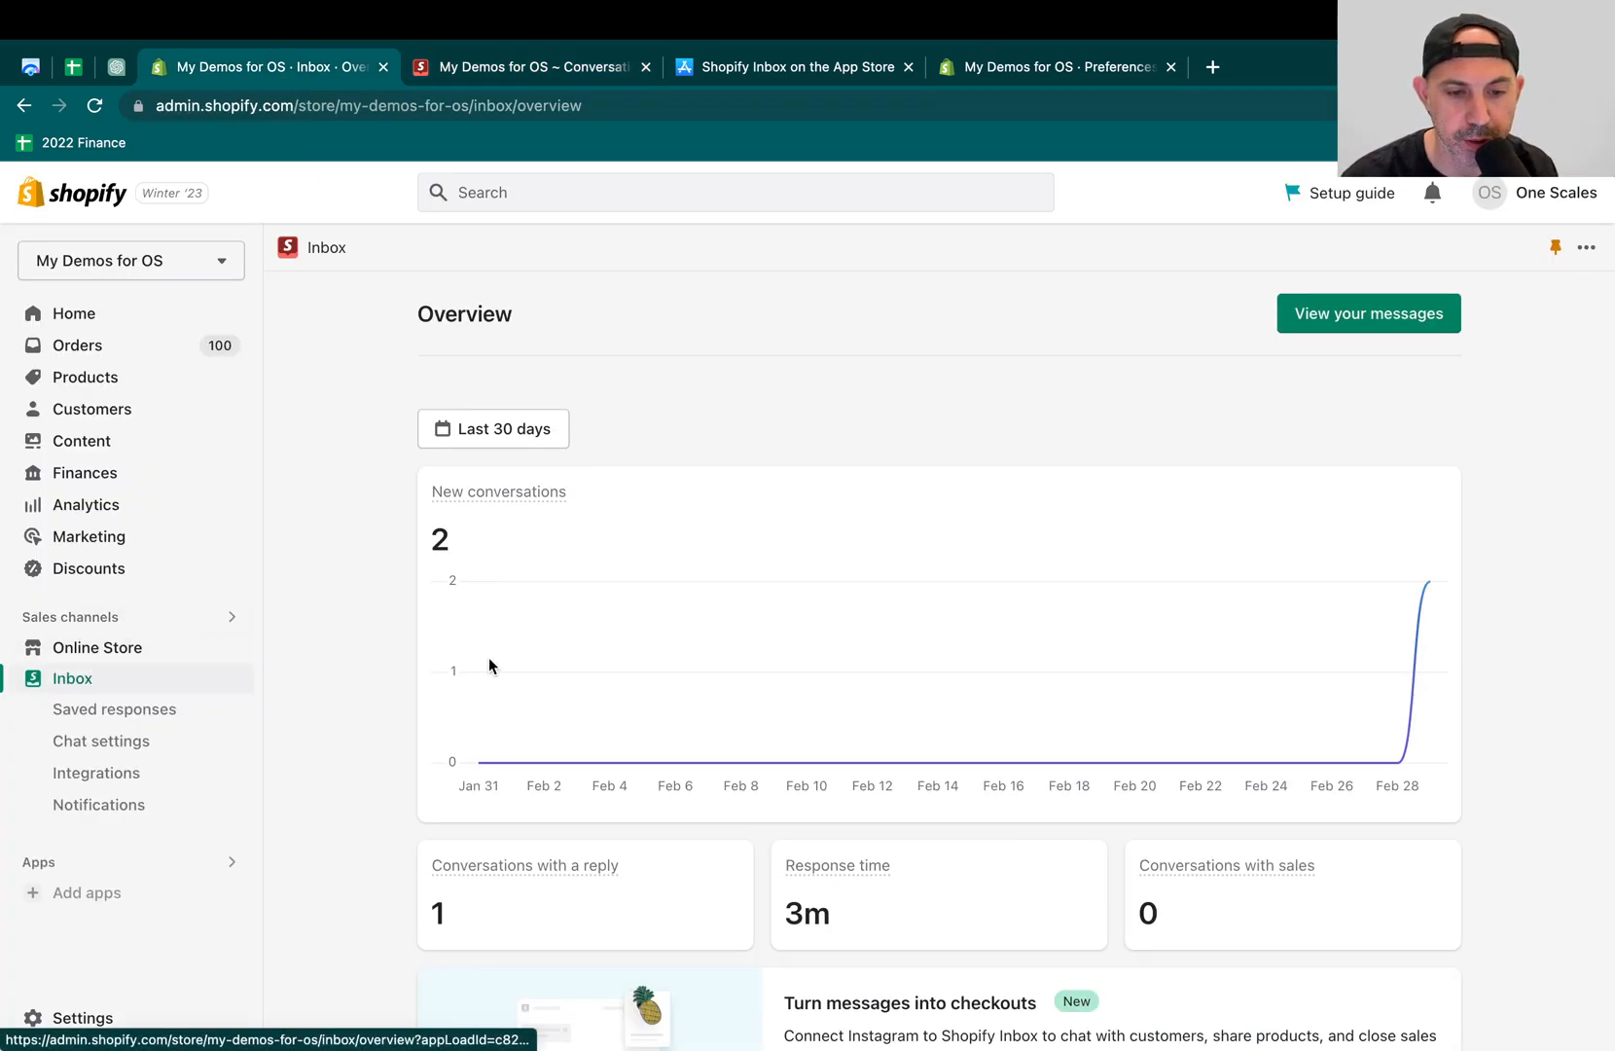
{"action": "mouse_move", "coordinate": [494, 428]}
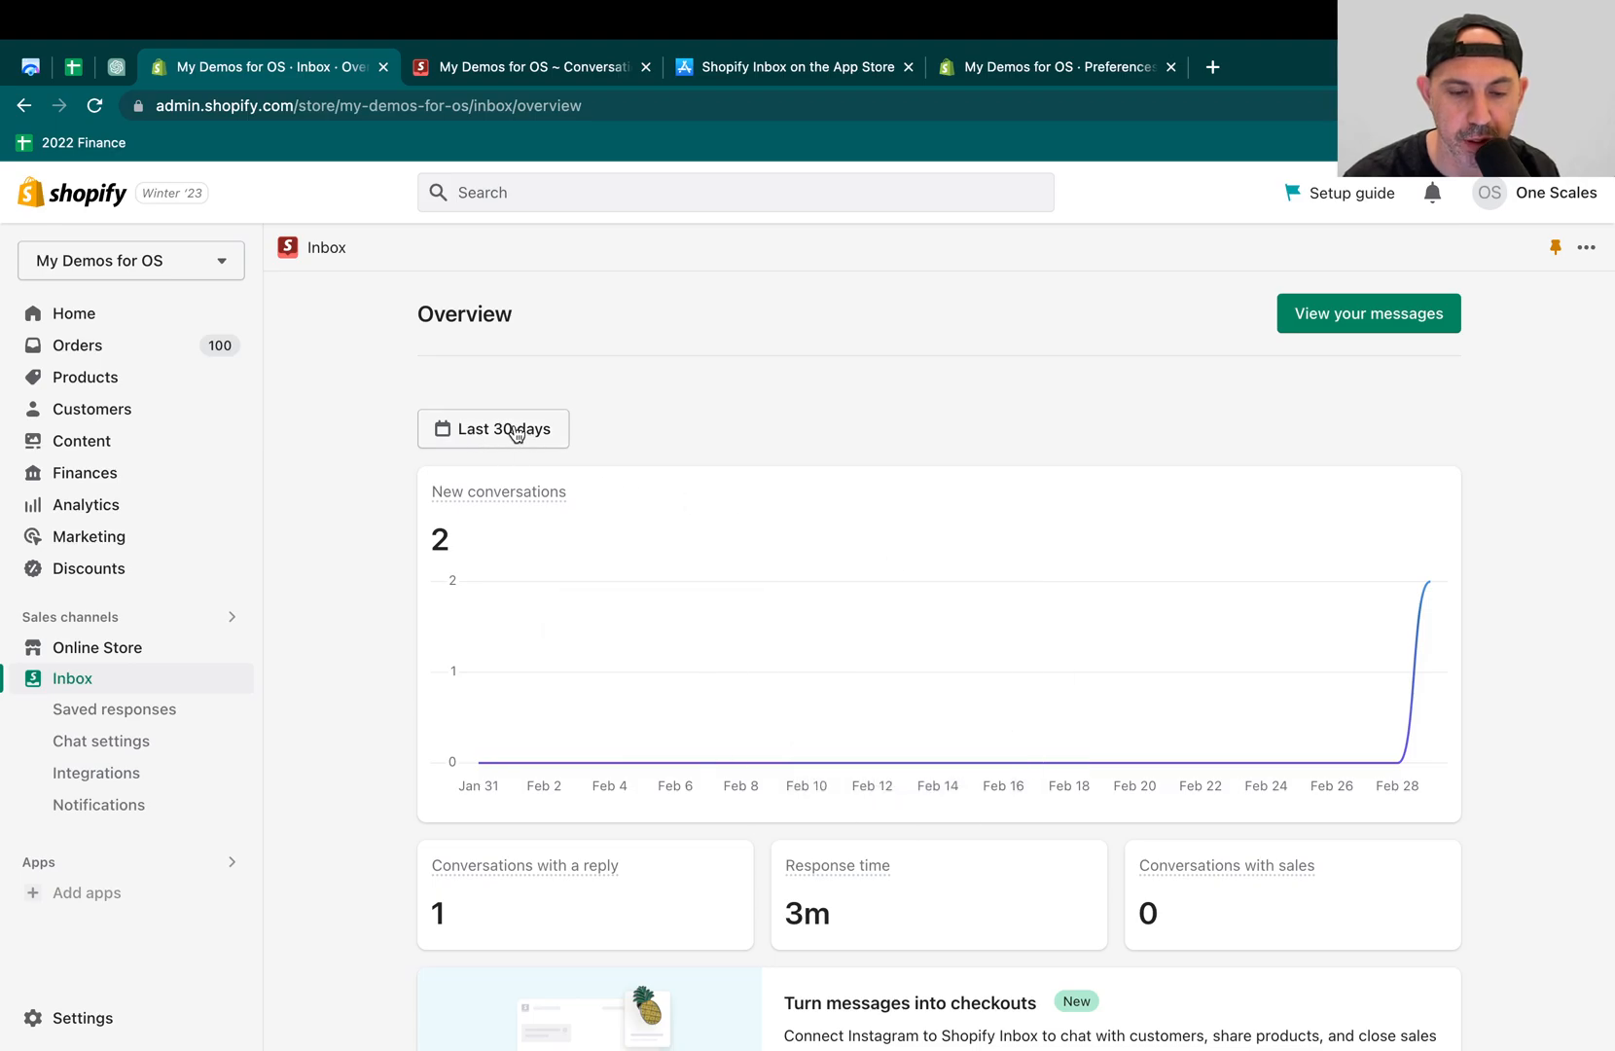
{"action": "scroll", "scroll_direction": "down", "scroll_amount": 3}
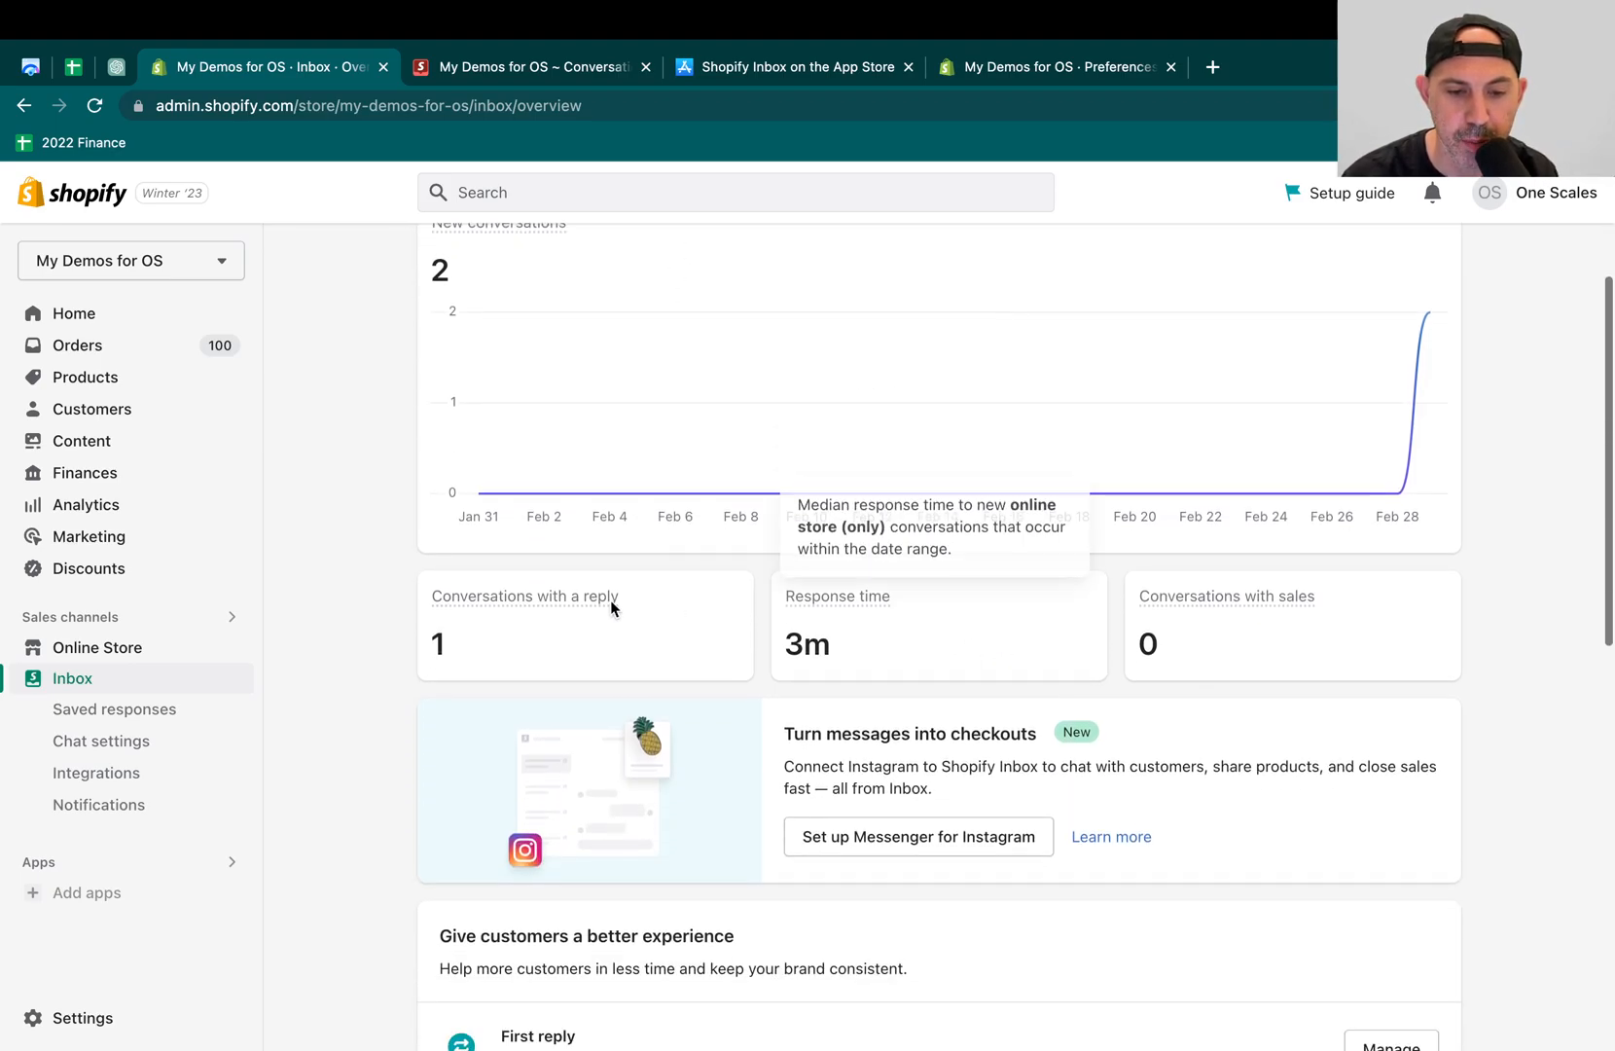
{"action": "mouse_move", "coordinate": [893, 626]}
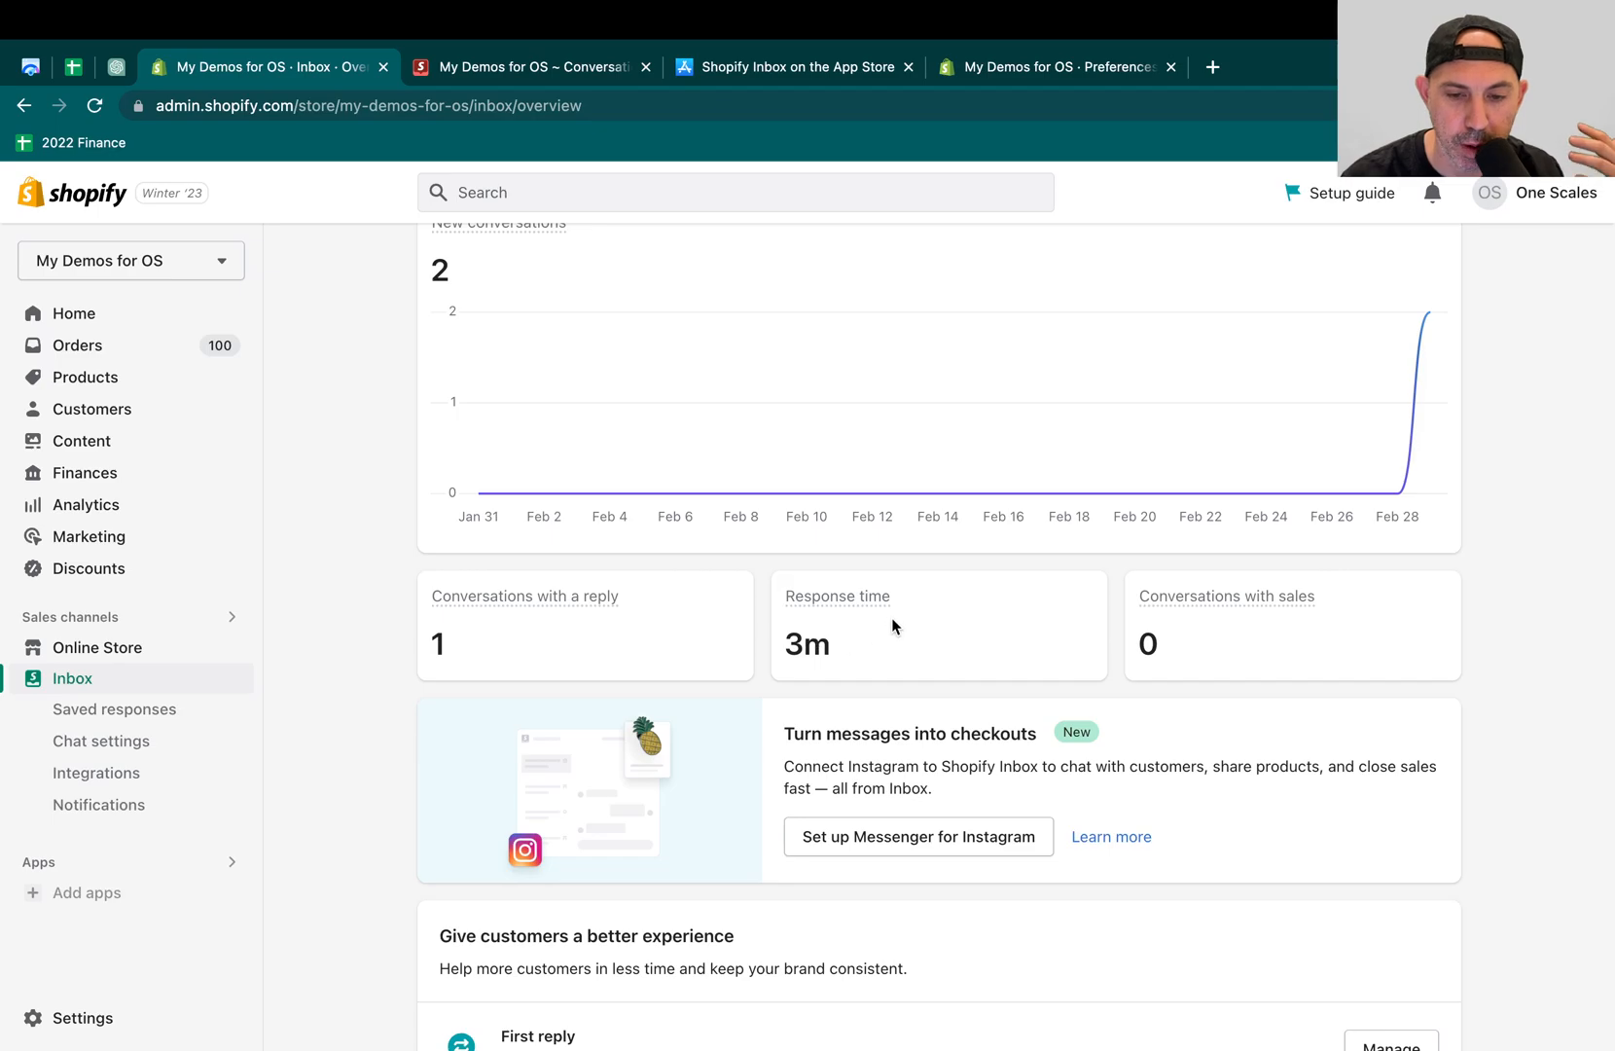
{"action": "mouse_move", "coordinate": [1258, 664]}
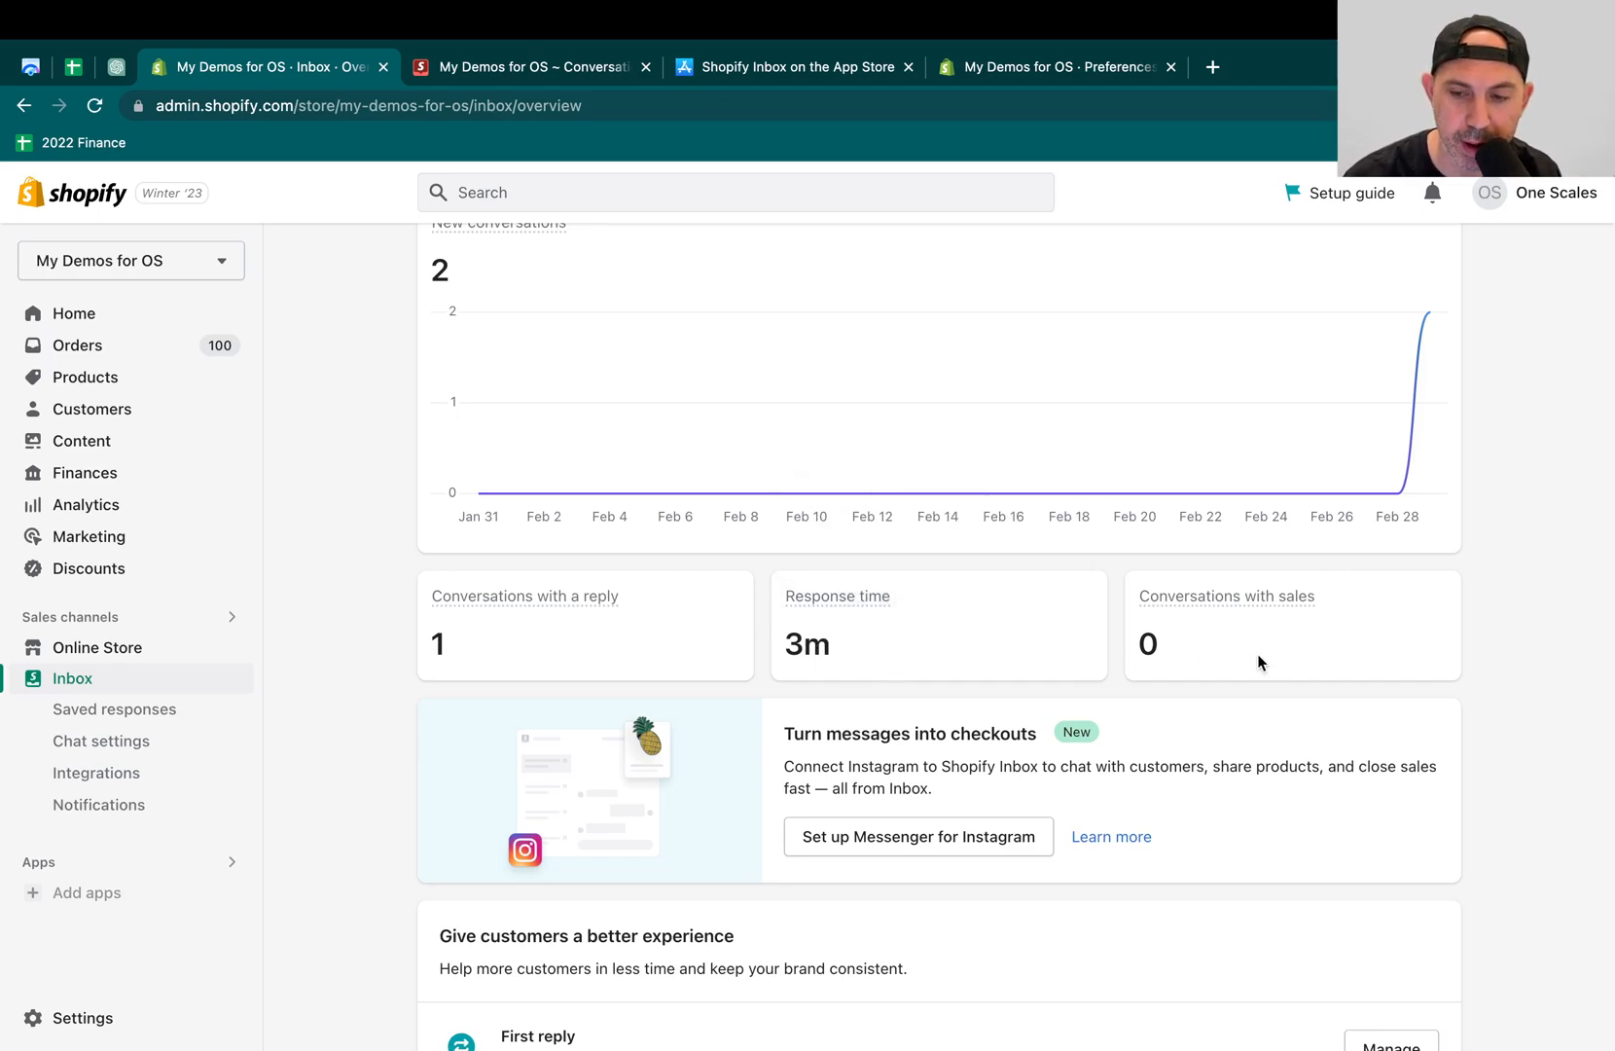
{"action": "mouse_move", "coordinate": [1286, 625]}
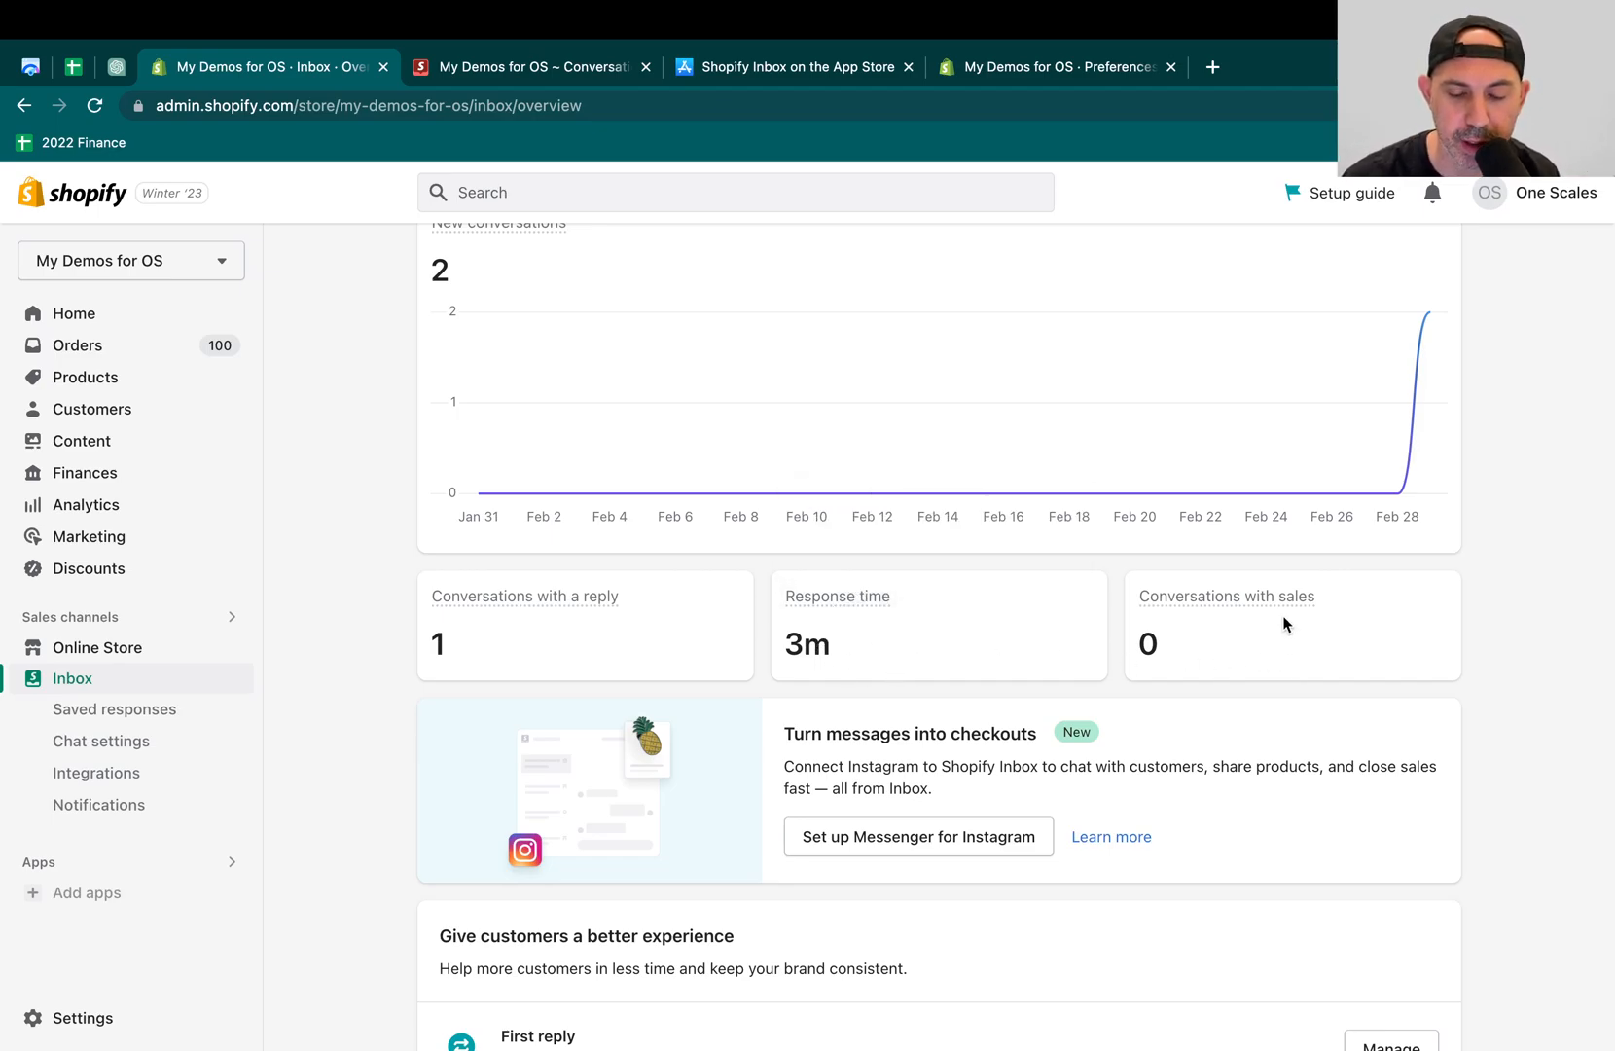
{"action": "scroll", "scroll_direction": "down", "scroll_amount": 3}
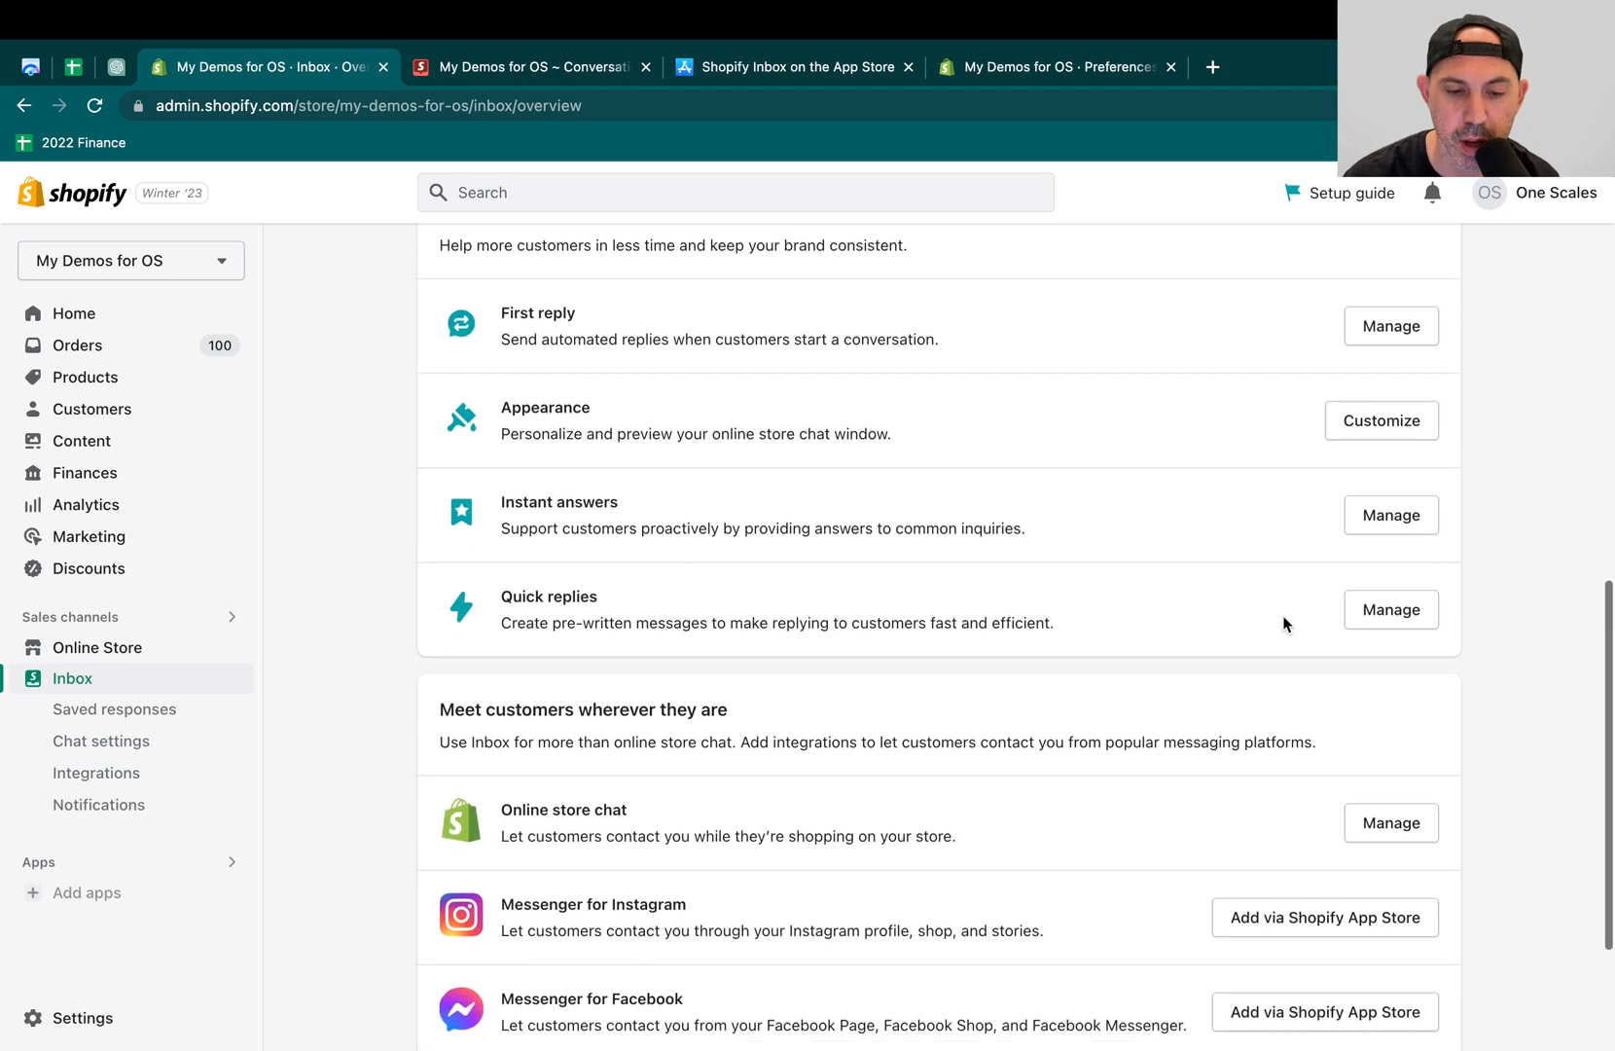
{"action": "scroll", "scroll_direction": "down", "scroll_amount": 3}
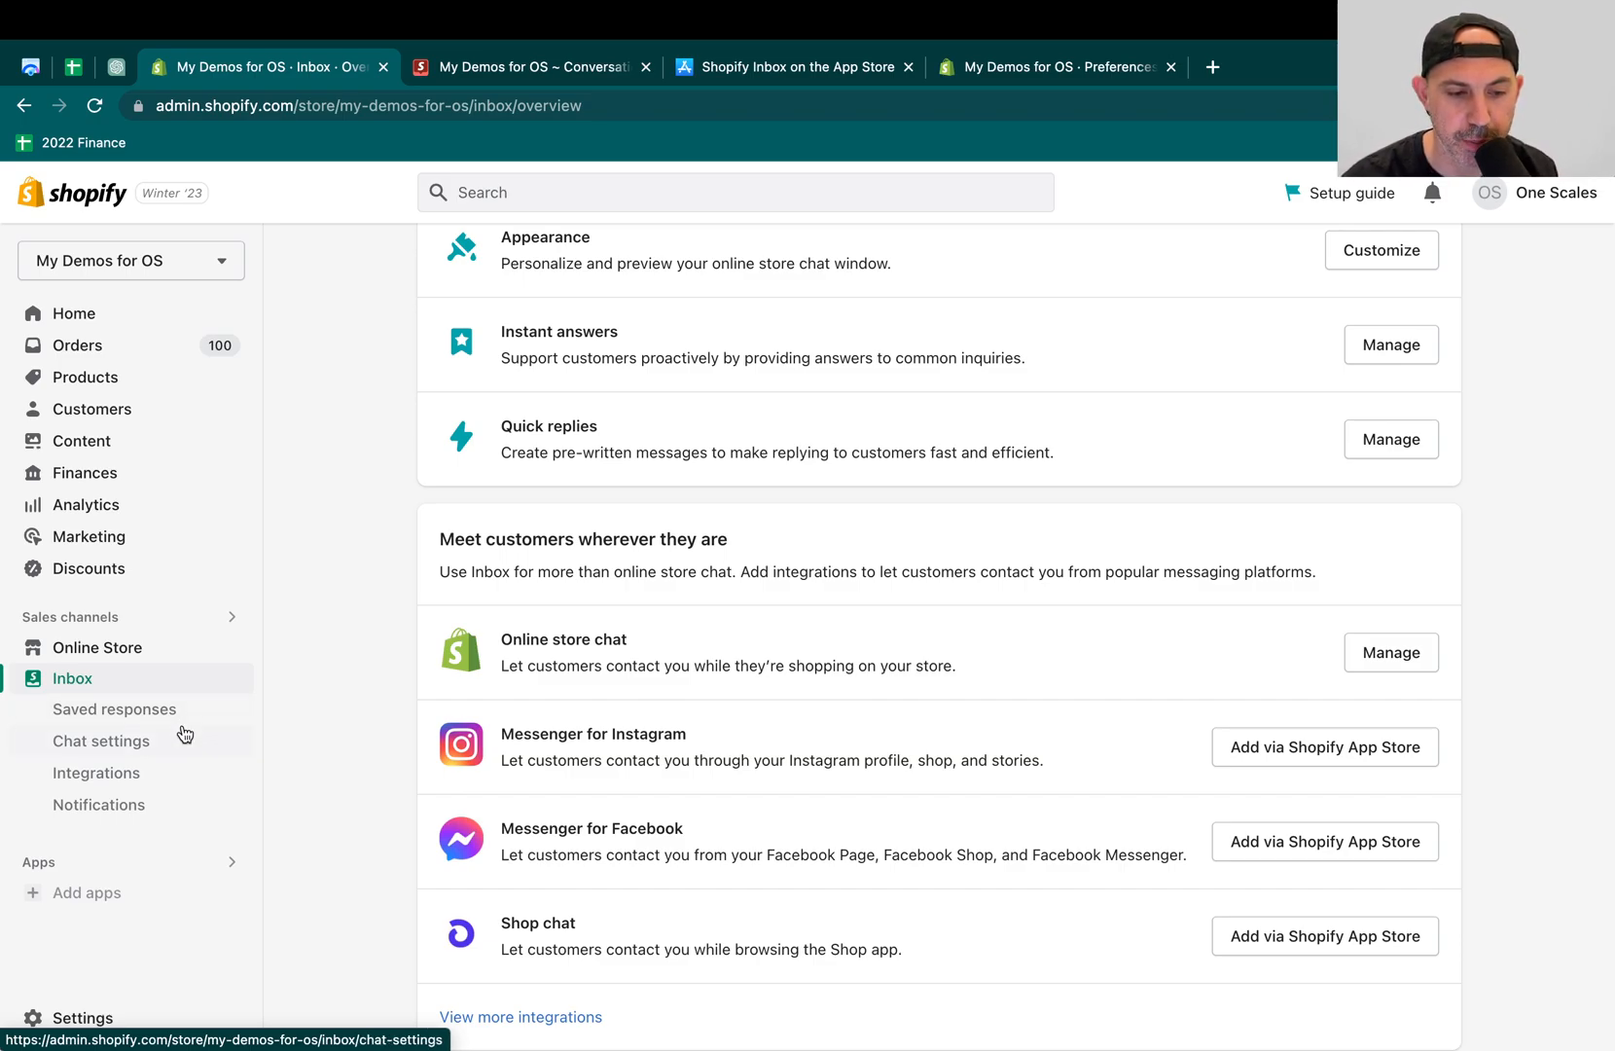
- Open Inbox chat settings, glance at the storefront chat, and return to the settings page
{"action": "left_click", "coordinate": [101, 740]}
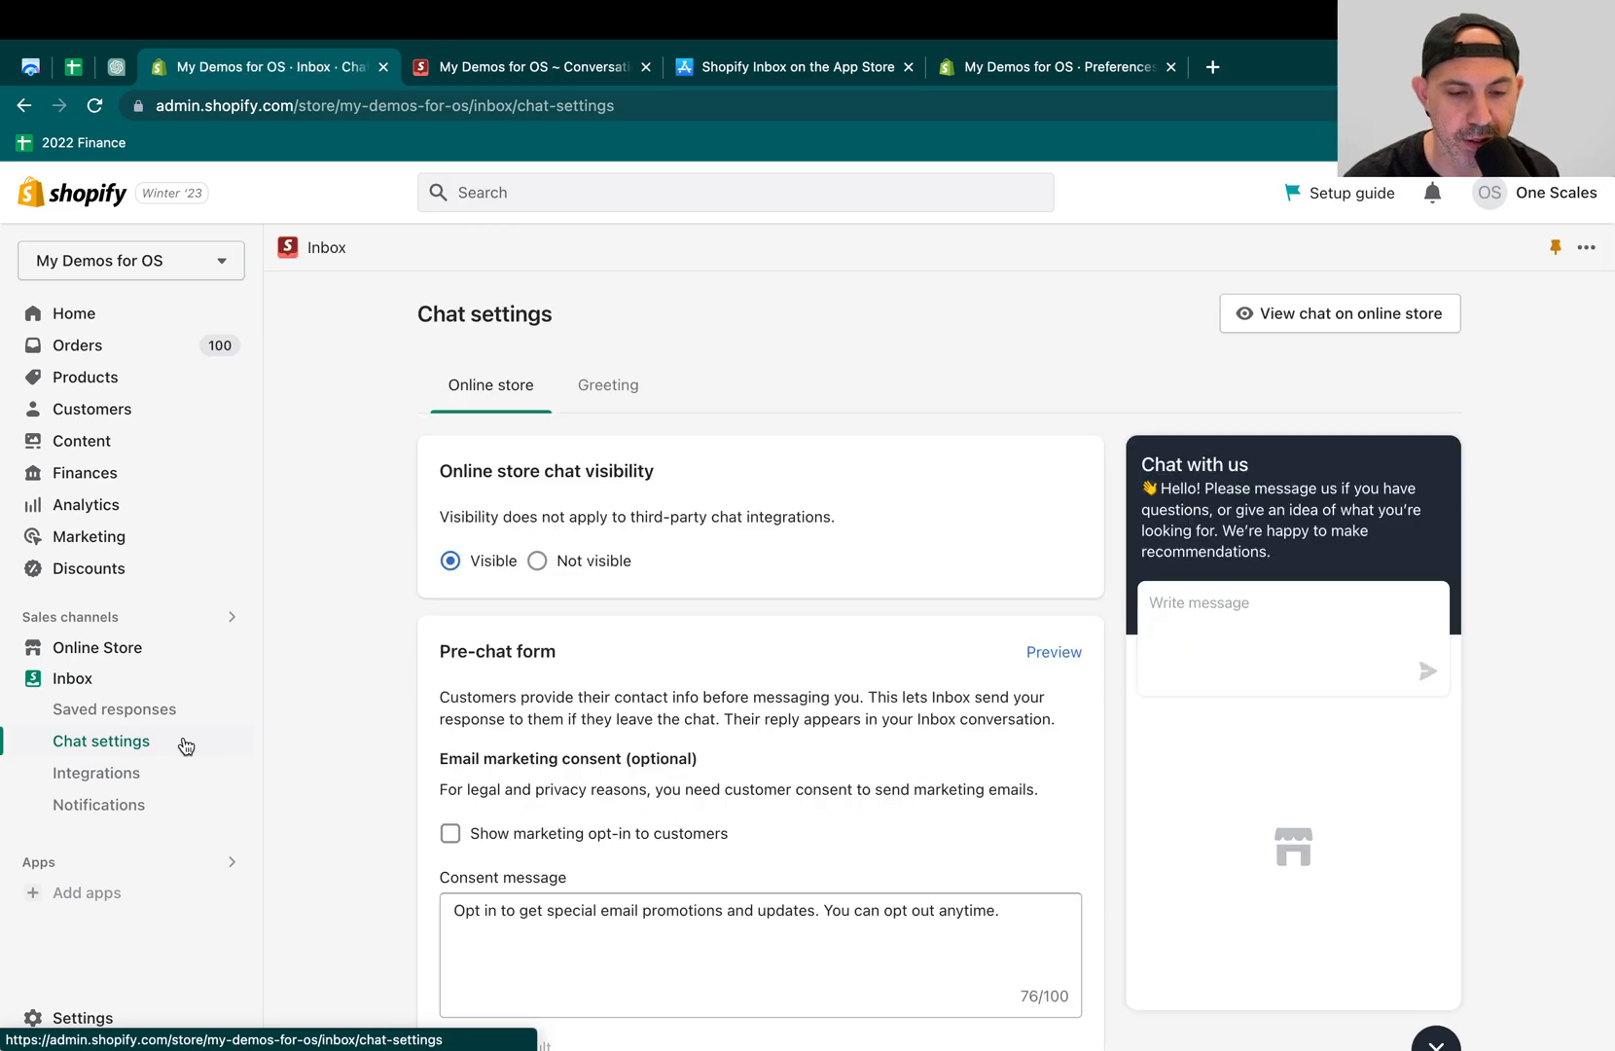
{"action": "mouse_move", "coordinate": [993, 416]}
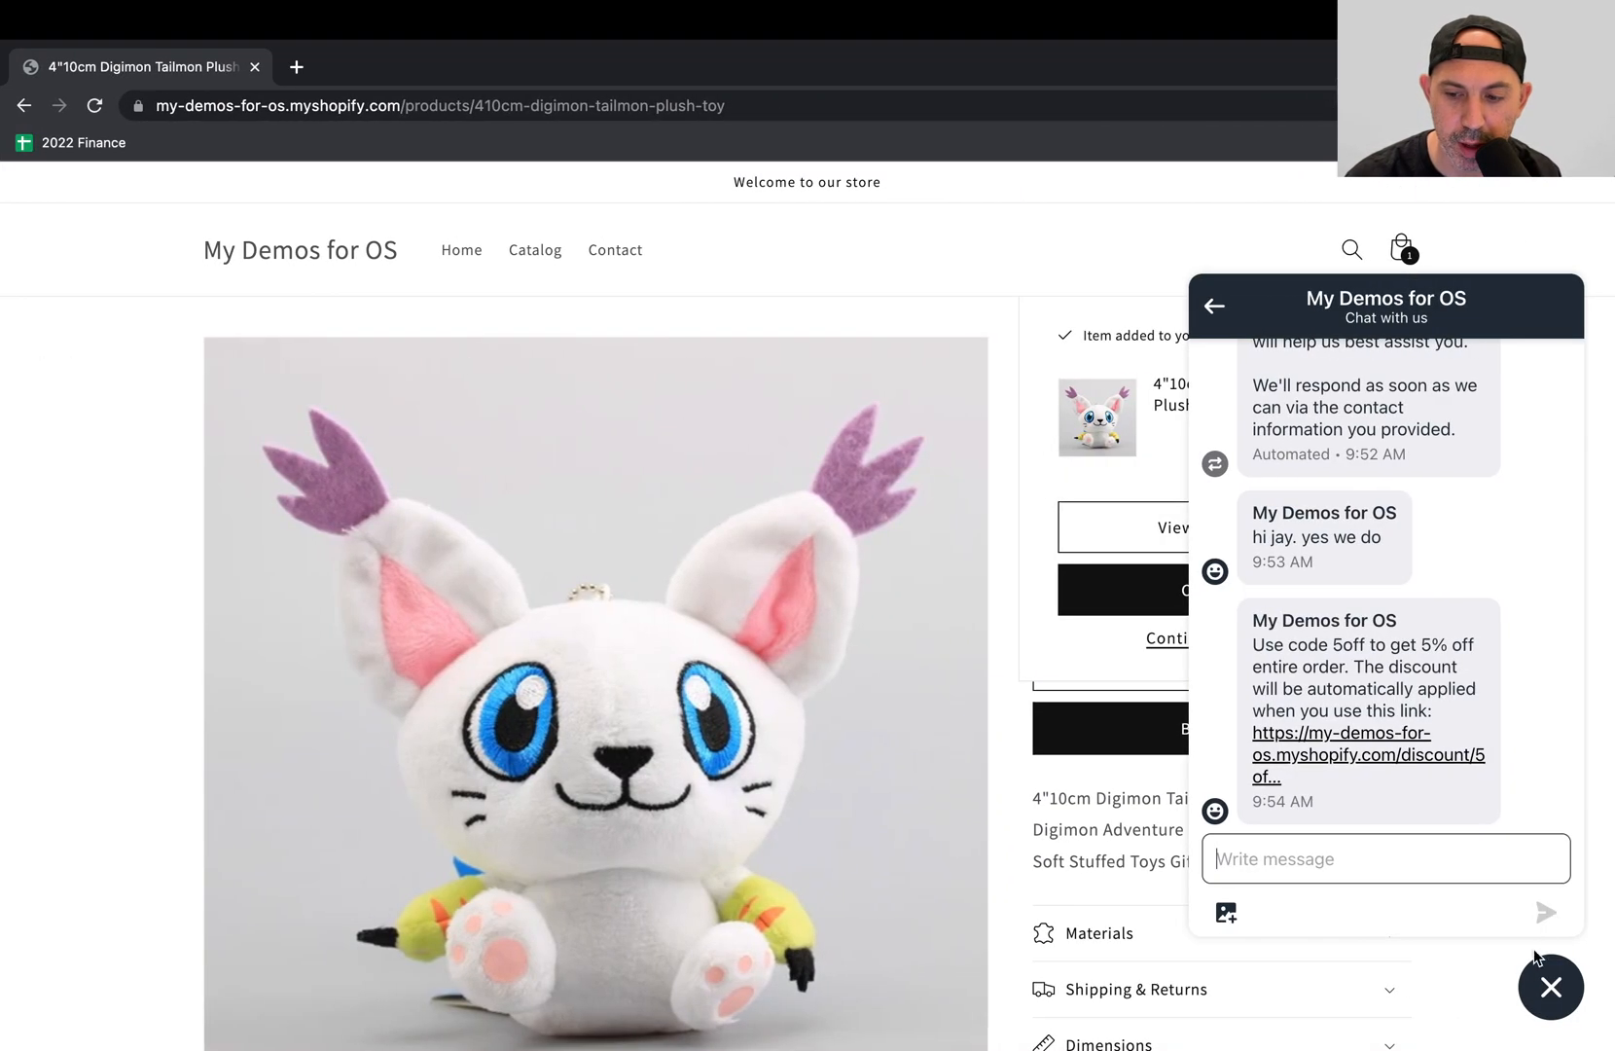
{"action": "left_click", "coordinate": [1549, 987]}
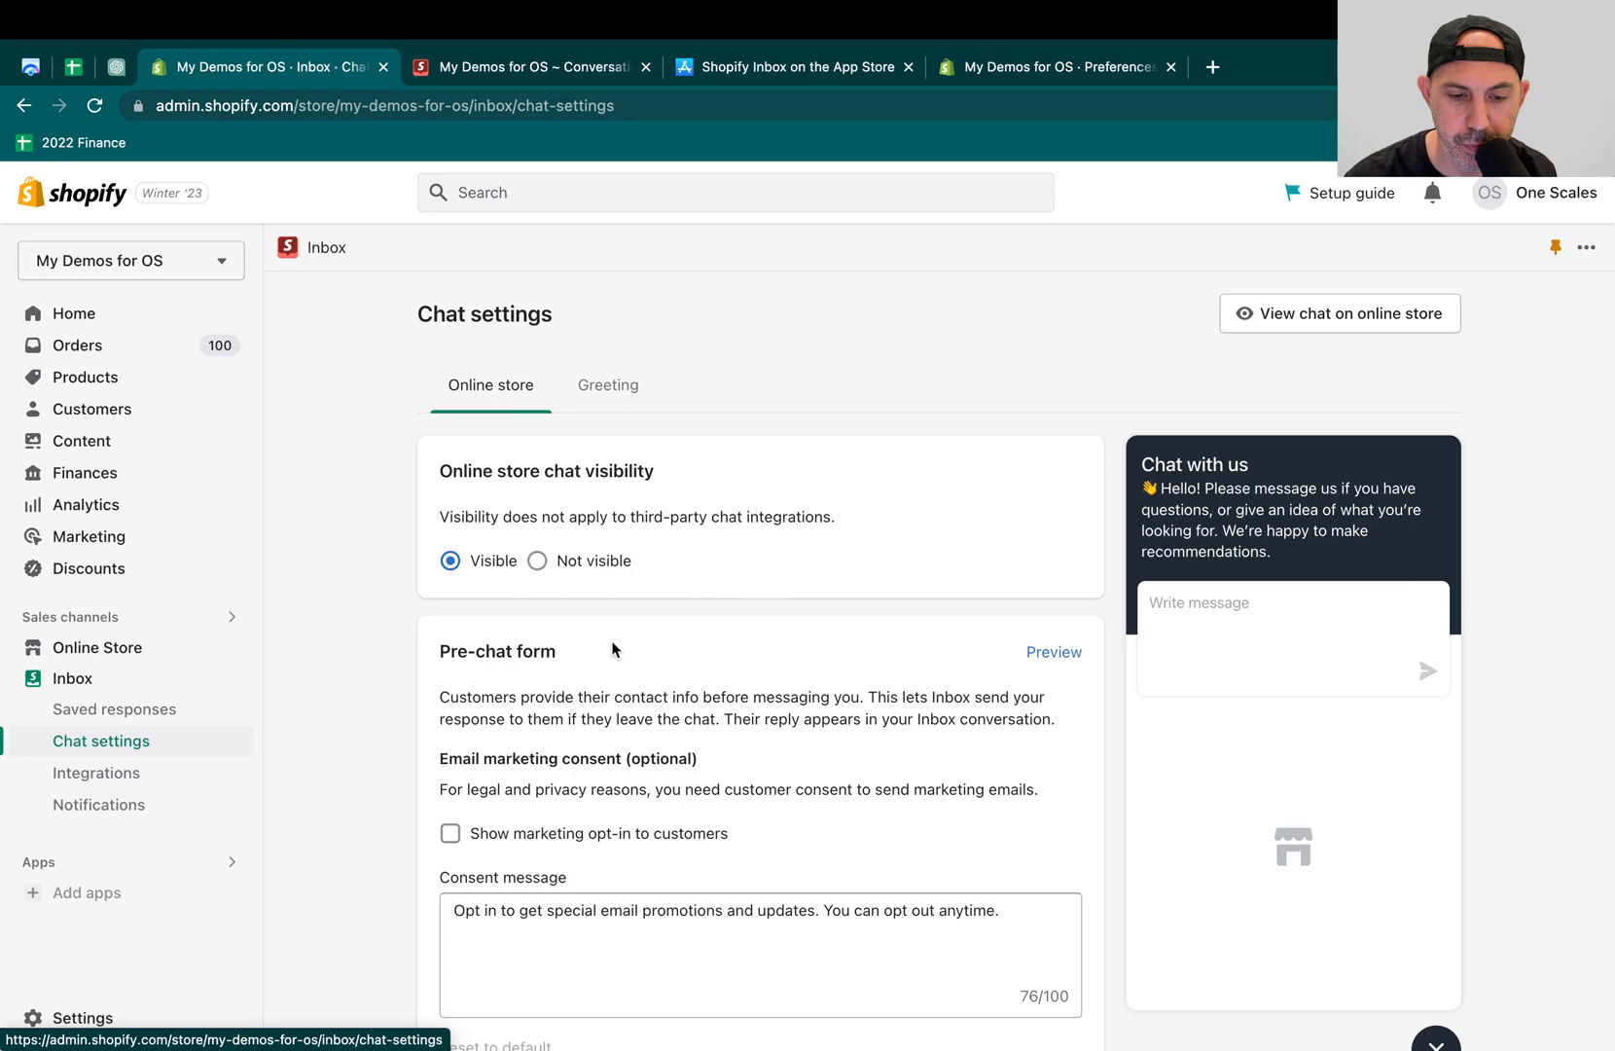
{"action": "scroll", "scroll_direction": "down", "scroll_amount": 3}
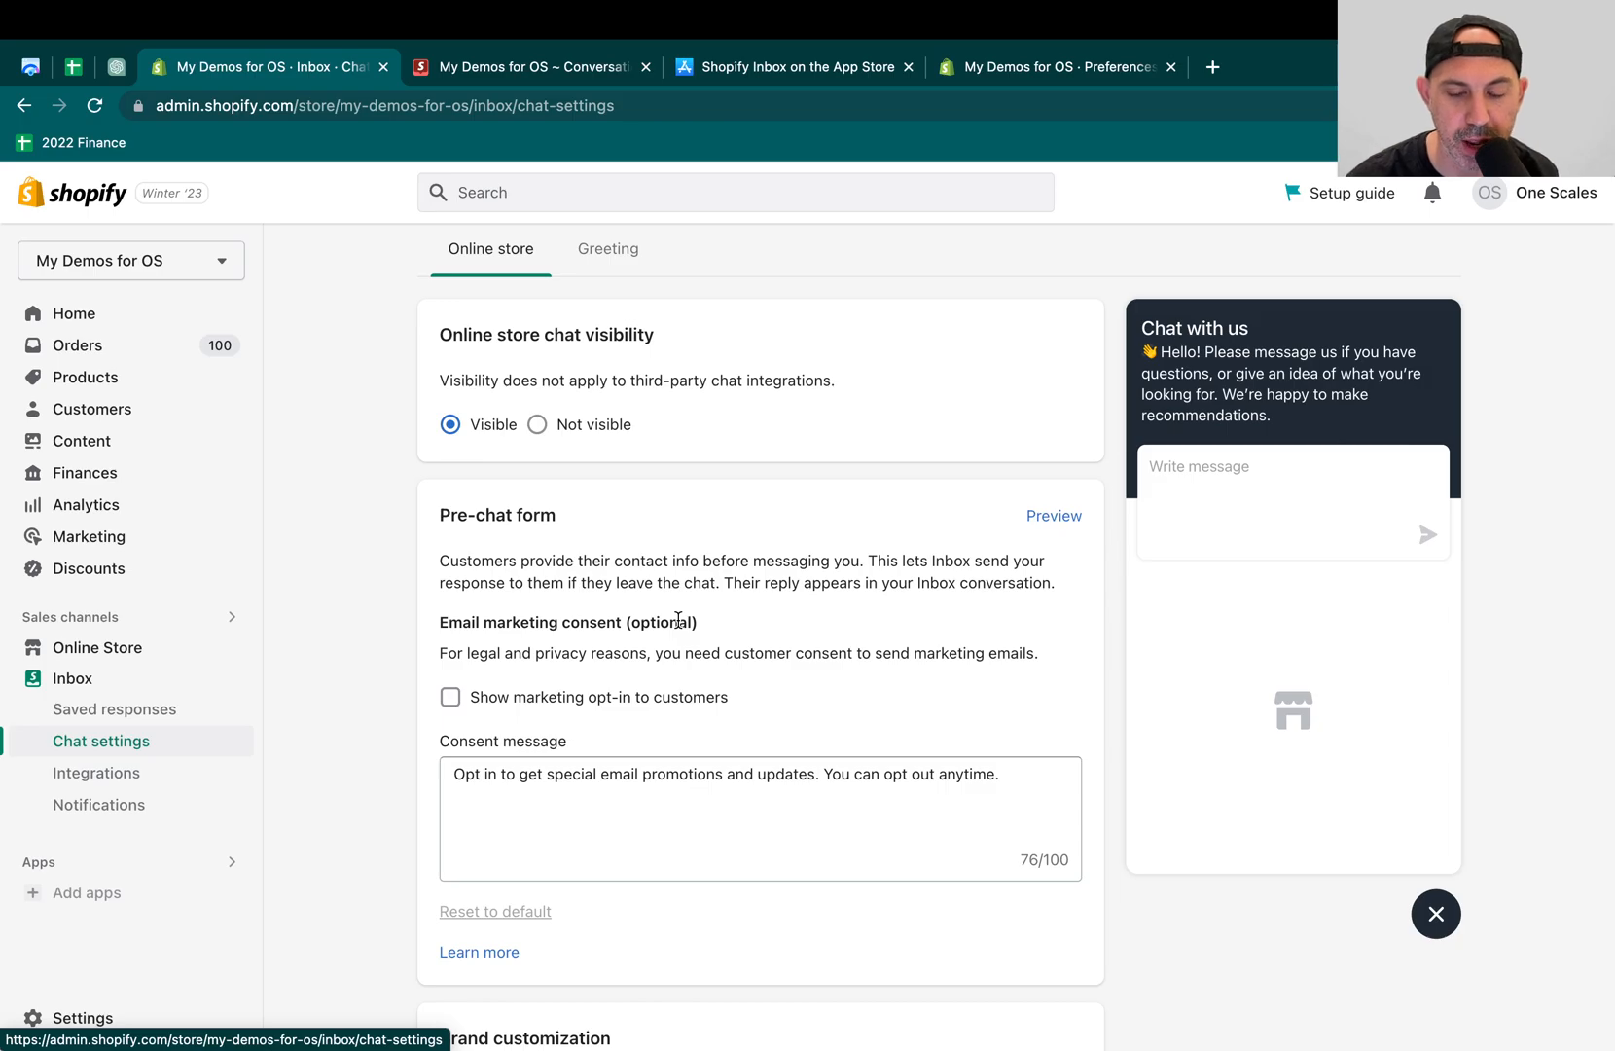
- Prefix the pre-chat consent message with 'CHANGE TEXT', leaving the marketing opt-in unchecked
{"action": "left_click", "coordinate": [451, 697]}
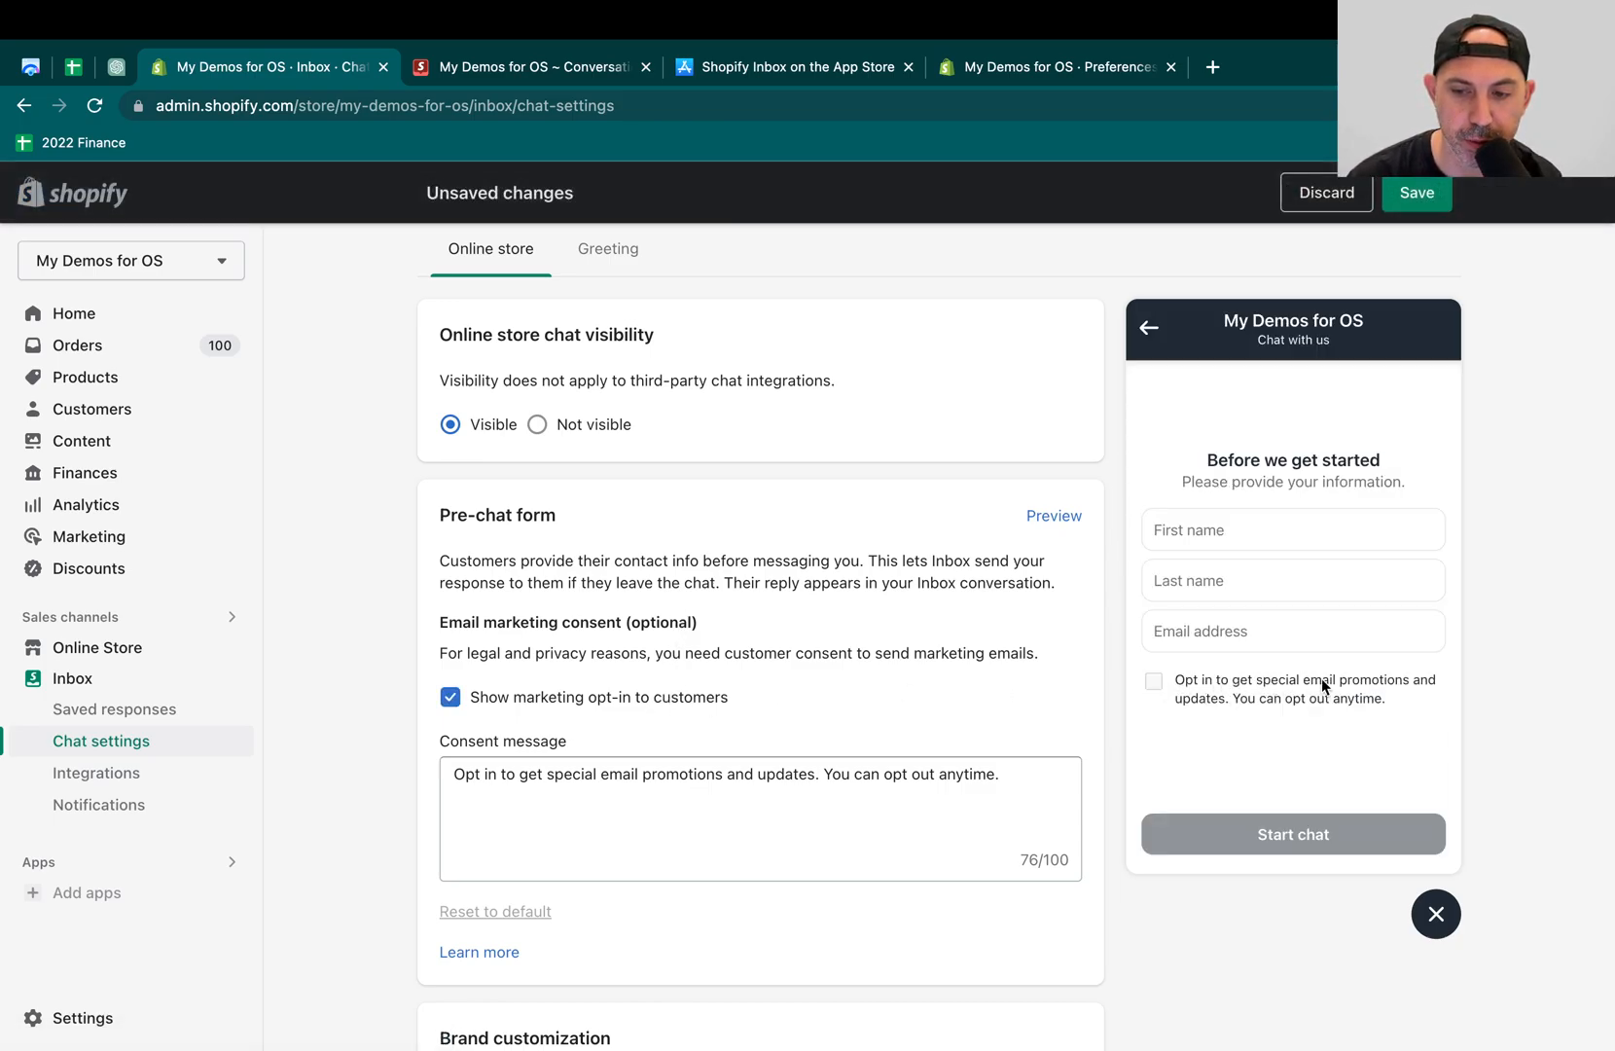
{"action": "mouse_move", "coordinate": [1182, 656]}
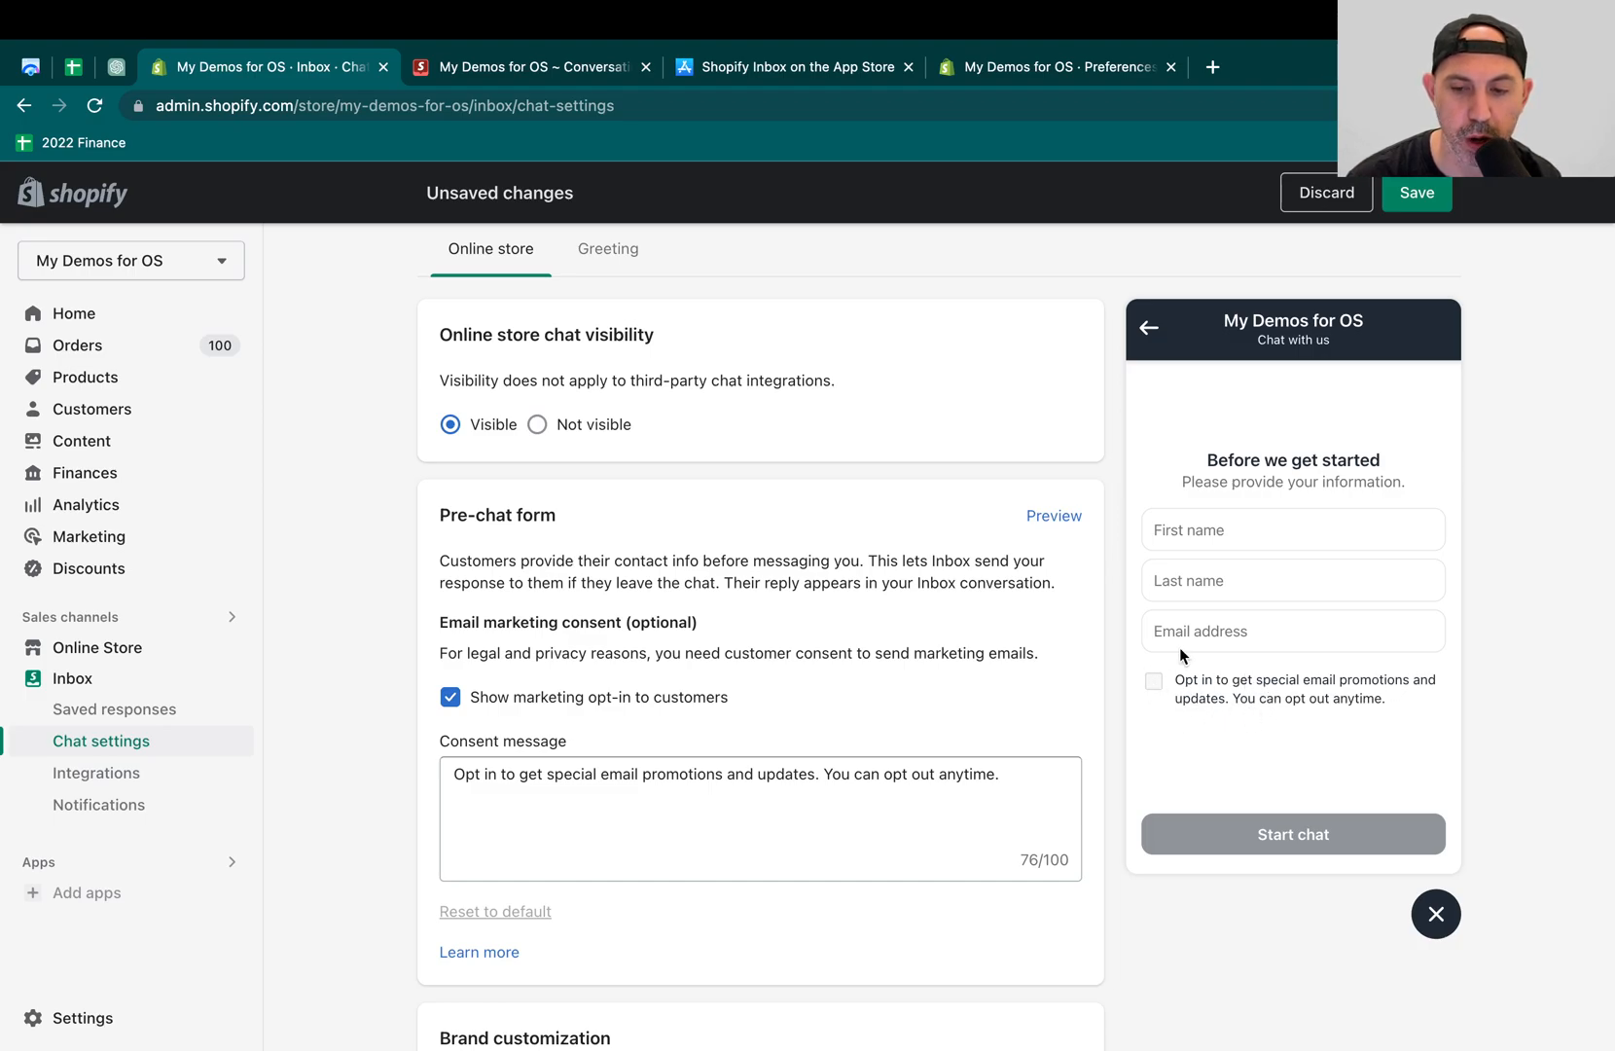
{"action": "left_click", "coordinate": [638, 773]}
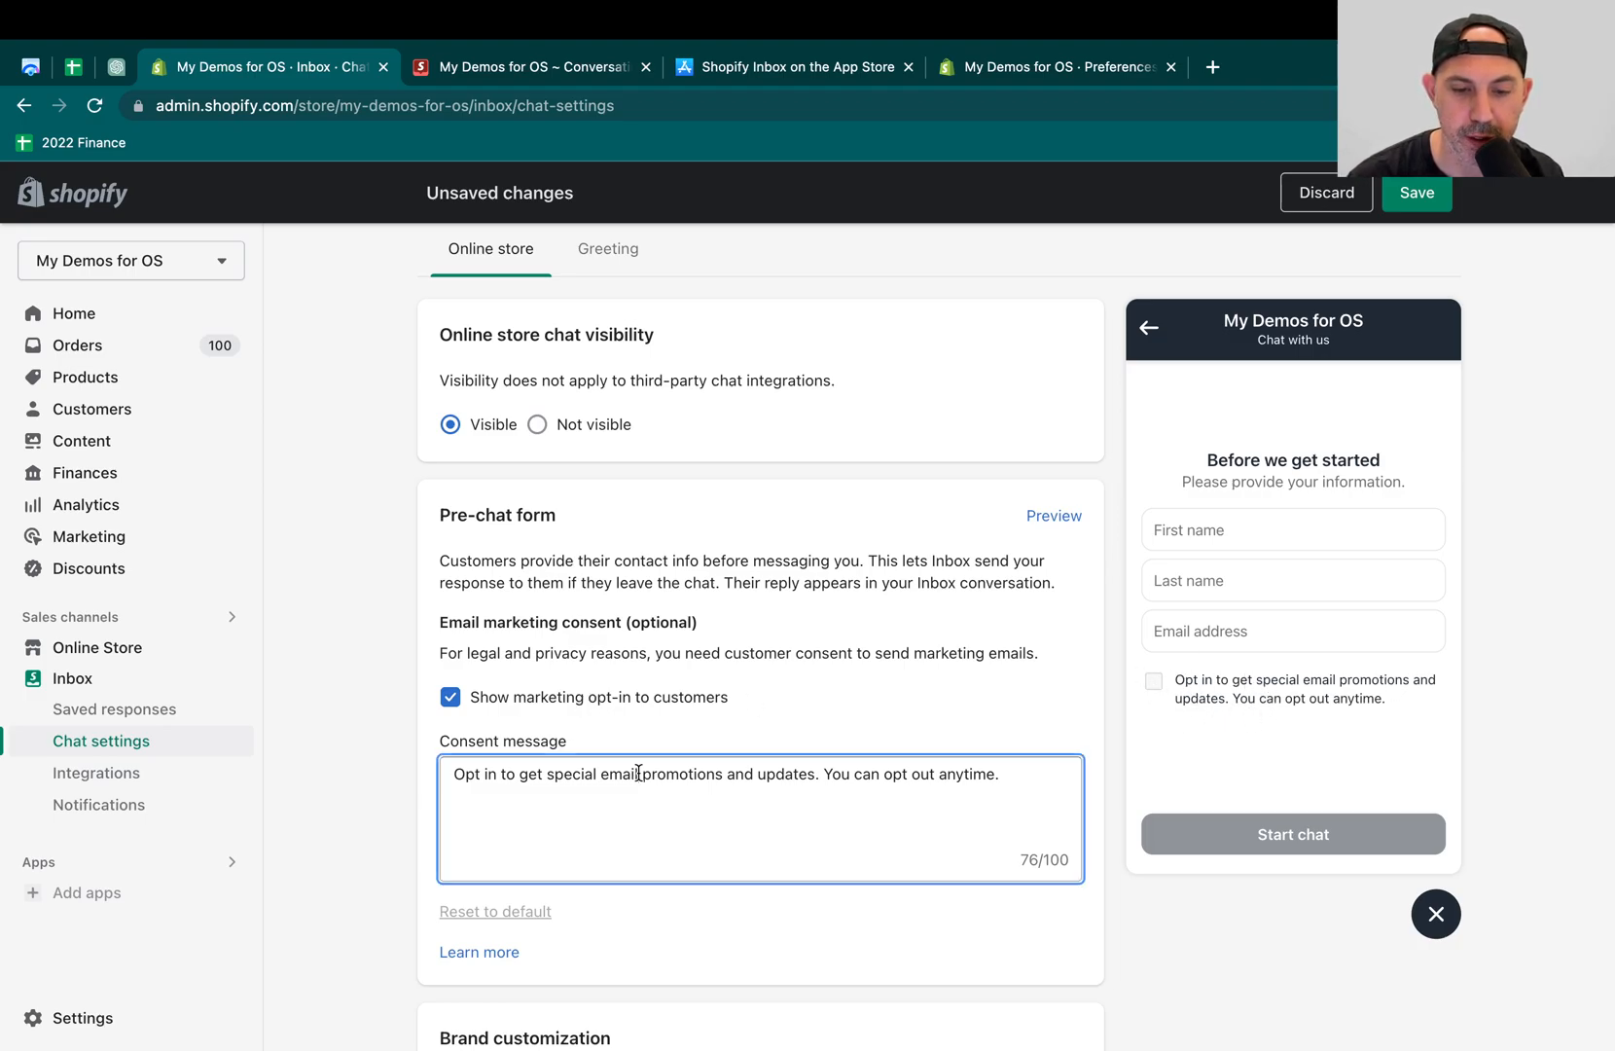
{"action": "type", "text": "CHANGE TEXT"}
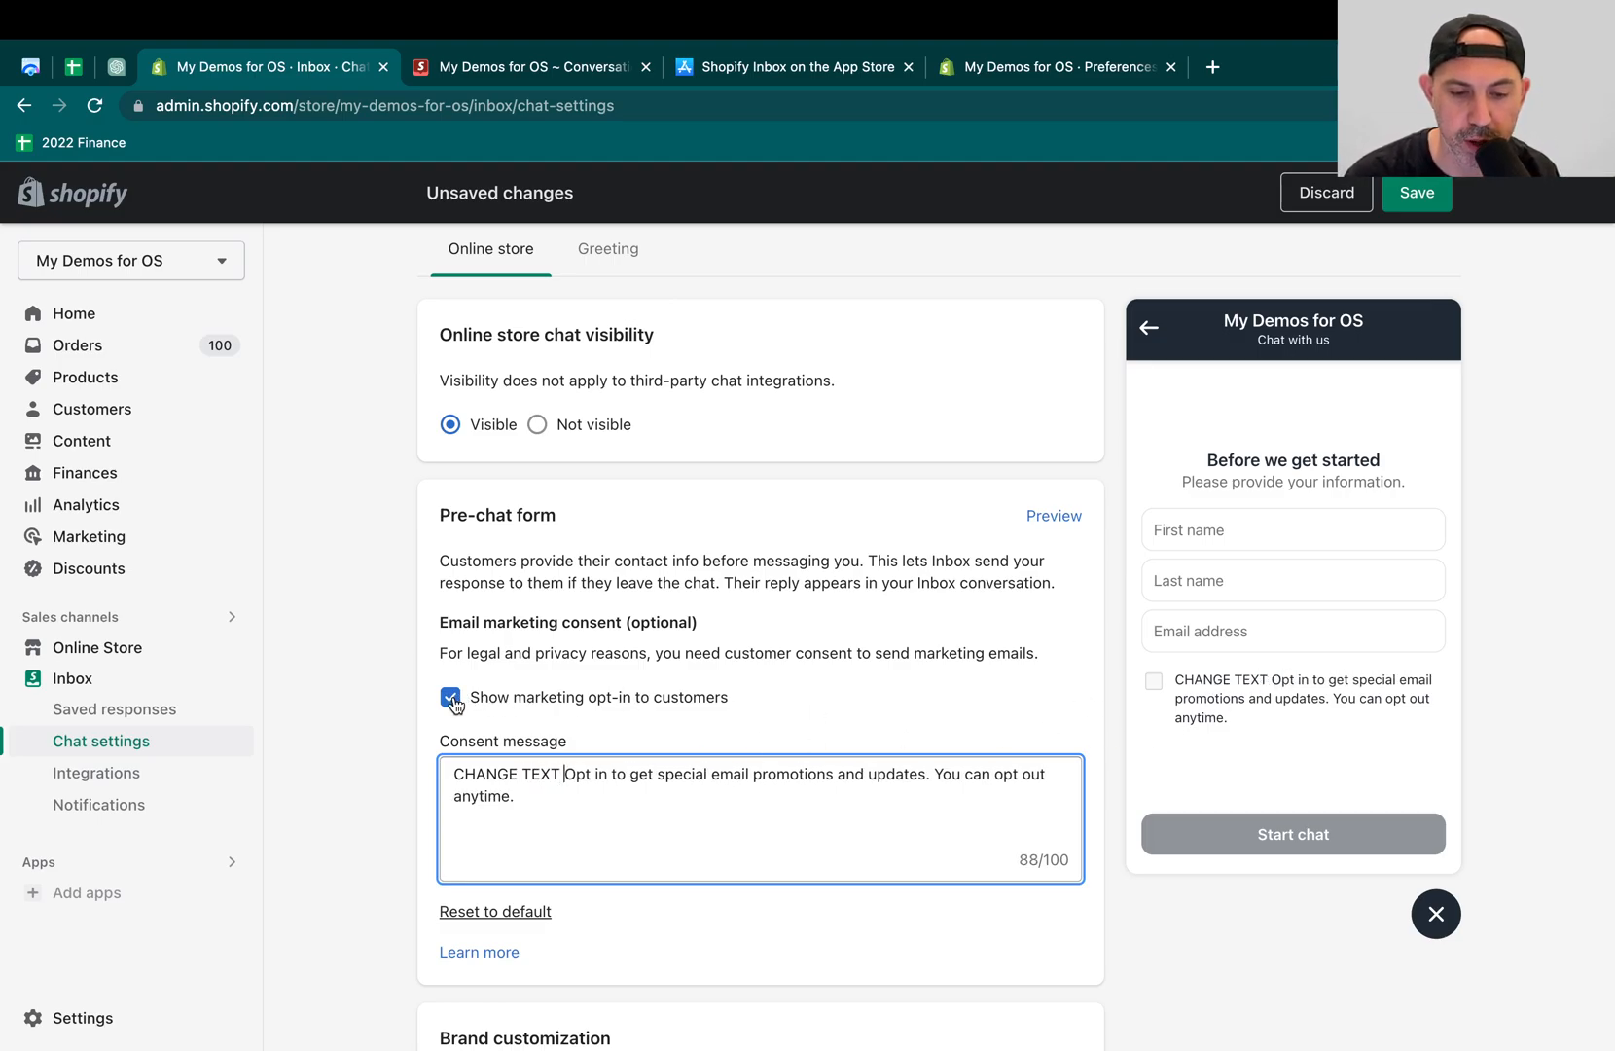
{"action": "left_click", "coordinate": [451, 697]}
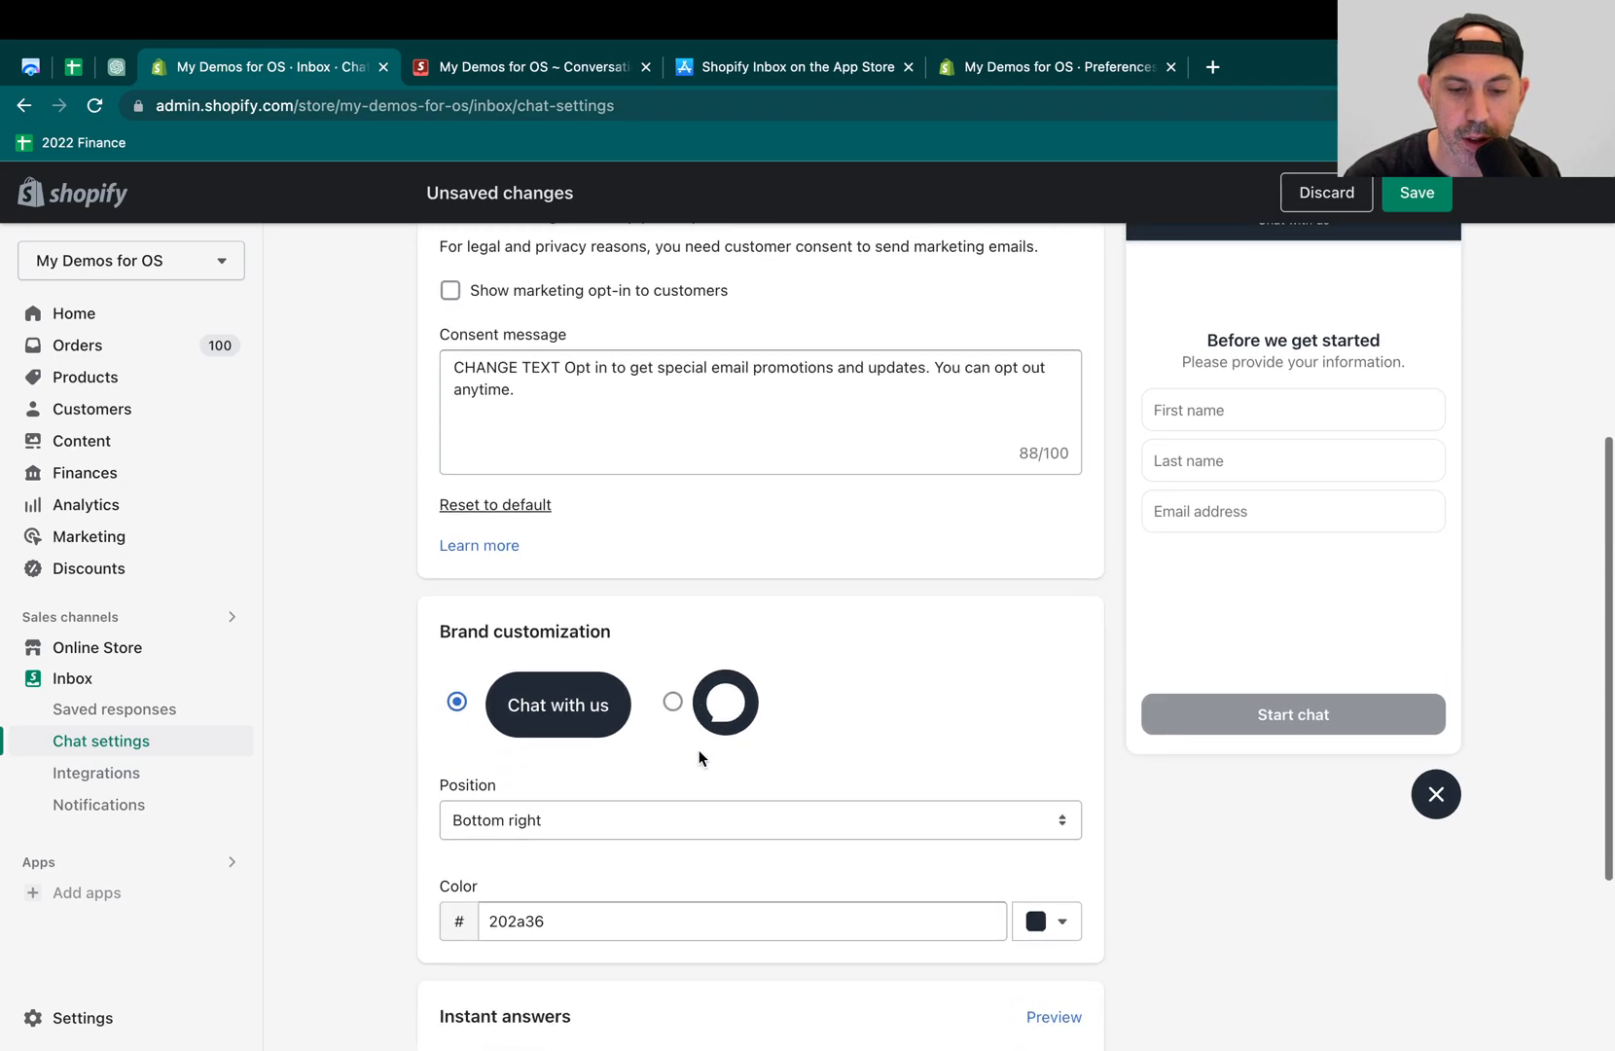
- Keep the 'Chat with us' launcher style and set the brand colour to 73cc2f
{"action": "scroll", "scroll_direction": "down", "scroll_amount": 3}
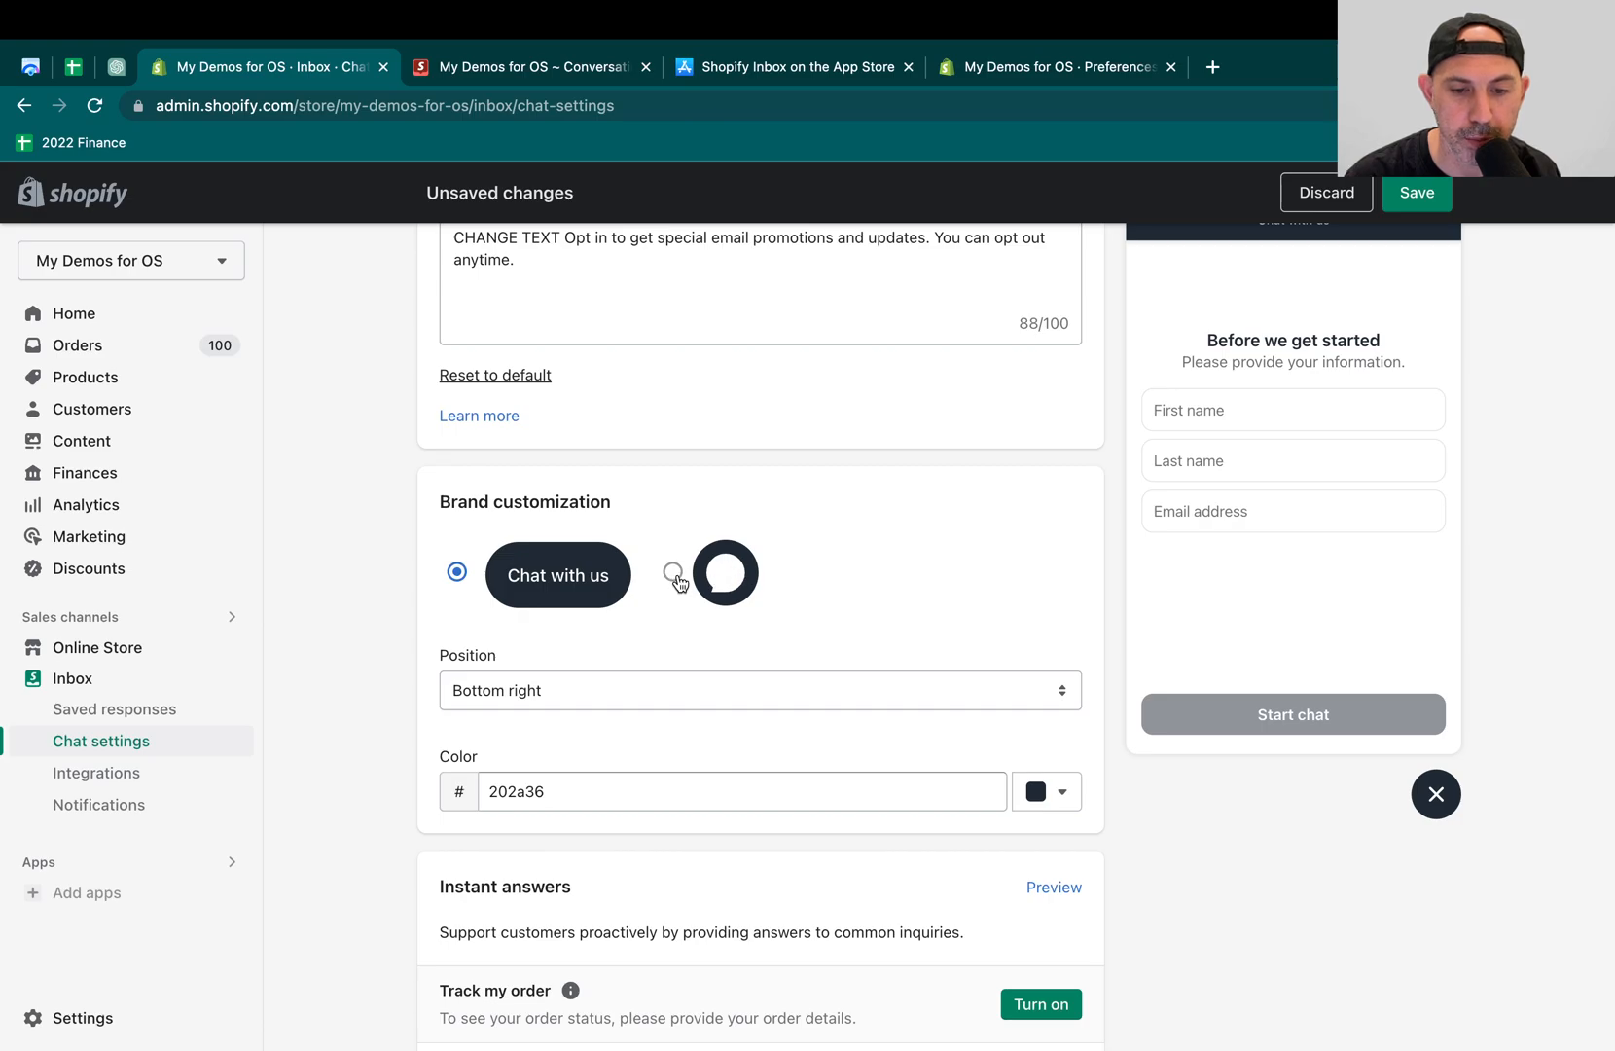
{"action": "left_click", "coordinate": [672, 572]}
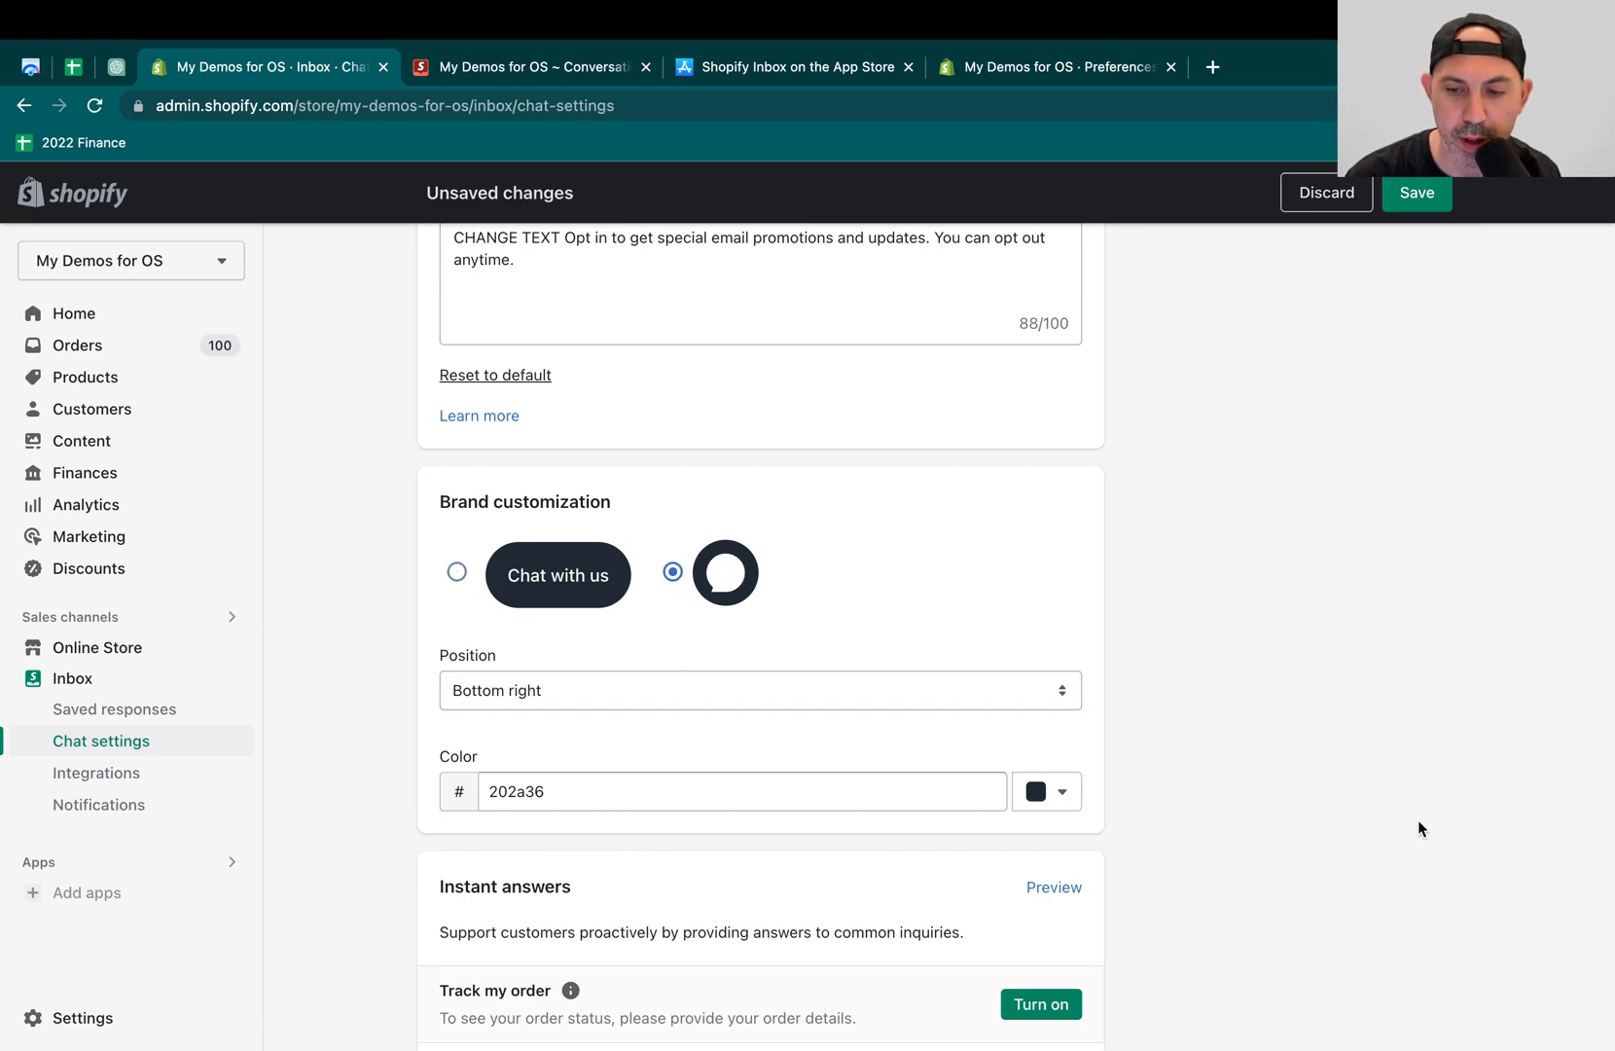
{"action": "left_click", "coordinate": [457, 572]}
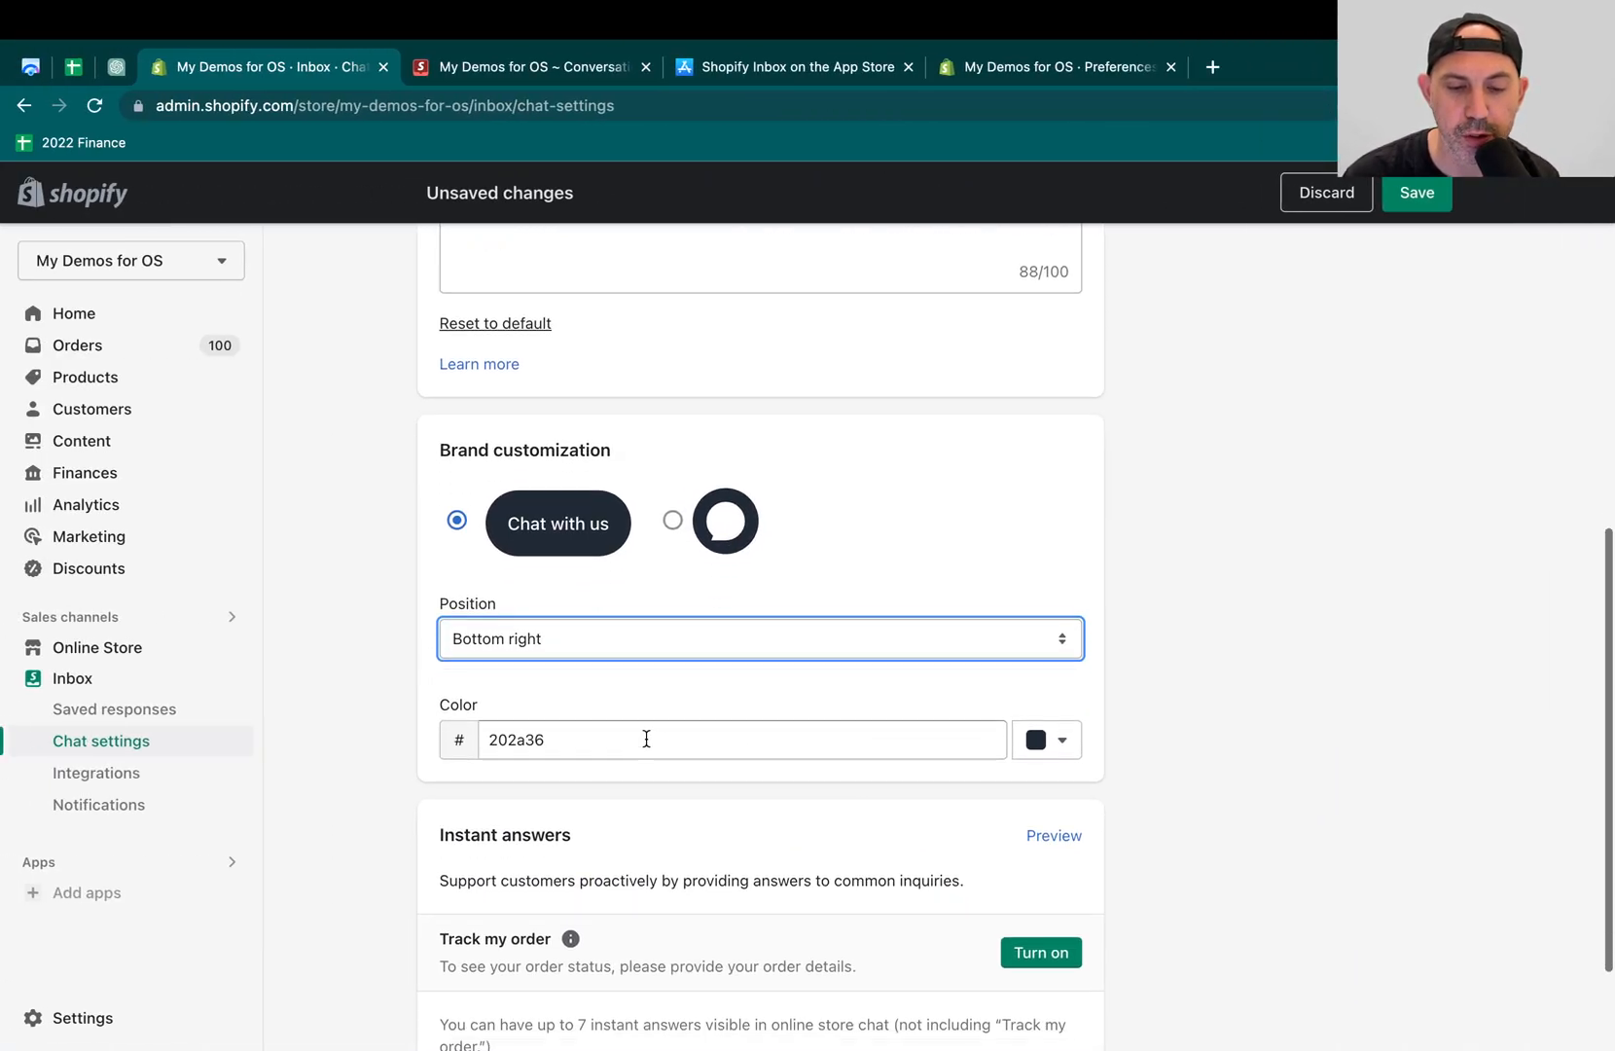
{"action": "double_click", "coordinate": [515, 739]}
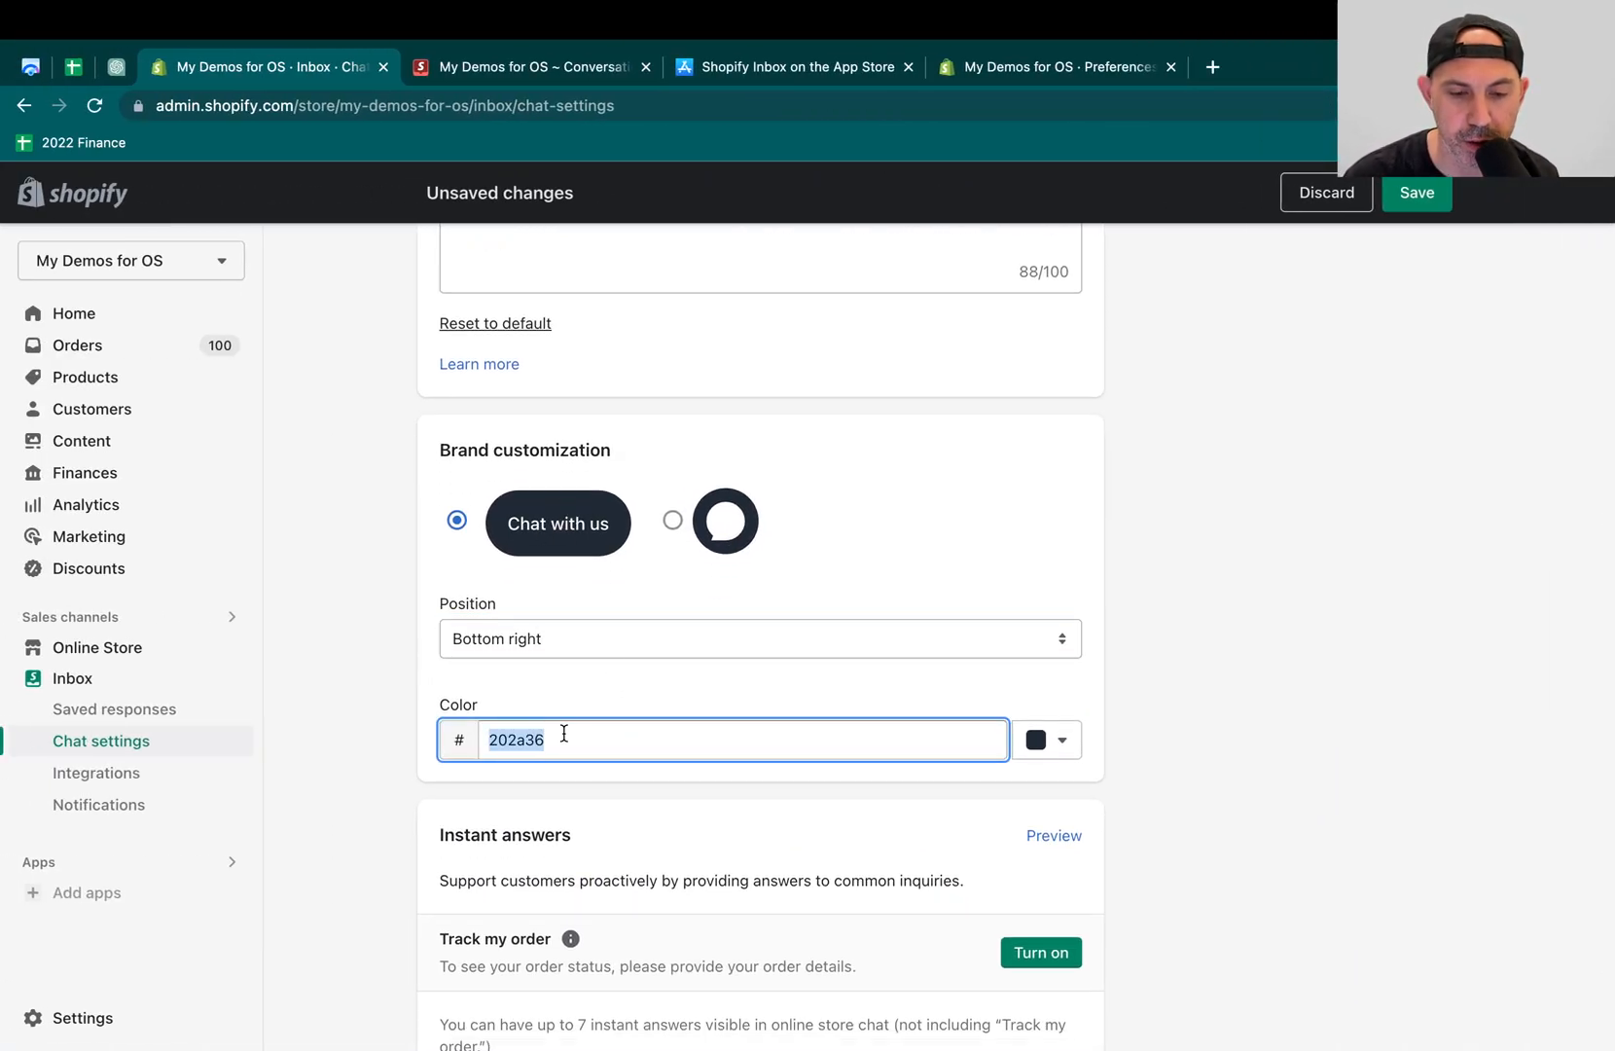
{"action": "left_click", "coordinate": [1062, 739]}
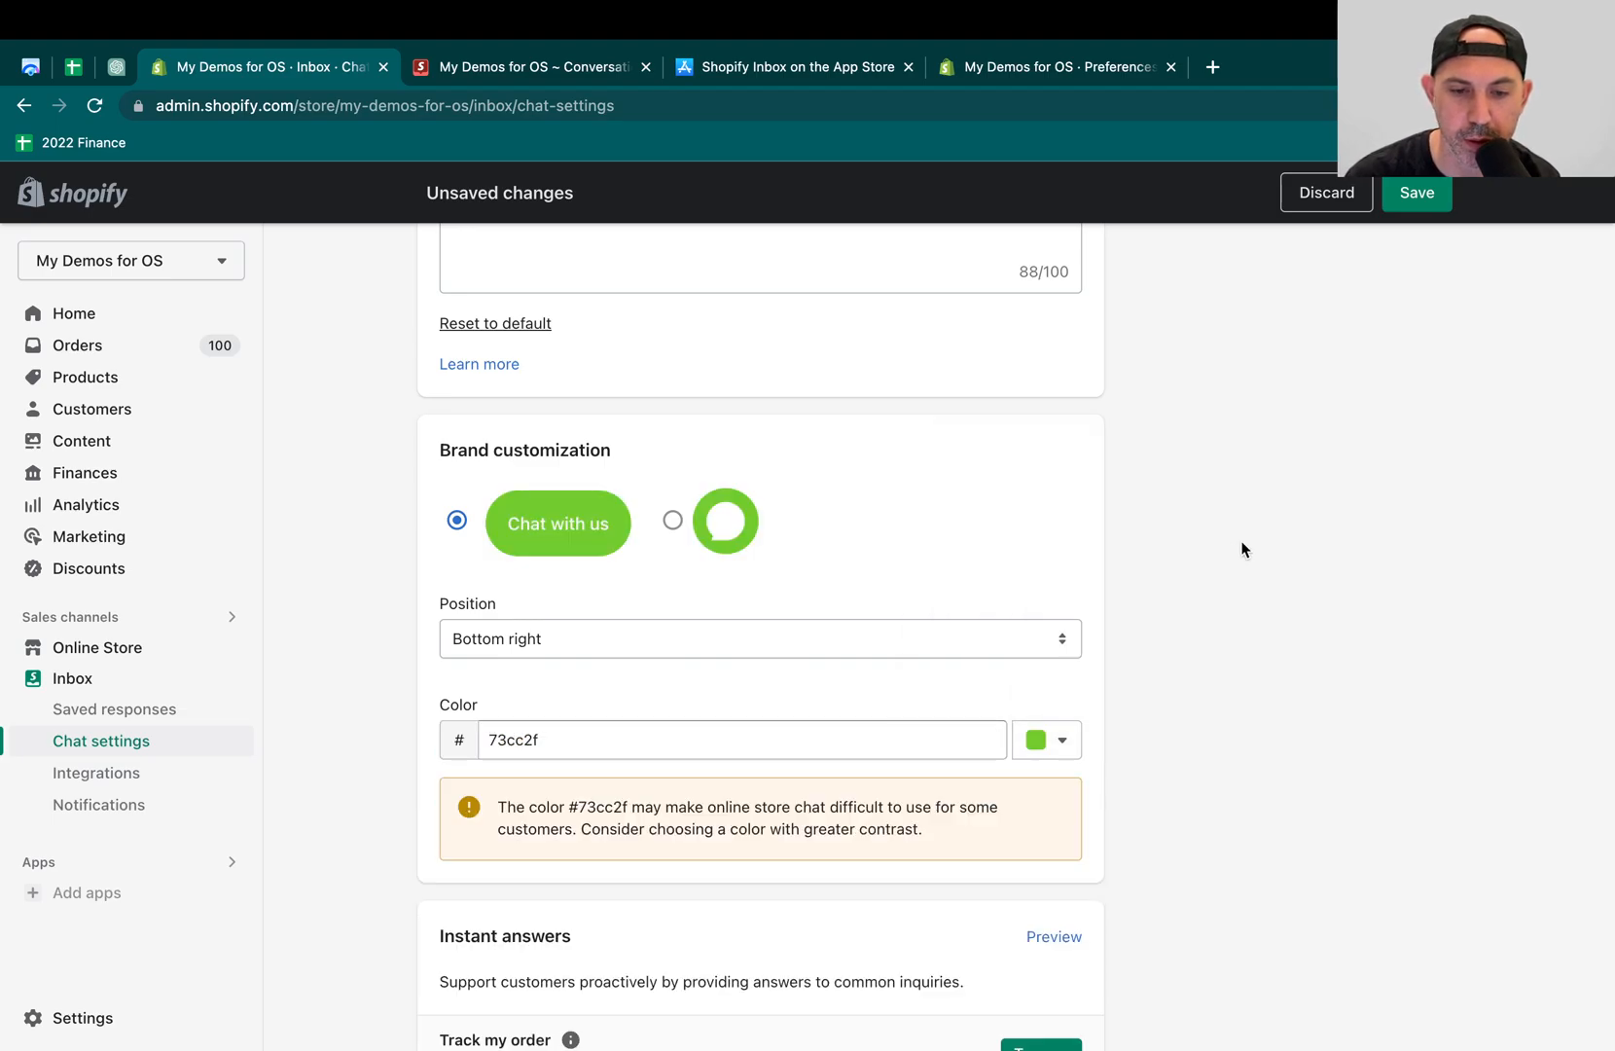
{"action": "mouse_move", "coordinate": [1183, 484]}
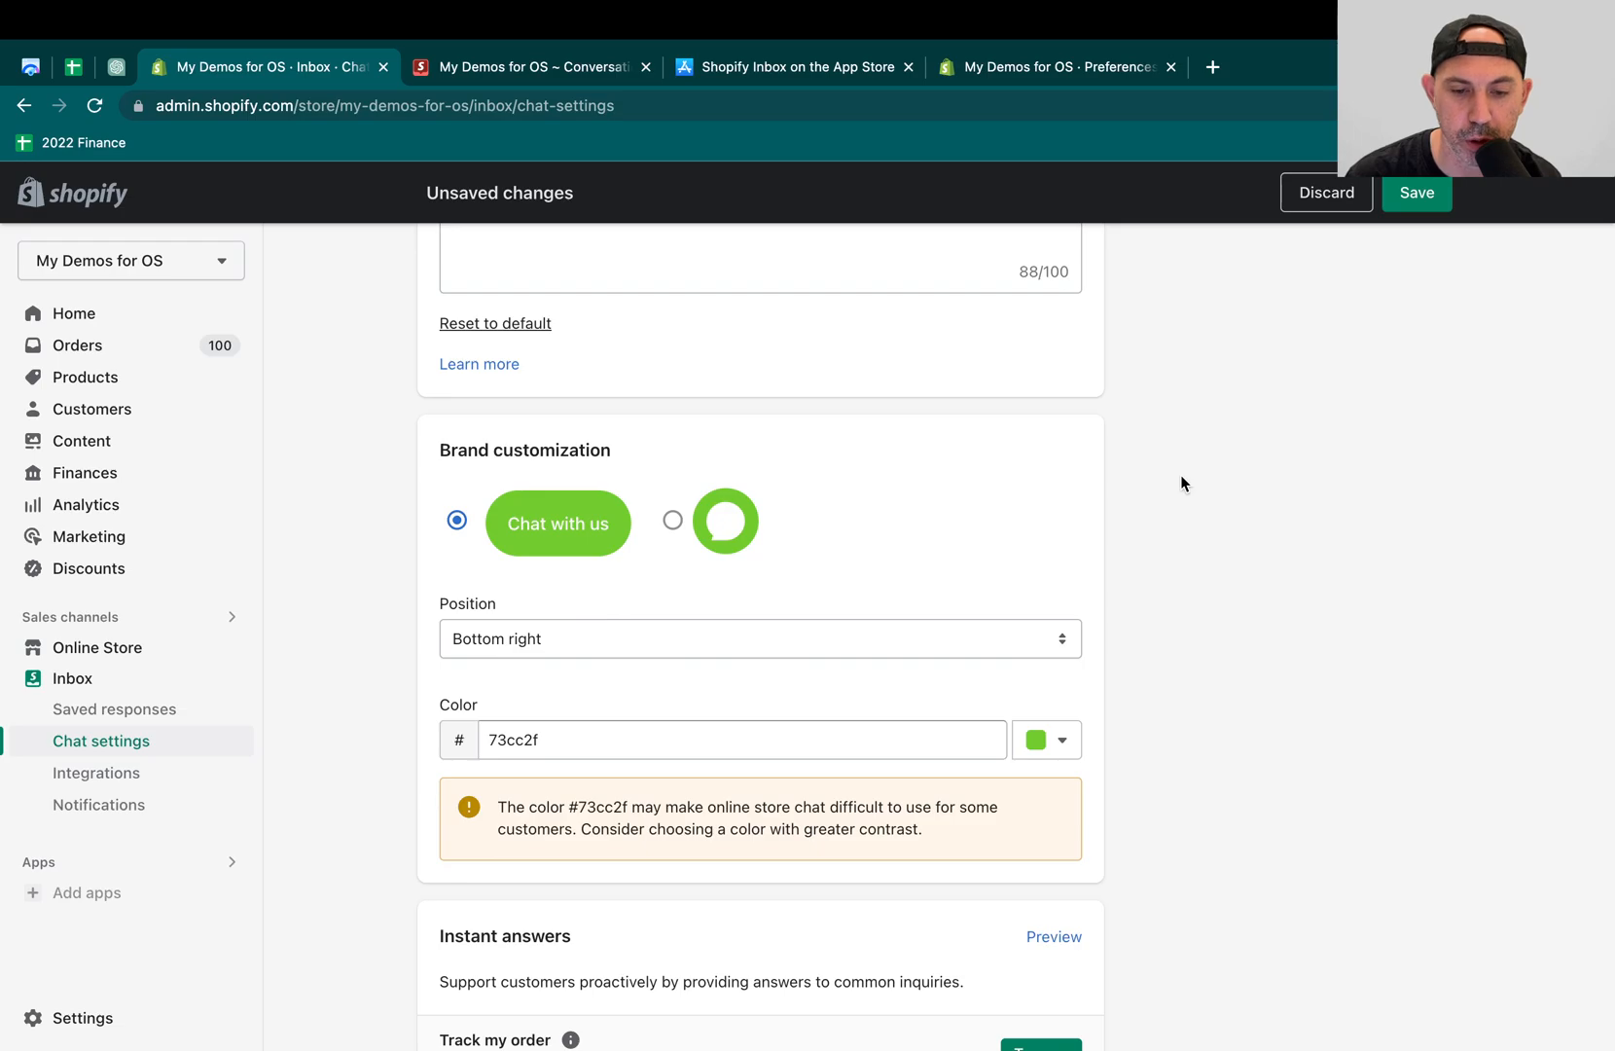
{"action": "scroll", "scroll_direction": "down", "scroll_amount": 3}
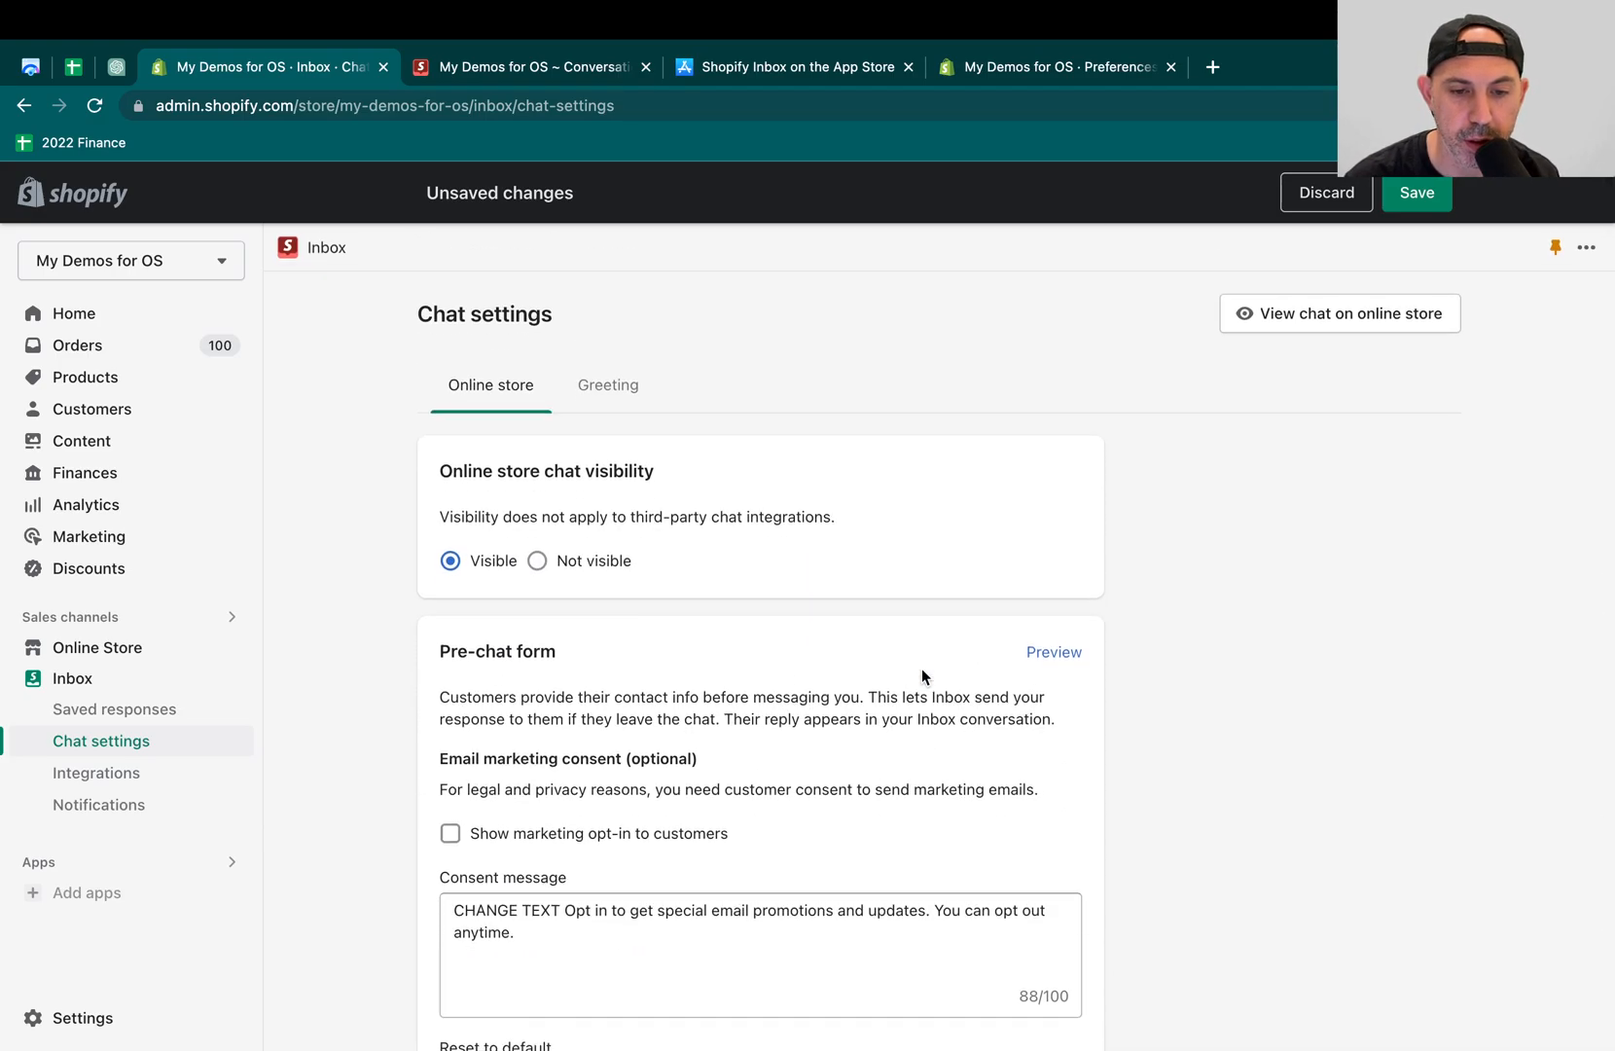
- Enter the password-protected storefront in a new tab and open its chat widget
{"action": "scroll", "scroll_direction": "down", "scroll_amount": 3}
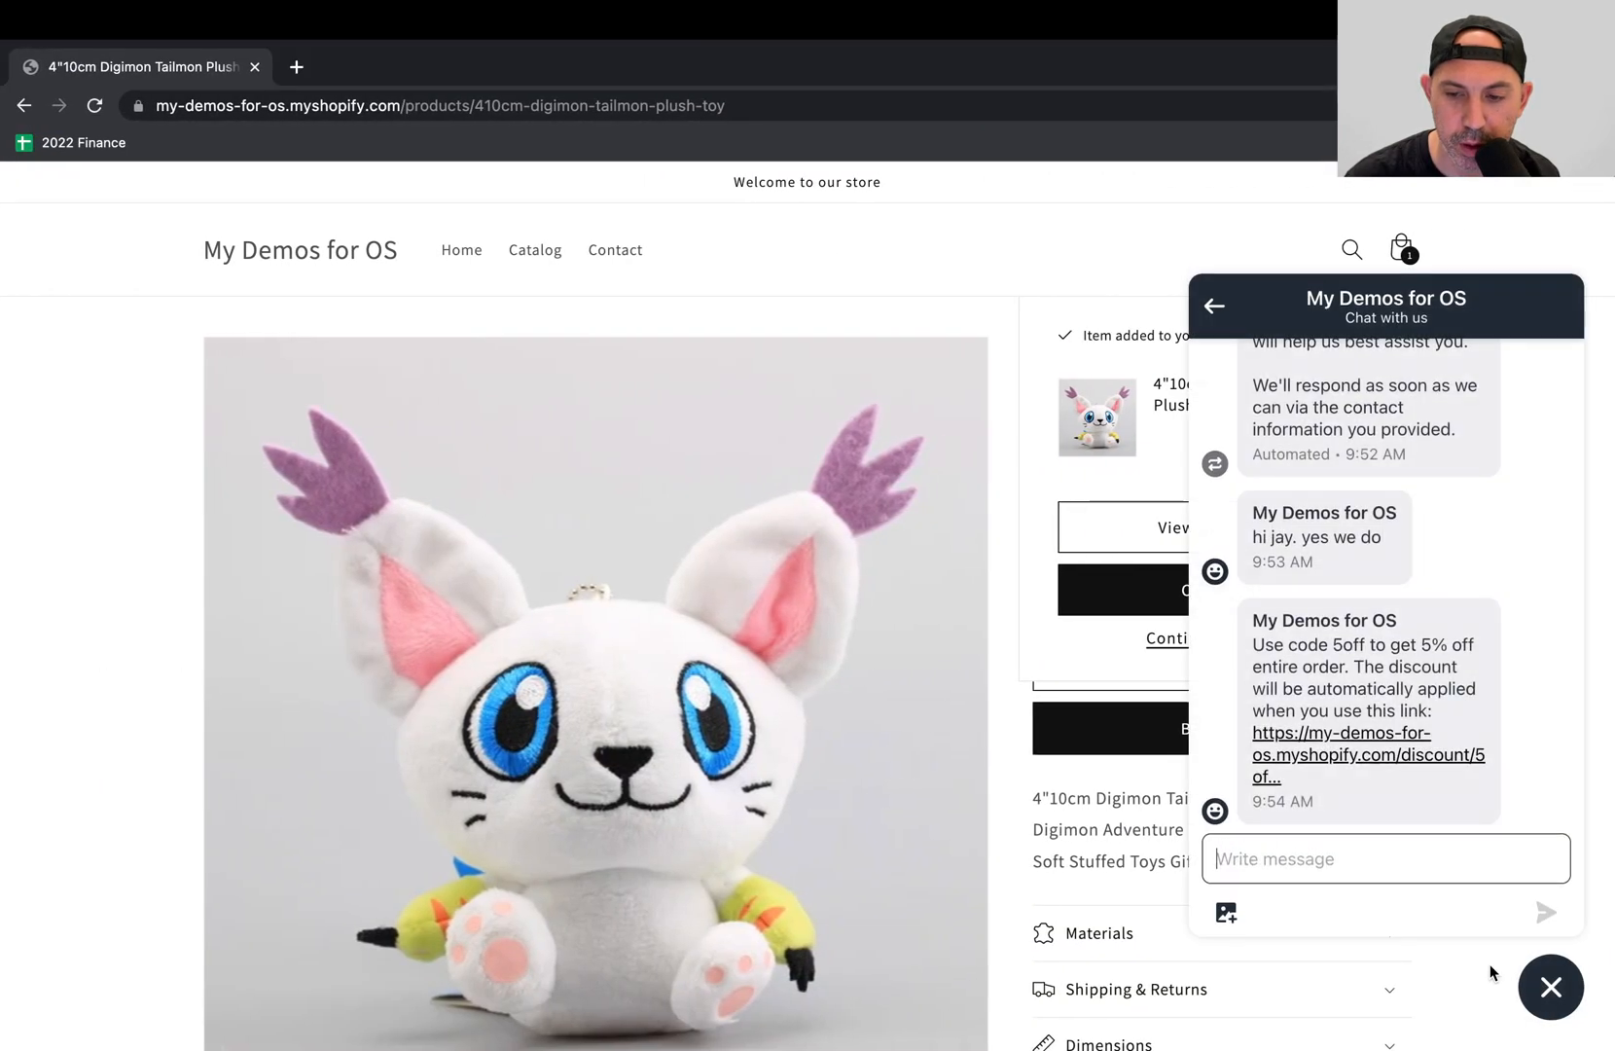
{"action": "left_click", "coordinate": [1215, 305]}
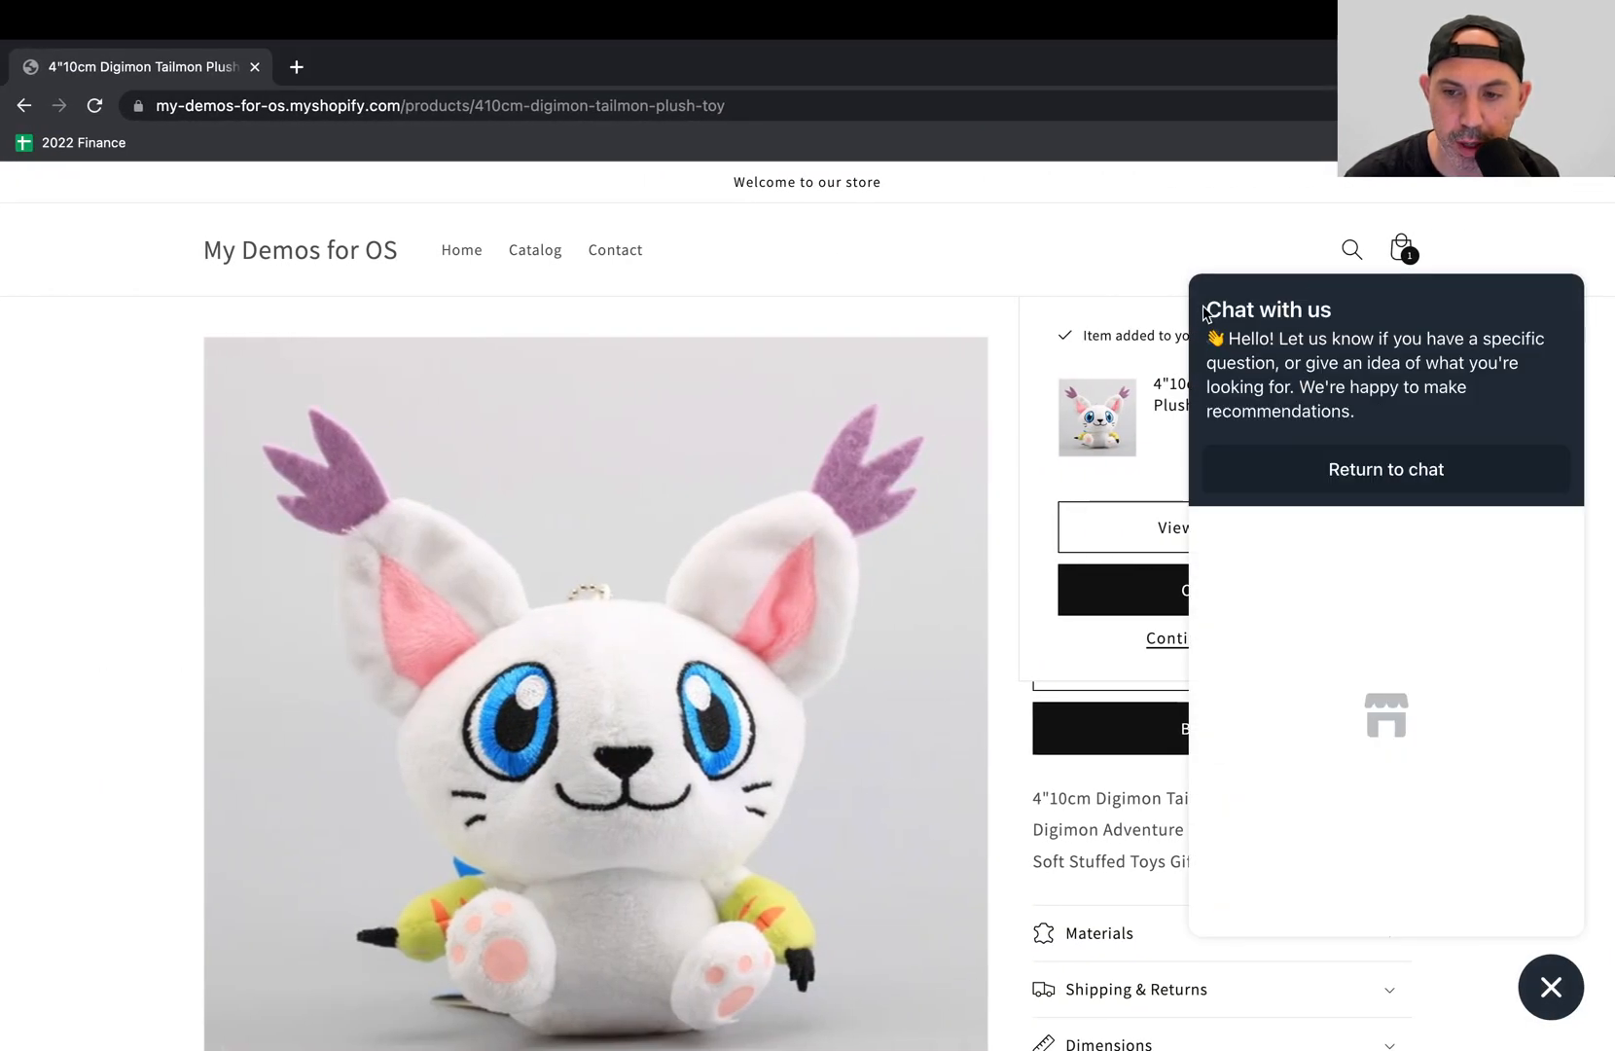
{"action": "mouse_move", "coordinate": [1380, 450]}
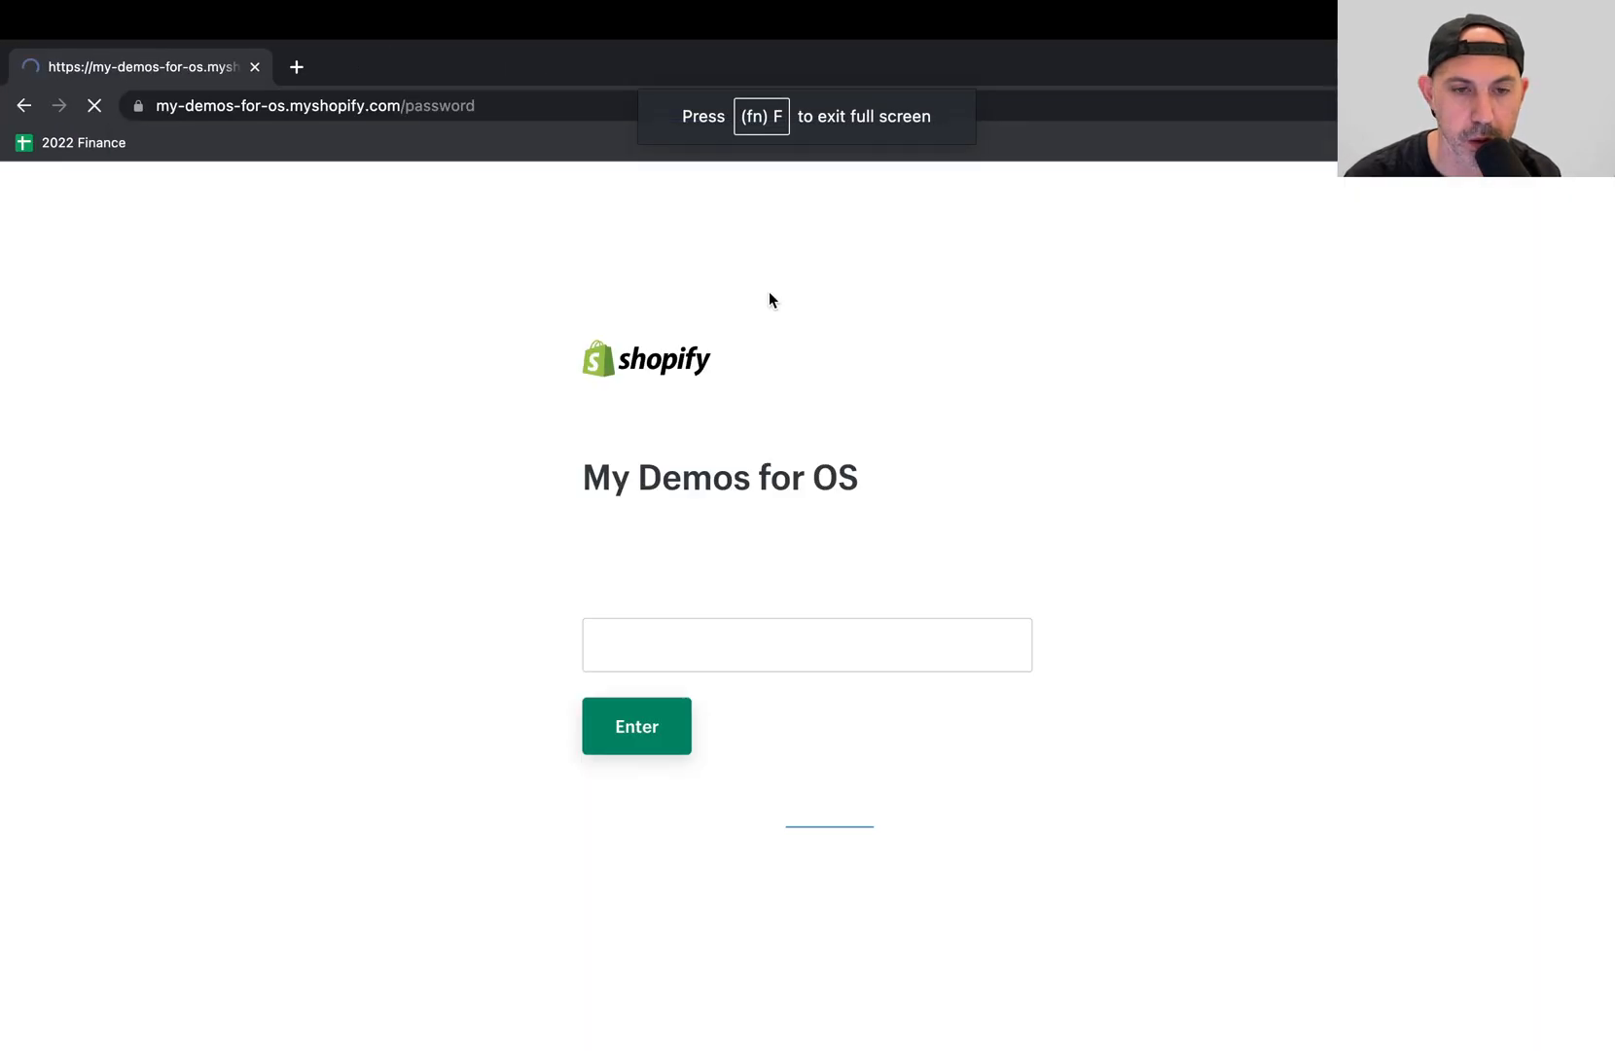
{"action": "left_click", "coordinate": [635, 725]}
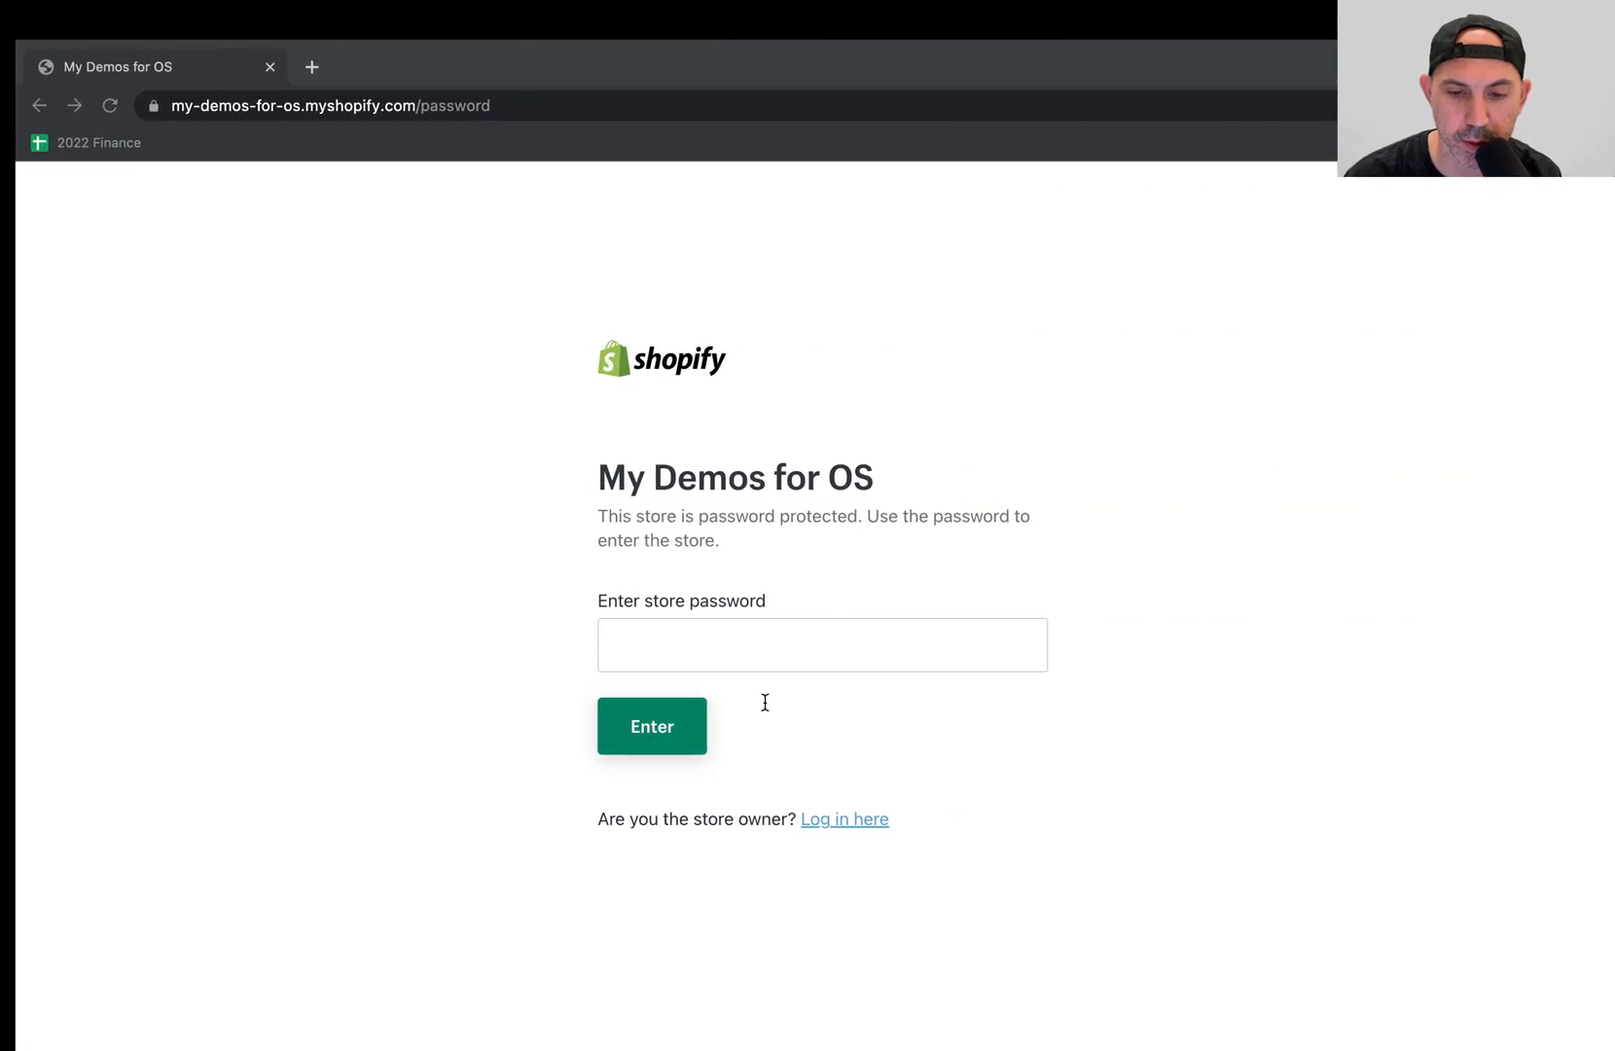
{"action": "left_click", "coordinate": [651, 725]}
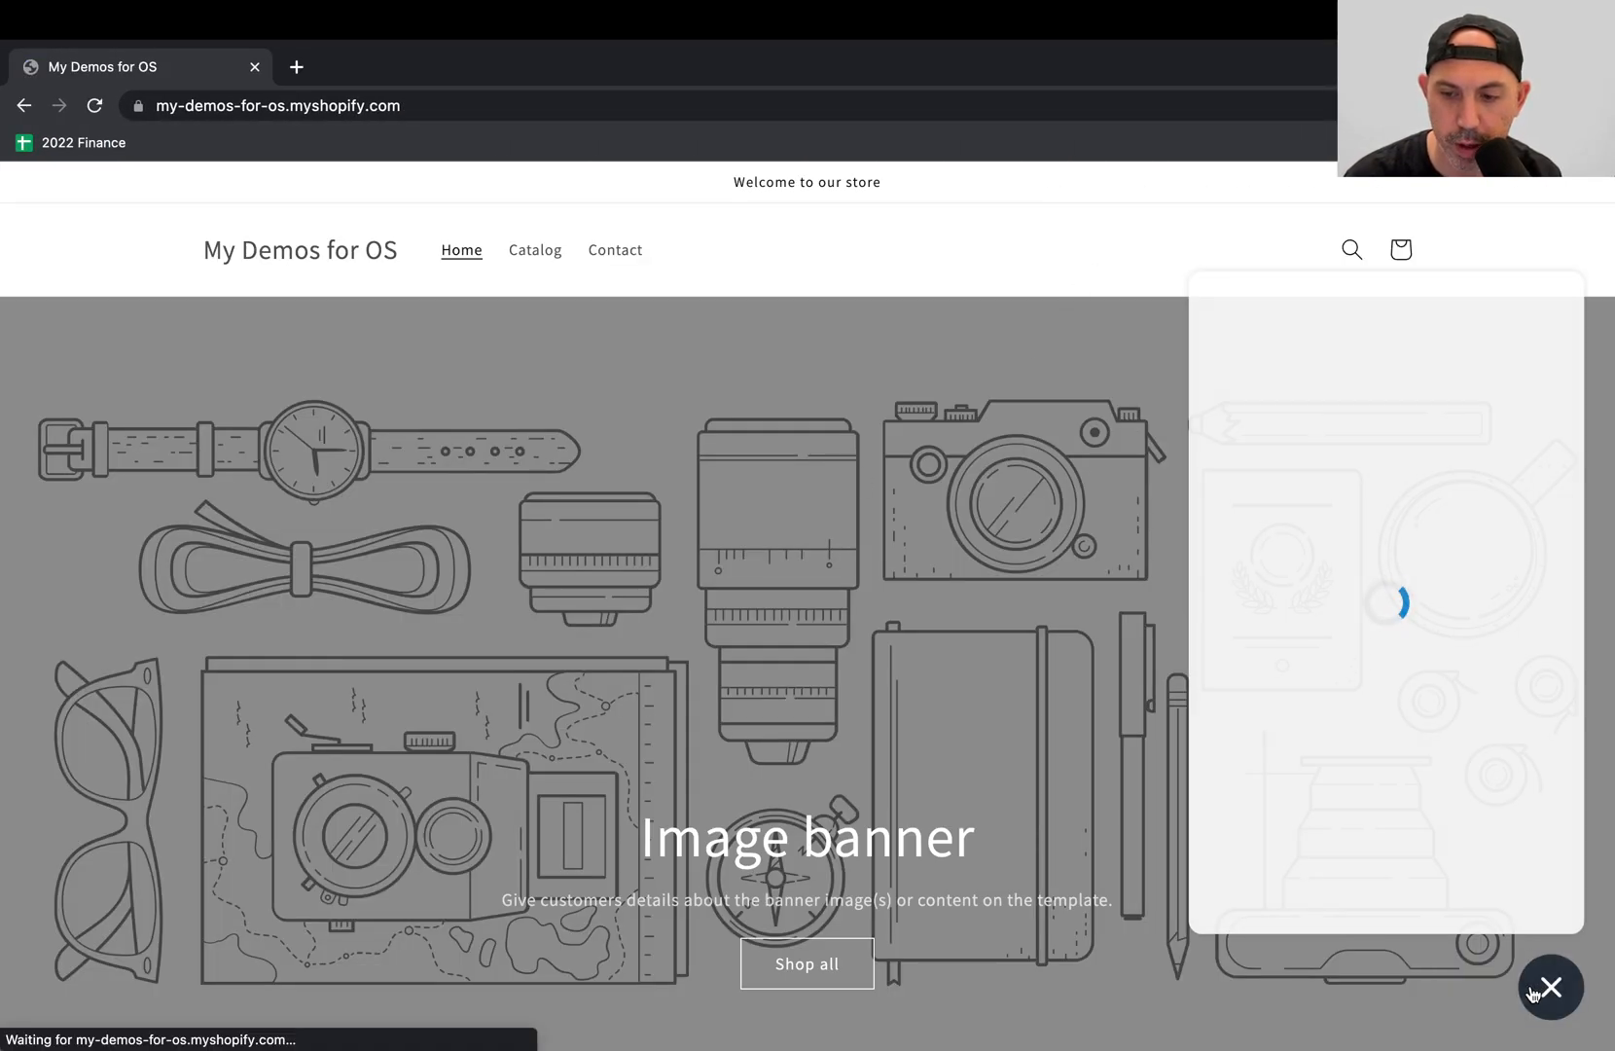
{"action": "left_click", "coordinate": [1020, 66]}
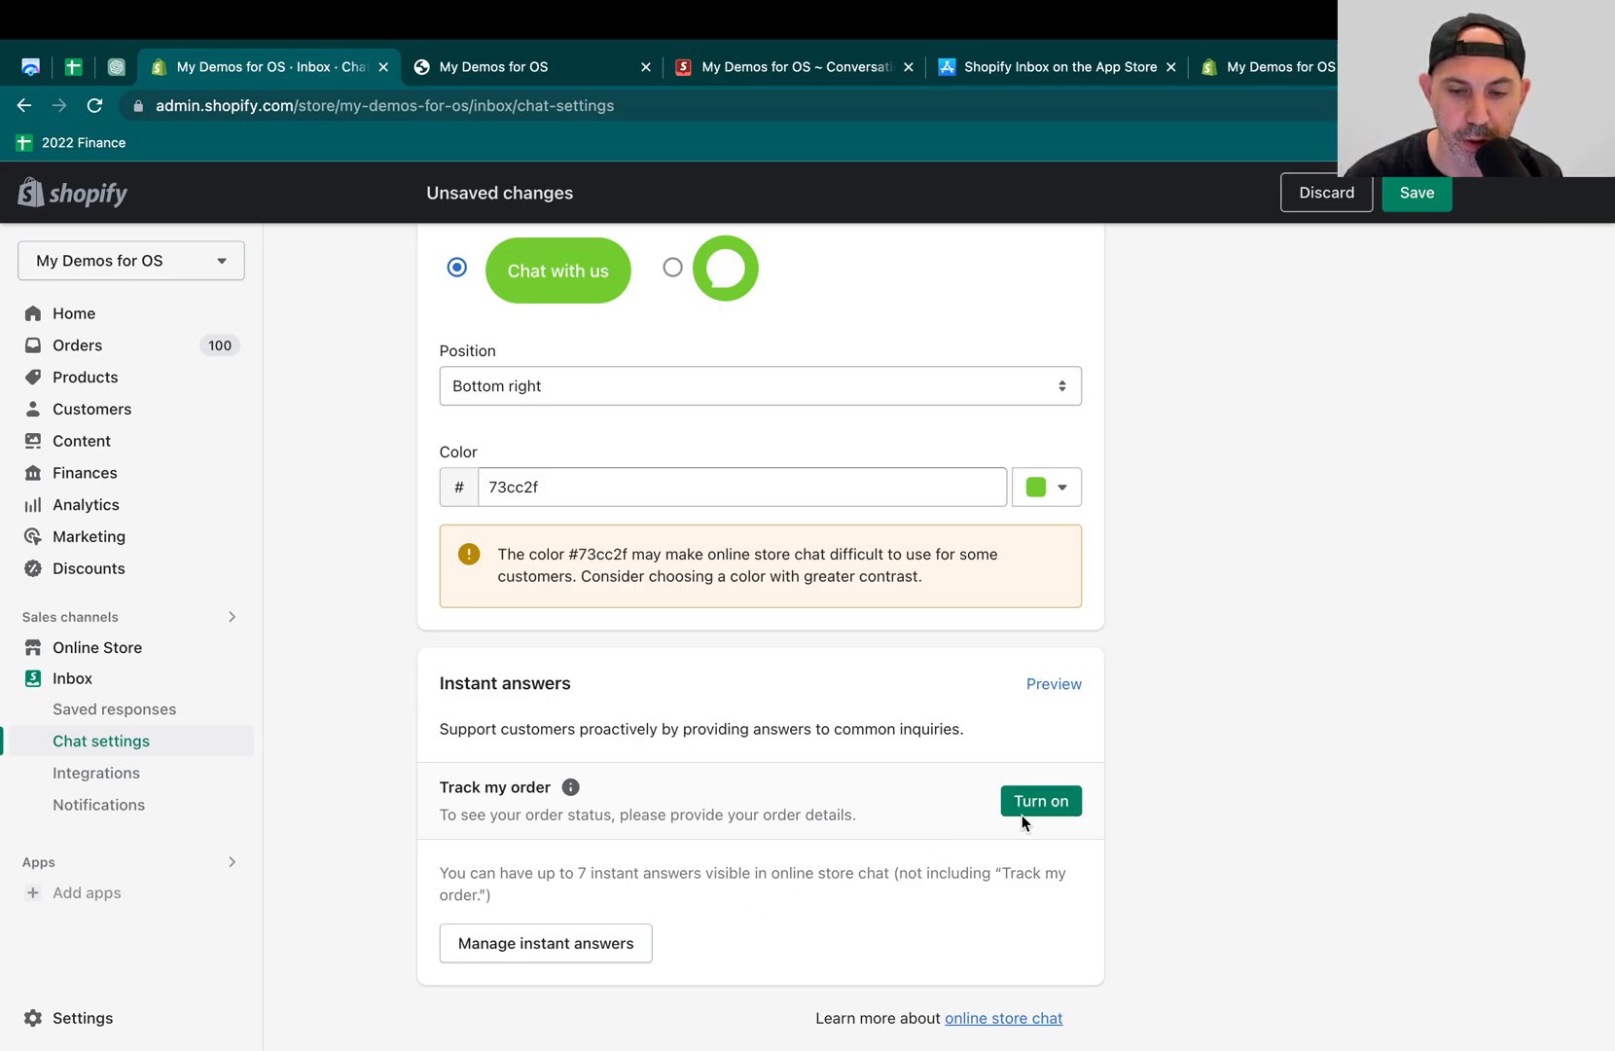
- Turn on the Track my order instant answer and save, keeping the low-contrast green colour
{"action": "left_click", "coordinate": [1040, 801]}
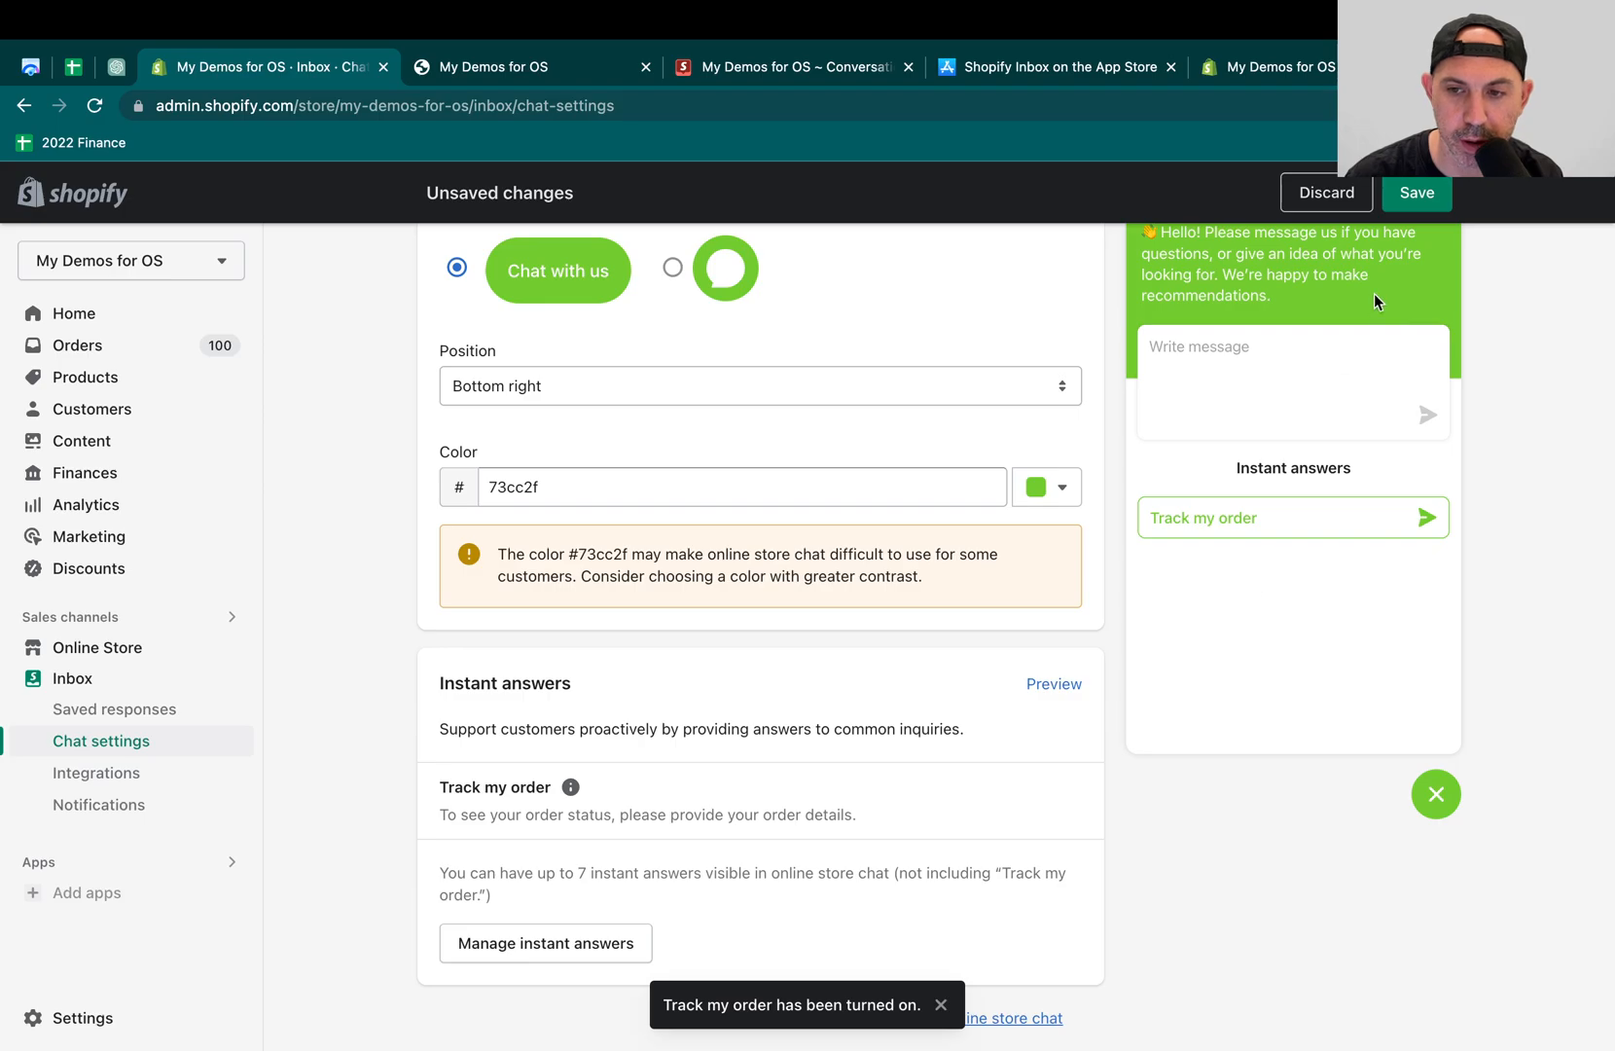
{"action": "left_click", "coordinate": [1416, 192]}
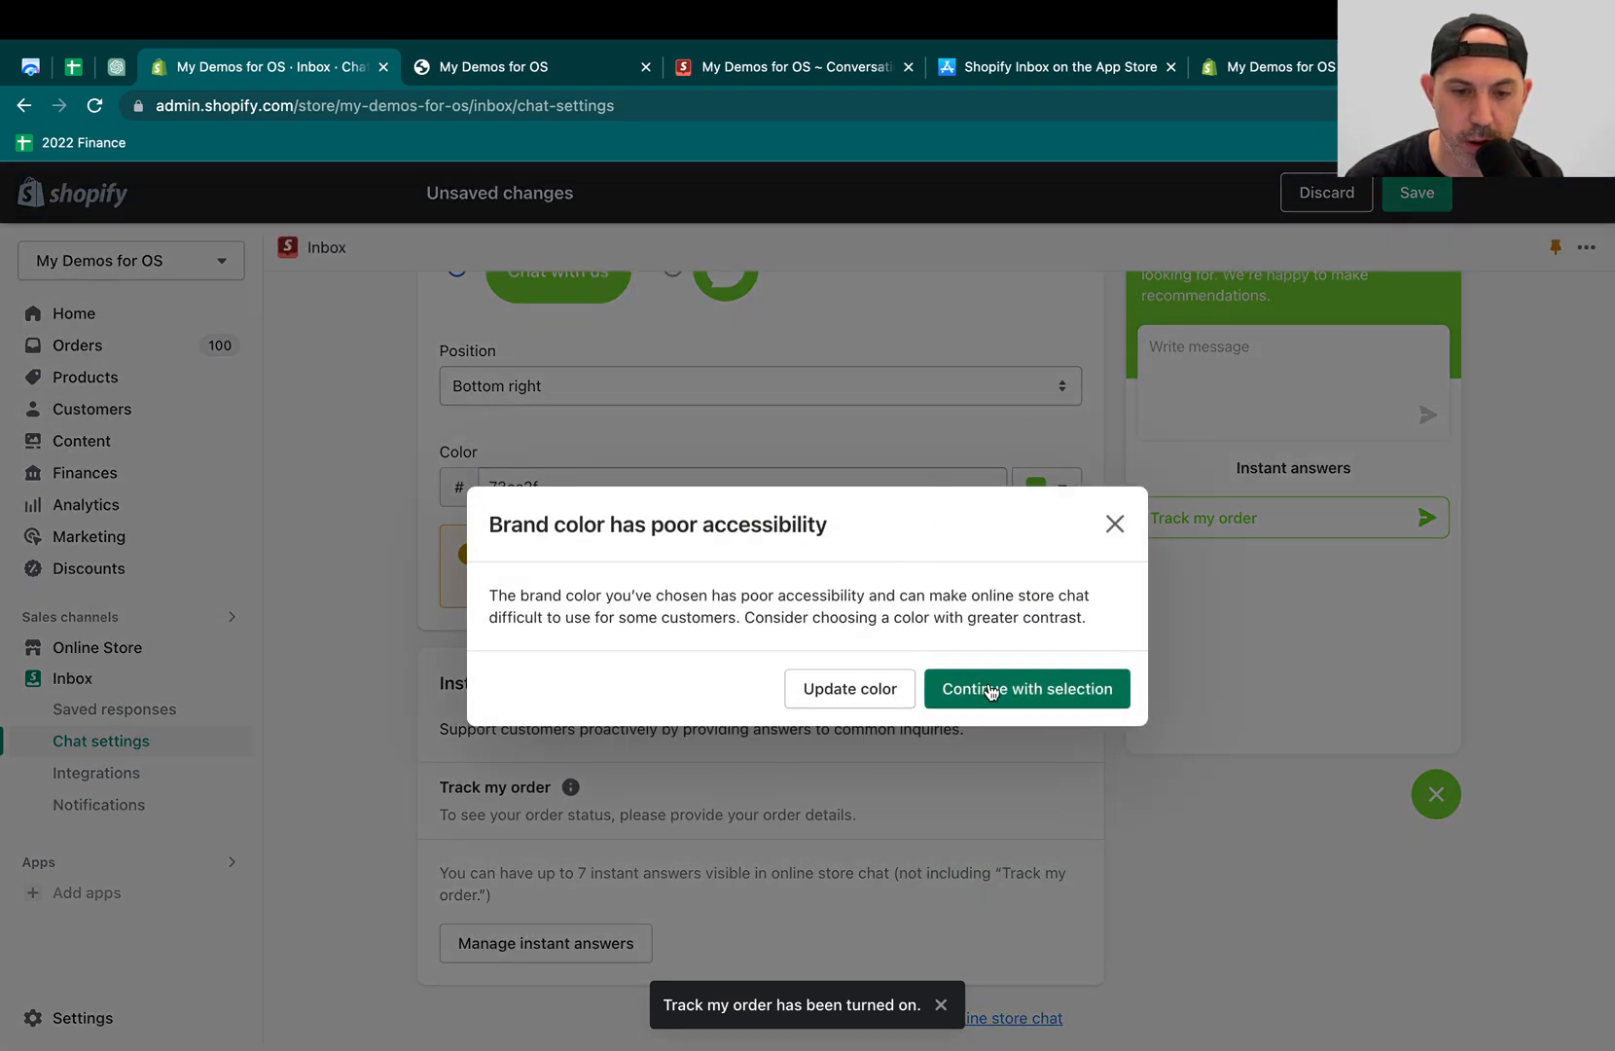
{"action": "left_click", "coordinate": [1026, 688]}
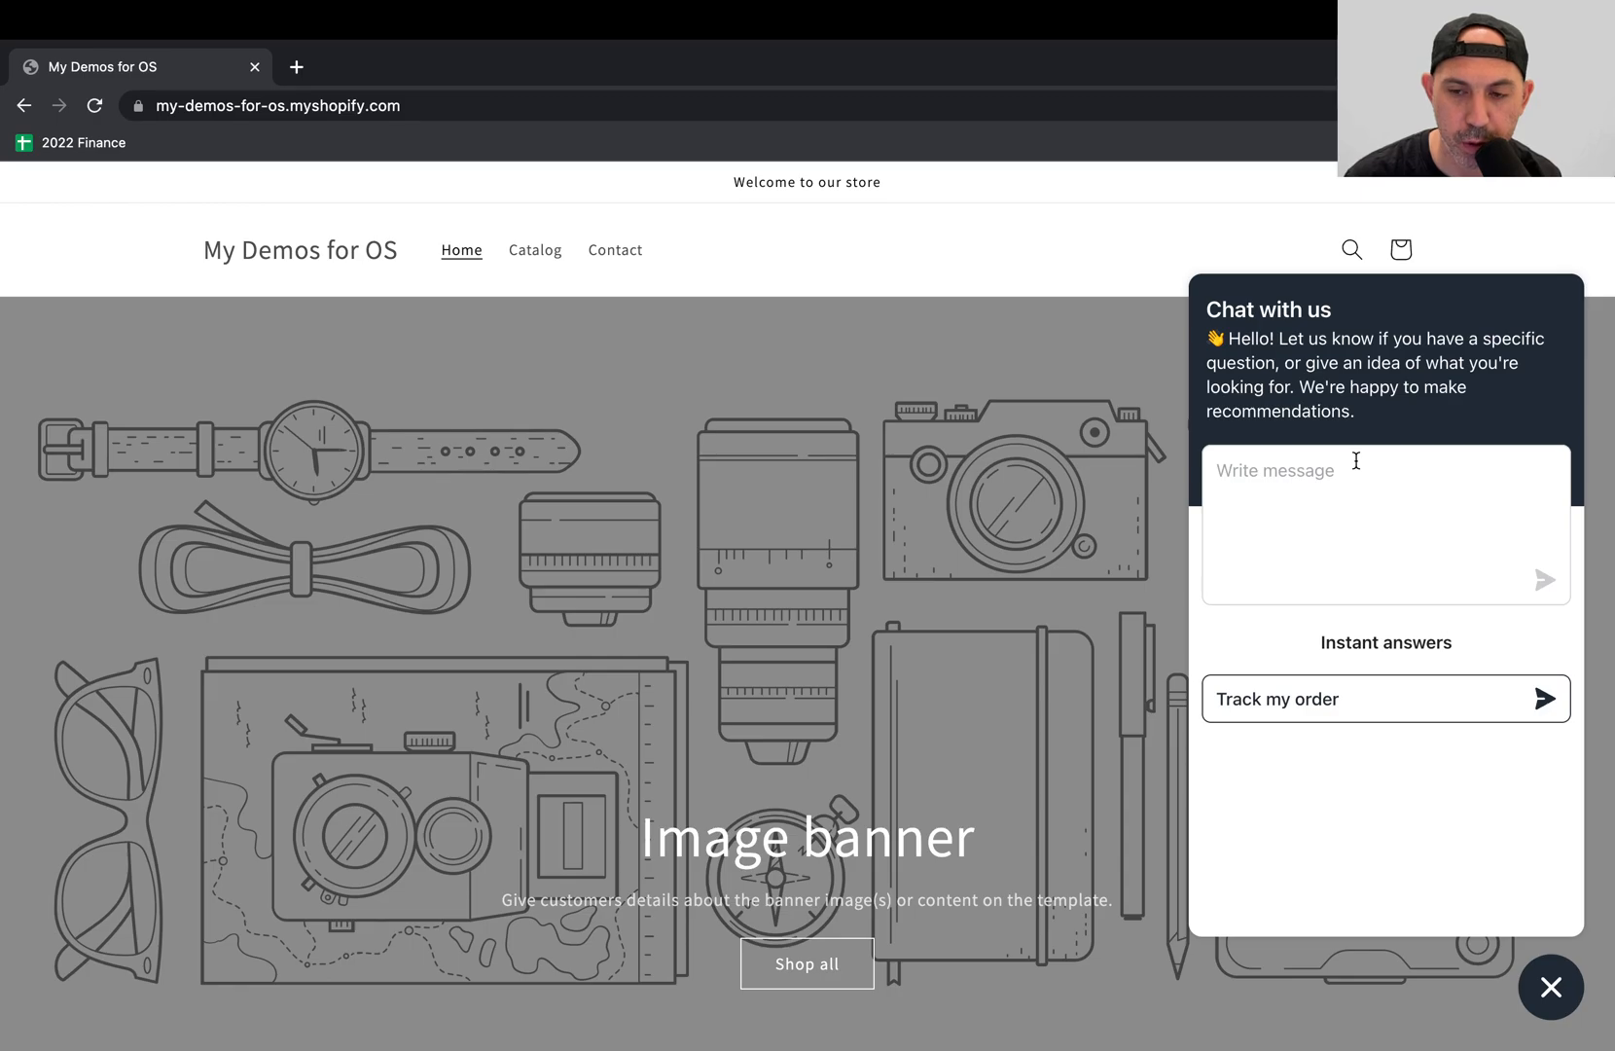
{"action": "mouse_move", "coordinate": [1350, 716]}
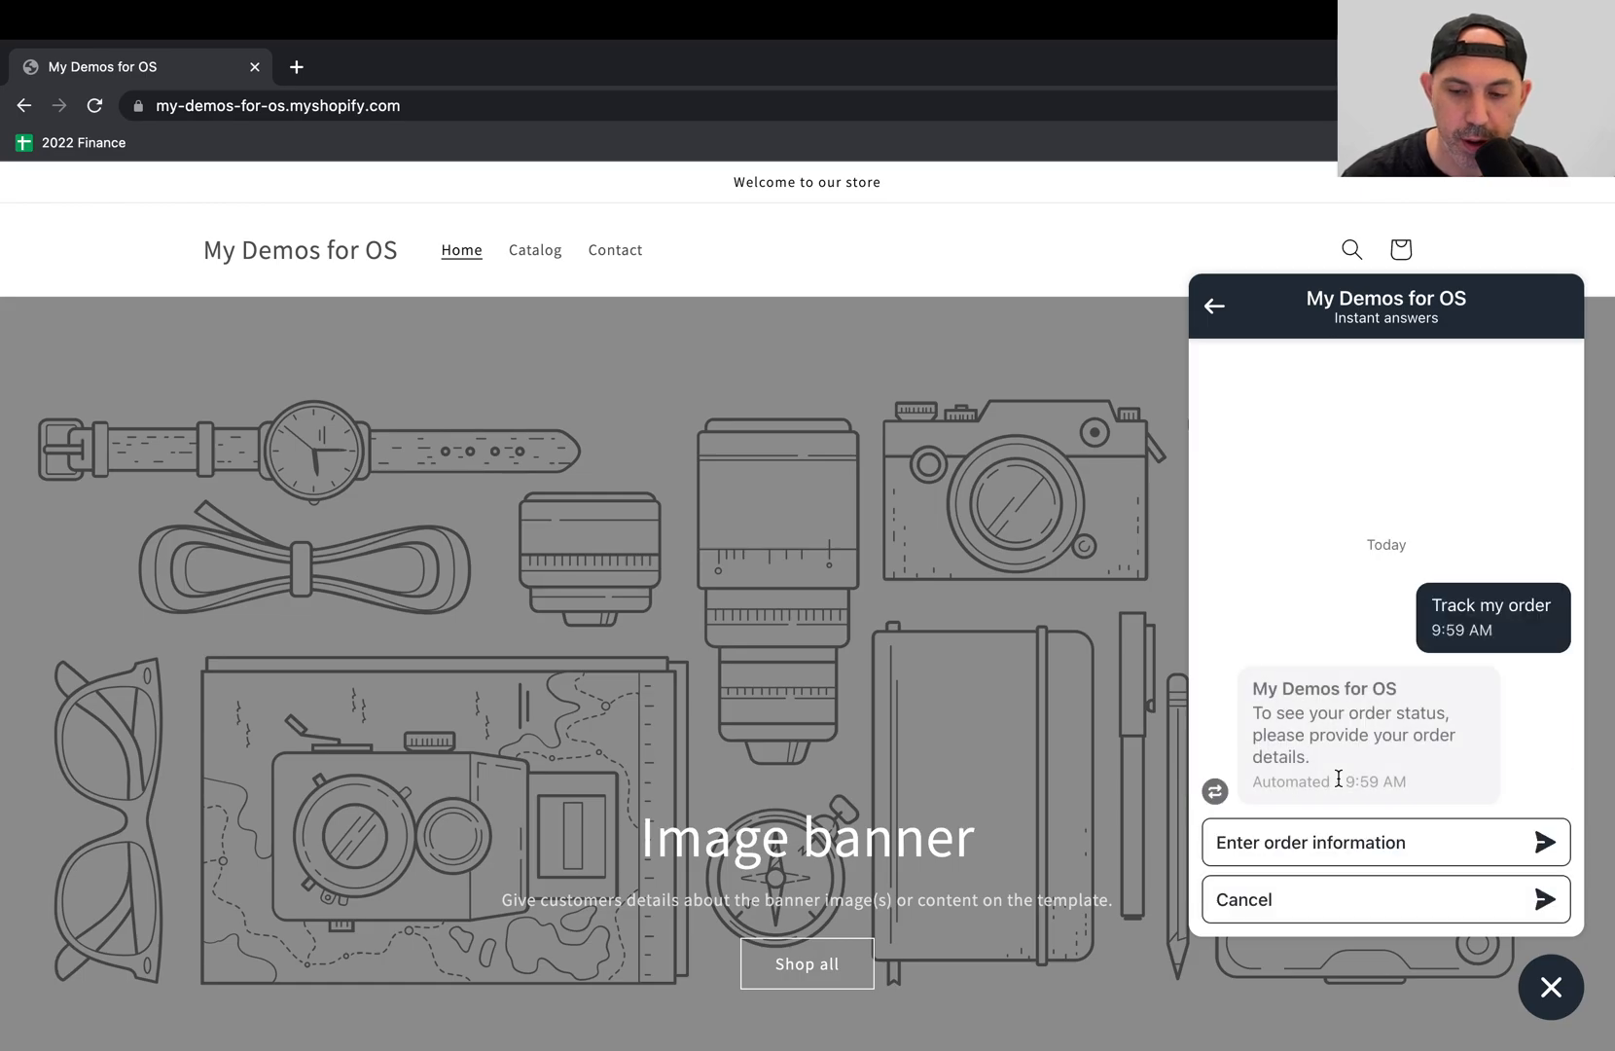
- Test Track my order's order-information form in the storefront chat, then open admin instant answers
{"action": "left_click", "coordinate": [1385, 841]}
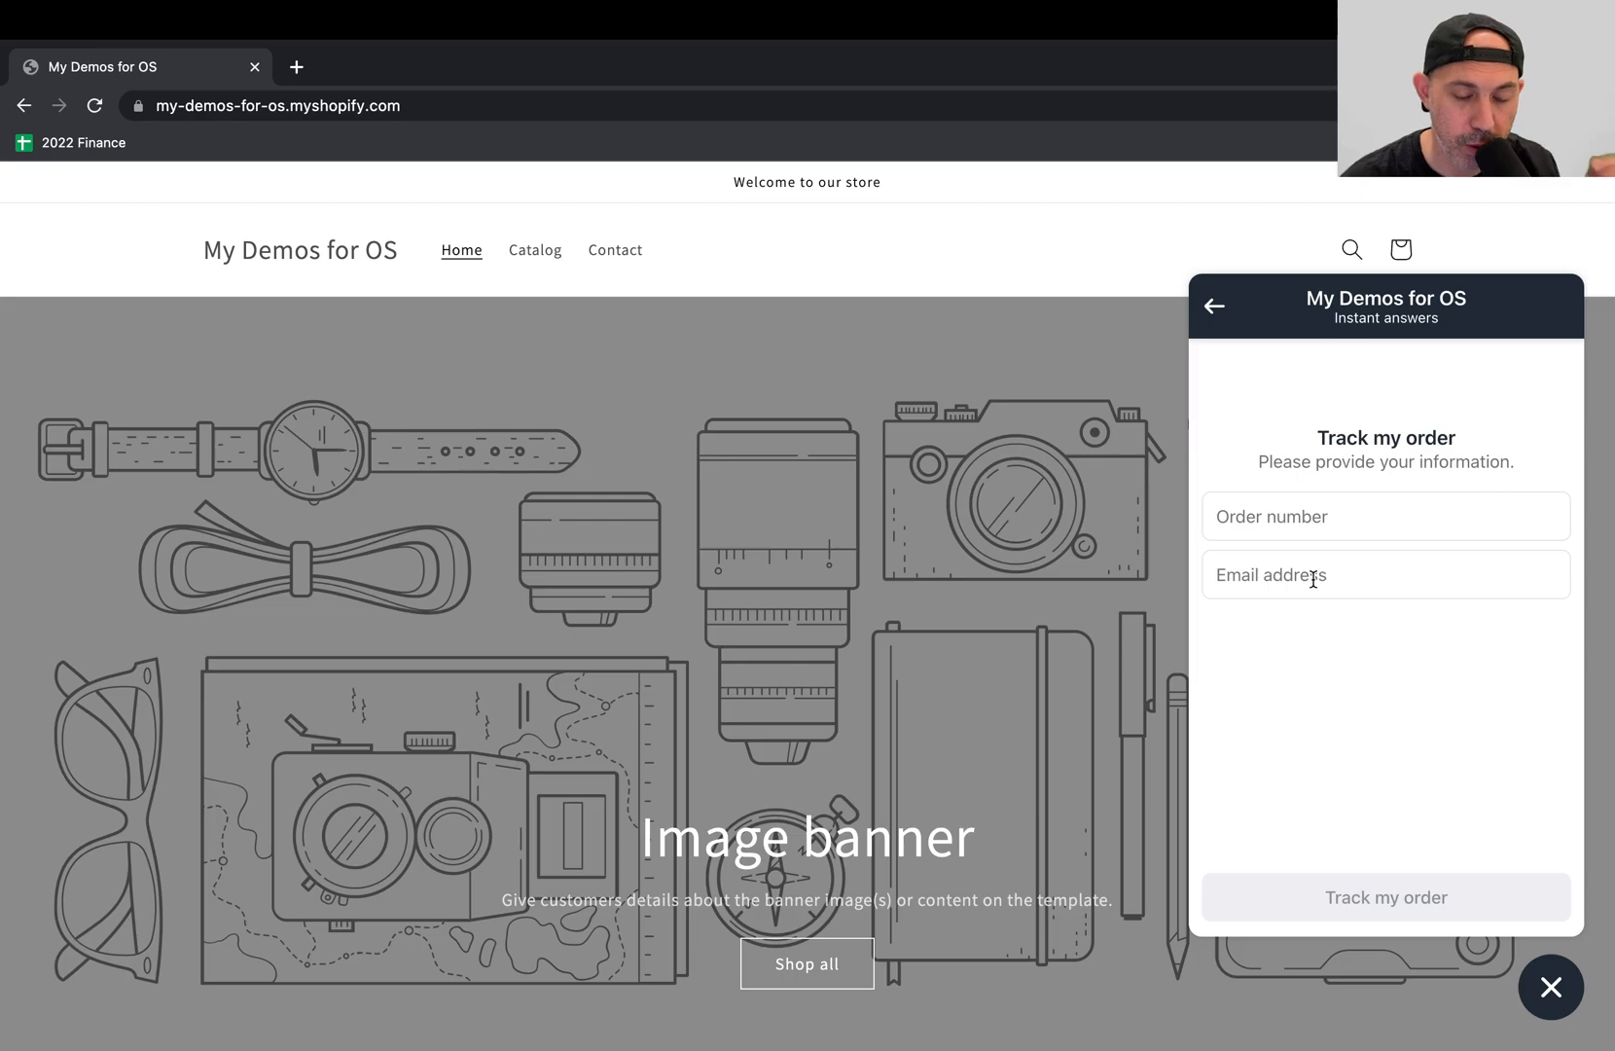
{"action": "mouse_move", "coordinate": [1242, 351]}
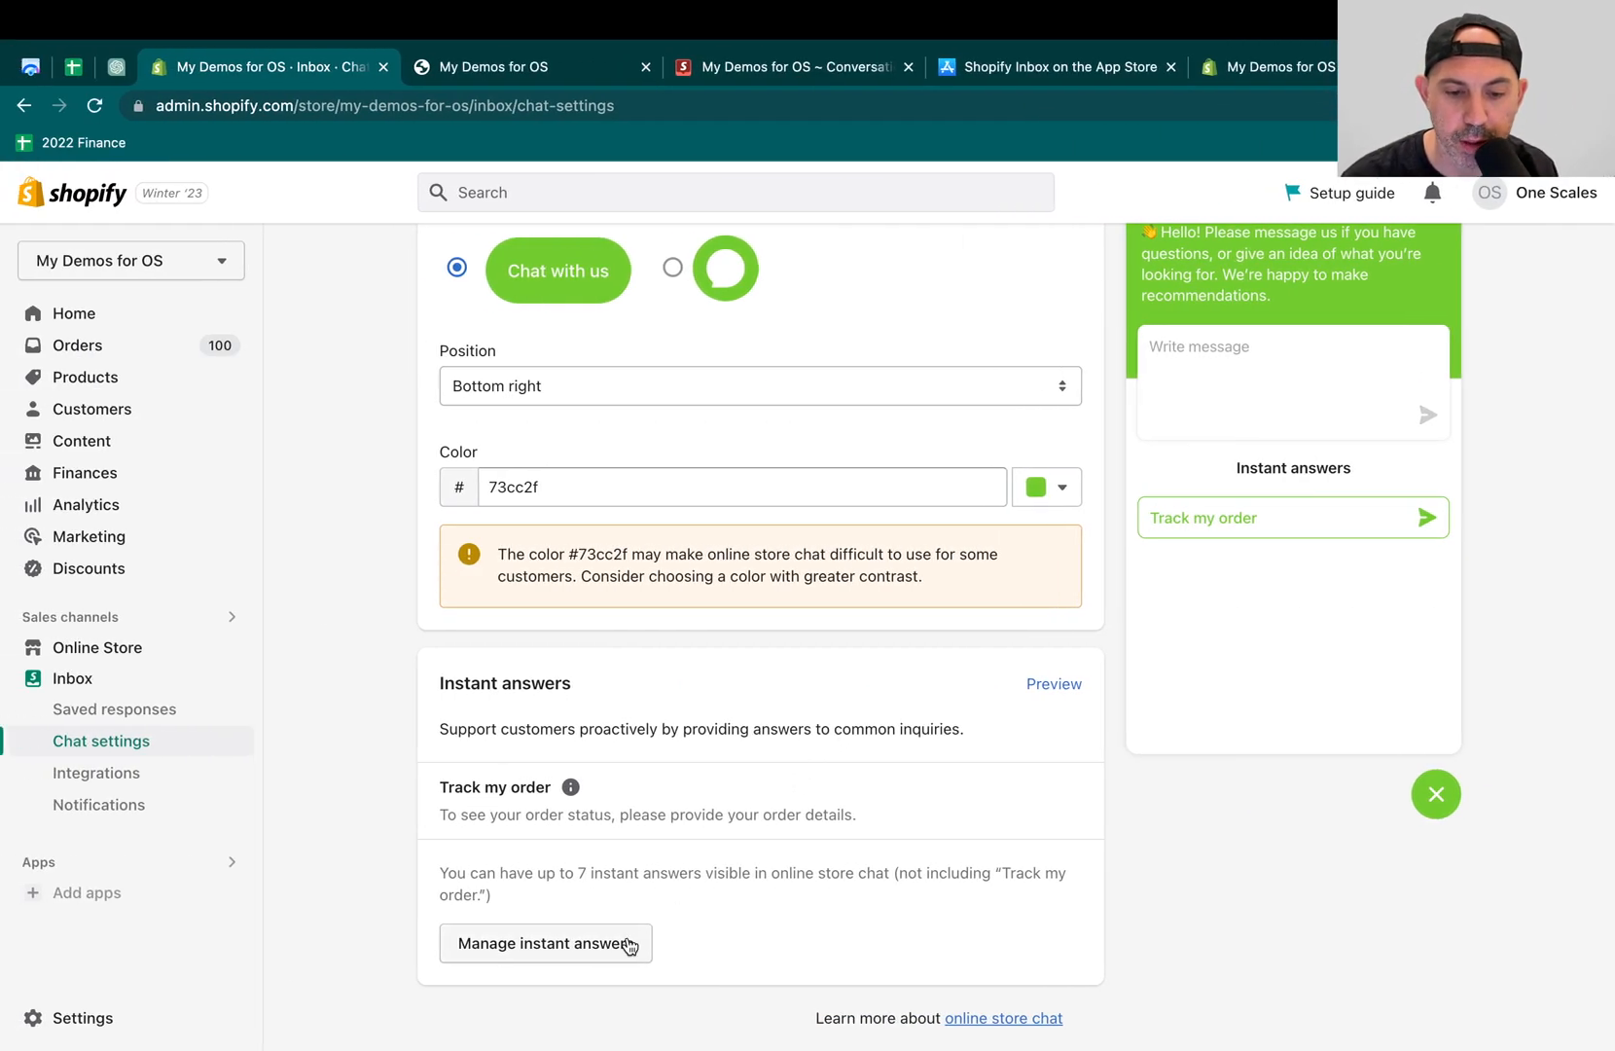
{"action": "left_click", "coordinate": [546, 943]}
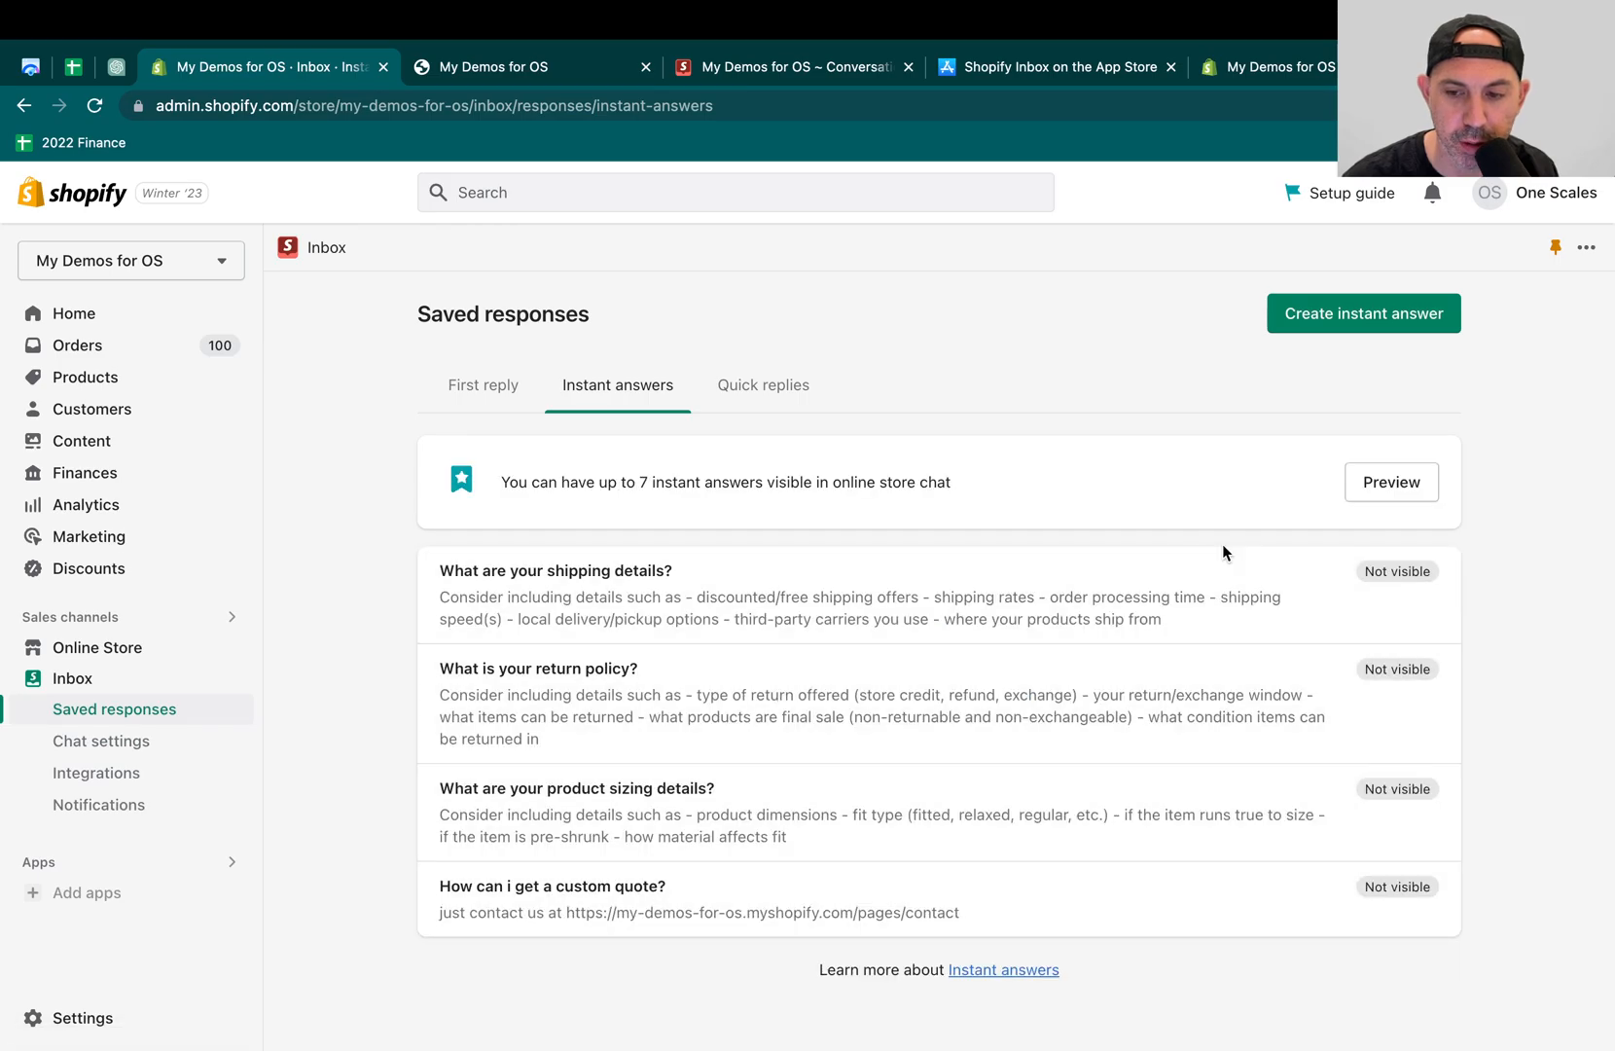
- Create a visible instant answer 'what countries do i ship to?' answering 'usa, canada, mexico'
{"action": "left_click", "coordinate": [1363, 314]}
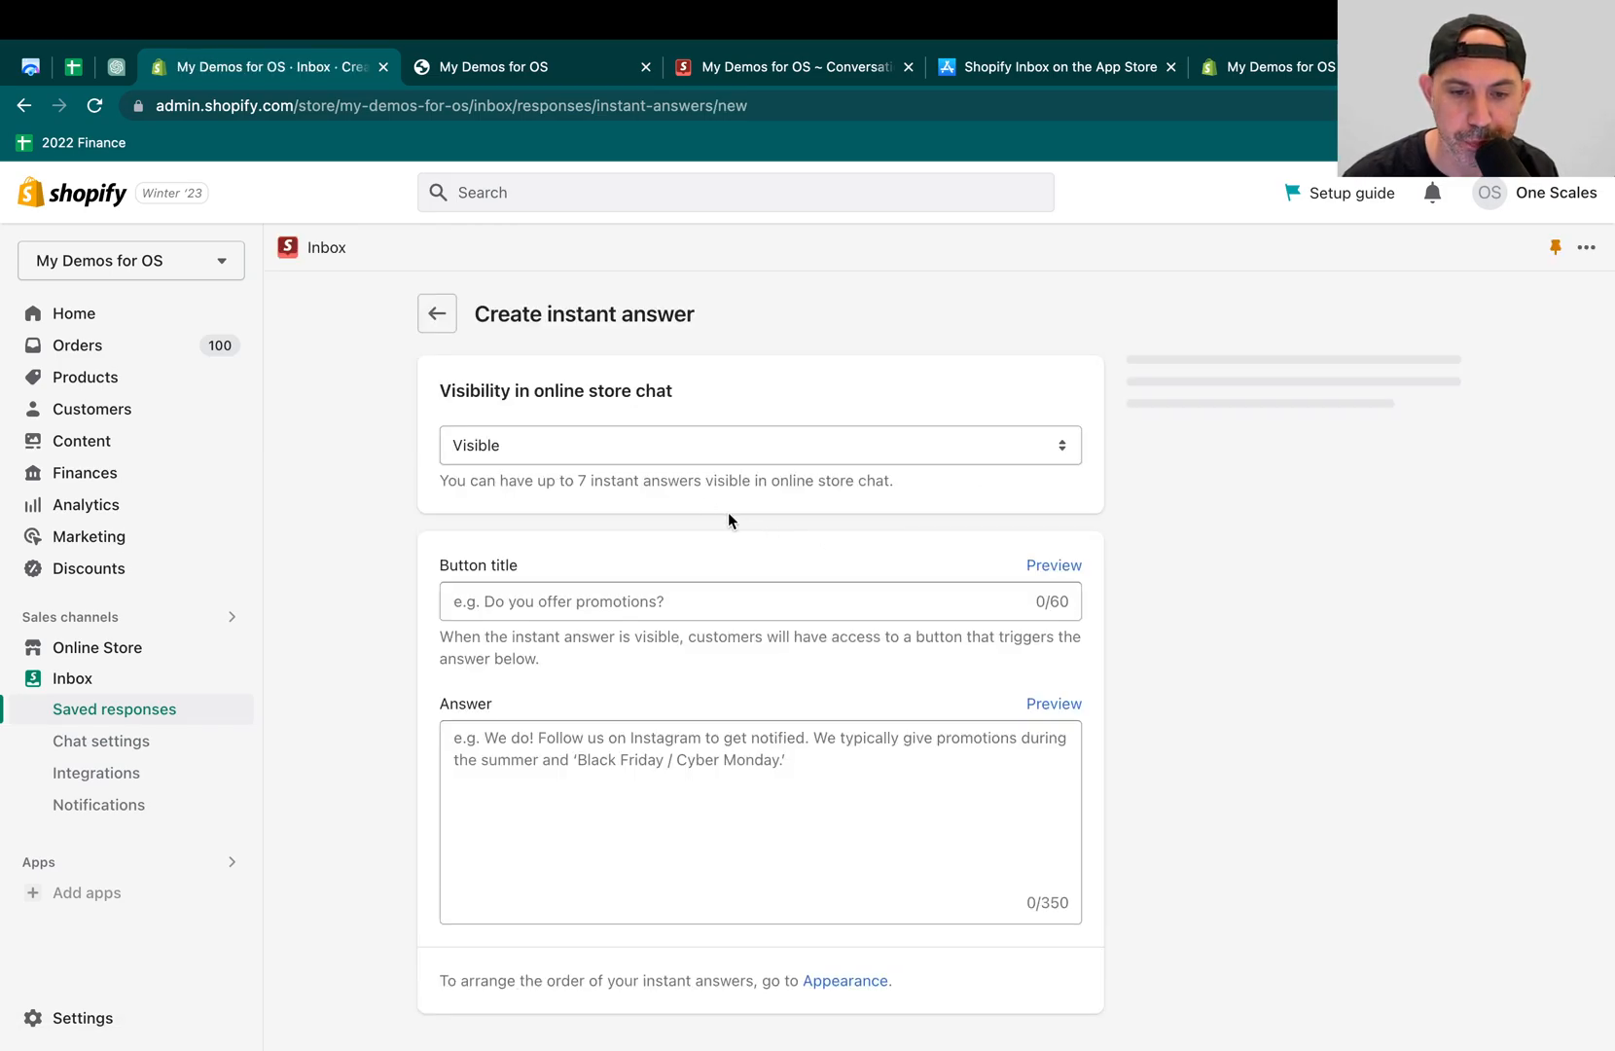
{"action": "left_click", "coordinate": [757, 601]}
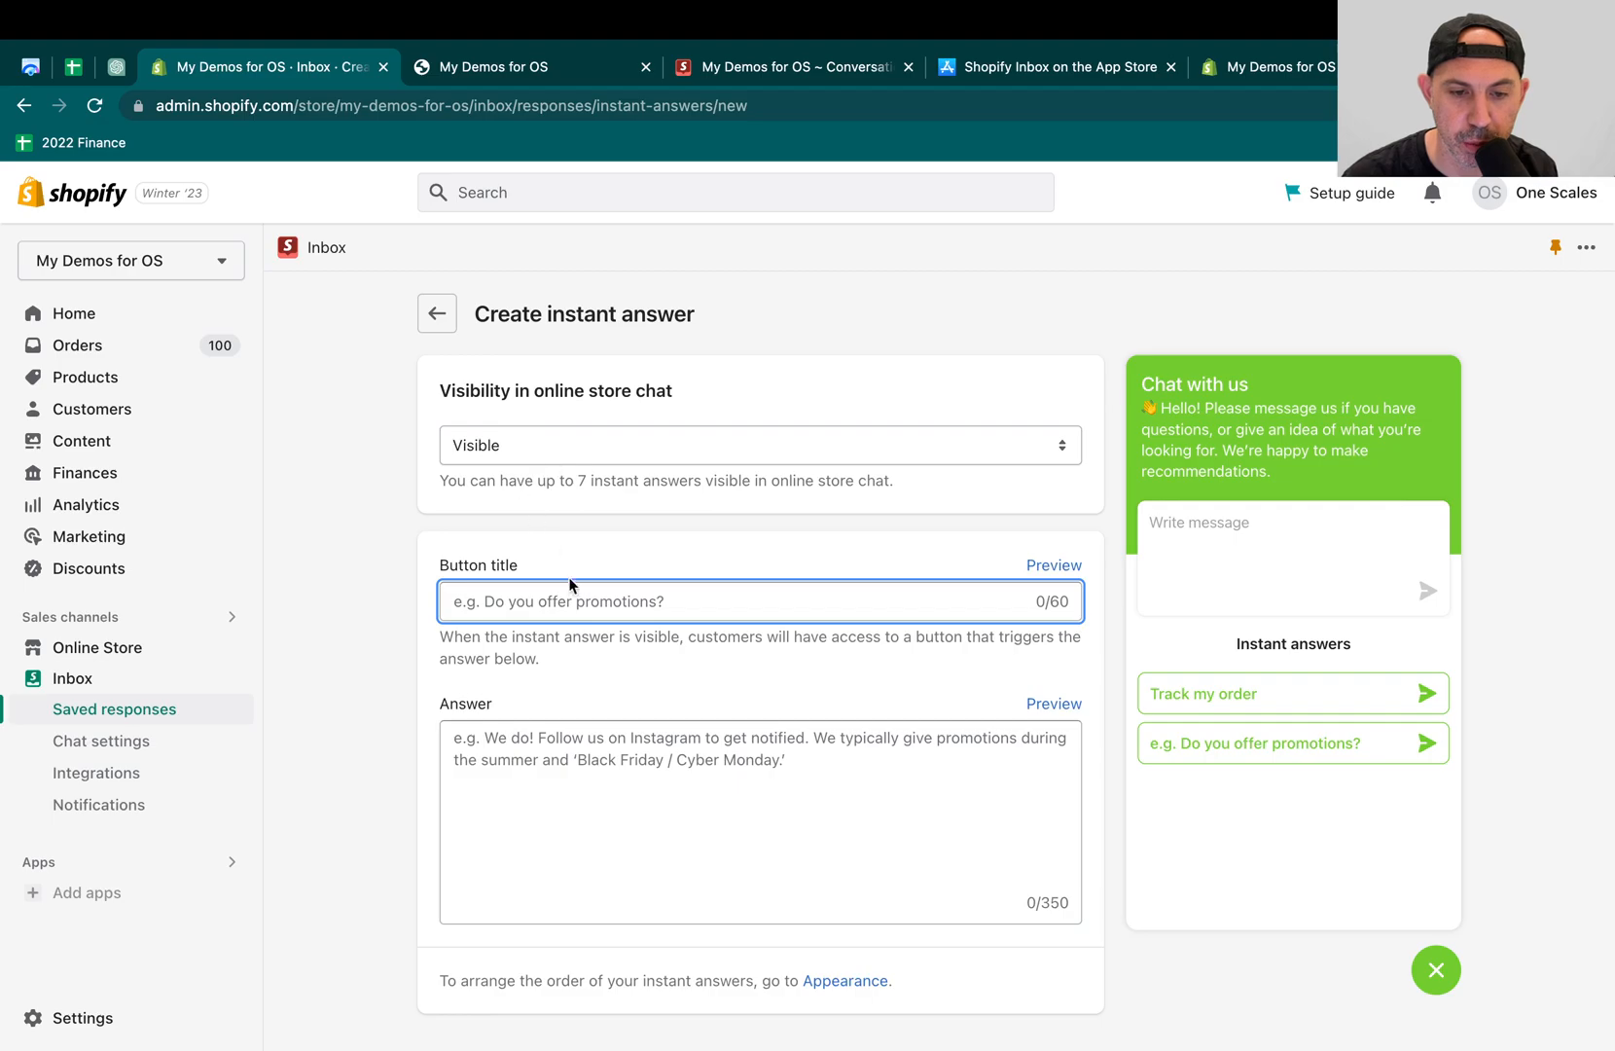
{"action": "type", "text": "what counries"}
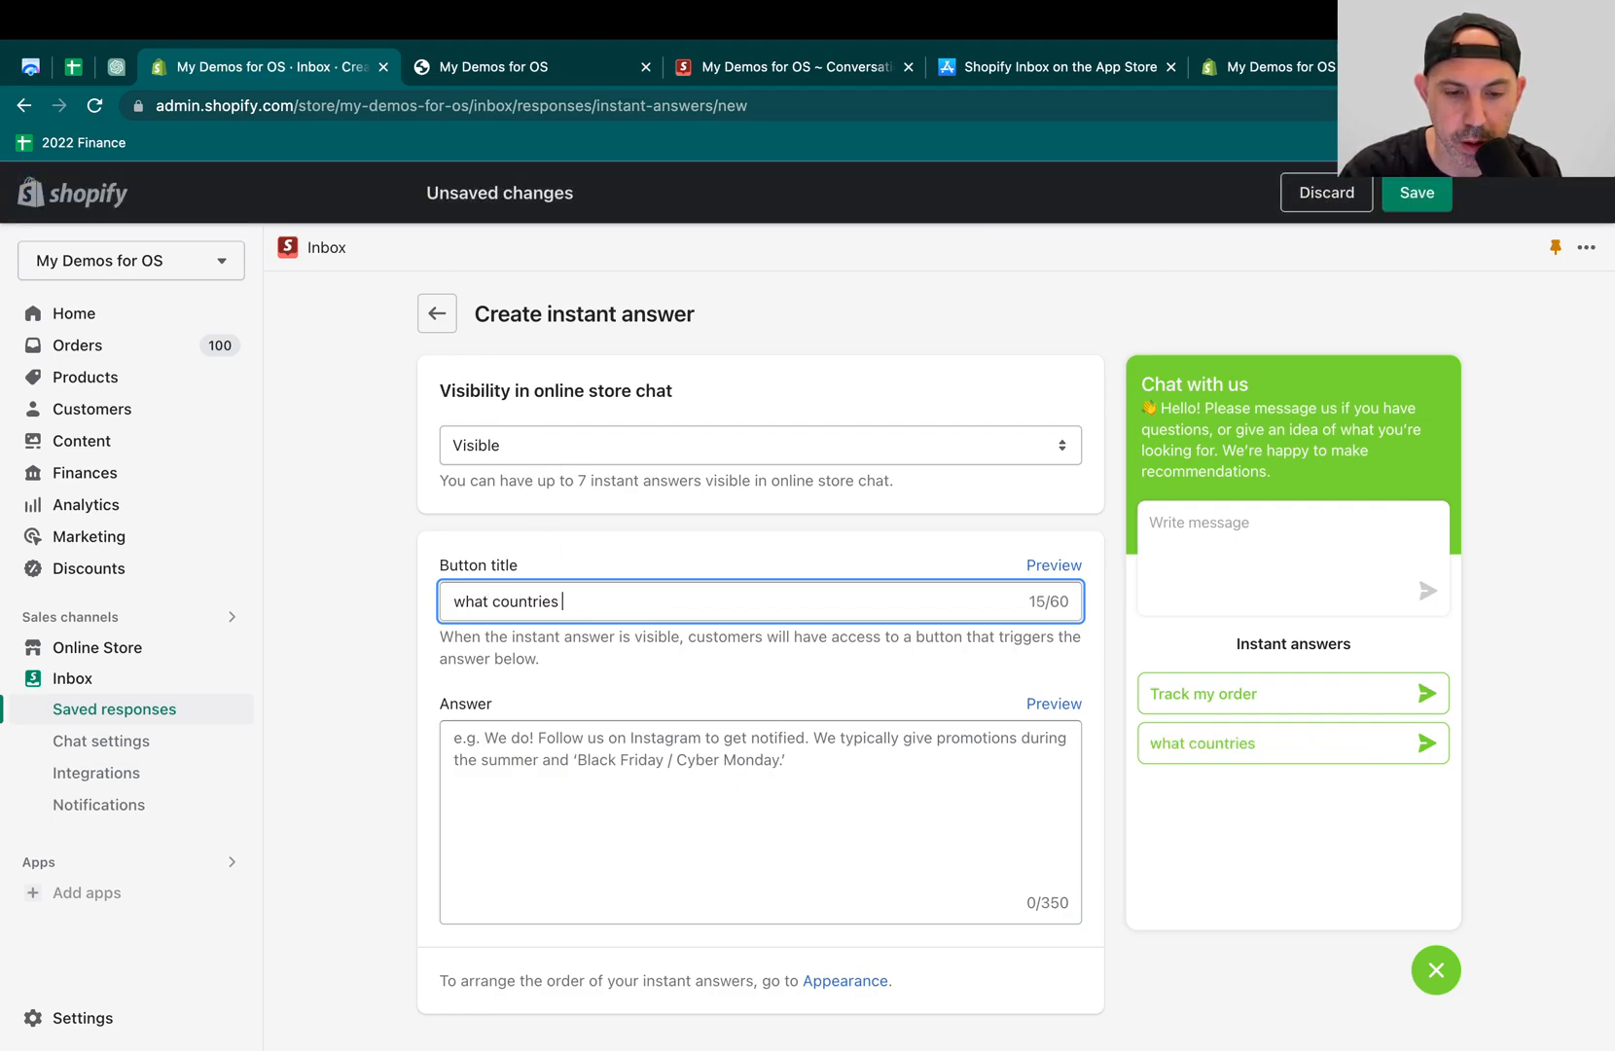
{"action": "type", "text": "do i ship to?"}
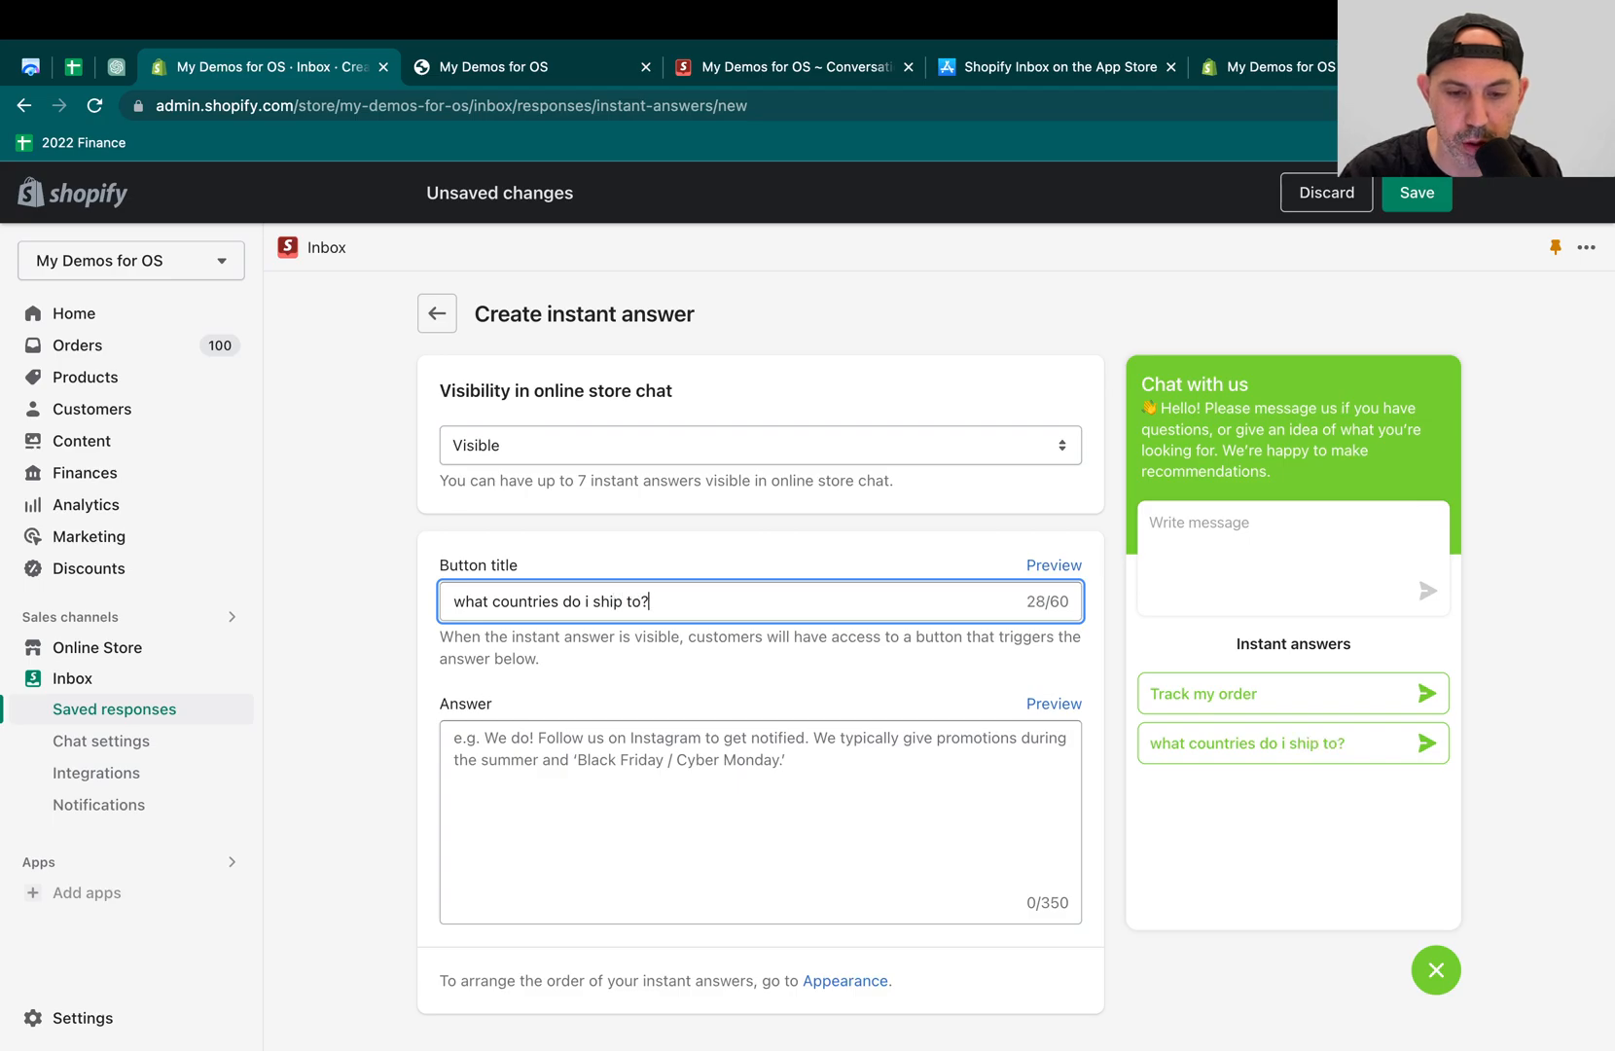
{"action": "type", "text": "usa, c"}
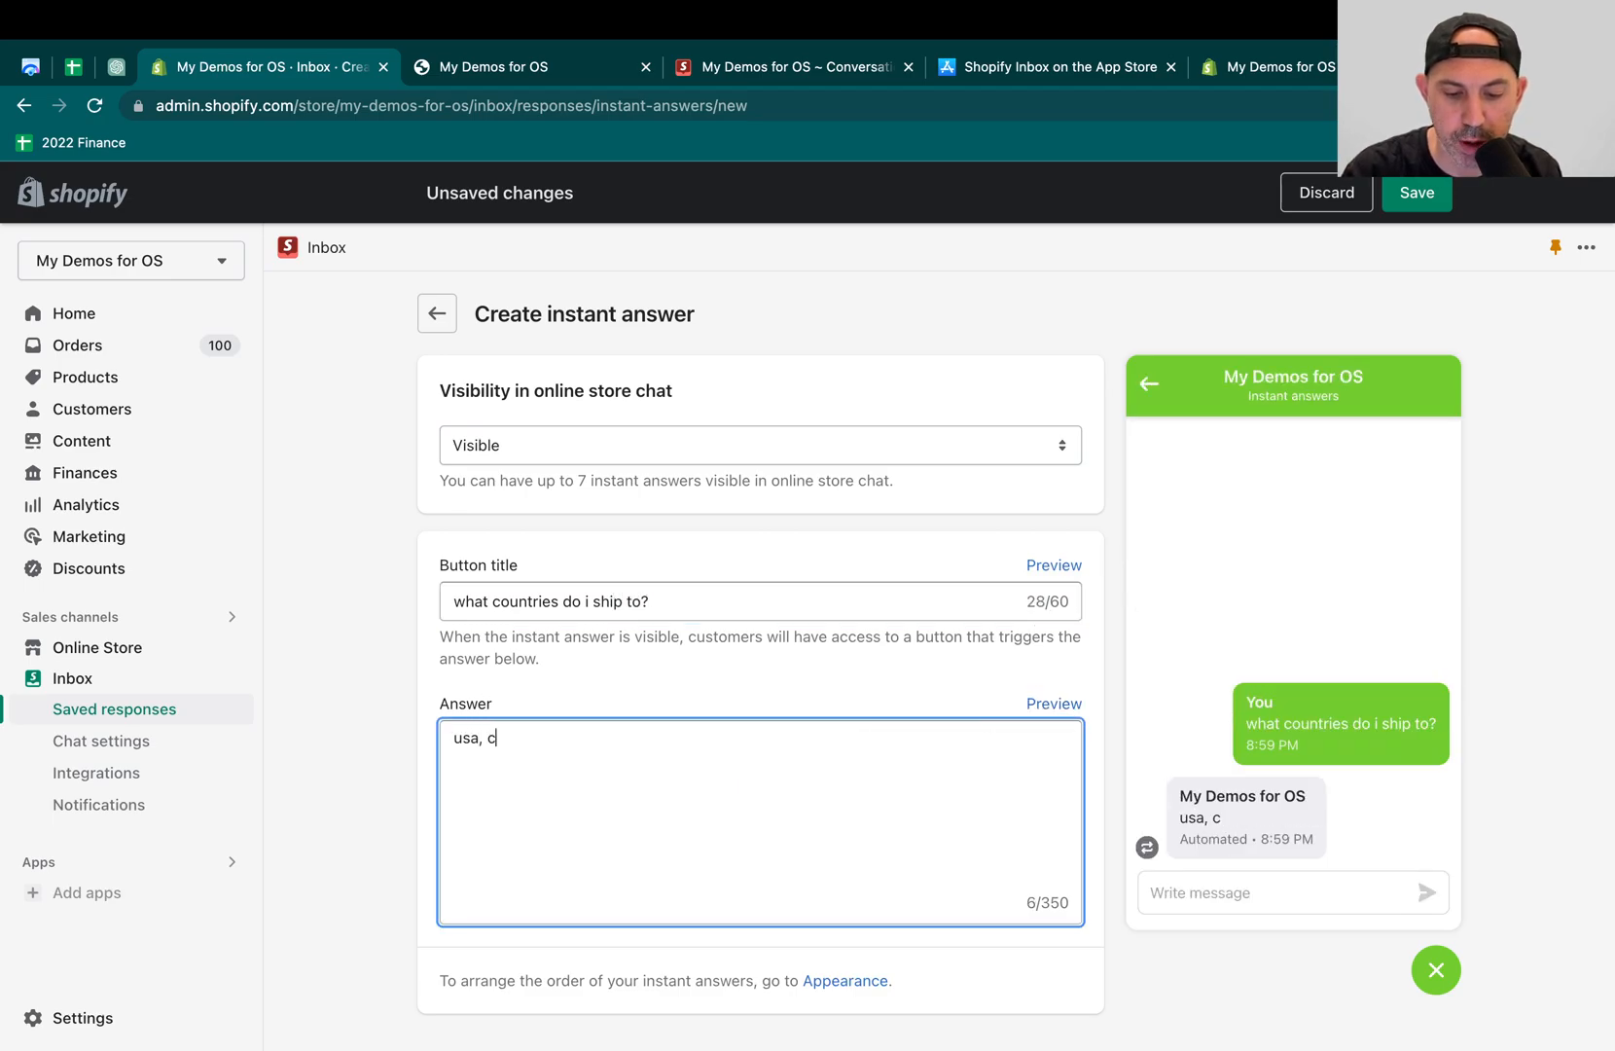
{"action": "type", "text": "anada, mexci"}
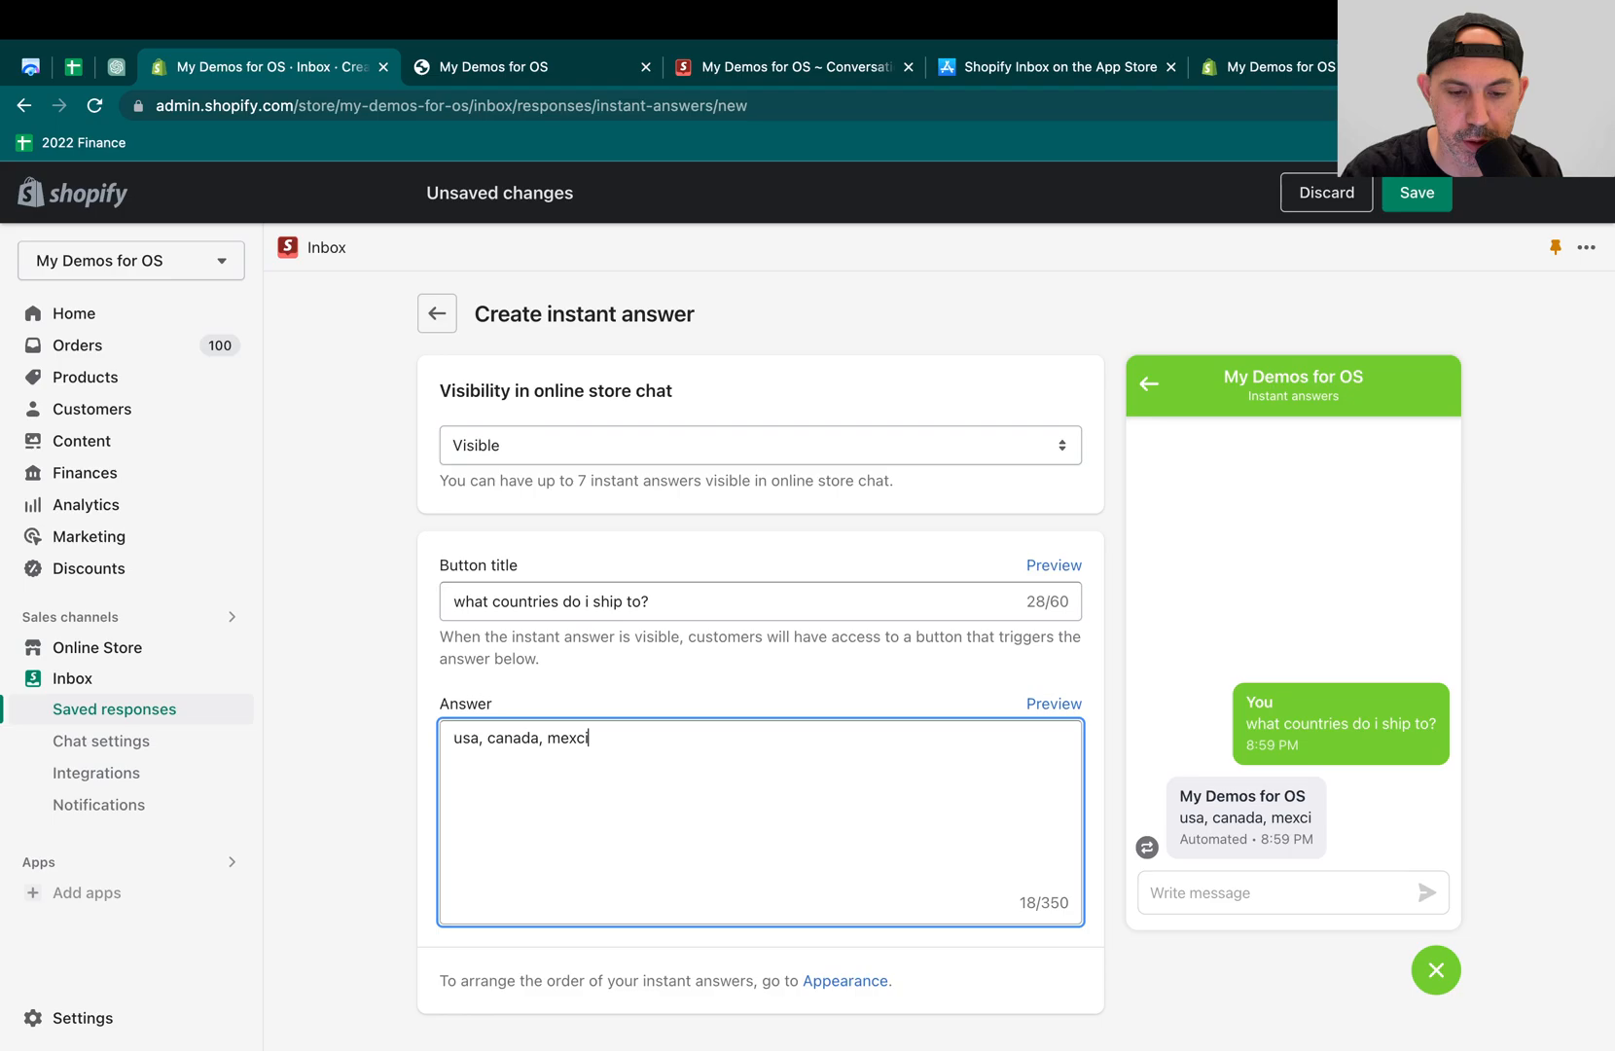
{"action": "type", "text": "mexico"}
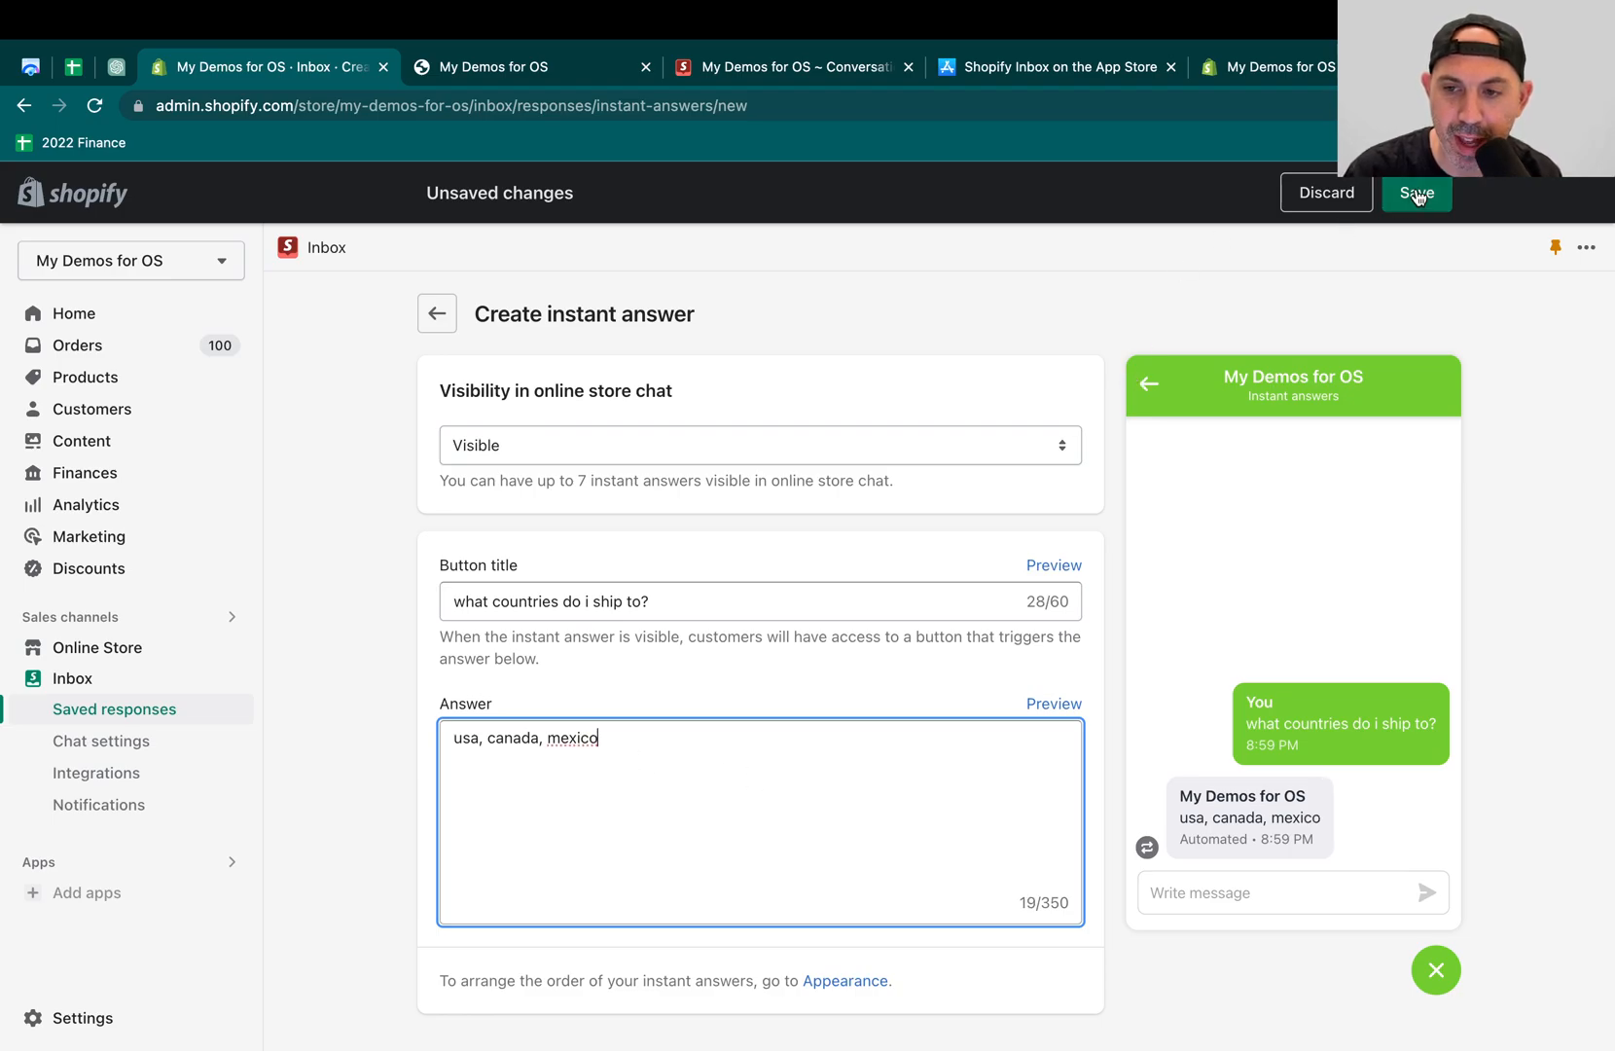
{"action": "left_click", "coordinate": [1416, 192]}
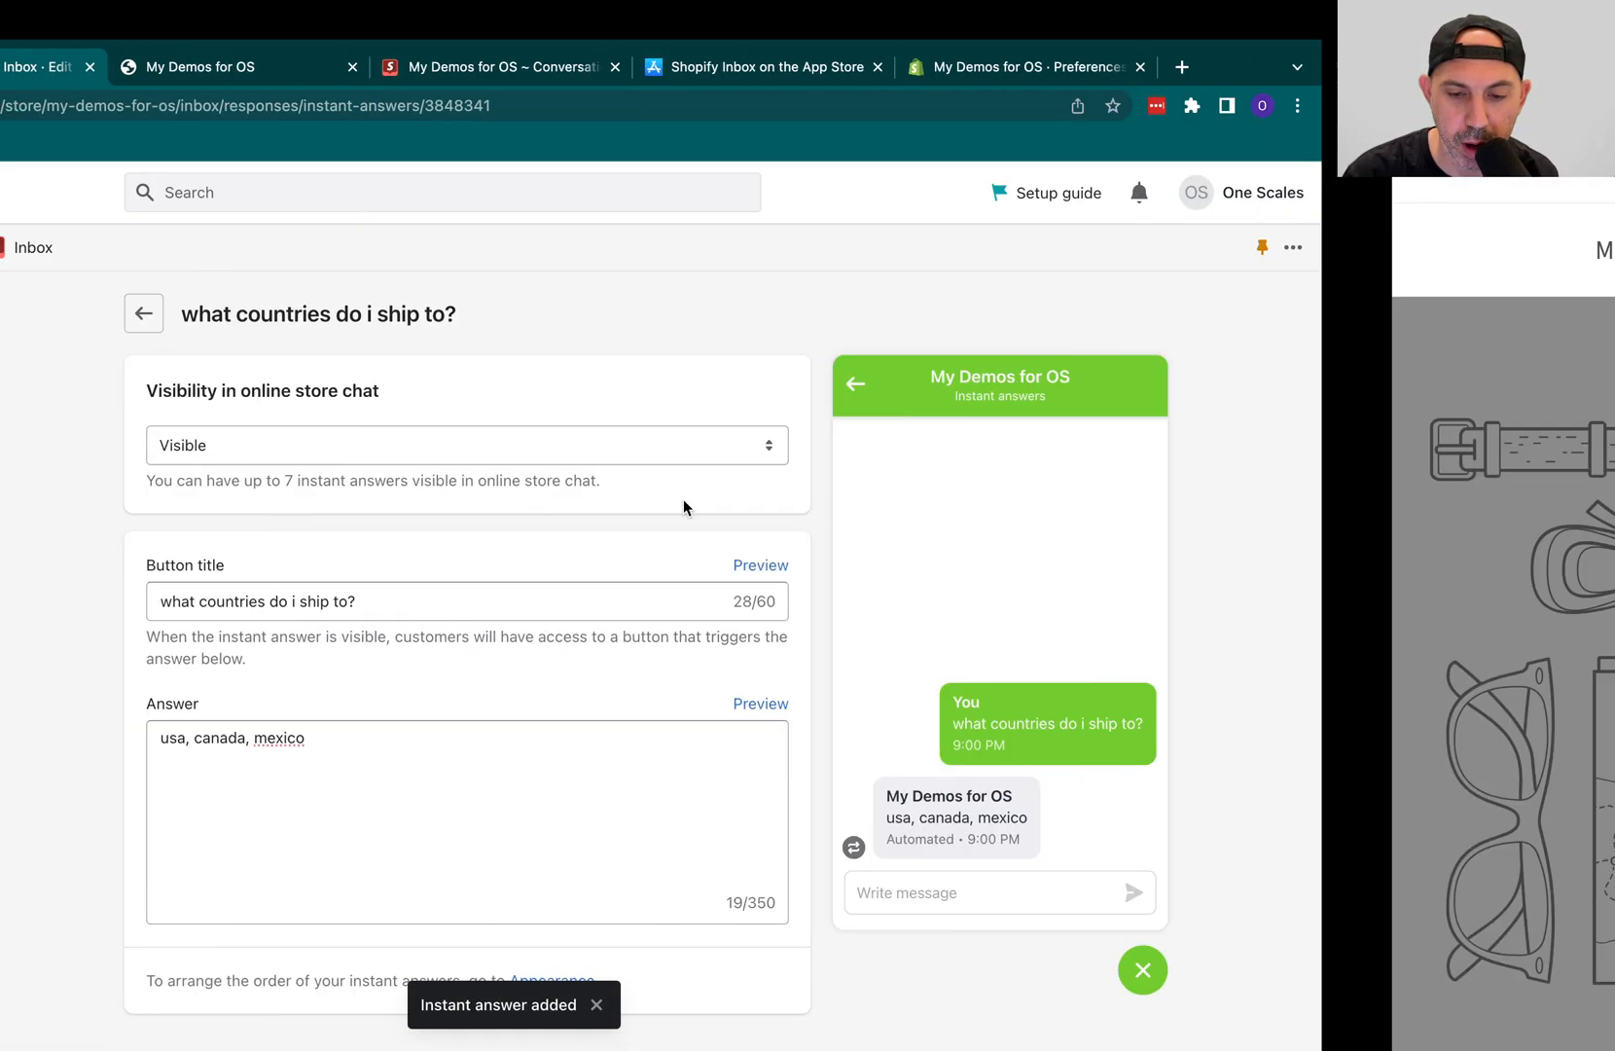
{"action": "left_click", "coordinate": [202, 66]}
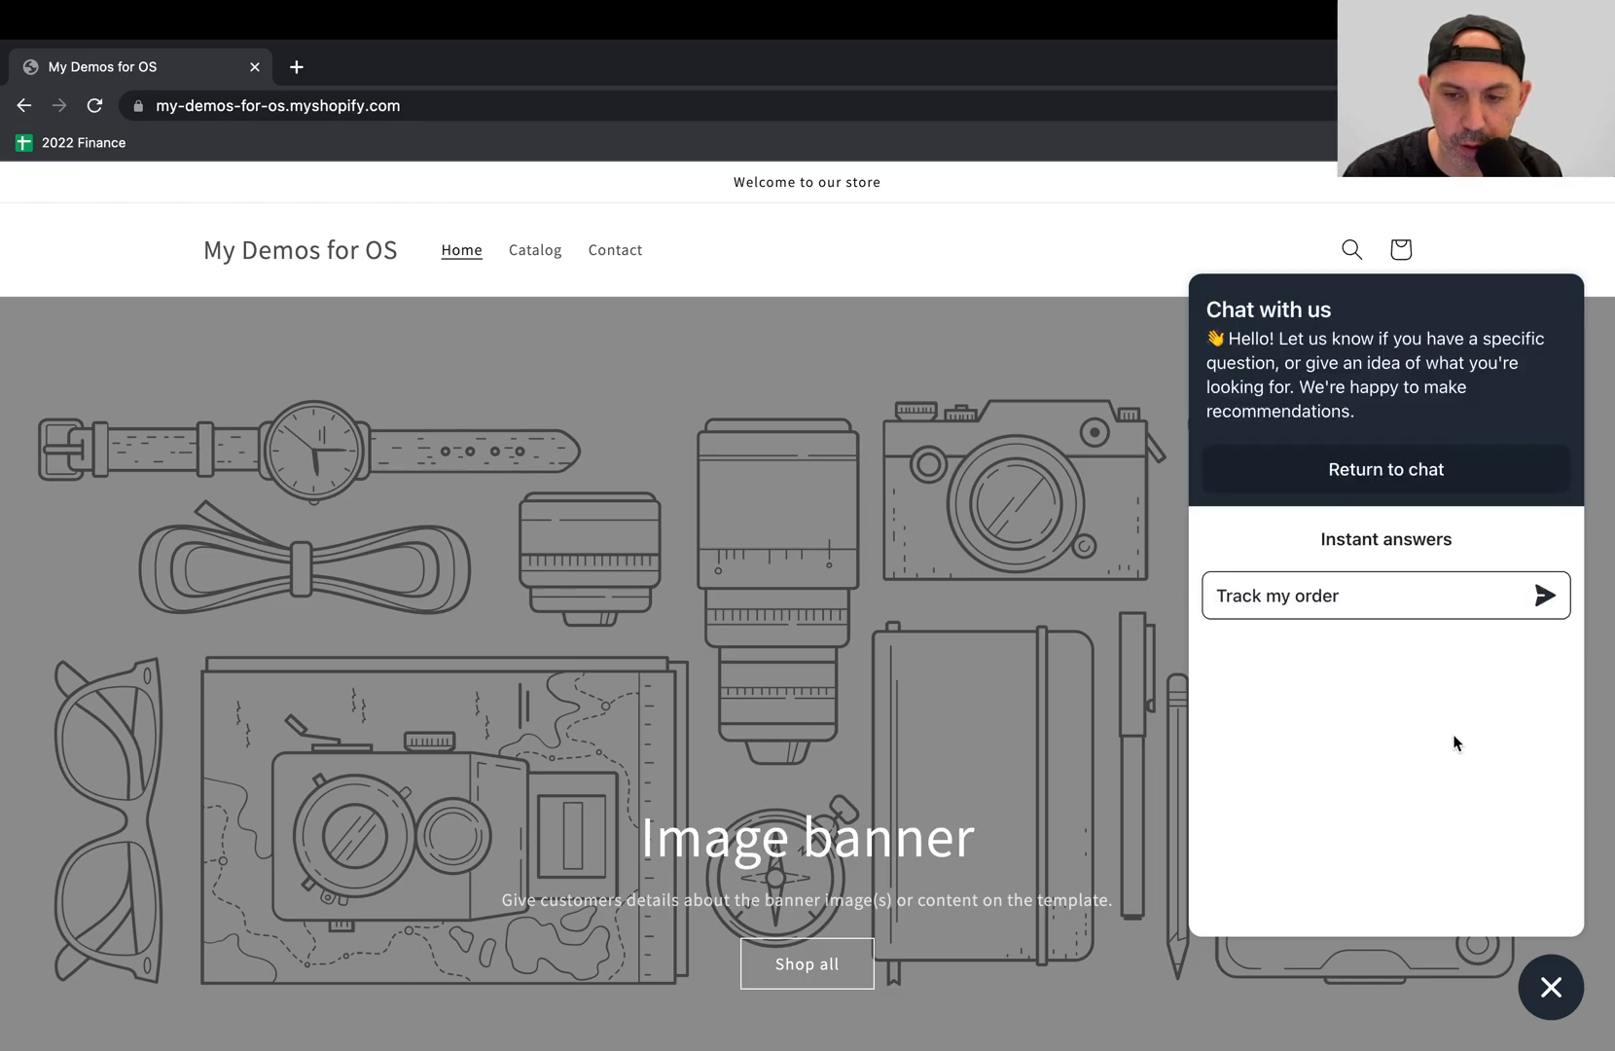
- Reload the storefront chat and test the shipping-countries answer returning 'usa, canada, mexico'
{"action": "left_click", "coordinate": [1550, 987]}
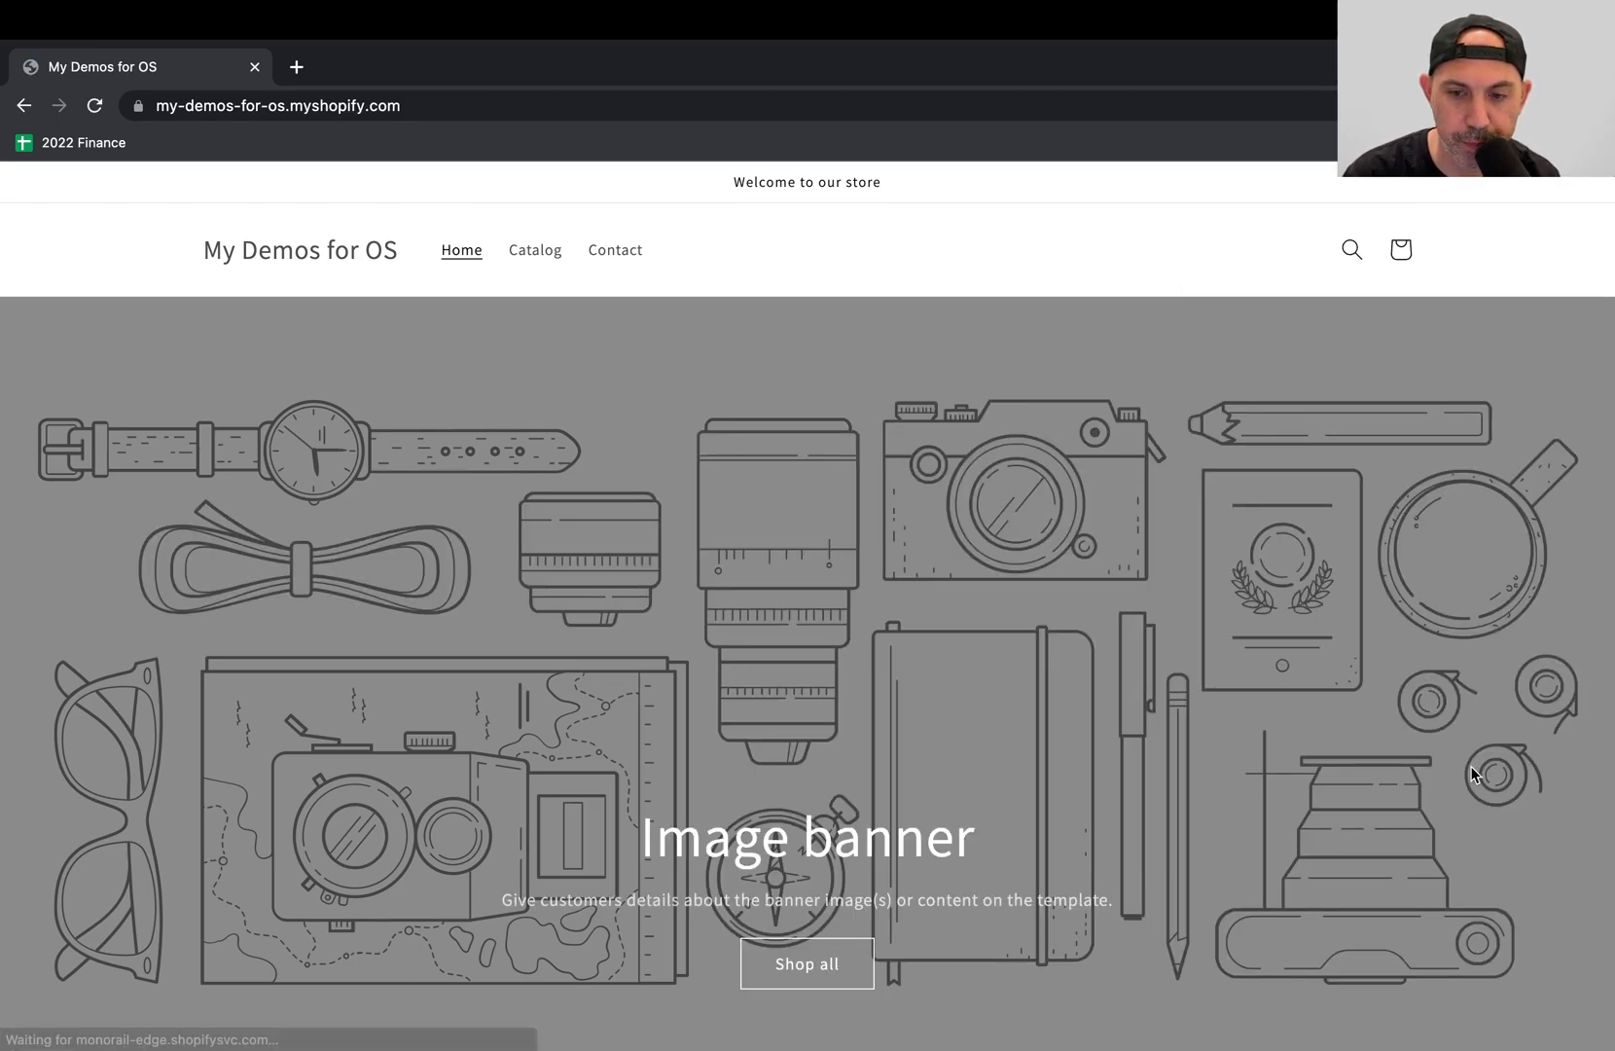
{"action": "left_click", "coordinate": [1552, 986]}
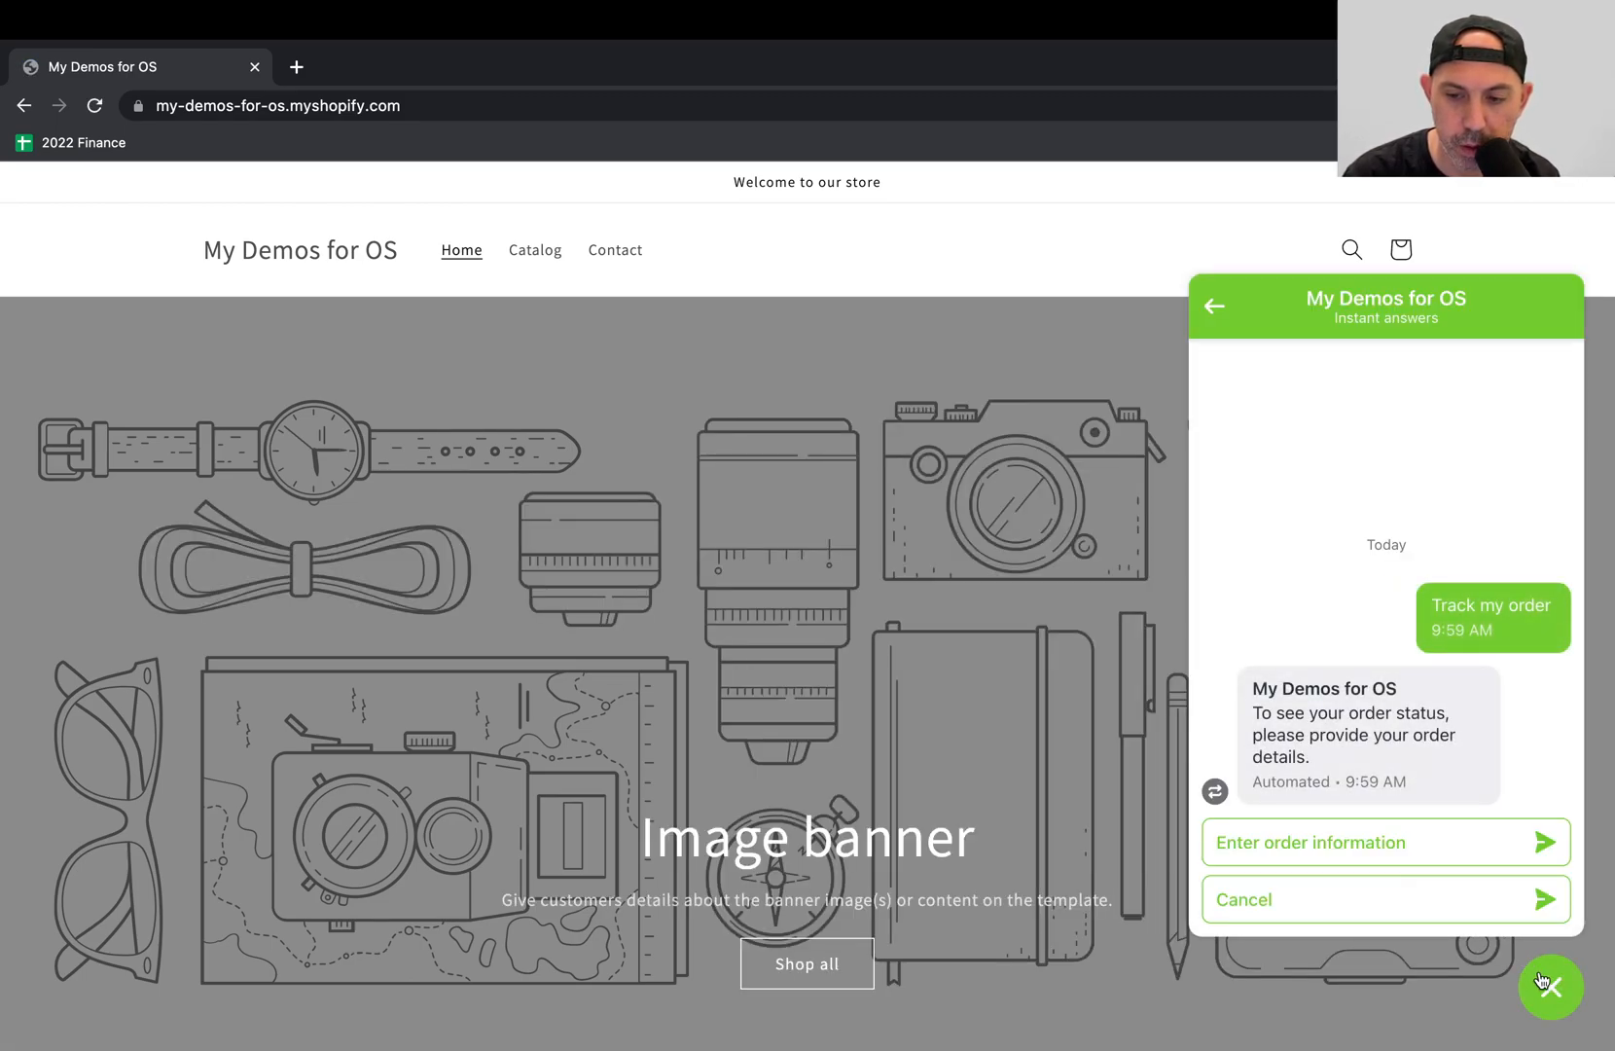
{"action": "left_click", "coordinate": [1385, 899]}
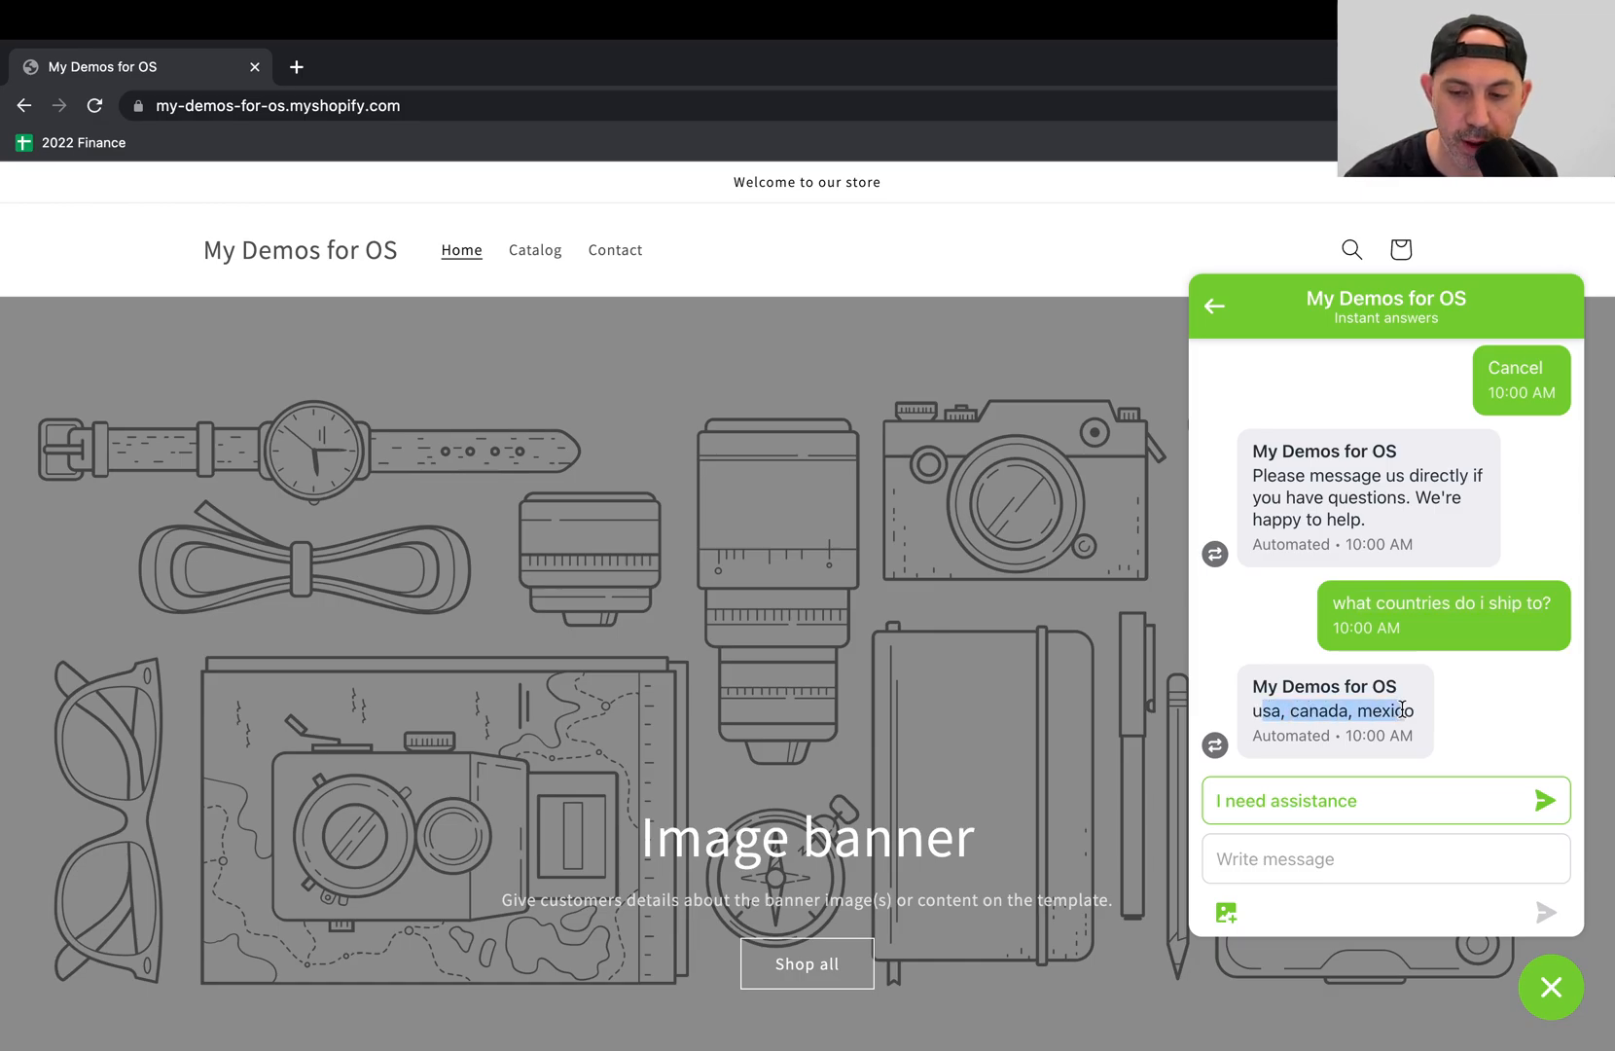
{"action": "left_click", "coordinate": [1214, 305]}
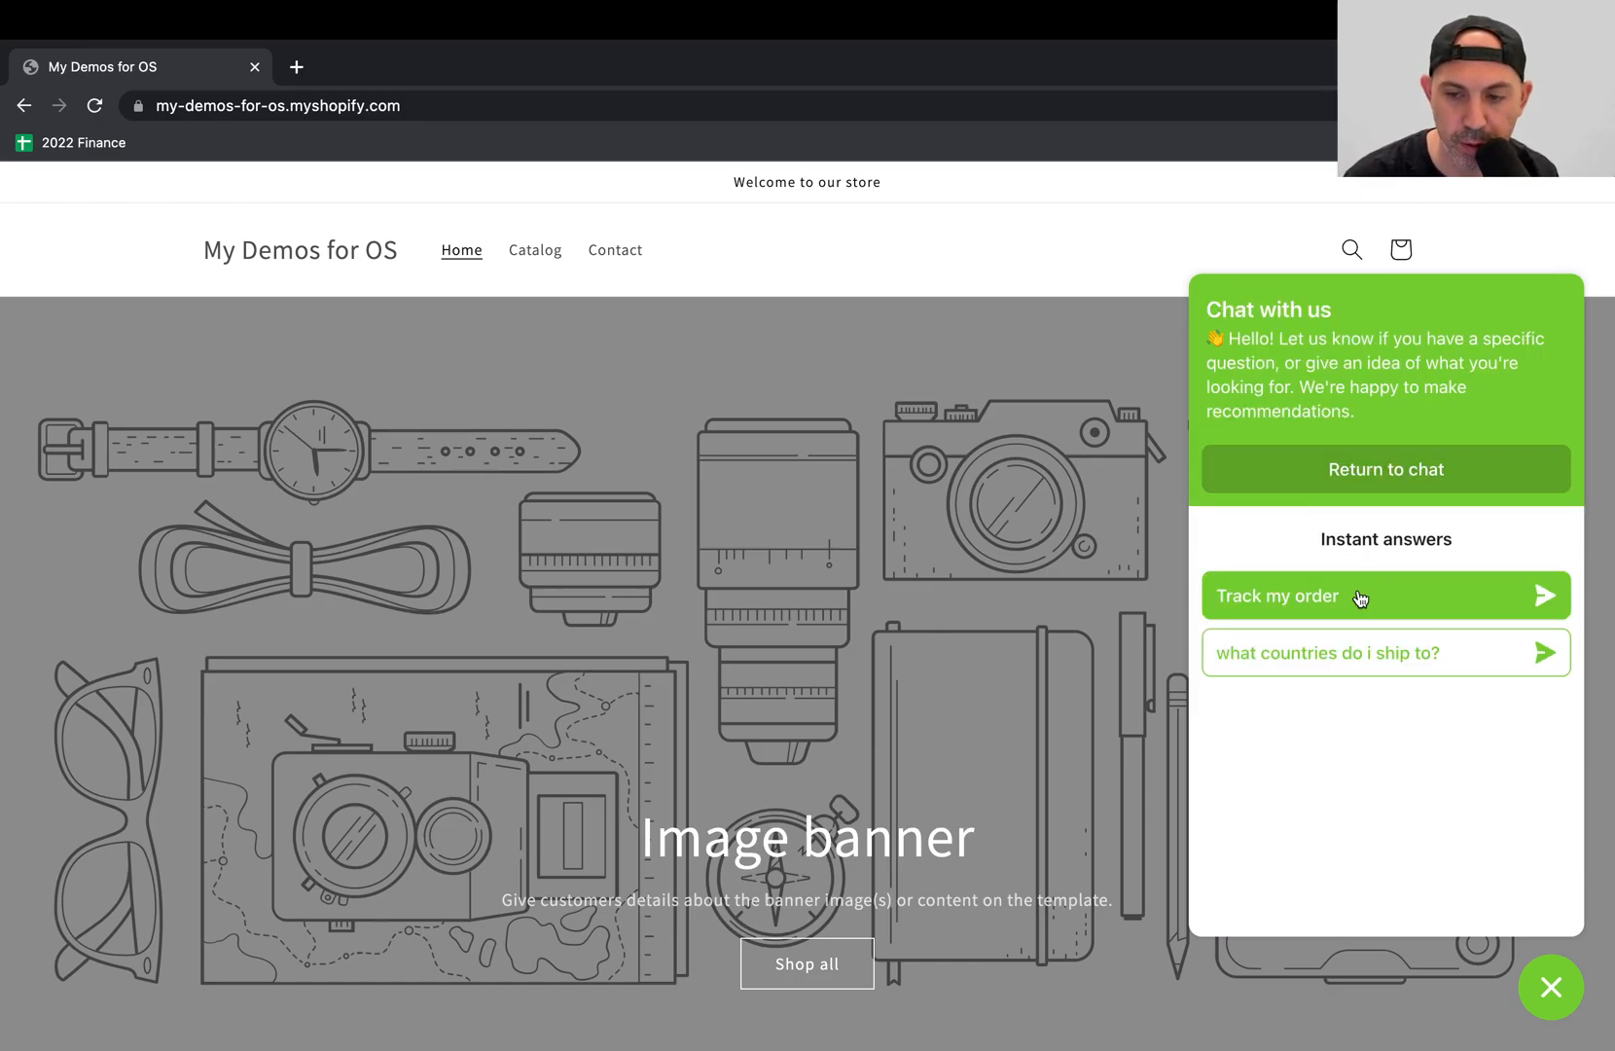
{"action": "mouse_move", "coordinate": [1266, 662]}
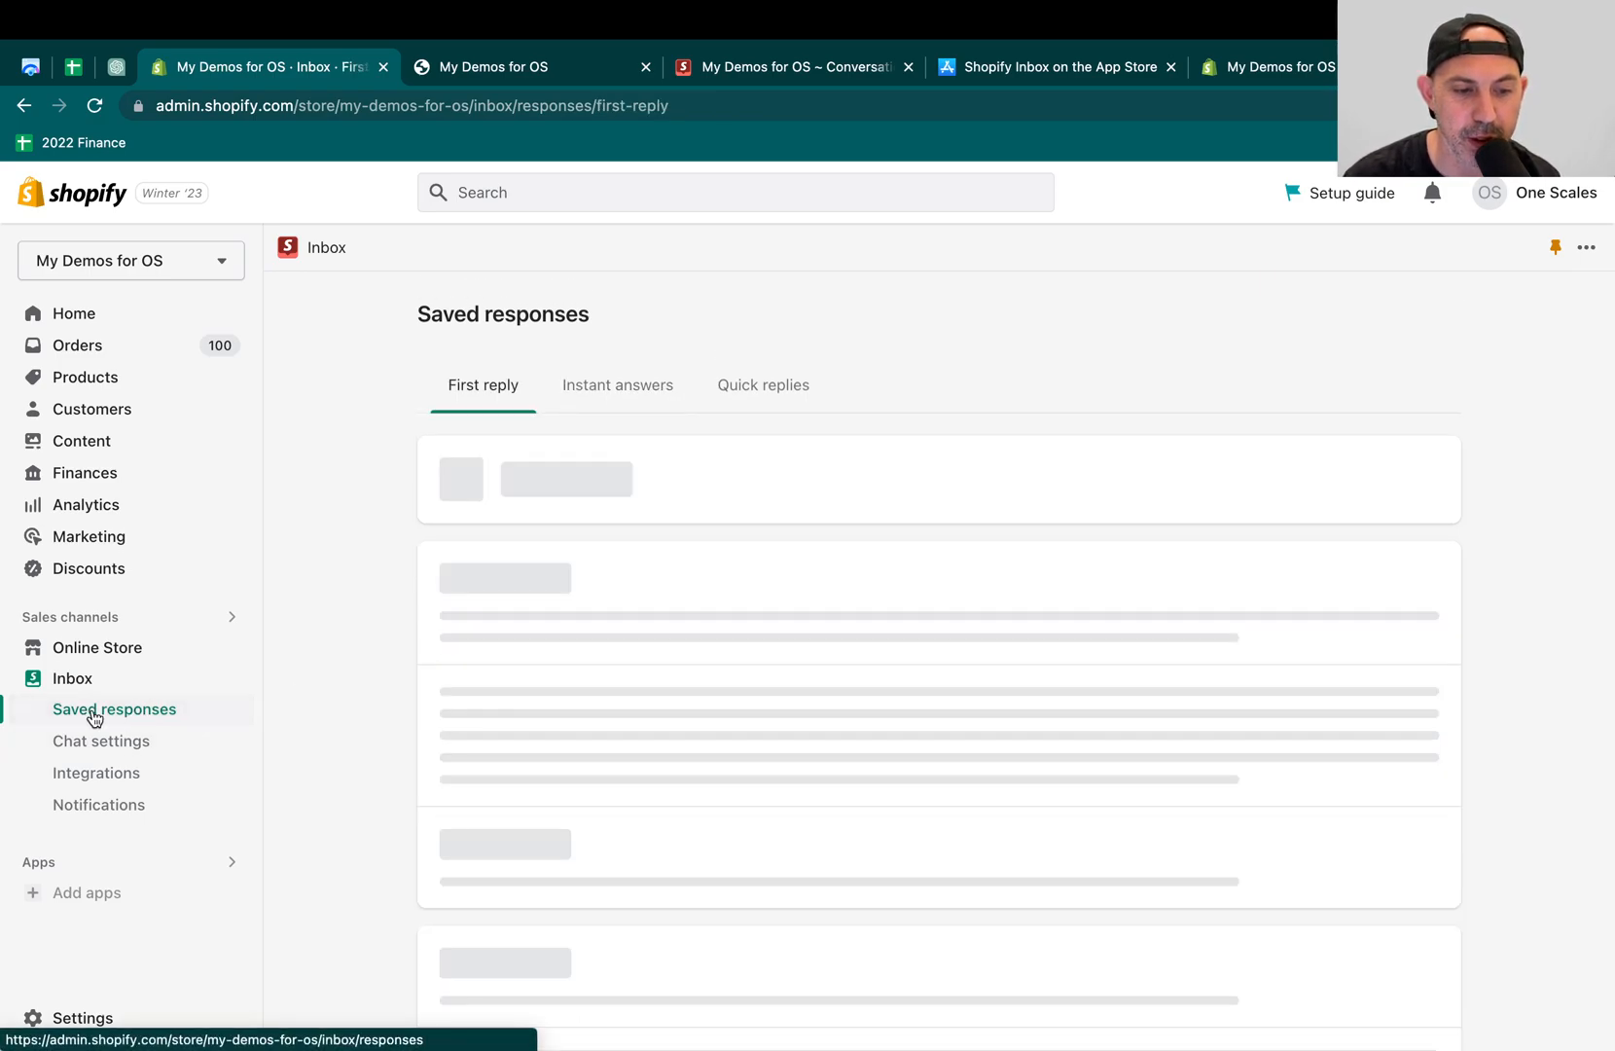
- Open Saved responses from Chat settings to view the Greeting, Products, Thanks and Order quick replies
{"action": "left_click", "coordinate": [100, 741]}
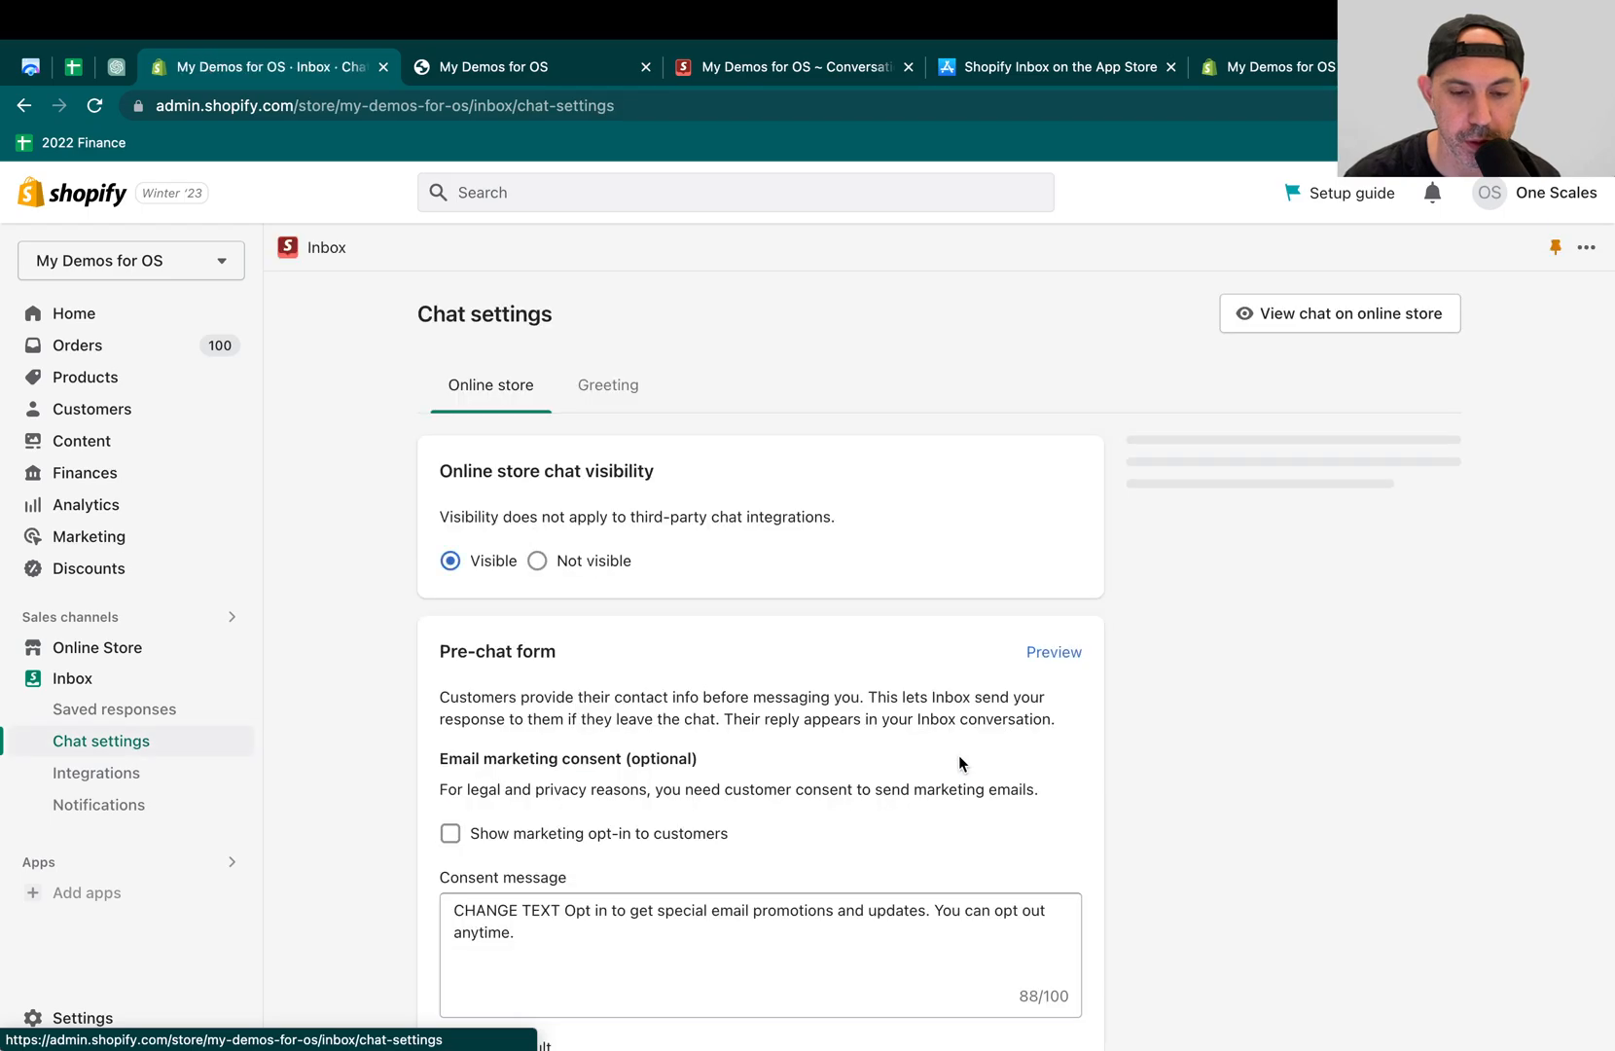
{"action": "scroll", "scroll_direction": "down", "scroll_amount": 3}
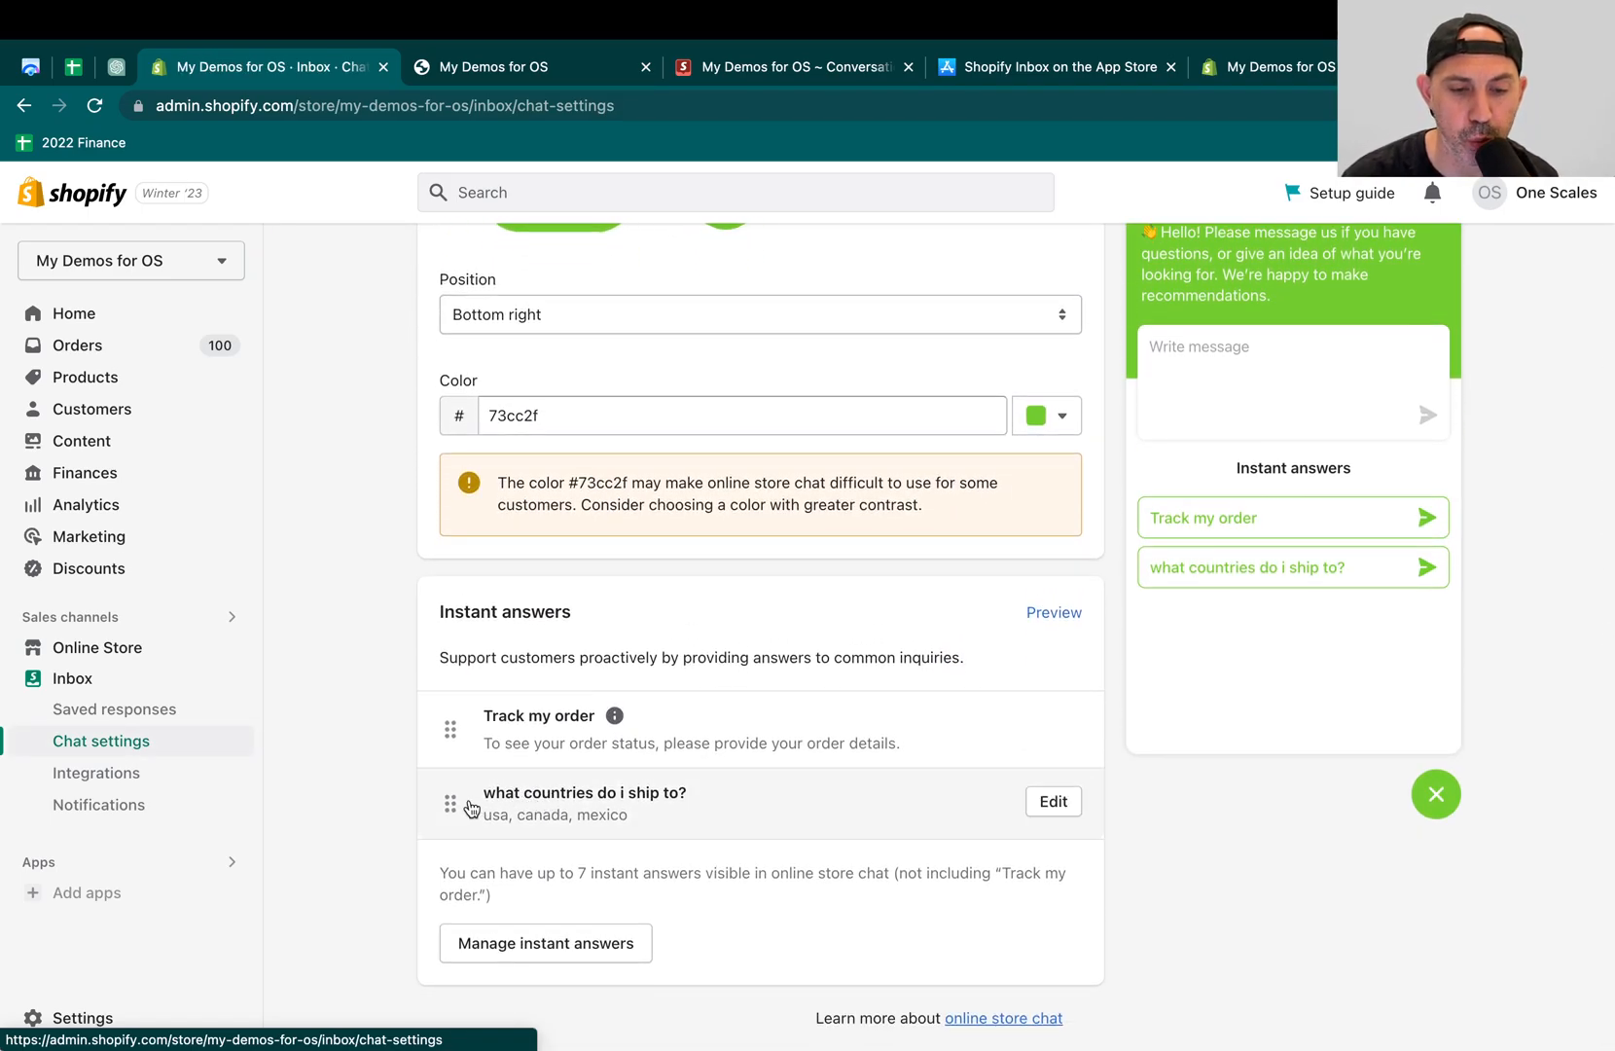
{"action": "left_click", "coordinate": [115, 709]}
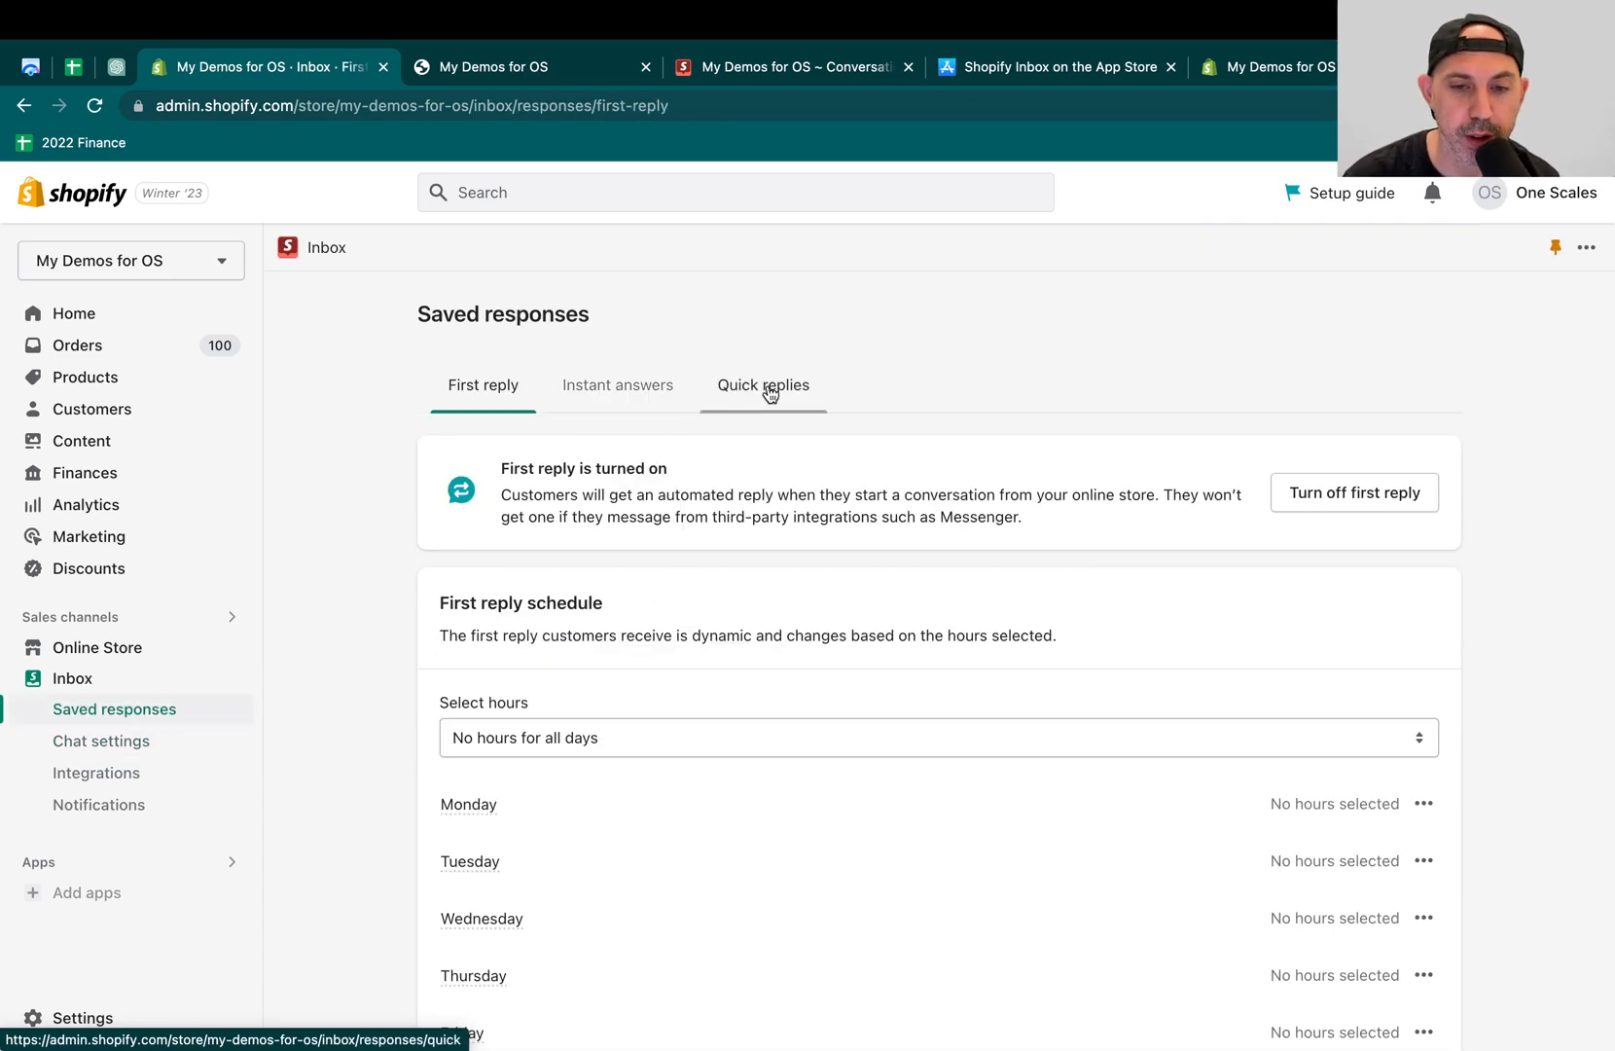
{"action": "left_click", "coordinate": [763, 384]}
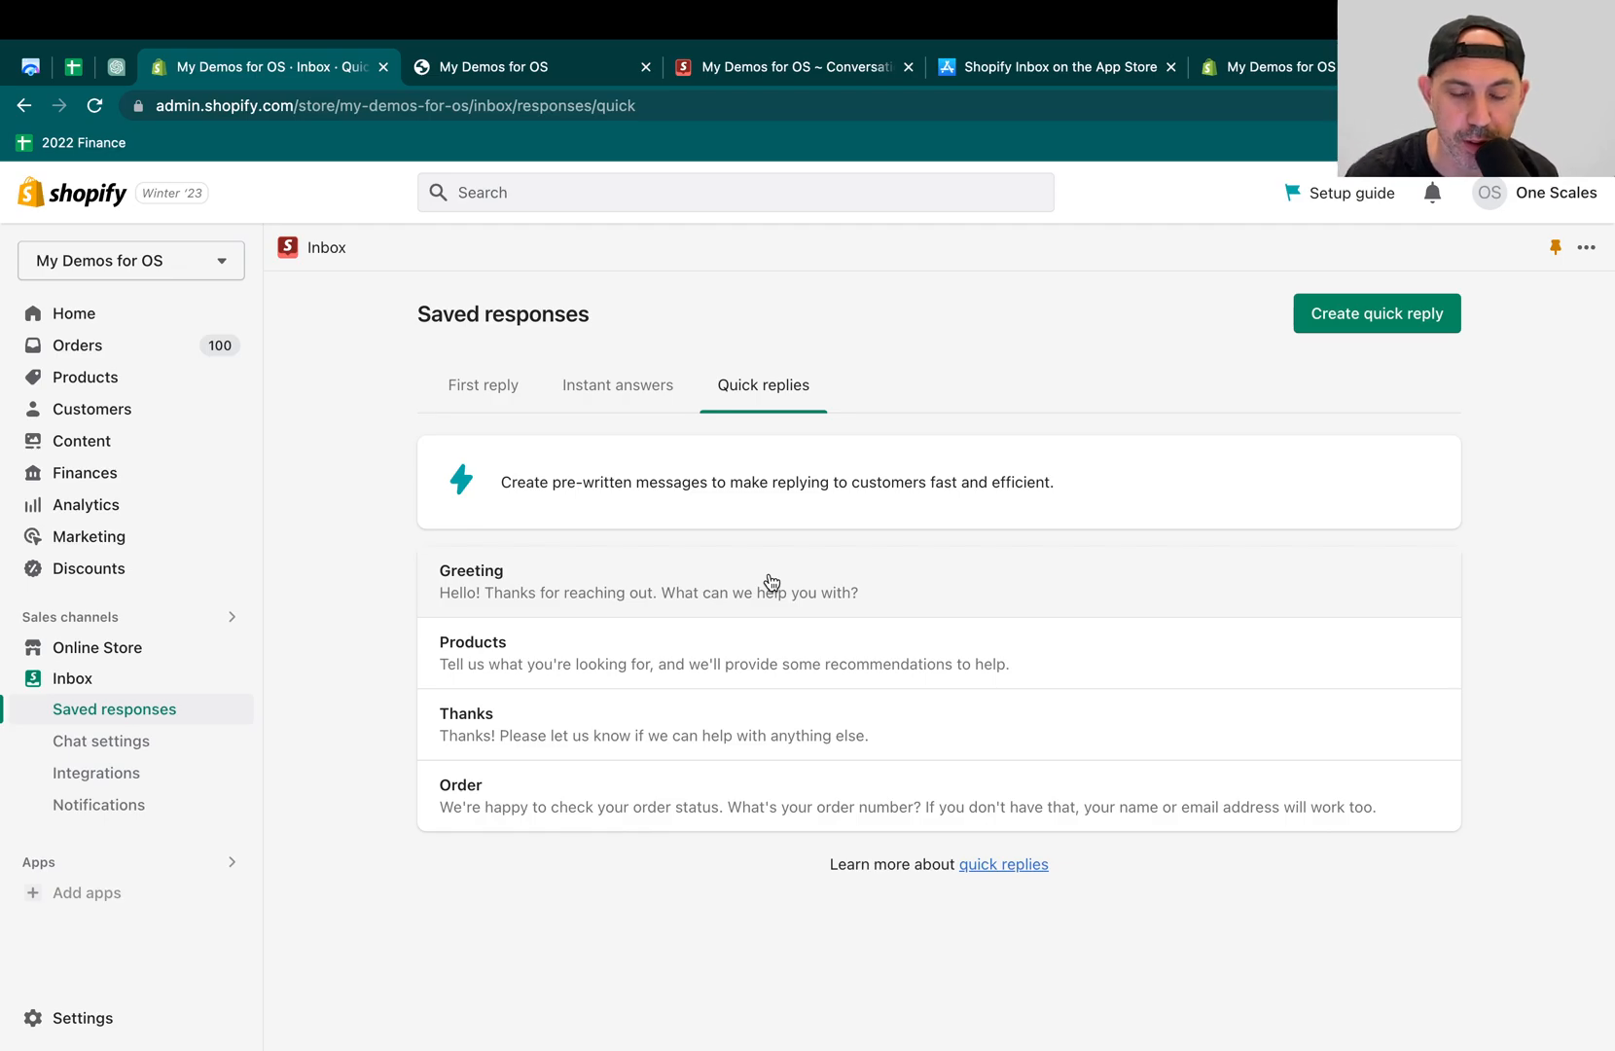
{"action": "mouse_move", "coordinate": [1010, 390]}
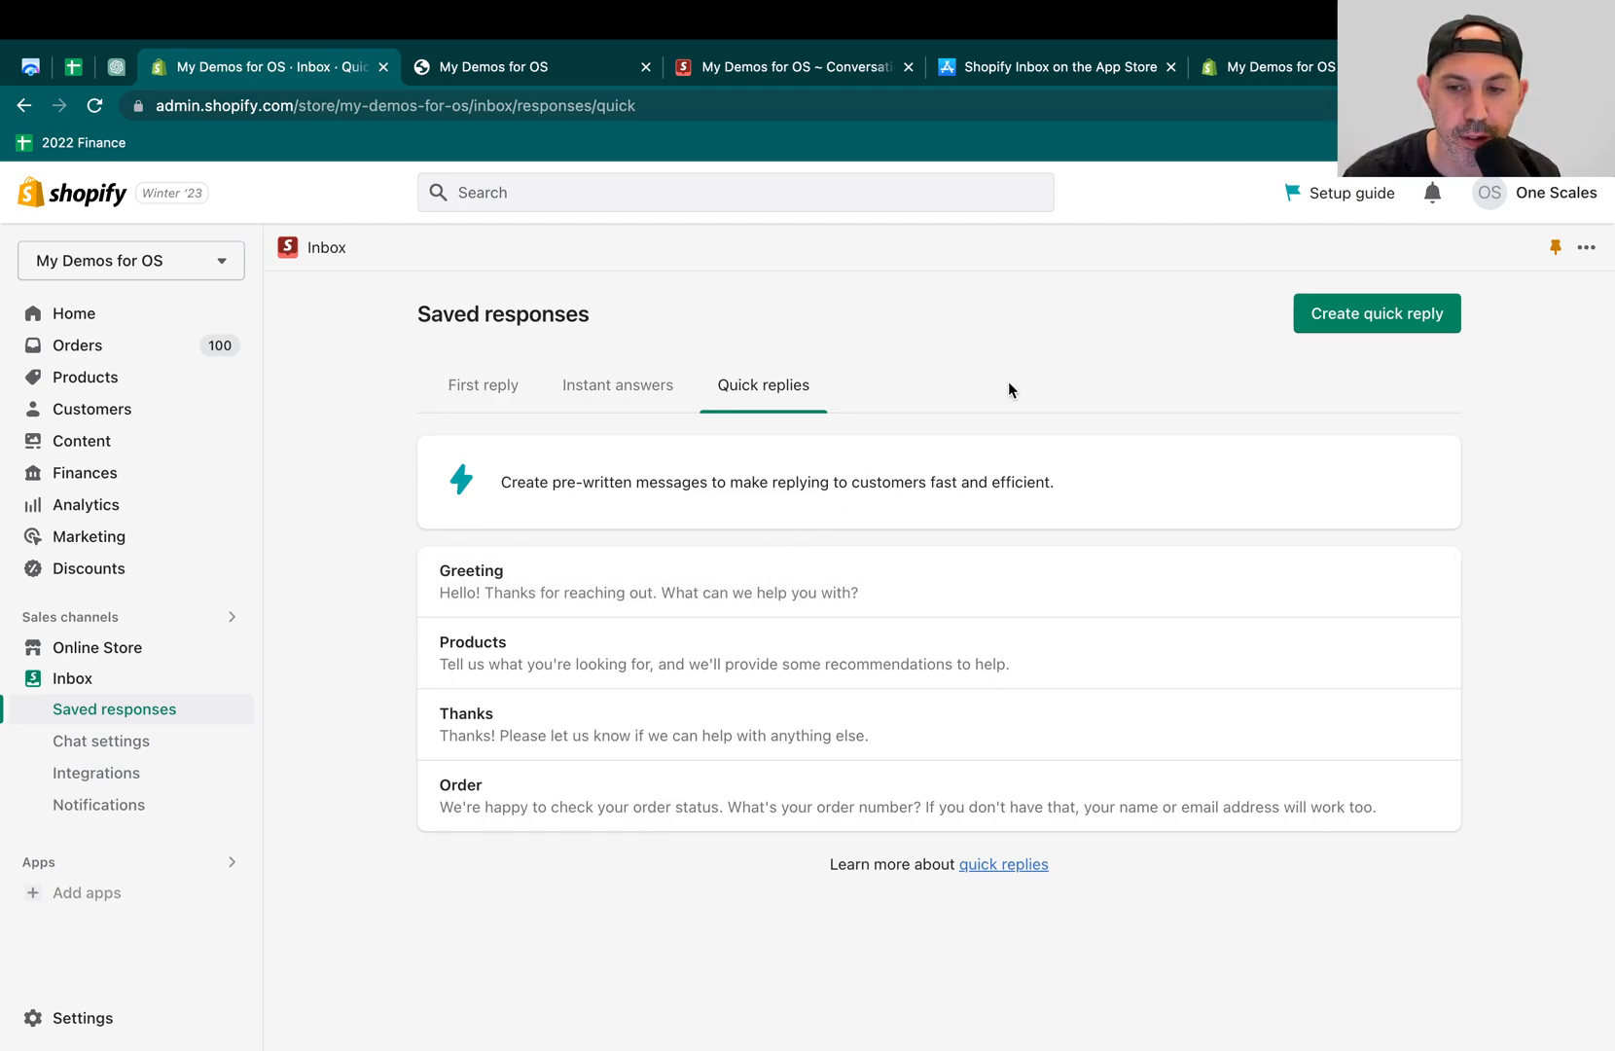
- Create a 'countries' quick reply reading 'We ship to usa, canada, mx.'
{"action": "left_click", "coordinate": [1376, 313]}
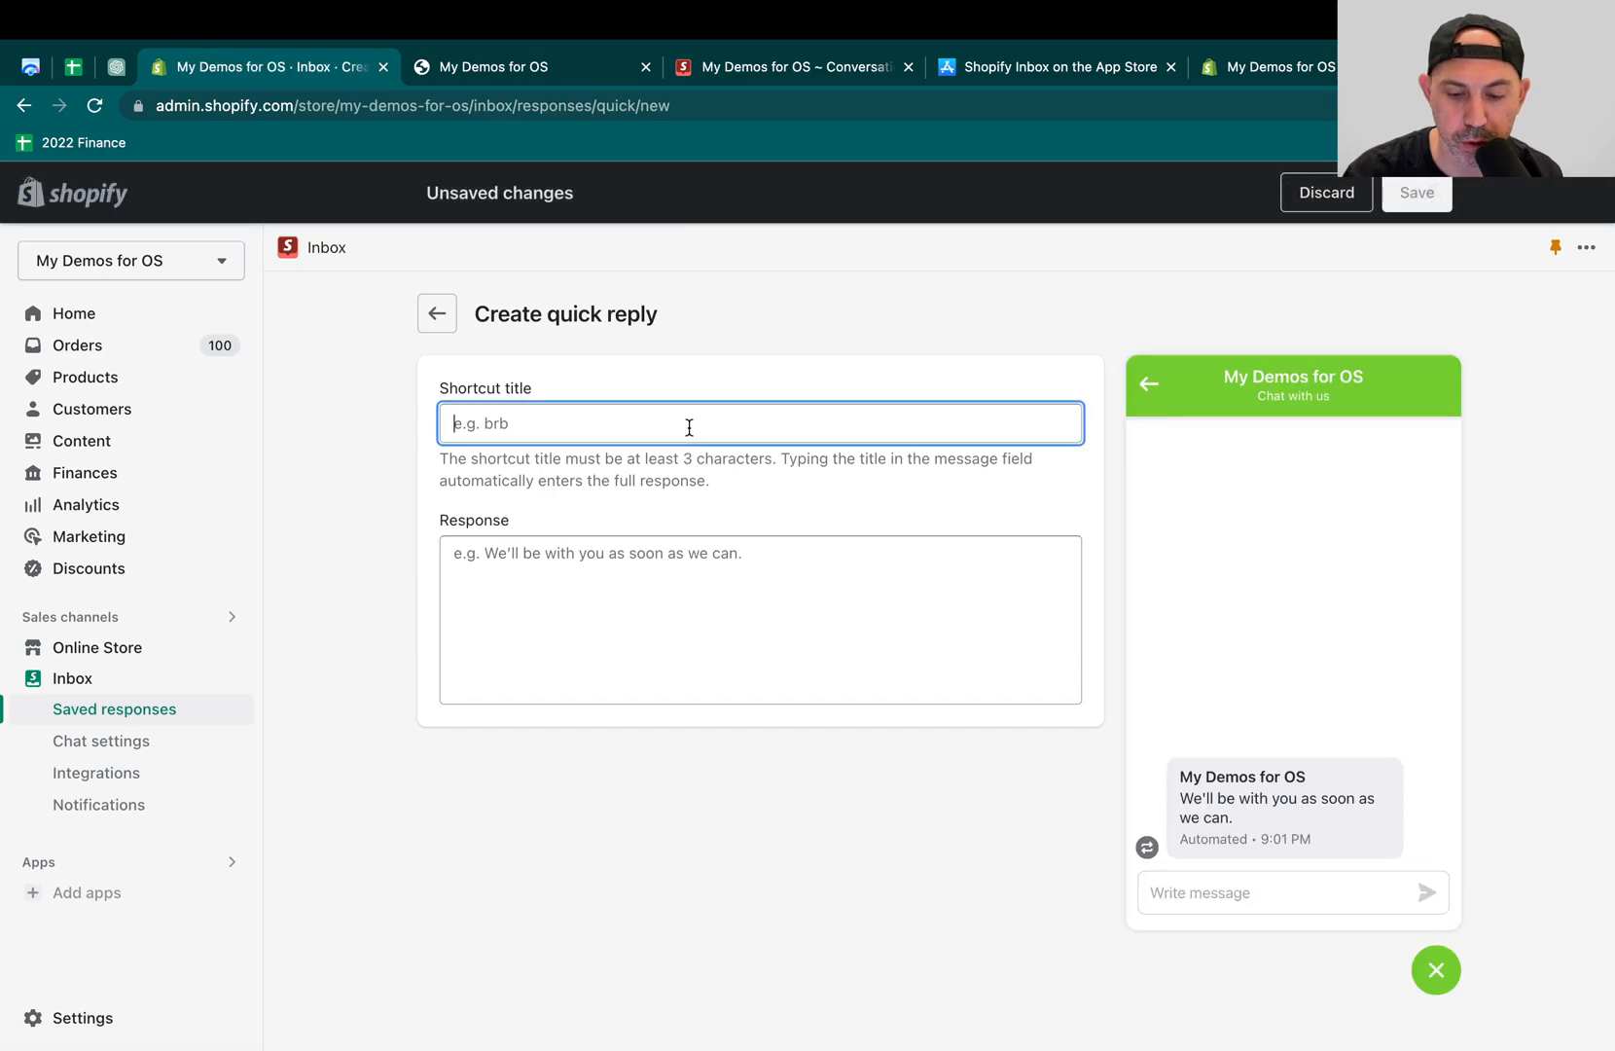
{"action": "type", "text": "shipping countries"}
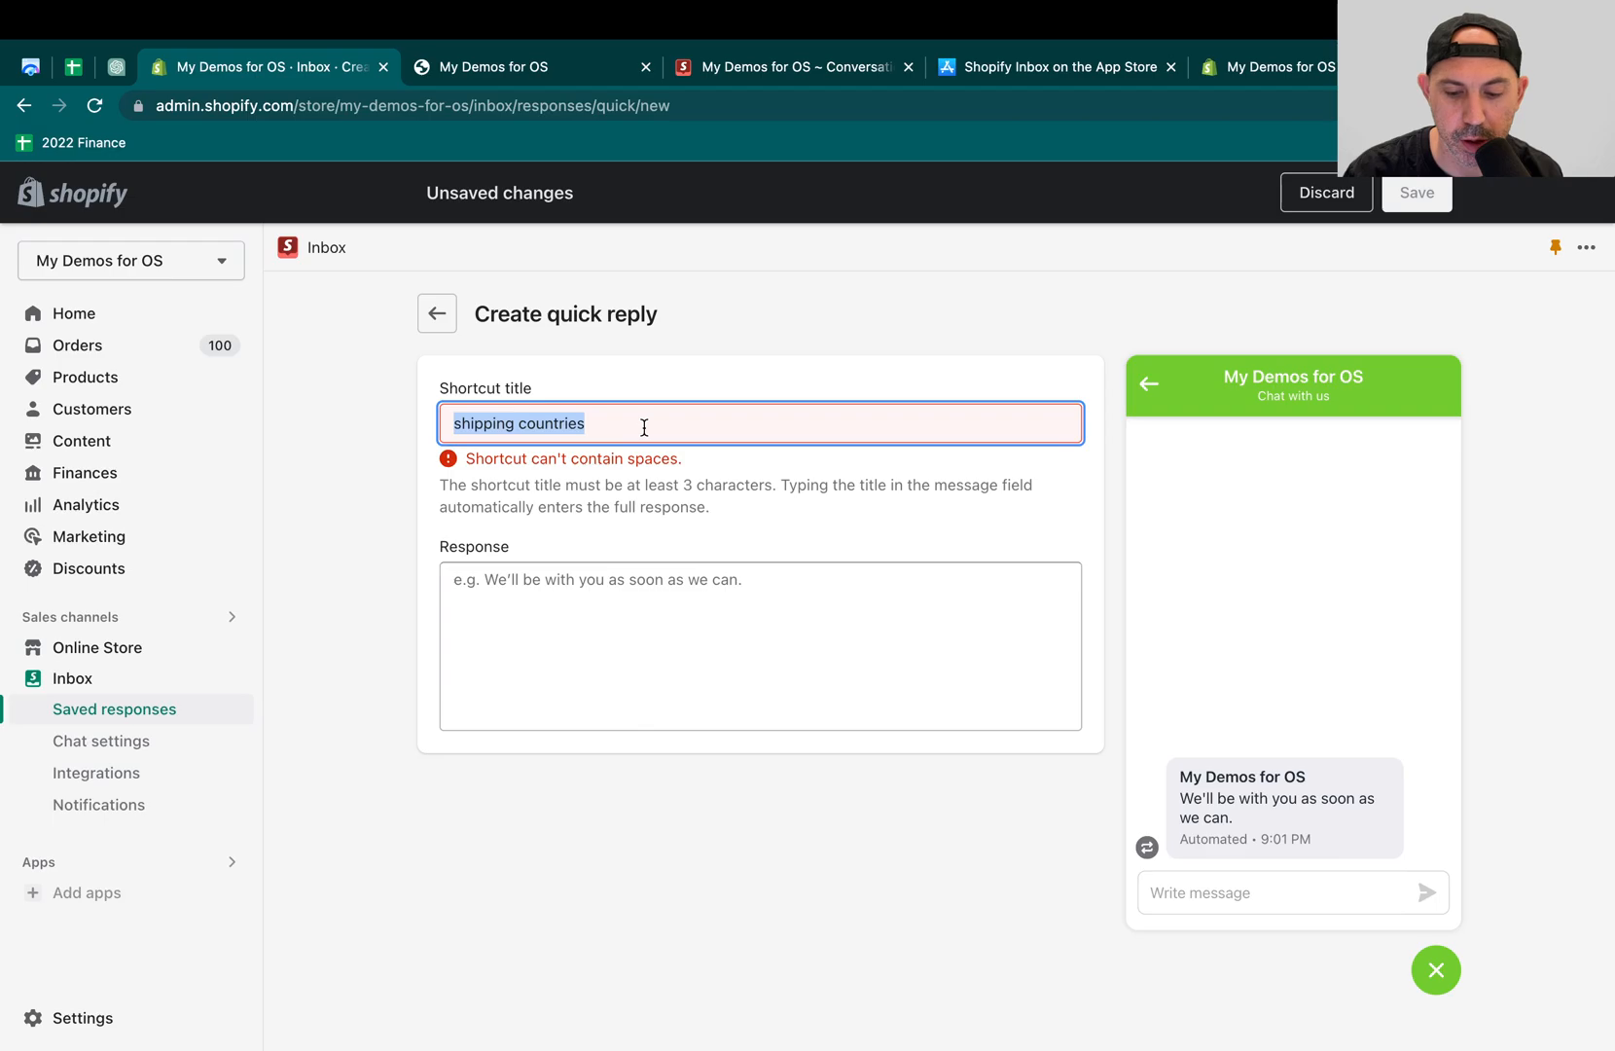
{"action": "key", "text": "Backspace"}
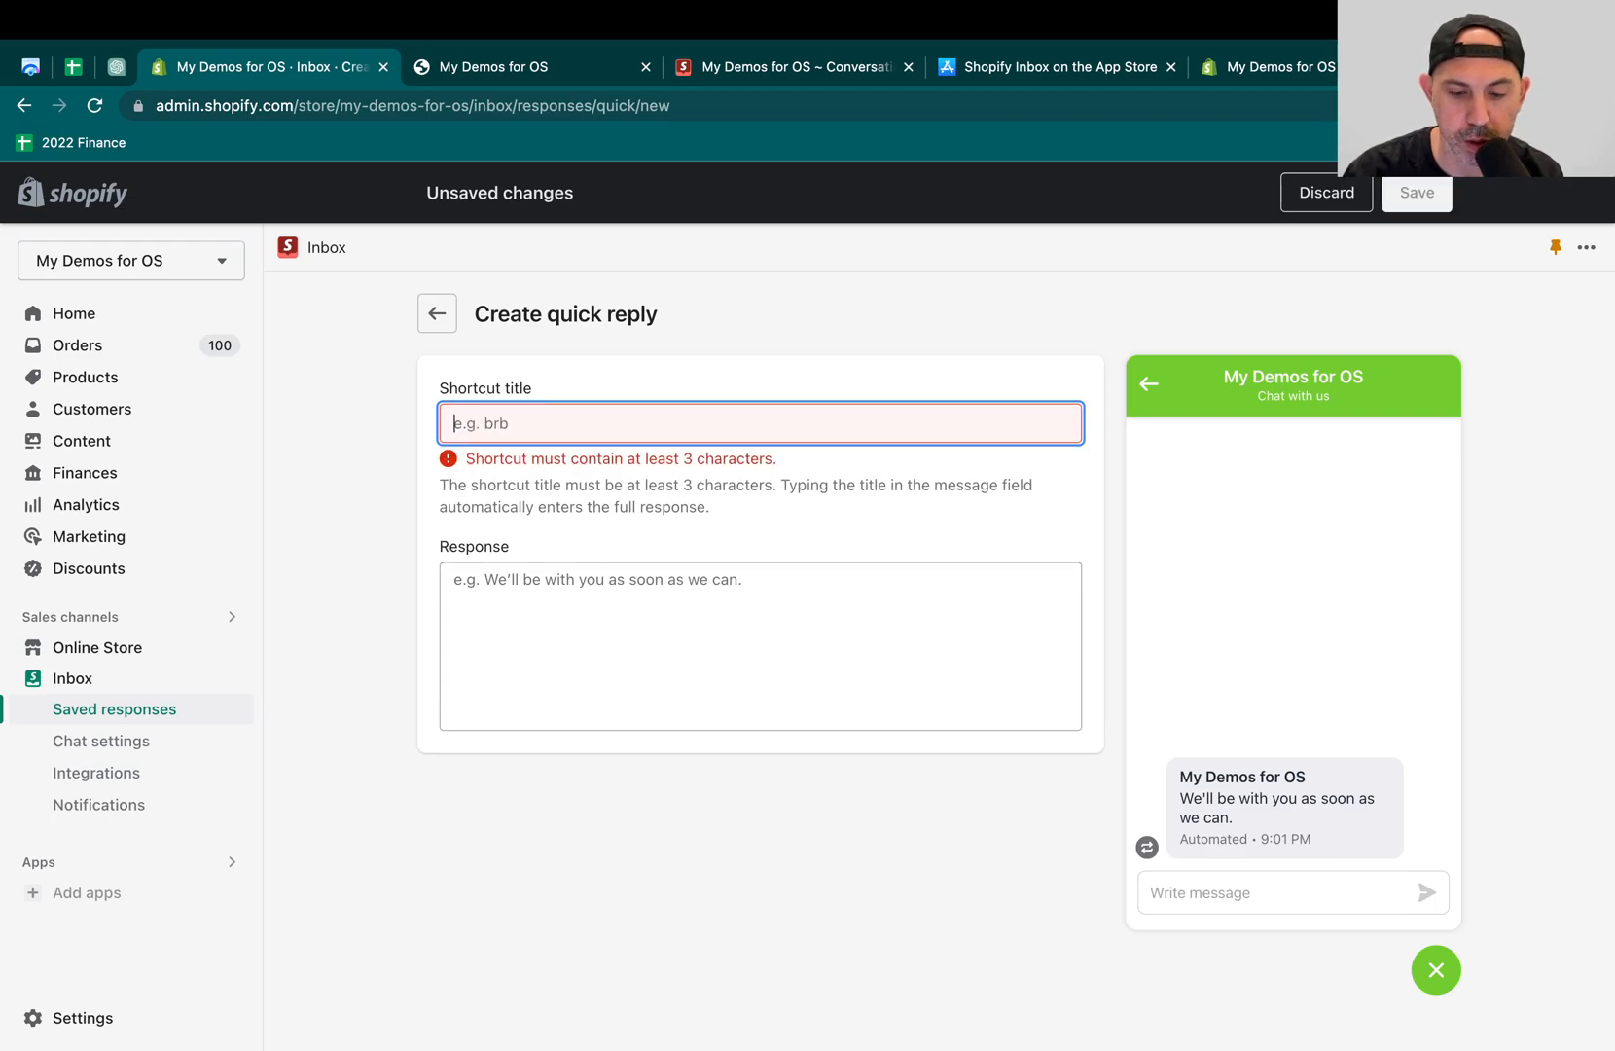
{"action": "type", "text": "countries"}
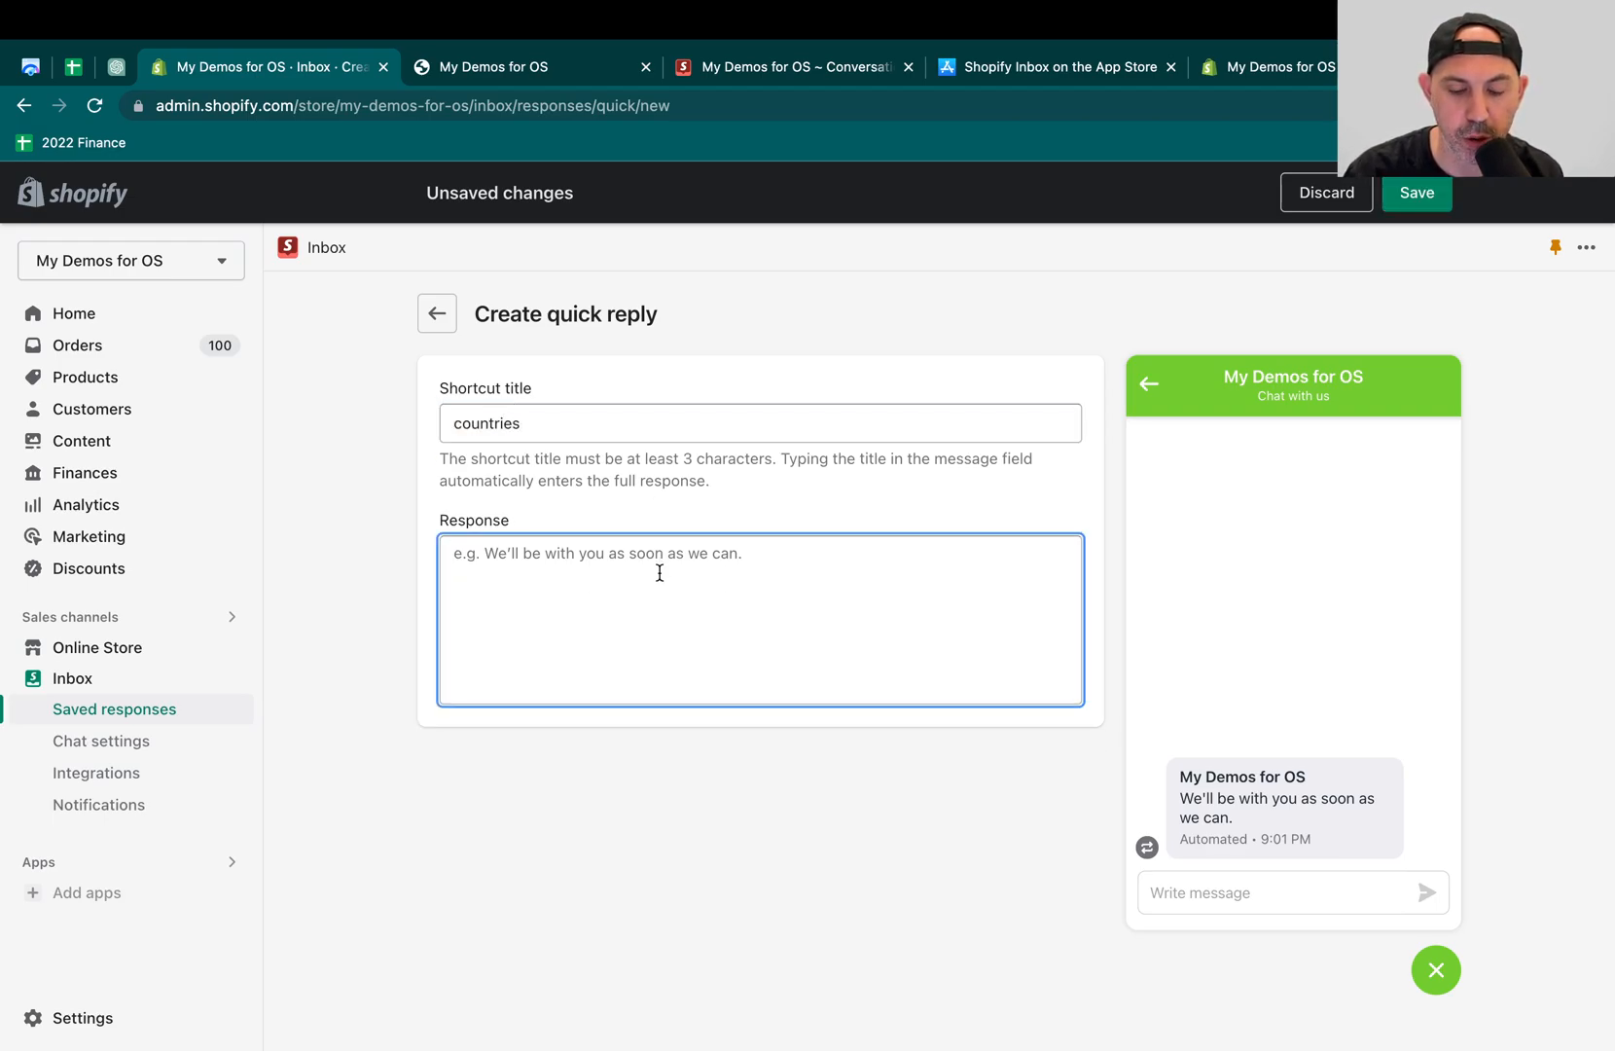
{"action": "type", "text": "We ship to"}
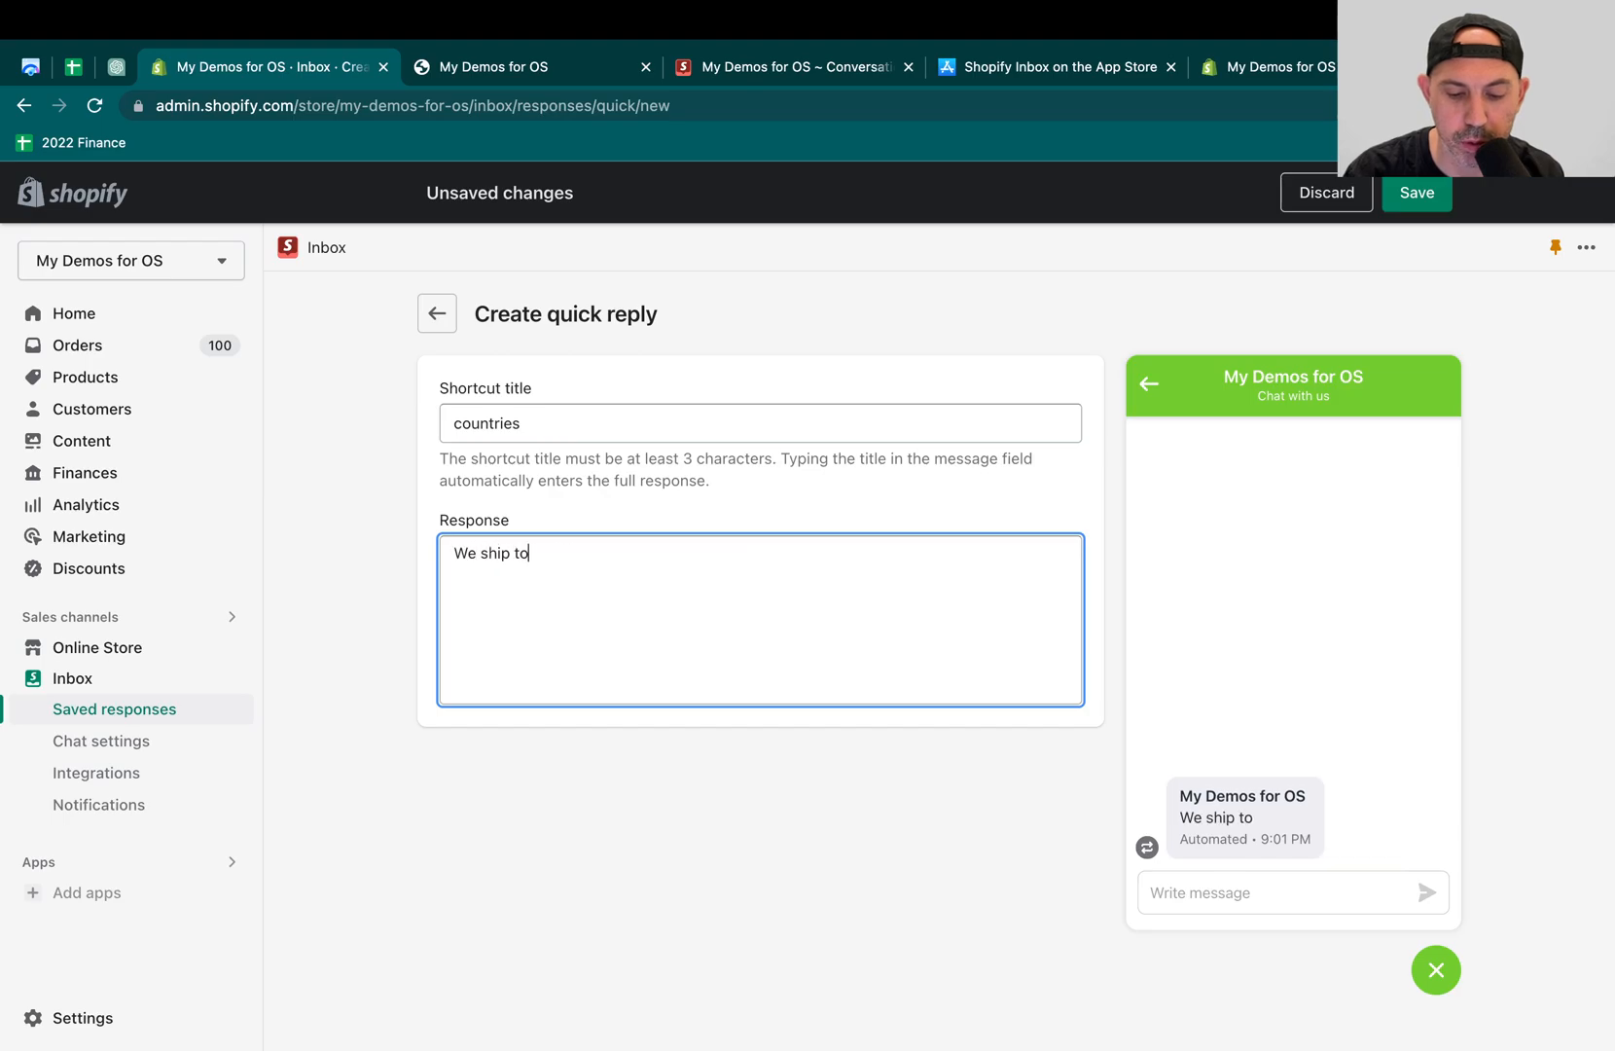
{"action": "type", "text": "usa, cnaada,"}
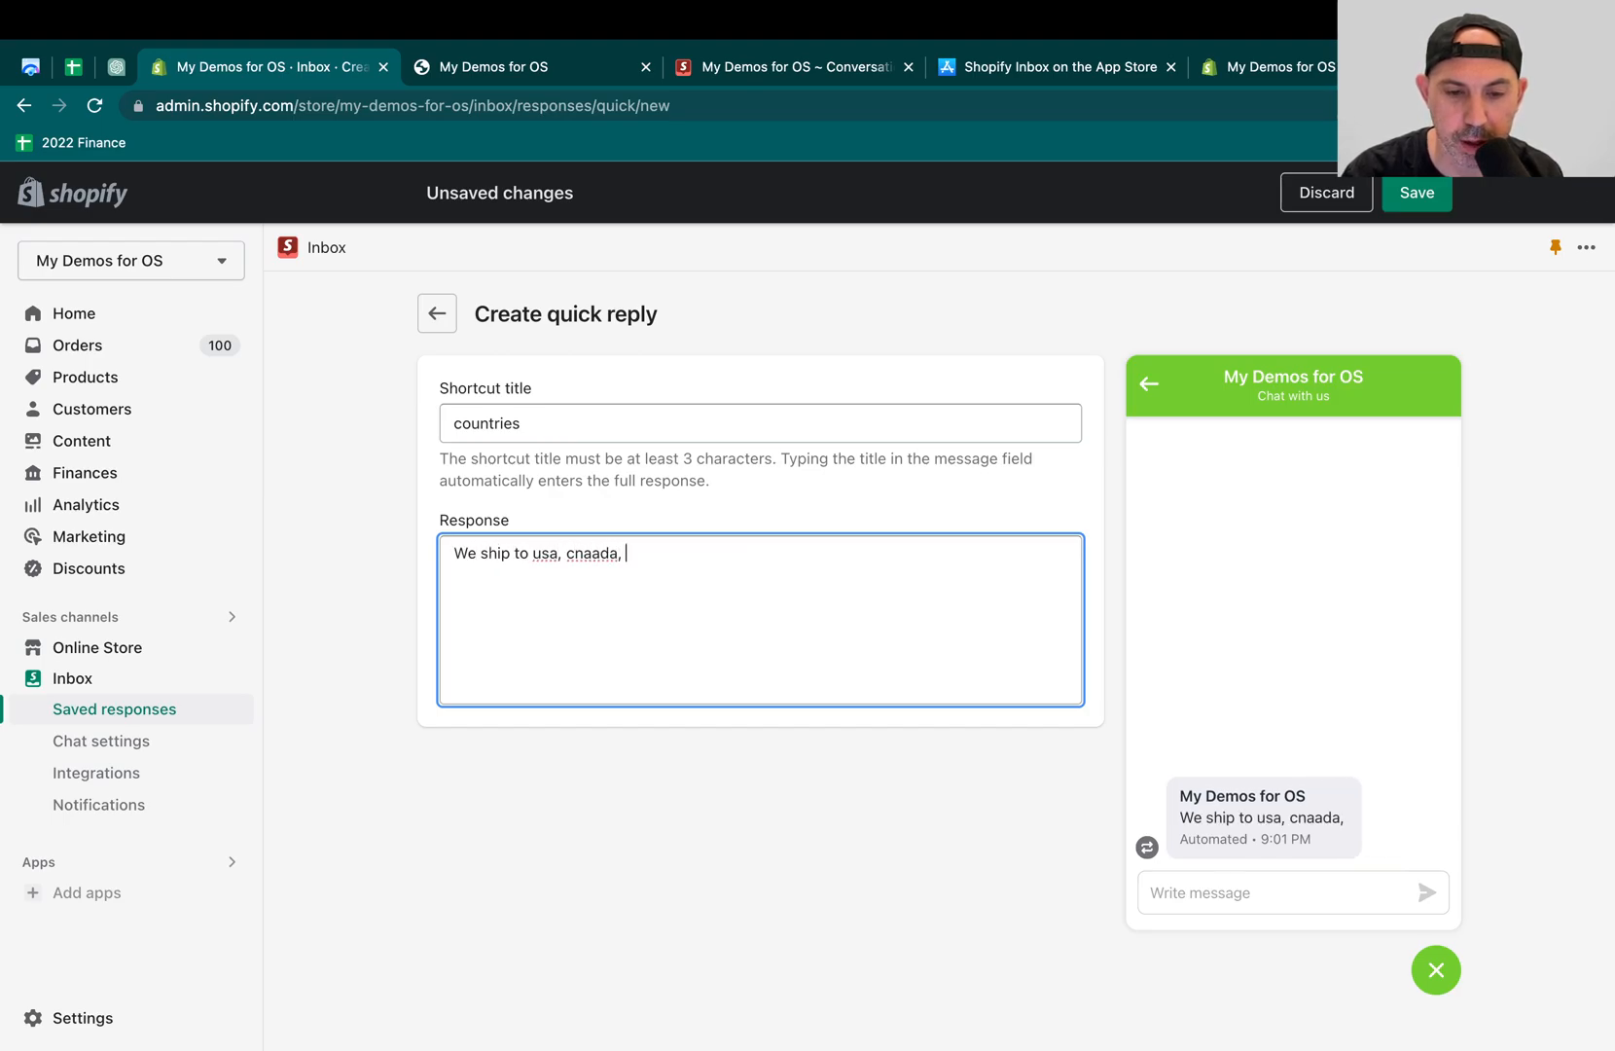
{"action": "type", "text": "cad"}
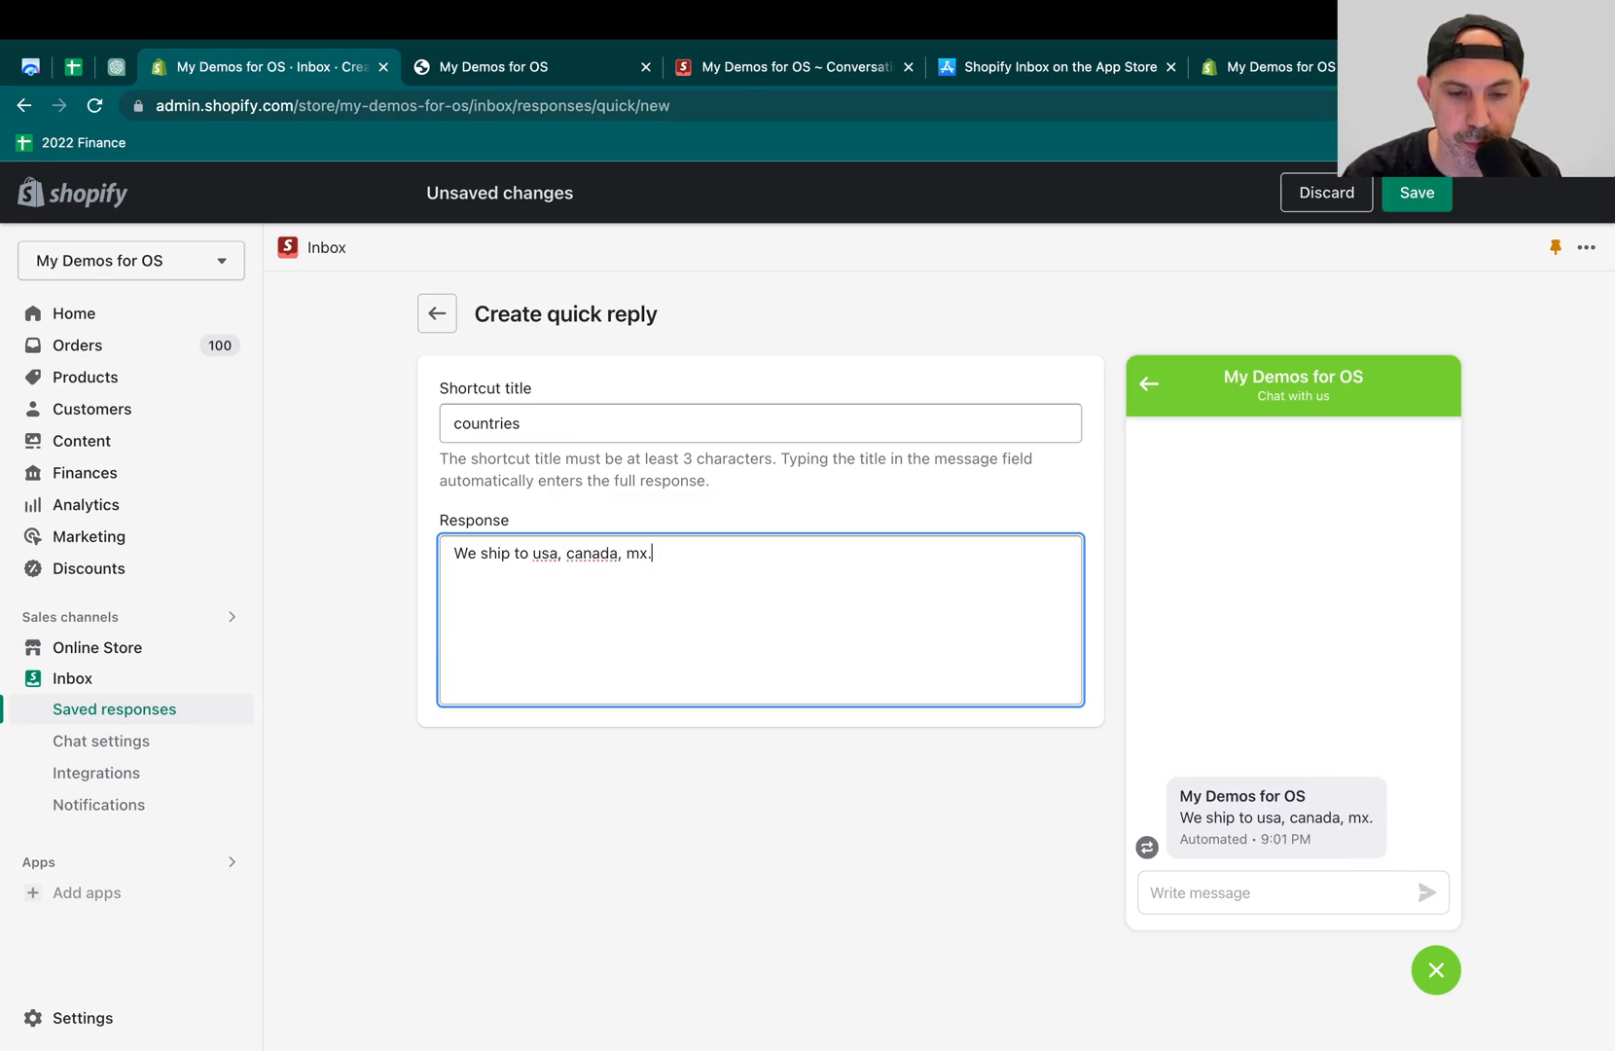
{"action": "double_click", "coordinate": [485, 422]}
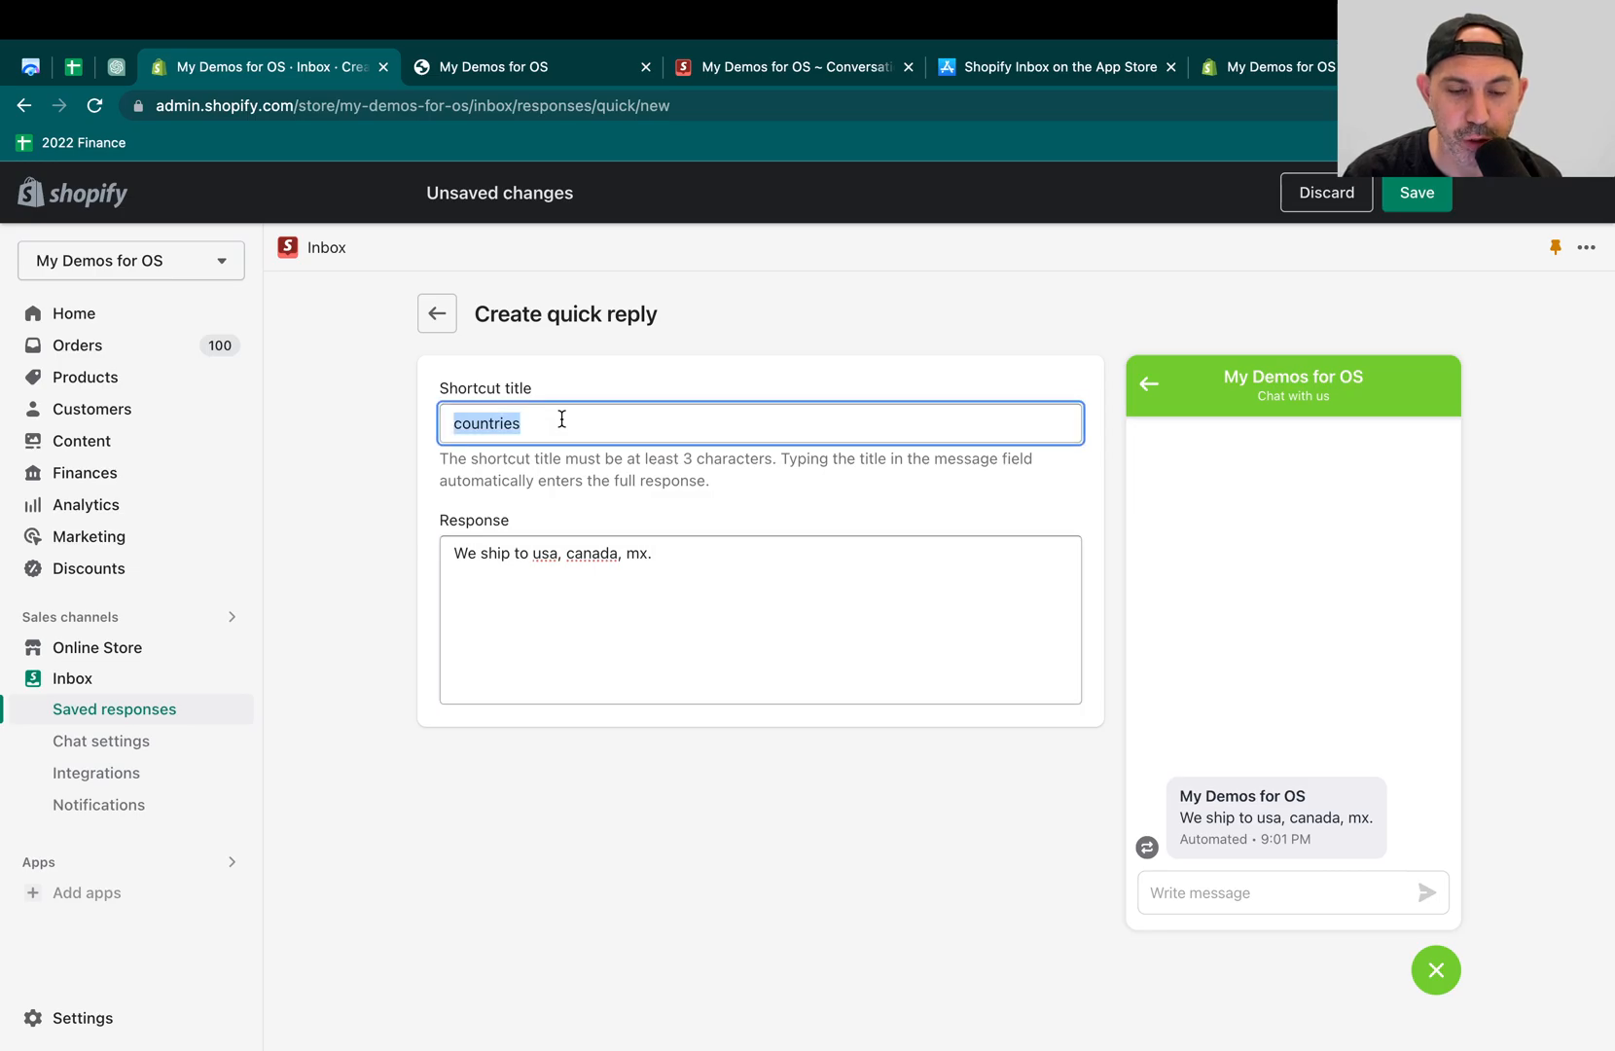
{"action": "left_click", "coordinate": [1417, 193]}
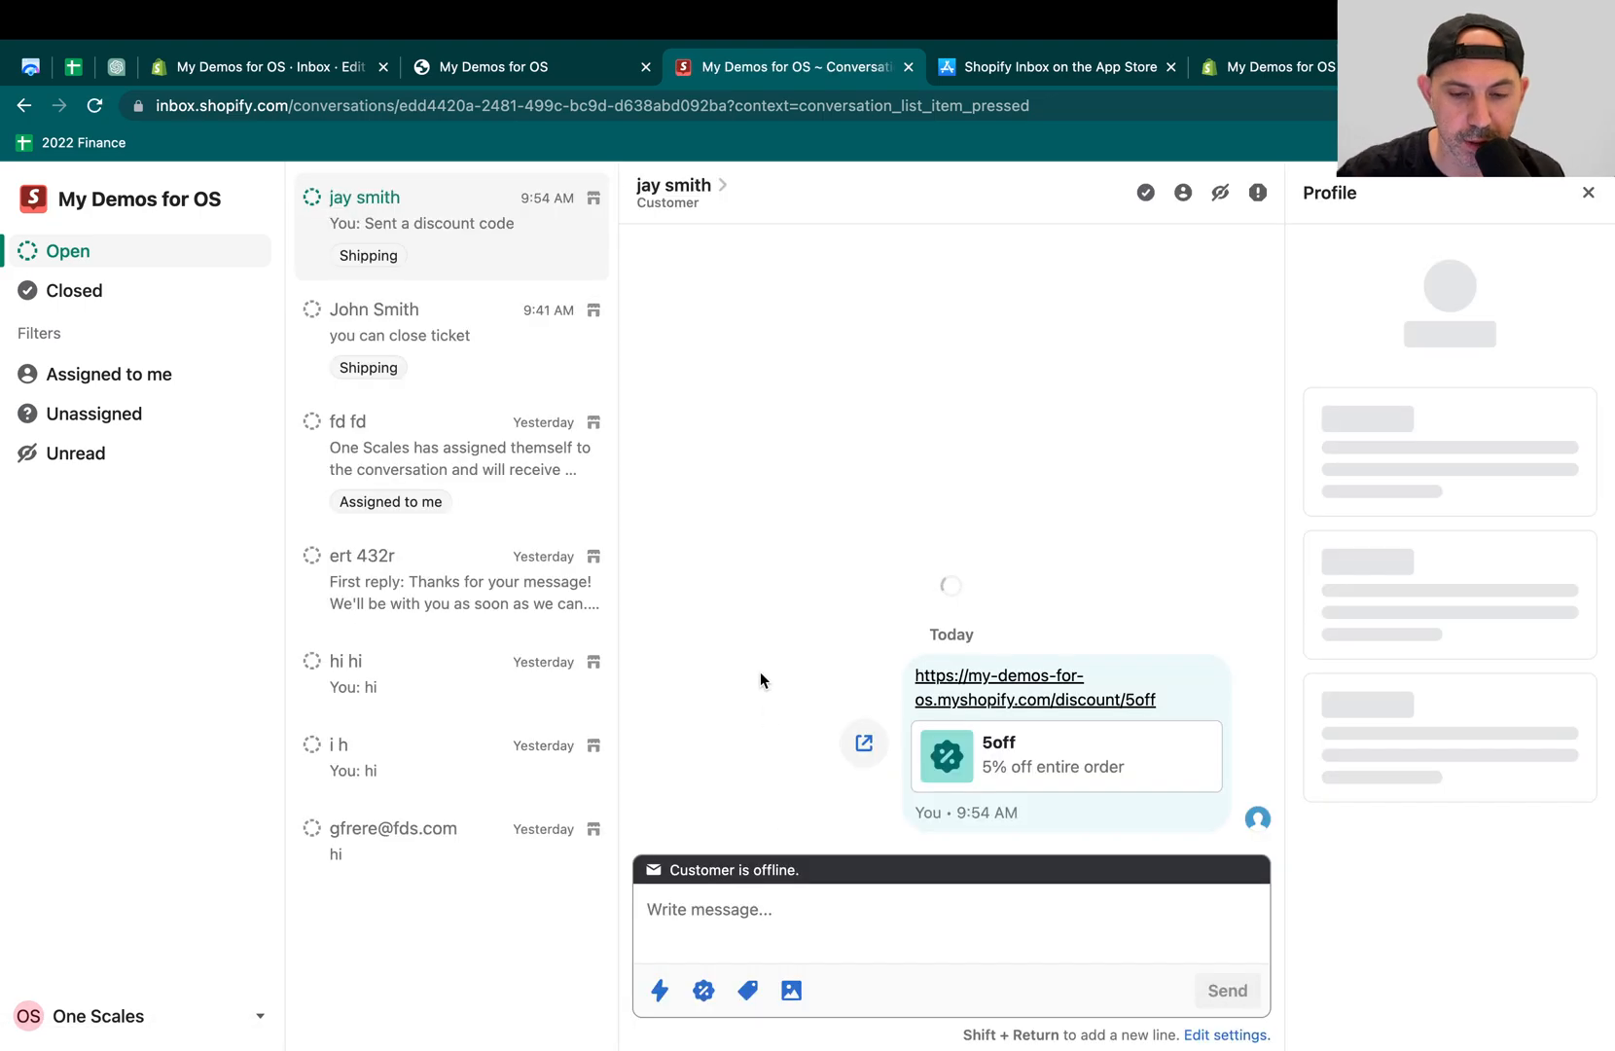
- Start a storefront test chat as jane smith and find it in the inbox
{"action": "left_click", "coordinate": [502, 66]}
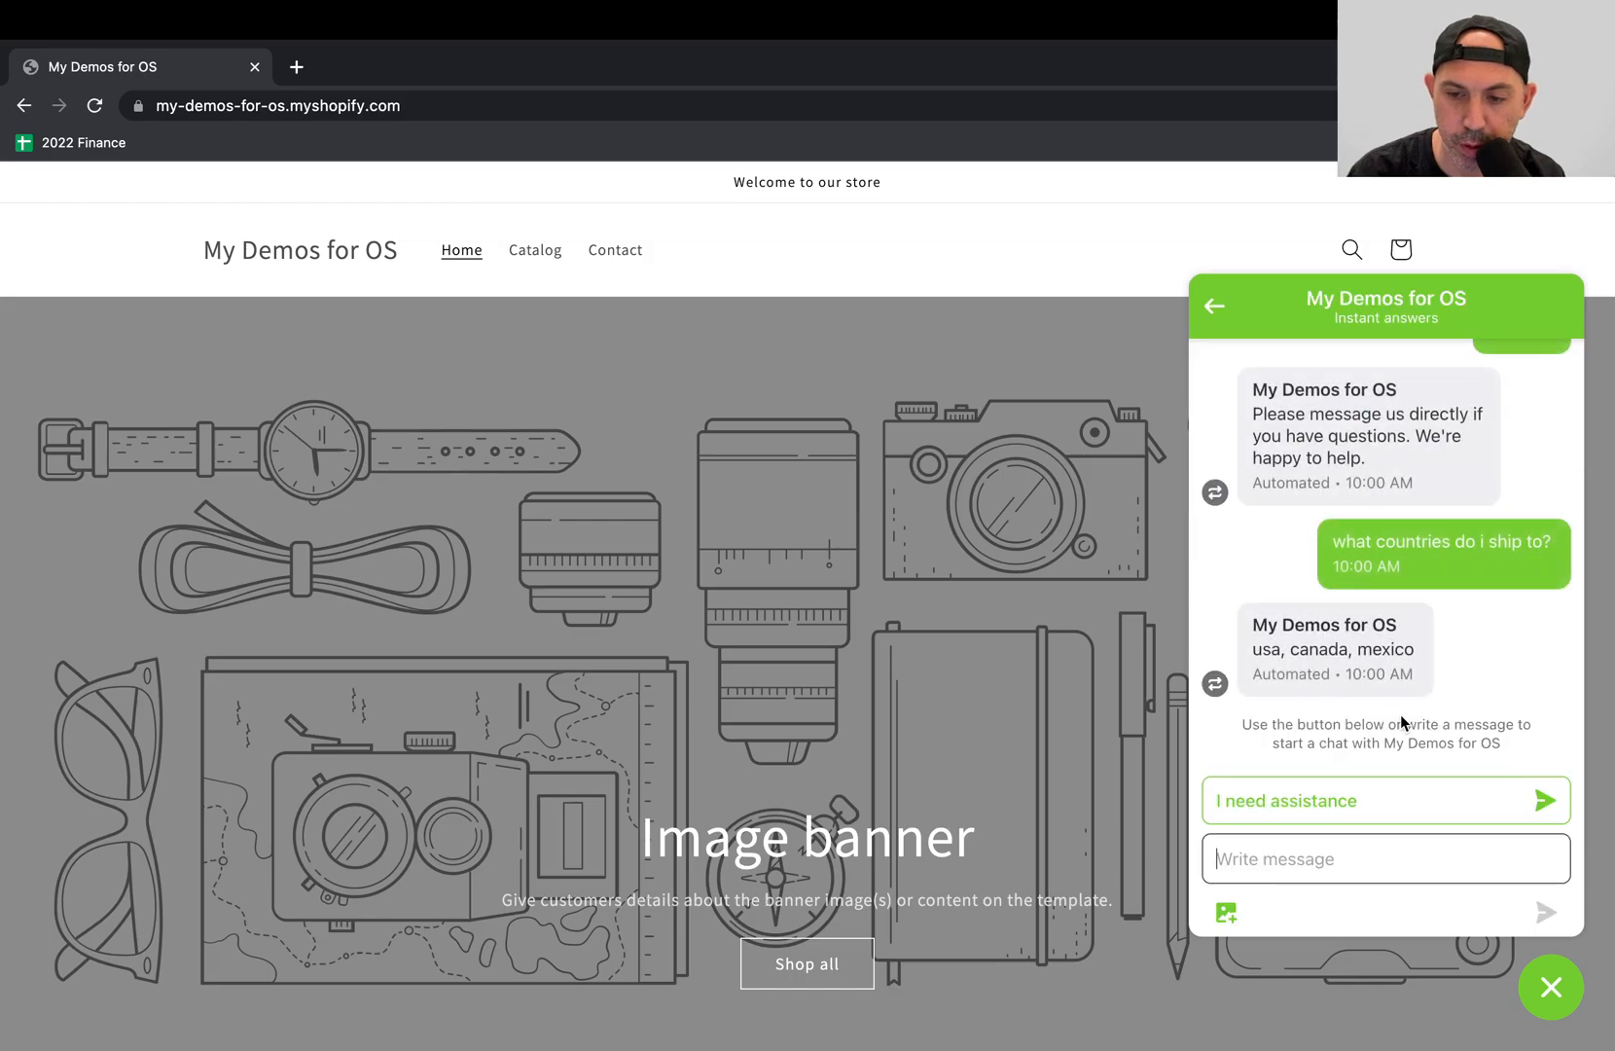
{"action": "left_click", "coordinate": [1287, 801]}
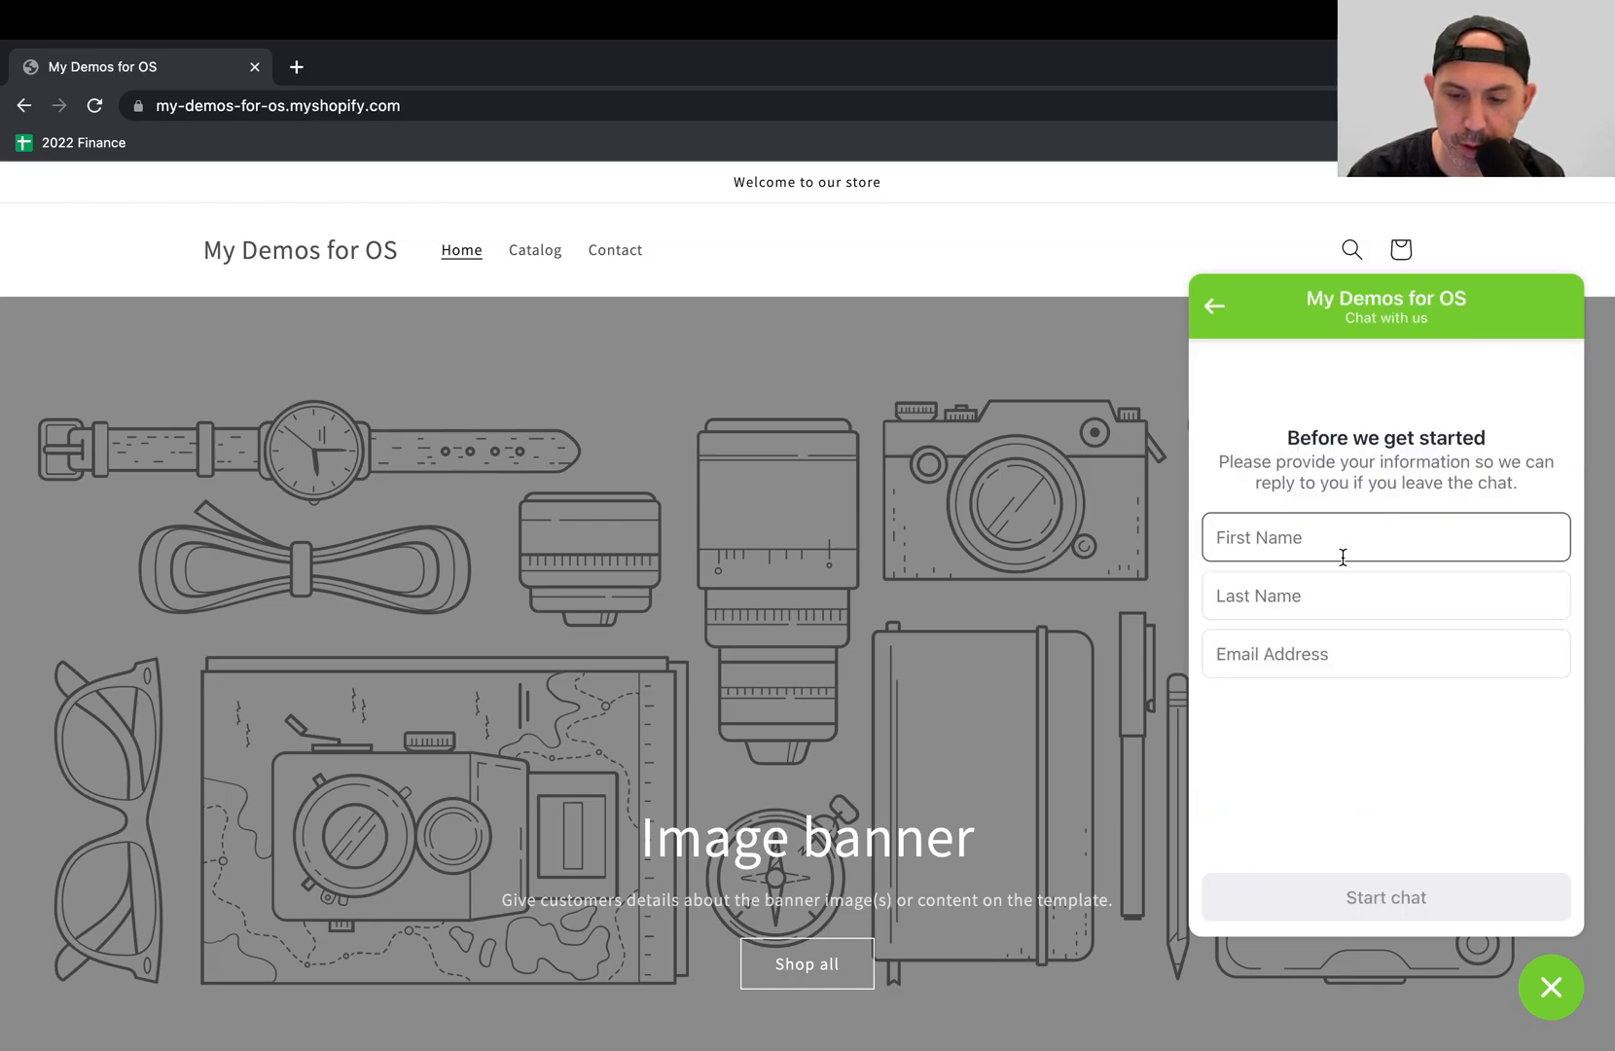
{"action": "type", "text": "jan"}
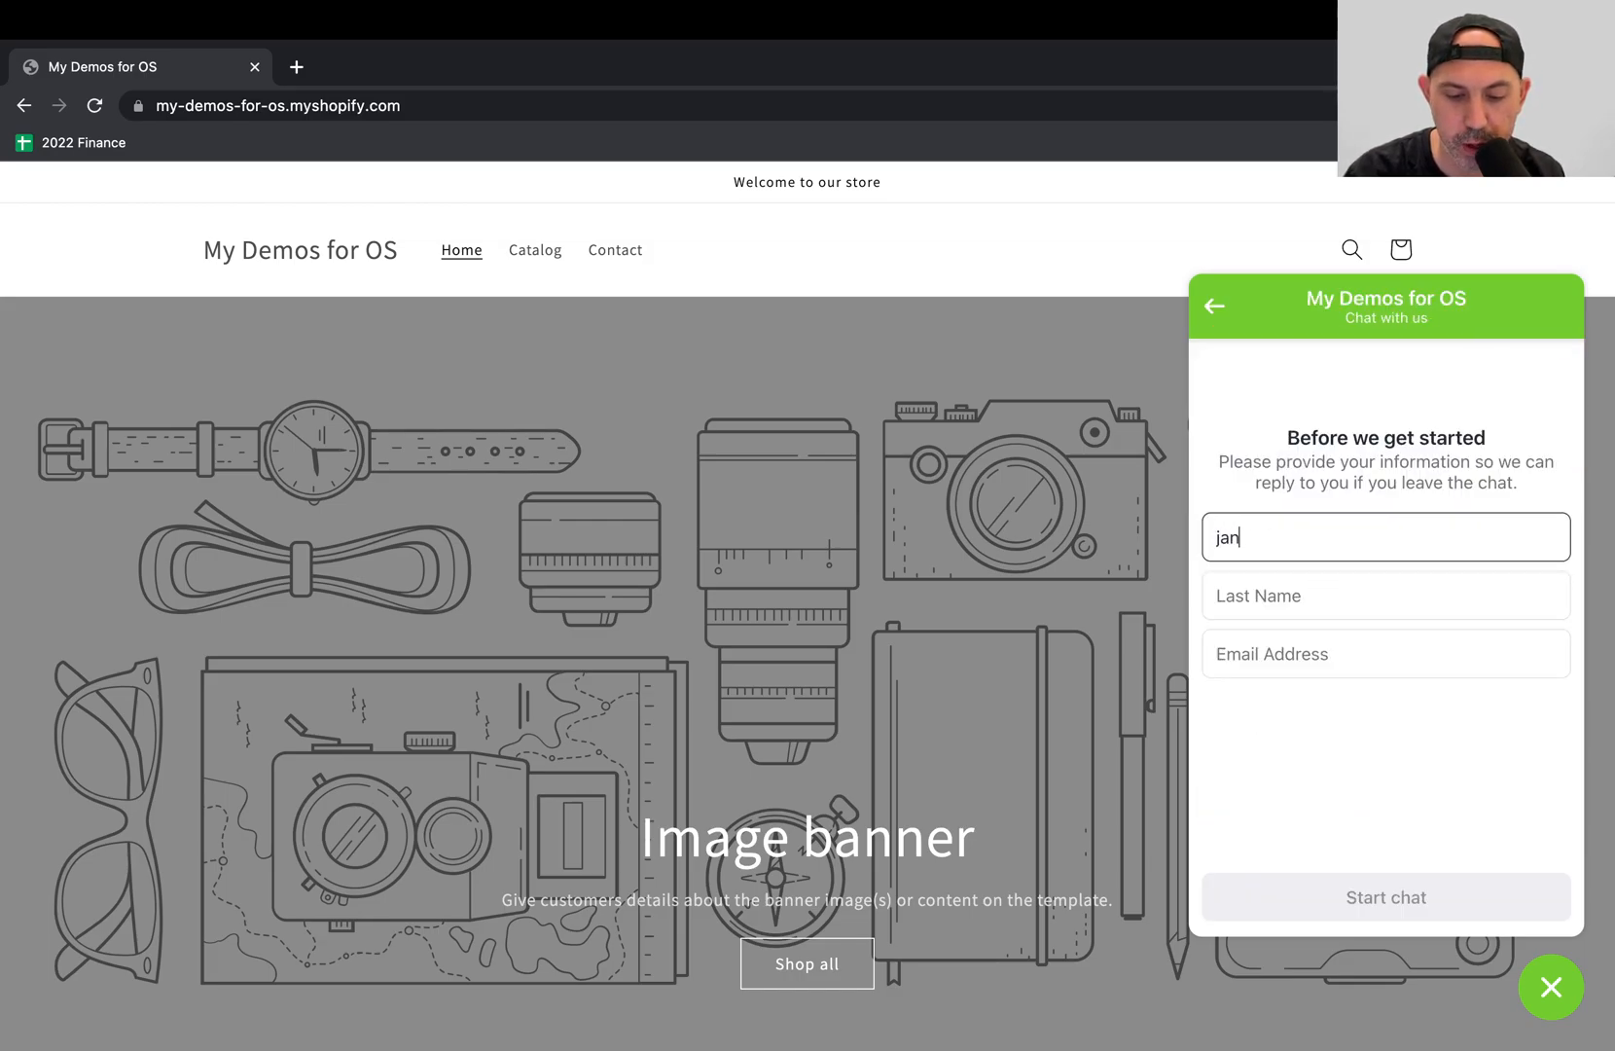
{"action": "type", "text": "jane"}
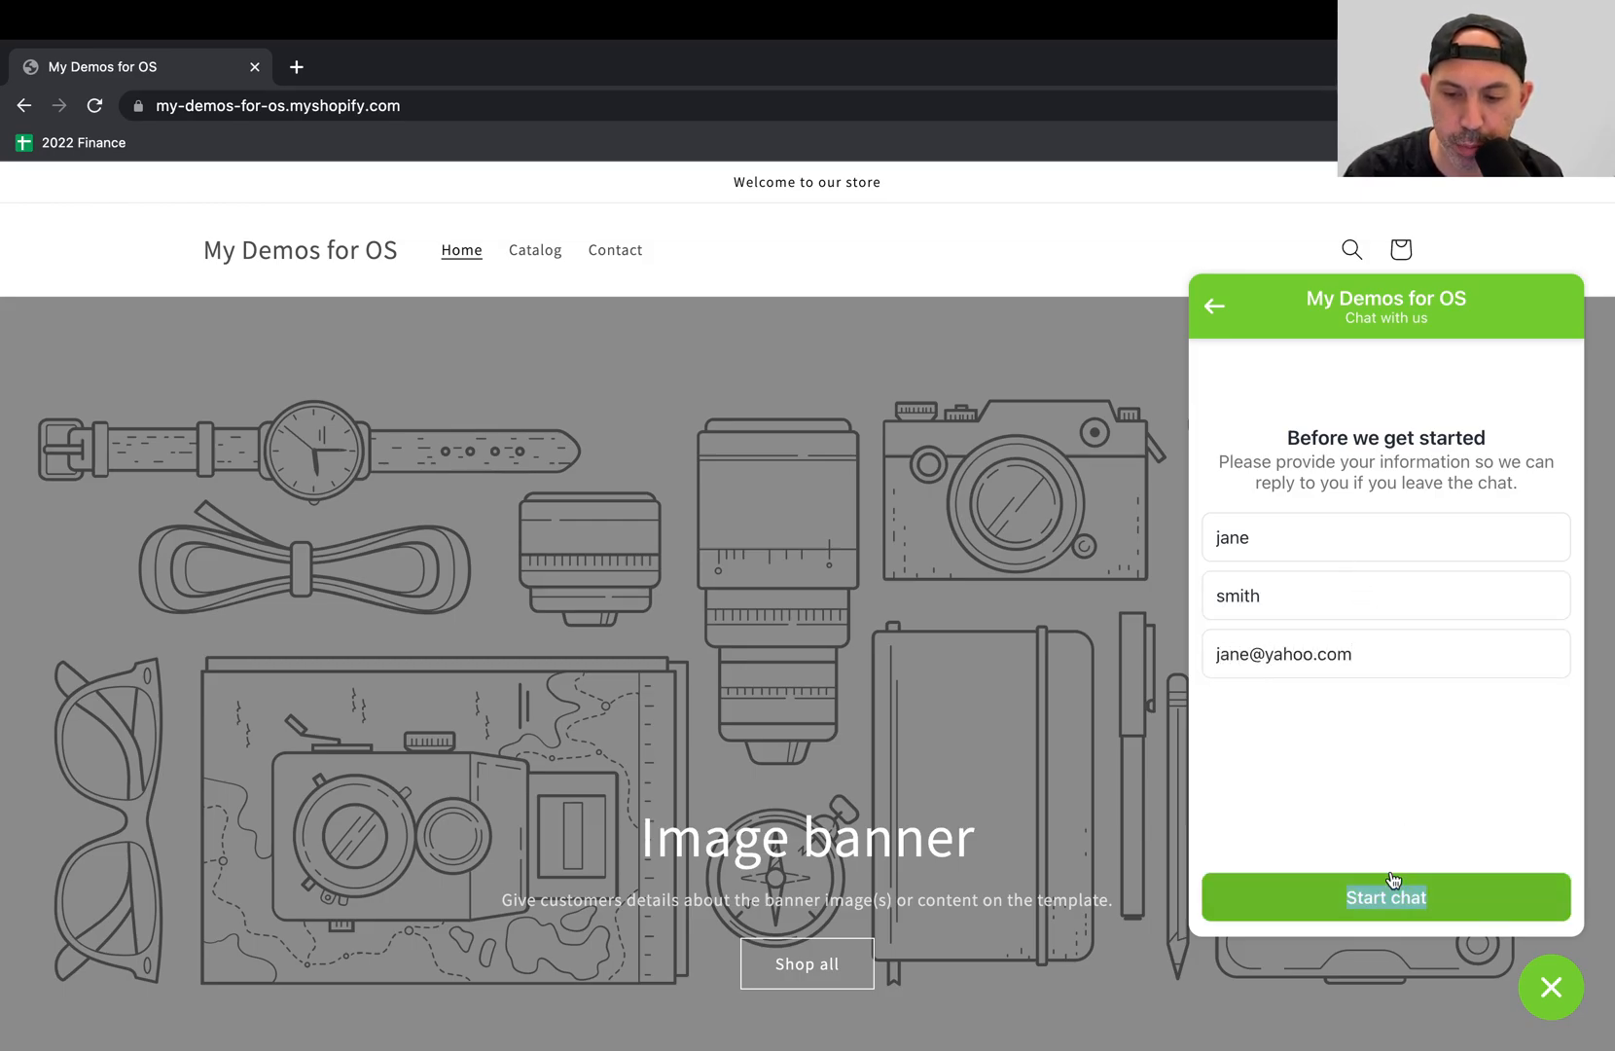
{"action": "left_click", "coordinate": [1385, 896]}
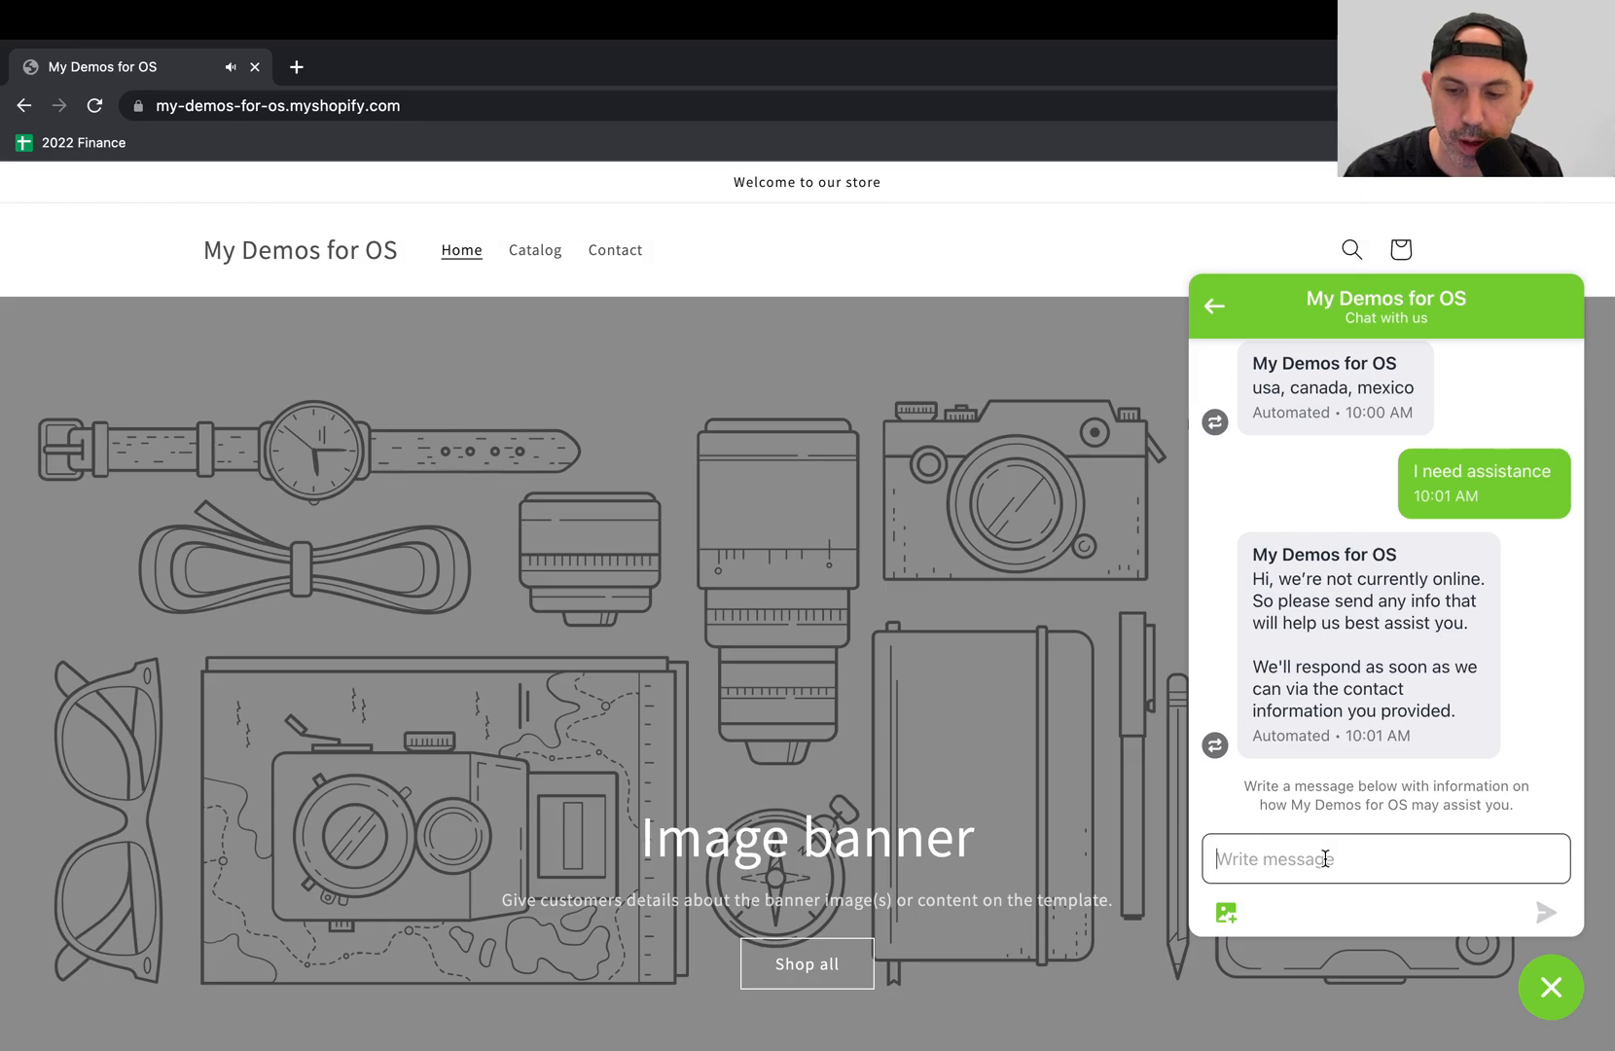
{"action": "left_click", "coordinate": [793, 67]}
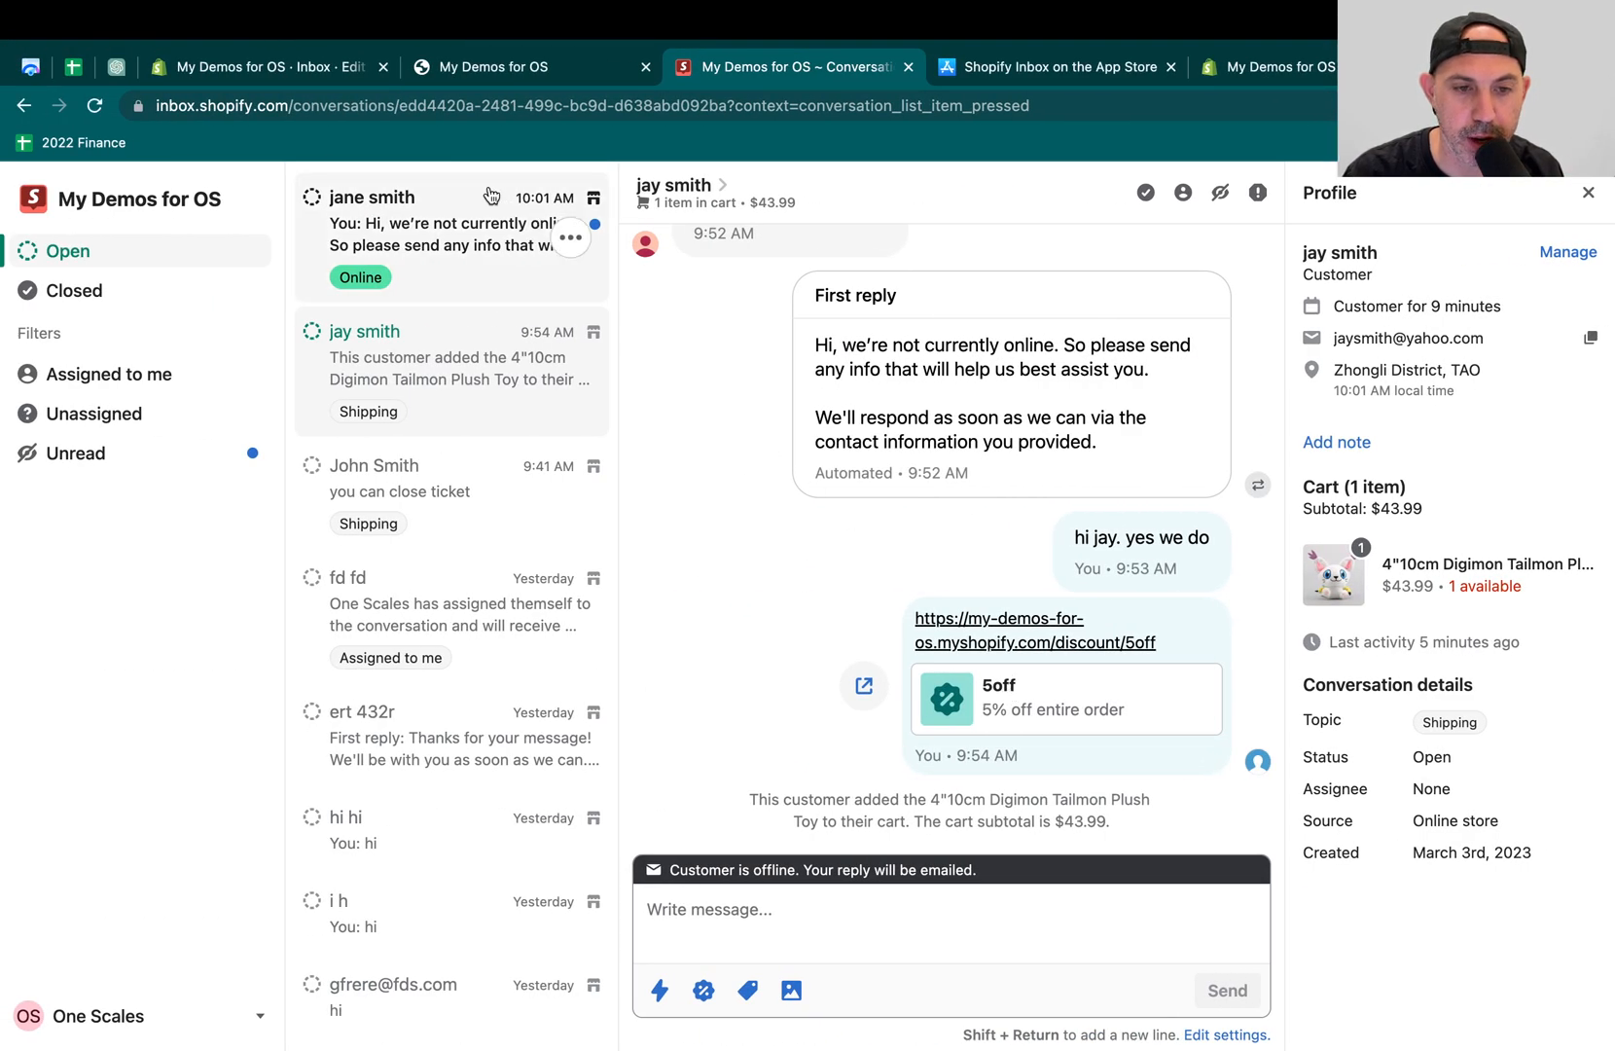
- Insert the 'countries' quick reply into jane smith's reply draft, then open quick reply management
{"action": "left_click", "coordinate": [412, 238]}
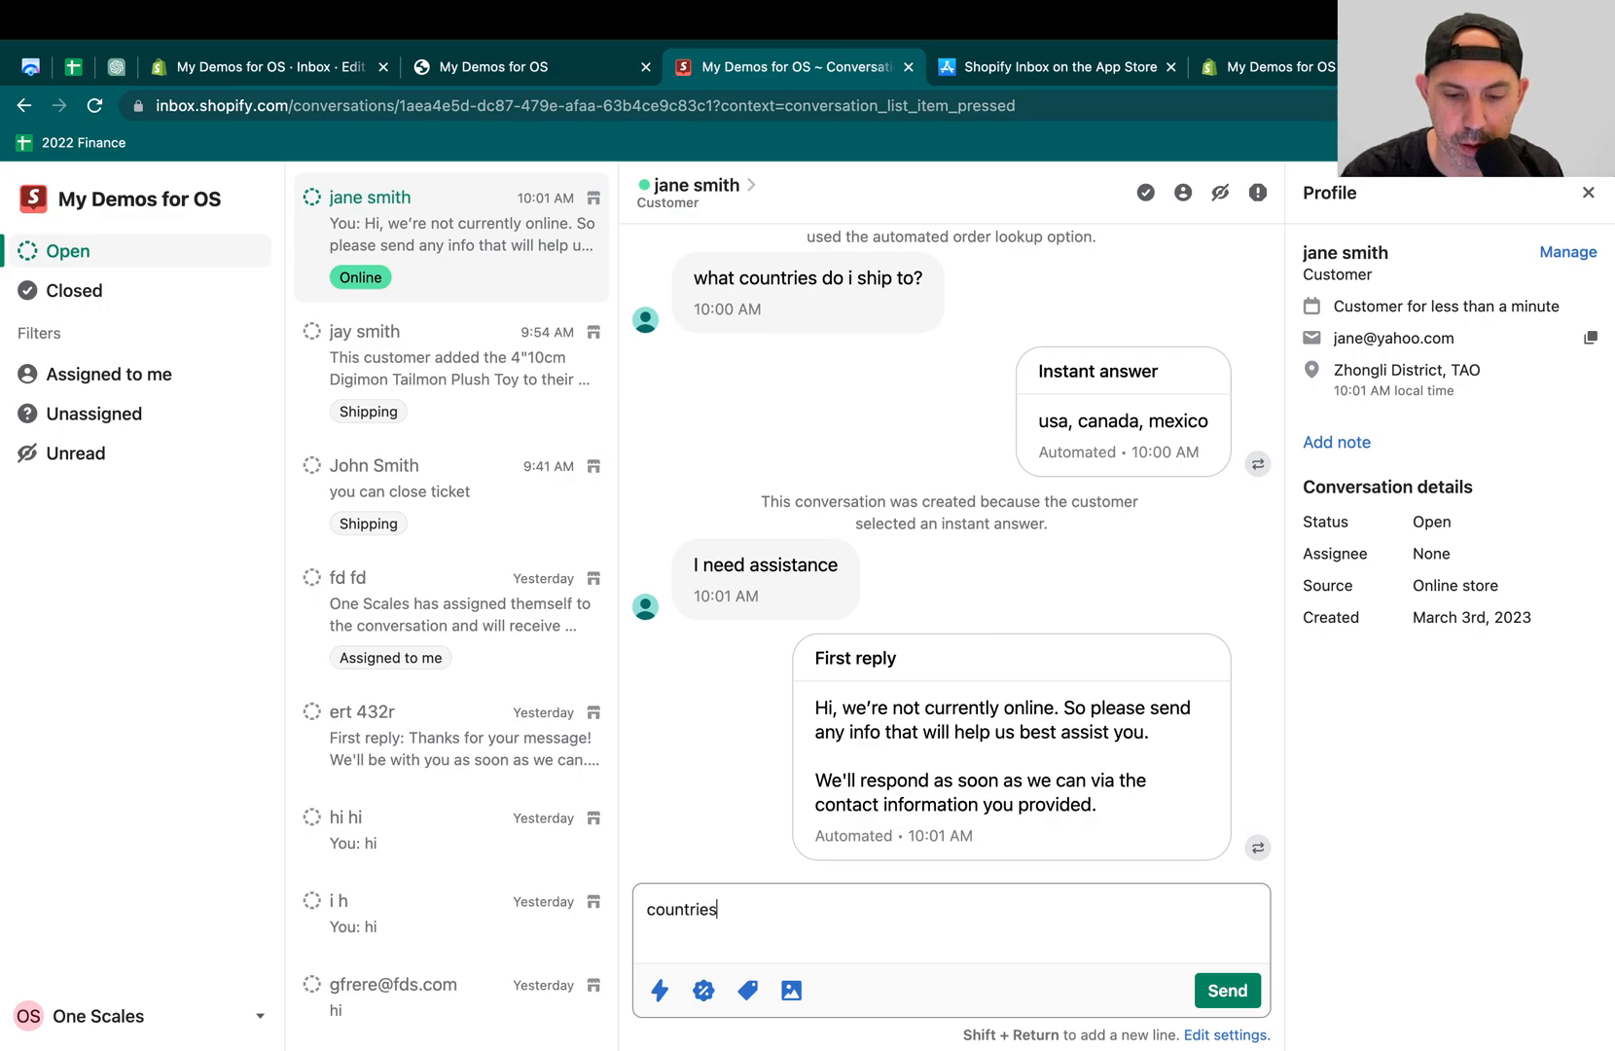
{"action": "left_click", "coordinate": [658, 992]}
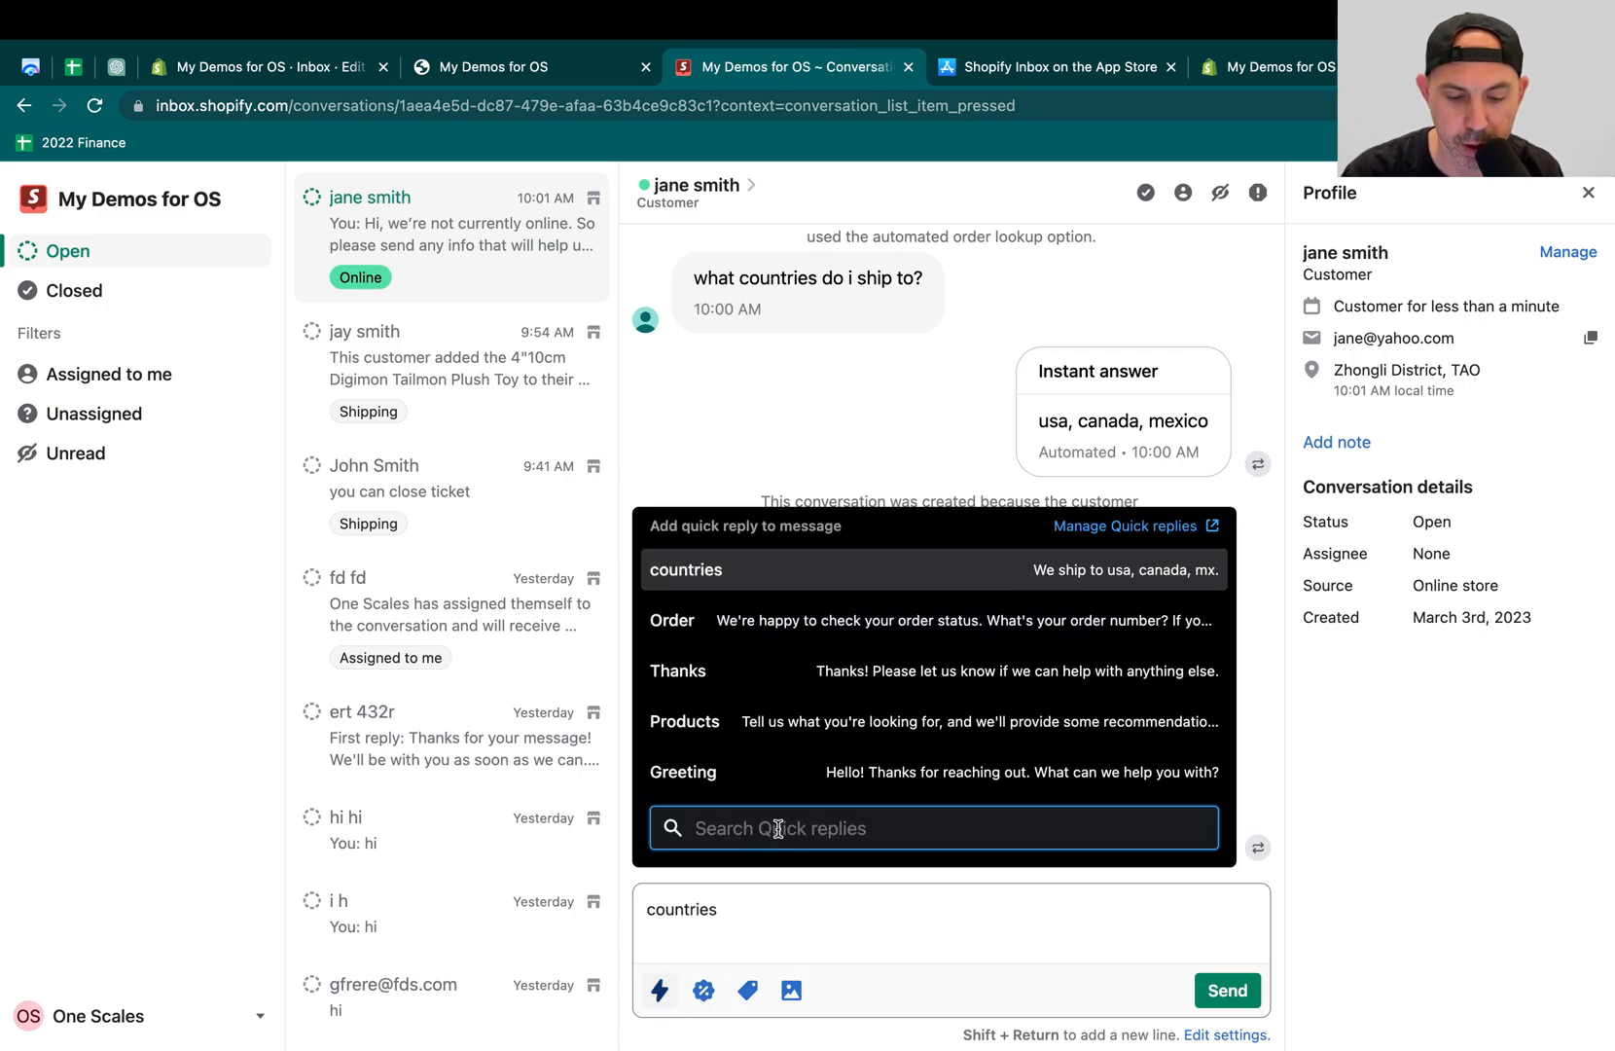
{"action": "type", "text": "countri"}
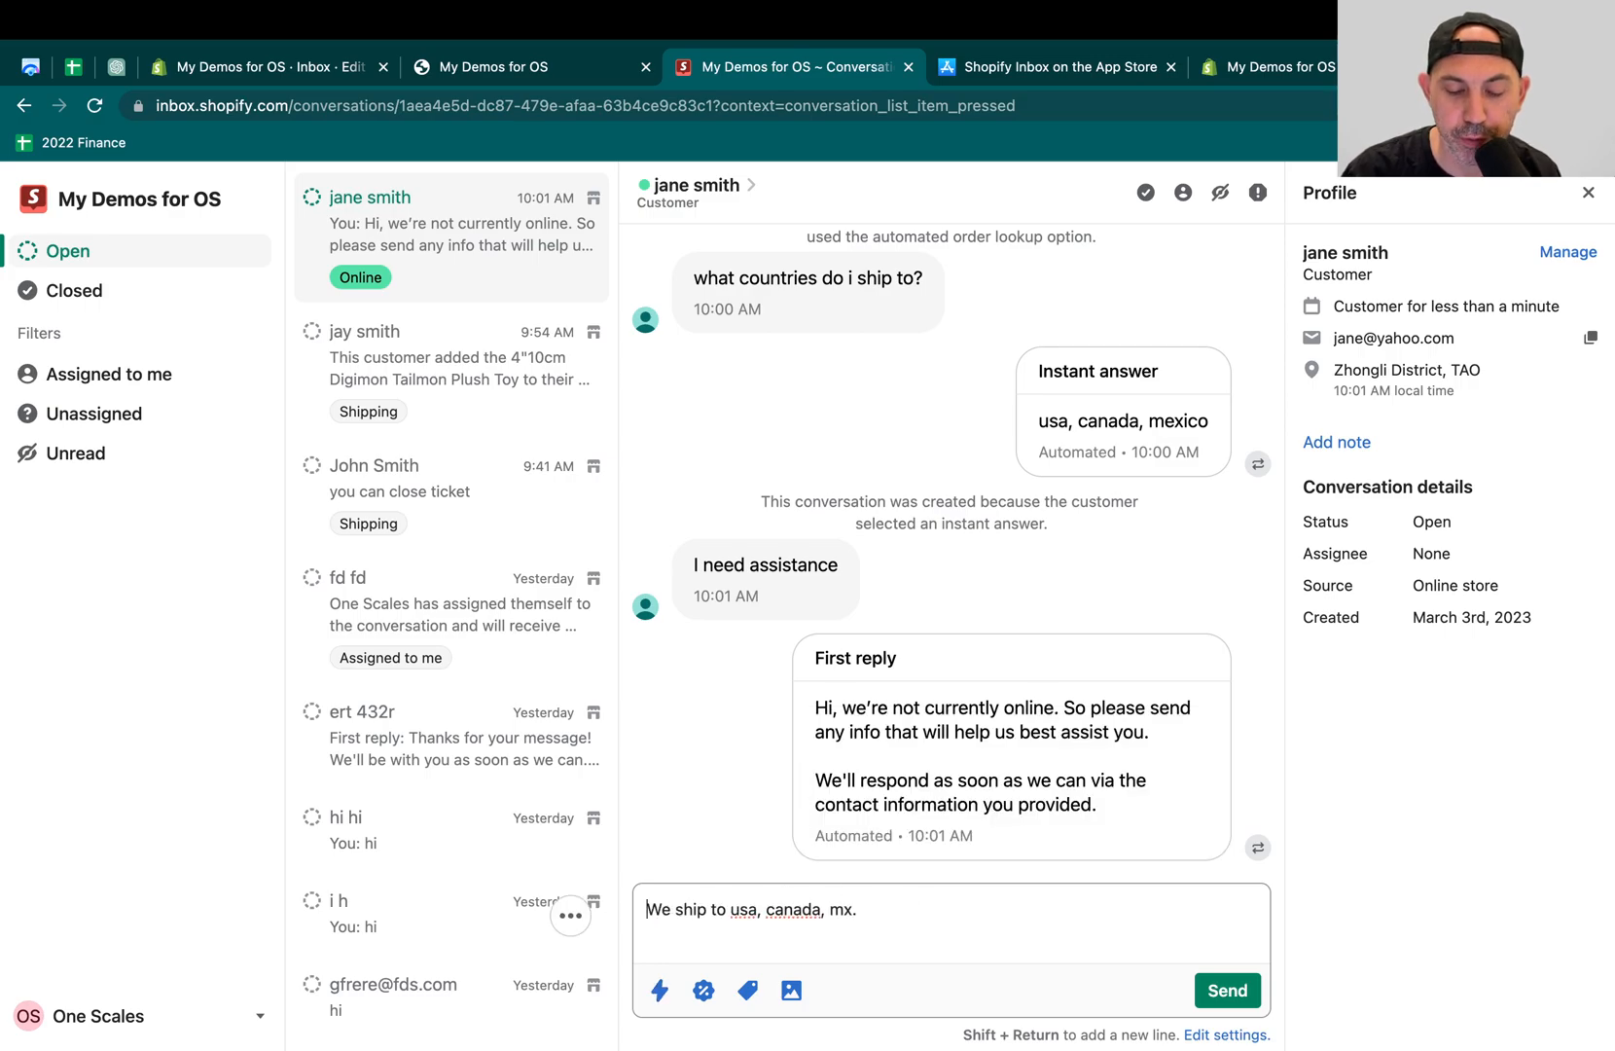
{"action": "left_click", "coordinate": [657, 991]}
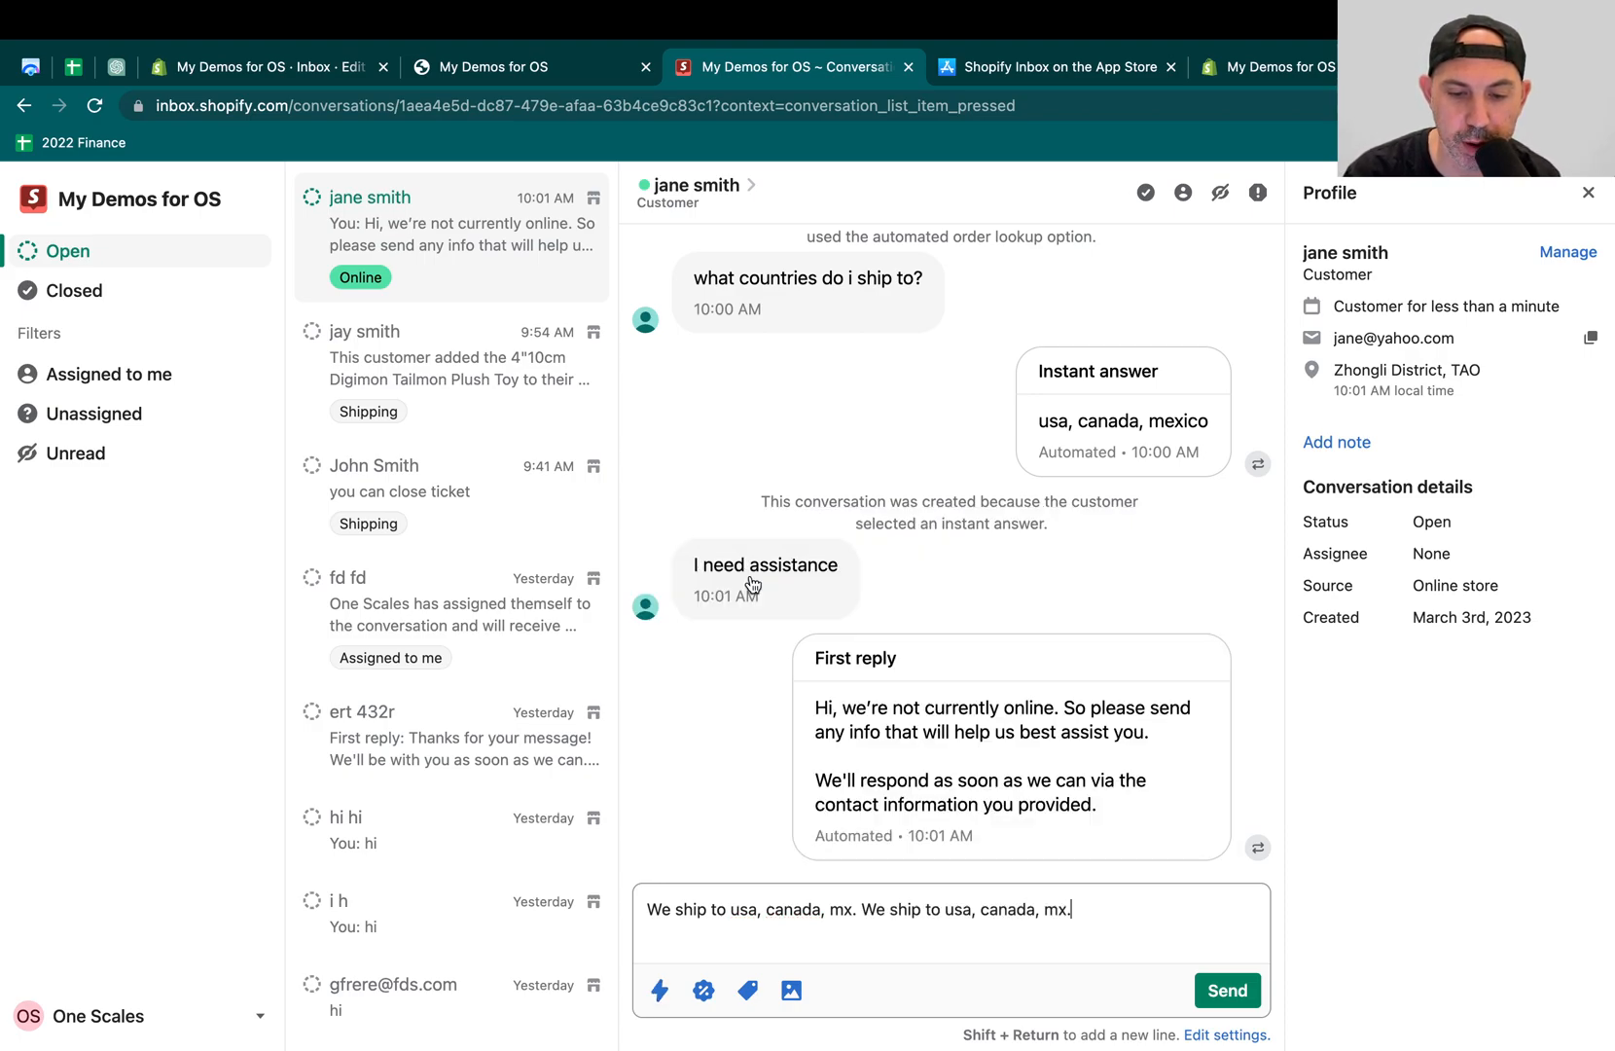
{"action": "left_click", "coordinate": [1225, 990]}
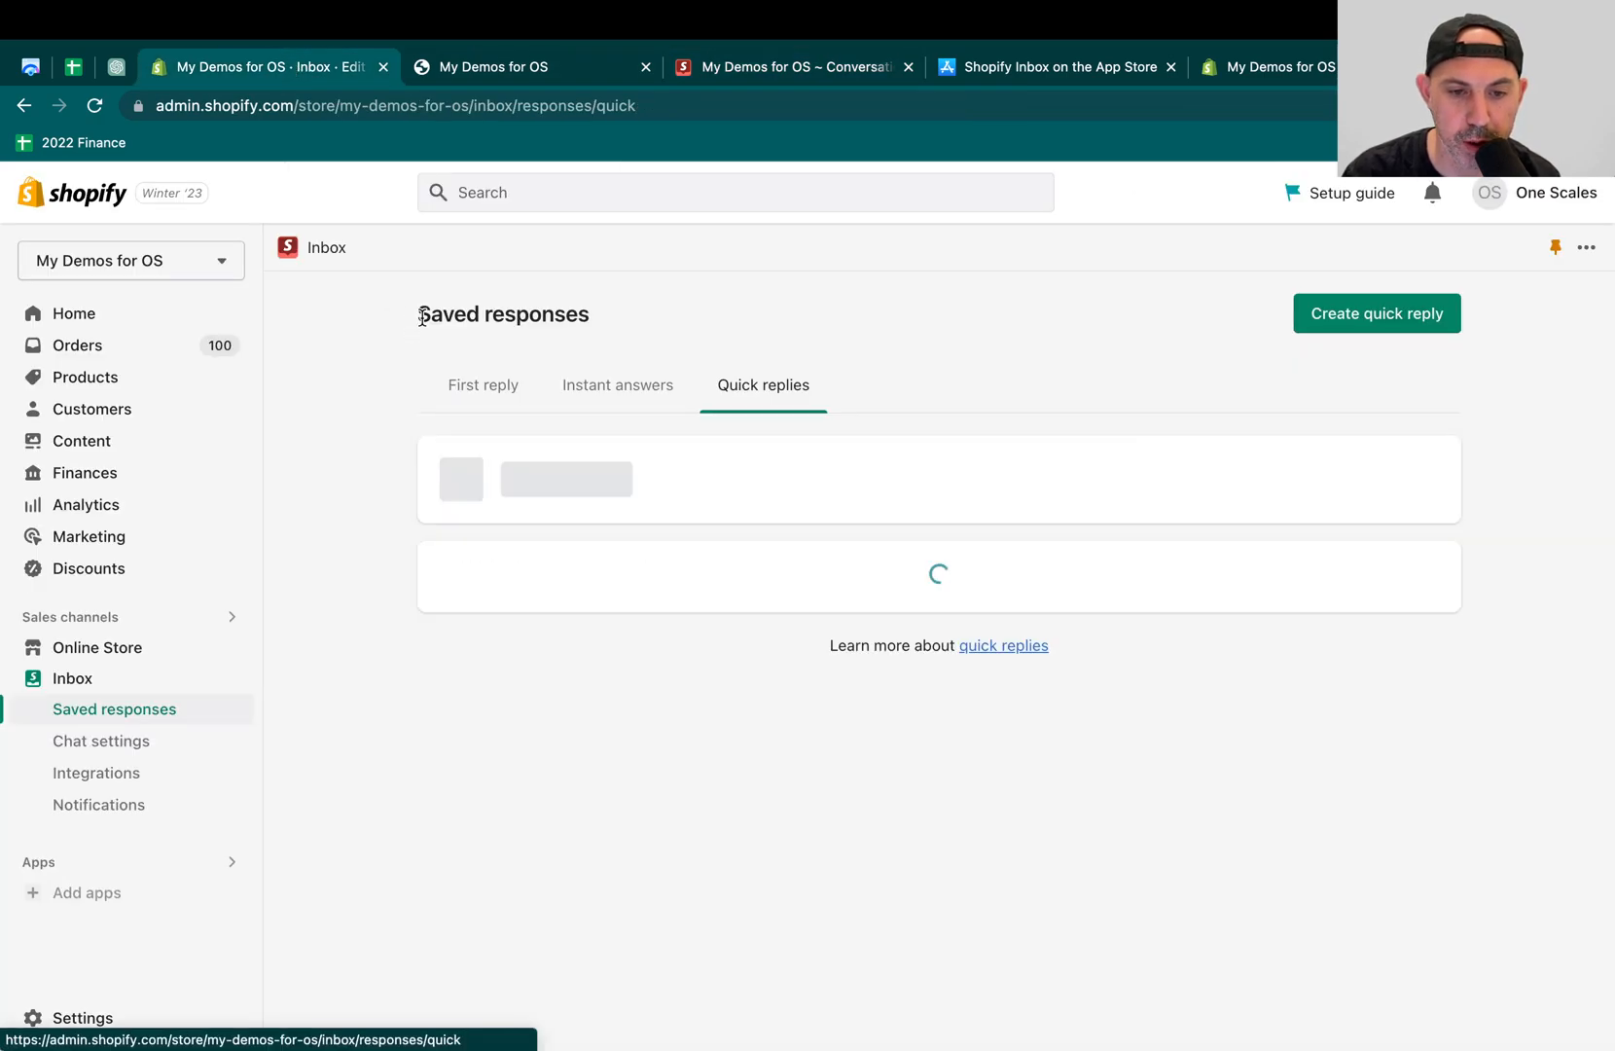
- Reload the storefront, get past the store password page, and reopen the chat widget
{"action": "left_click", "coordinate": [482, 384]}
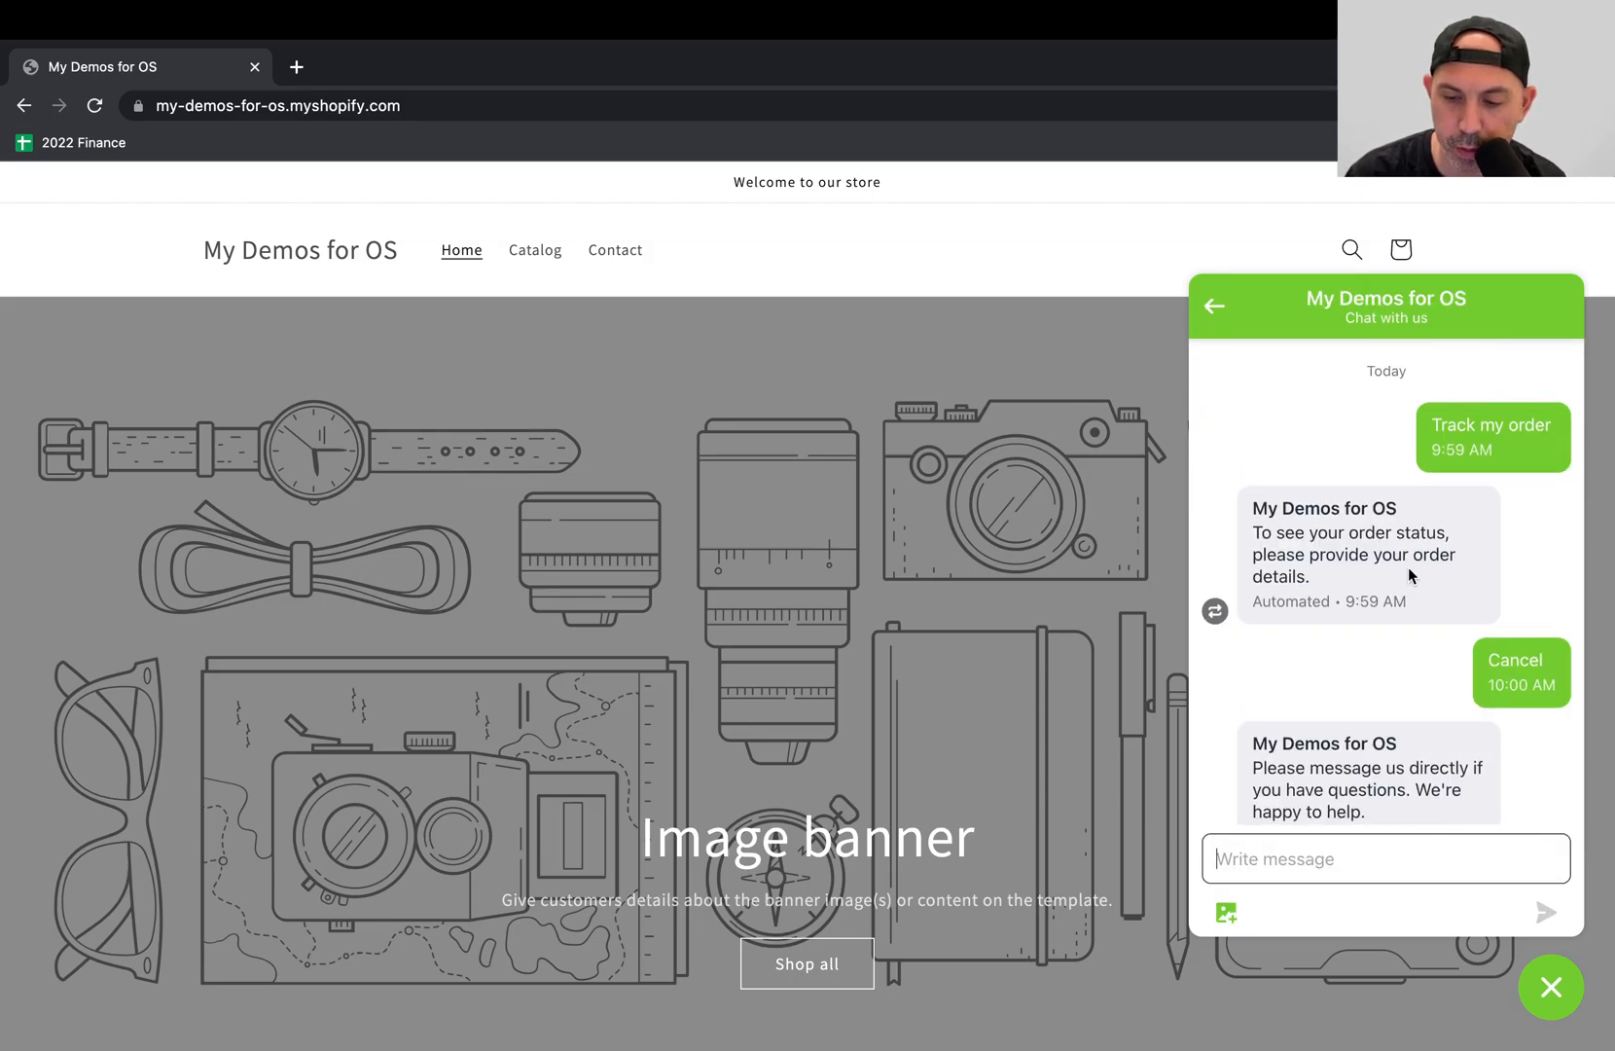
{"action": "left_click", "coordinate": [1550, 987]}
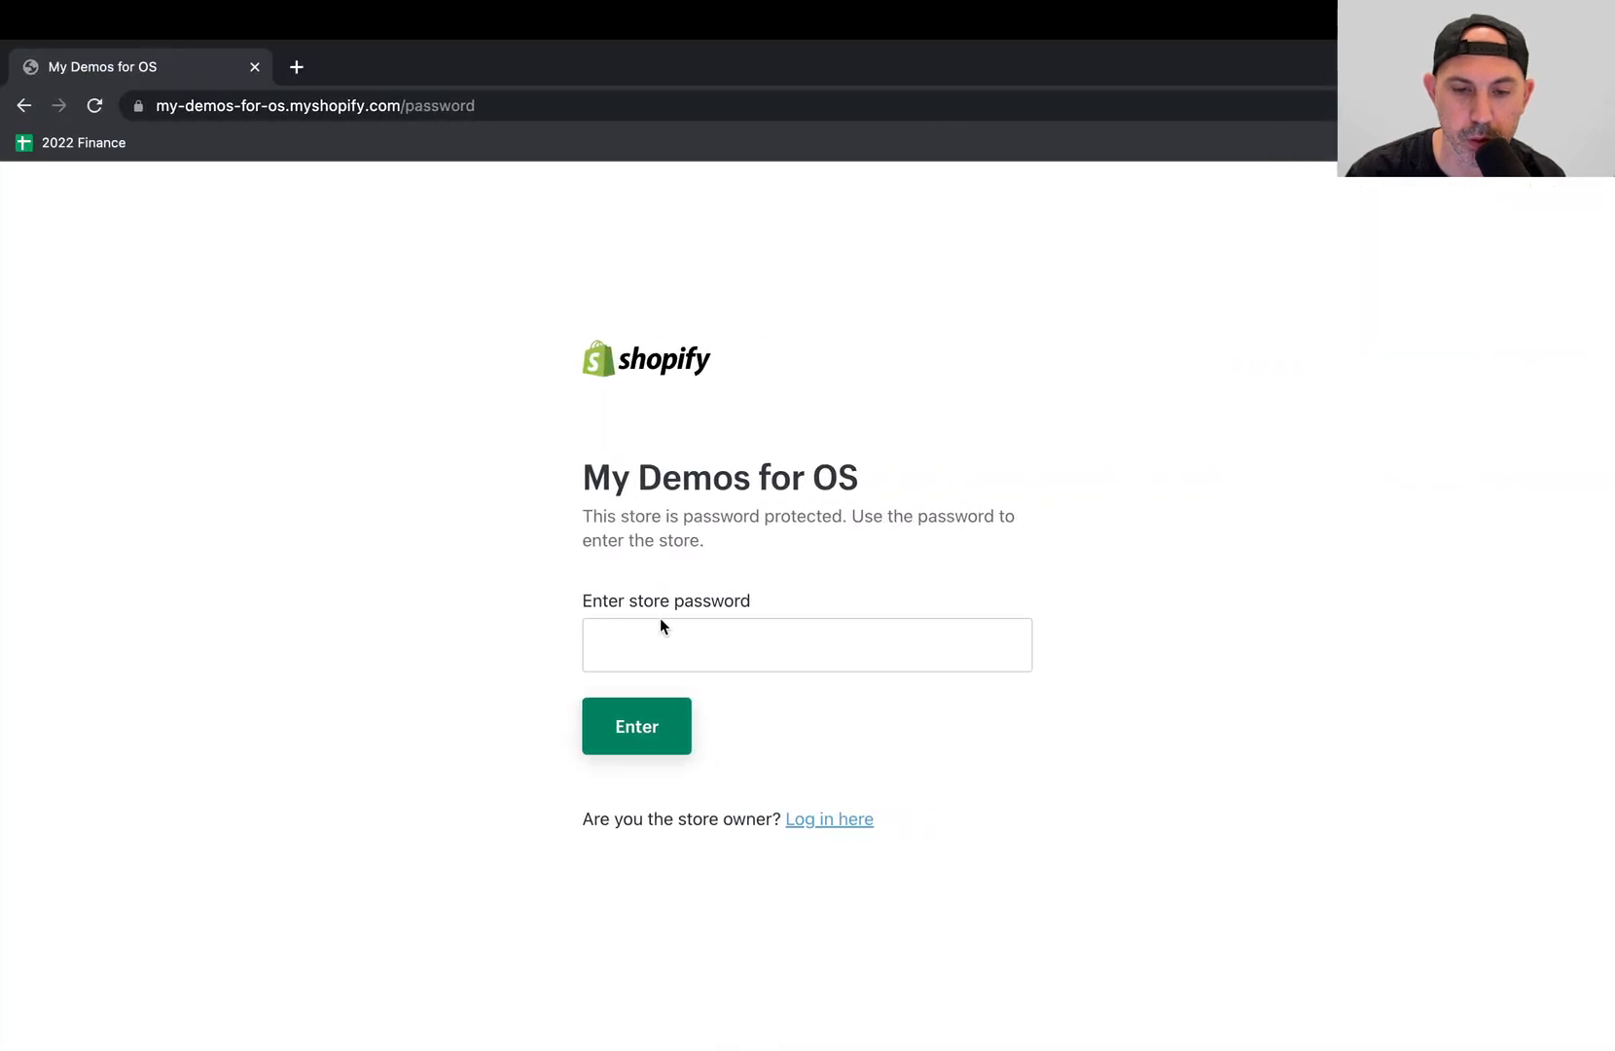
{"action": "left_click", "coordinate": [635, 725]}
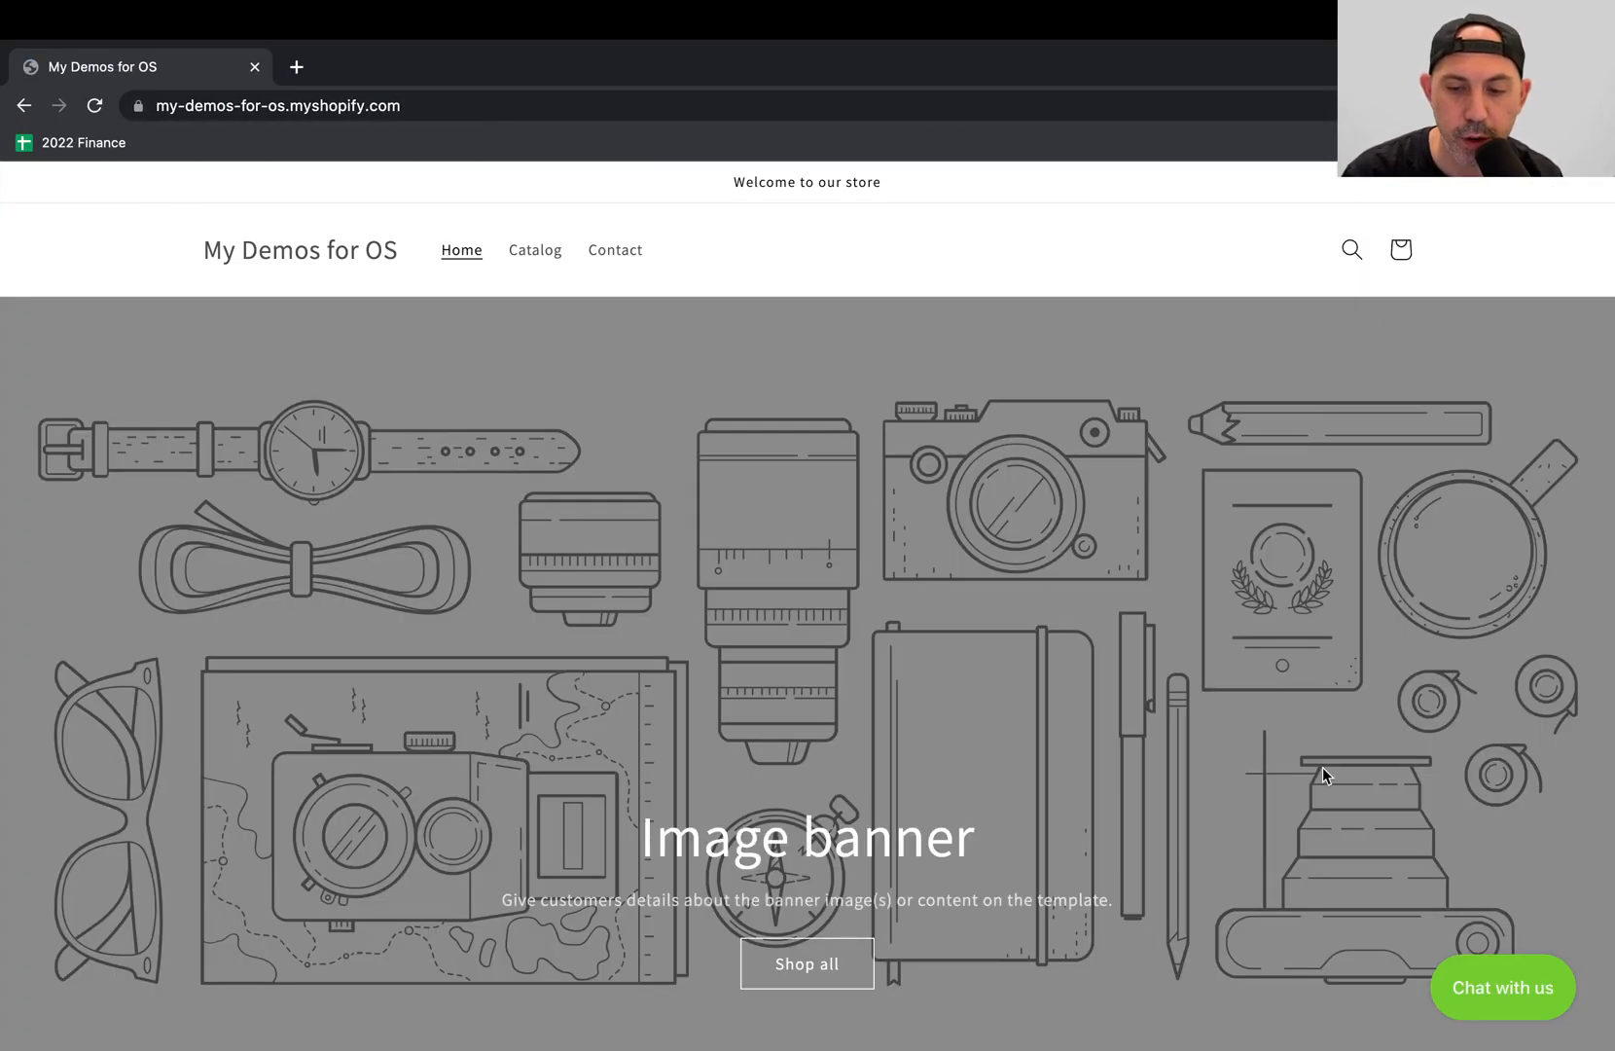
{"action": "left_click", "coordinate": [1500, 987]}
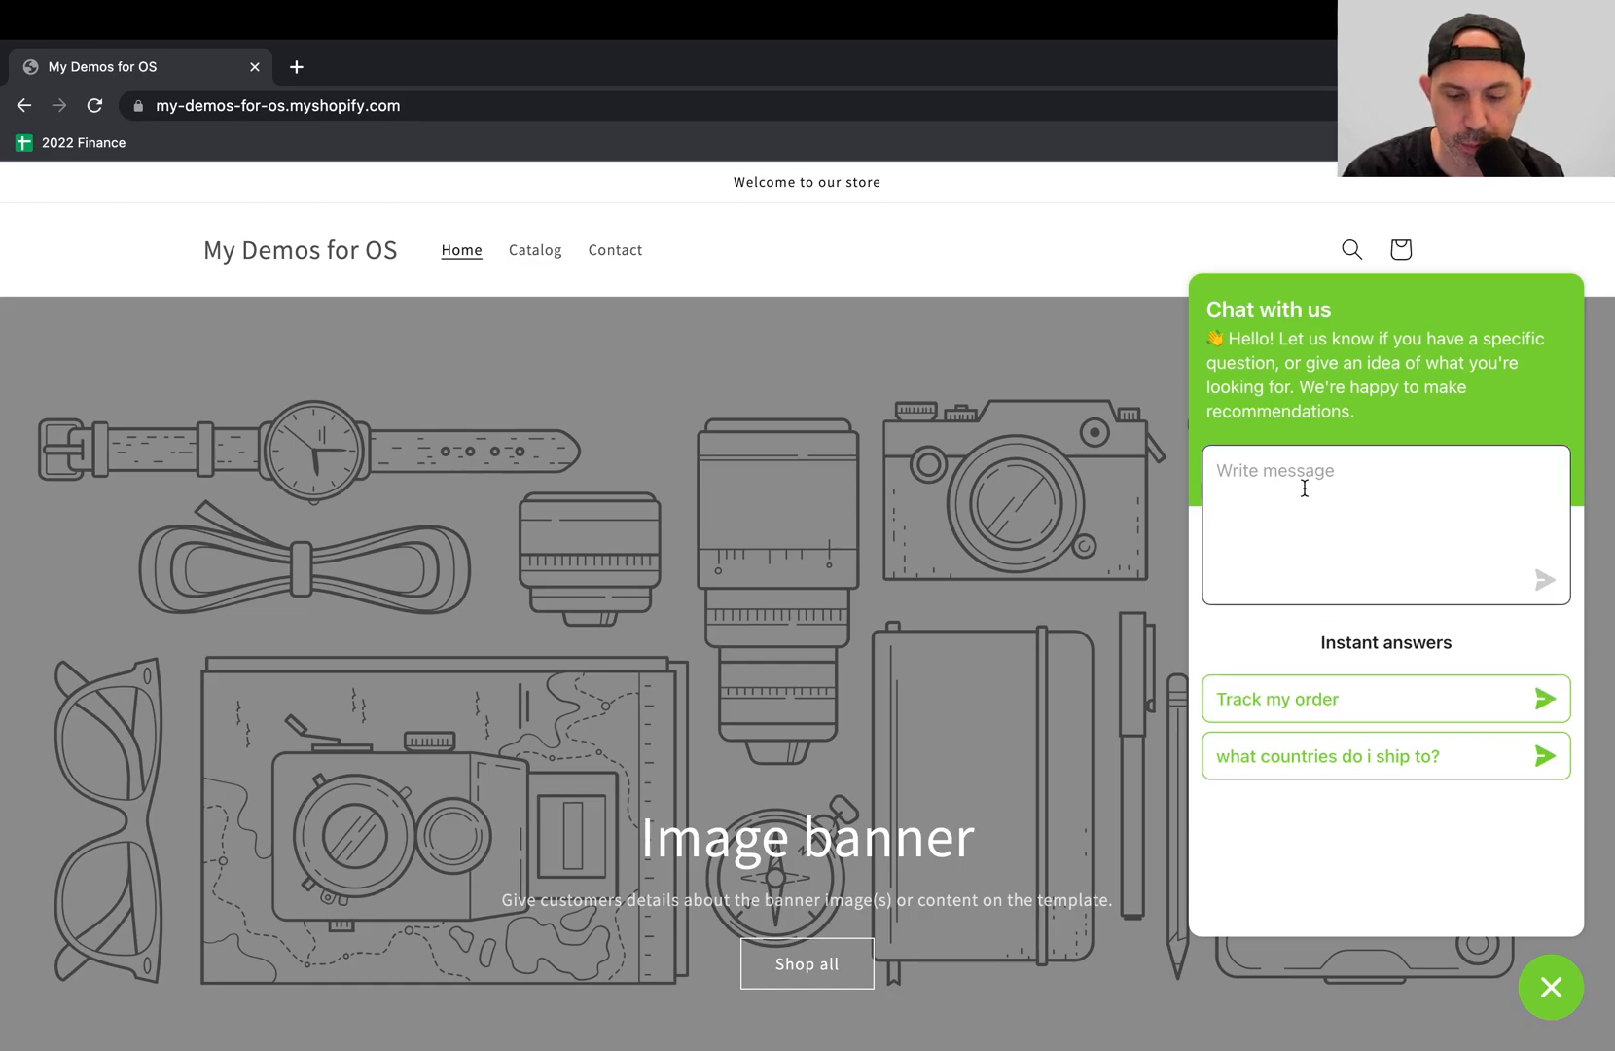
{"action": "type", "text": "can you"}
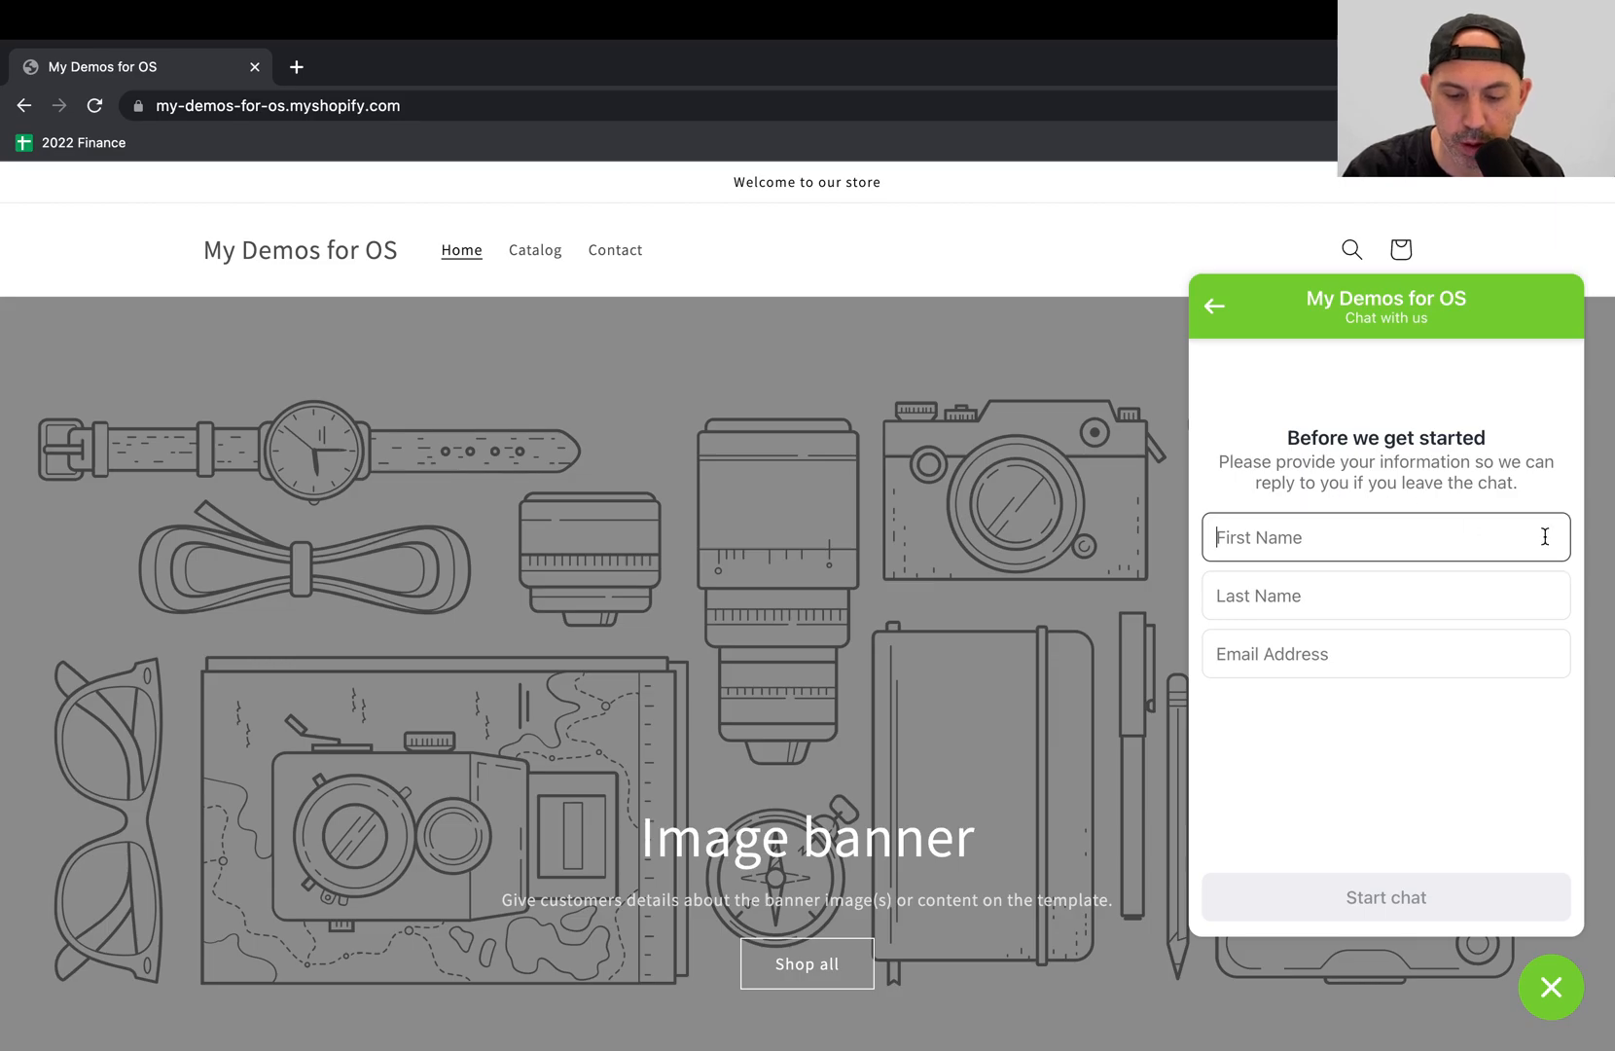
{"action": "type", "text": "j1"}
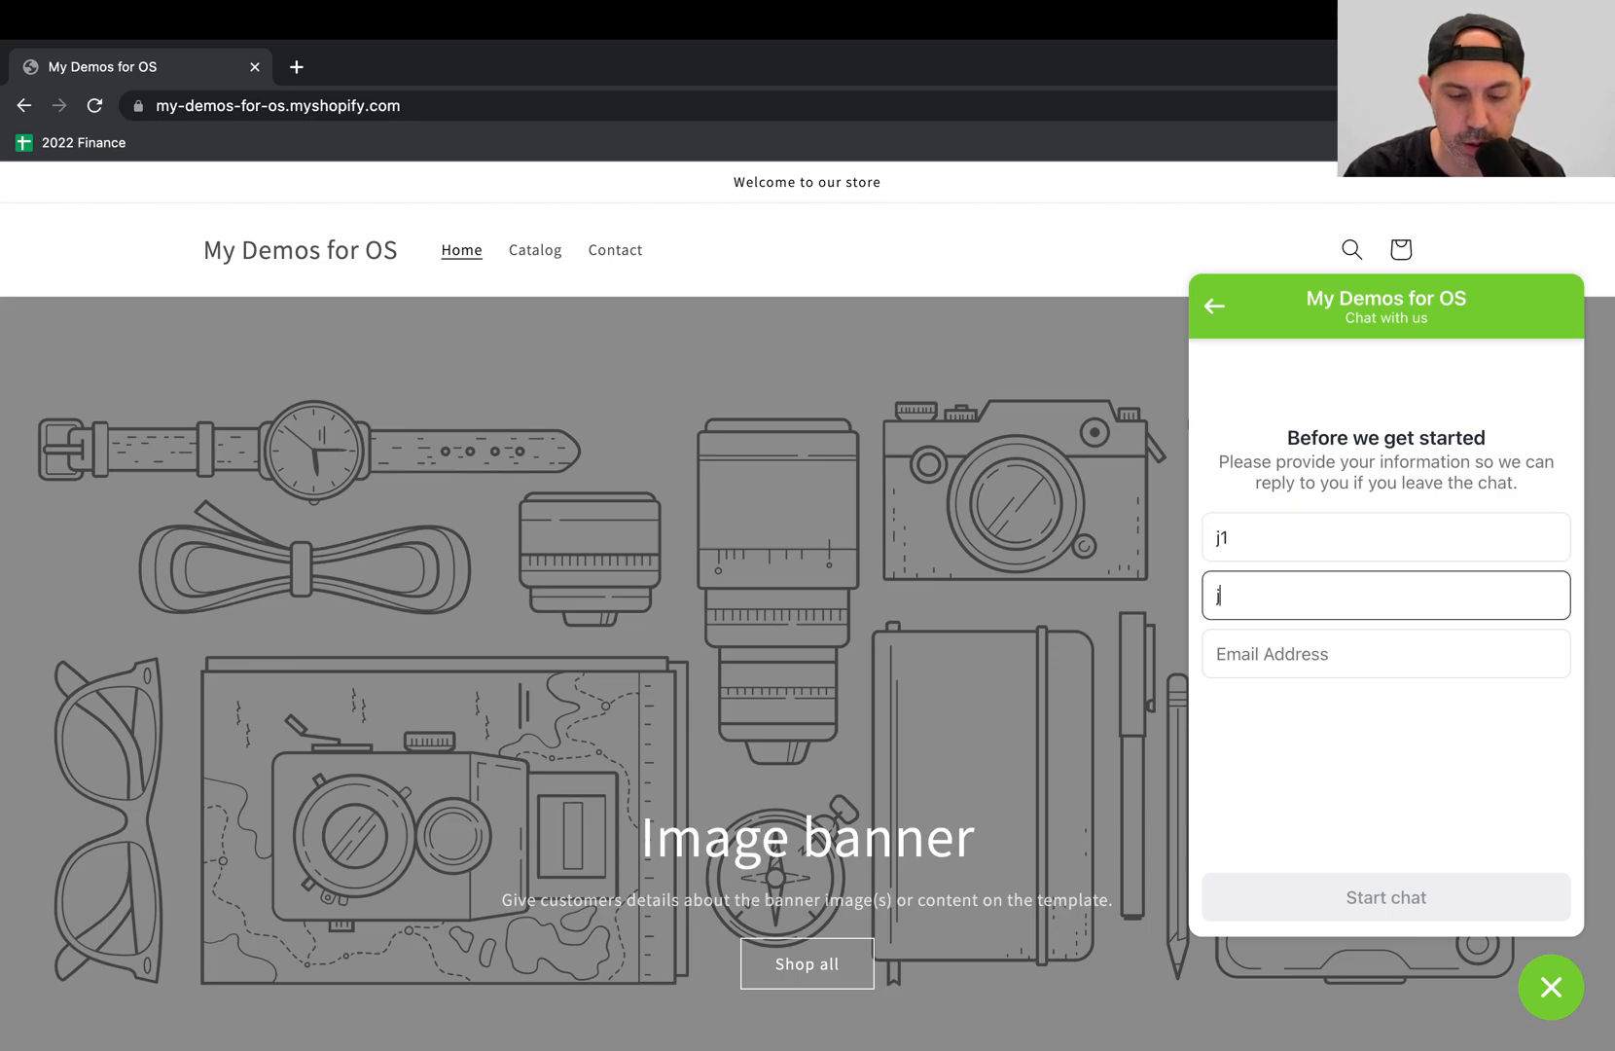
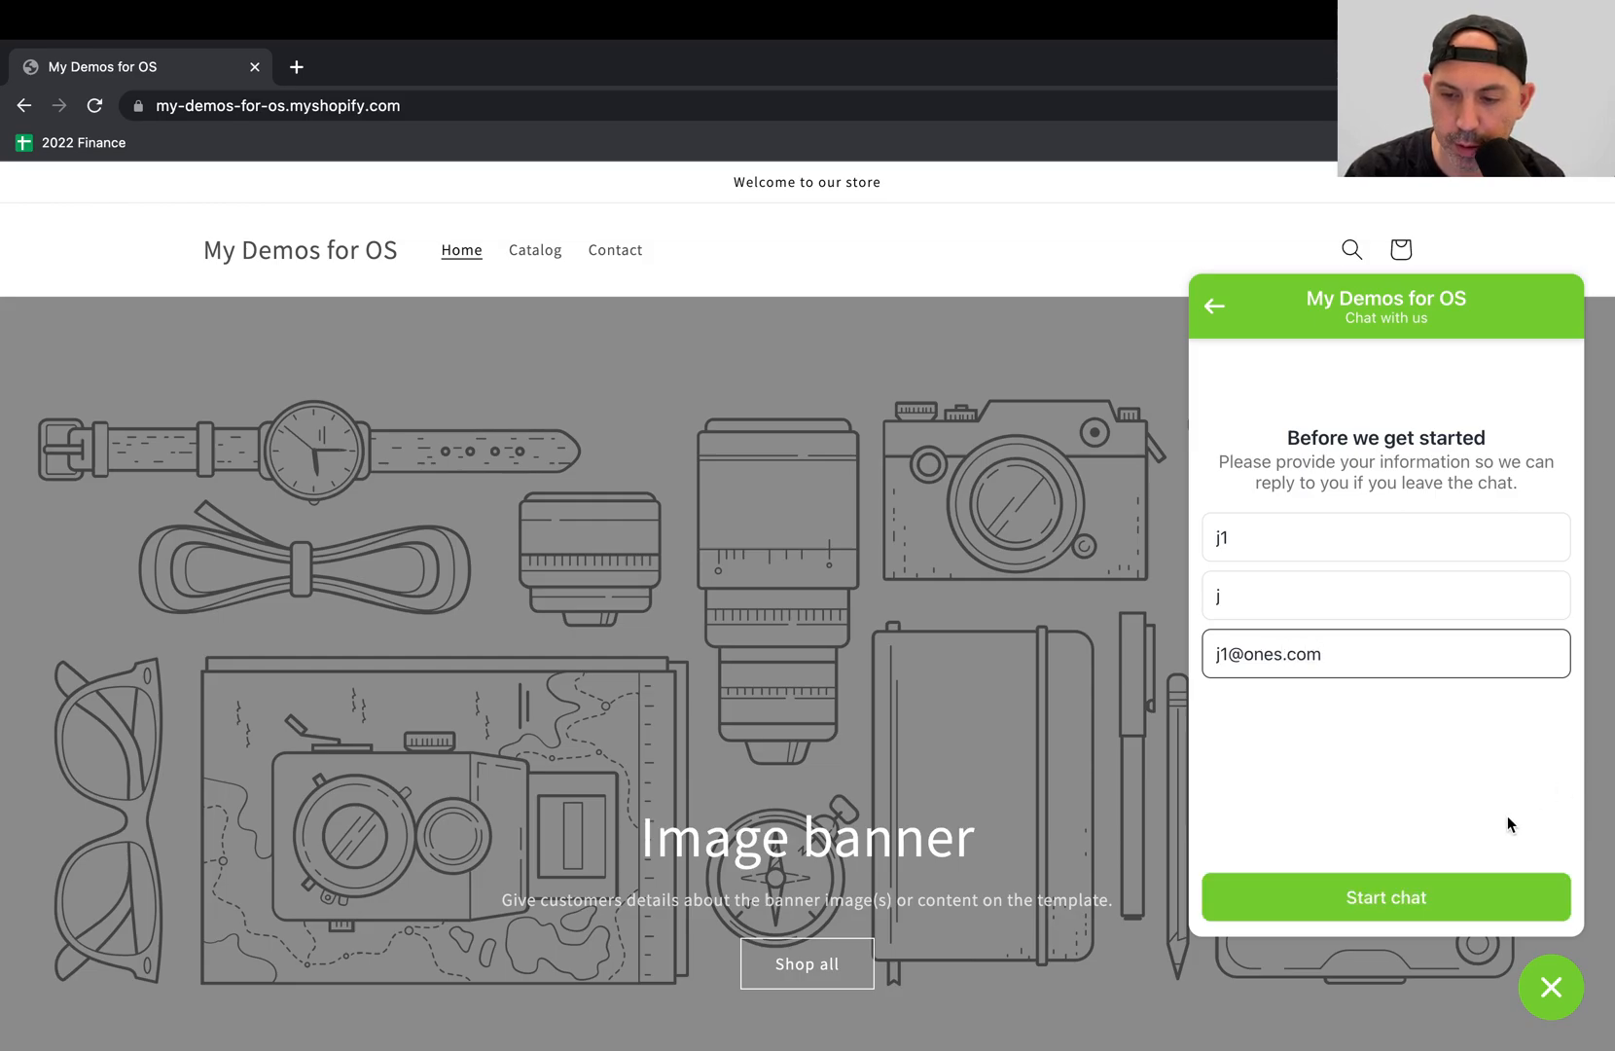
{"action": "left_click", "coordinate": [1384, 896]}
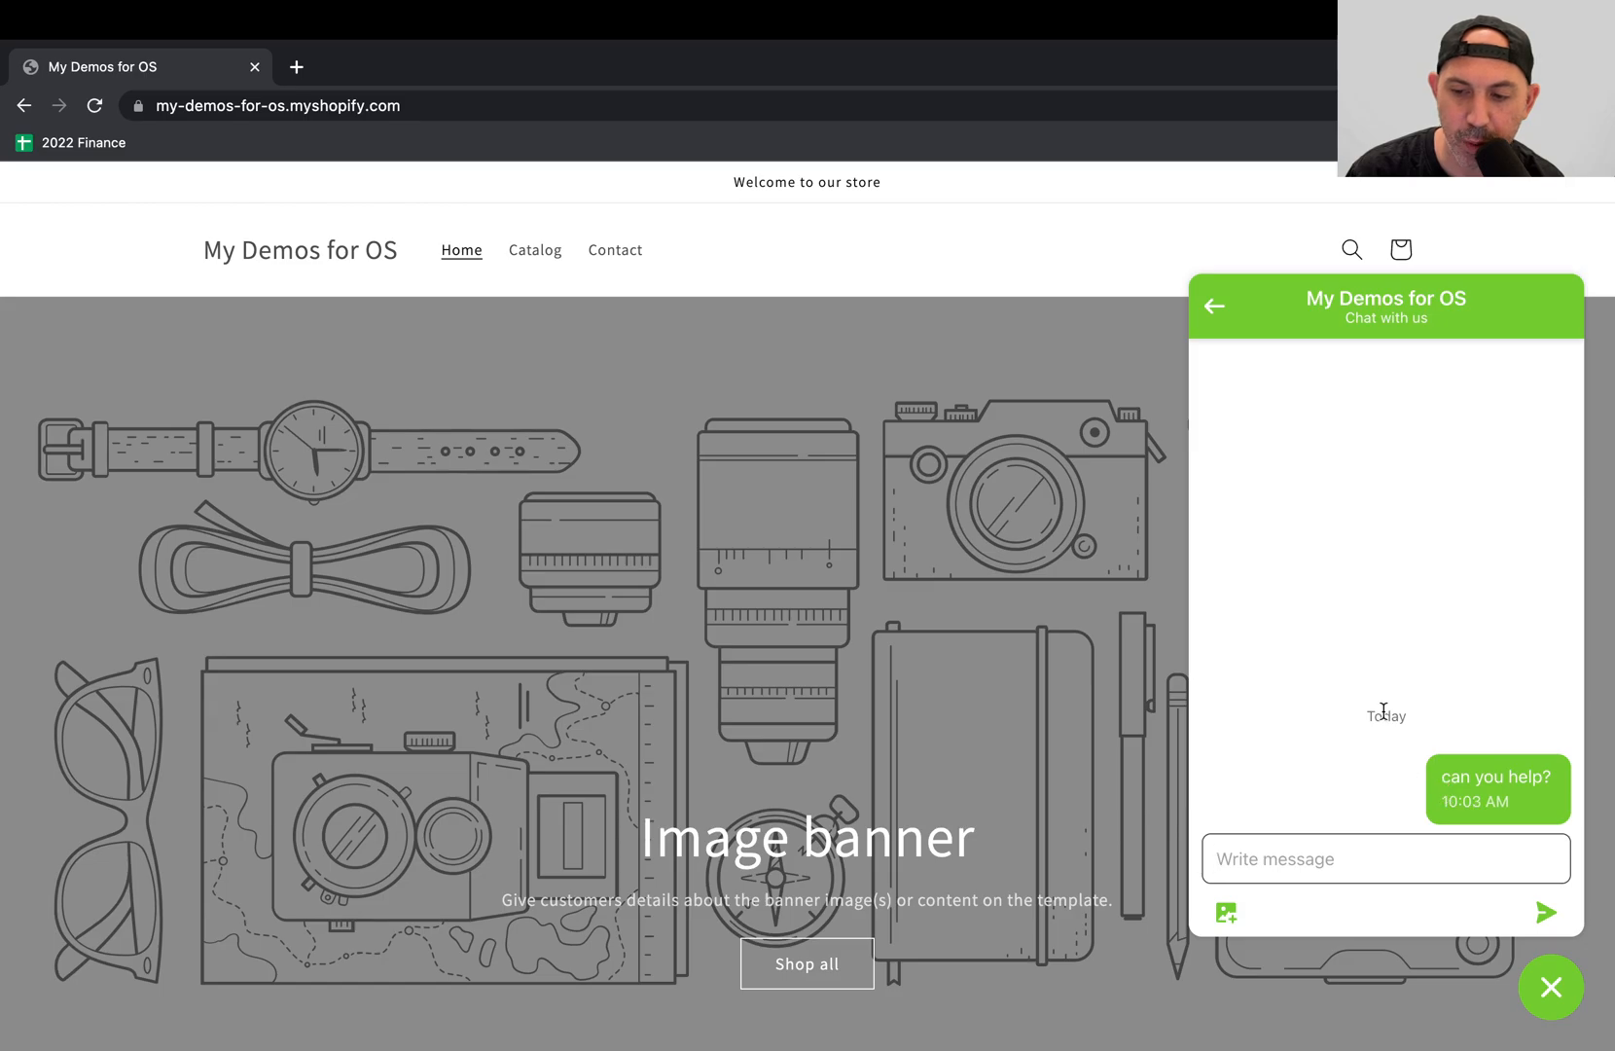
{"action": "mouse_move", "coordinate": [1528, 743]}
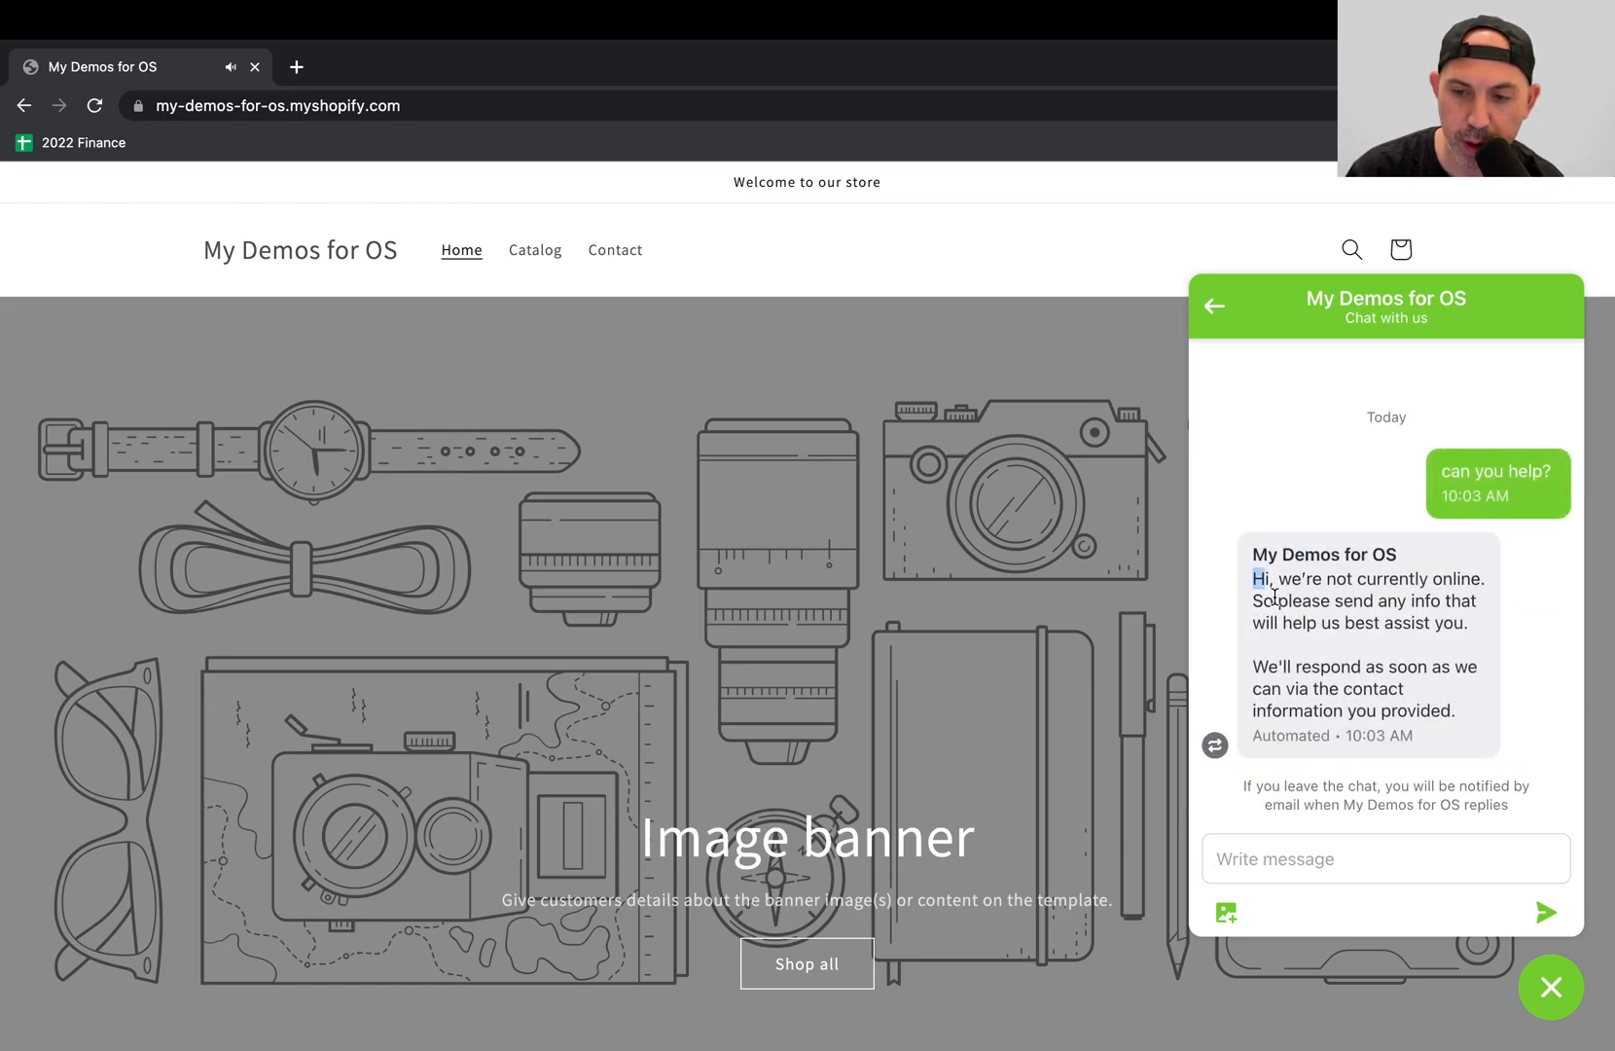
{"action": "left_click_drag", "start_coordinate": [1258, 578], "coordinate": [1460, 712]}
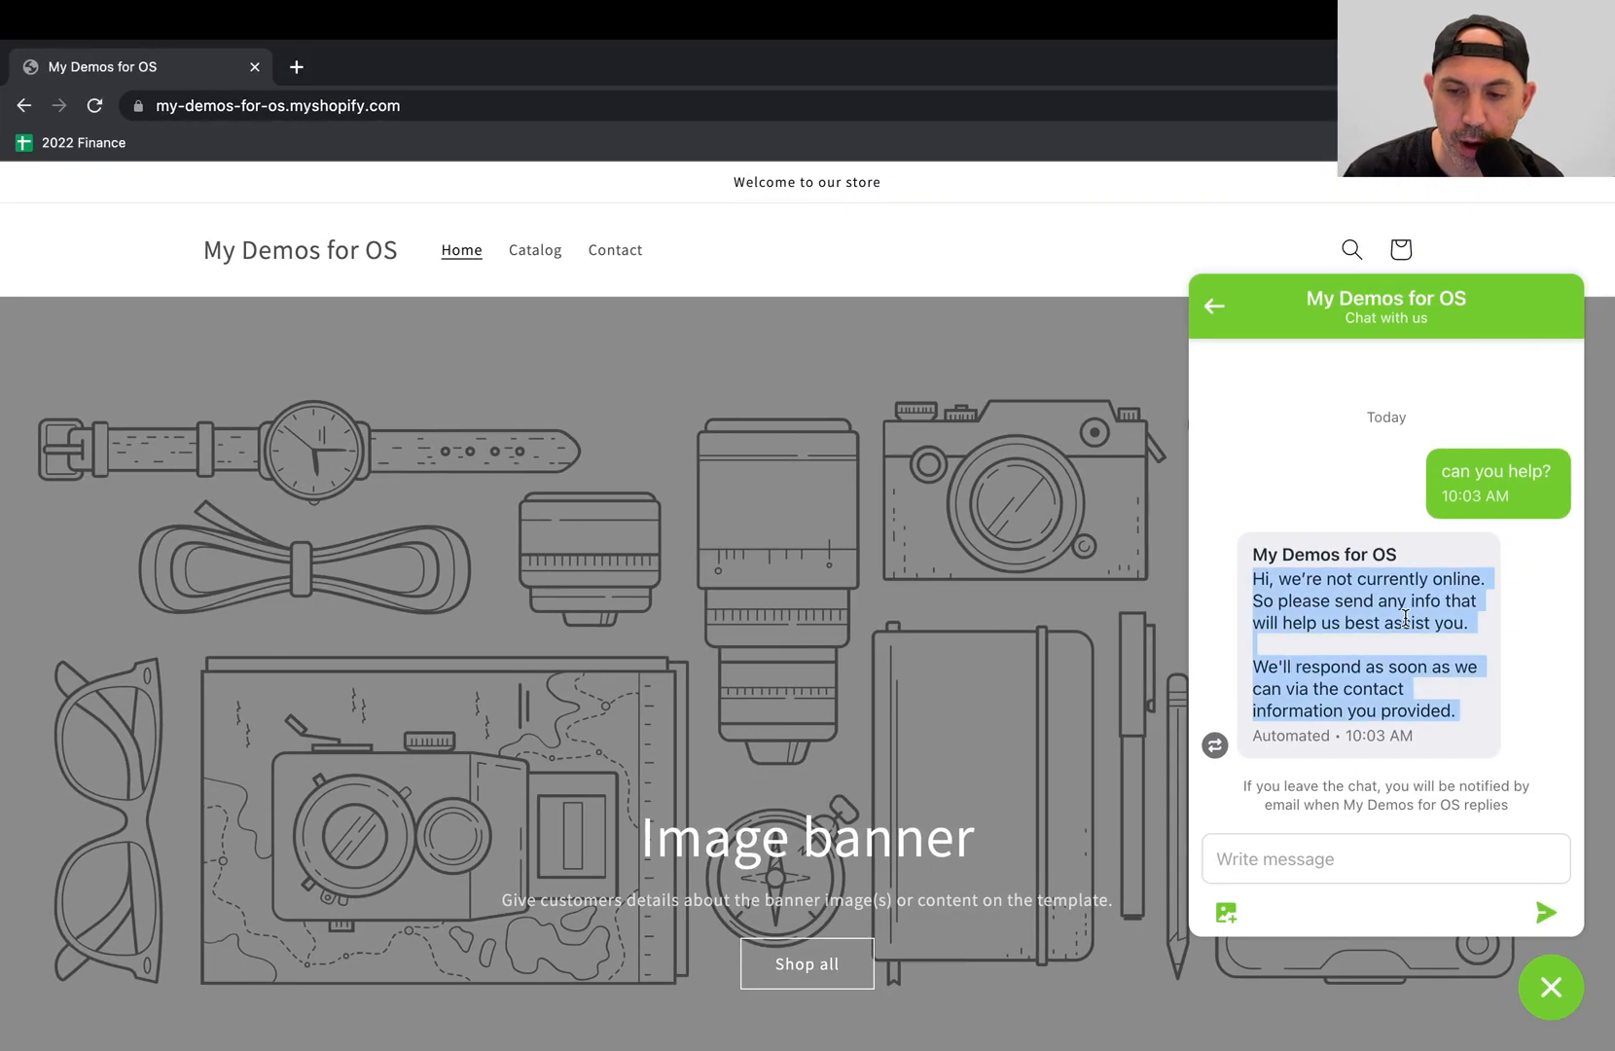
{"action": "left_click", "coordinate": [262, 67]}
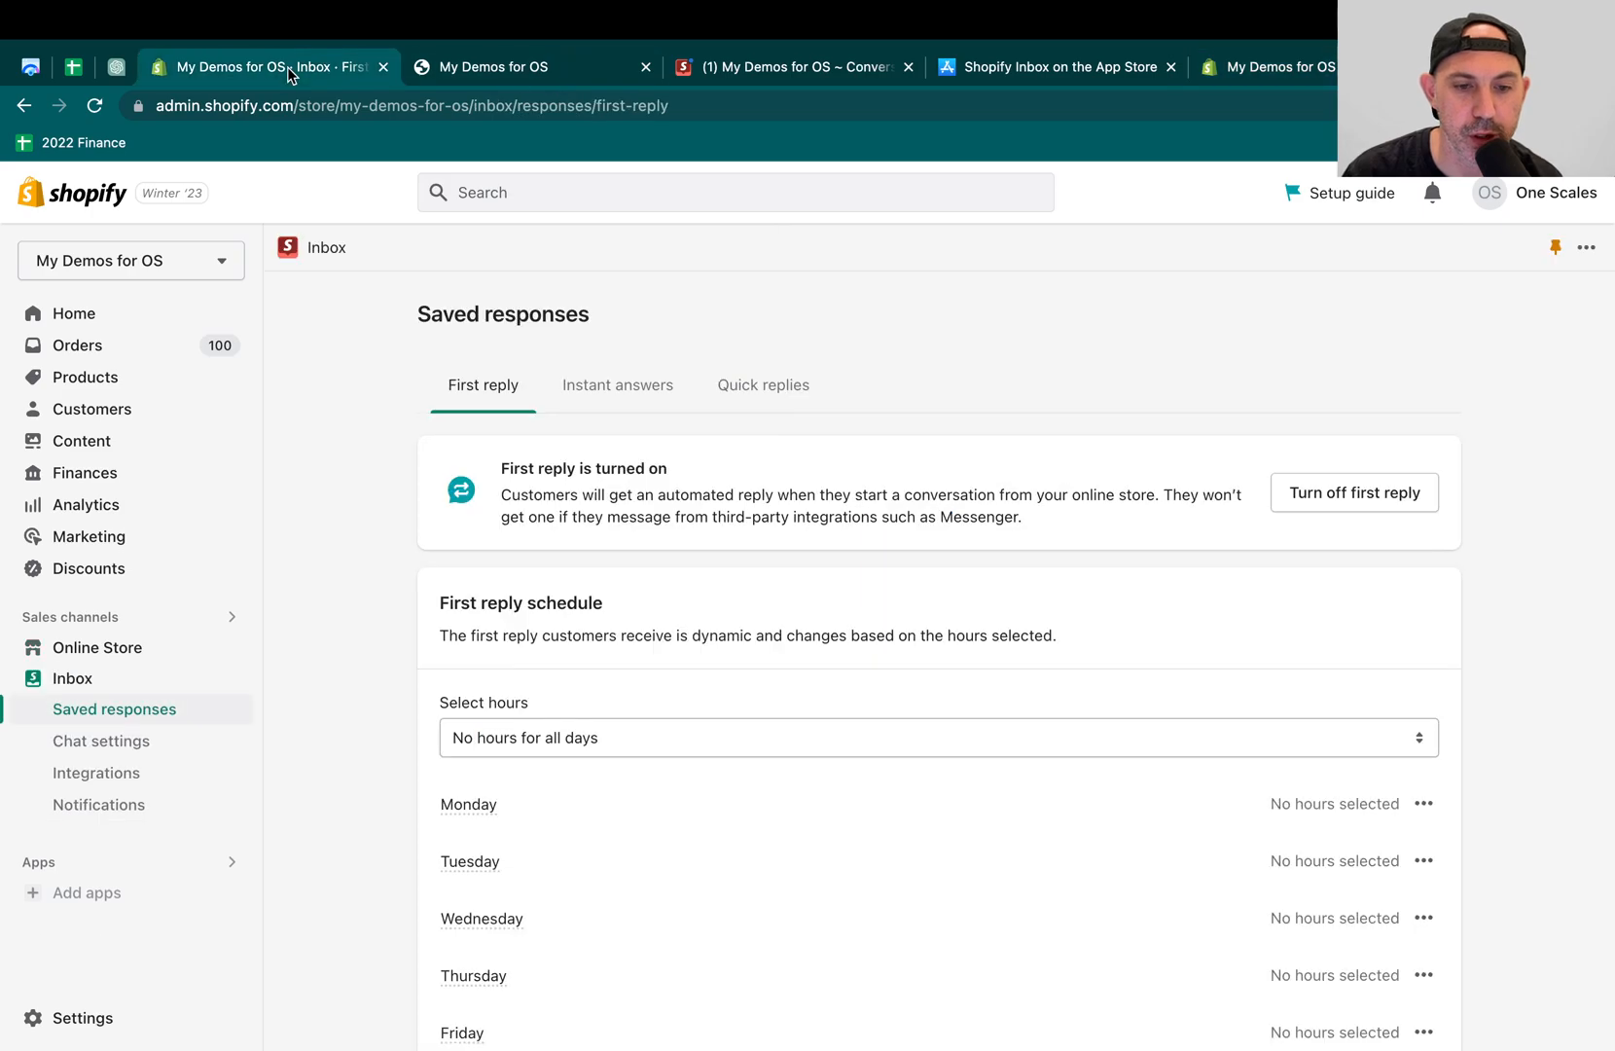
{"action": "mouse_move", "coordinate": [766, 673]}
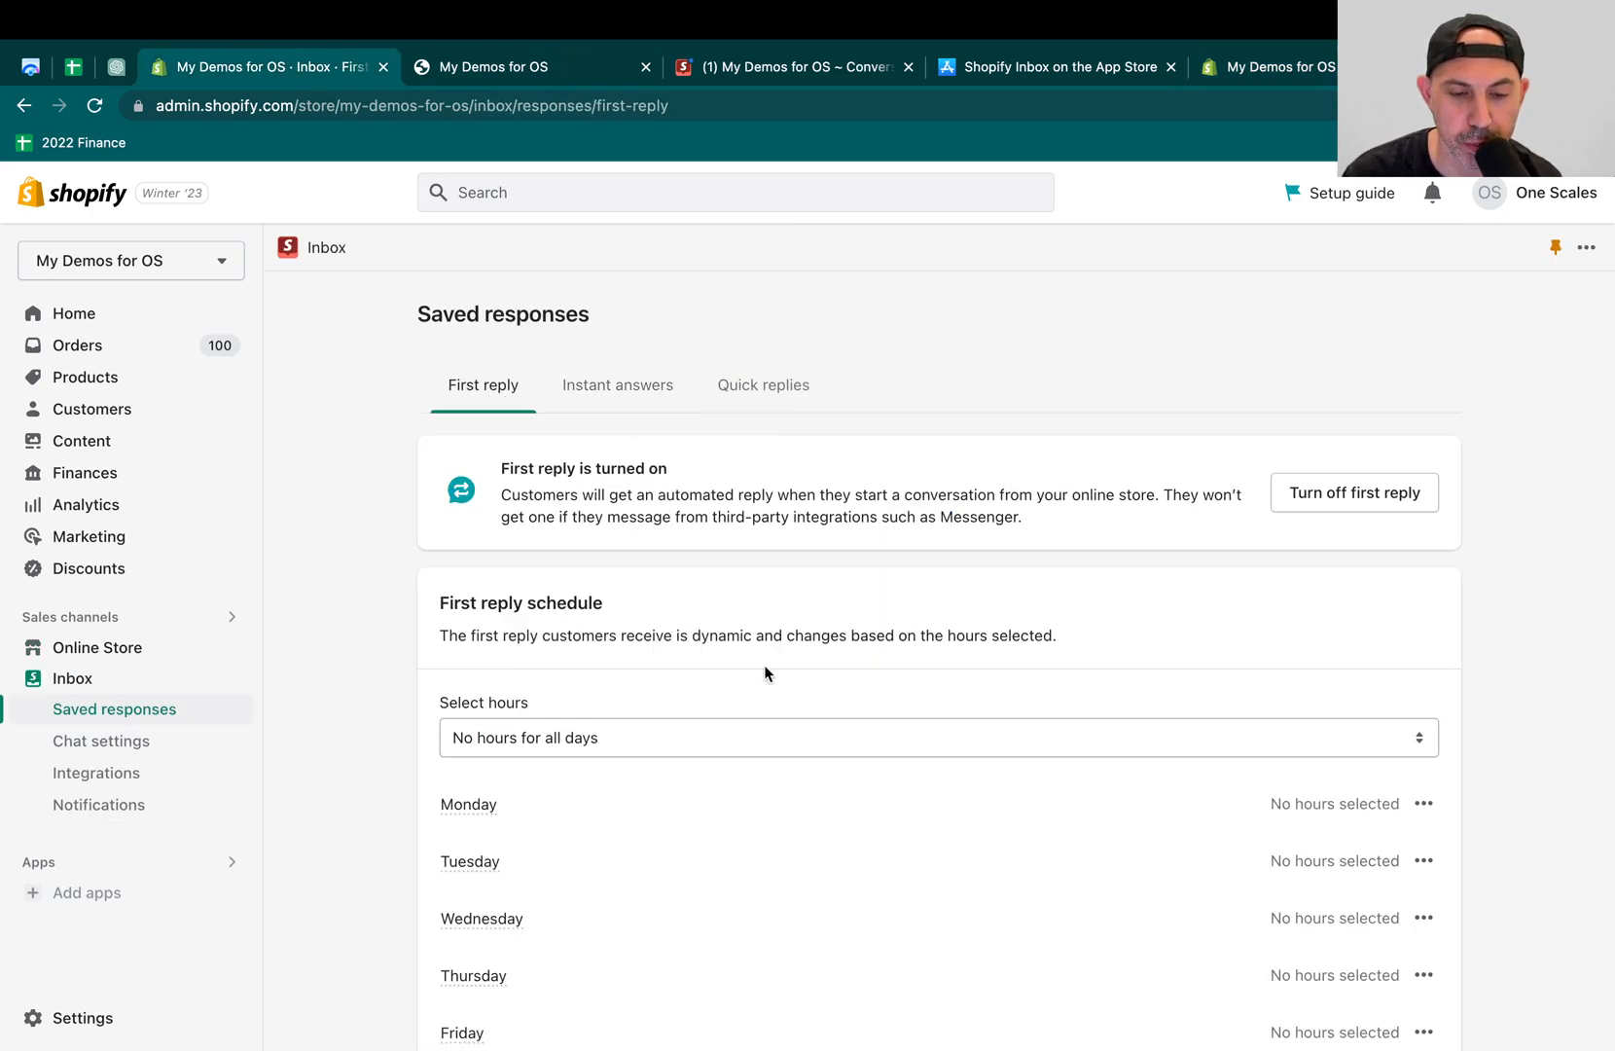
{"action": "scroll", "scroll_direction": "down", "scroll_amount": 3}
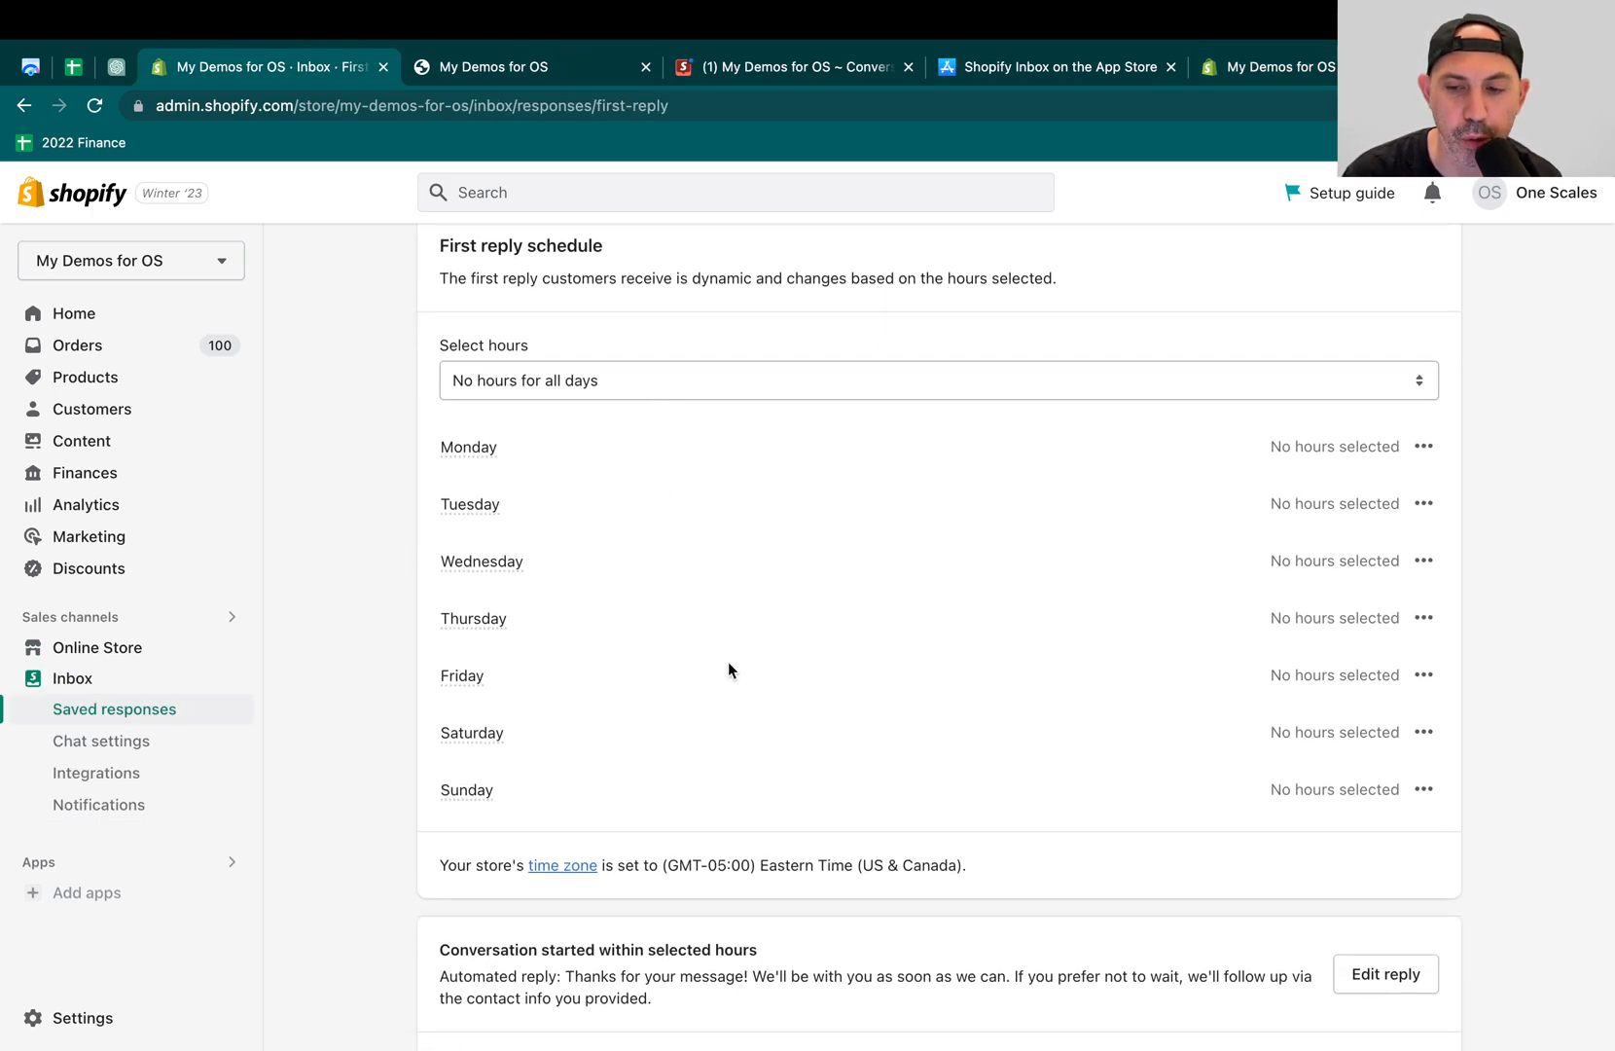
{"action": "mouse_move", "coordinate": [779, 554]}
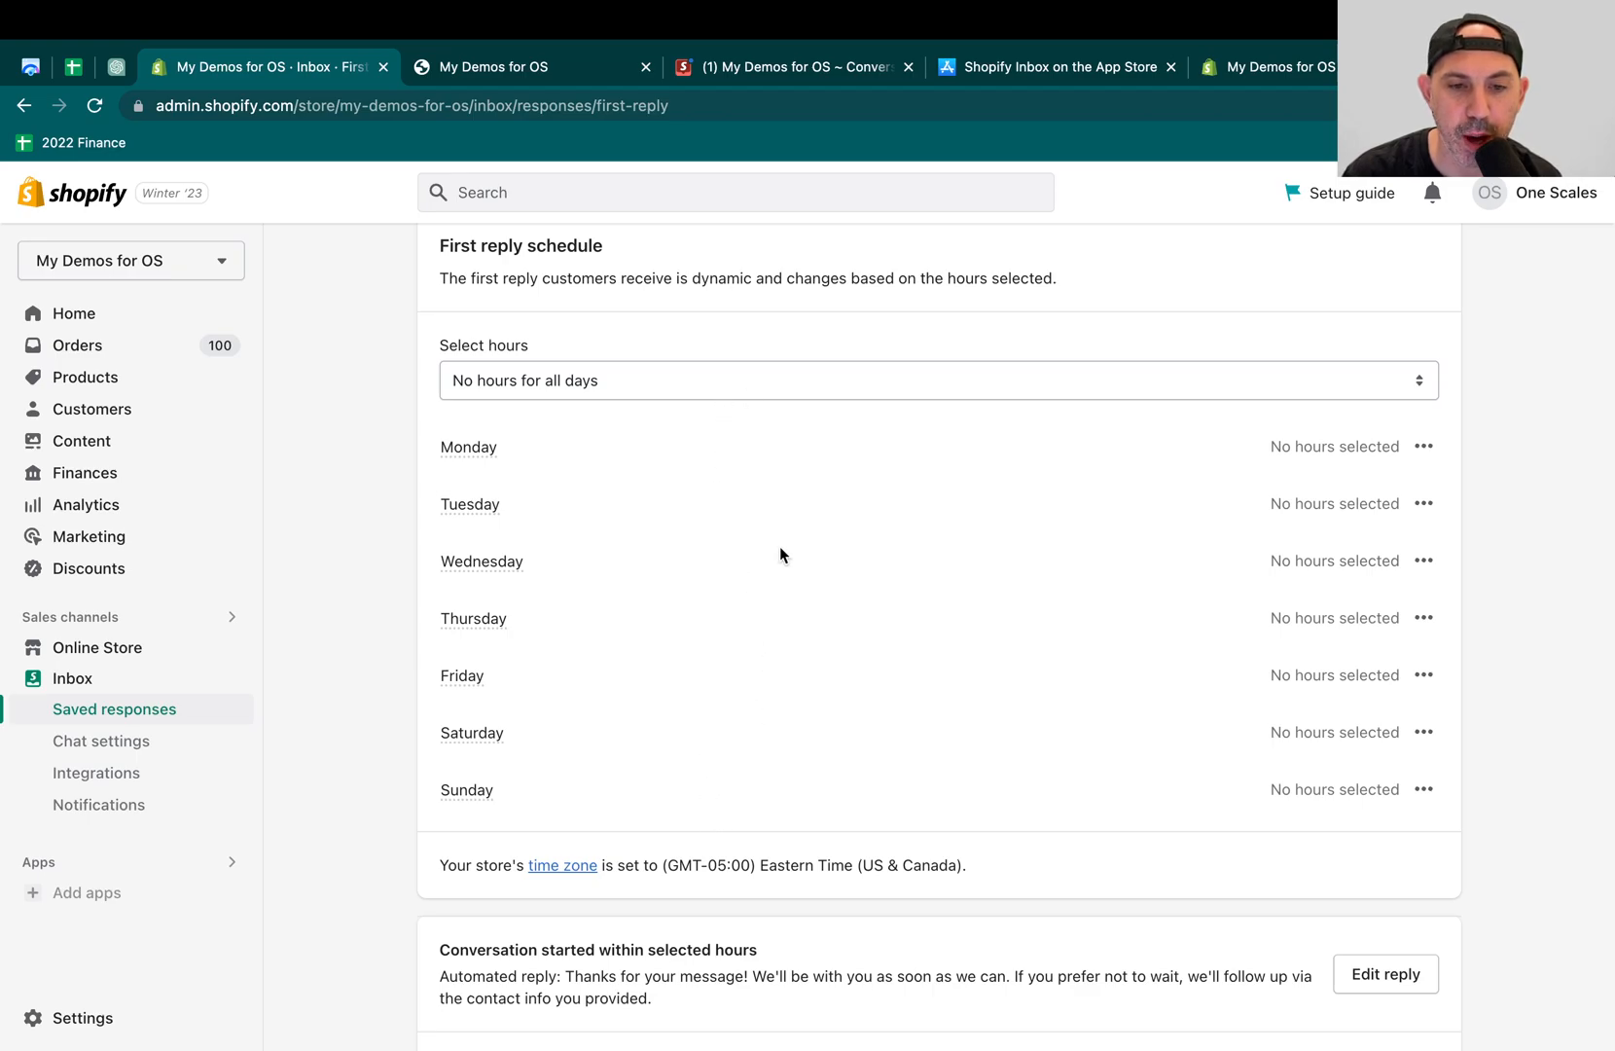
{"action": "scroll", "scroll_direction": "down", "scroll_amount": 3}
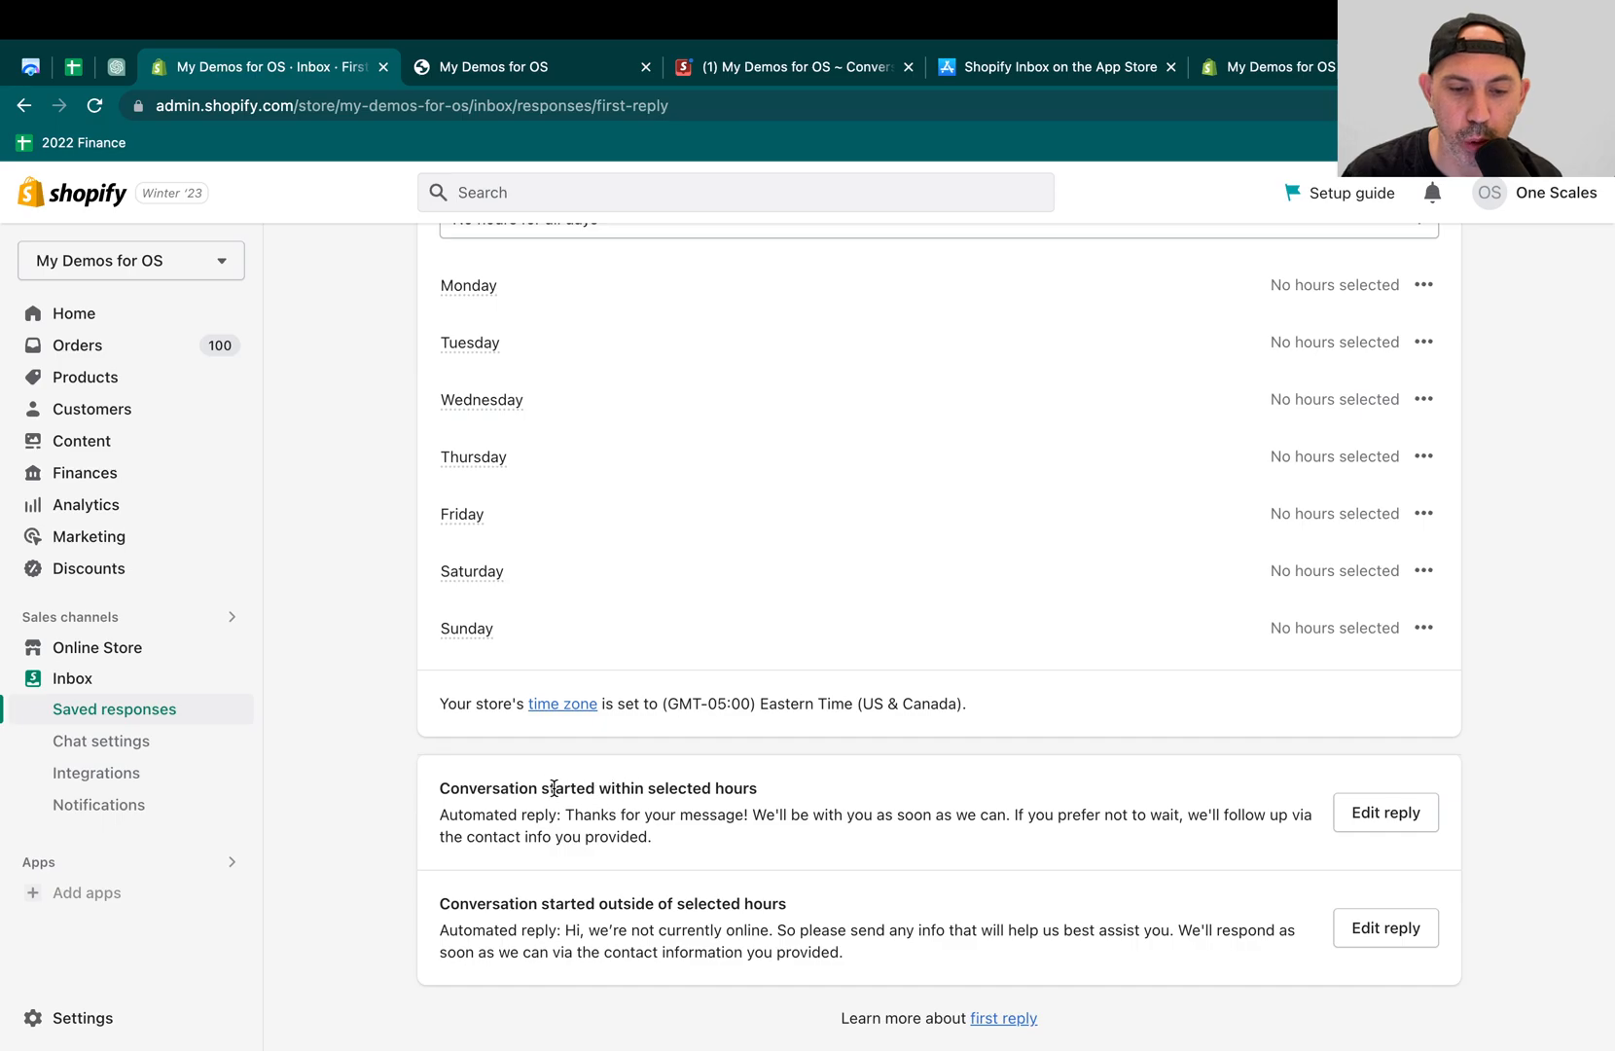
{"action": "left_click_drag", "start_coordinate": [515, 788], "coordinate": [806, 814]}
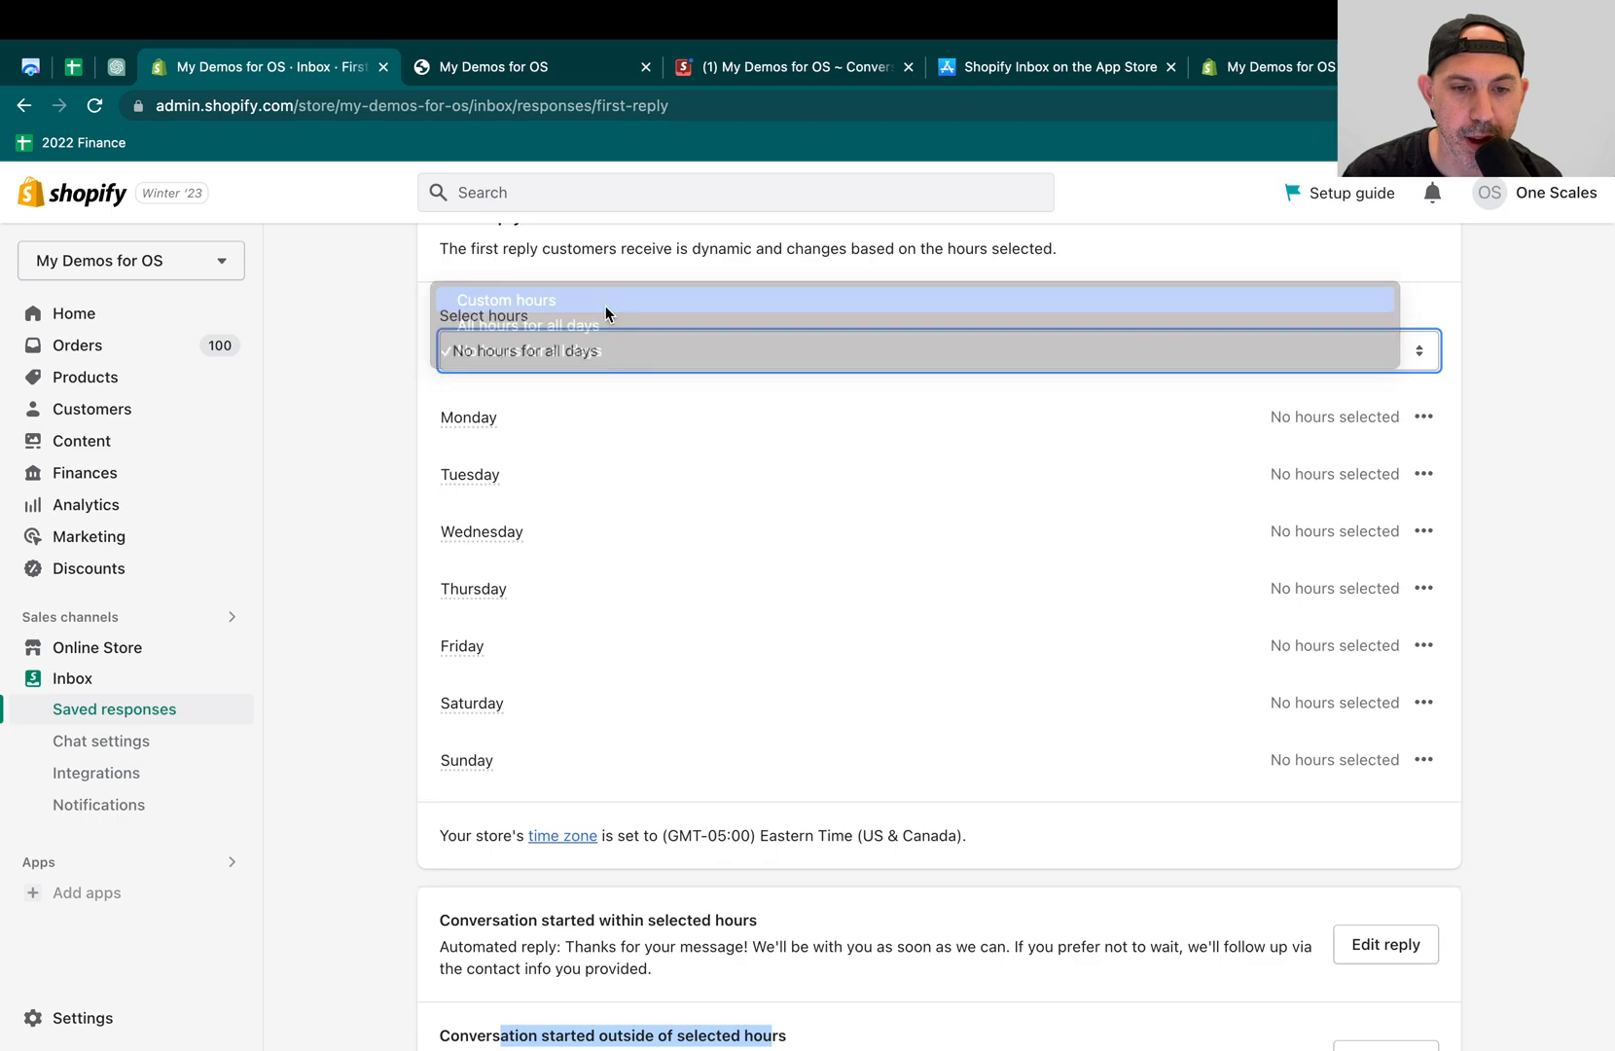
- Save the first reply schedule with custom hours, Monday–Friday 9:00 AM–5:00 PM
{"action": "left_click", "coordinate": [506, 299]}
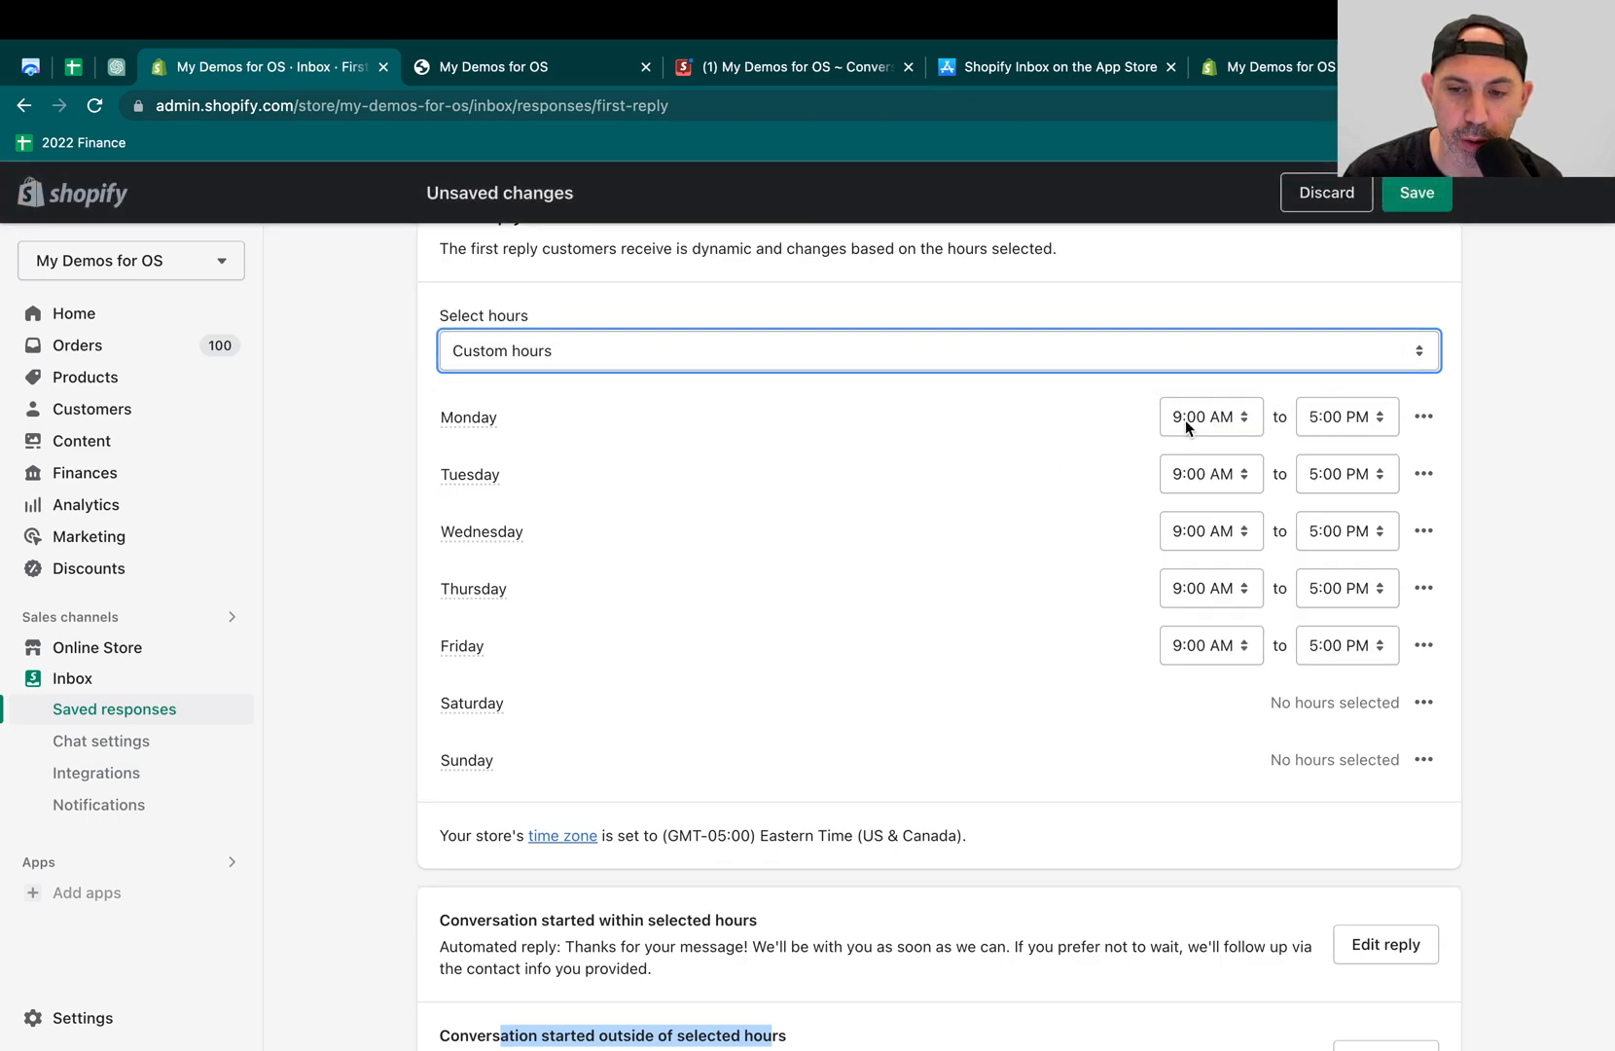
{"action": "mouse_move", "coordinate": [1353, 358]}
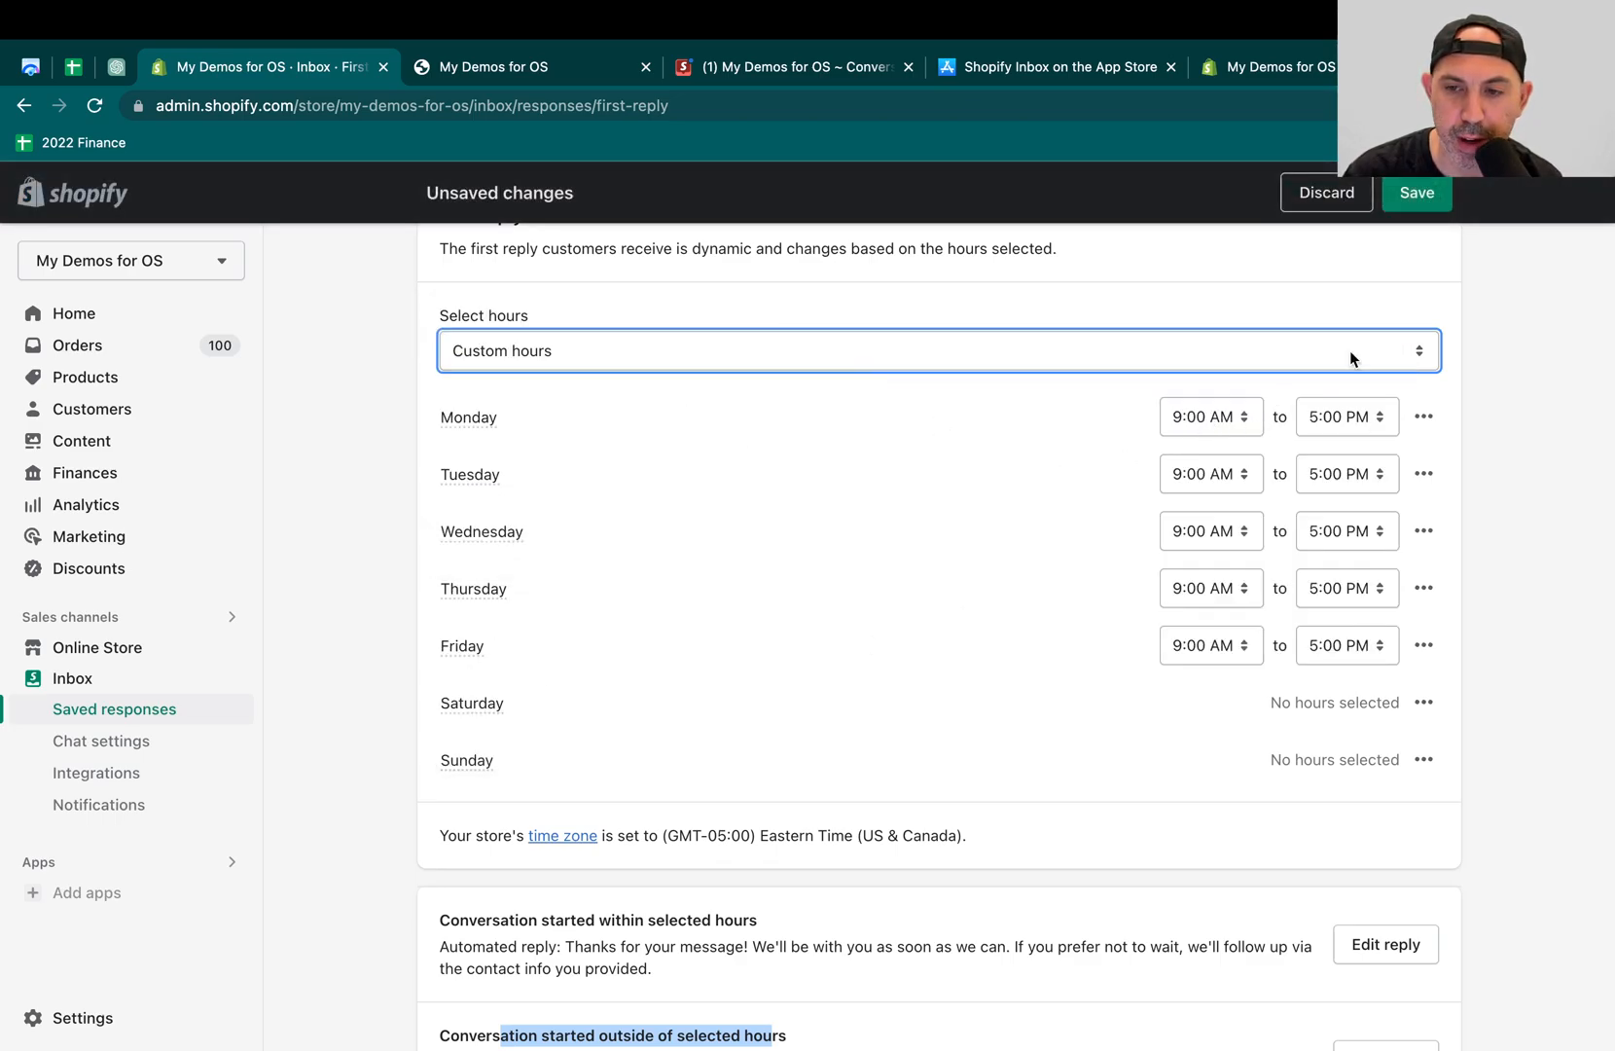
{"action": "left_click", "coordinate": [1417, 192]}
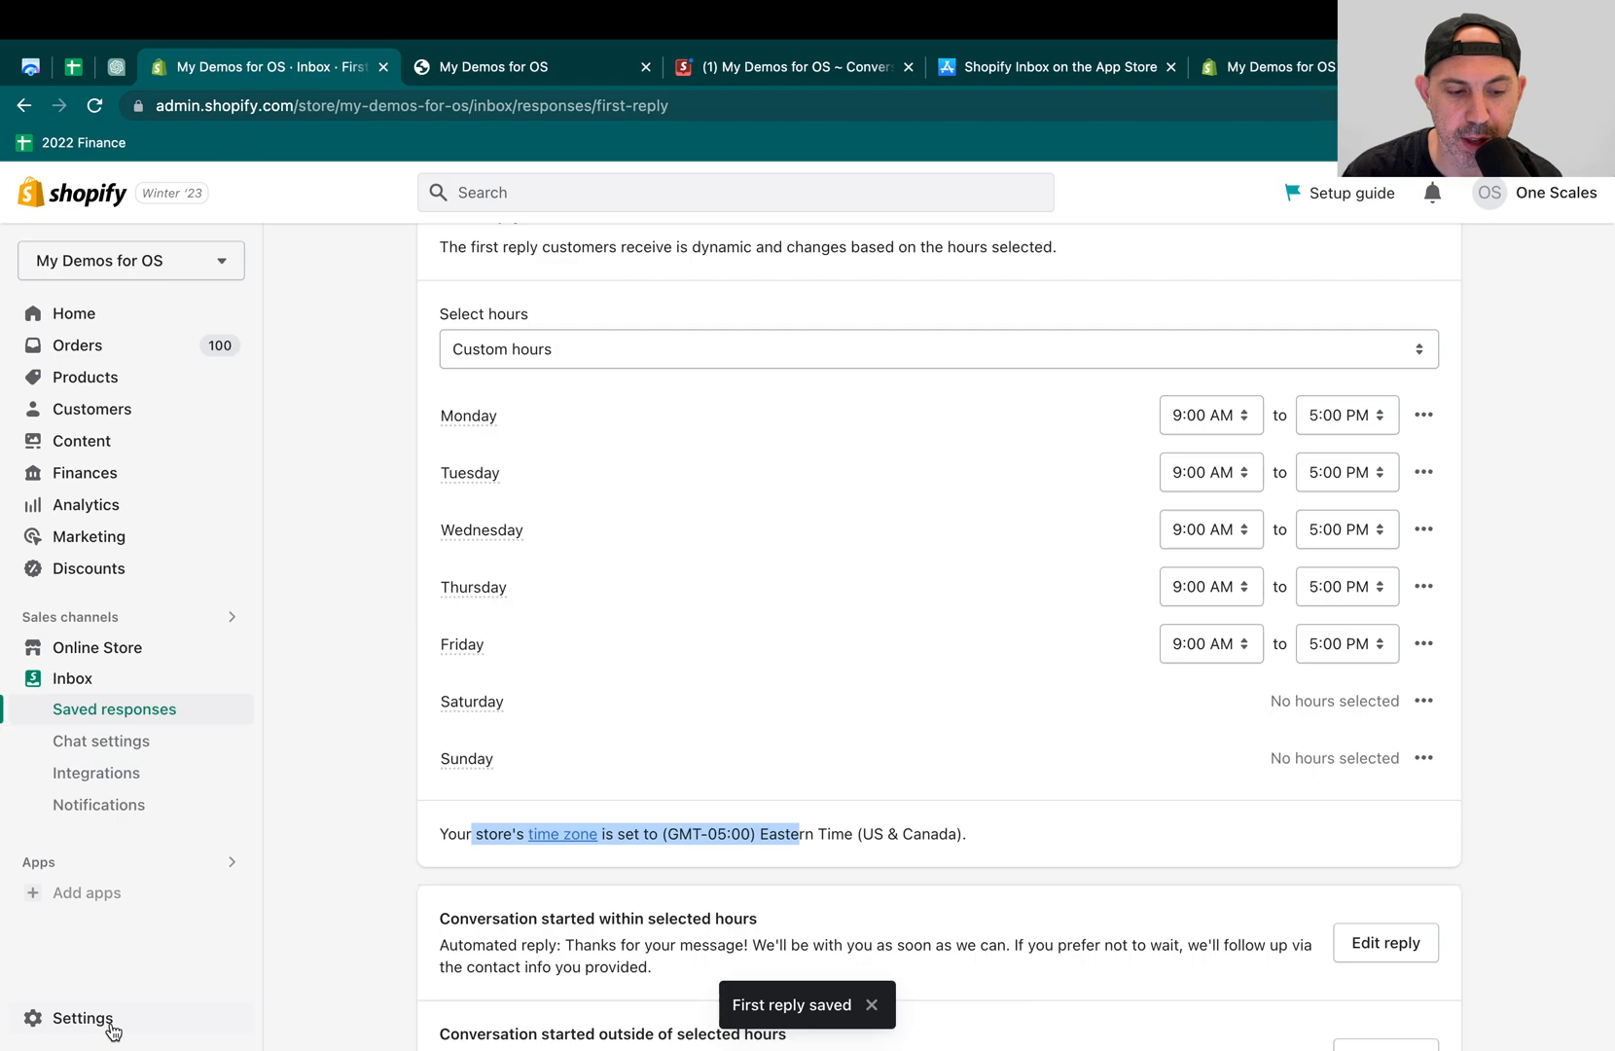
{"action": "scroll", "scroll_direction": "down", "scroll_amount": 3}
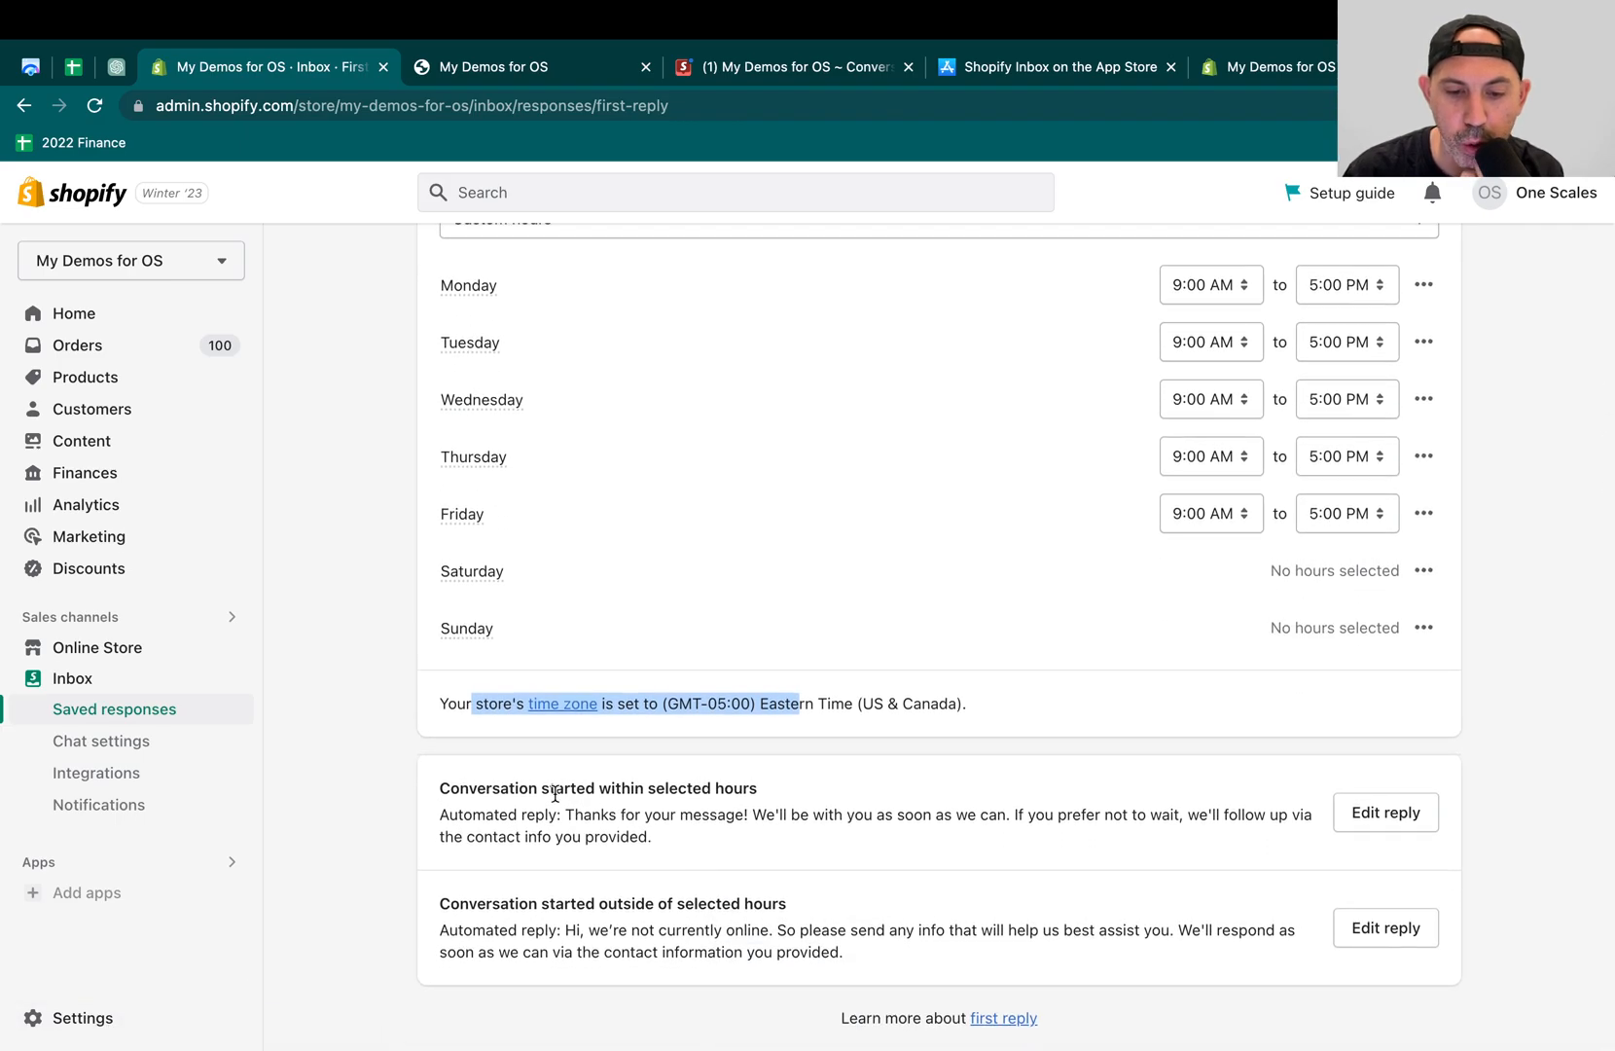
- Review the within-hours and outside-hours automated reply messages, returning to First reply each time
{"action": "left_click", "coordinate": [1385, 812]}
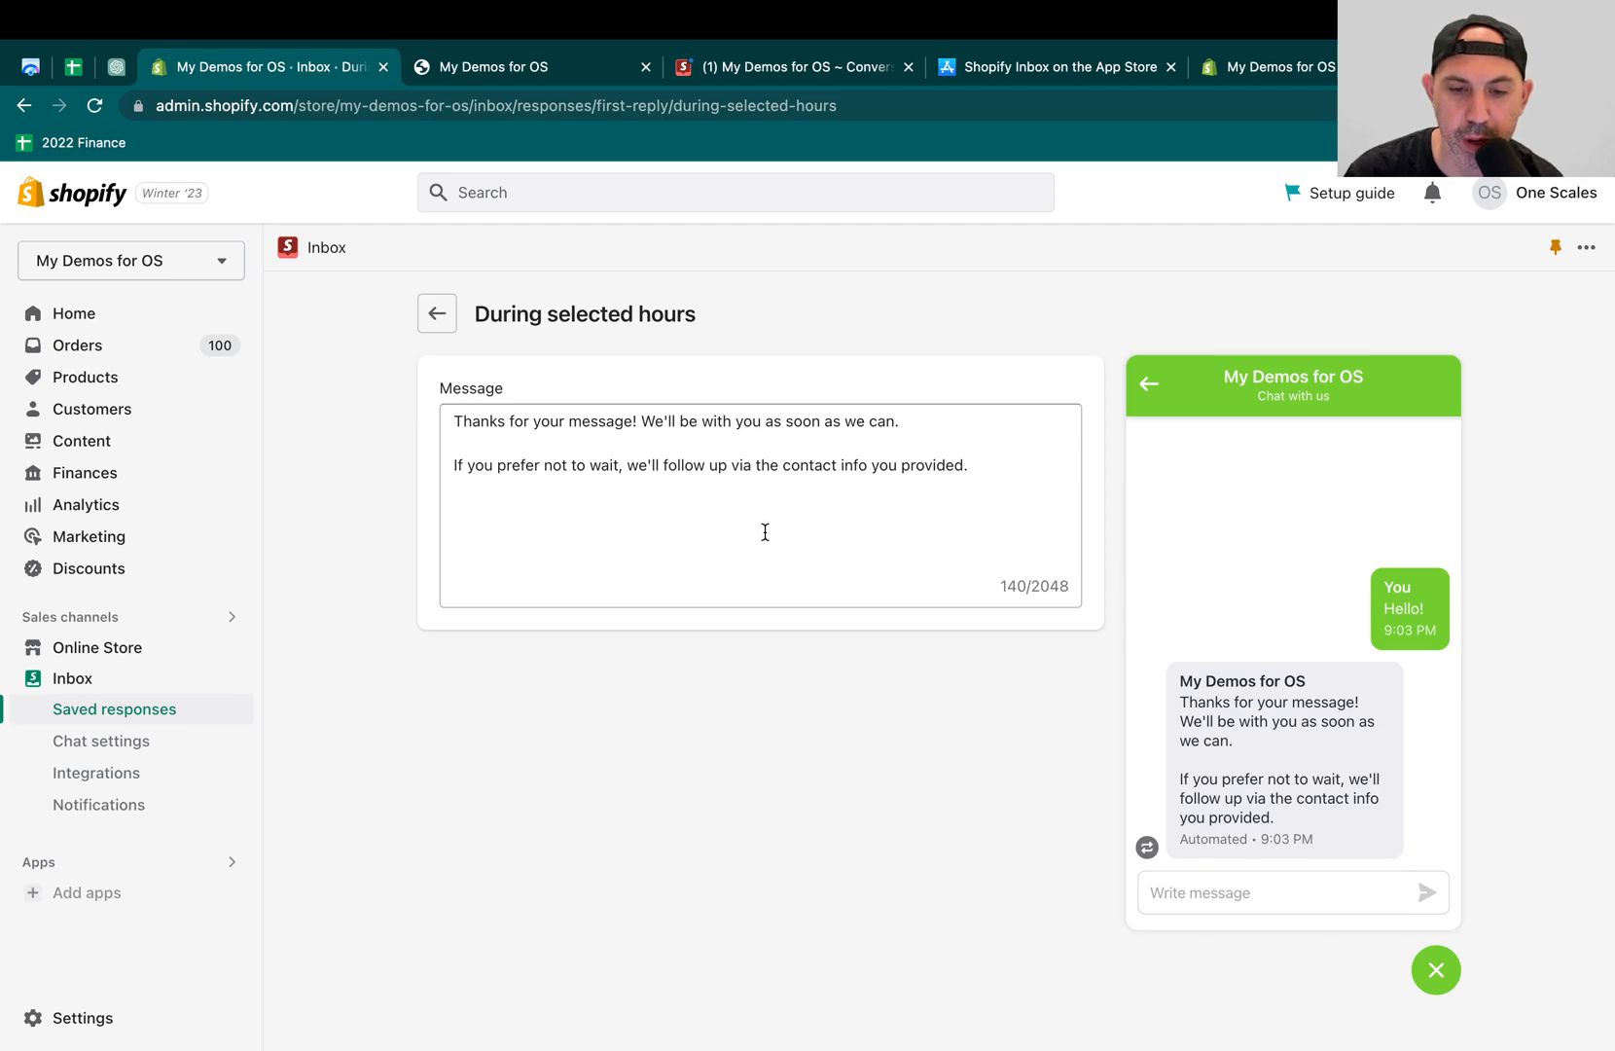
{"action": "left_click", "coordinate": [437, 313]}
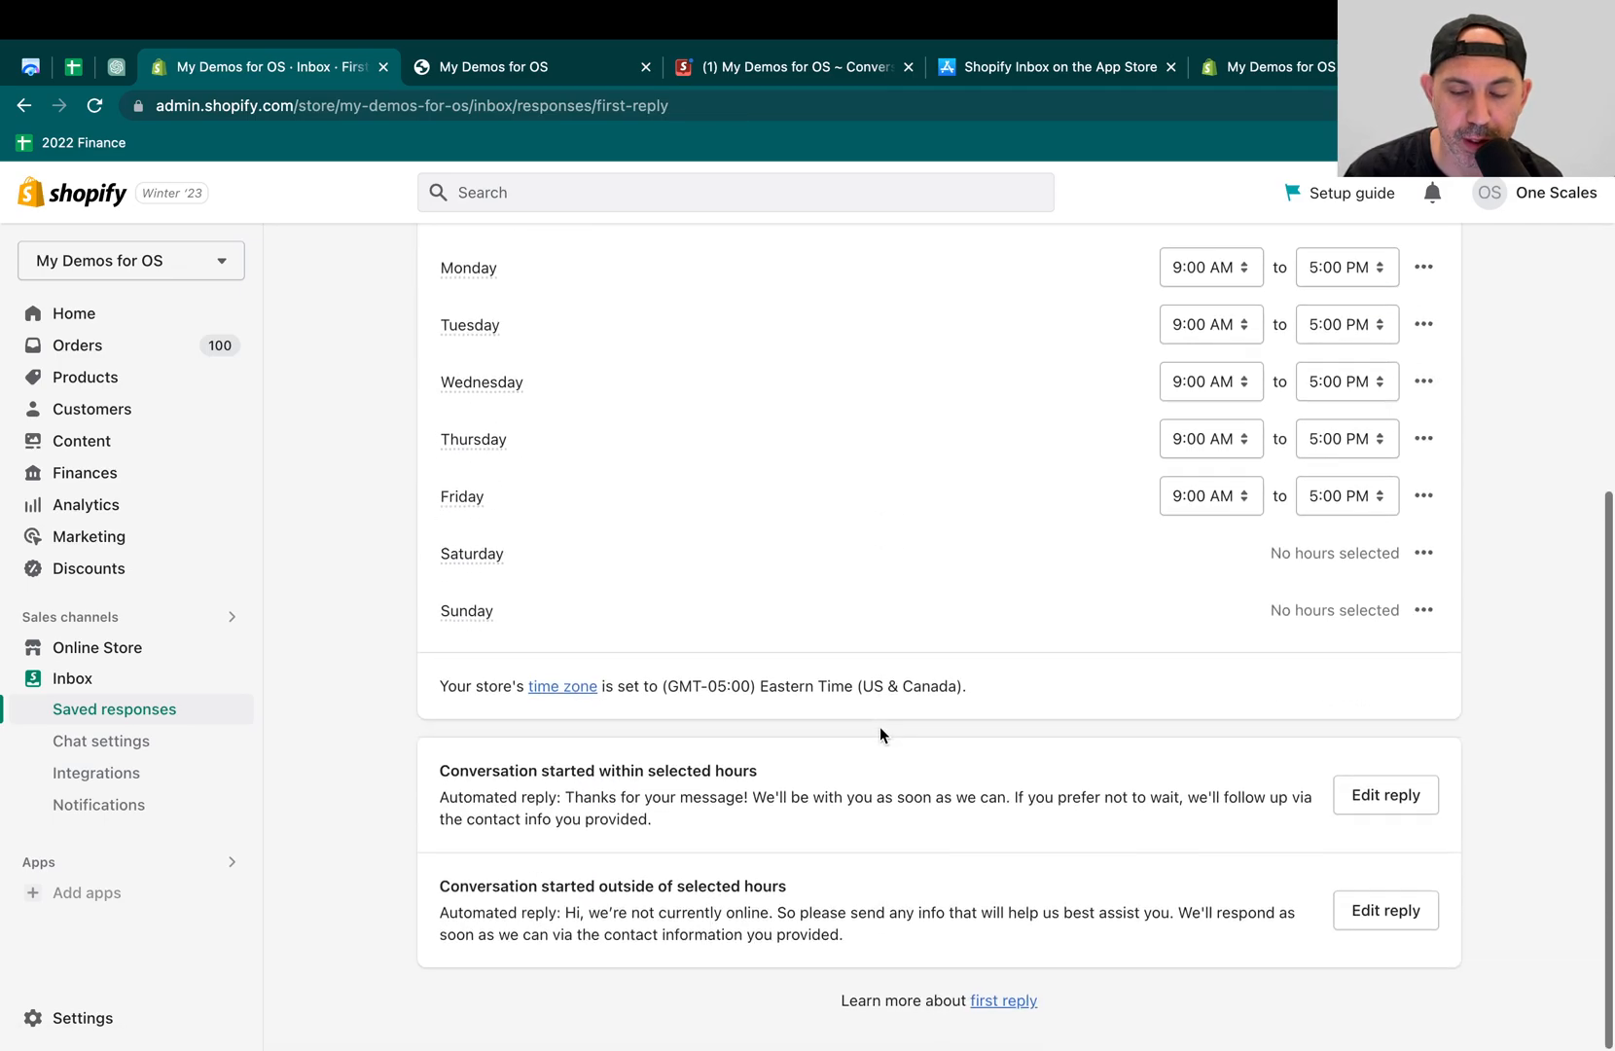
{"action": "left_click", "coordinate": [1386, 910]}
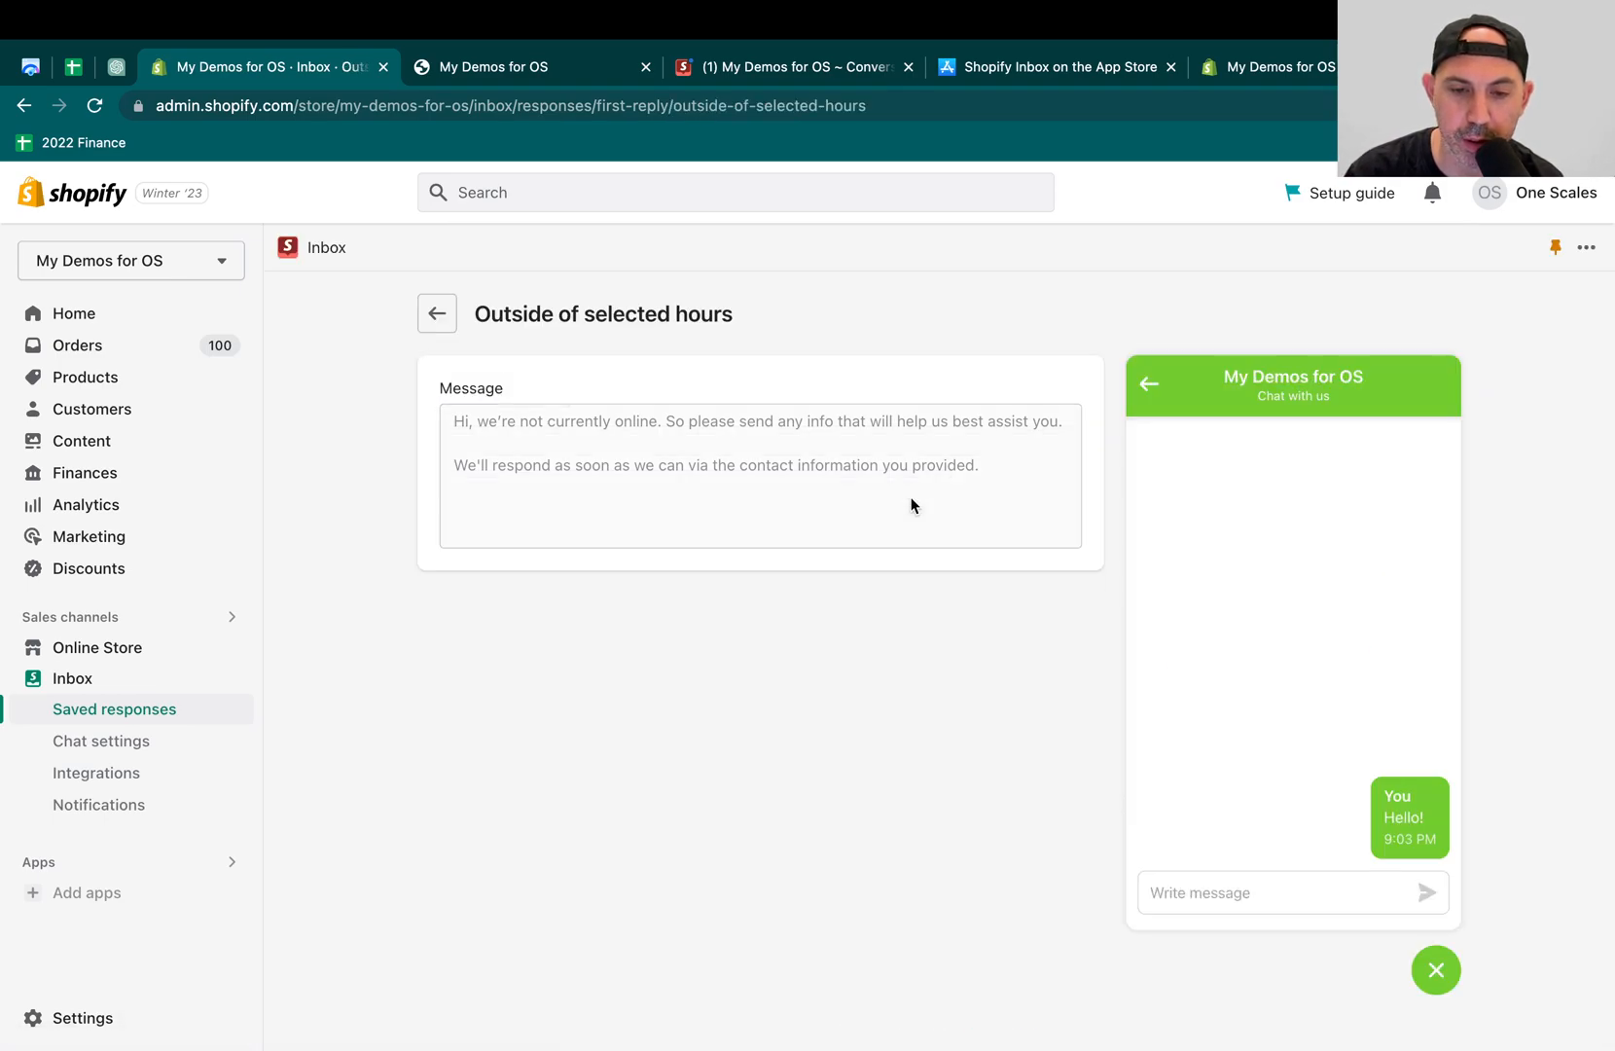
{"action": "left_click", "coordinate": [437, 313]}
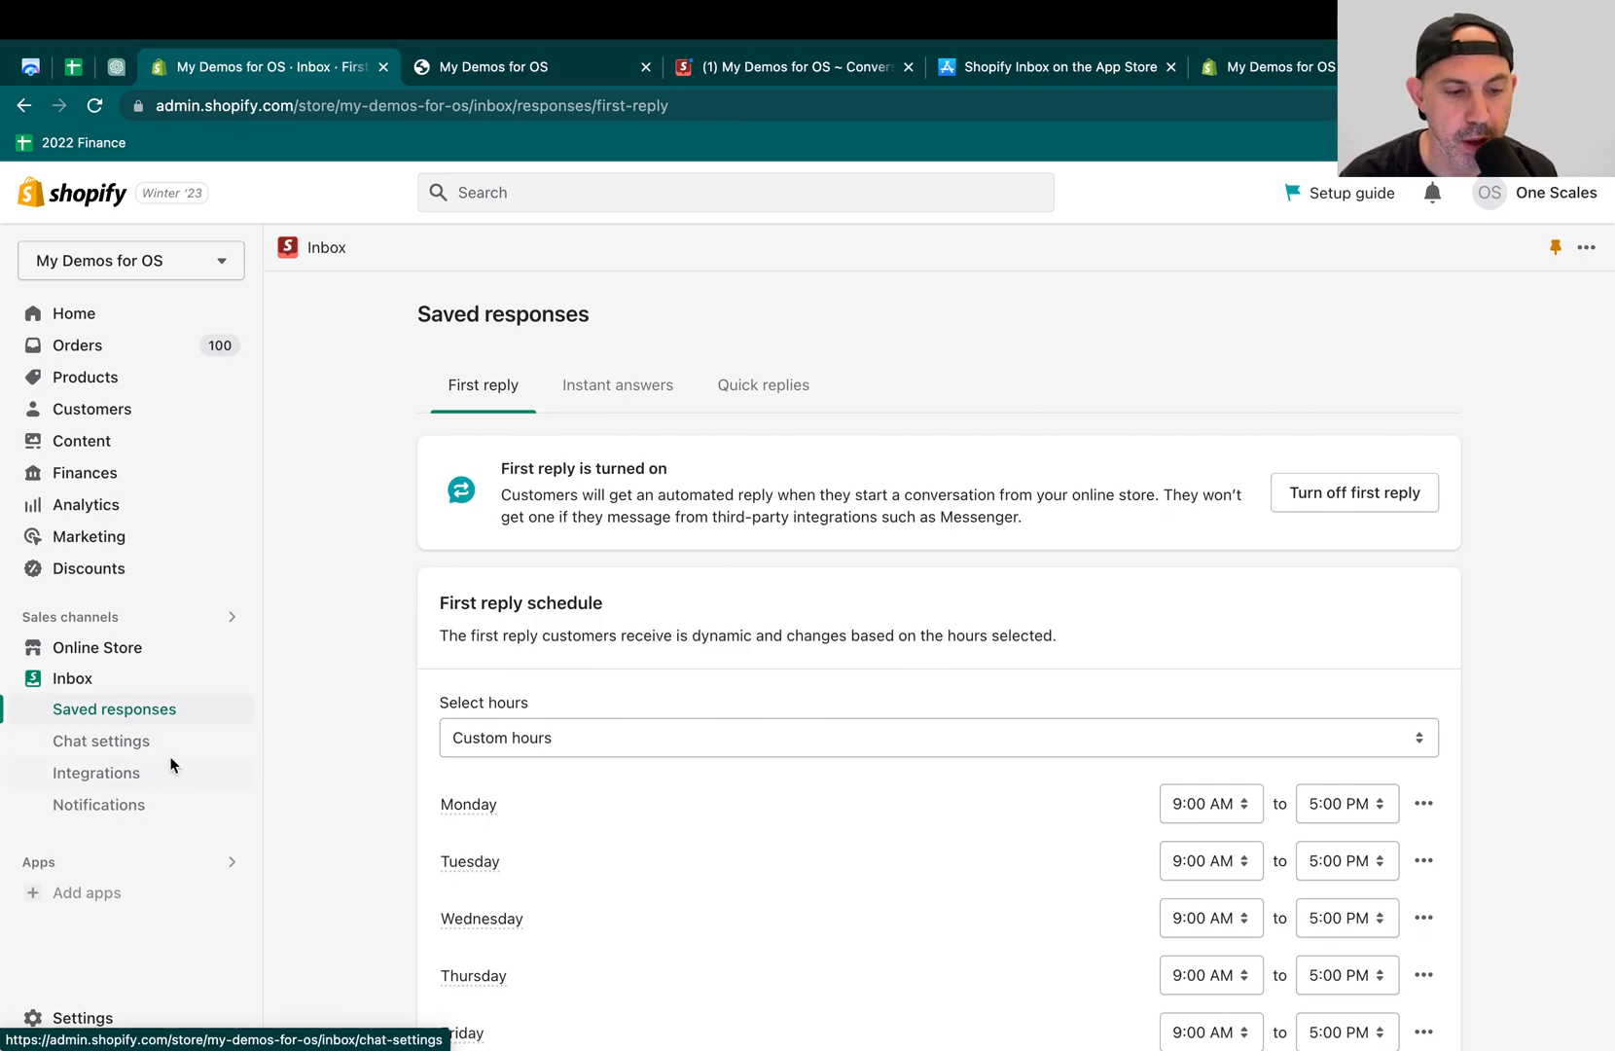
- Look over the Instagram and Facebook Messenger integrations, then open Notifications settings
{"action": "left_click", "coordinate": [95, 773]}
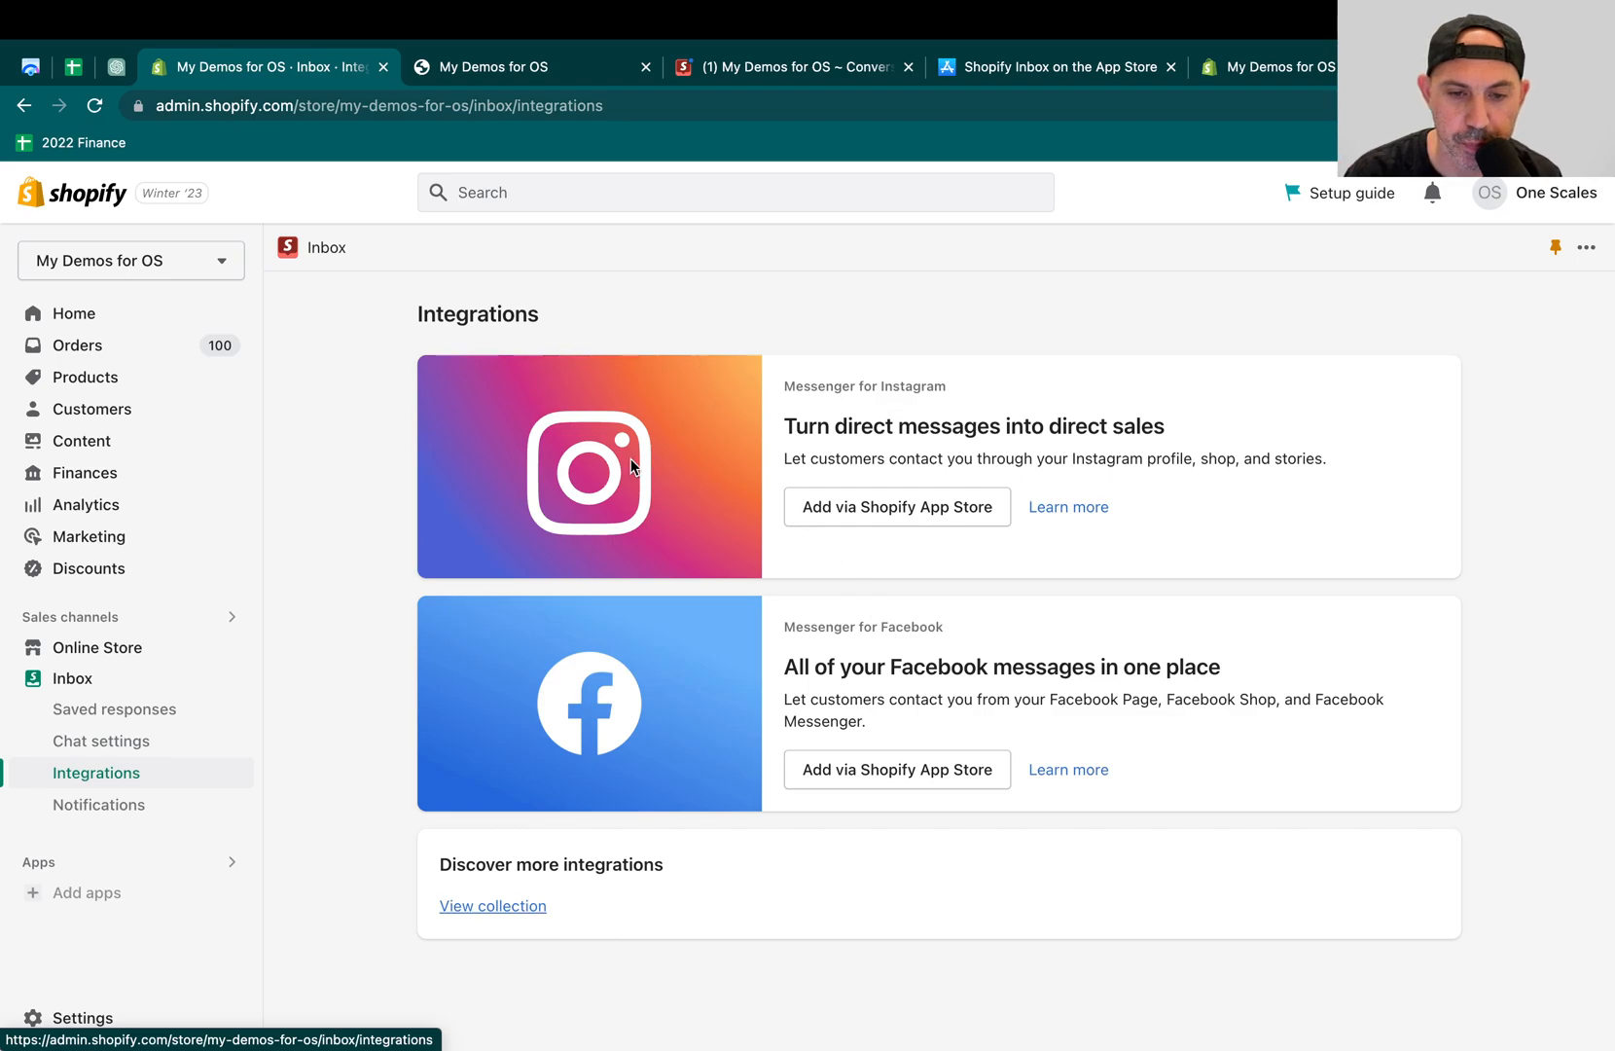
{"action": "mouse_move", "coordinate": [796, 726]}
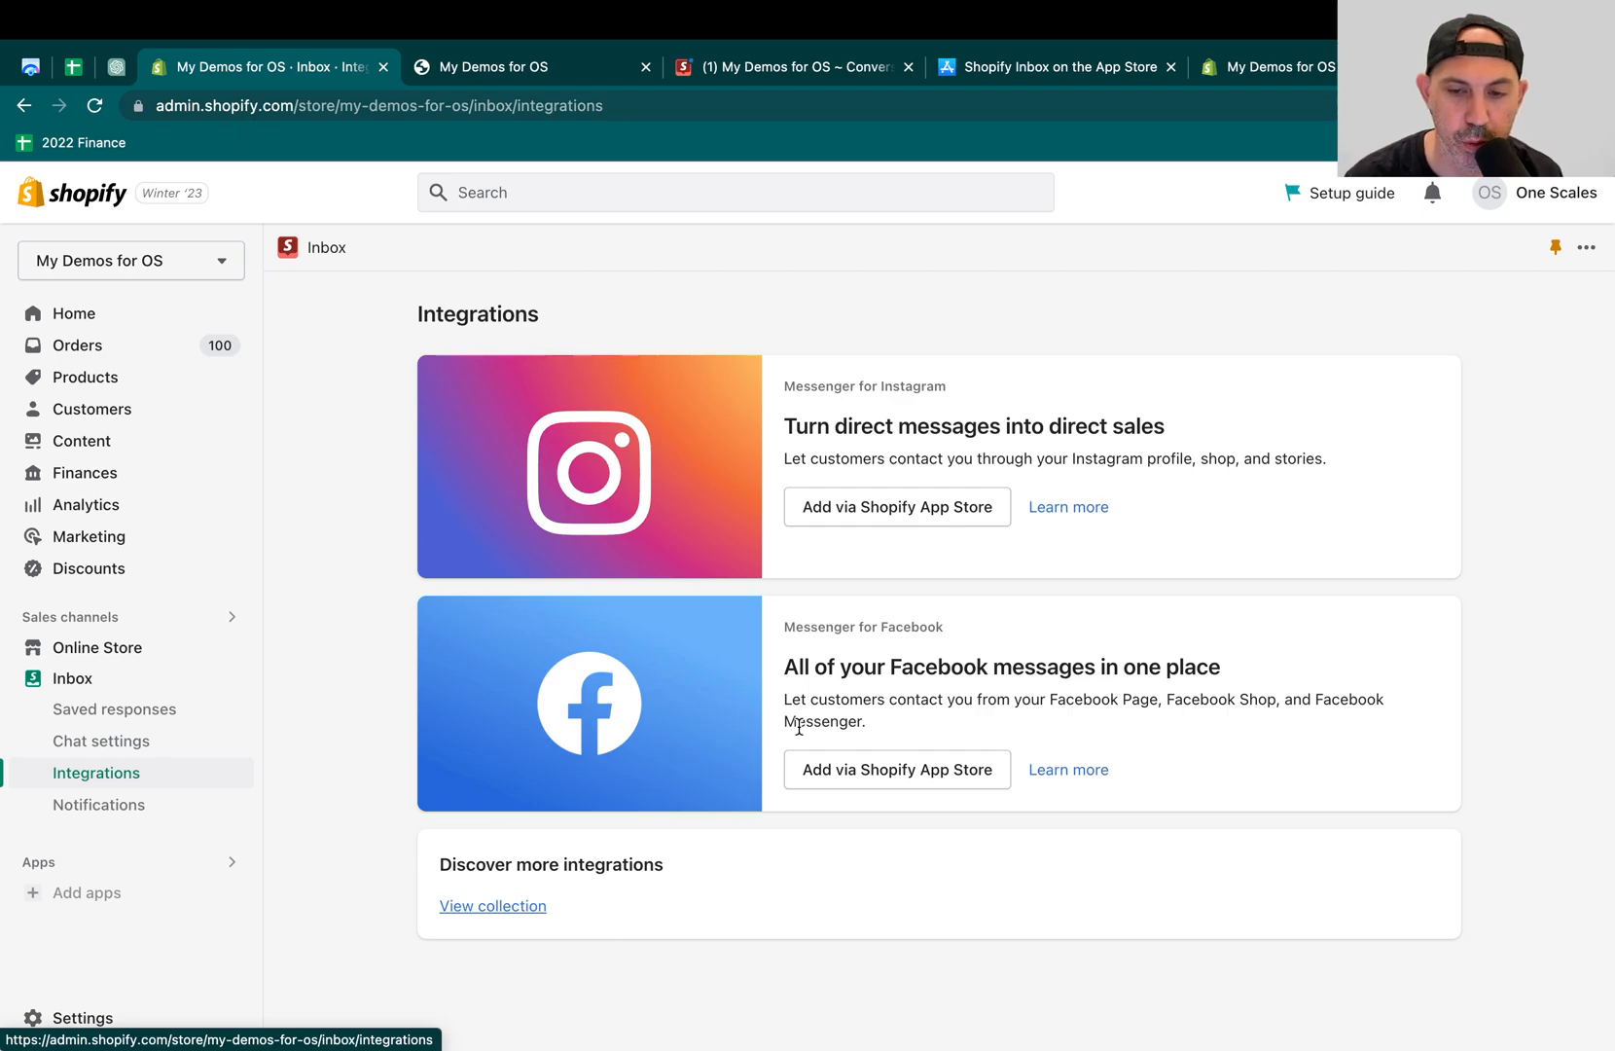
{"action": "left_click", "coordinate": [99, 805]}
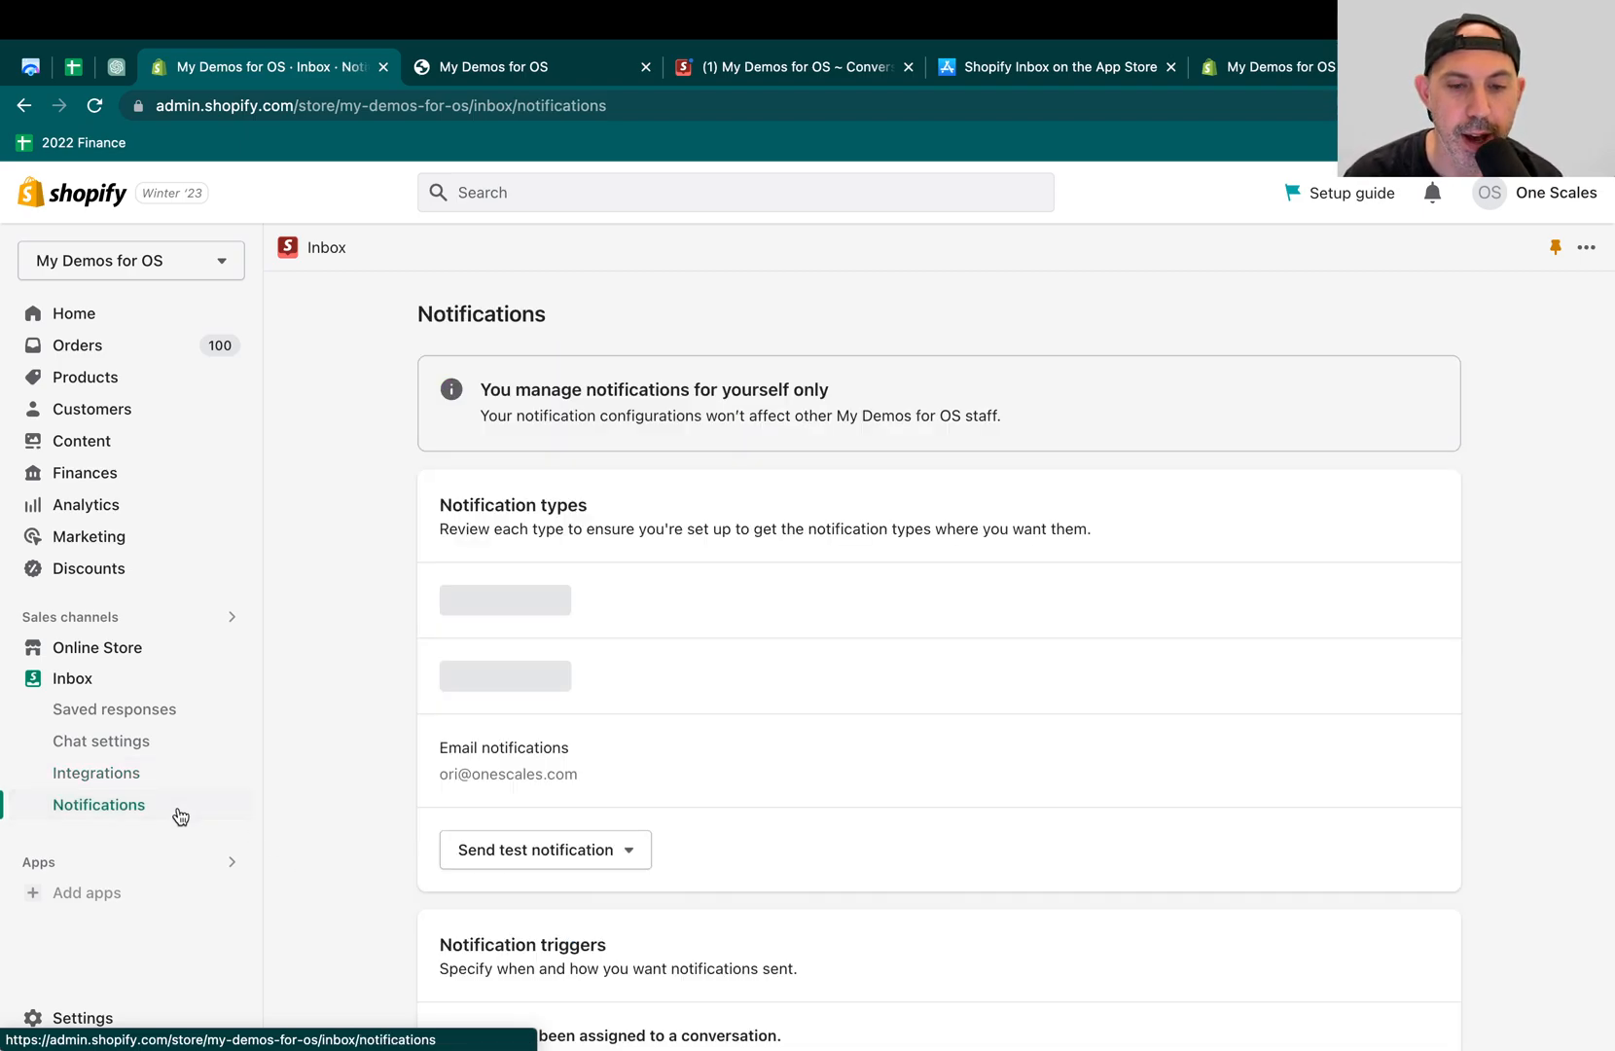
{"action": "scroll", "scroll_direction": "down", "scroll_amount": 3}
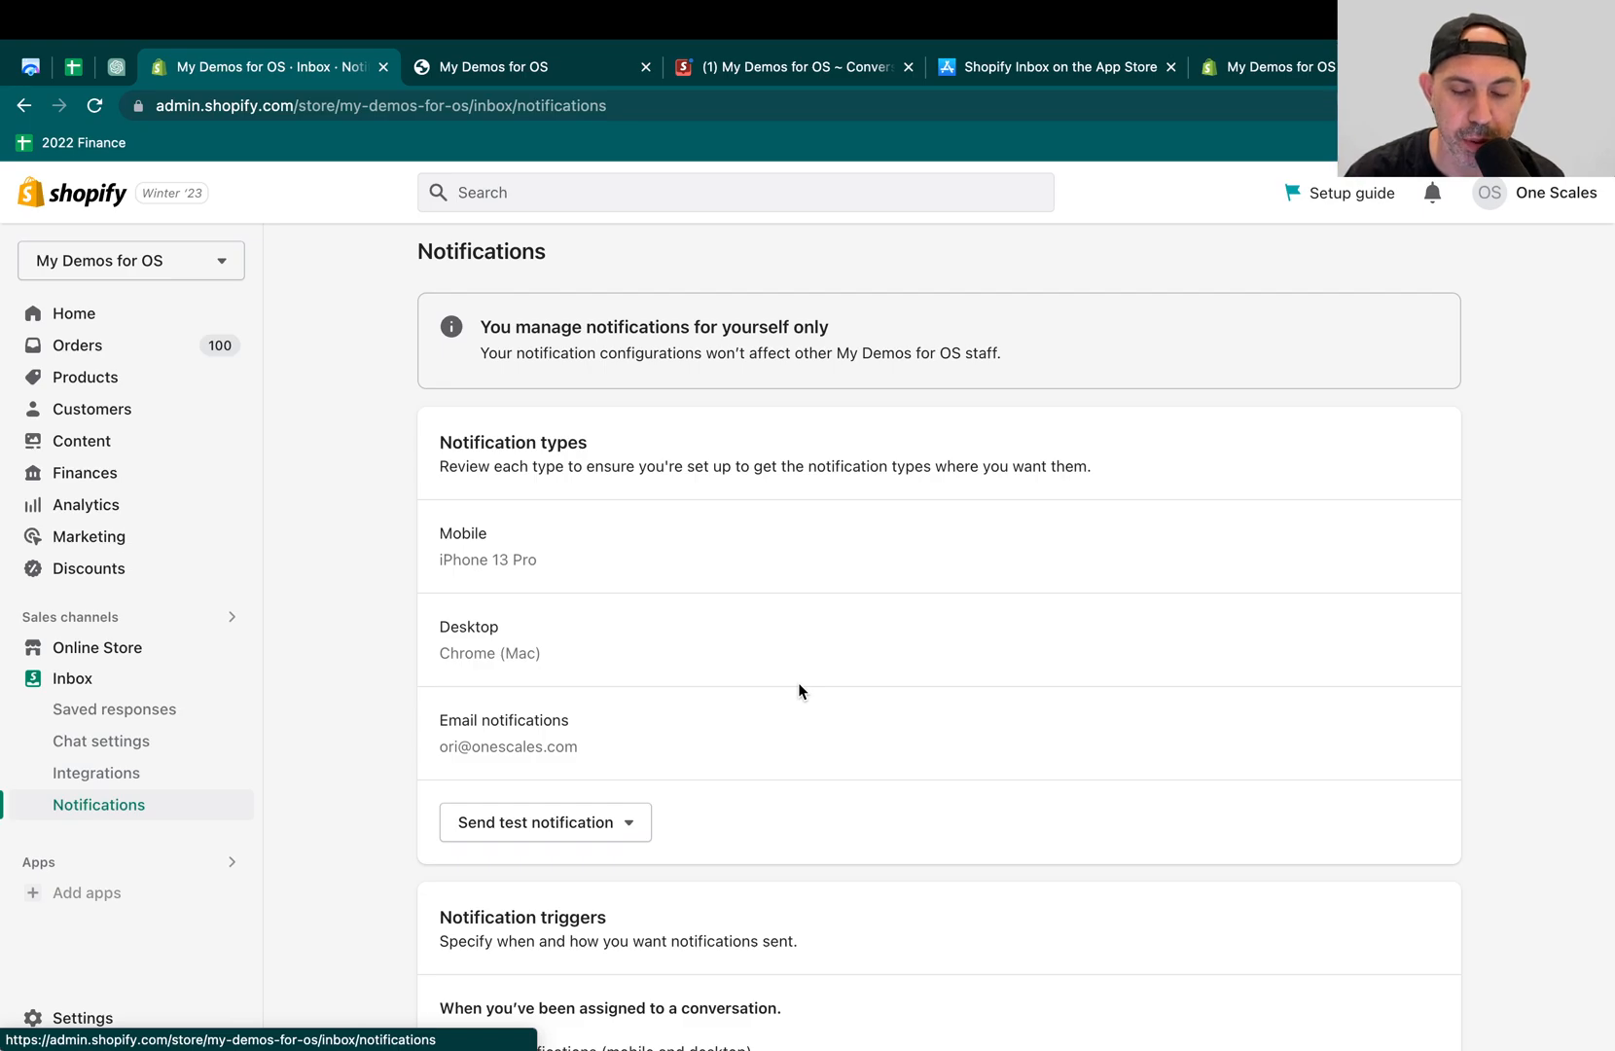
{"action": "mouse_move", "coordinate": [809, 586]}
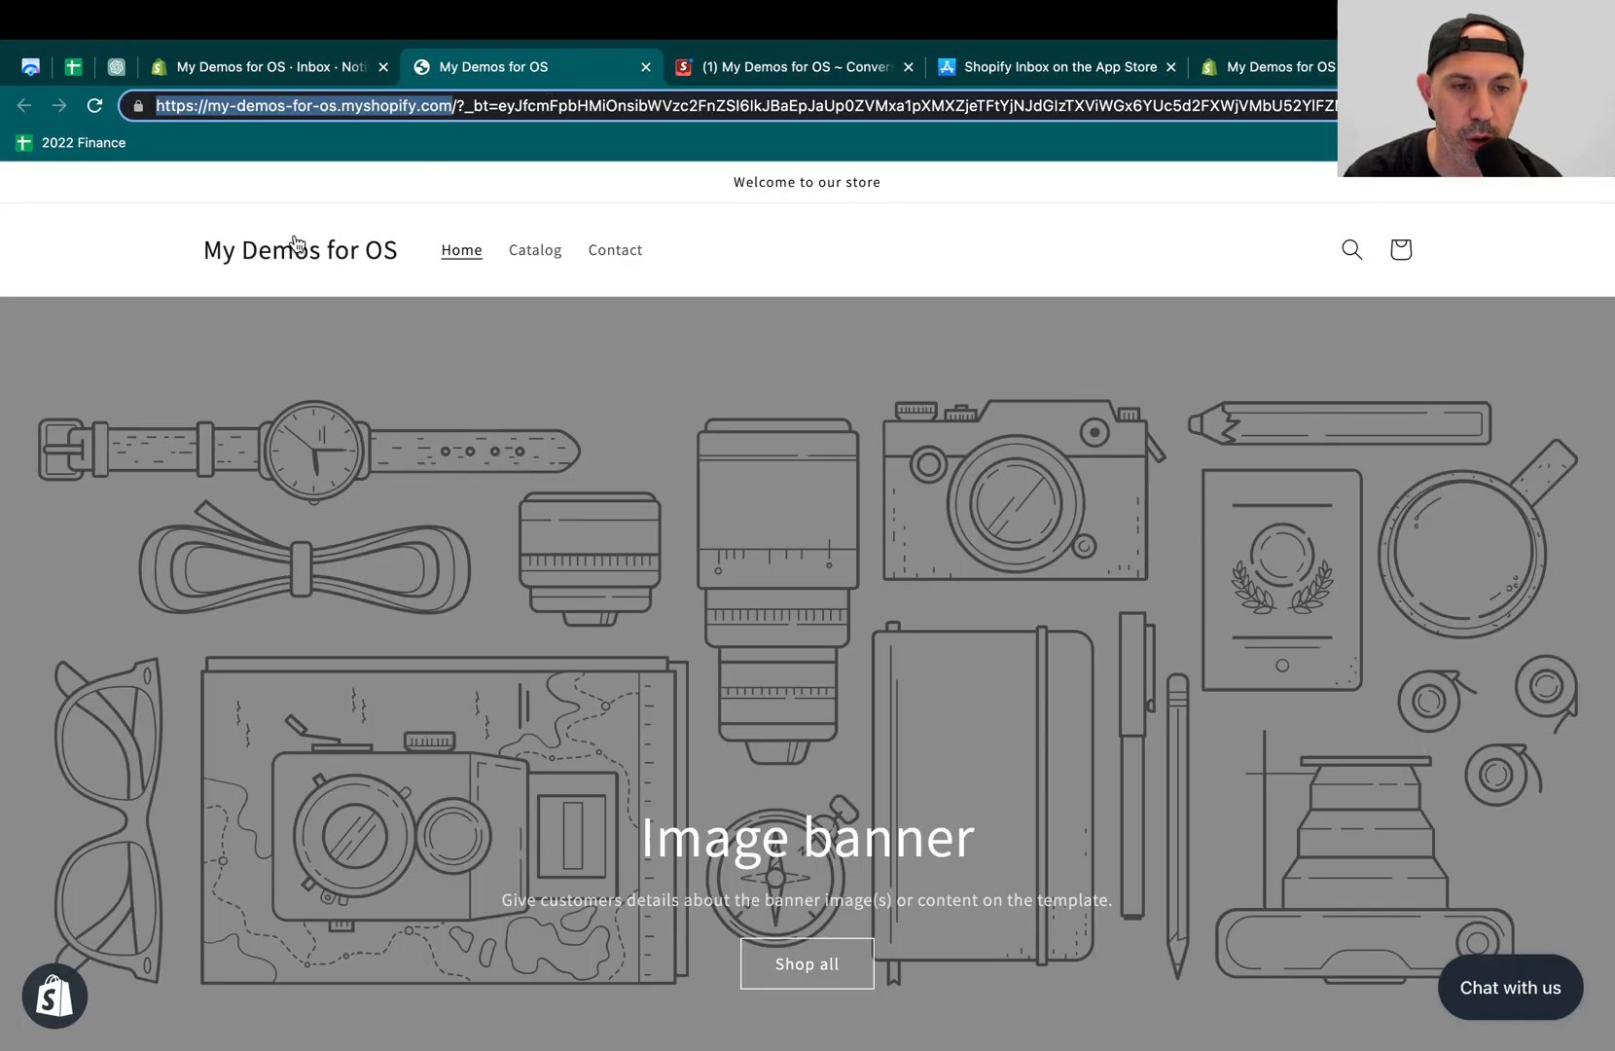
{"action": "left_click", "coordinate": [793, 67]}
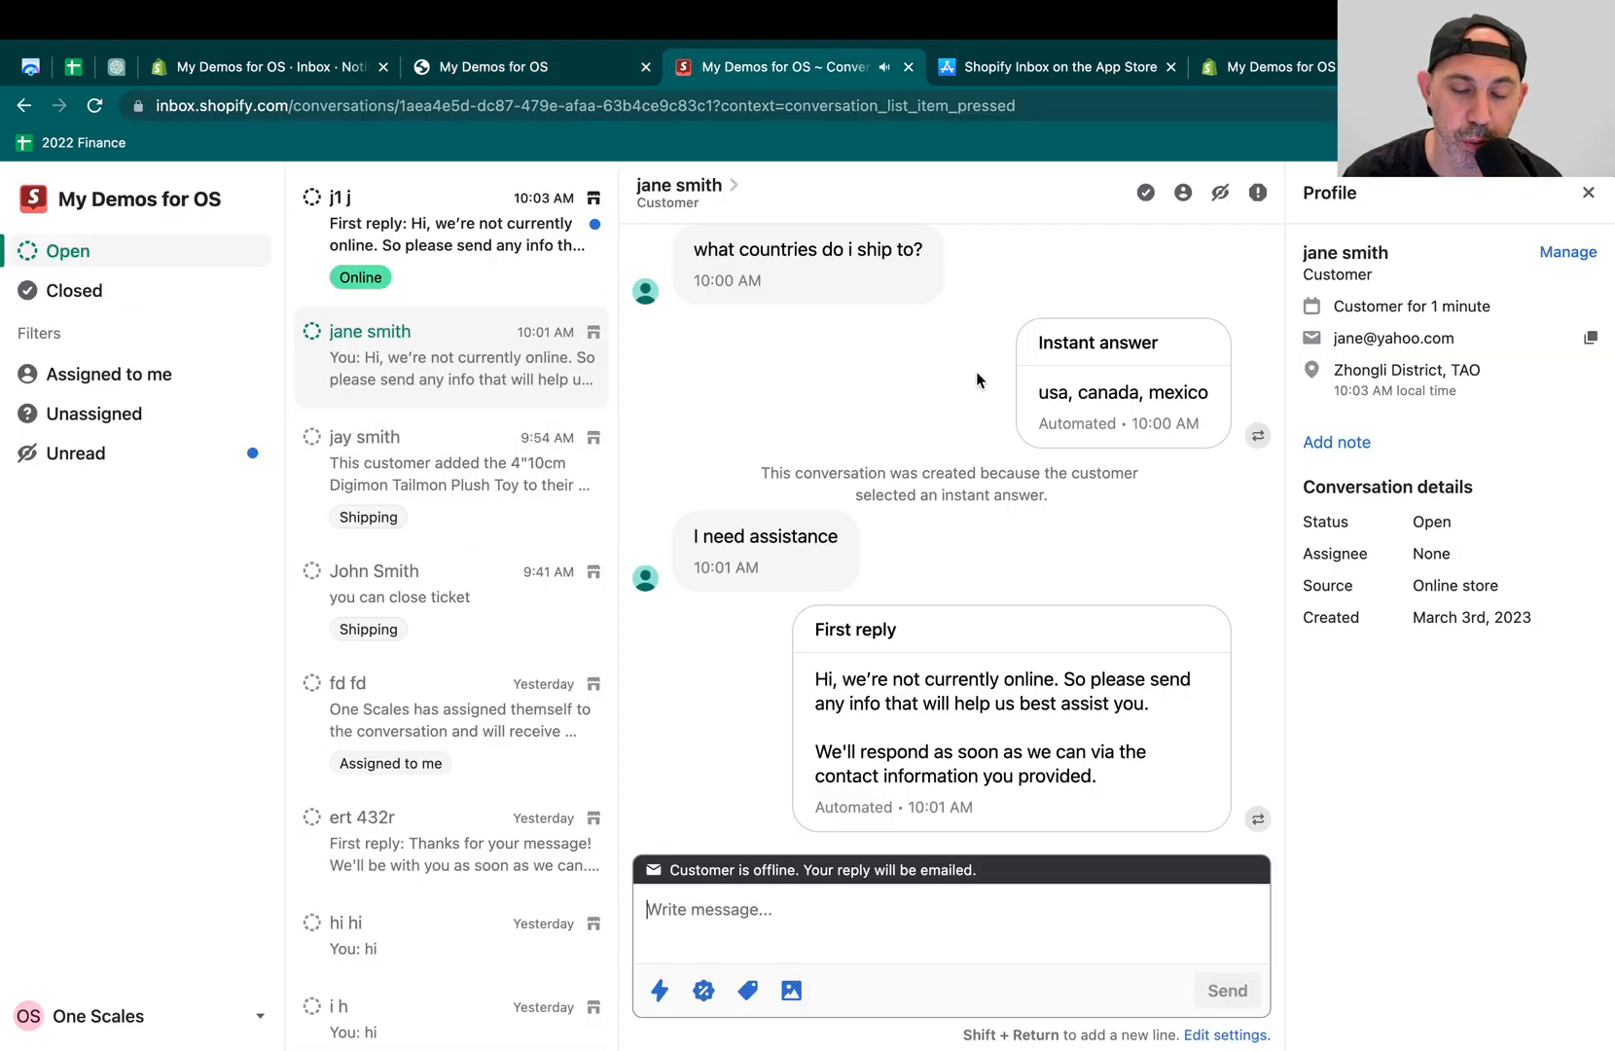
{"action": "left_click", "coordinate": [263, 68]}
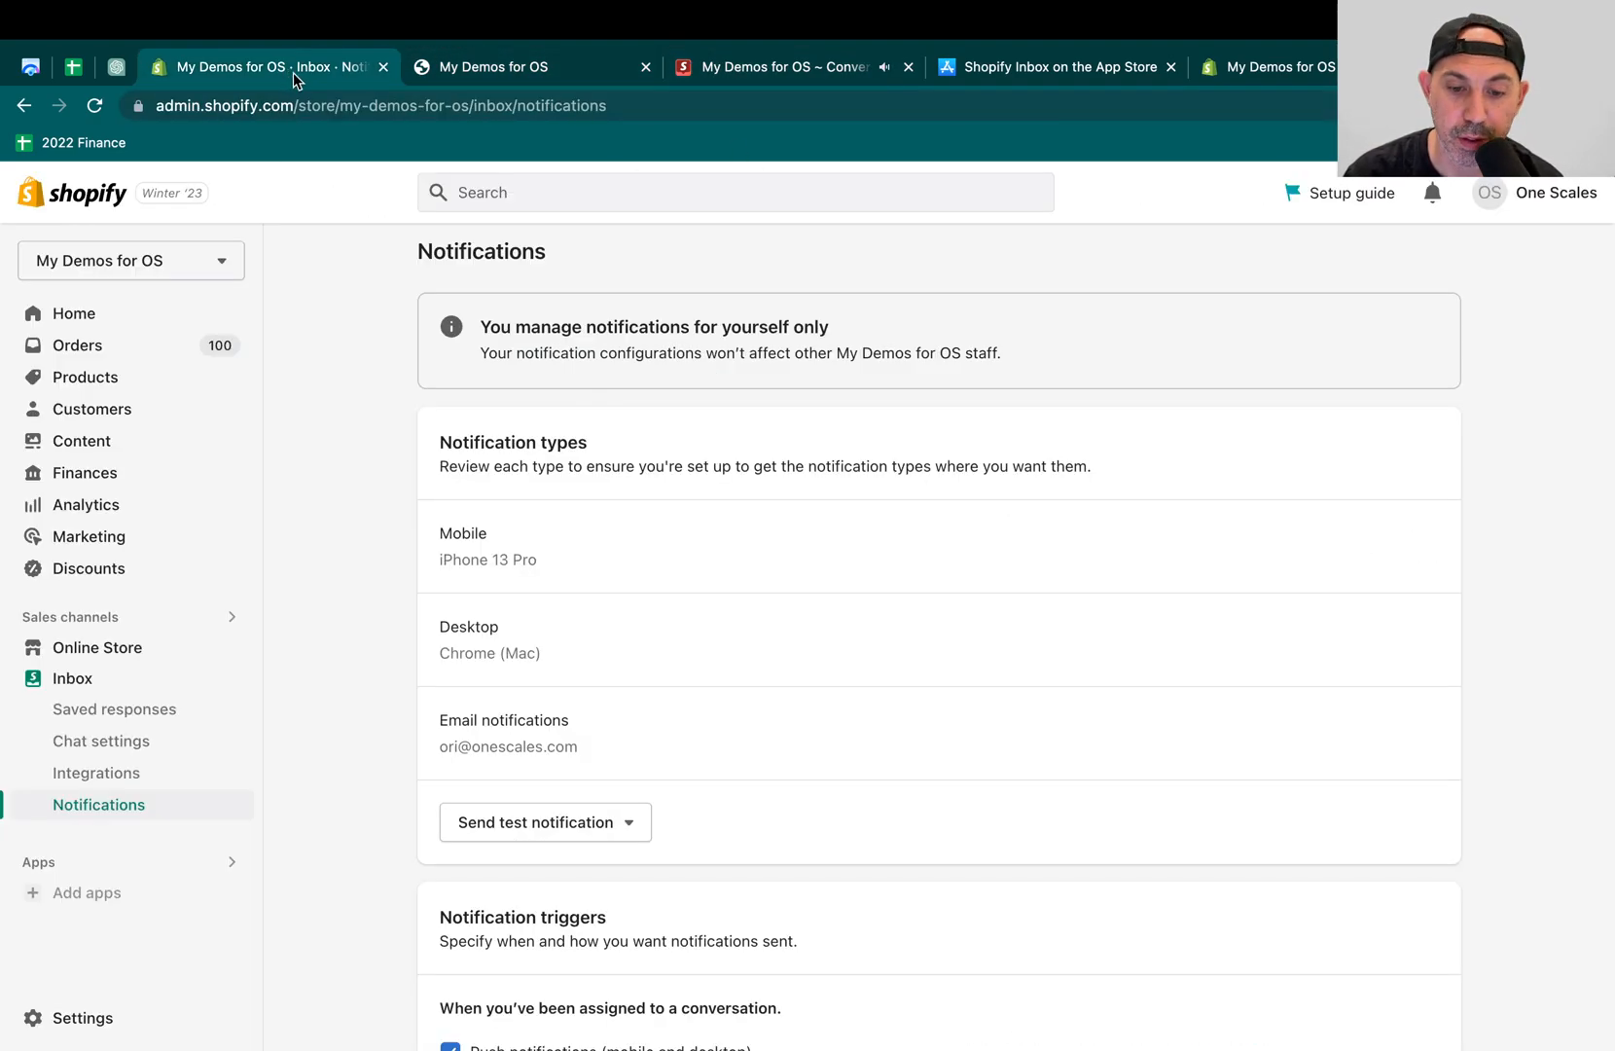
{"action": "scroll", "scroll_direction": "down", "scroll_amount": 3}
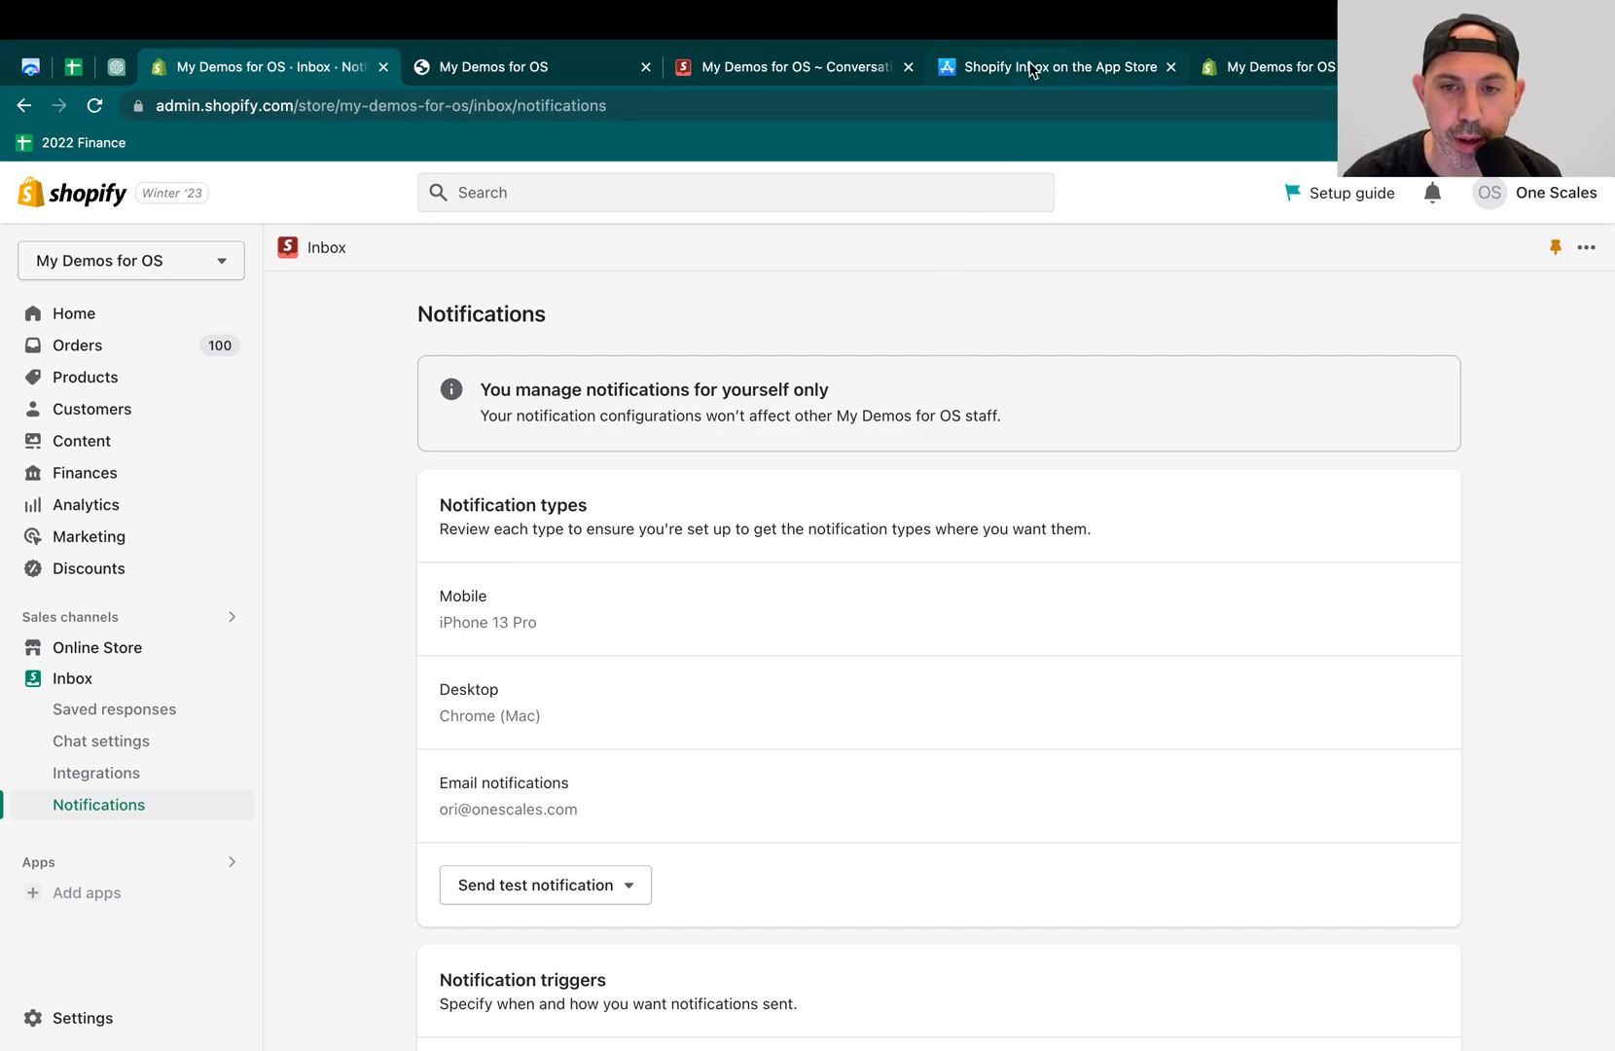
{"action": "left_click", "coordinate": [1051, 67]}
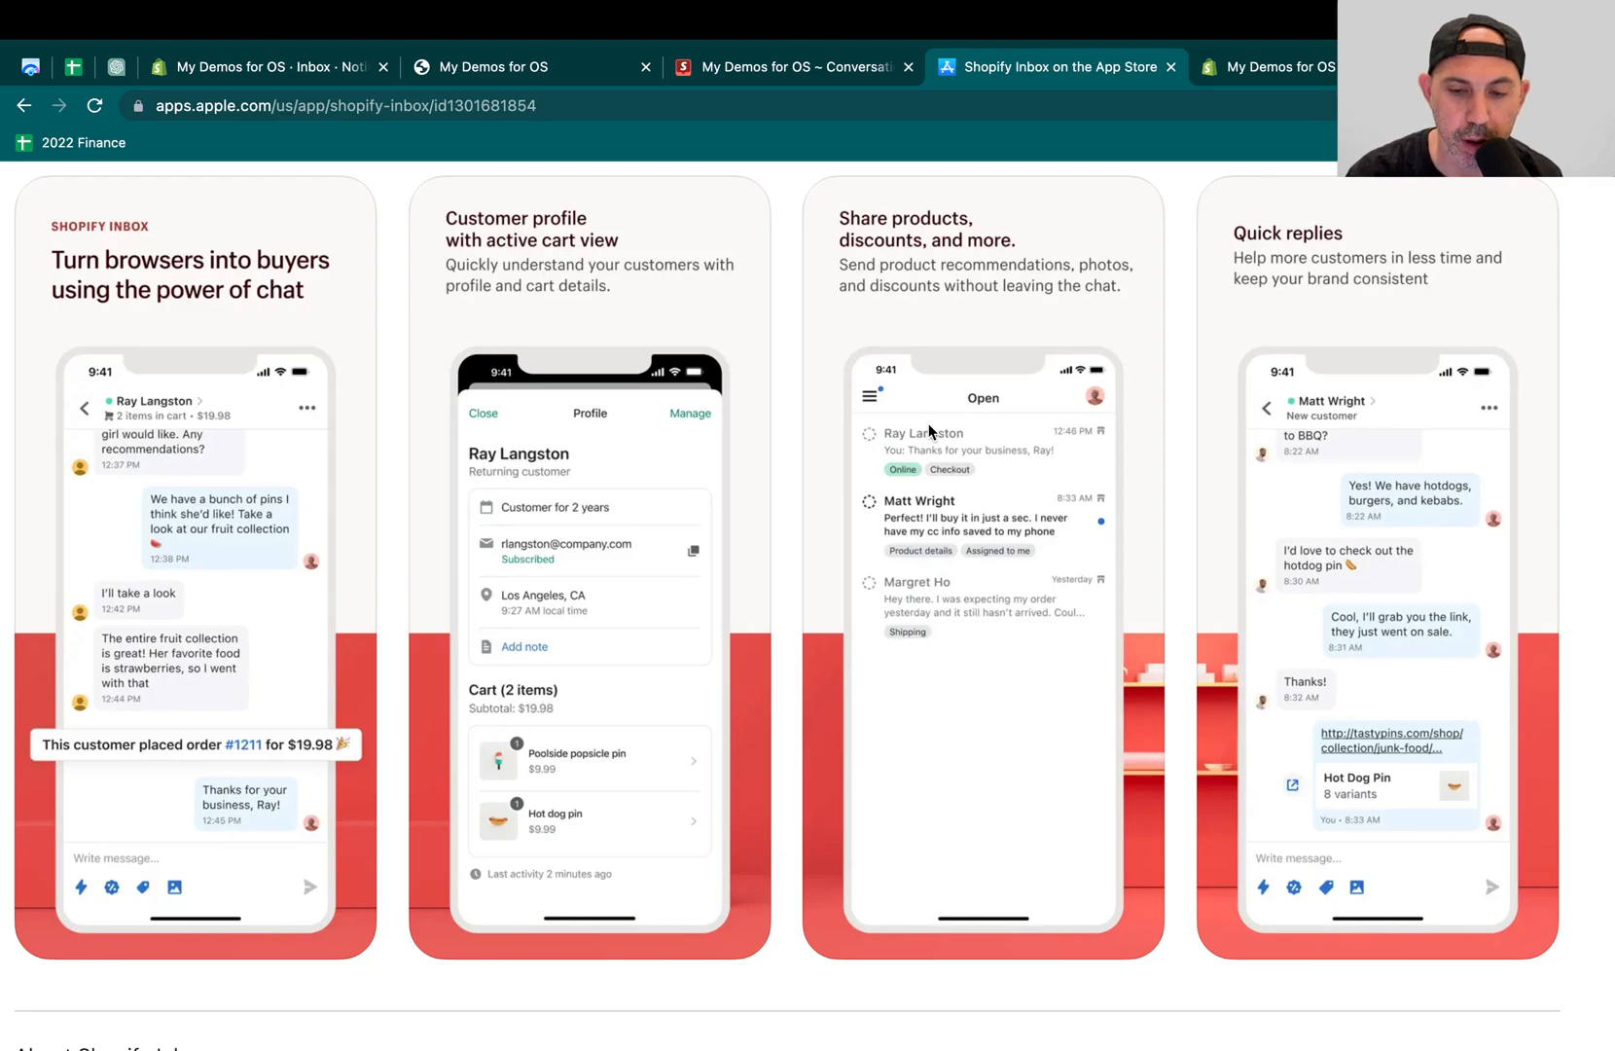
{"action": "mouse_move", "coordinate": [1031, 574]}
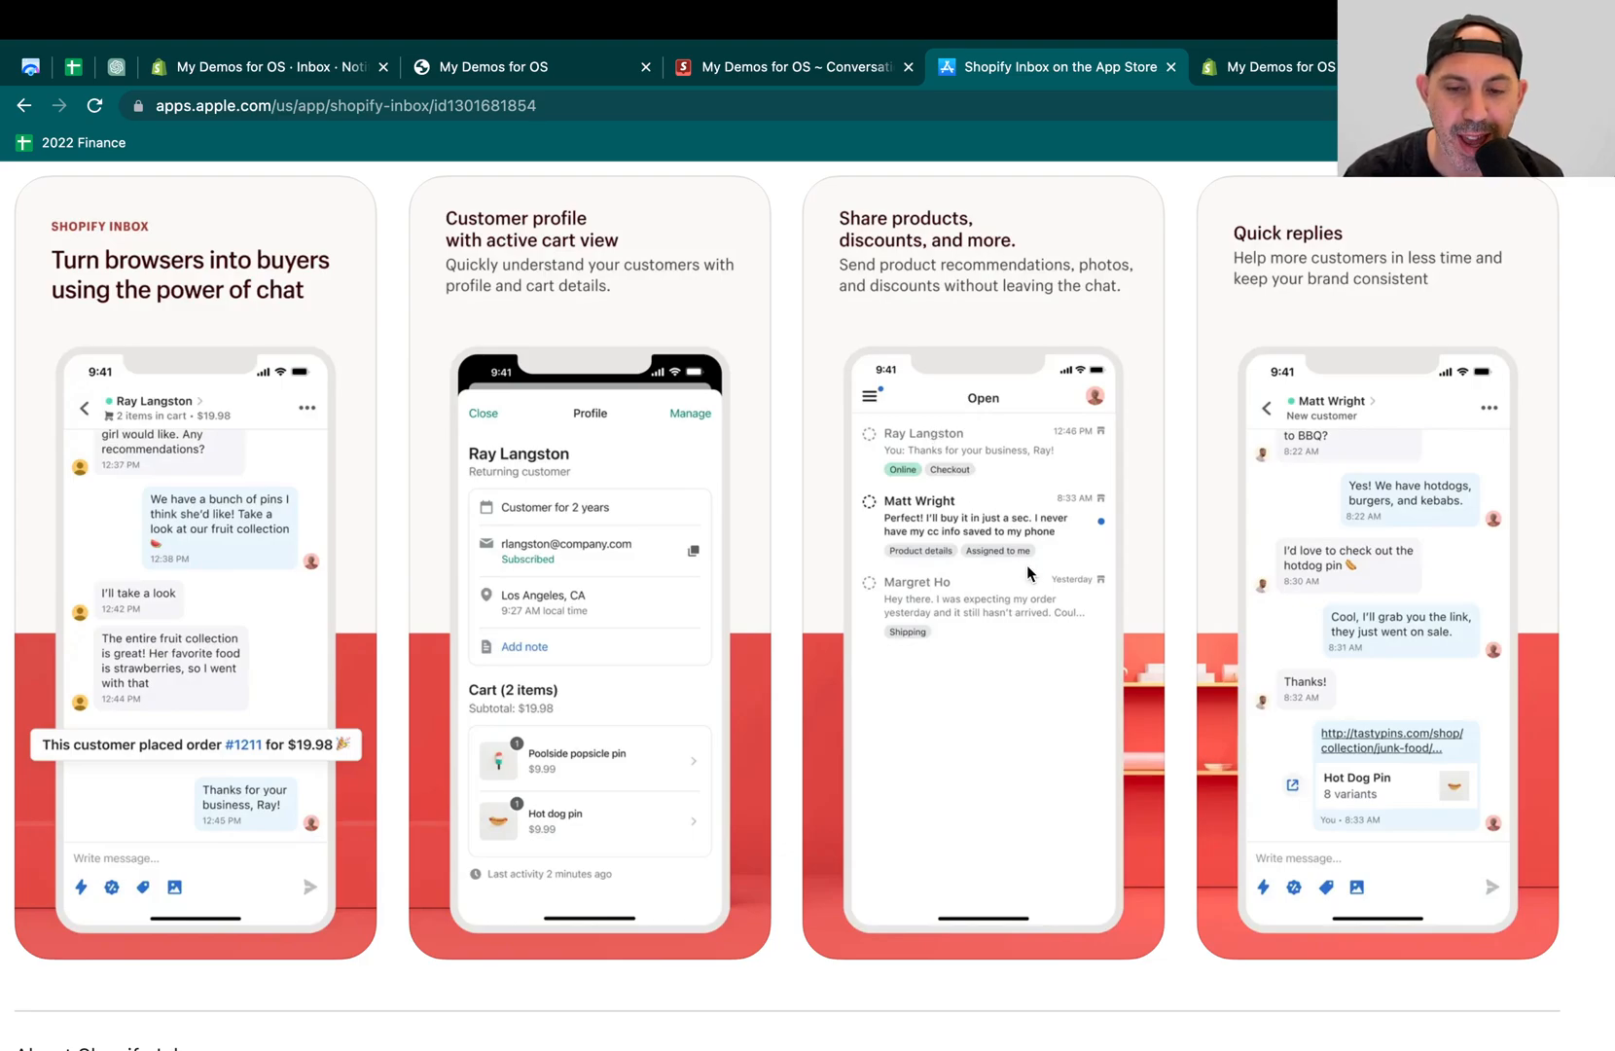
{"action": "mouse_move", "coordinate": [601, 49]}
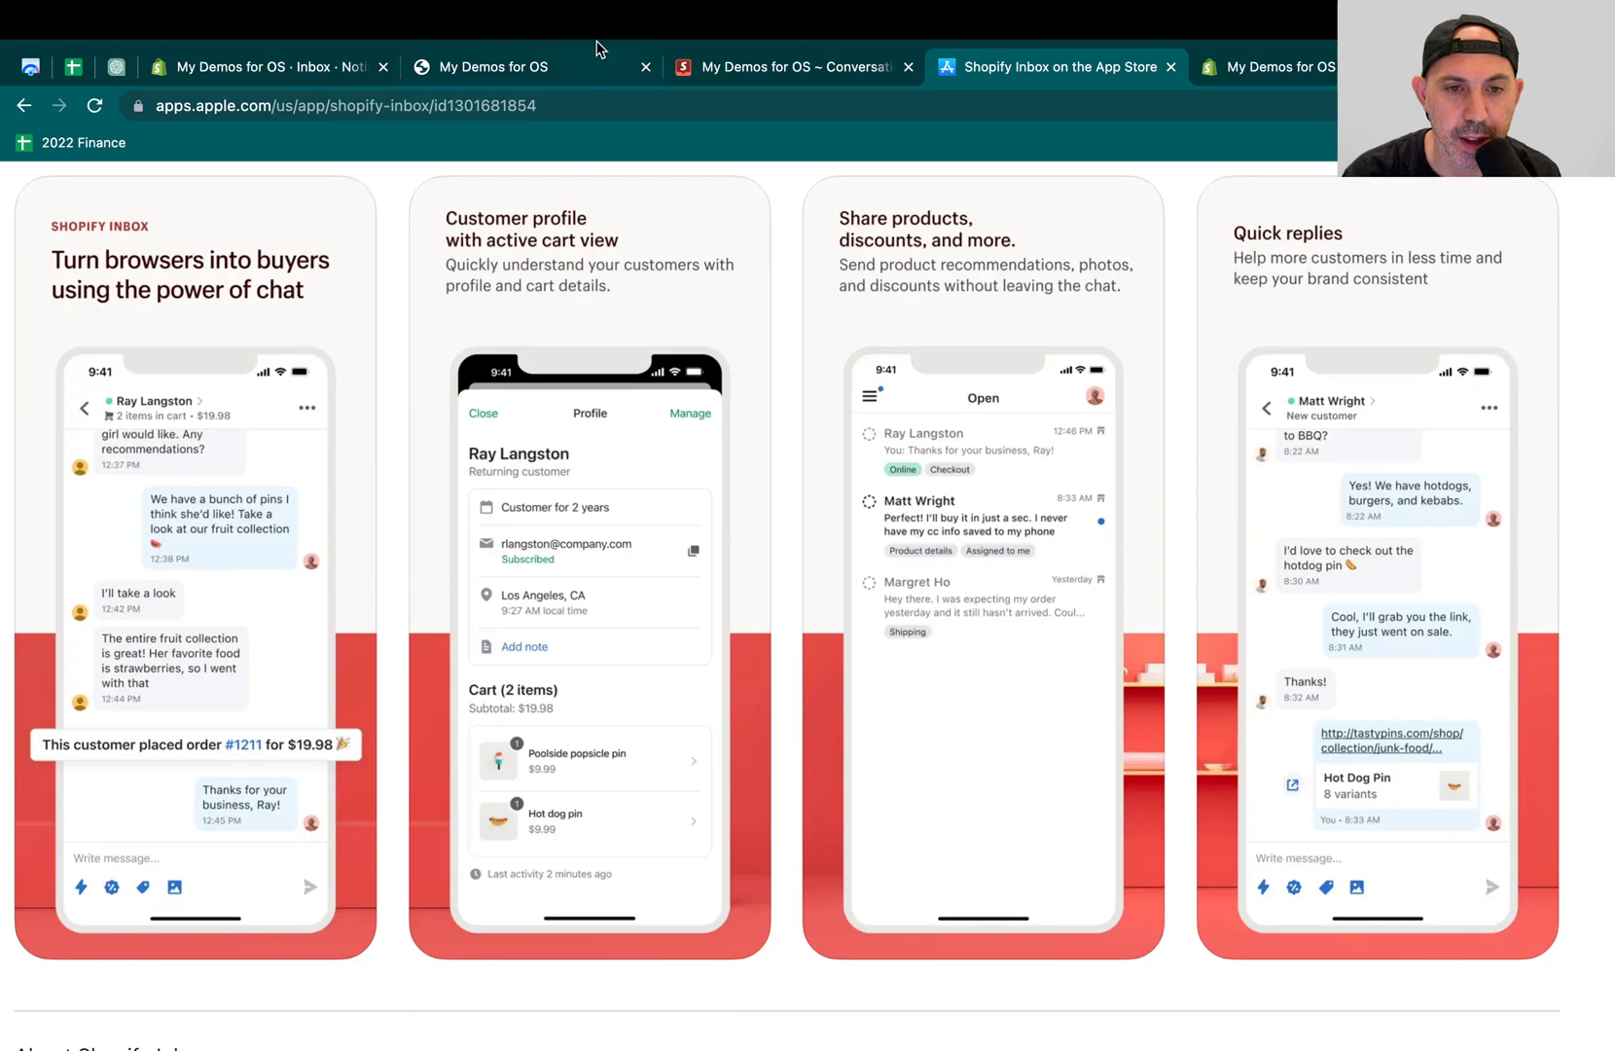
{"action": "left_click", "coordinate": [794, 67]}
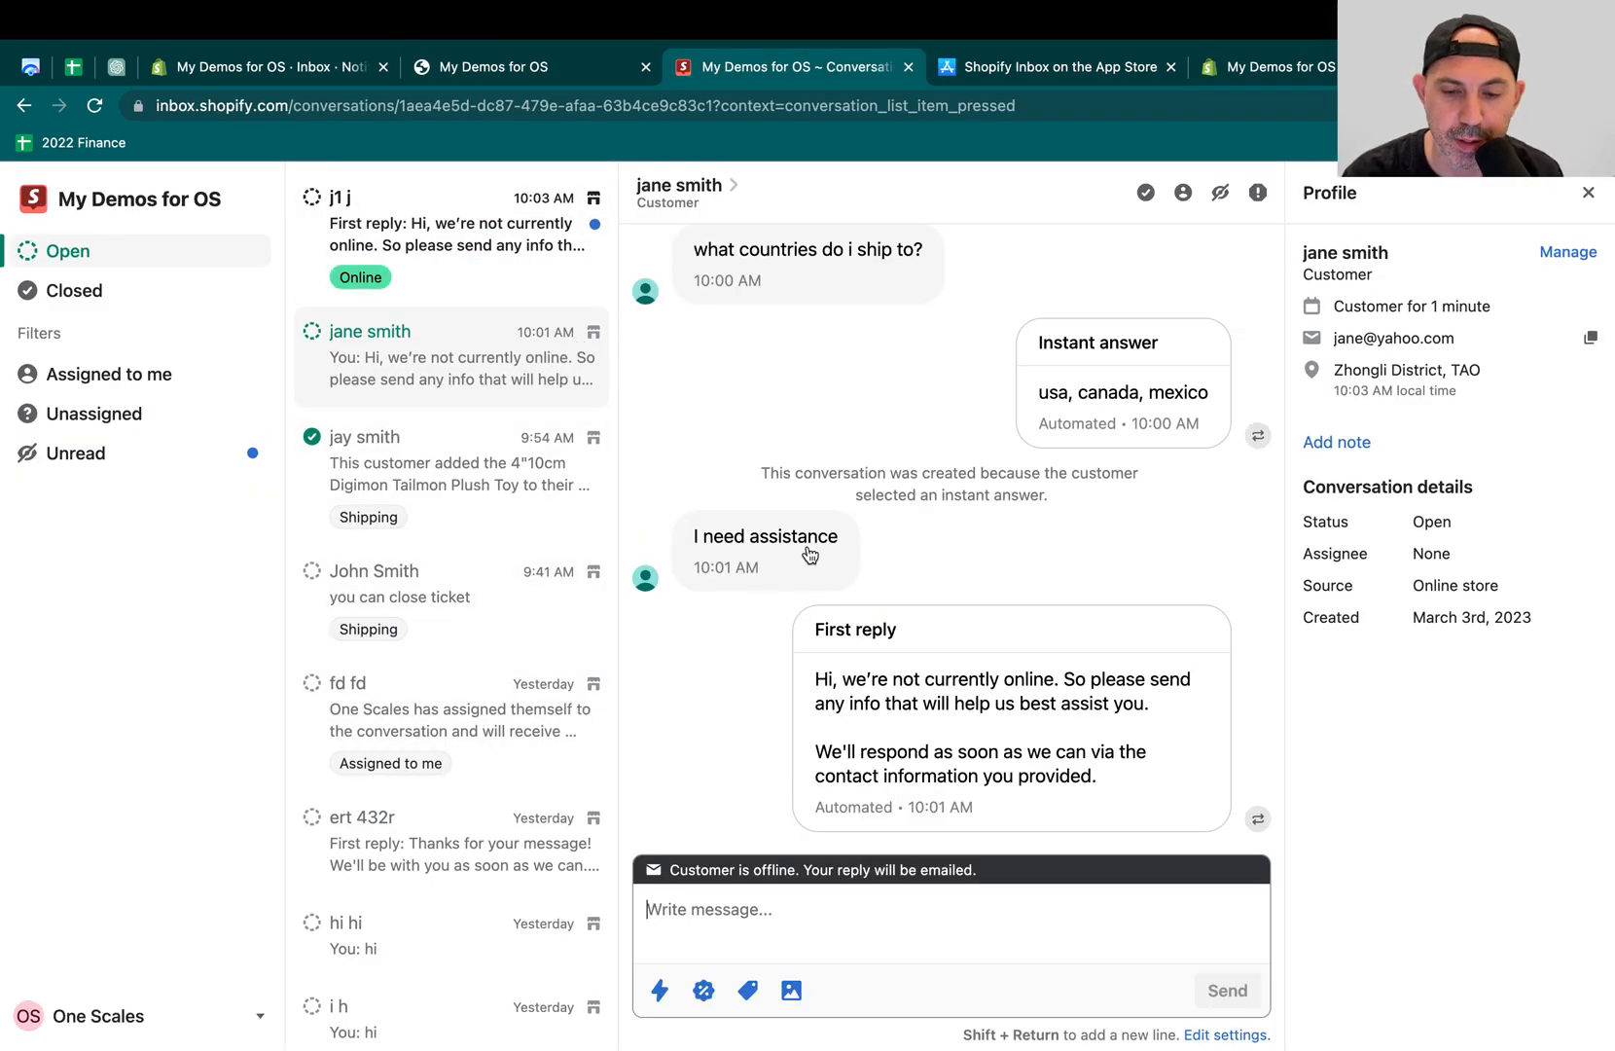
{"action": "left_click", "coordinate": [1053, 67]}
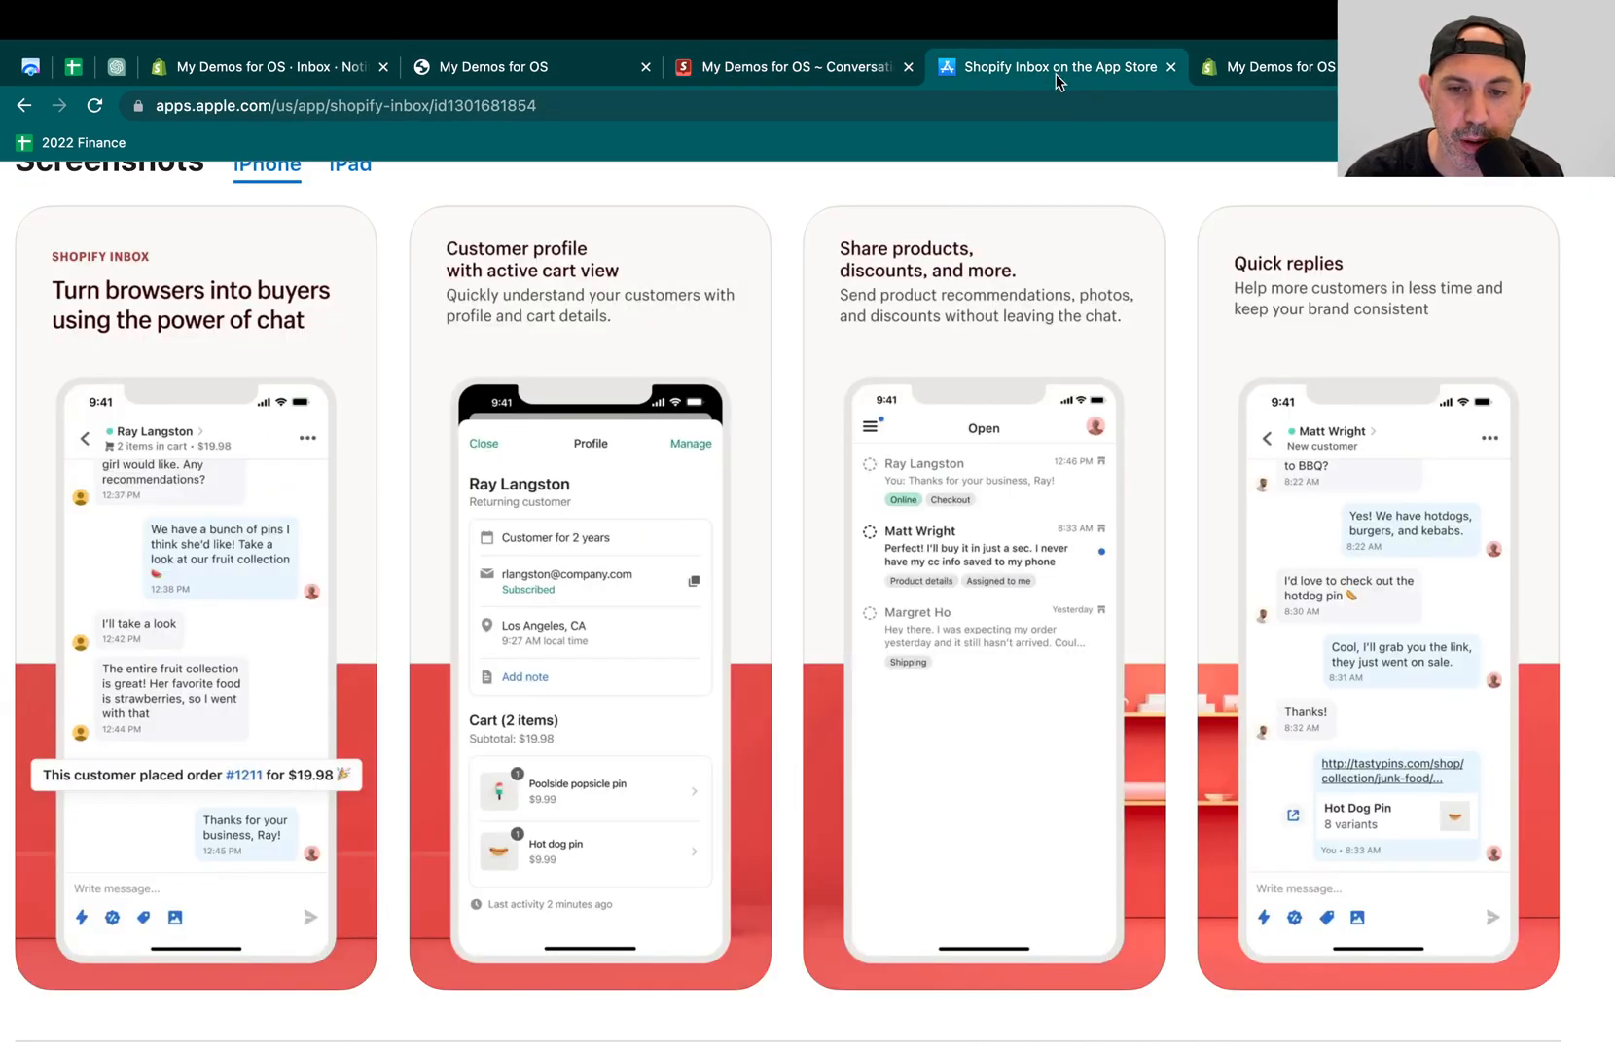
{"action": "mouse_move", "coordinate": [948, 505]}
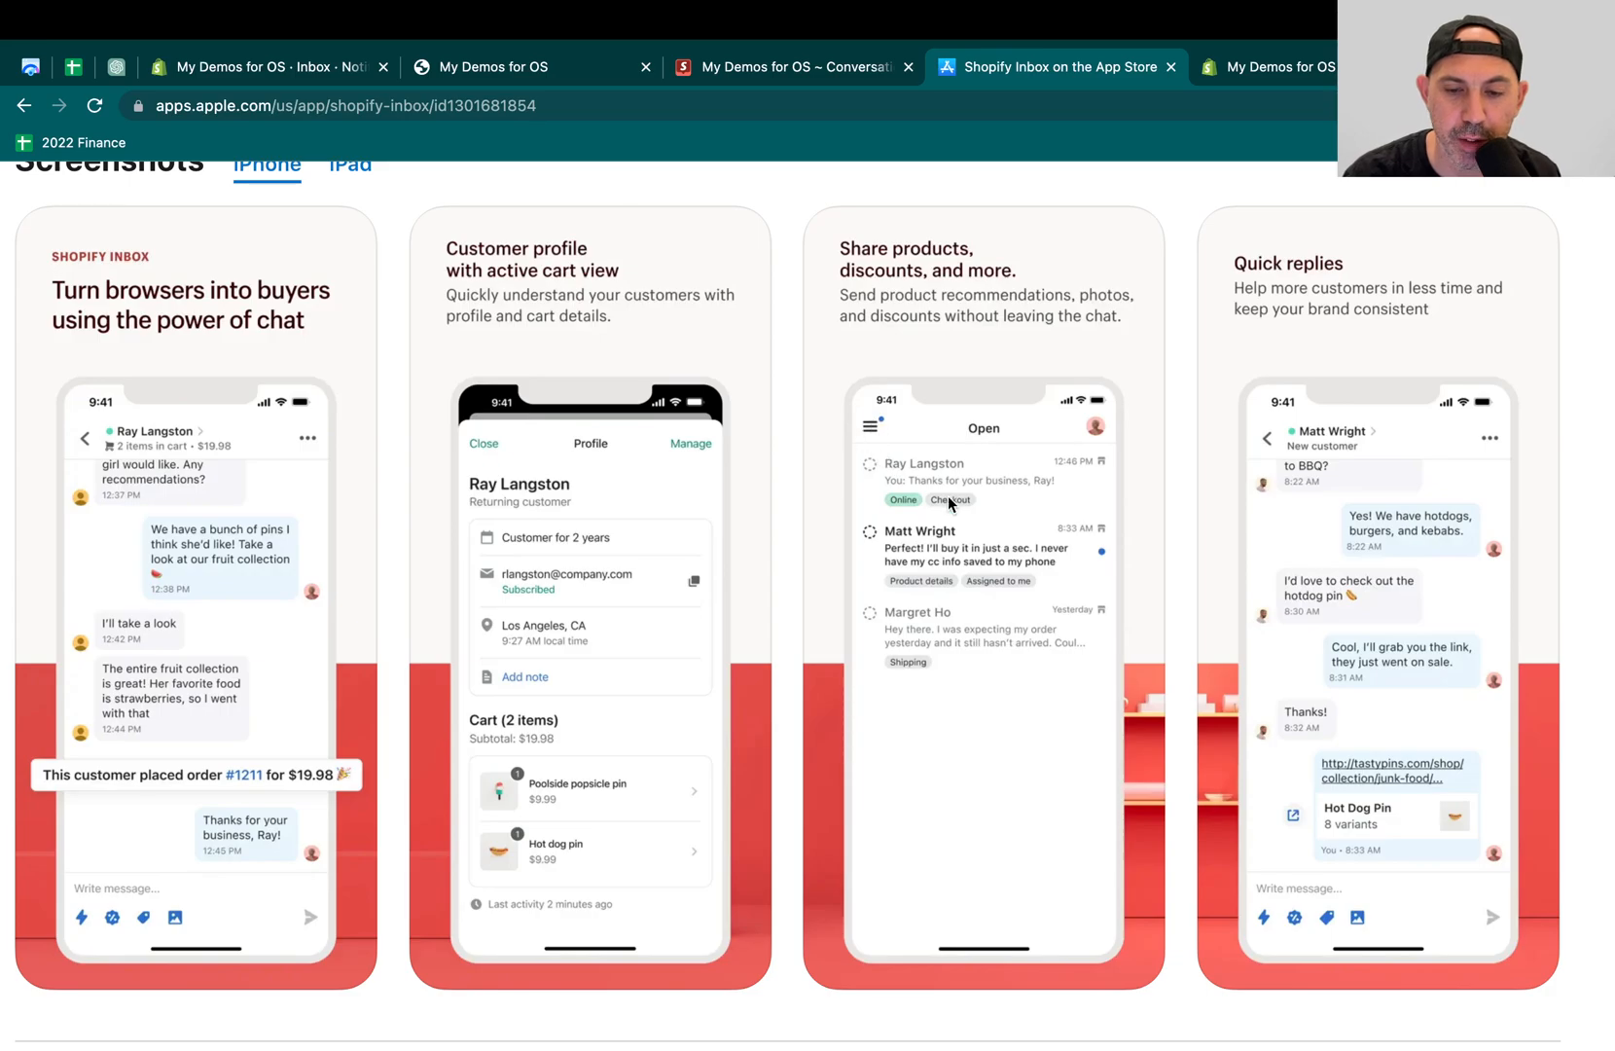
{"action": "mouse_move", "coordinate": [678, 579]}
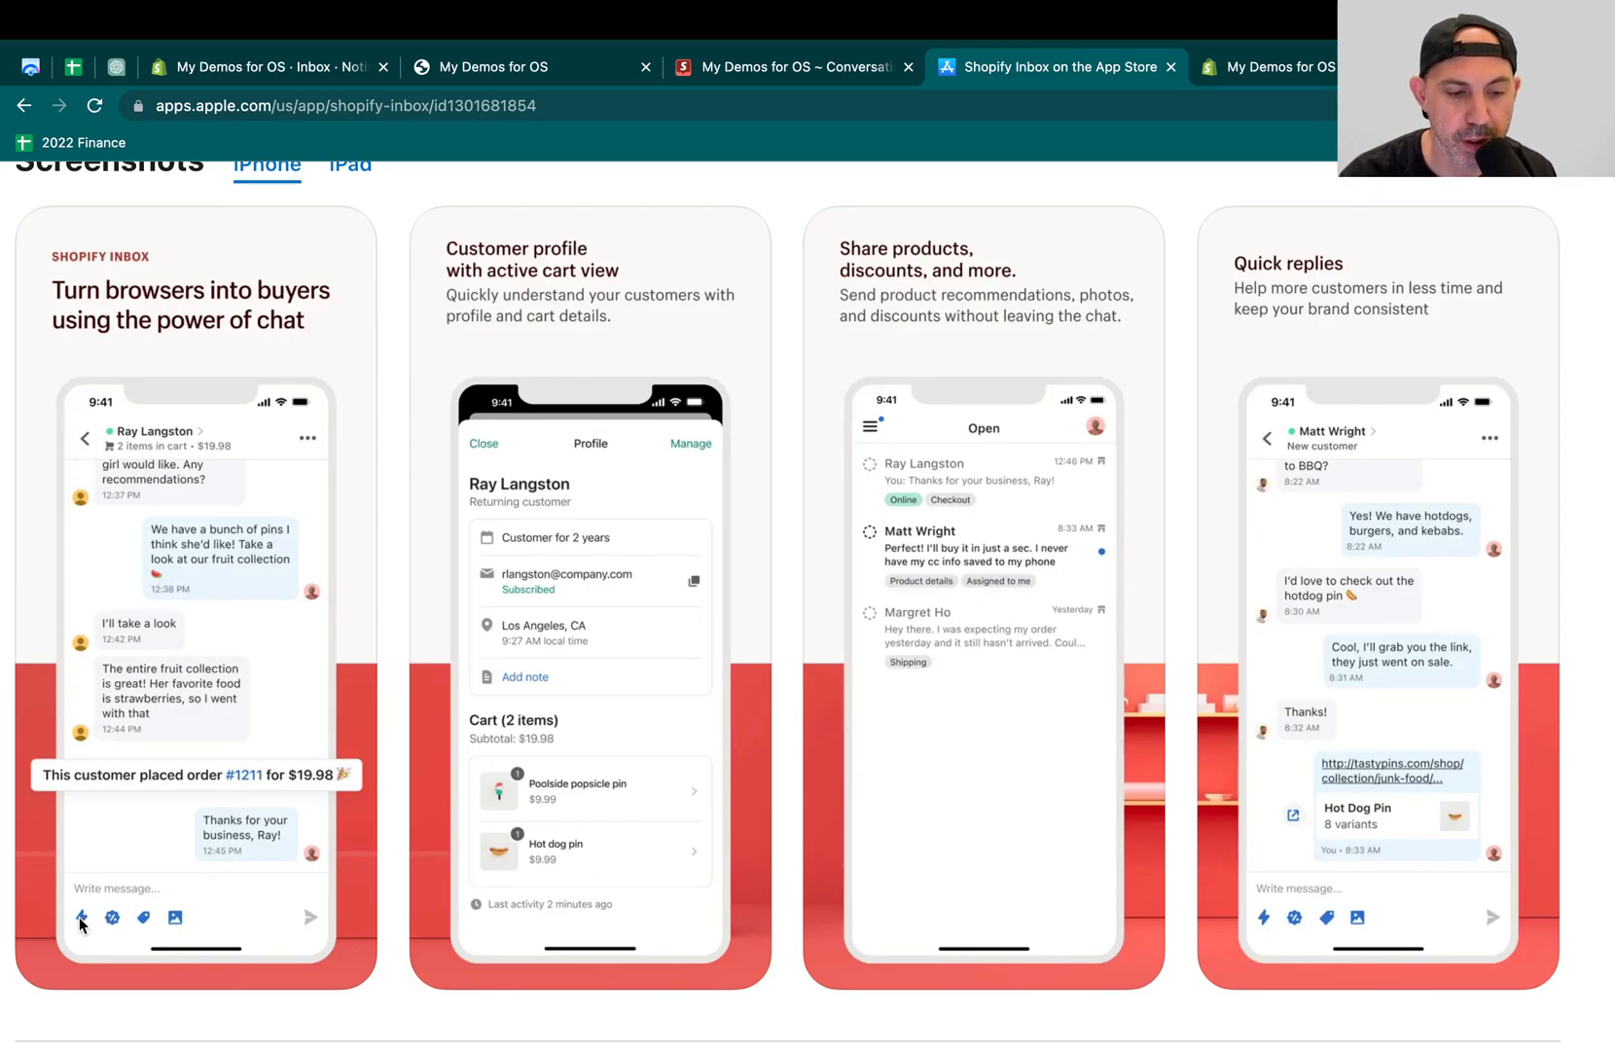
{"action": "mouse_move", "coordinate": [142, 924]}
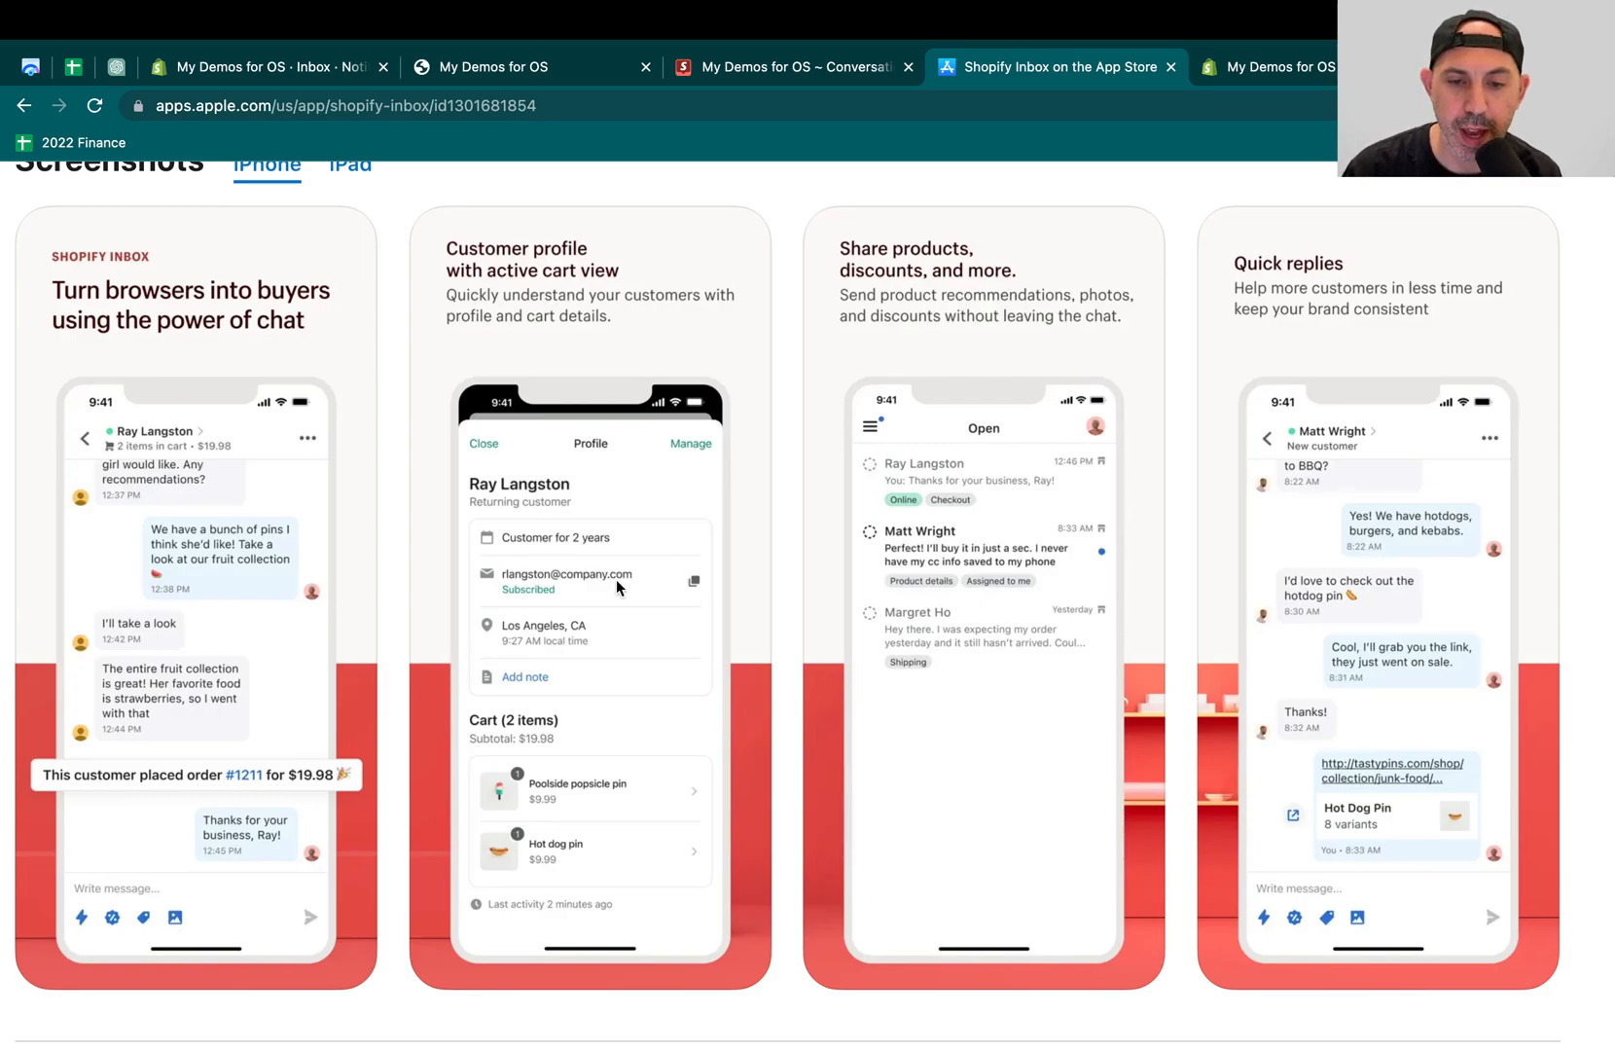
{"action": "mouse_move", "coordinate": [777, 530]}
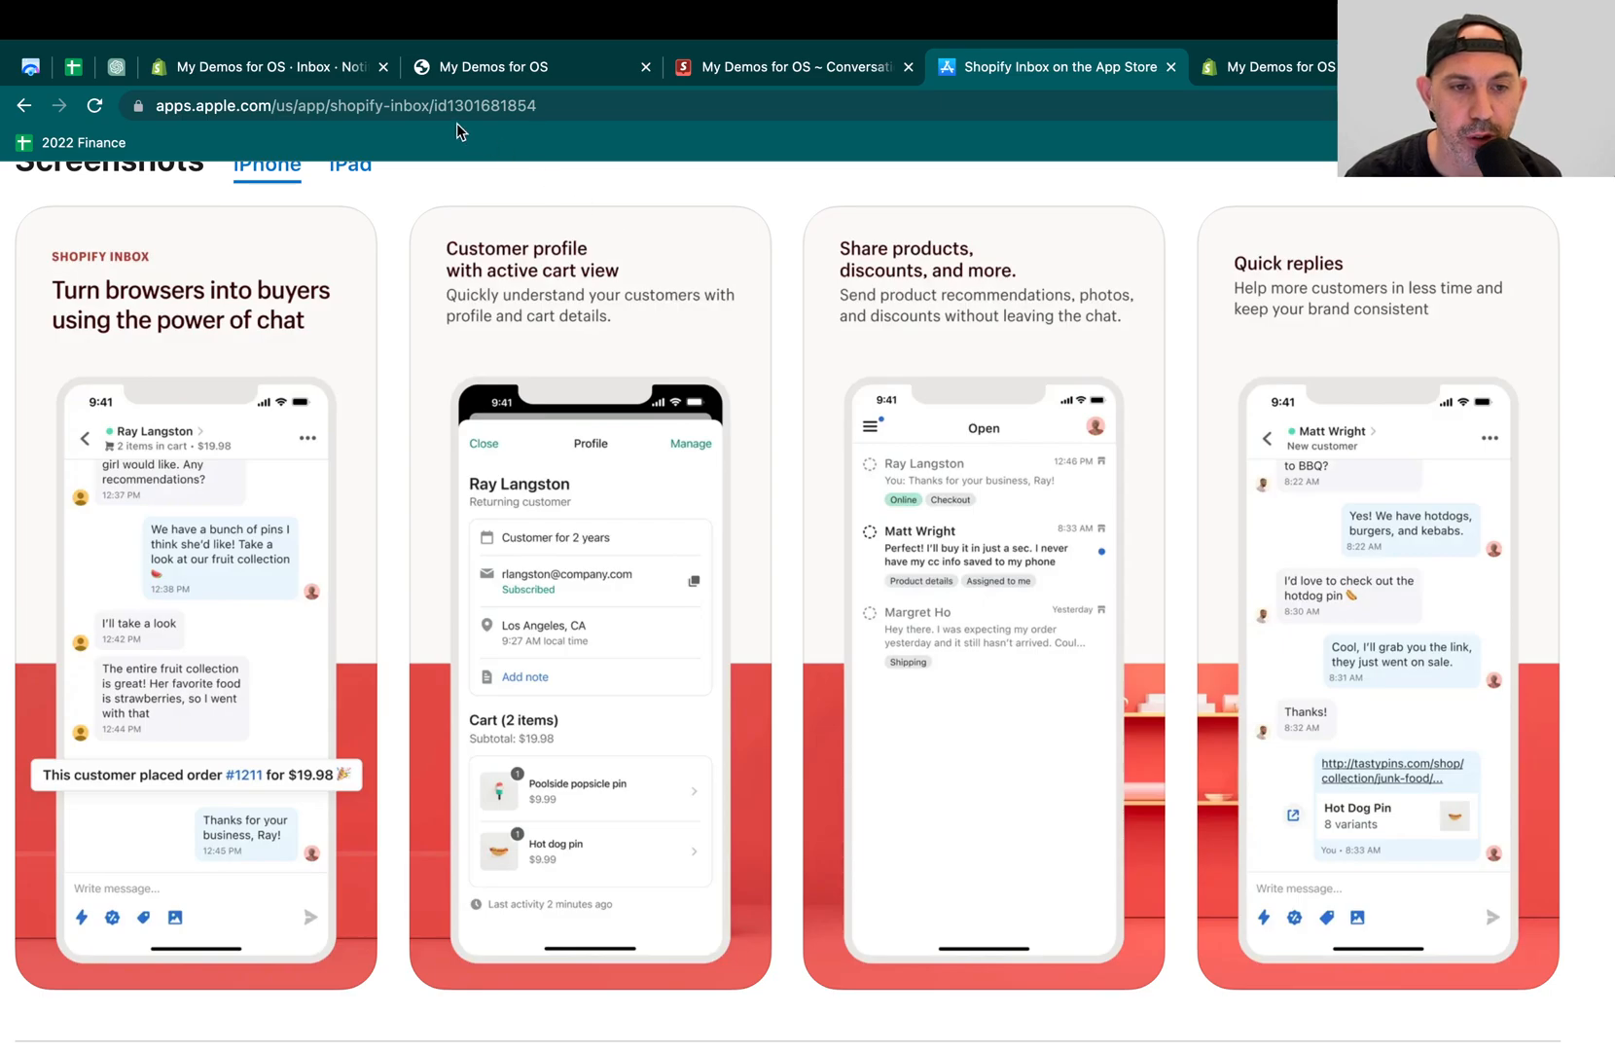
{"action": "left_click", "coordinate": [262, 67]}
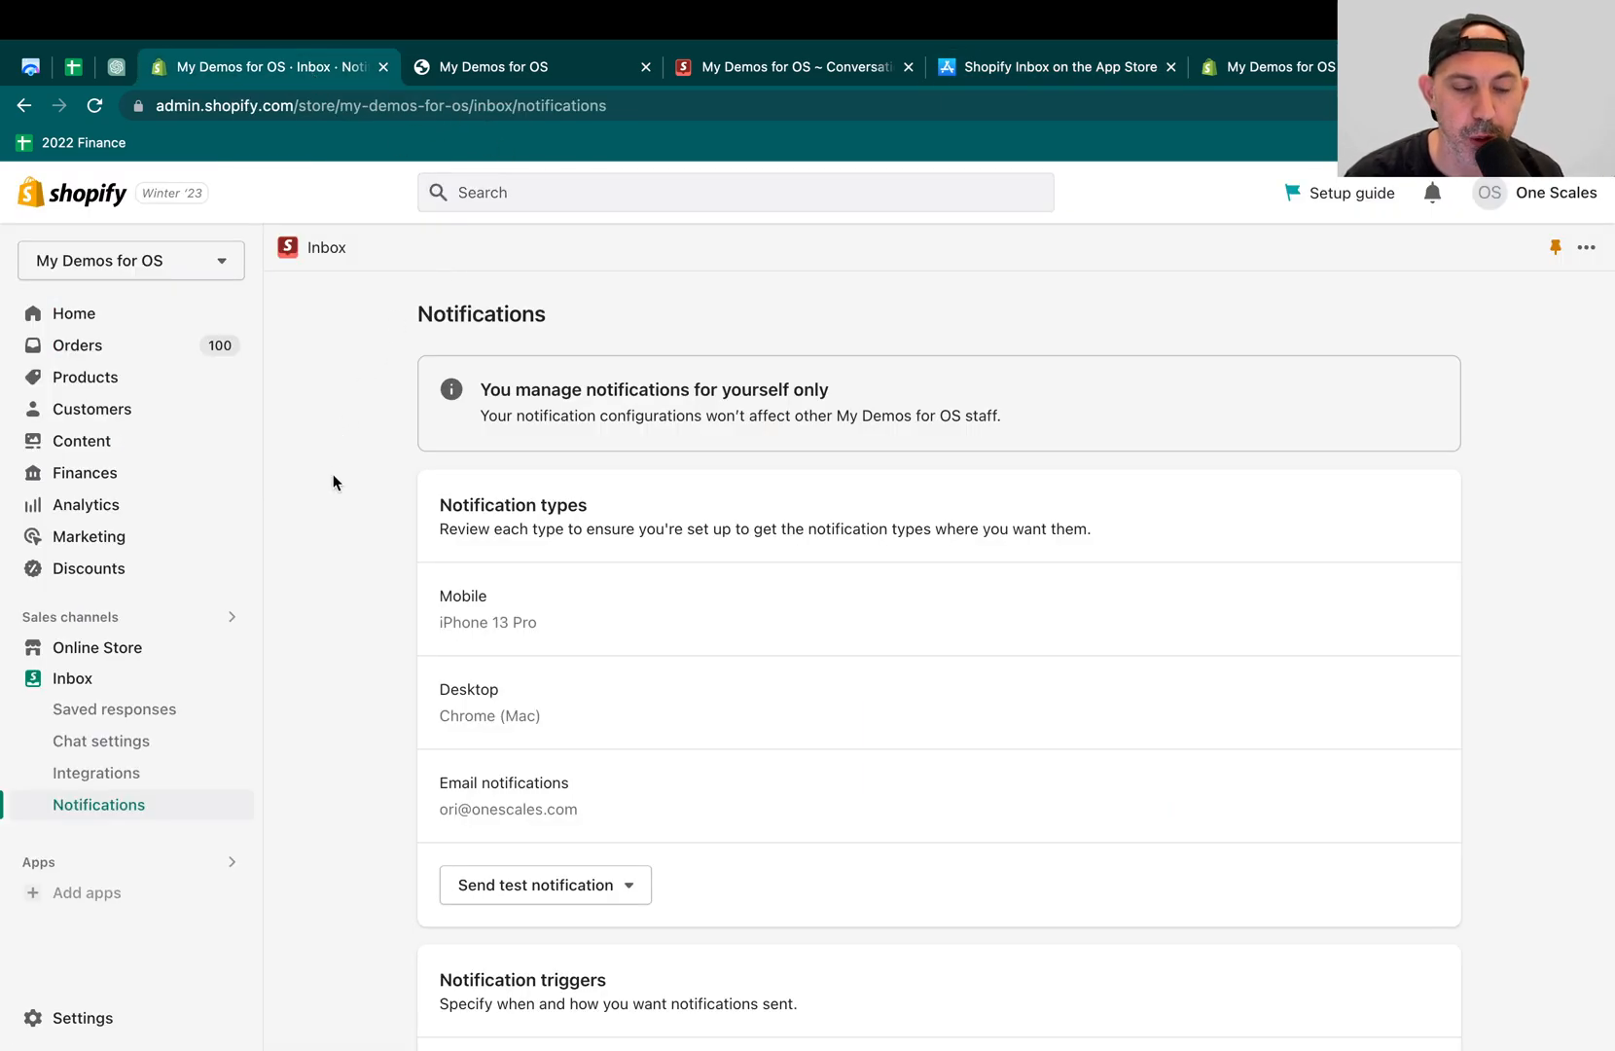